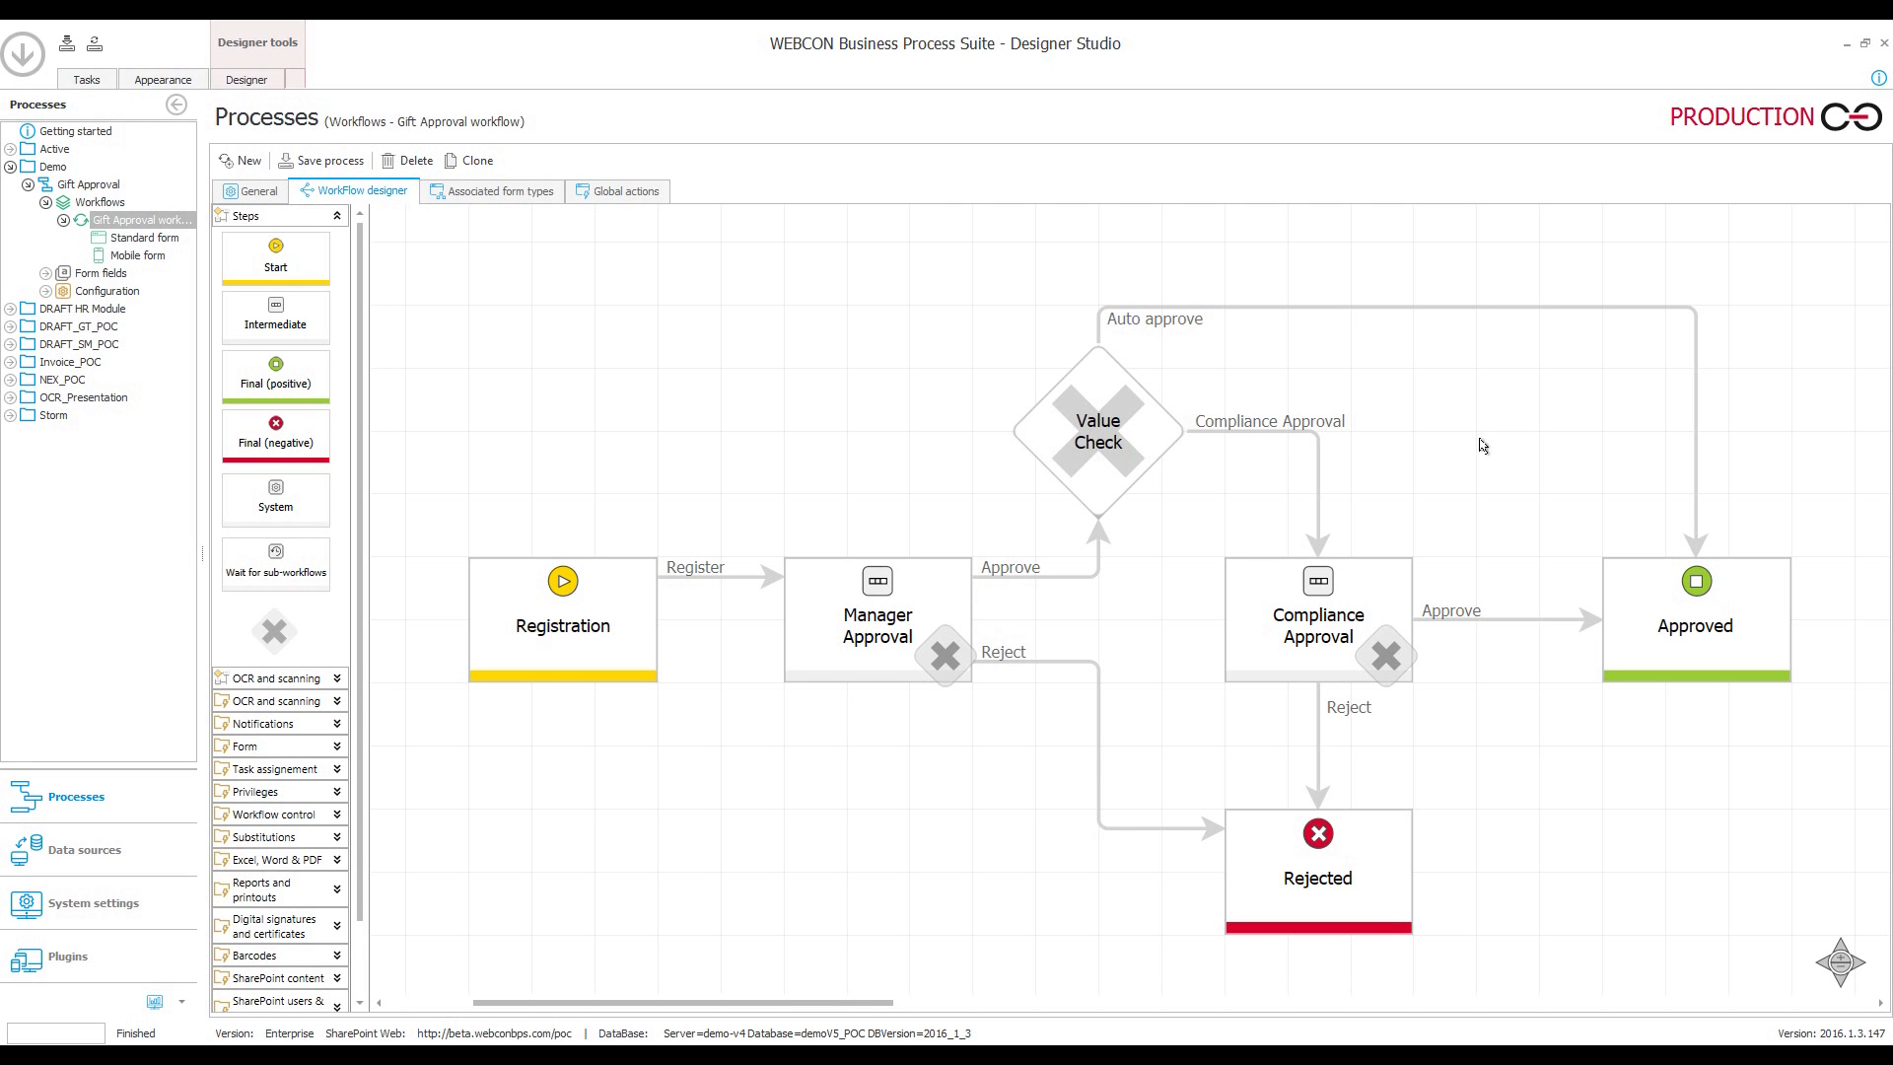
mouse_move(1468, 430)
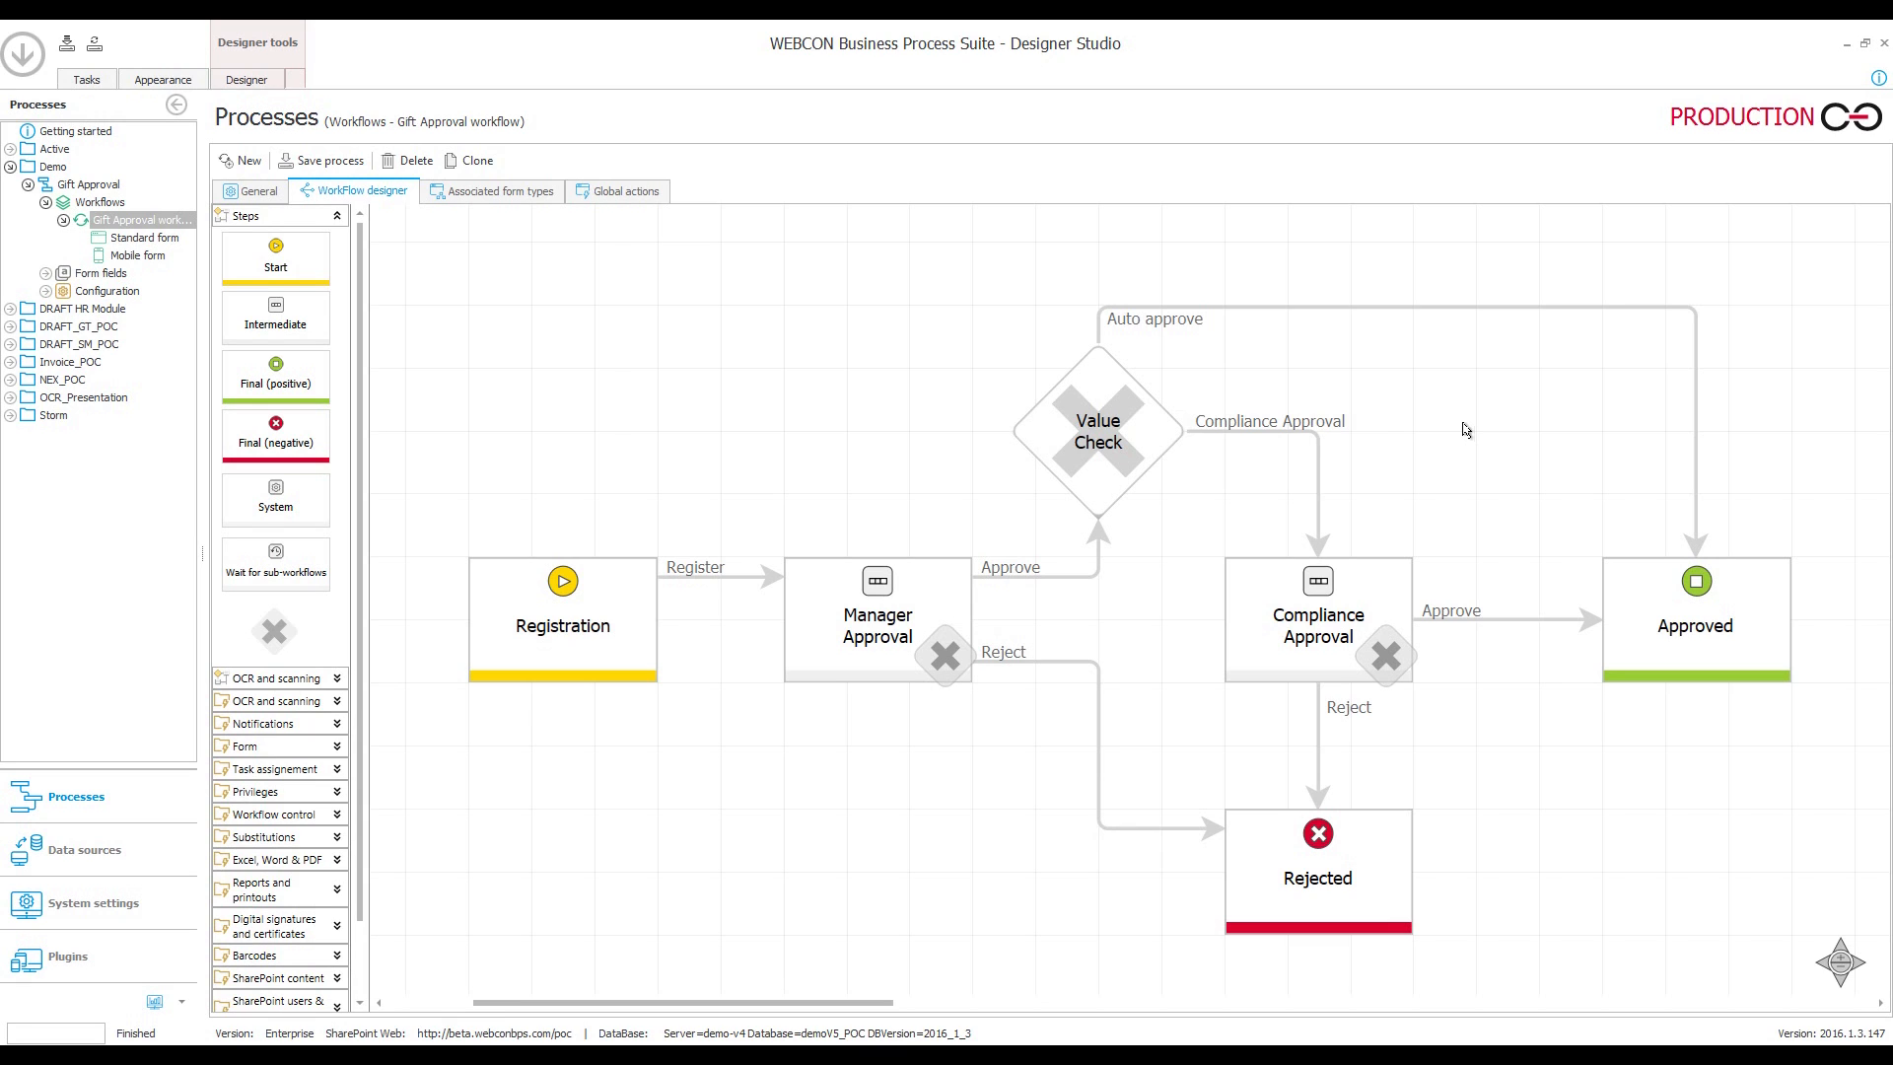
Begin generating a new site for the Gift Approval process, naming it Gifts
right_click(79, 183)
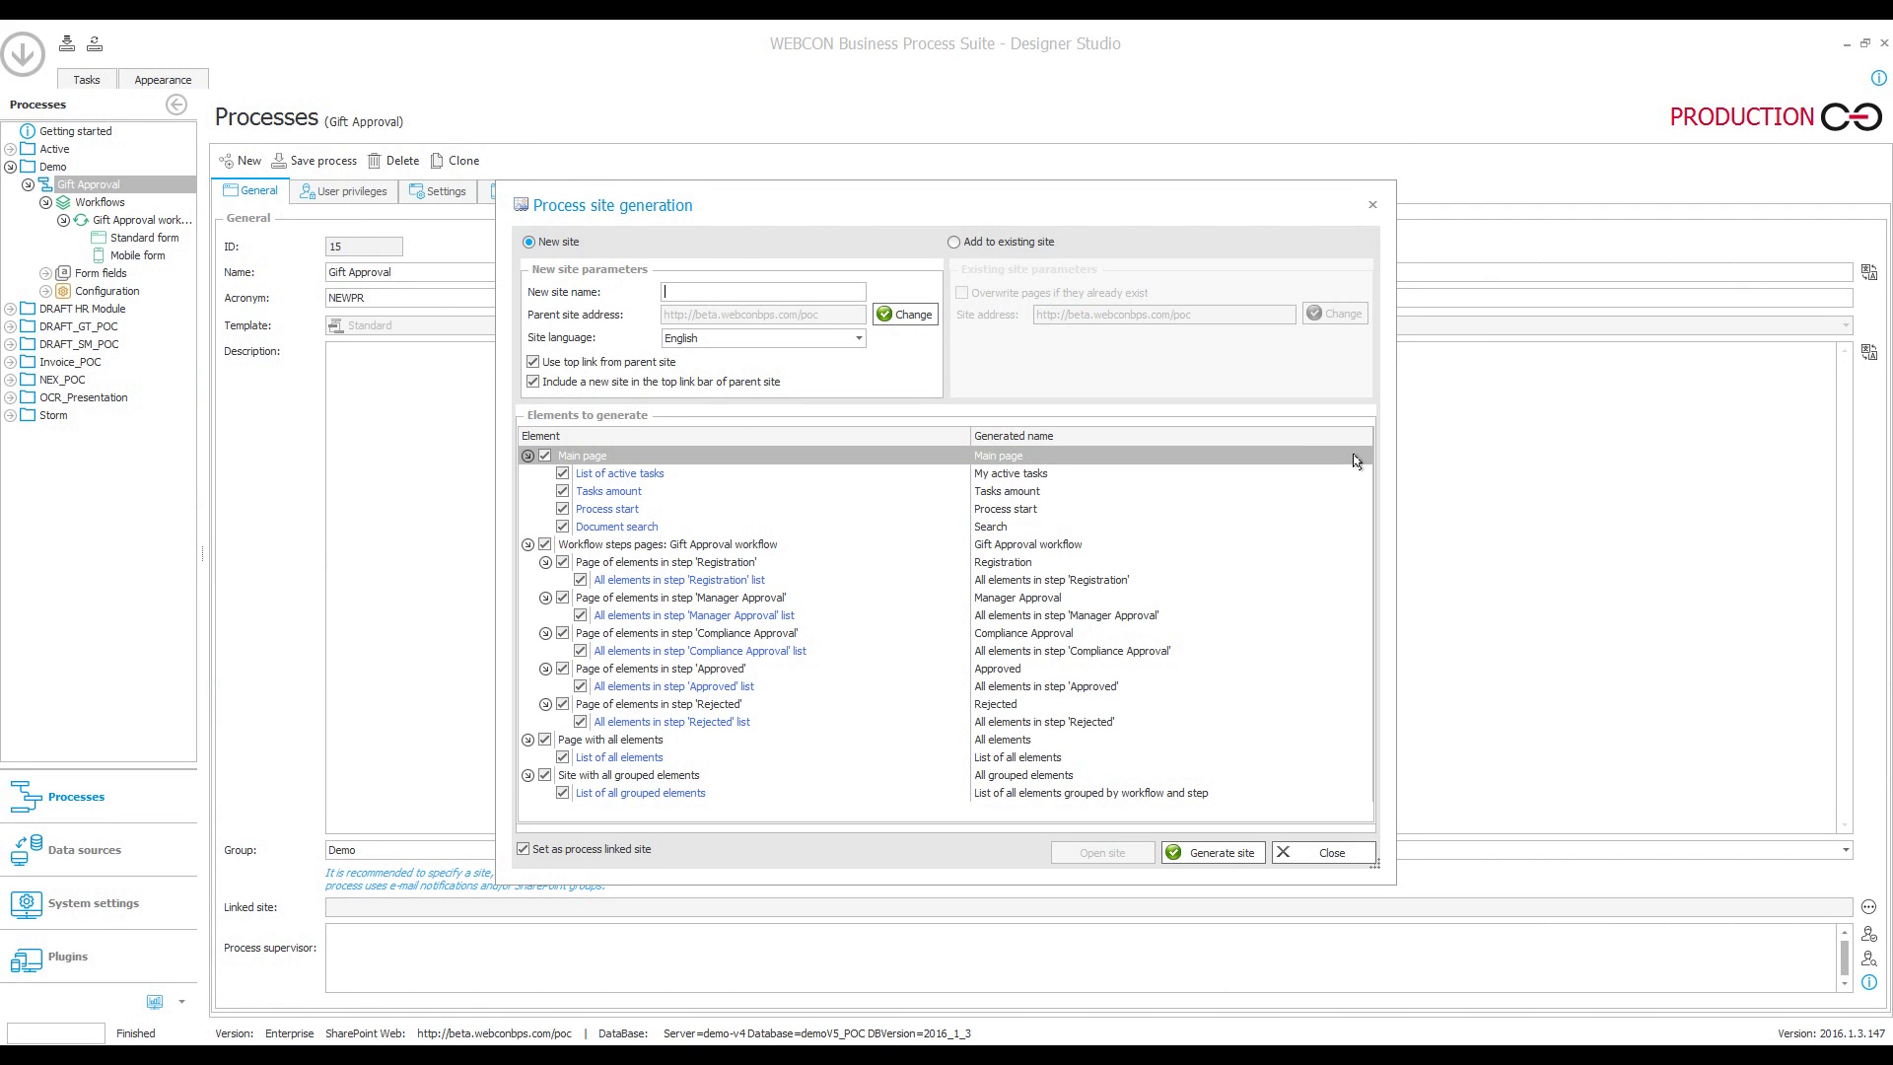
text(Gifts)
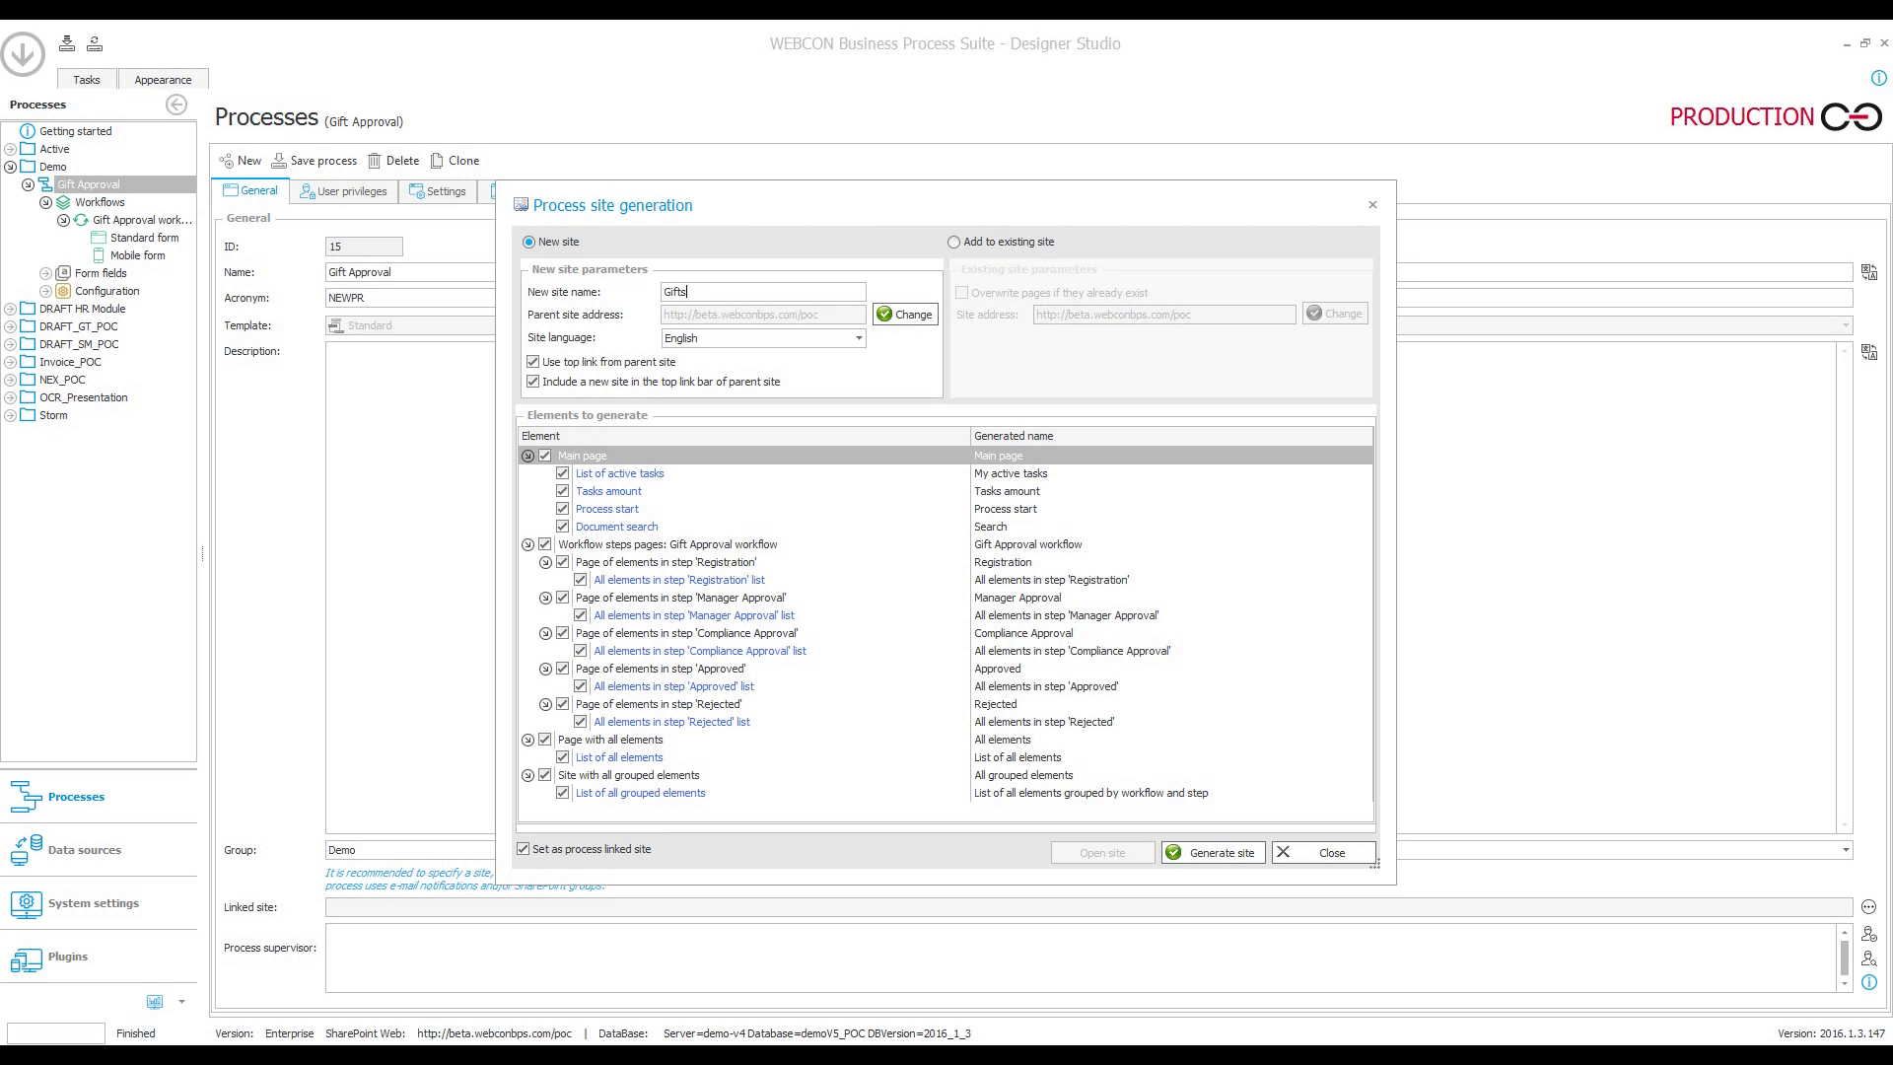
click(583, 455)
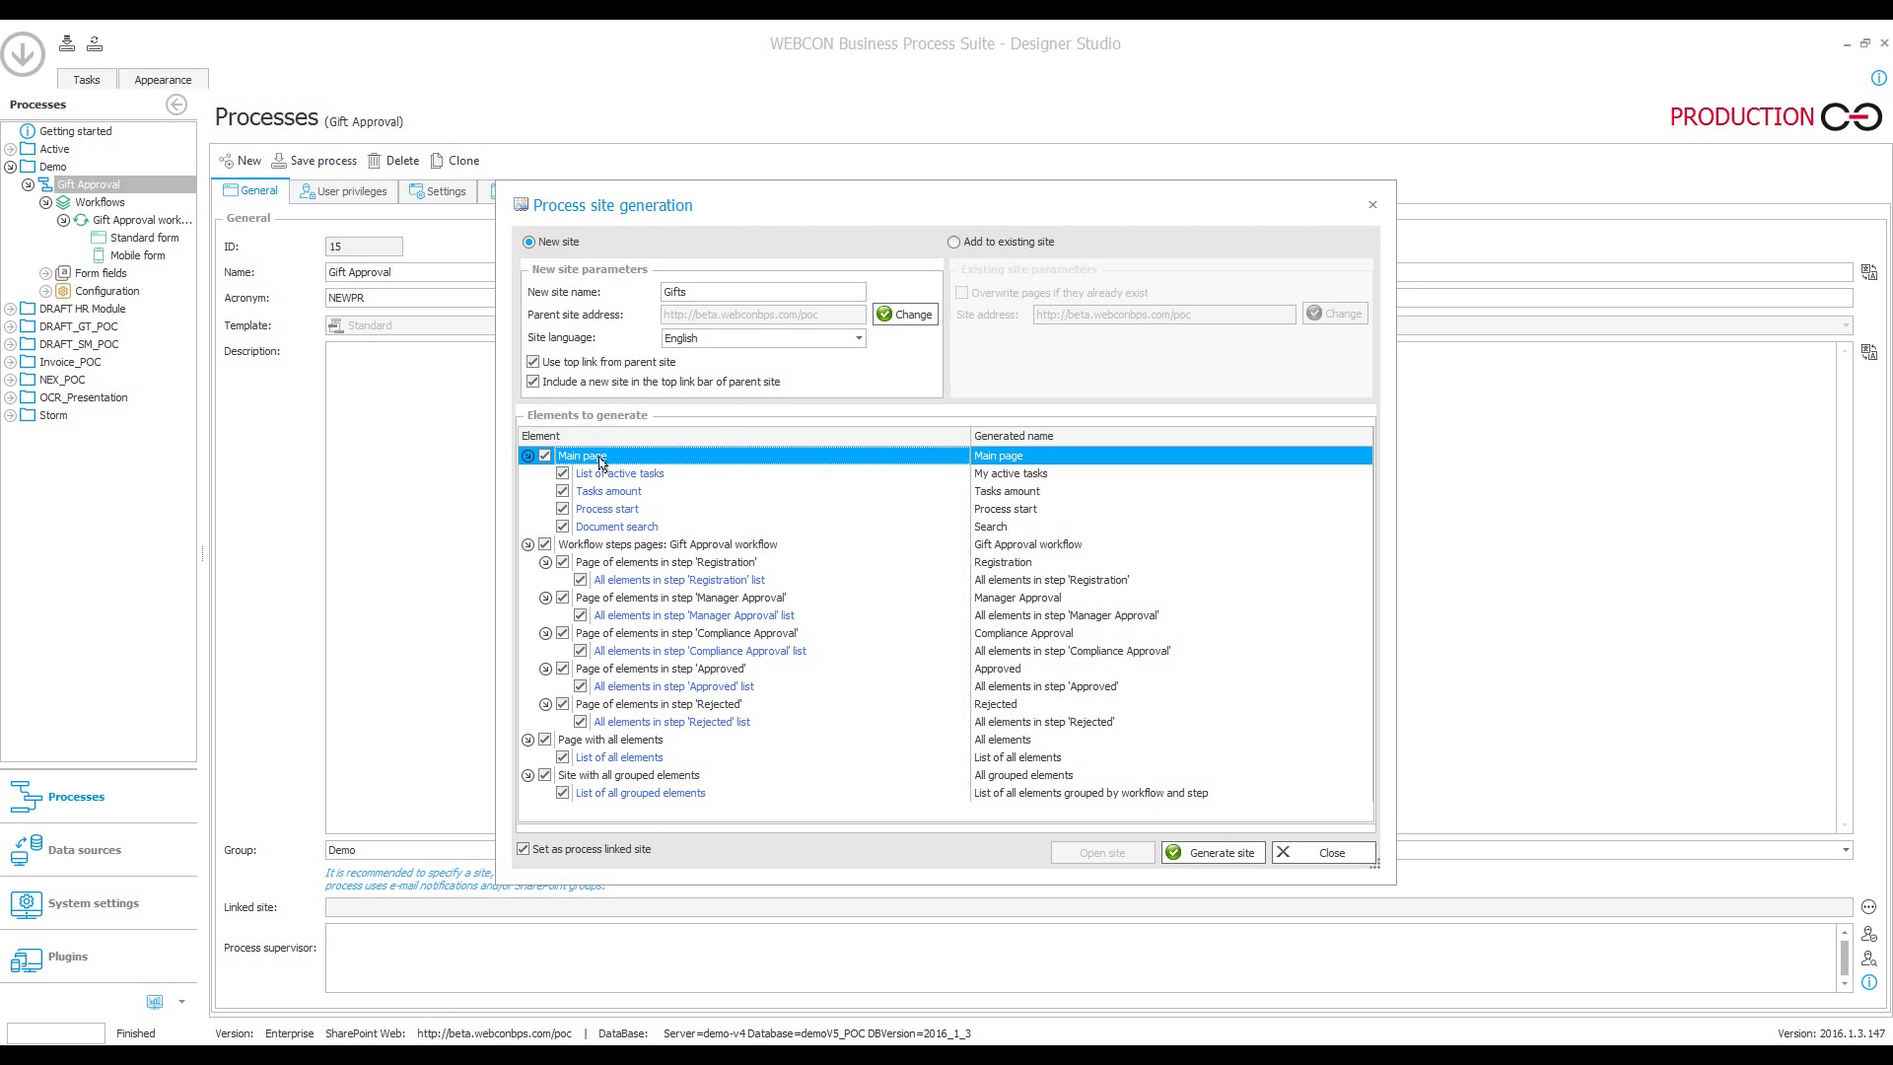
mouse_move(606, 536)
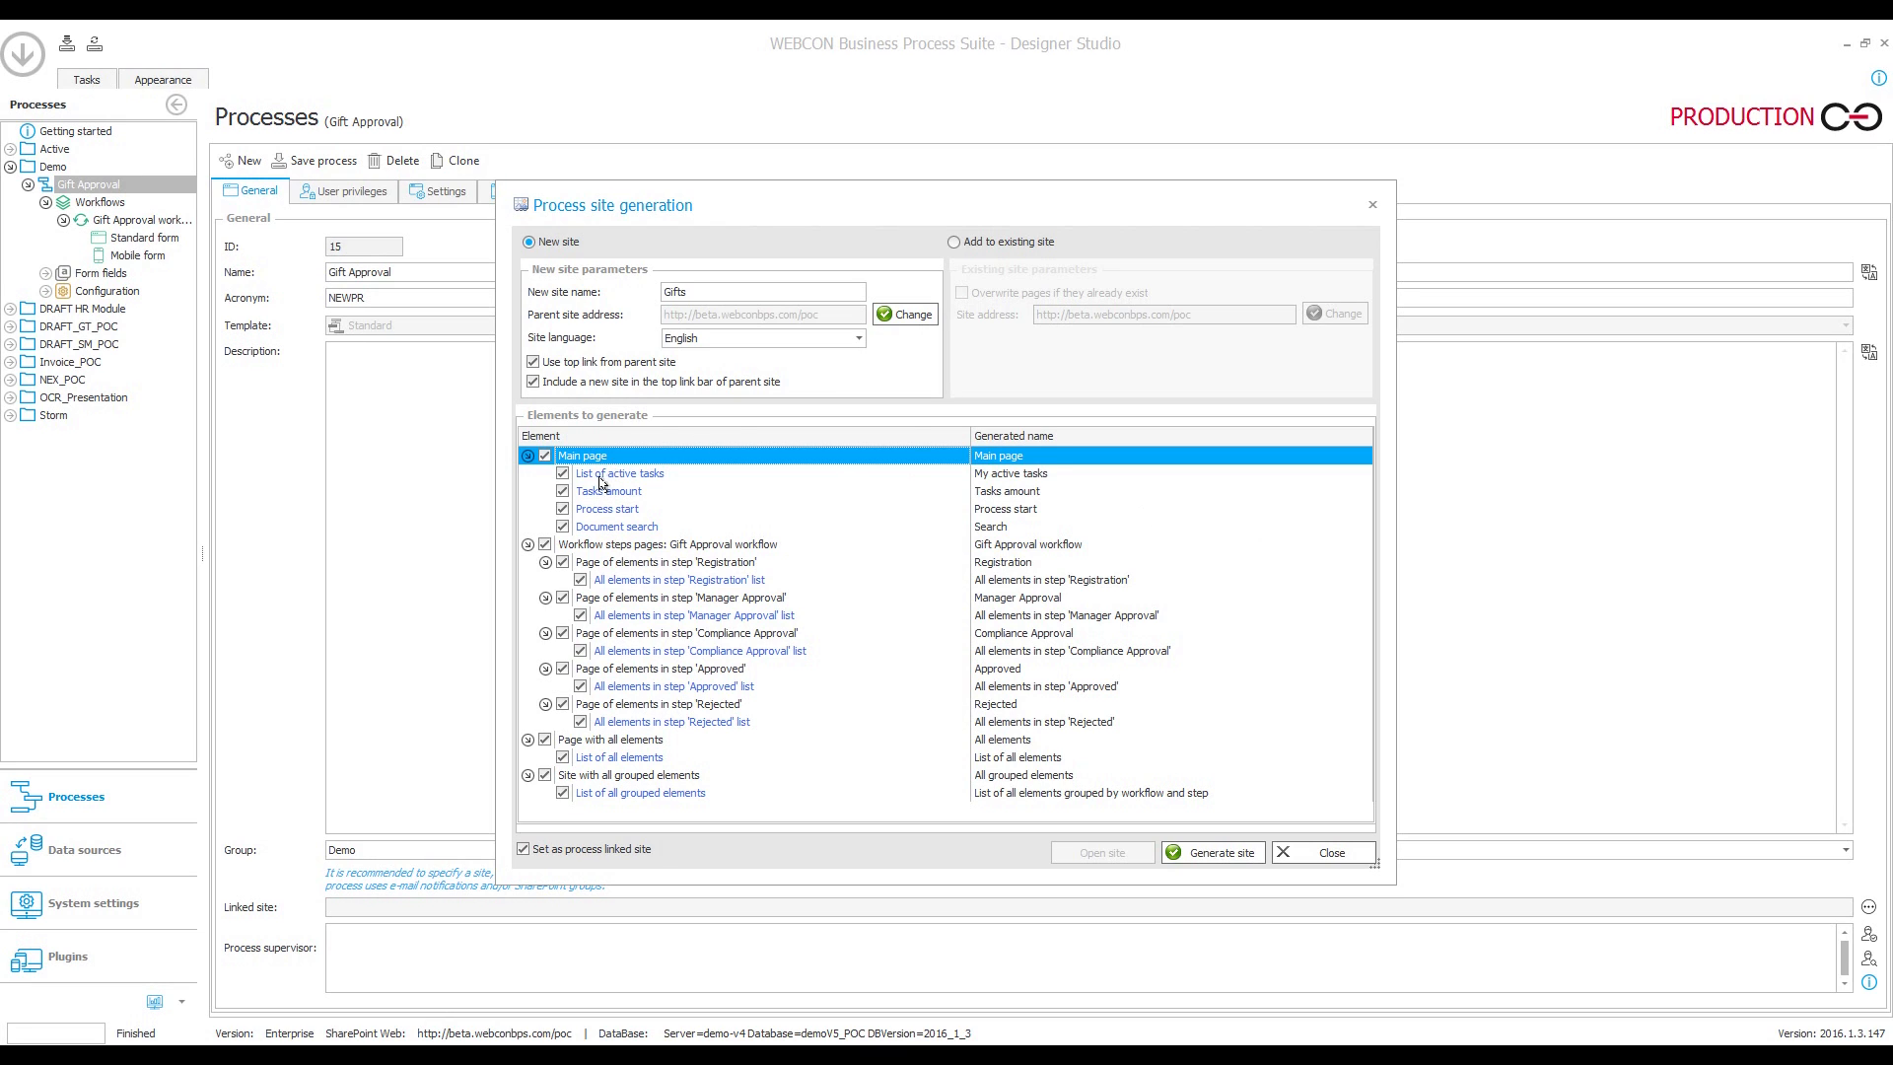
click(619, 472)
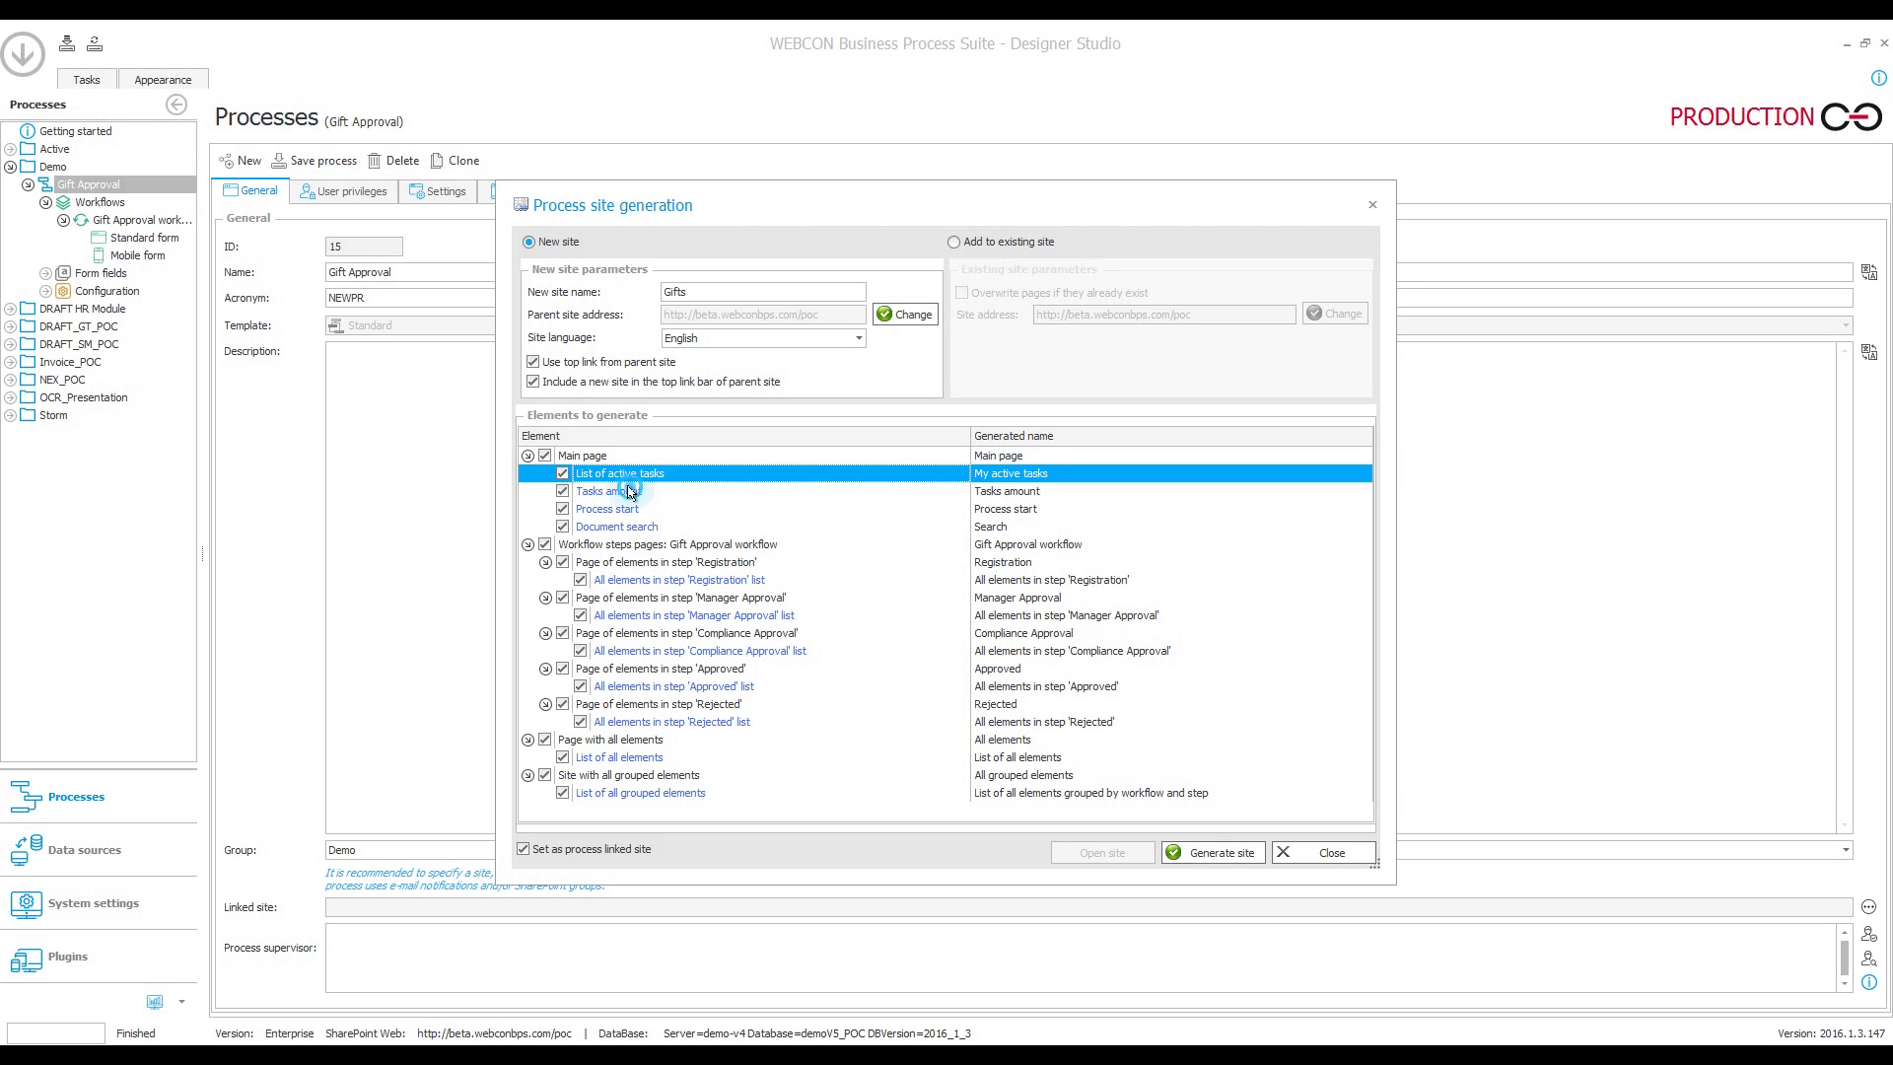
click(609, 490)
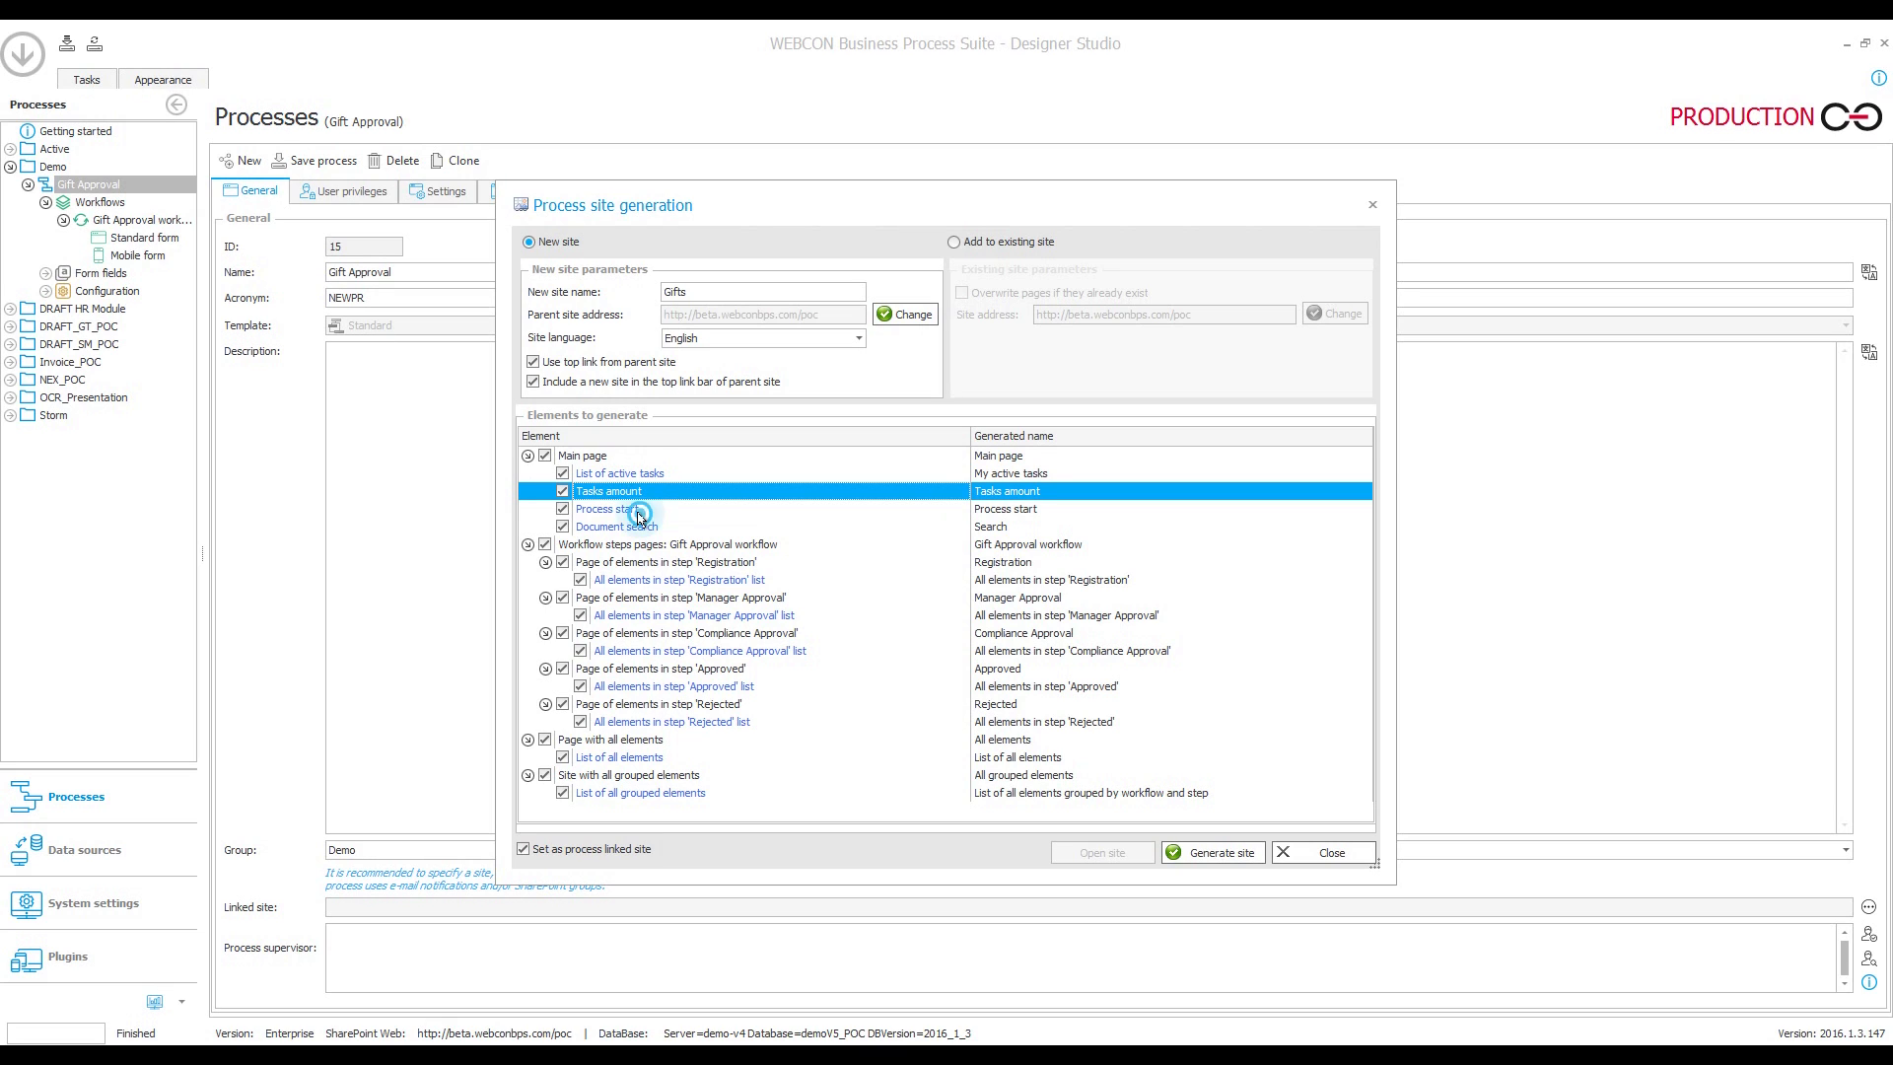
click(616, 508)
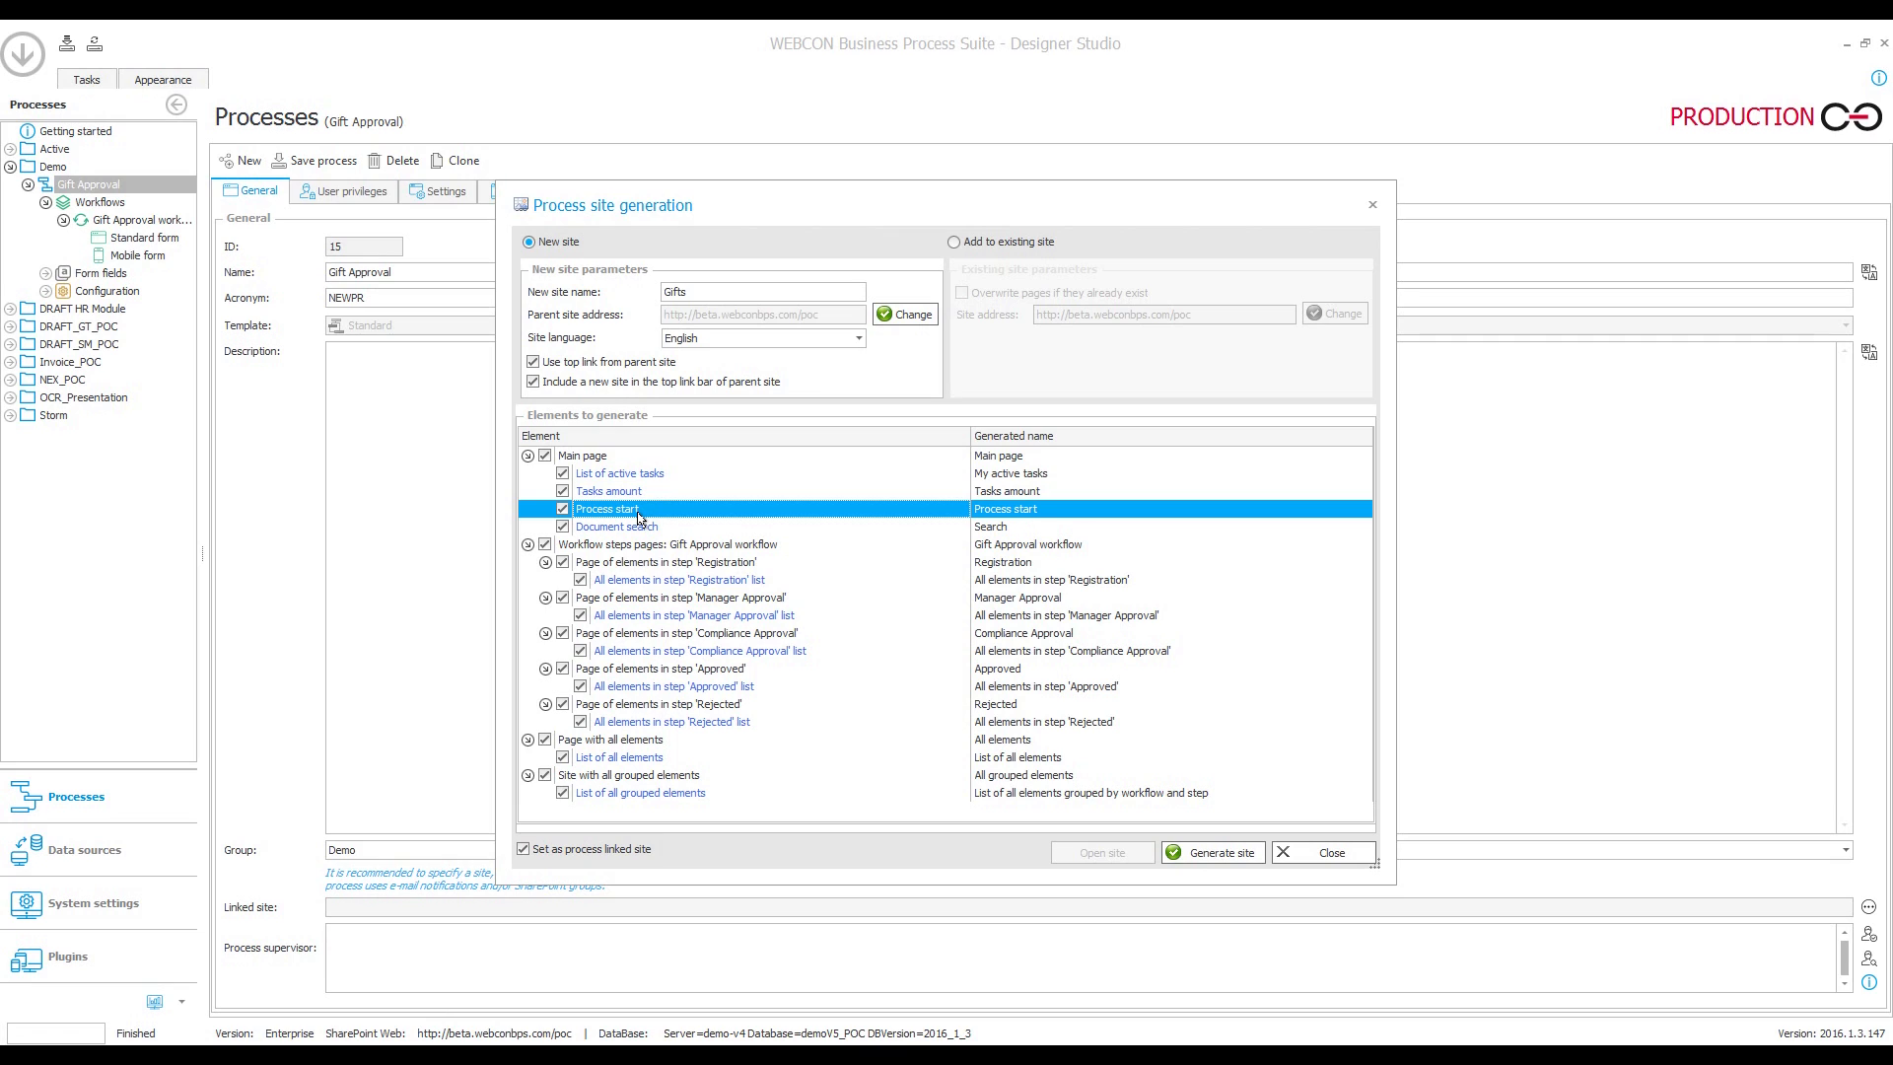
click(616, 527)
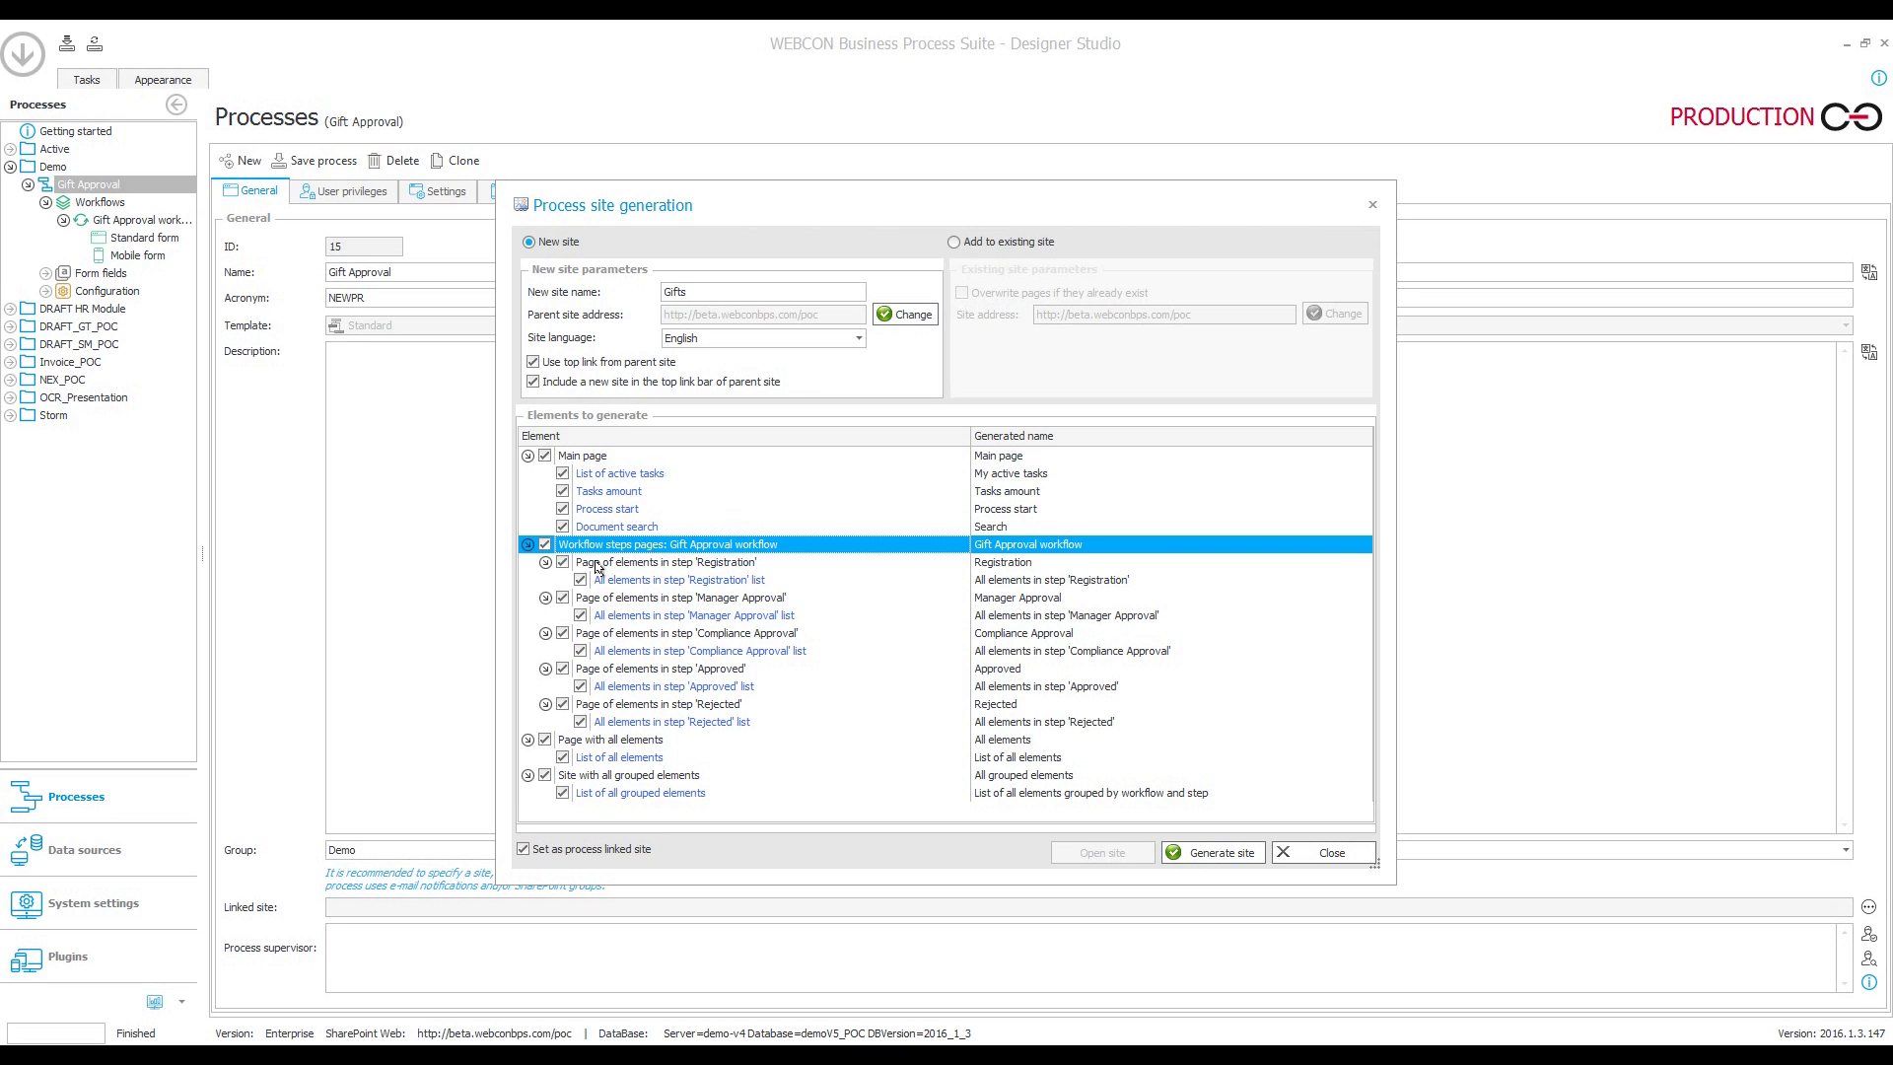
mouse_move(599, 565)
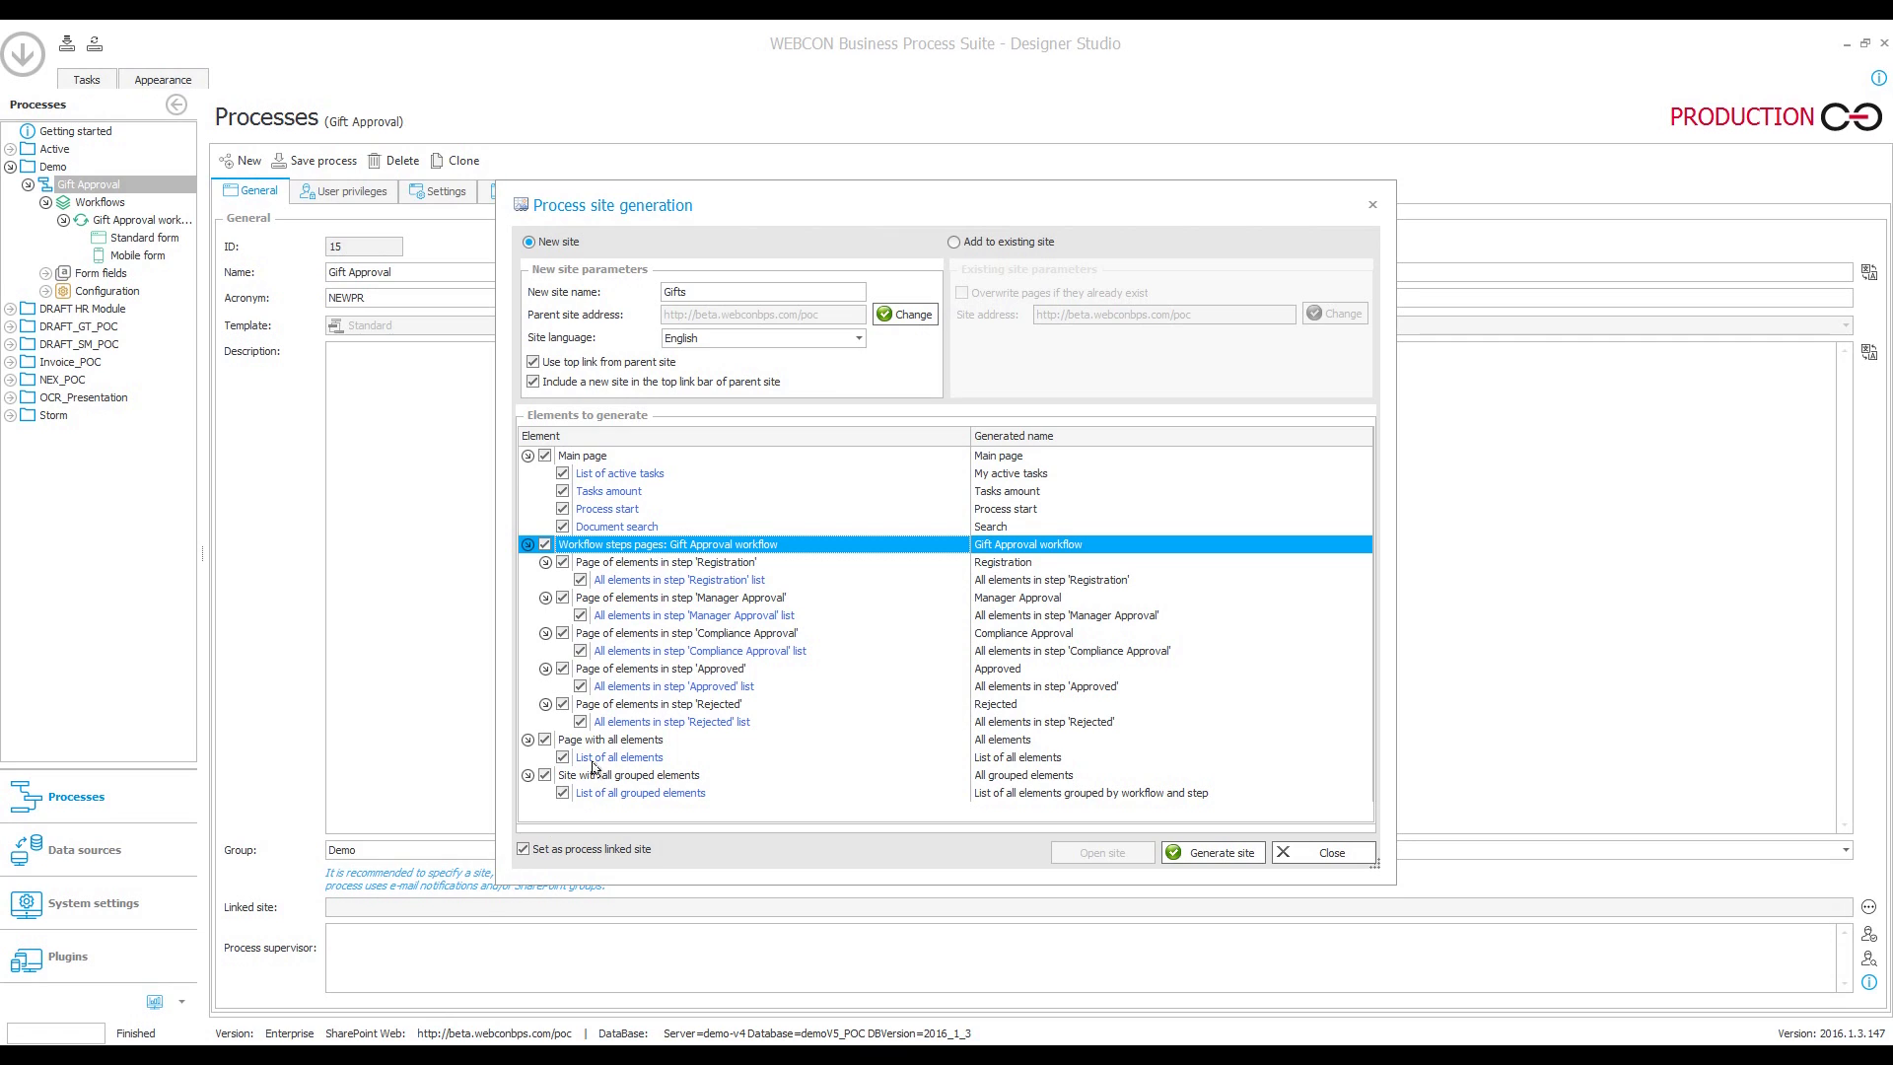
click(609, 738)
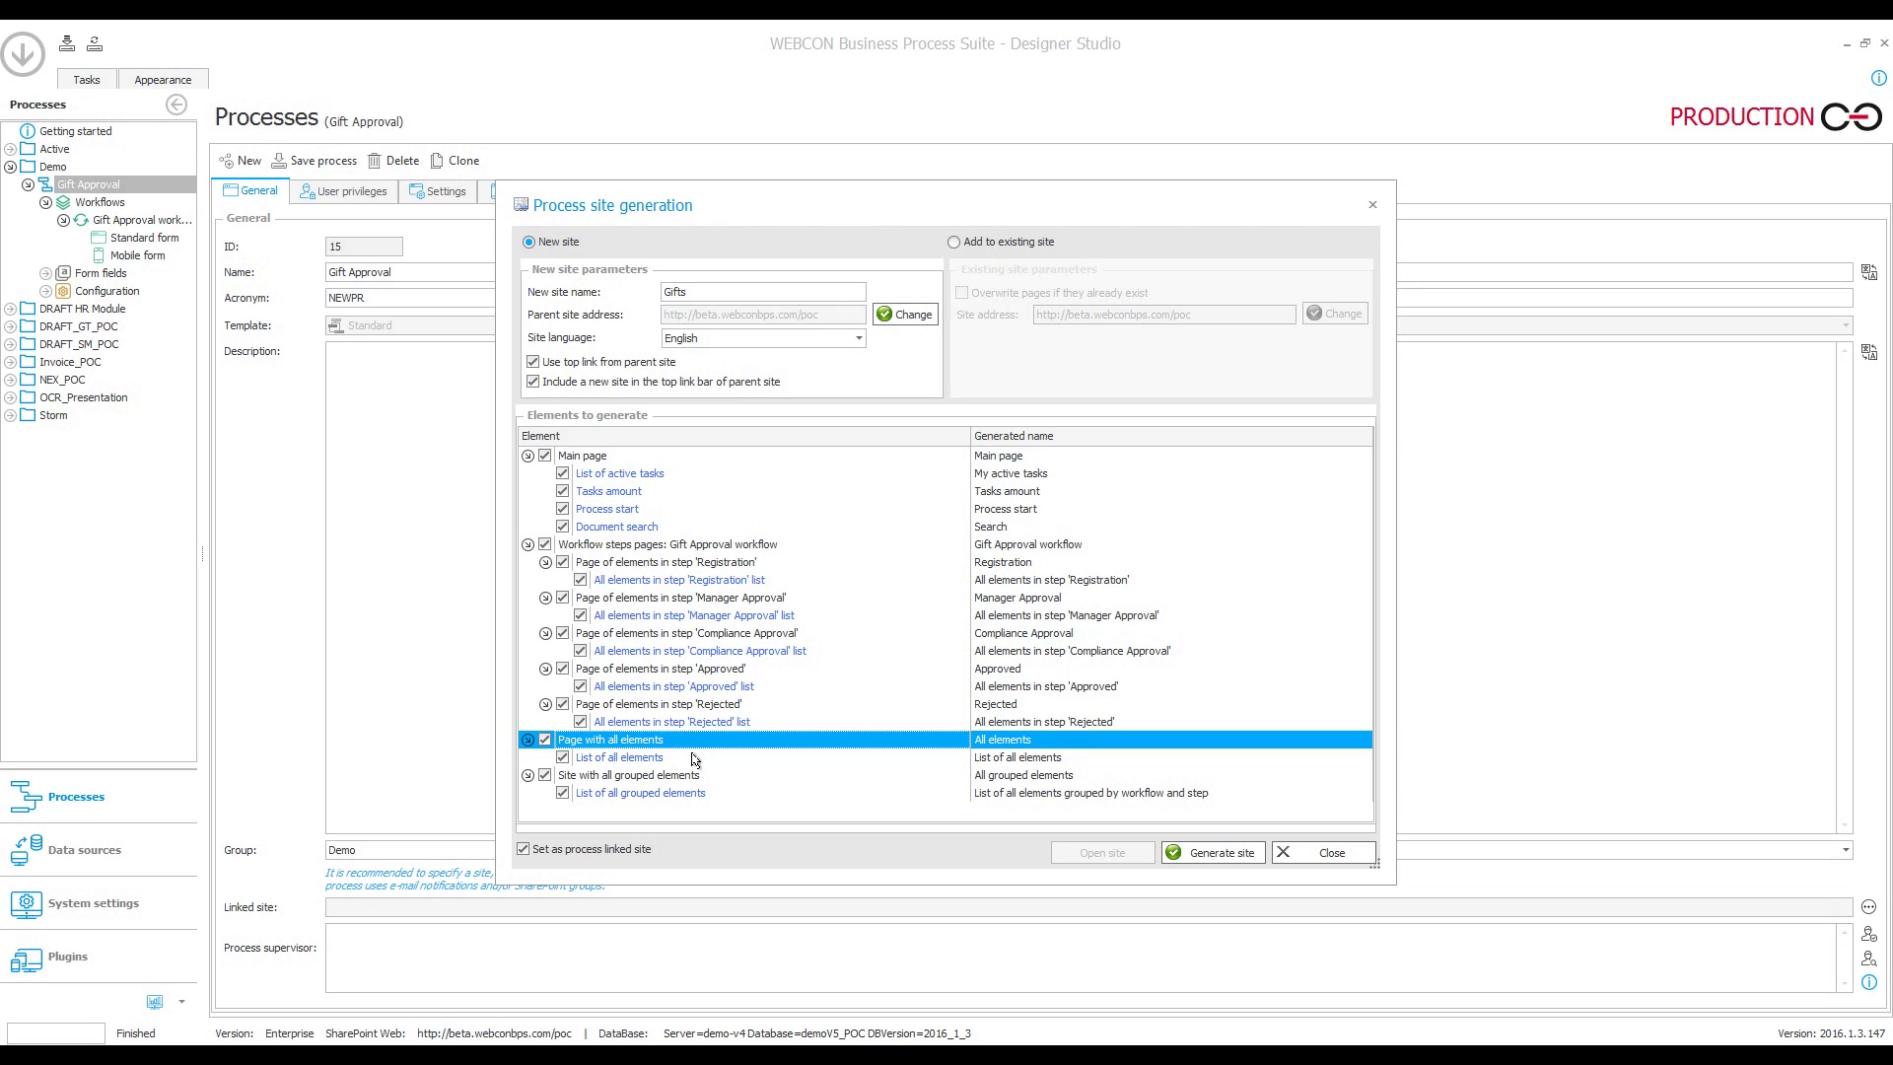
mouse_move(1125, 770)
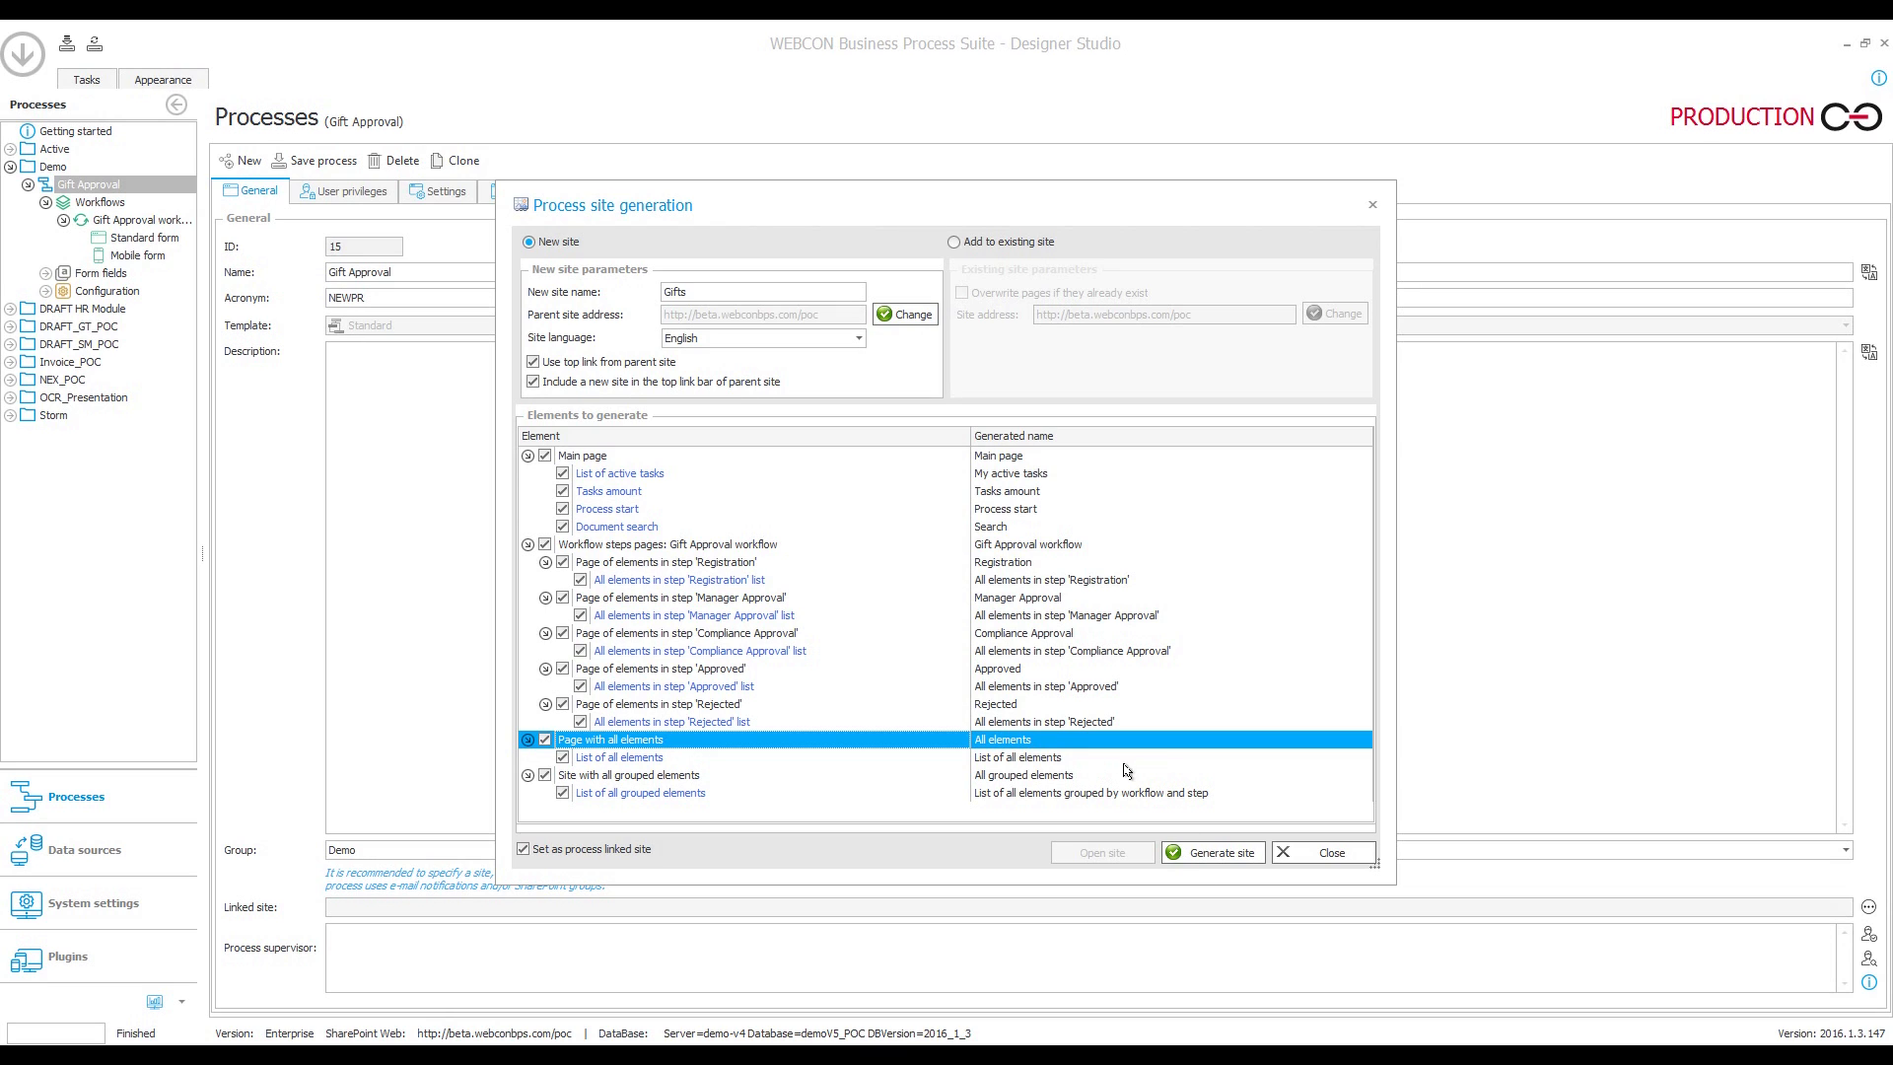
mouse_move(1112, 750)
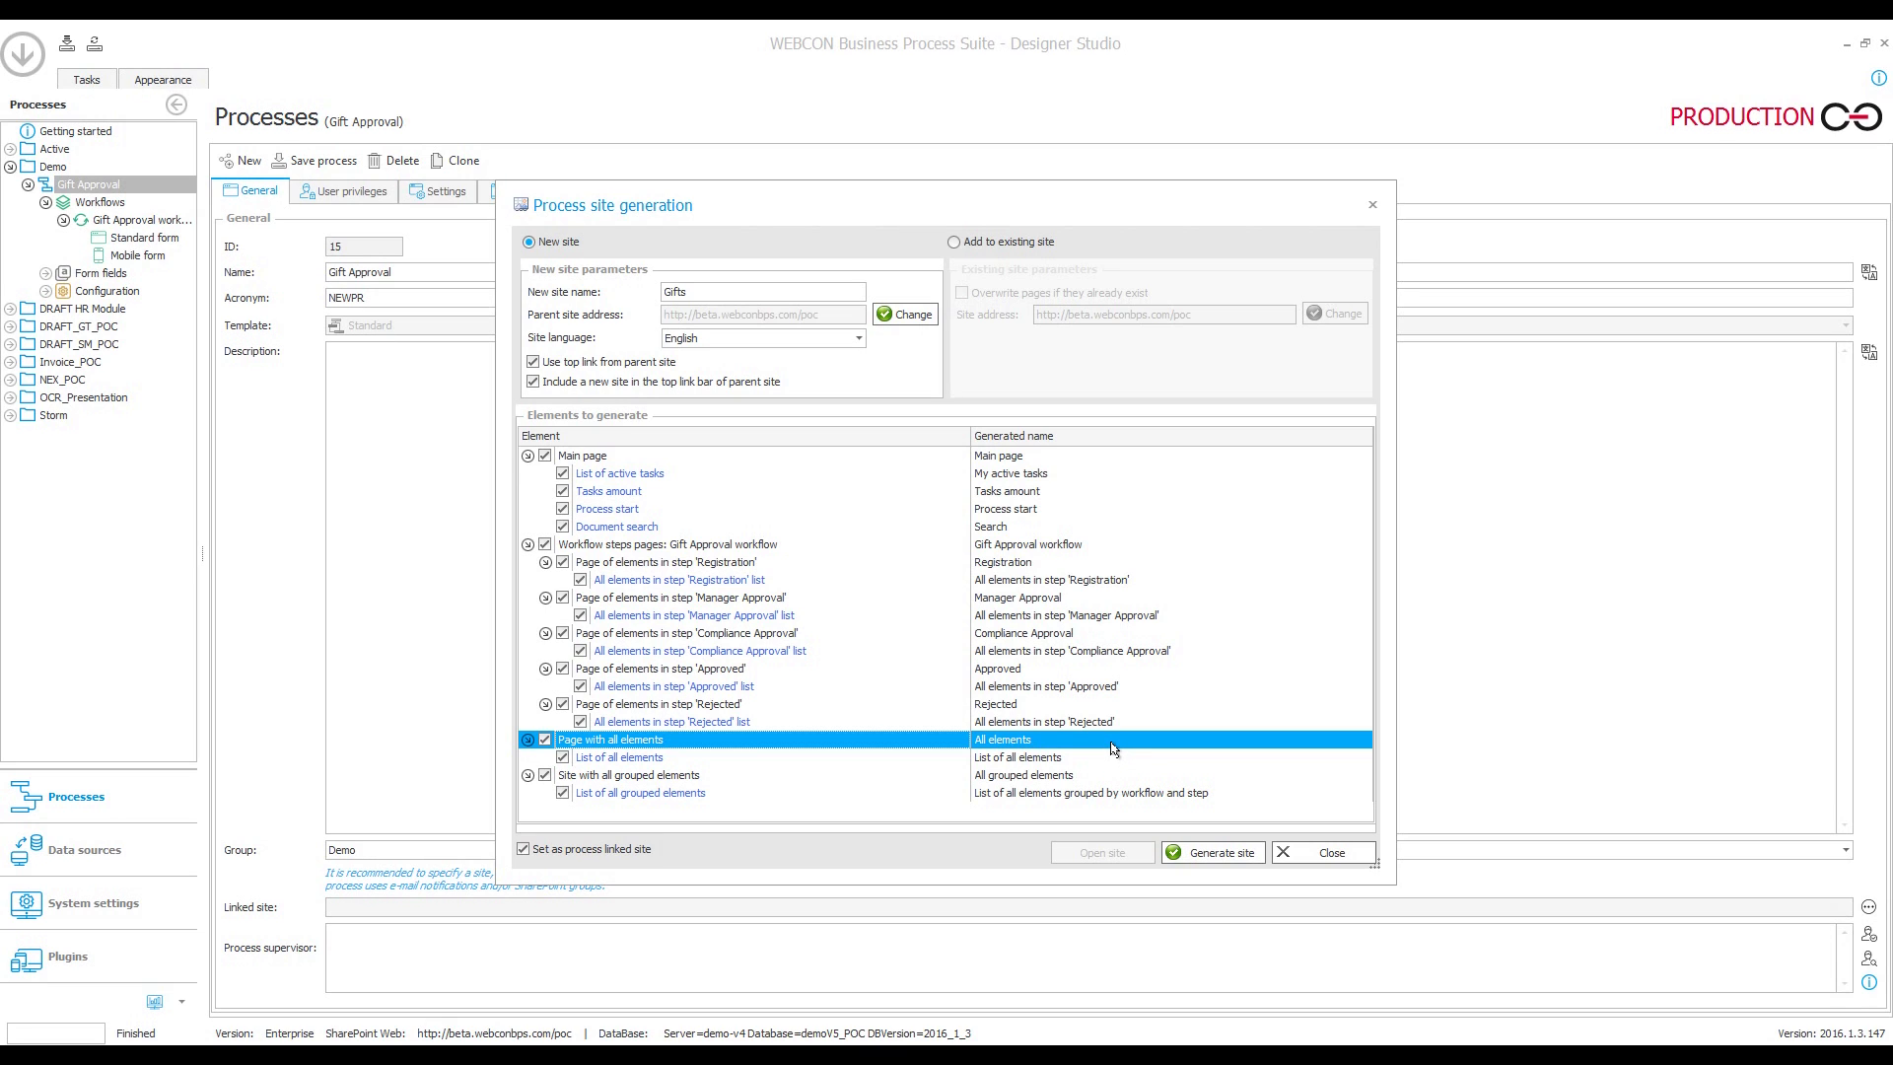
mouse_move(660, 775)
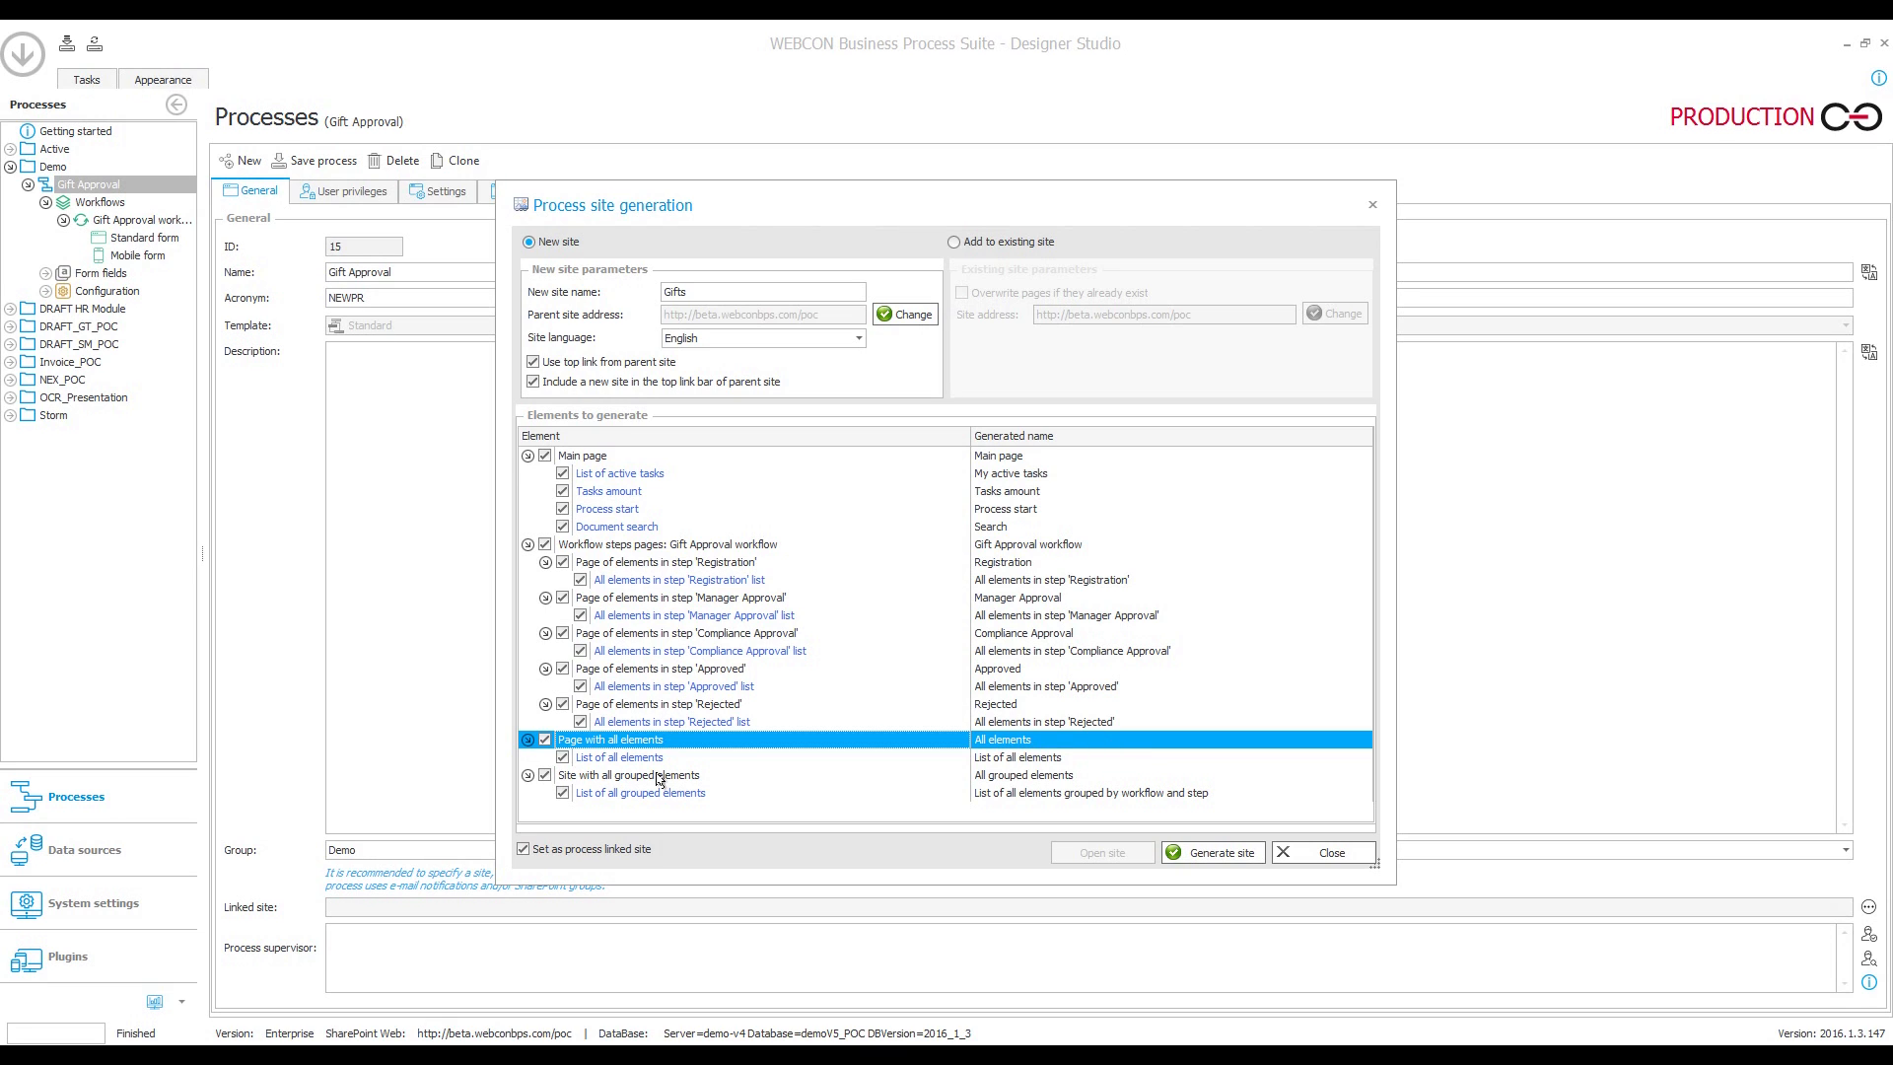
click(630, 774)
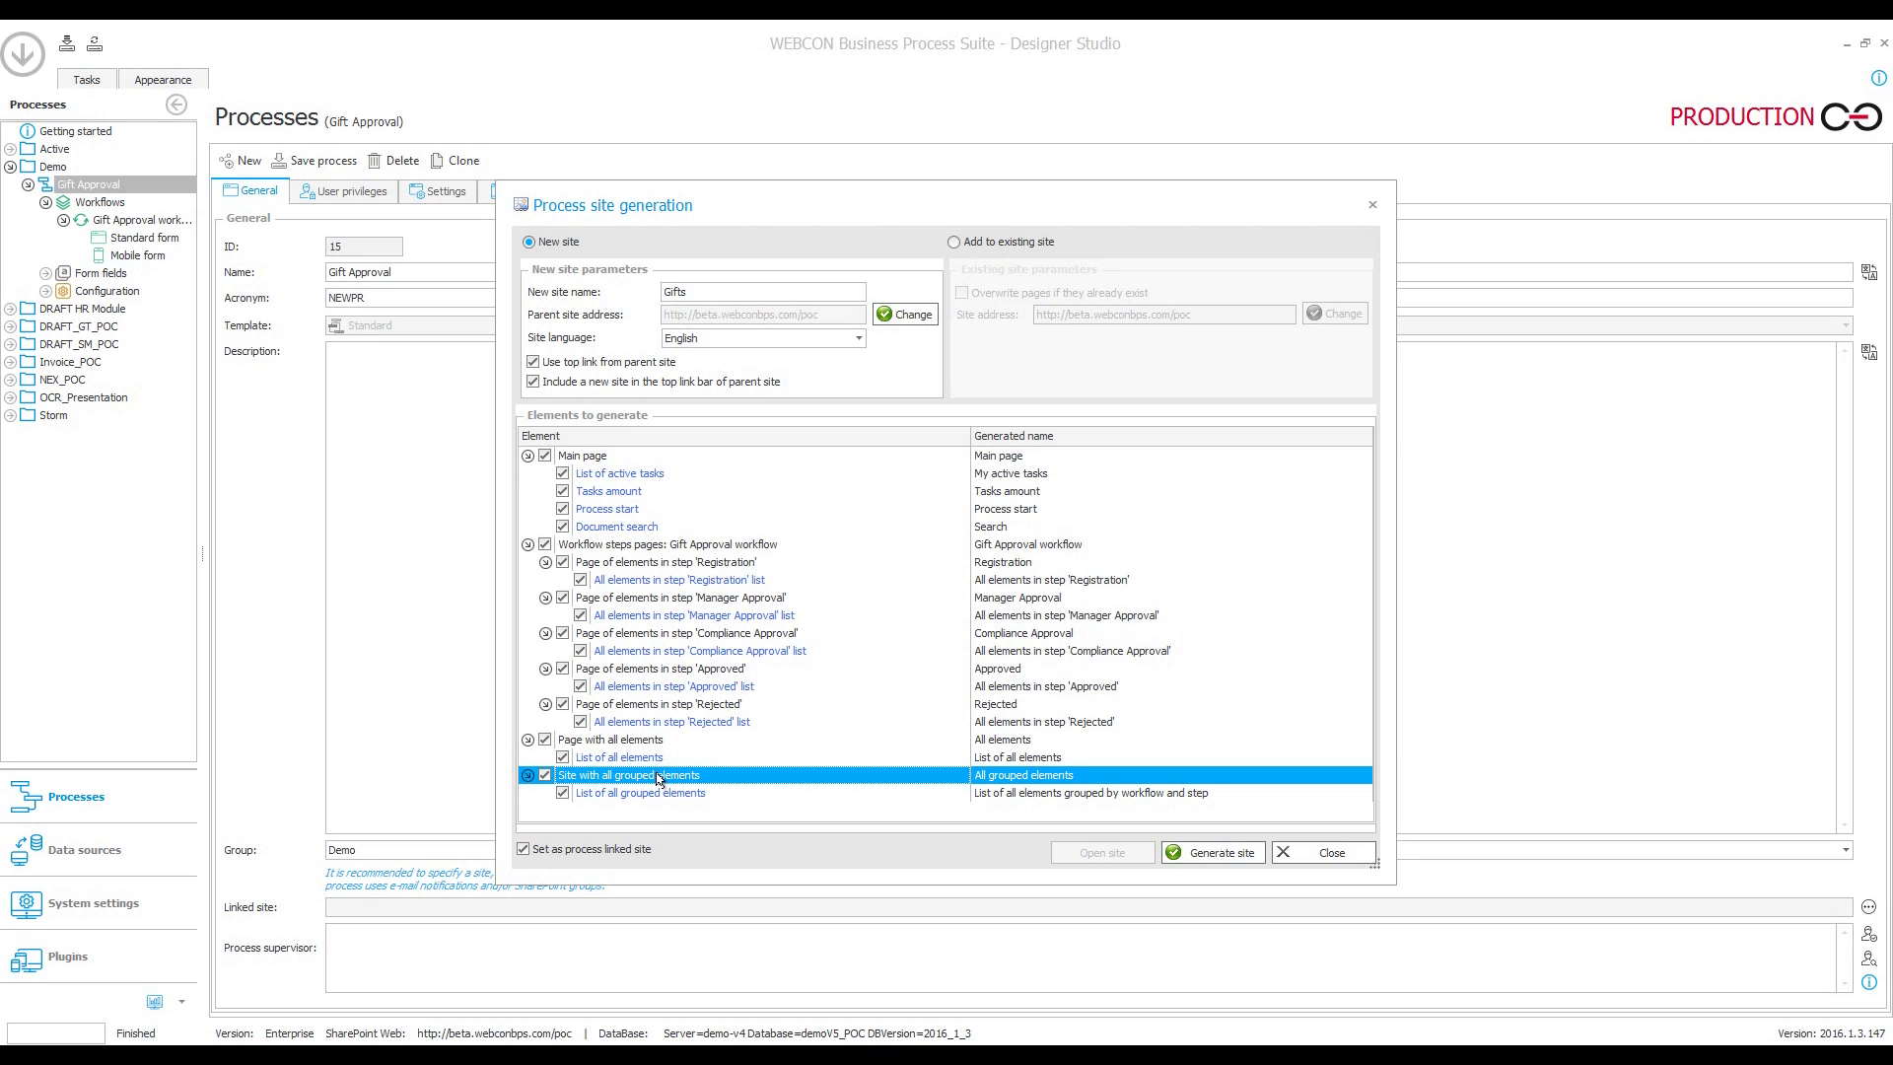
mouse_move(1133, 809)
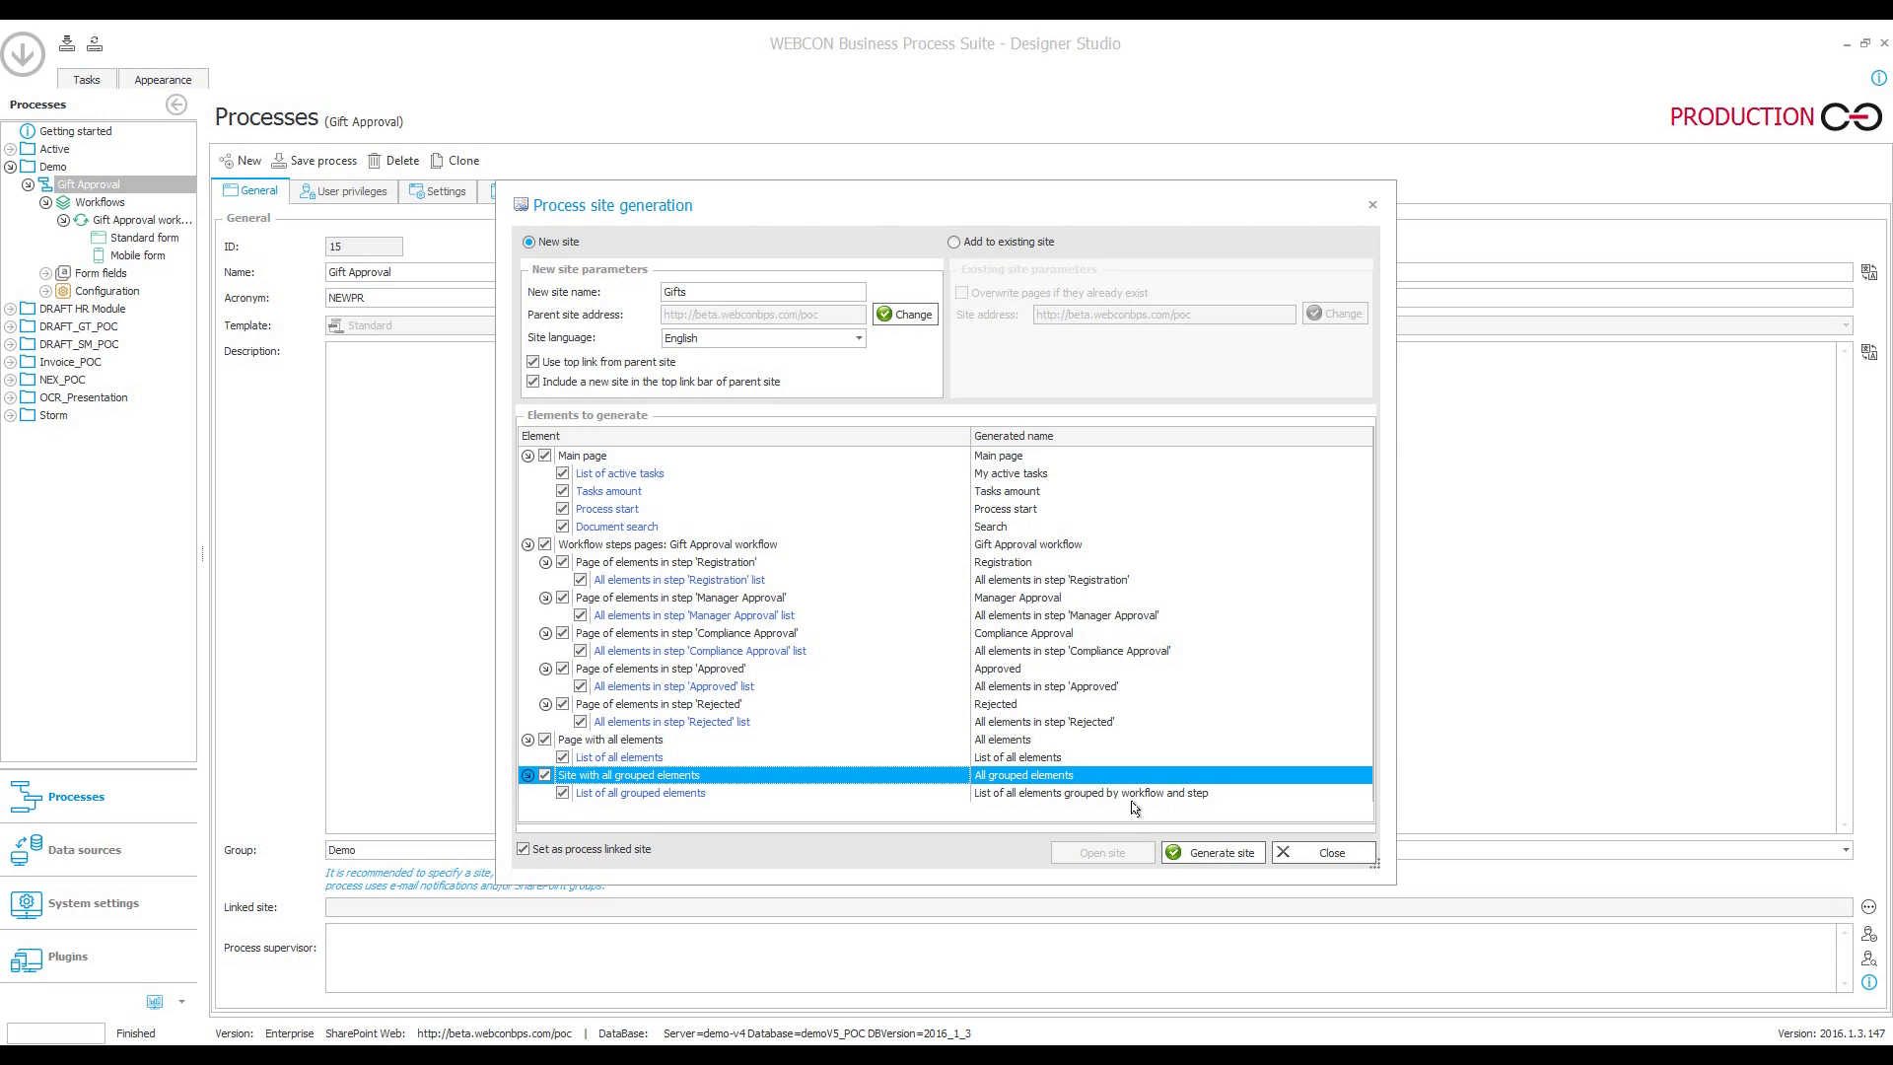
mouse_move(586, 195)
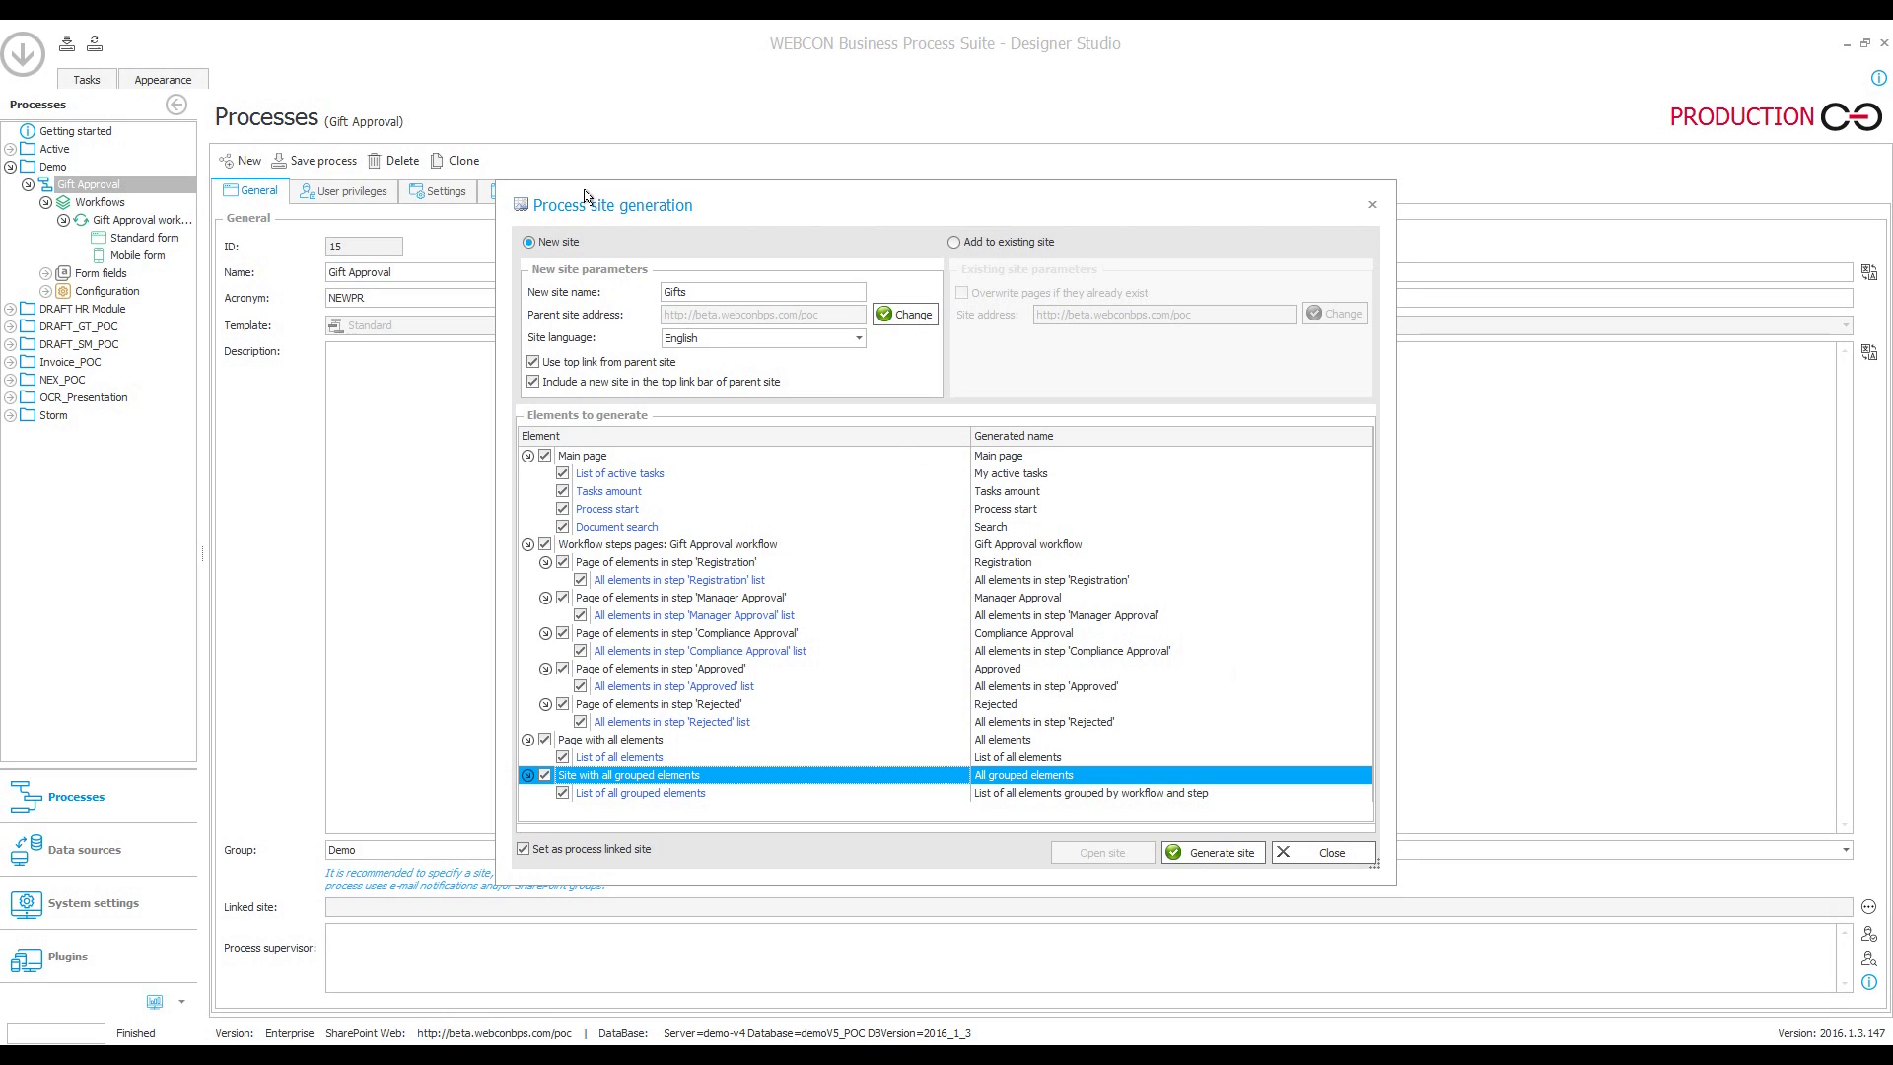
mouse_move(644, 494)
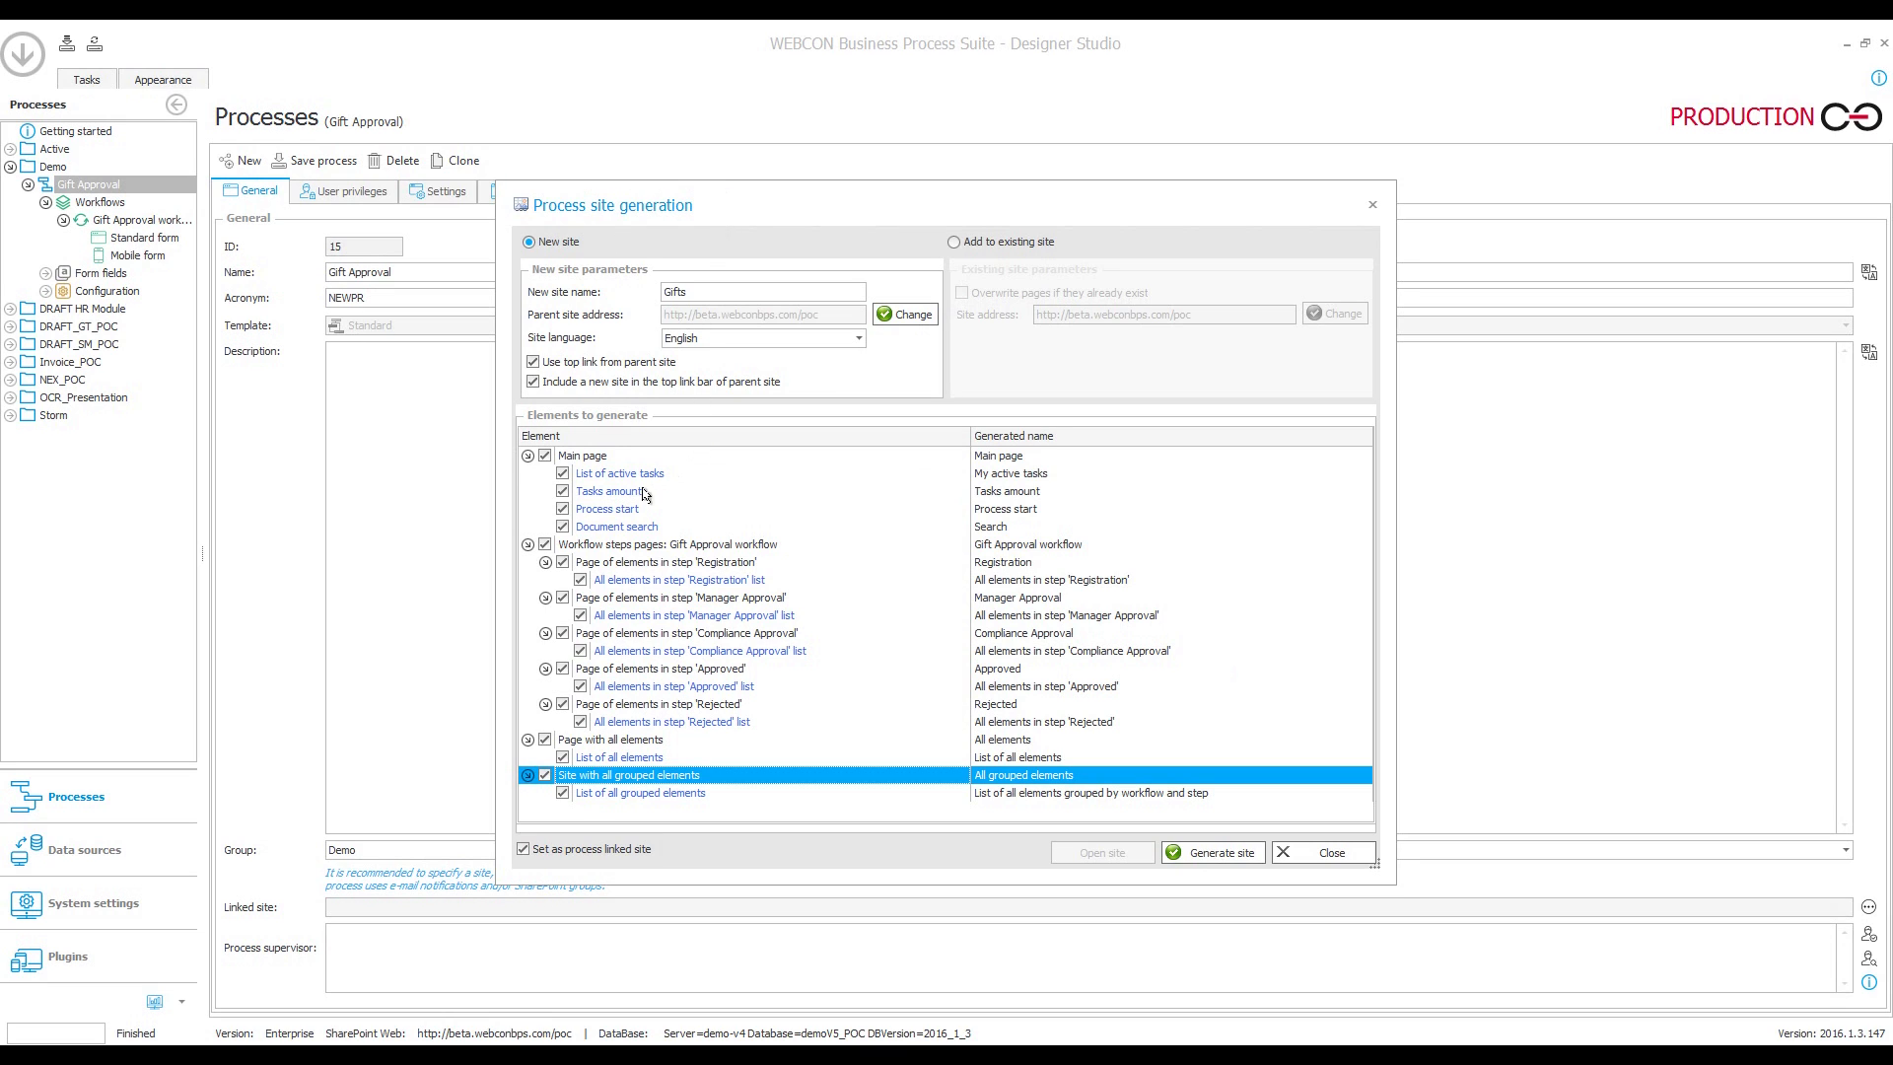
mouse_move(601, 539)
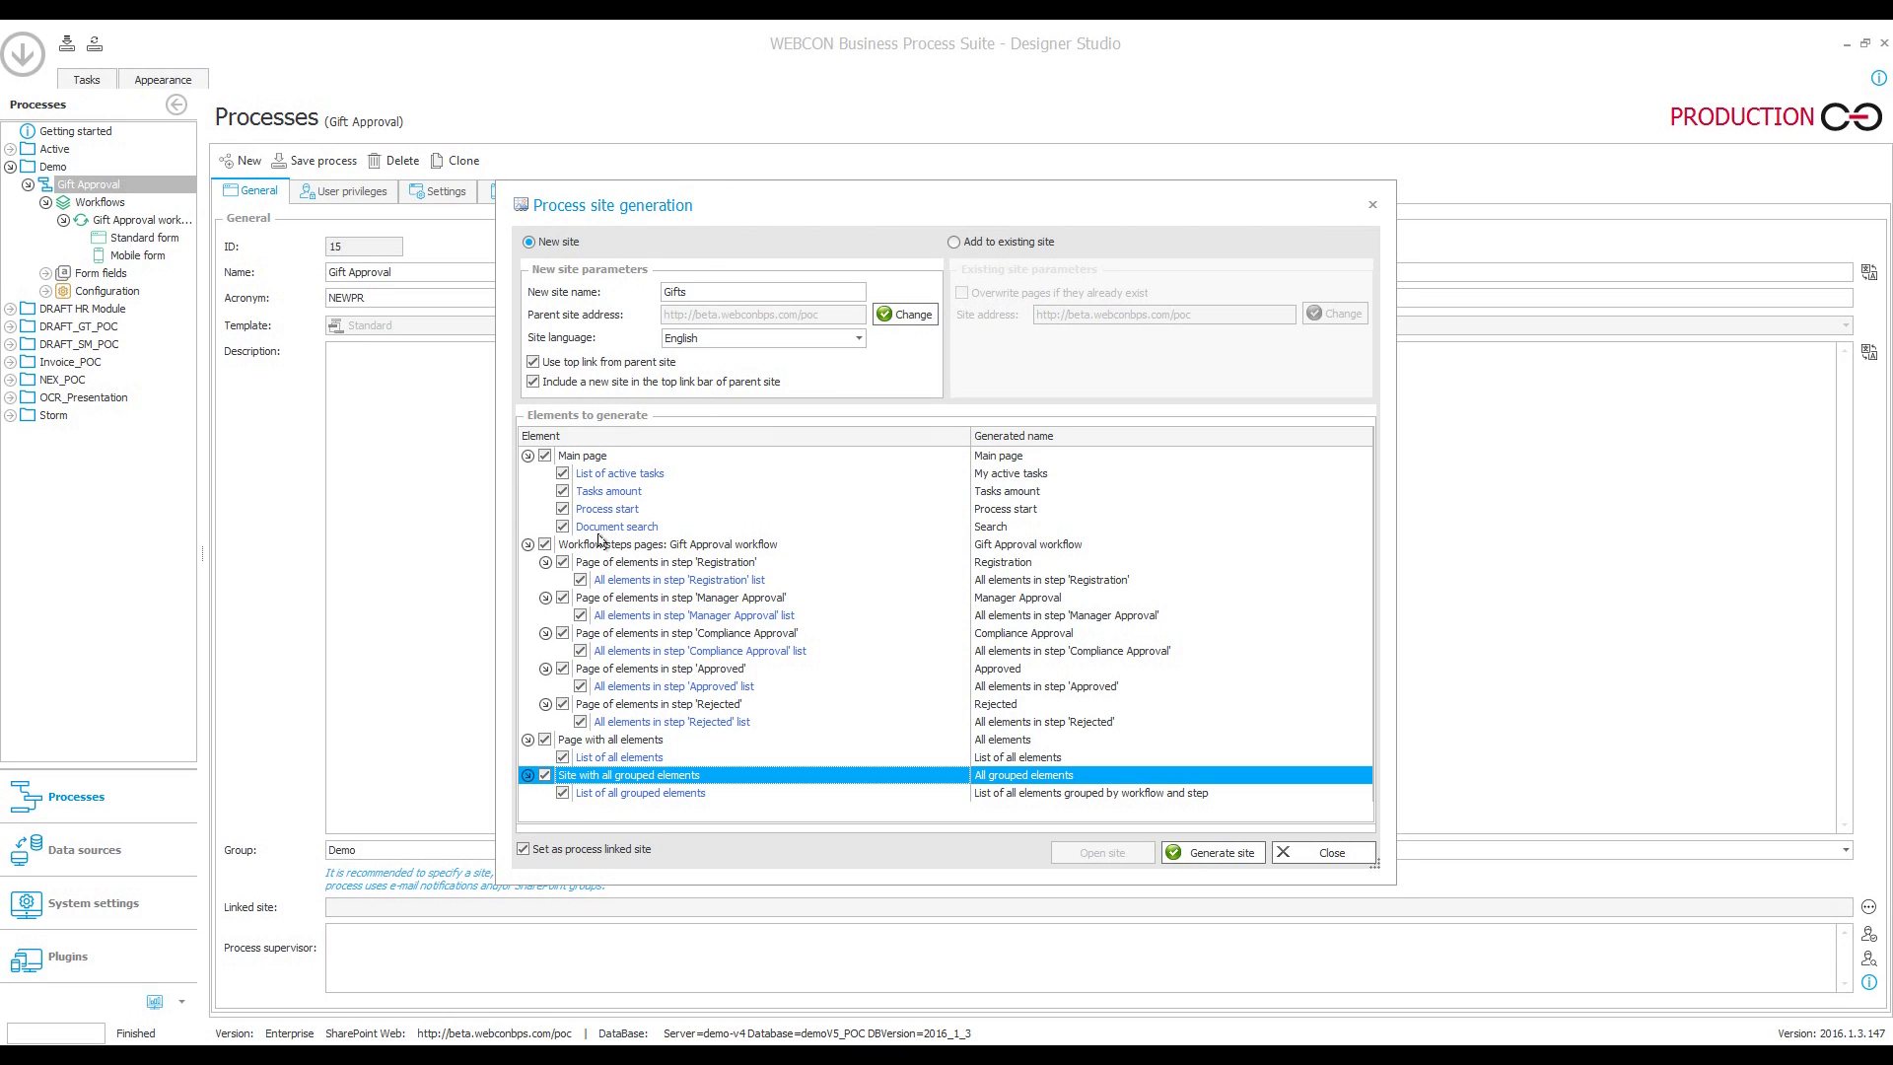
mouse_move(650, 743)
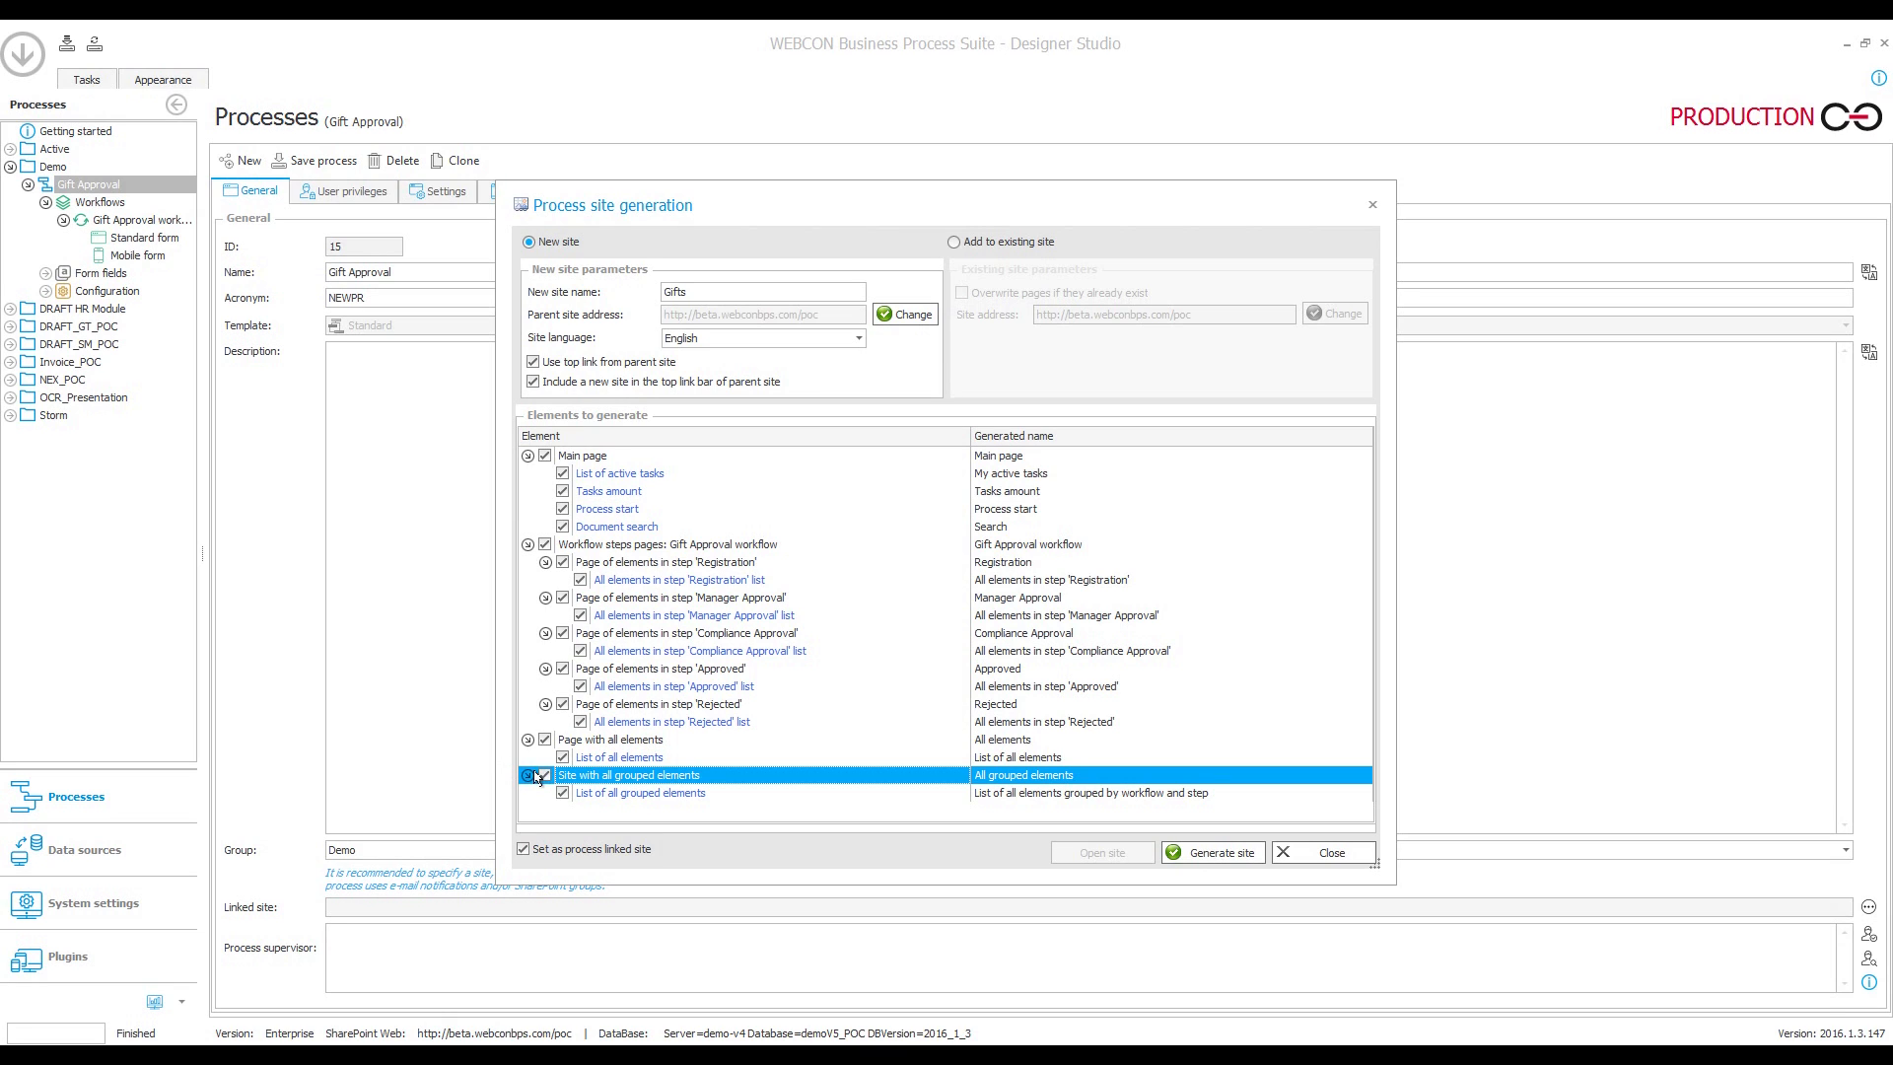
Leave out the grouped-elements page, generate the Gifts site and open it in SharePoint
click(544, 543)
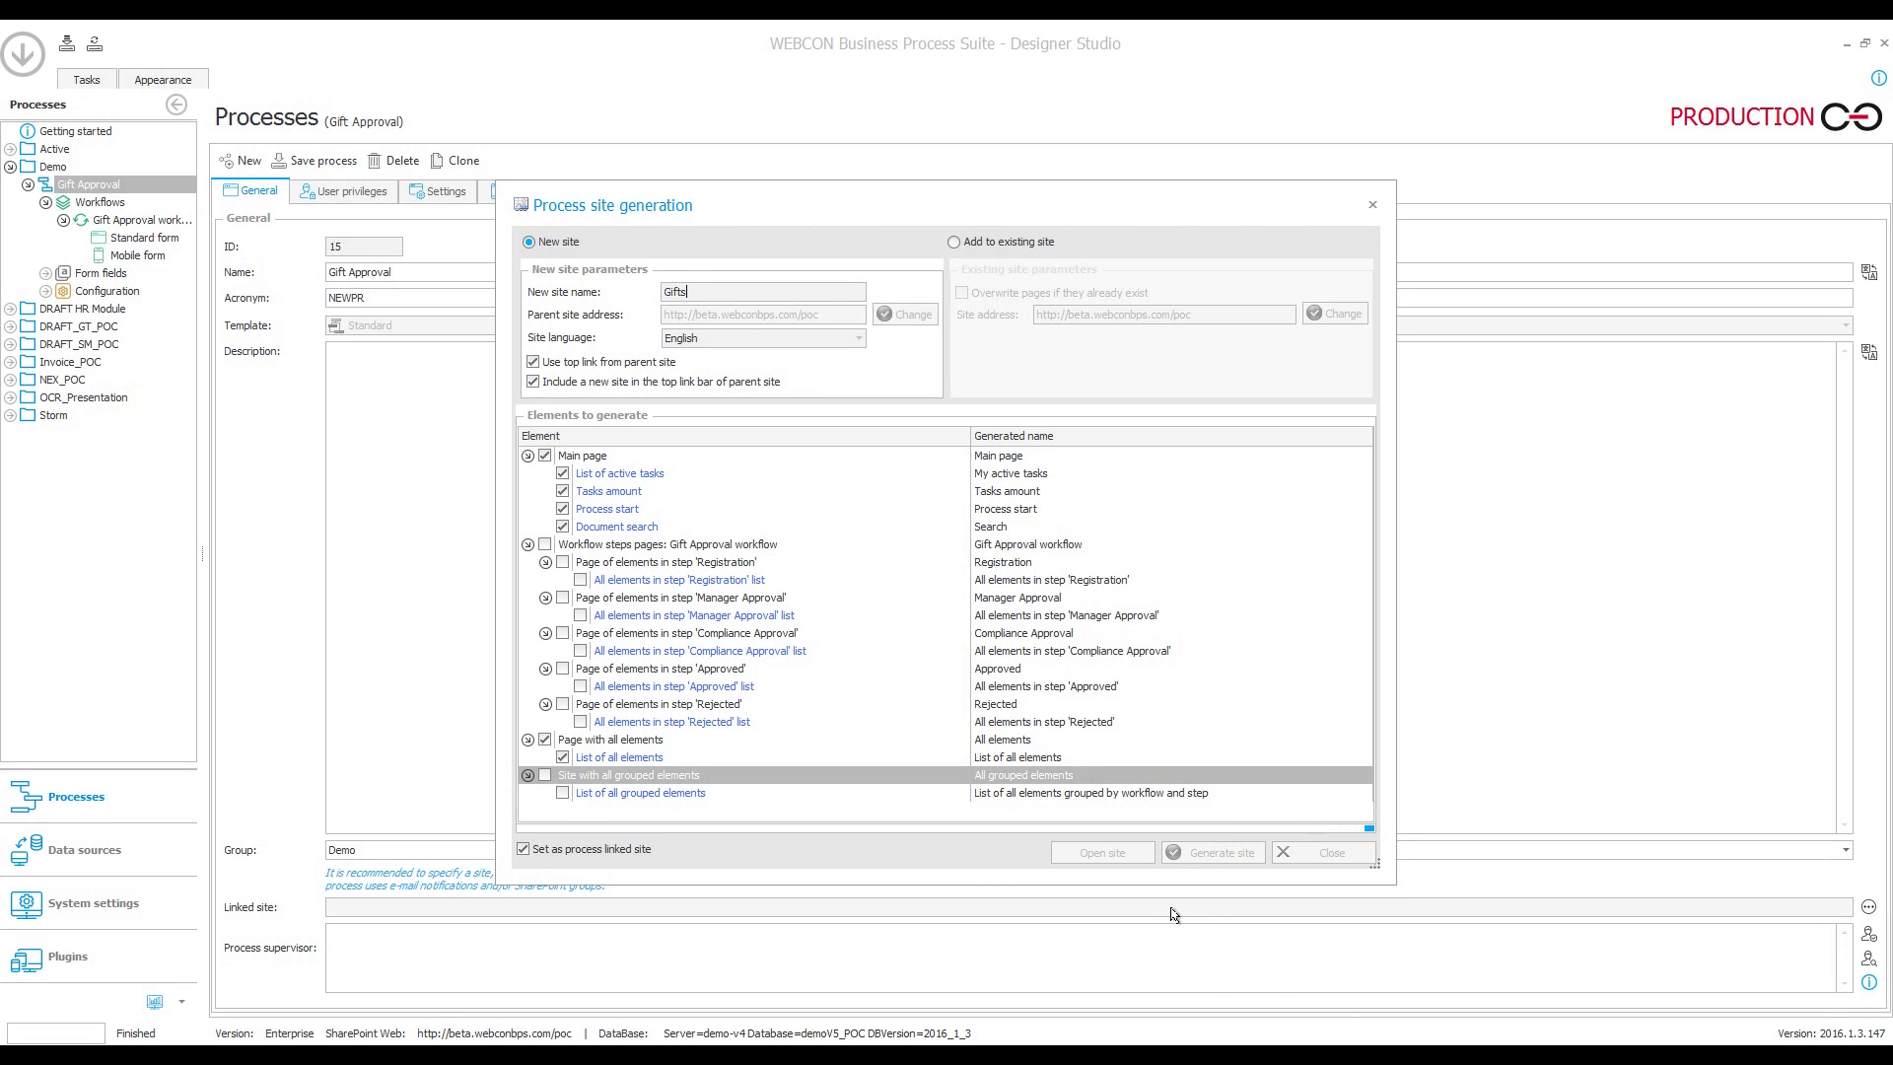
click(1212, 851)
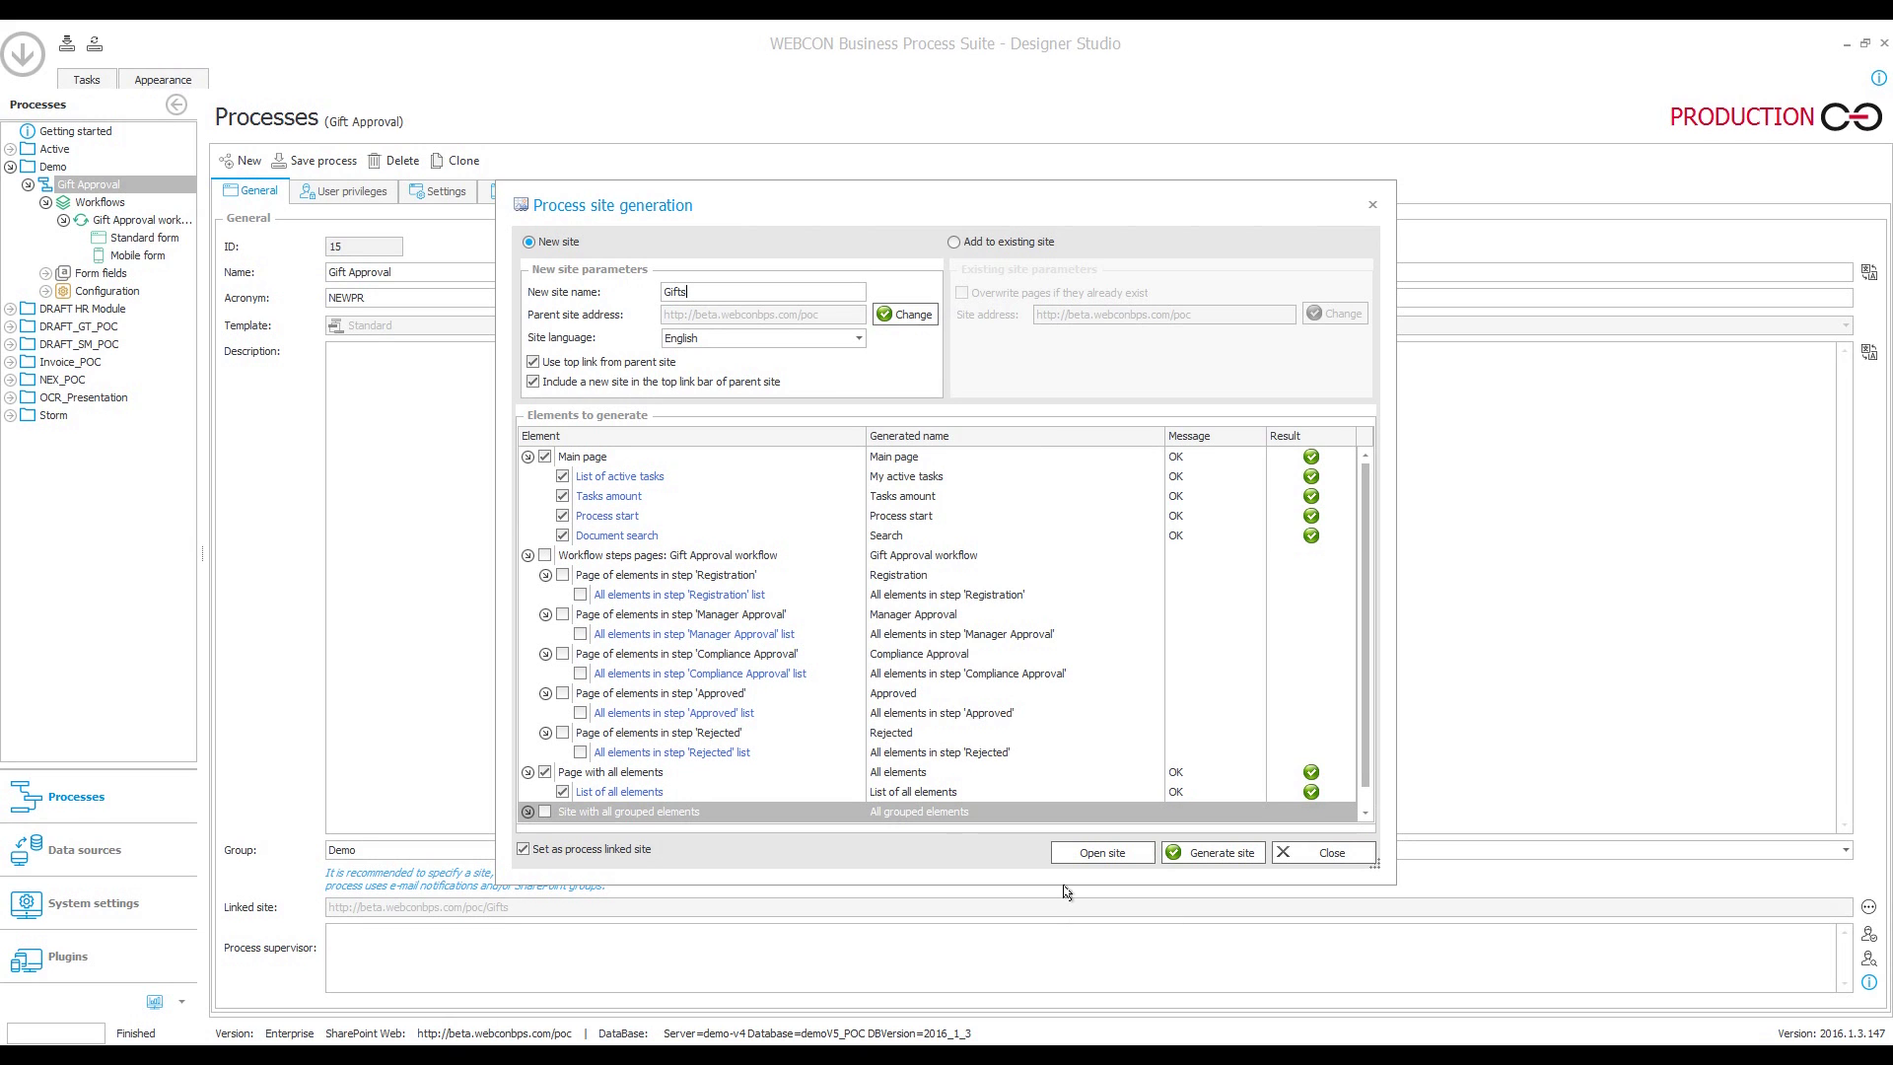
mouse_move(1053, 866)
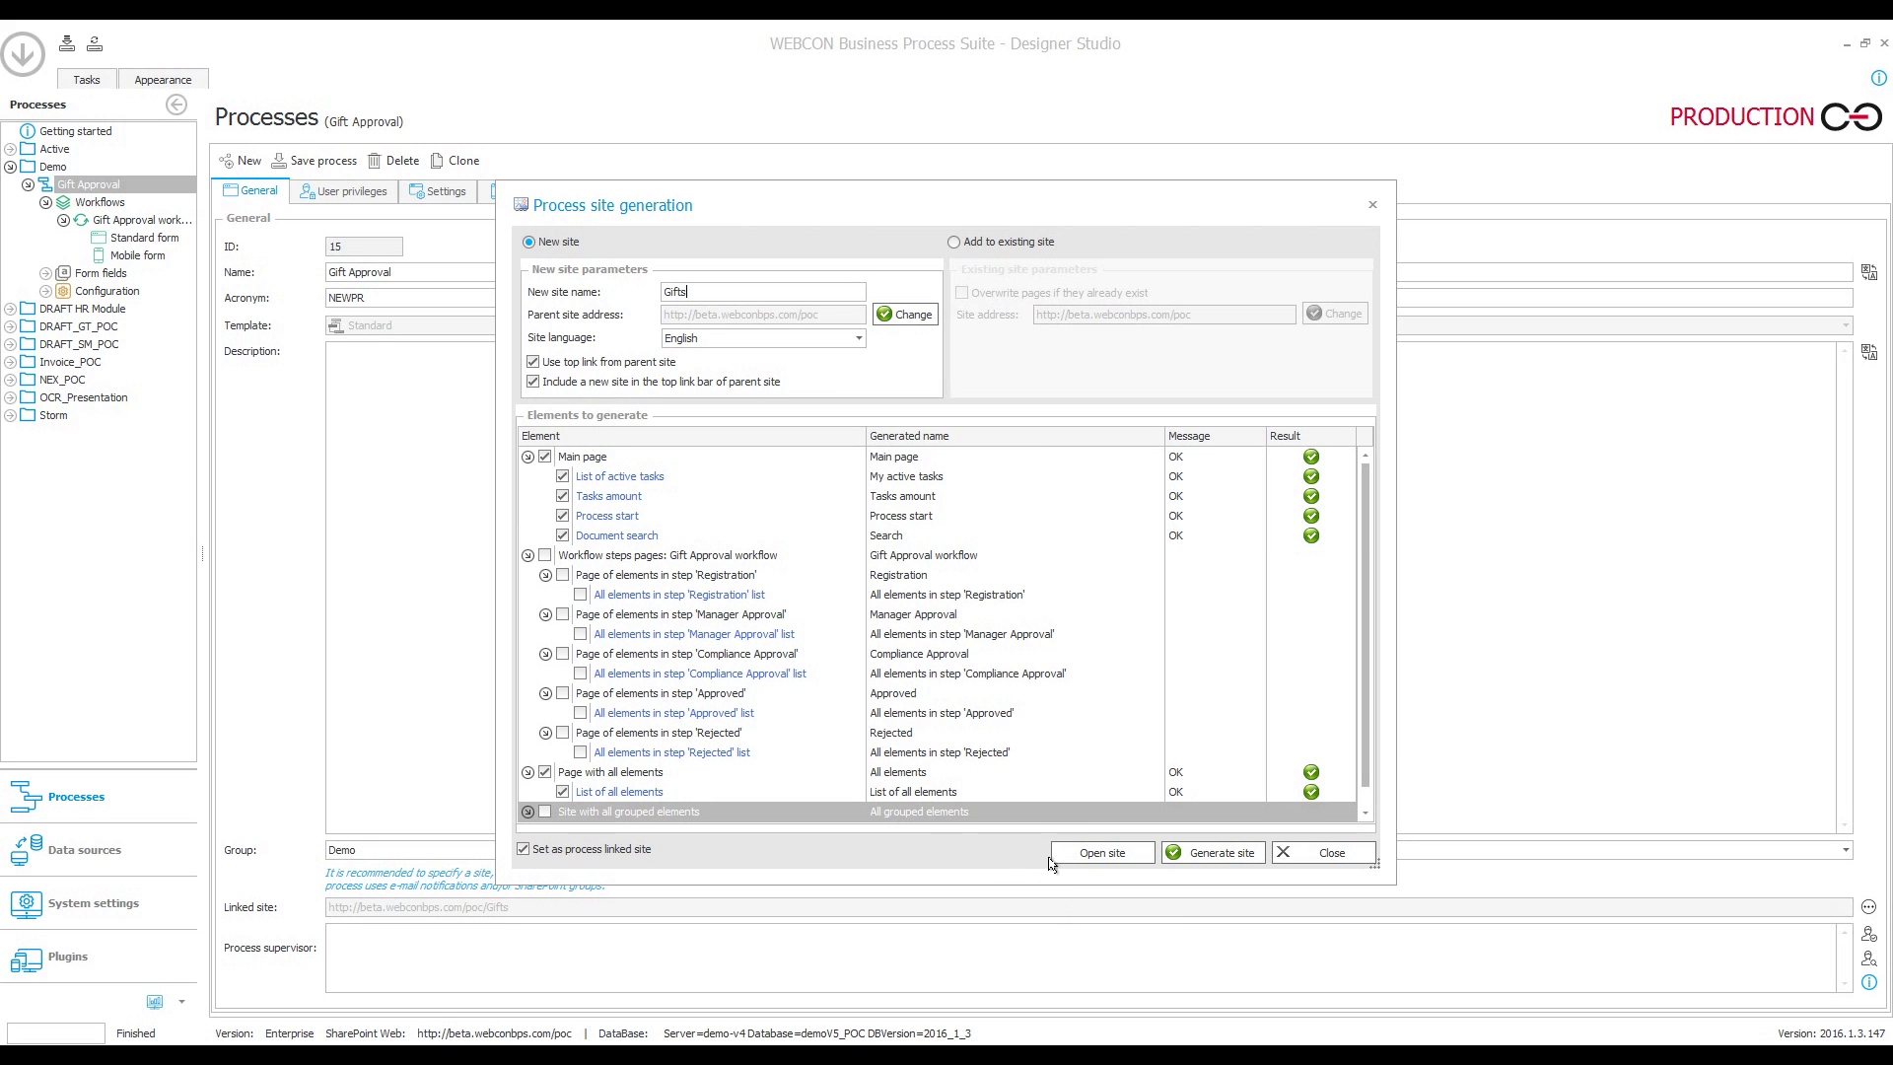
click(1100, 852)
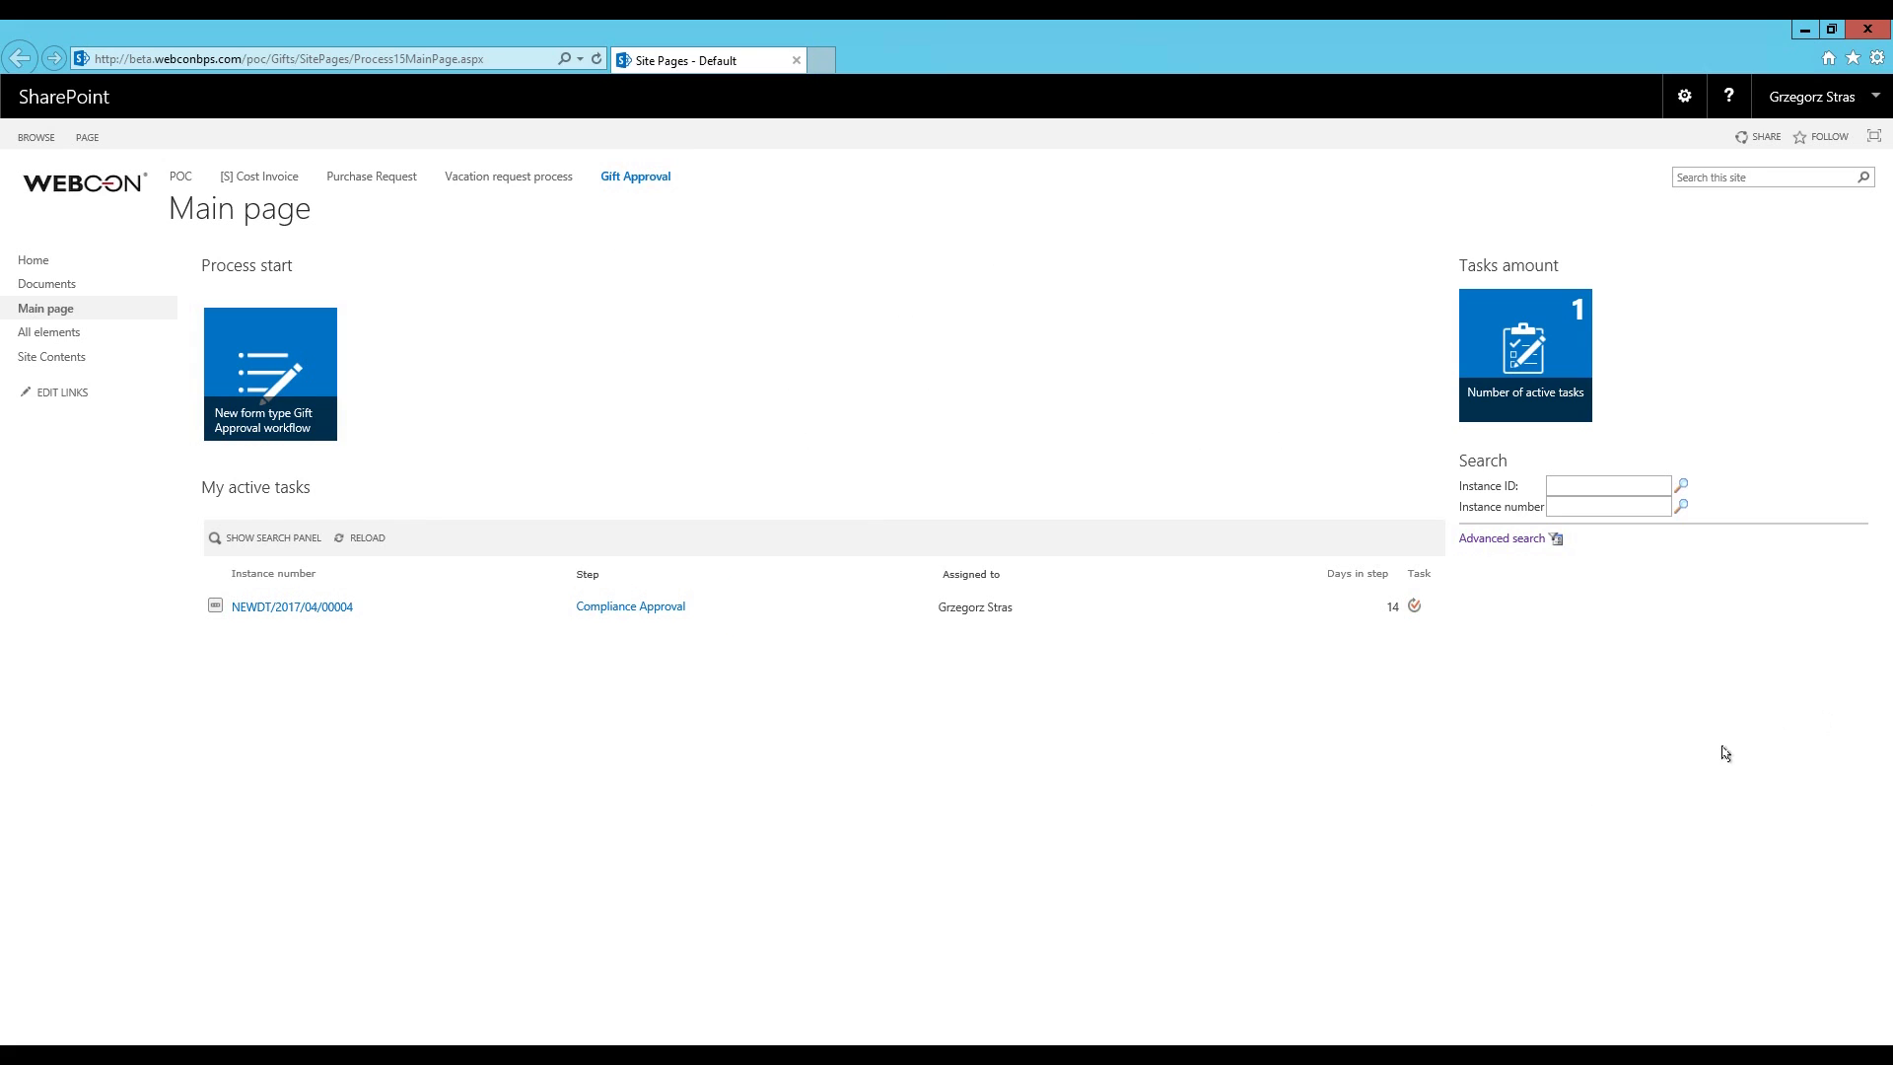
mouse_move(1554, 746)
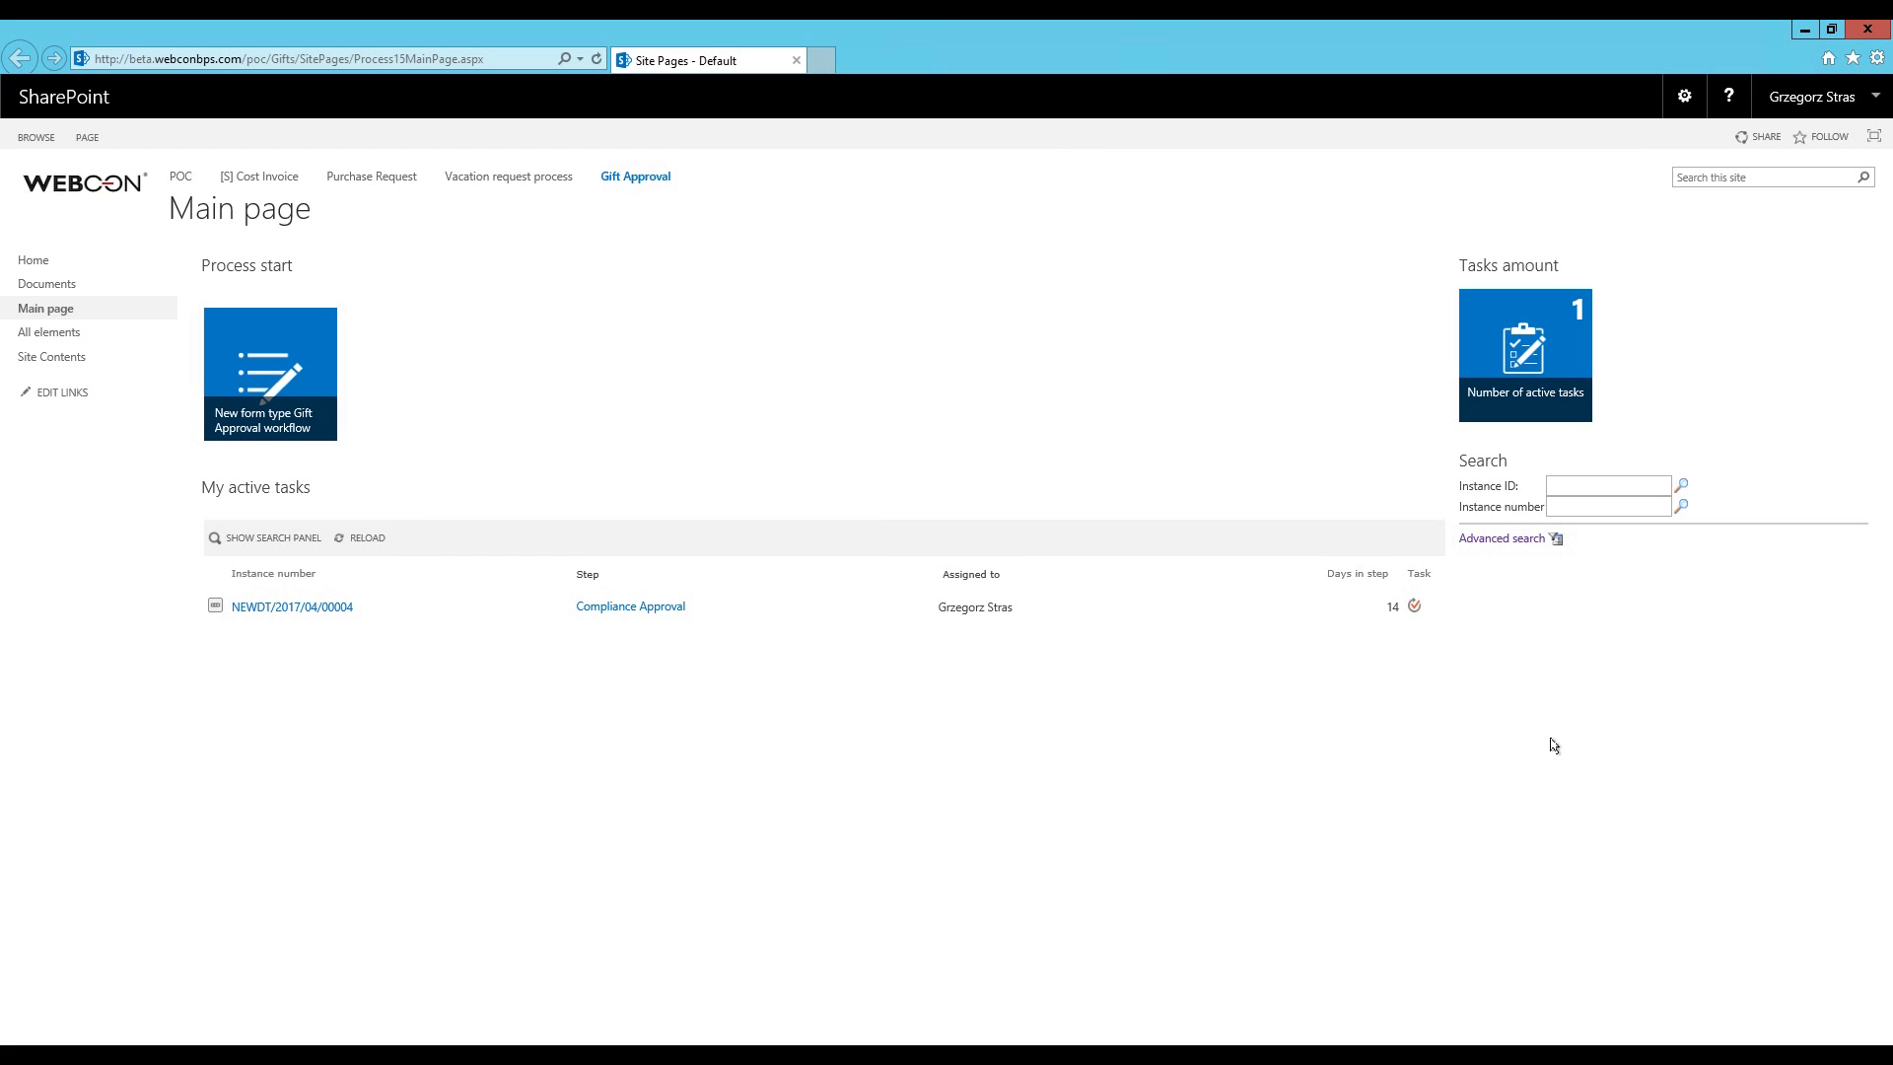
mouse_move(1465, 480)
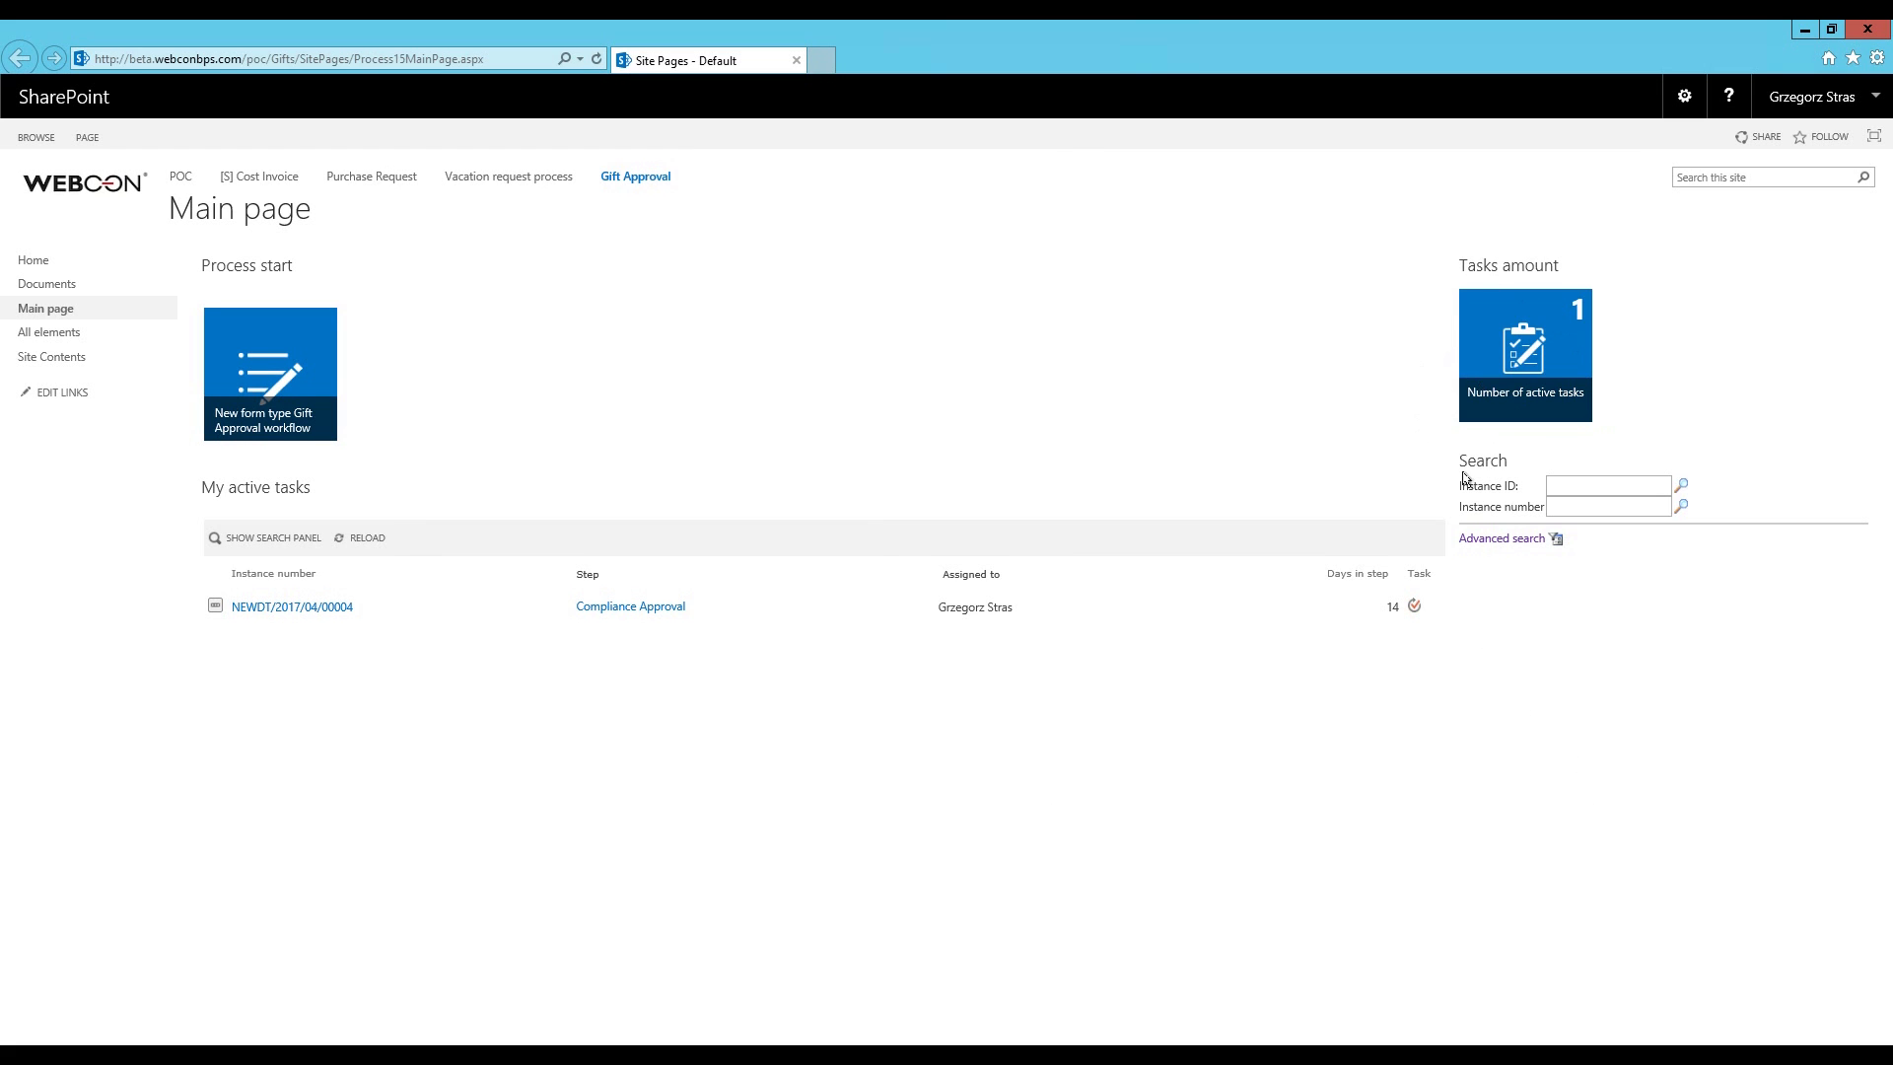
mouse_move(441, 604)
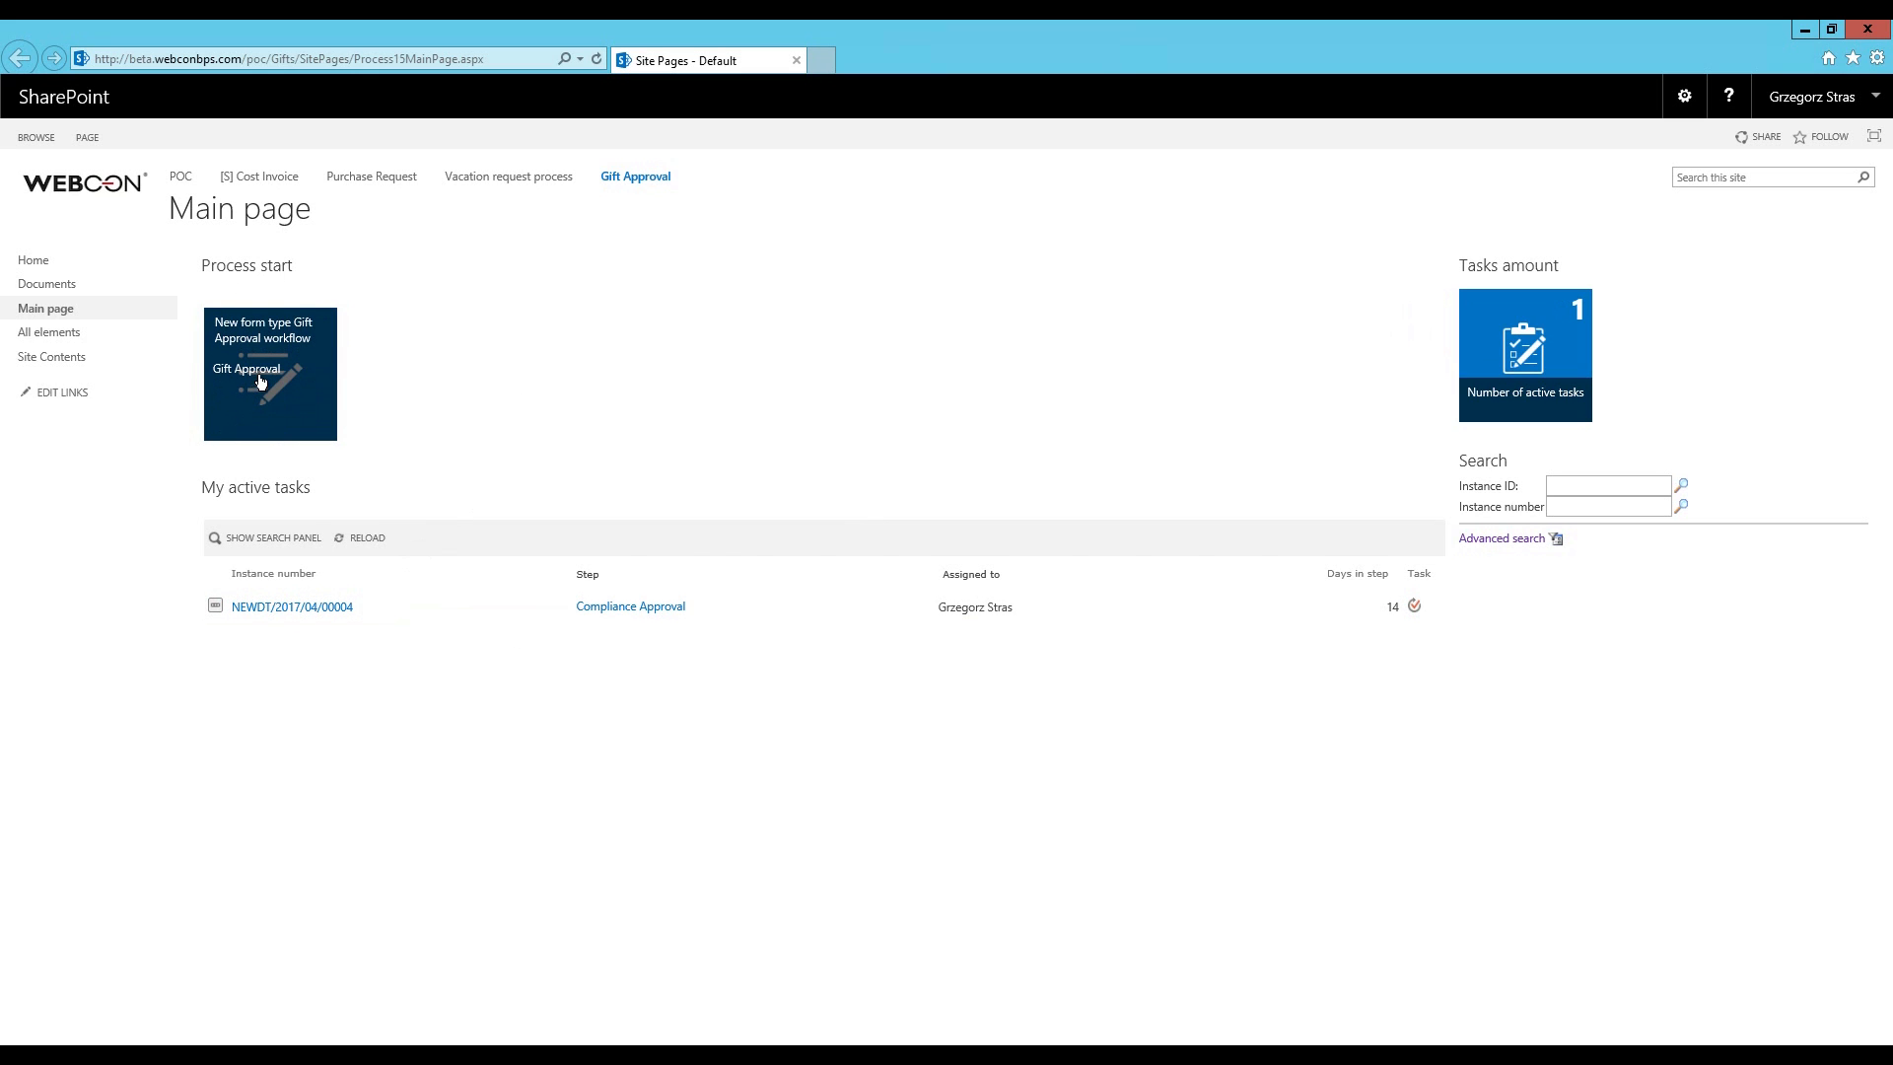
View the Gifts main page with its process start, active task and search parts
click(270, 372)
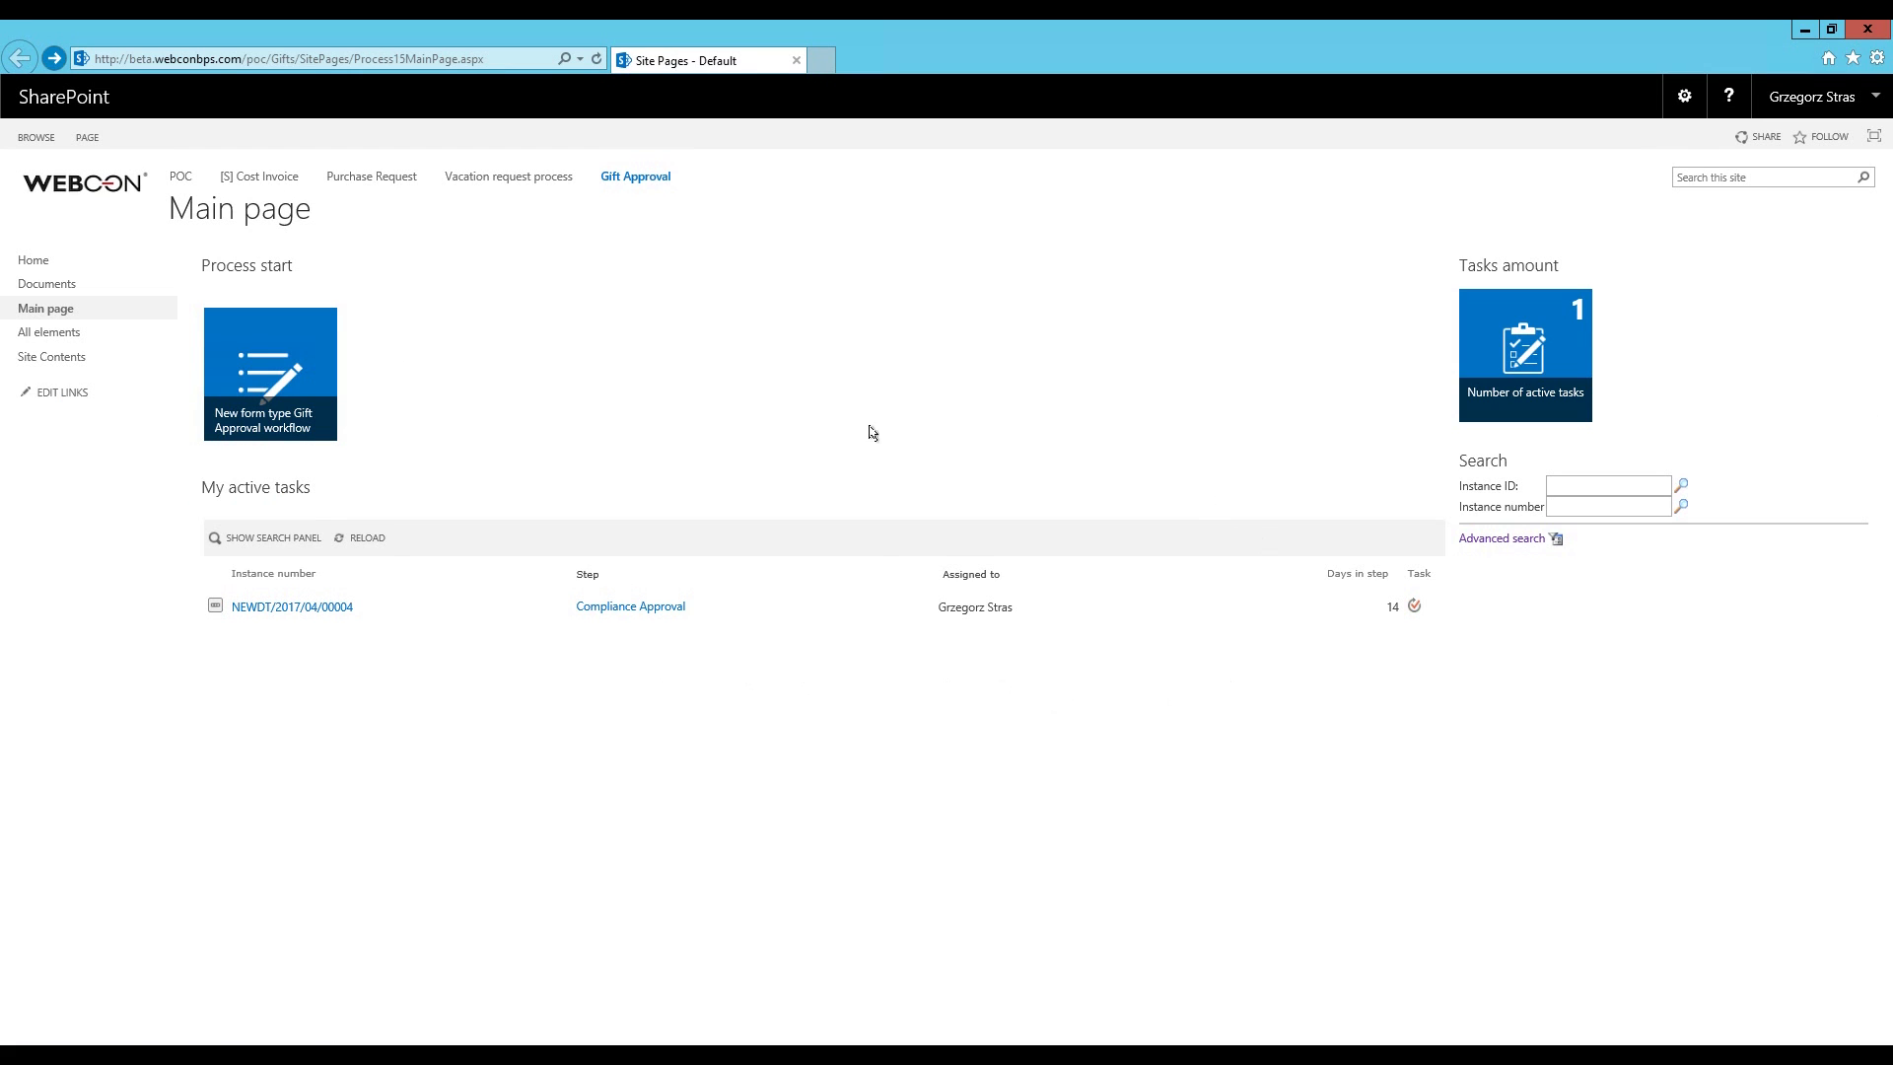
mouse_move(650, 438)
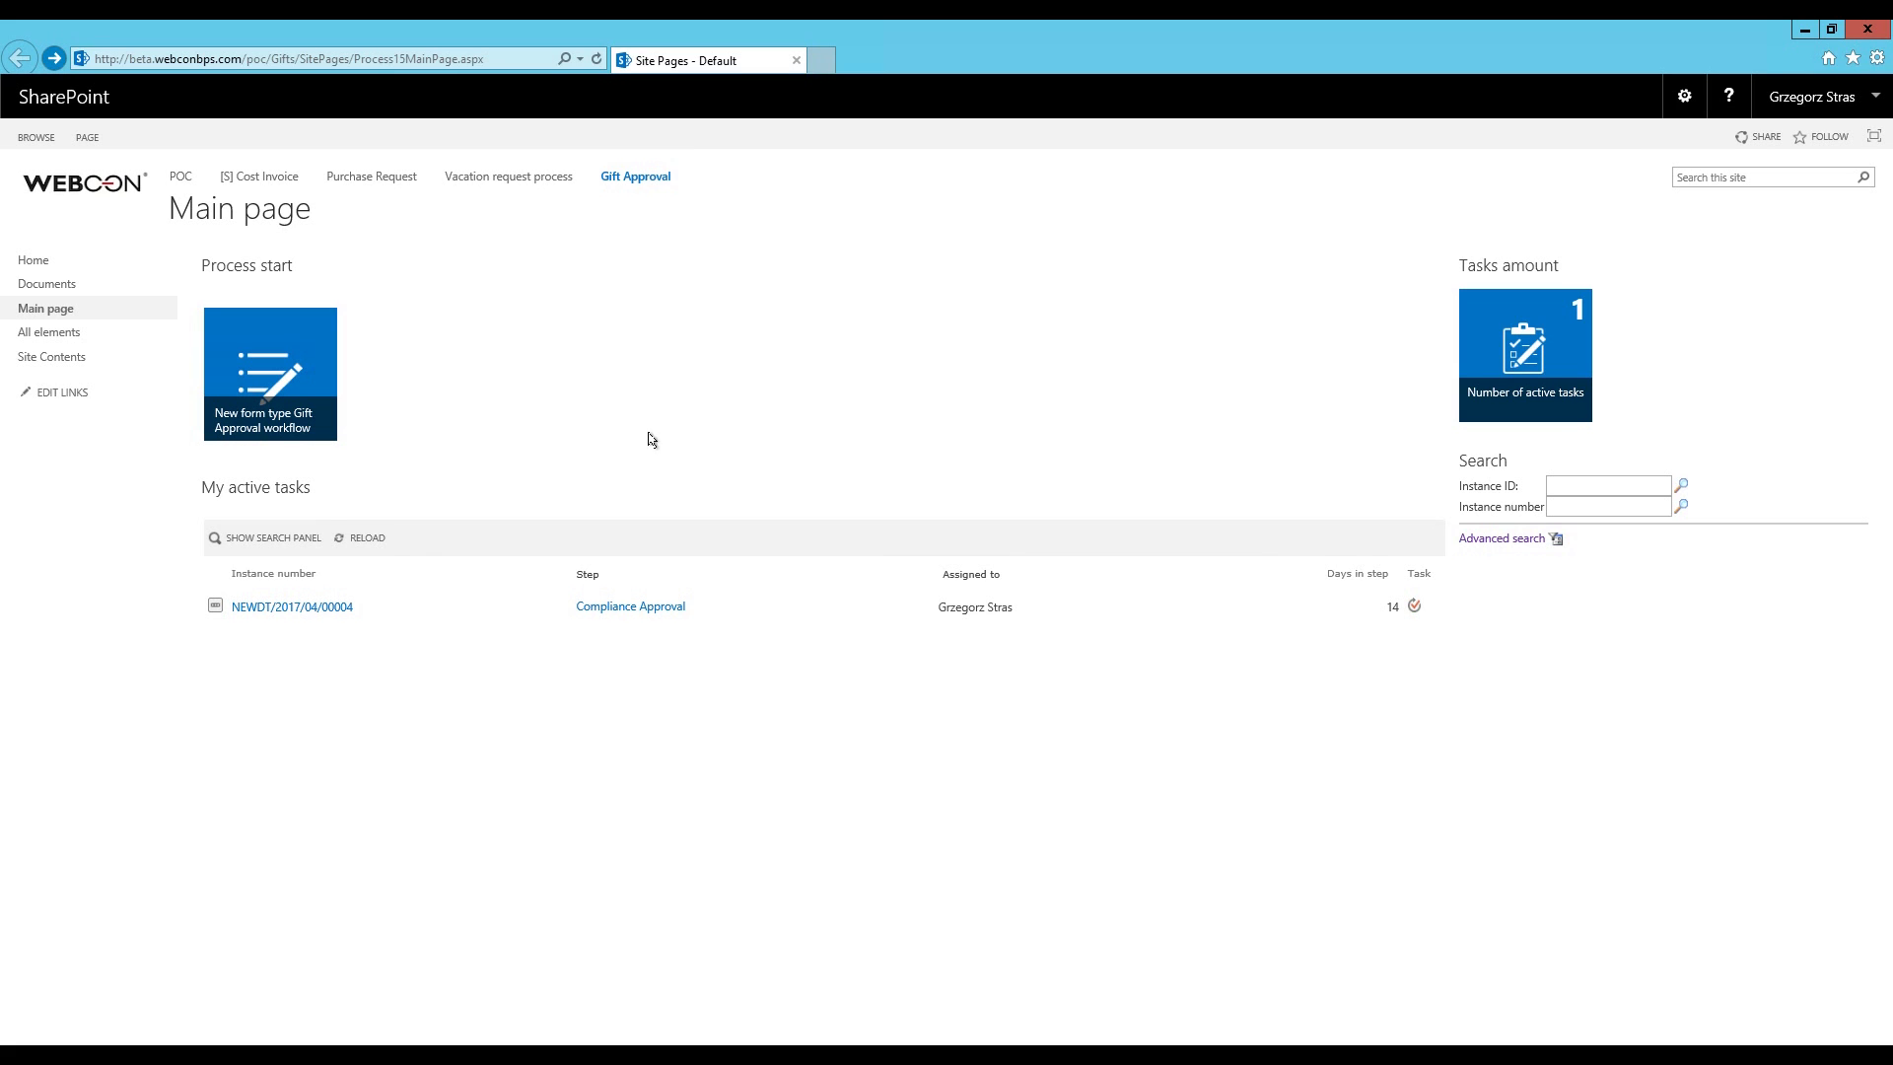
double_click(255, 486)
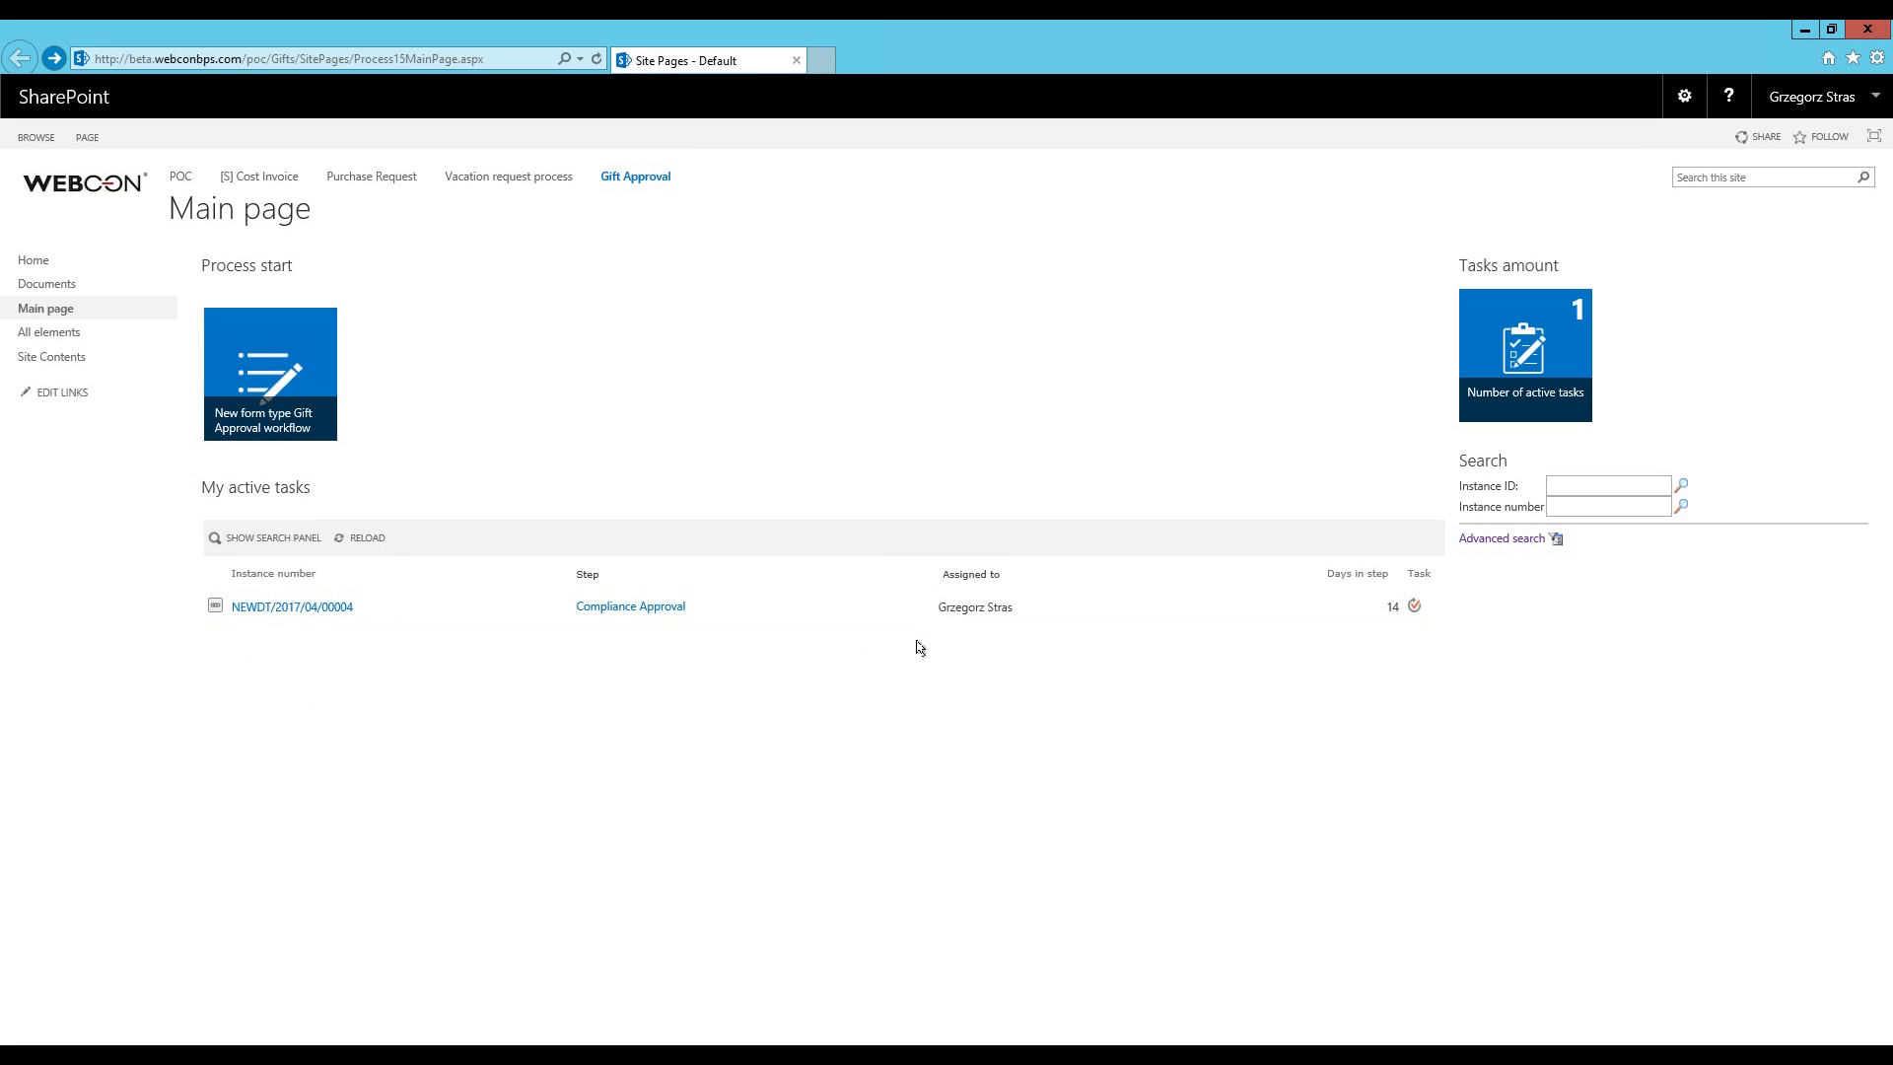
mouse_move(875, 665)
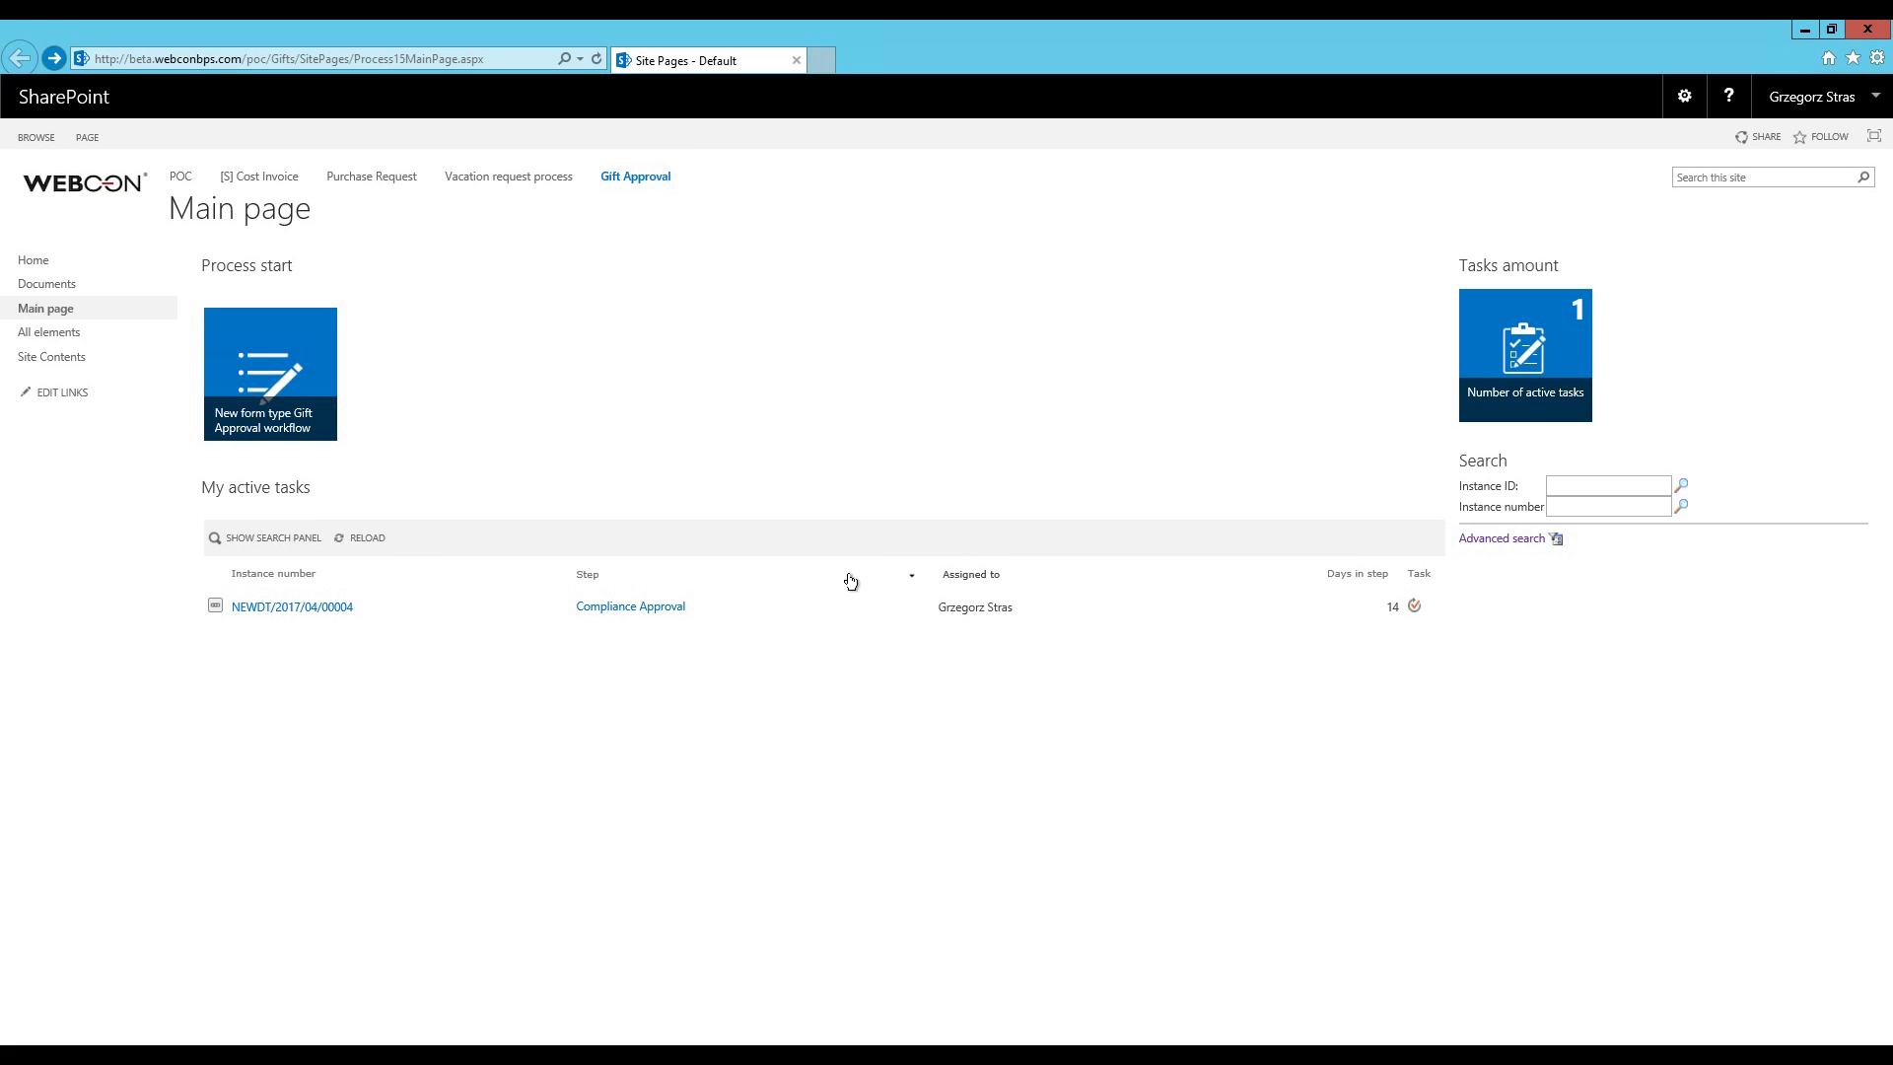
mouse_move(776, 690)
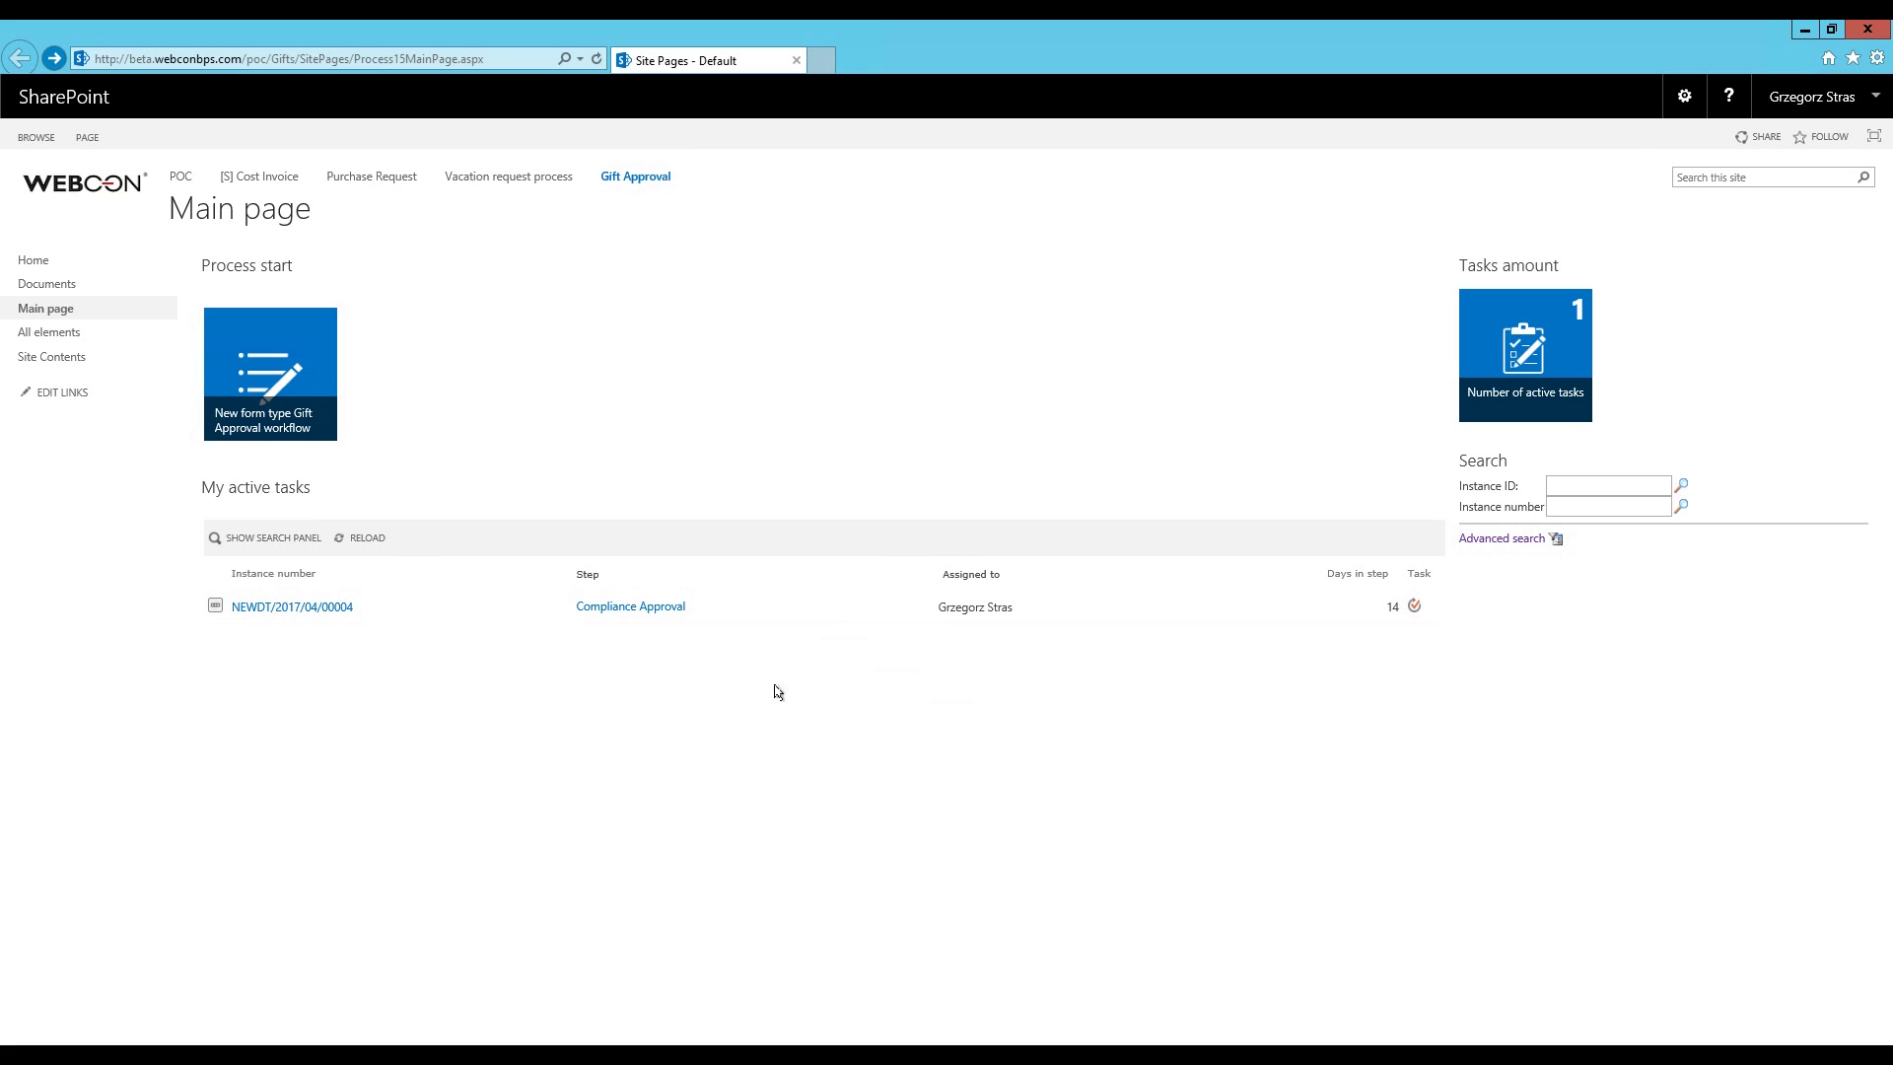
mouse_move(49, 332)
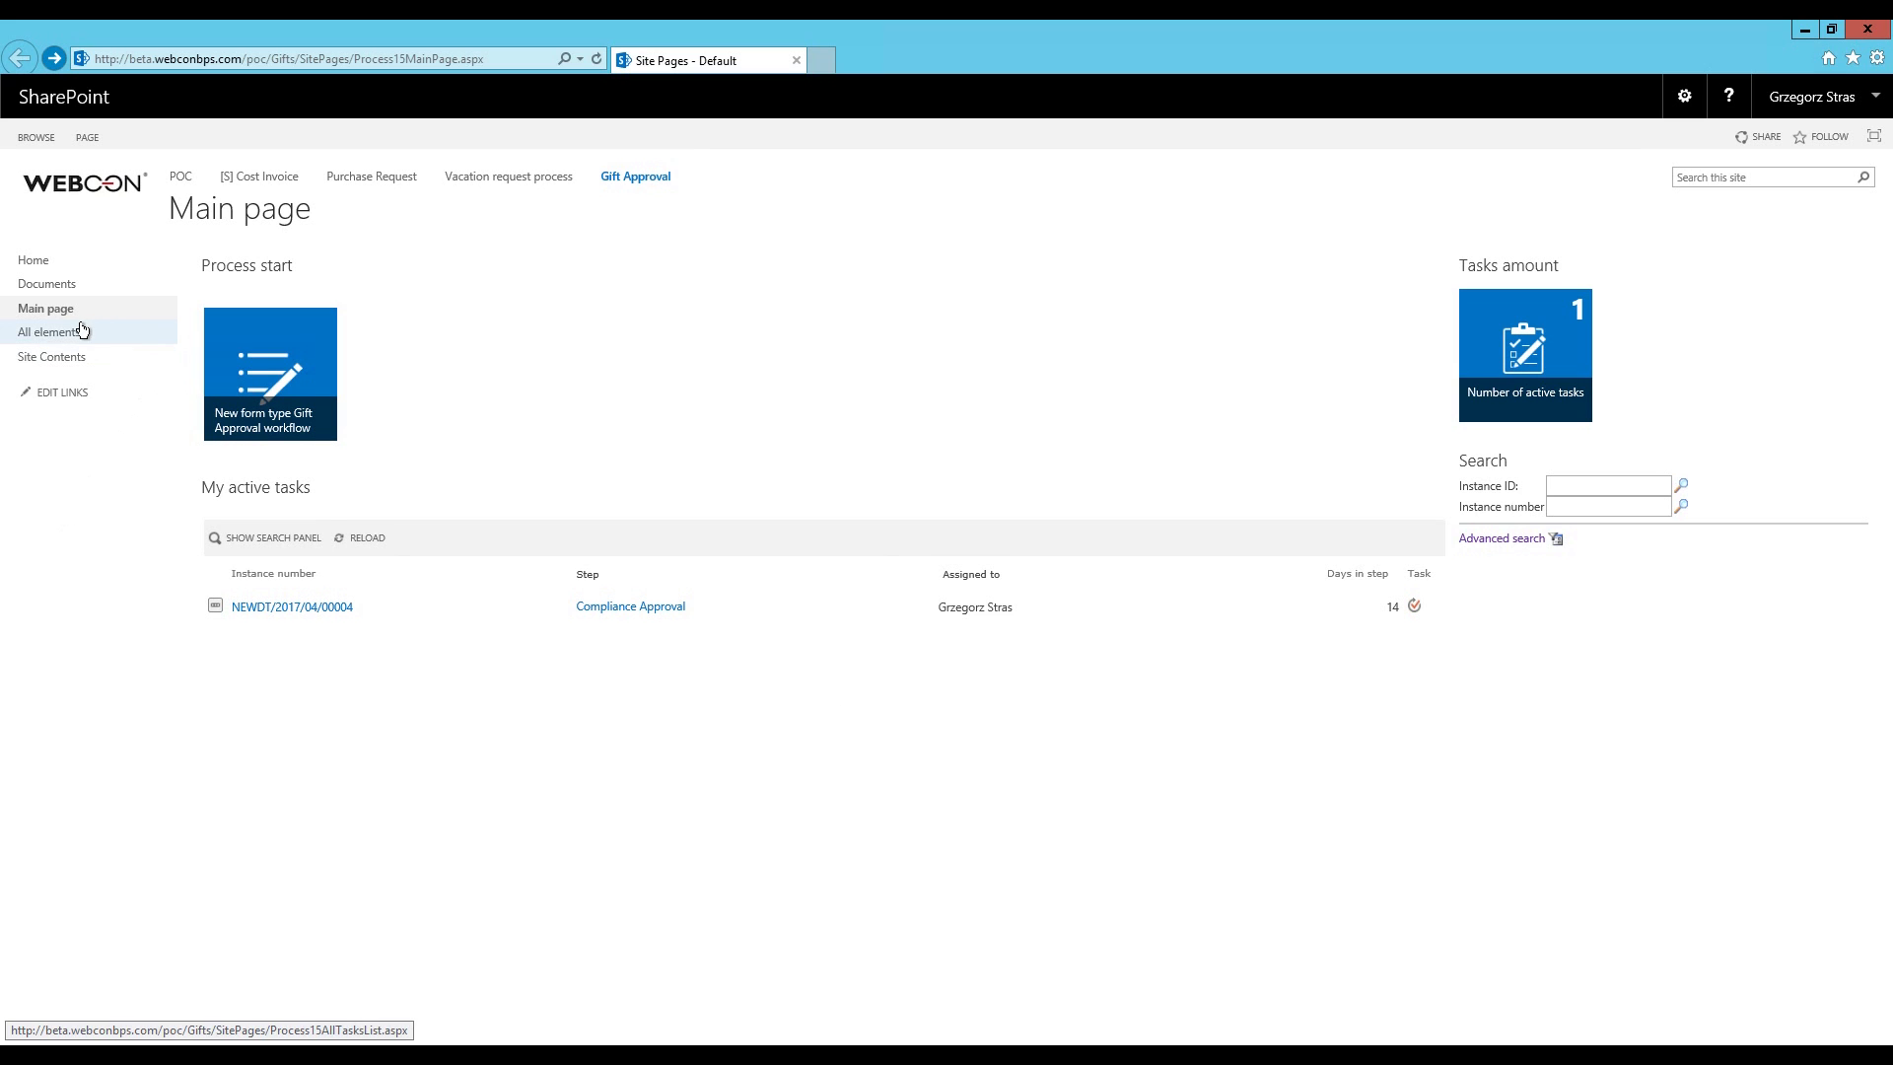
Show the All elements page listing the four Gift Approval instances and their steps
click(49, 333)
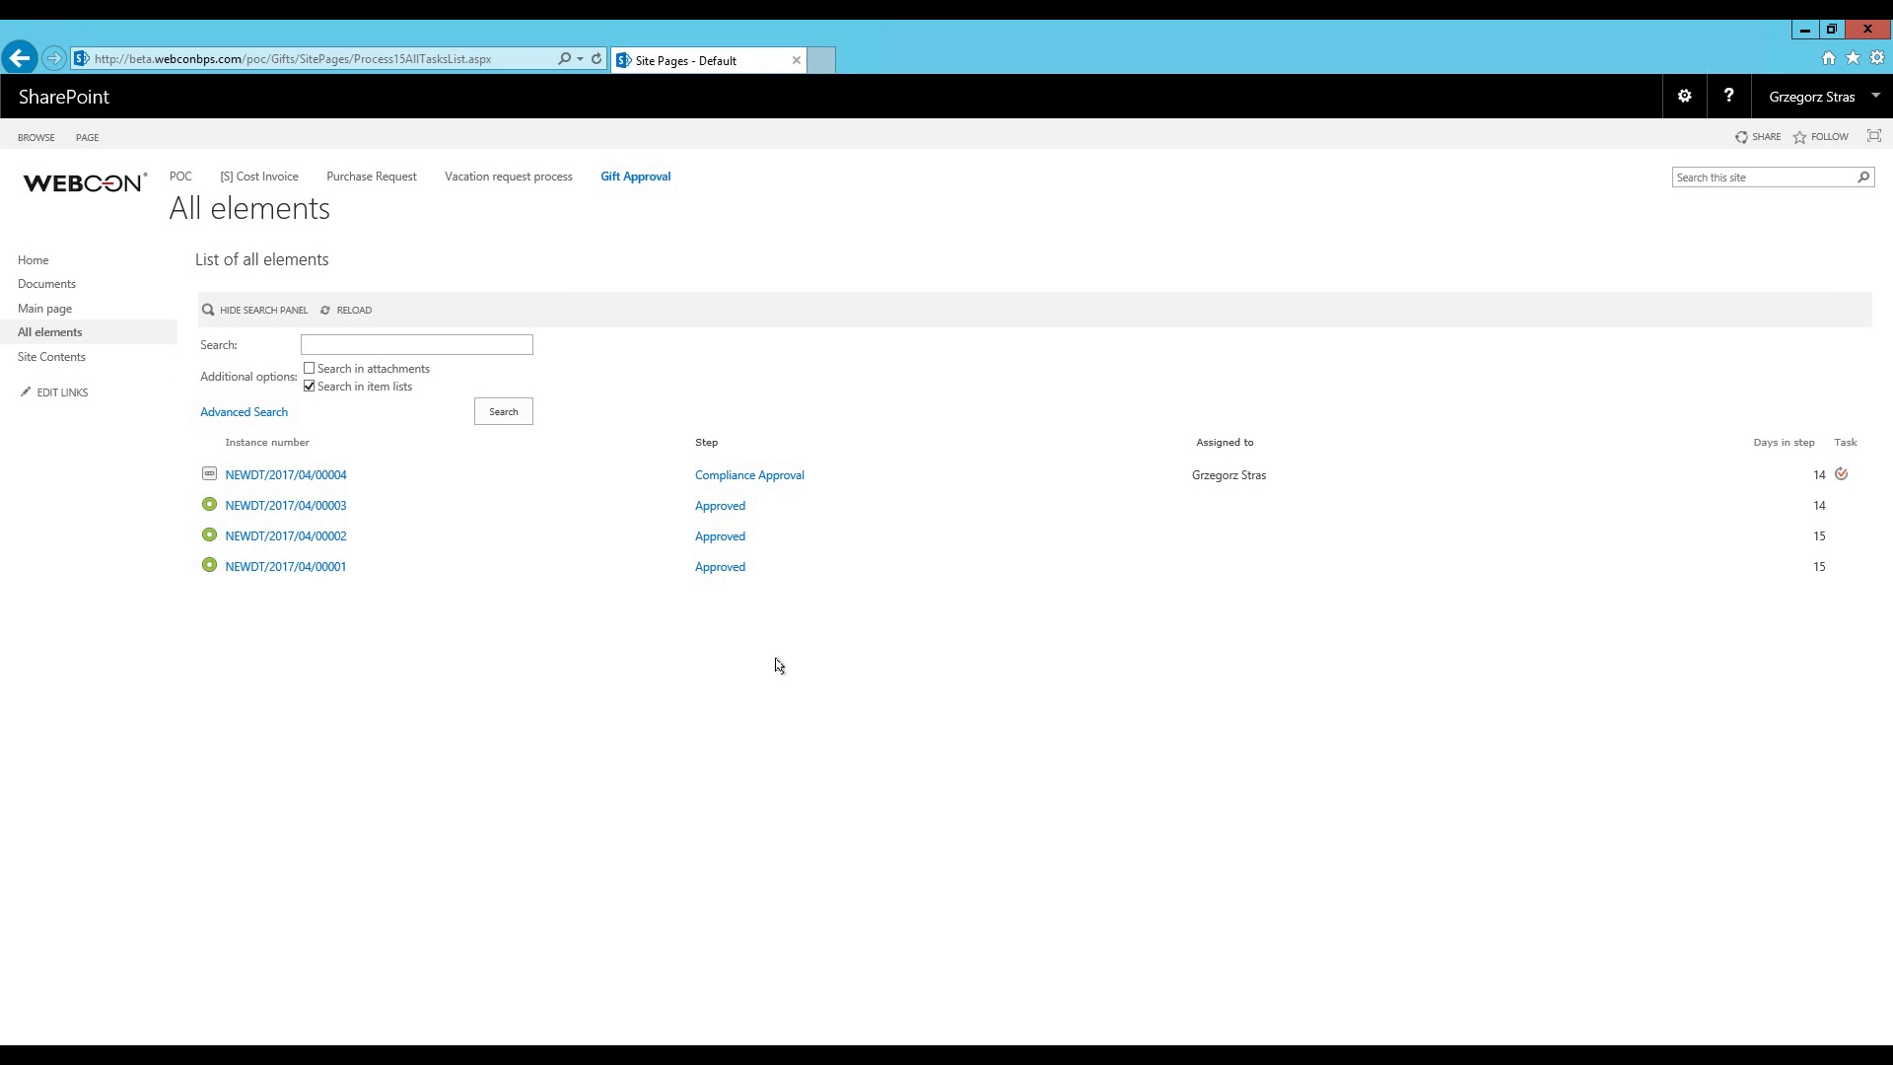
mouse_move(755, 674)
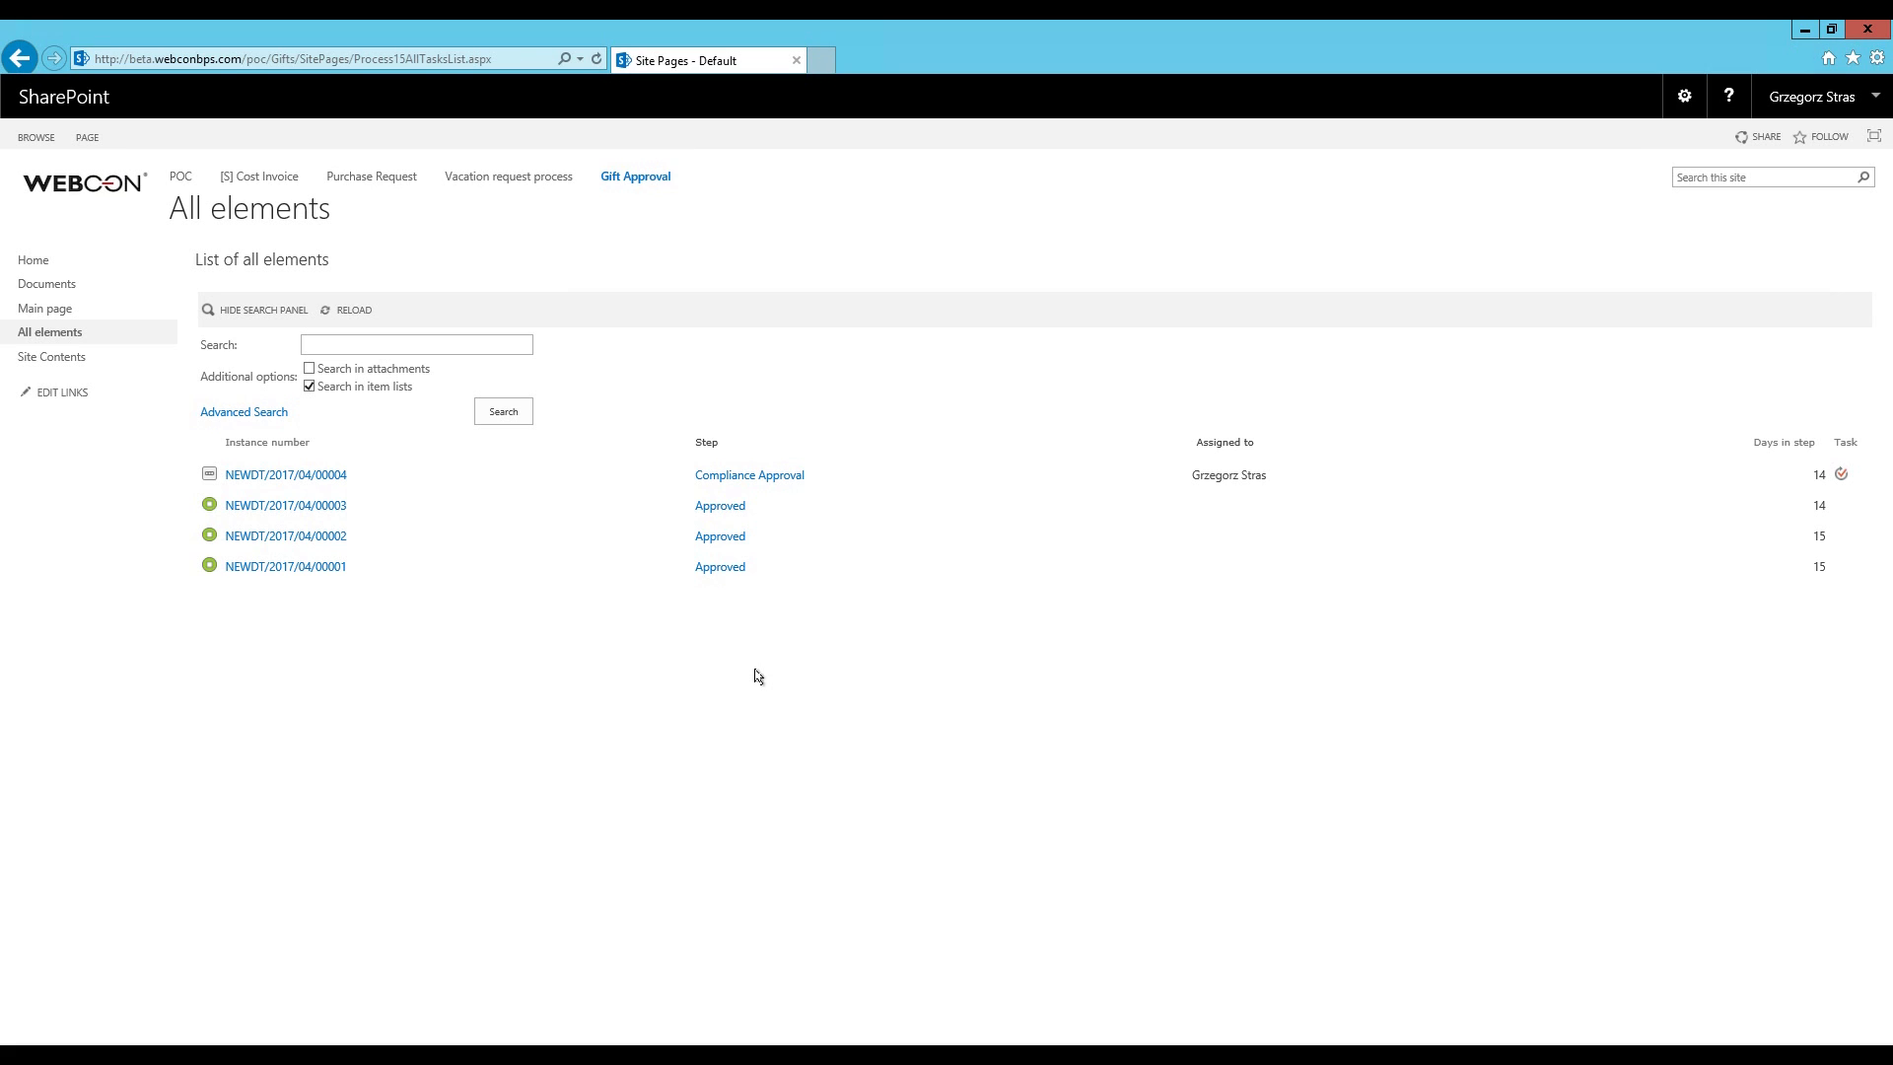
mouse_move(731, 689)
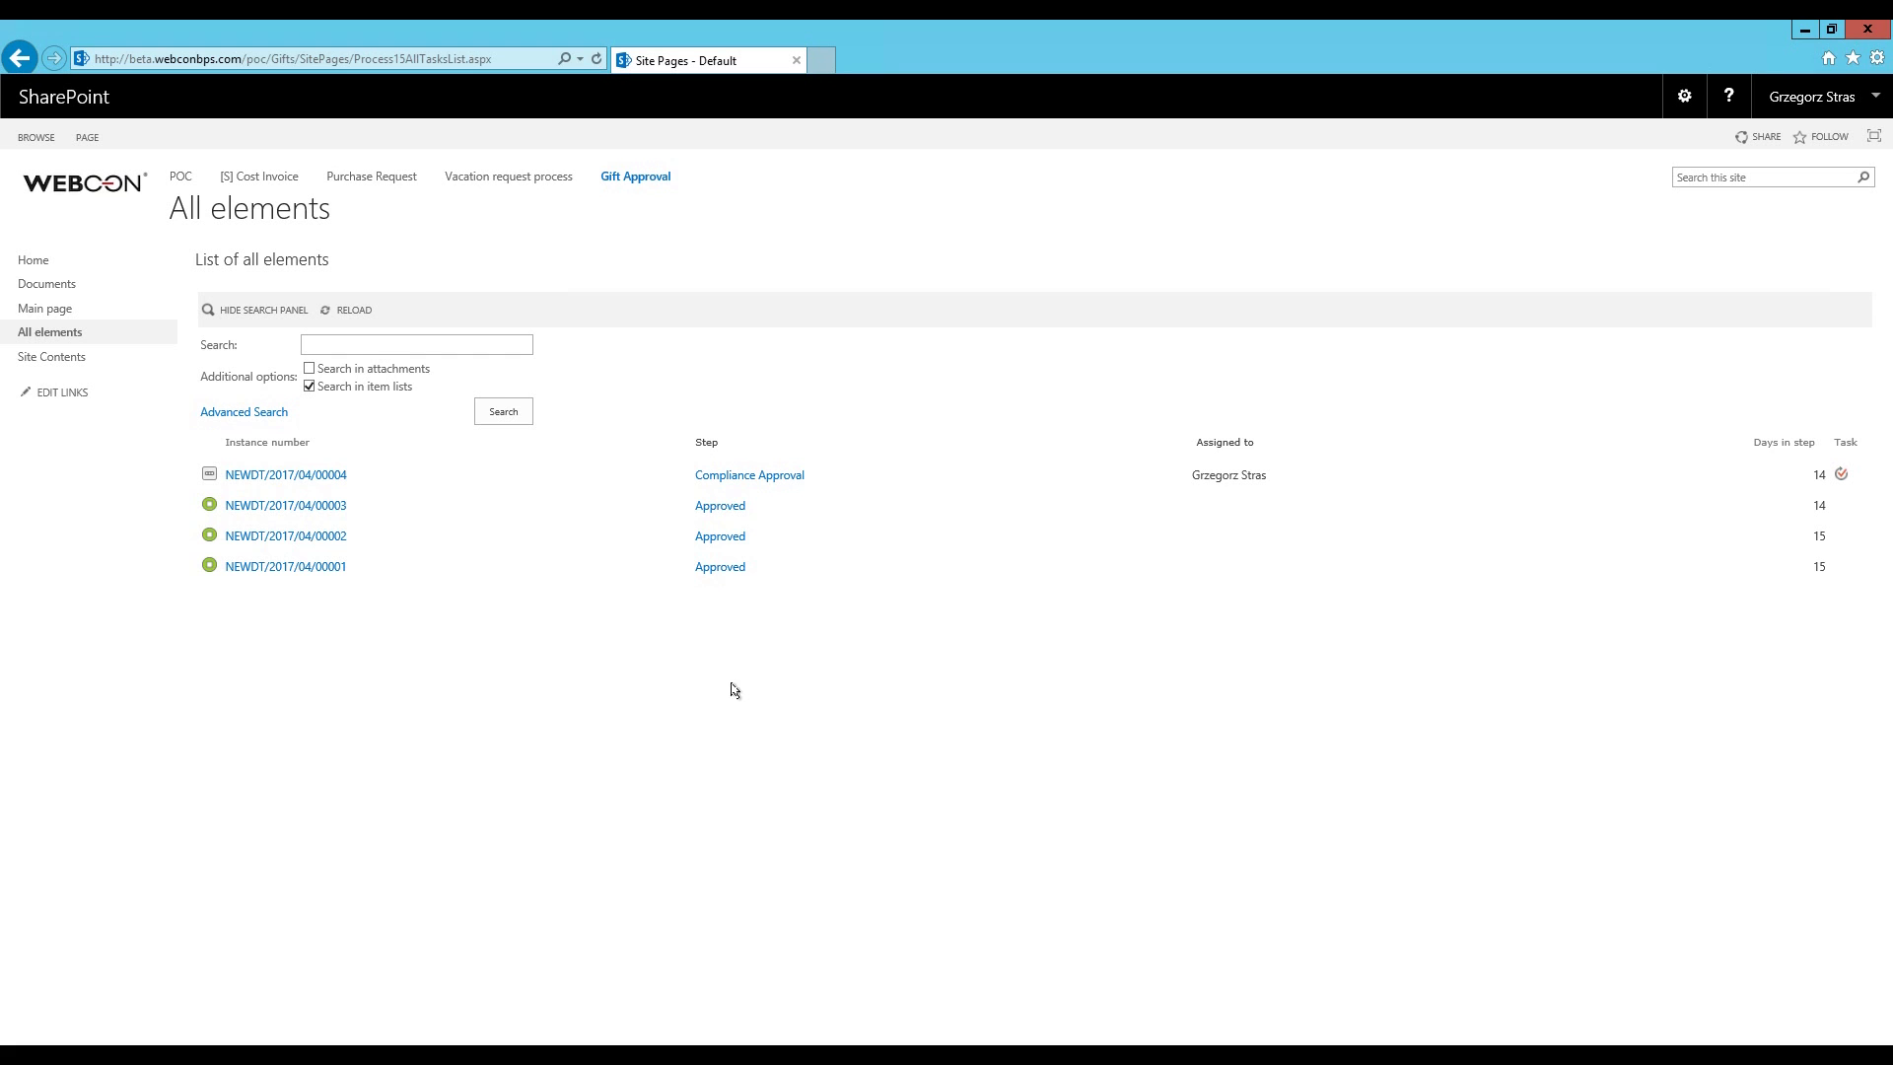
mouse_move(710, 677)
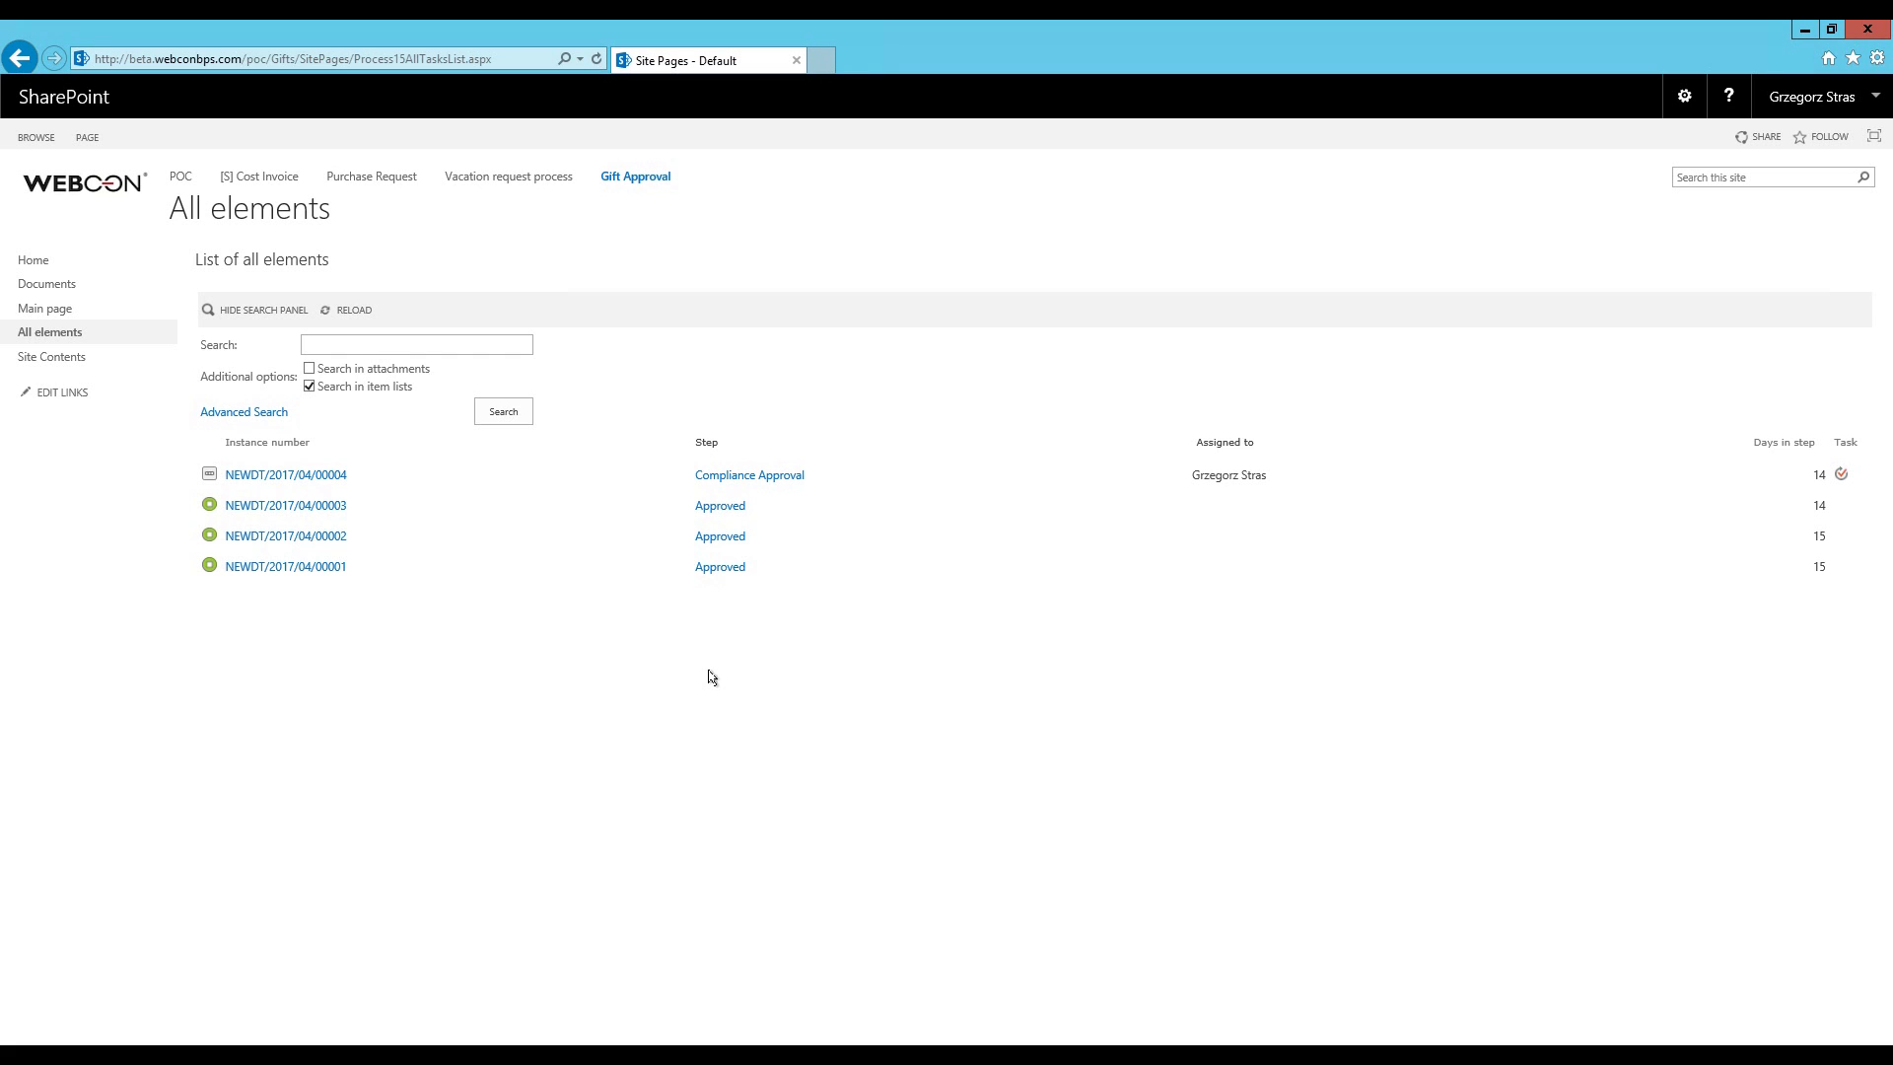
mouse_move(285, 505)
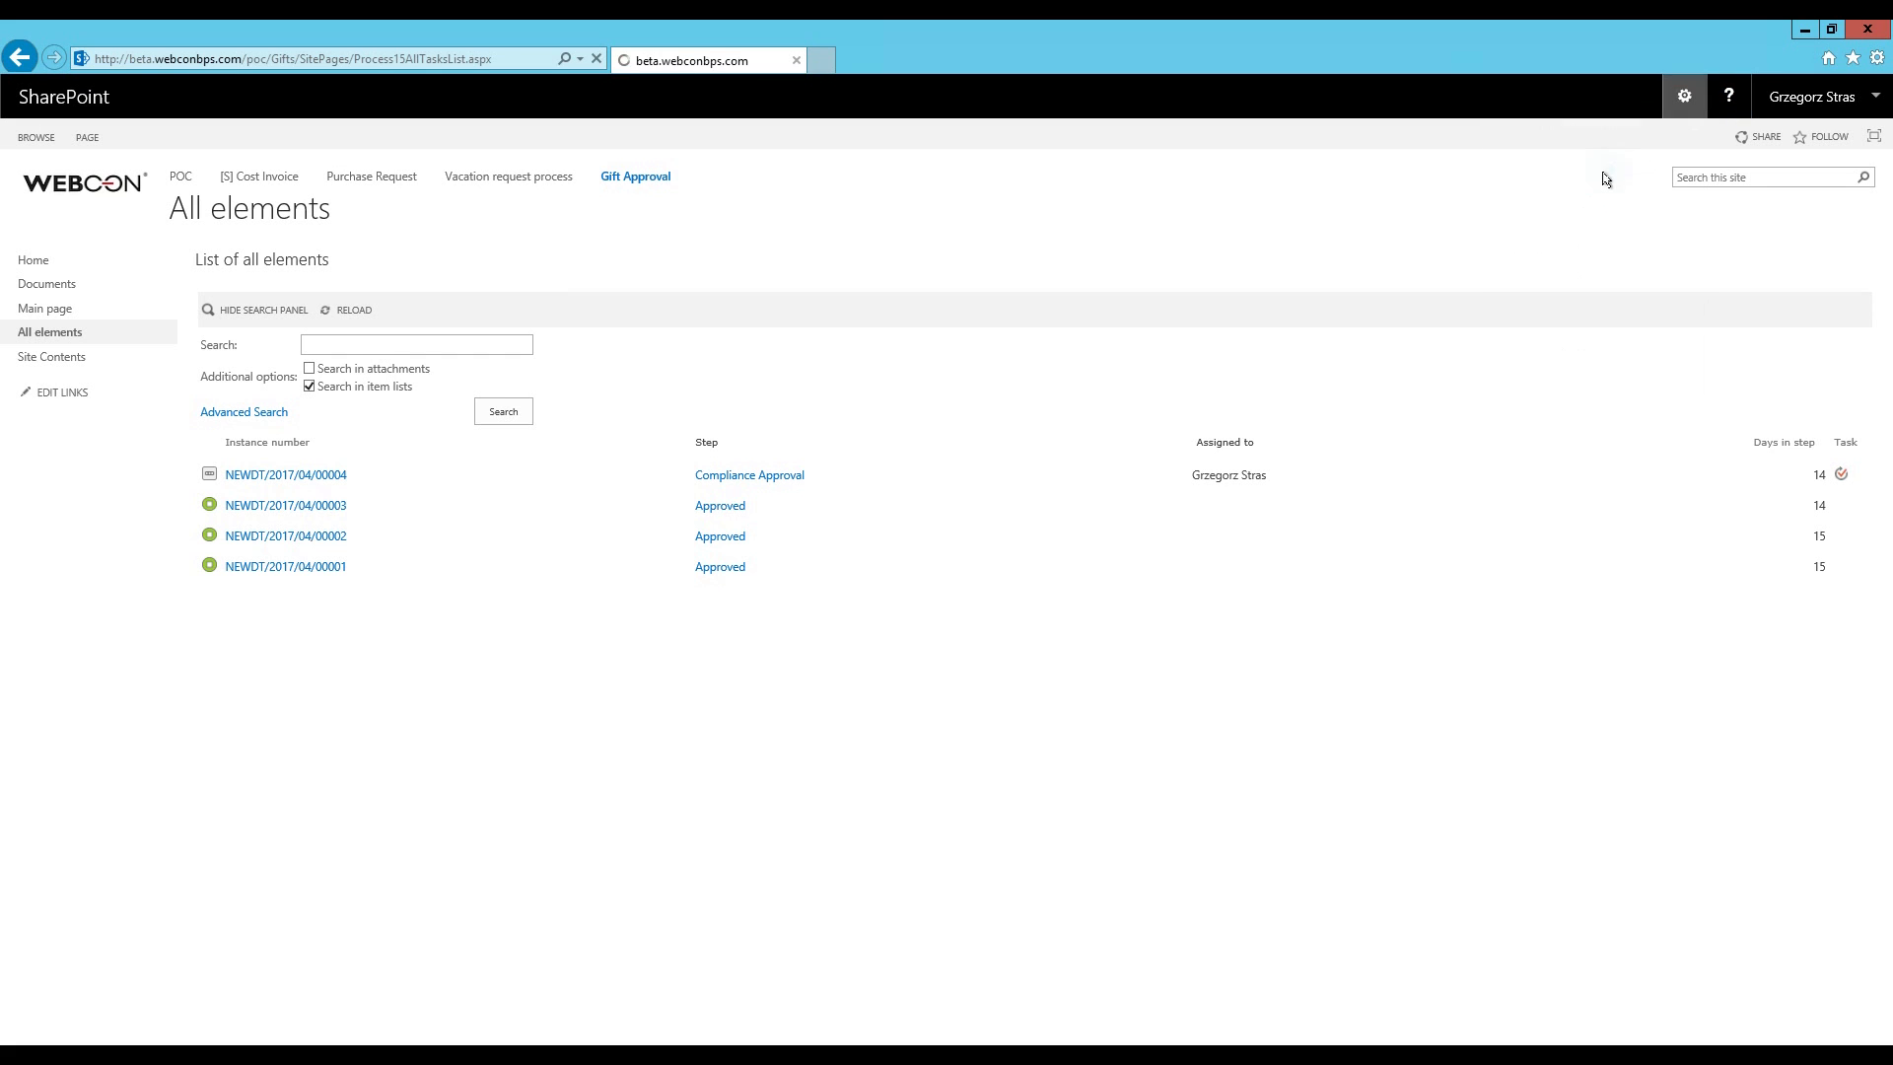
Edit the page and bring up the WEBCON configuration of the all-elements list
click(86, 136)
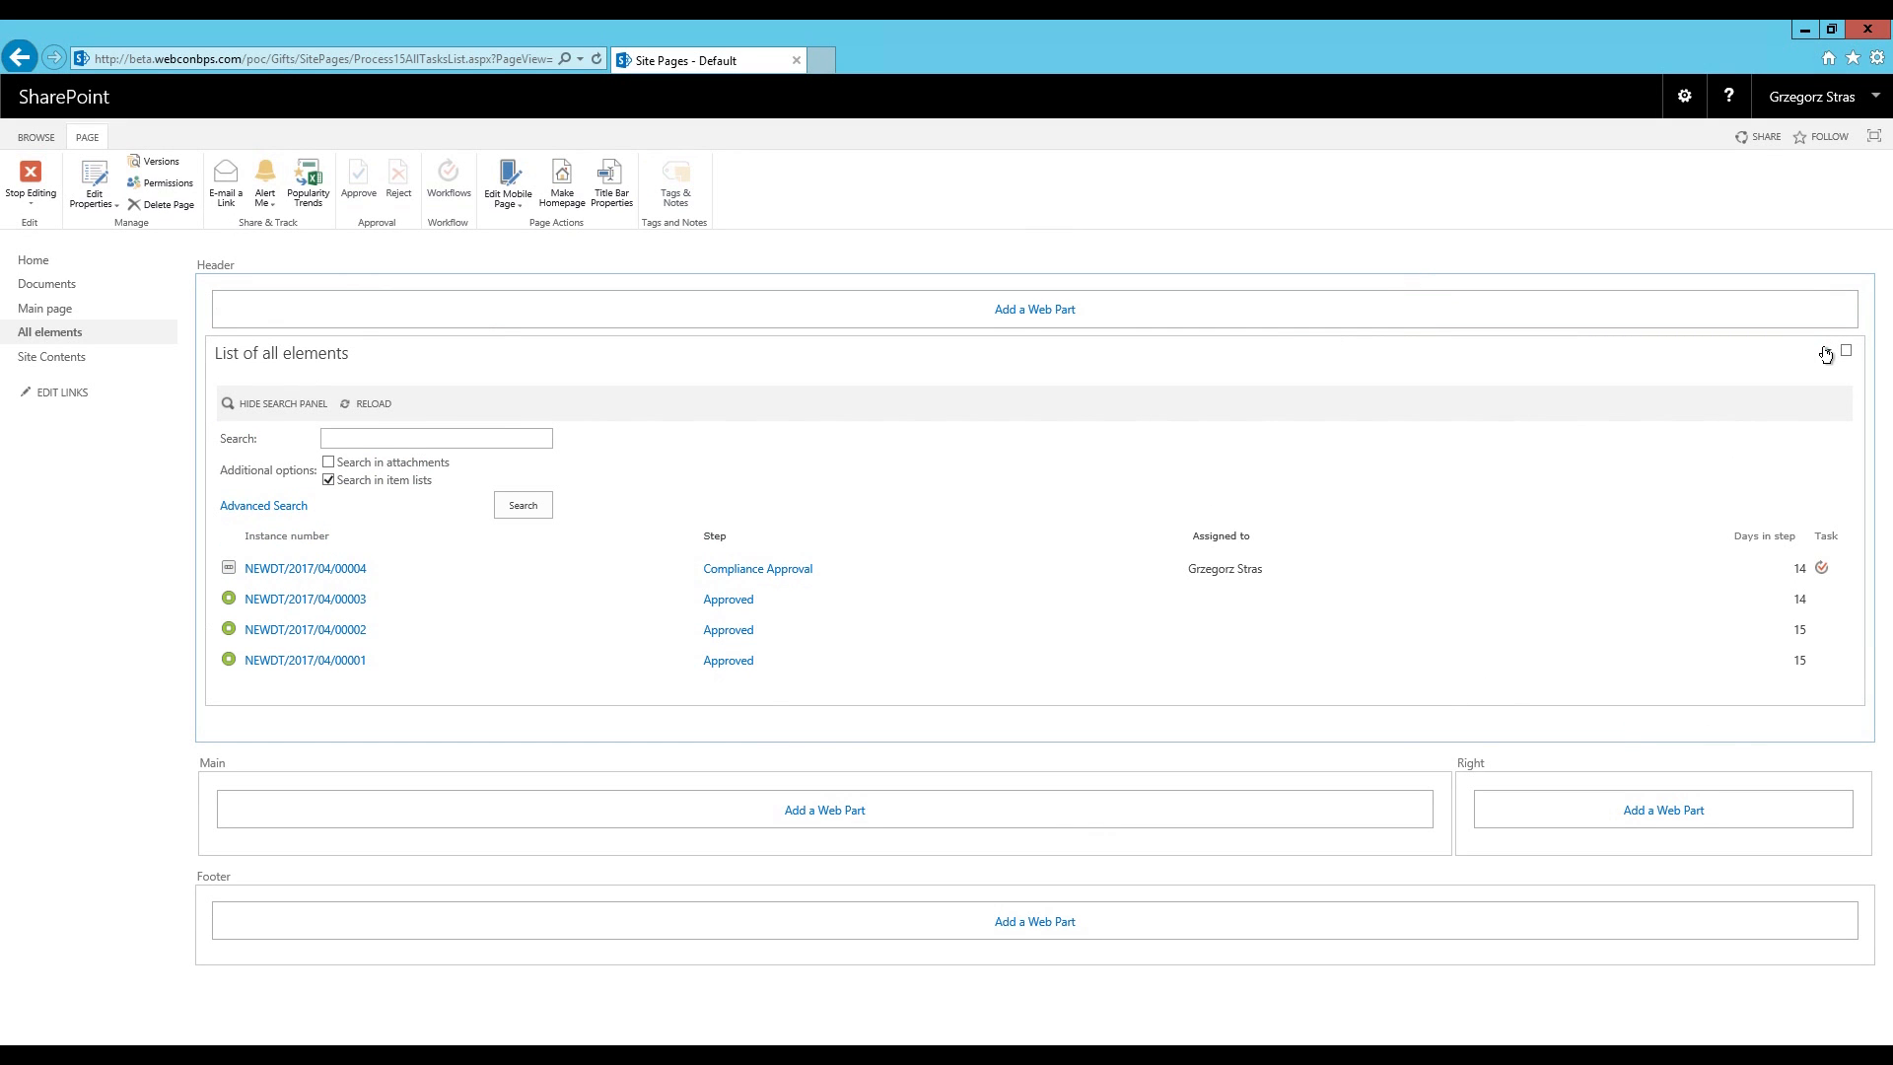
click(1825, 355)
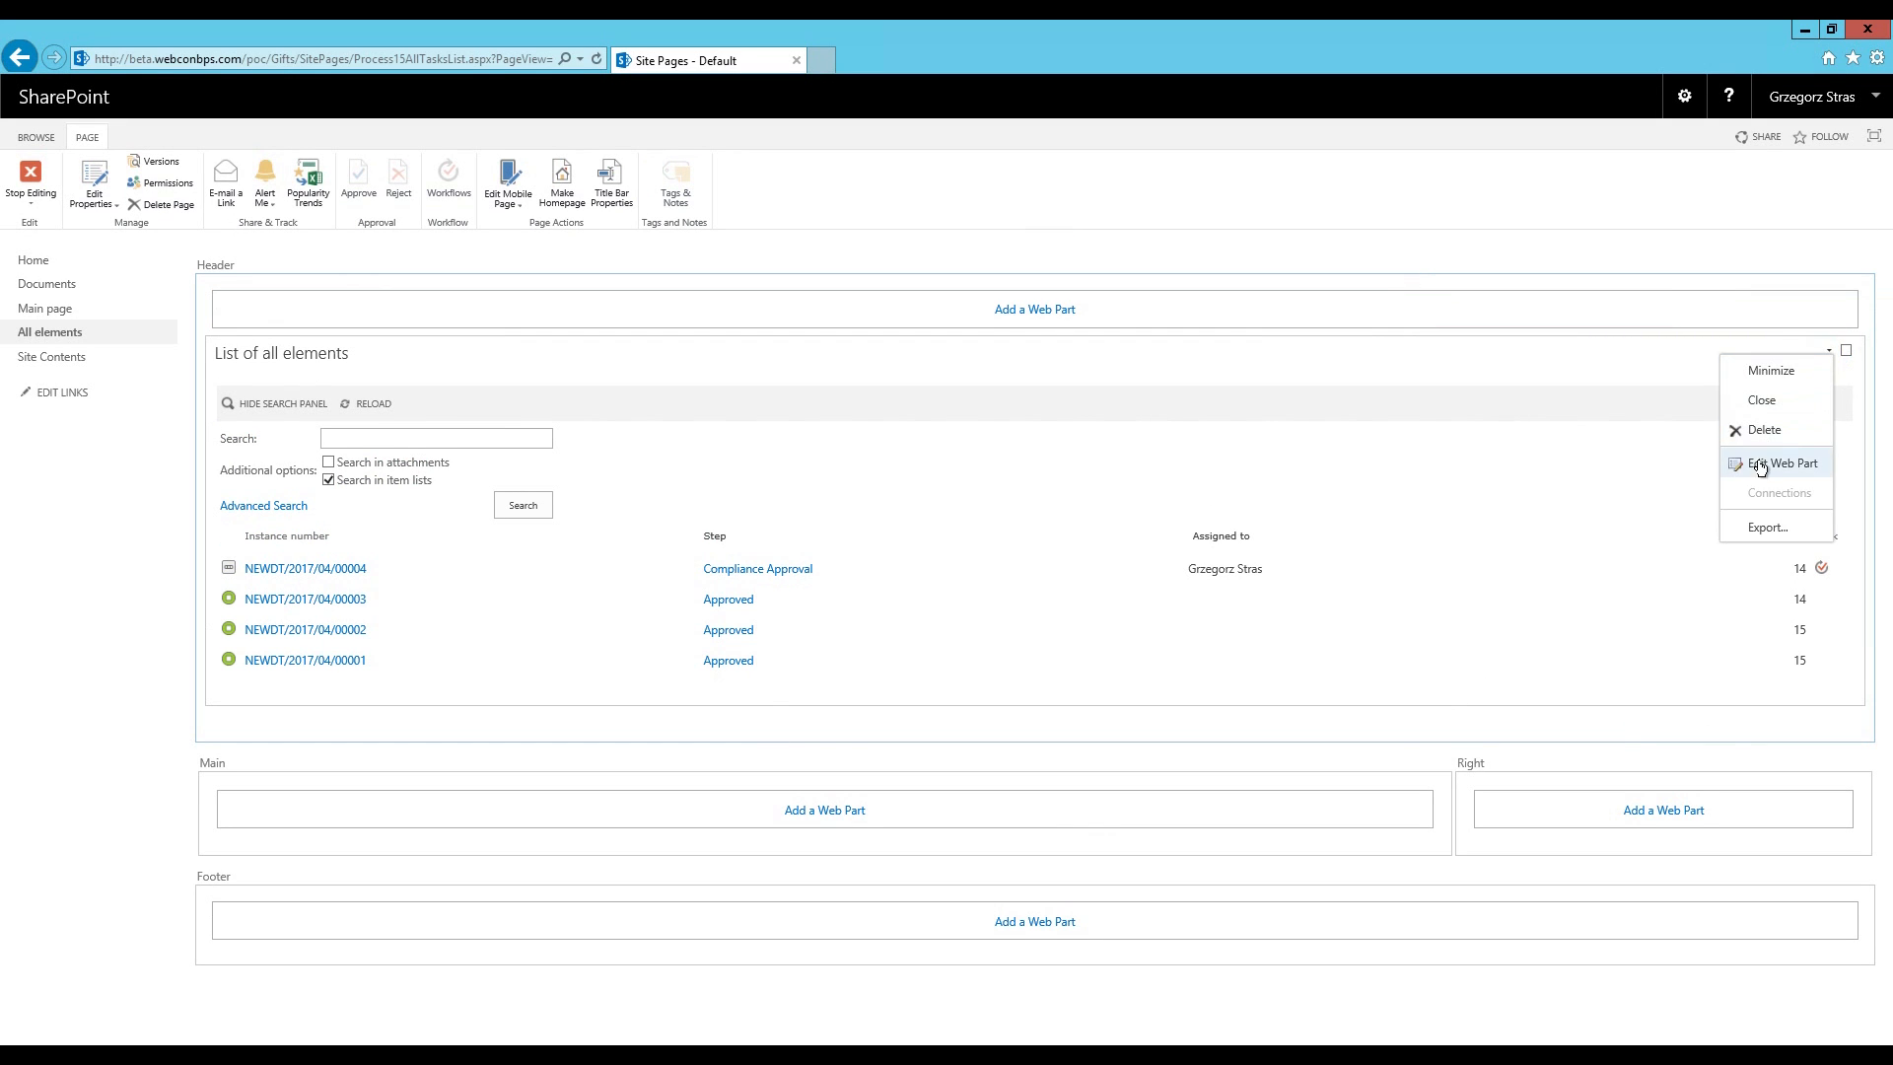
click(1780, 463)
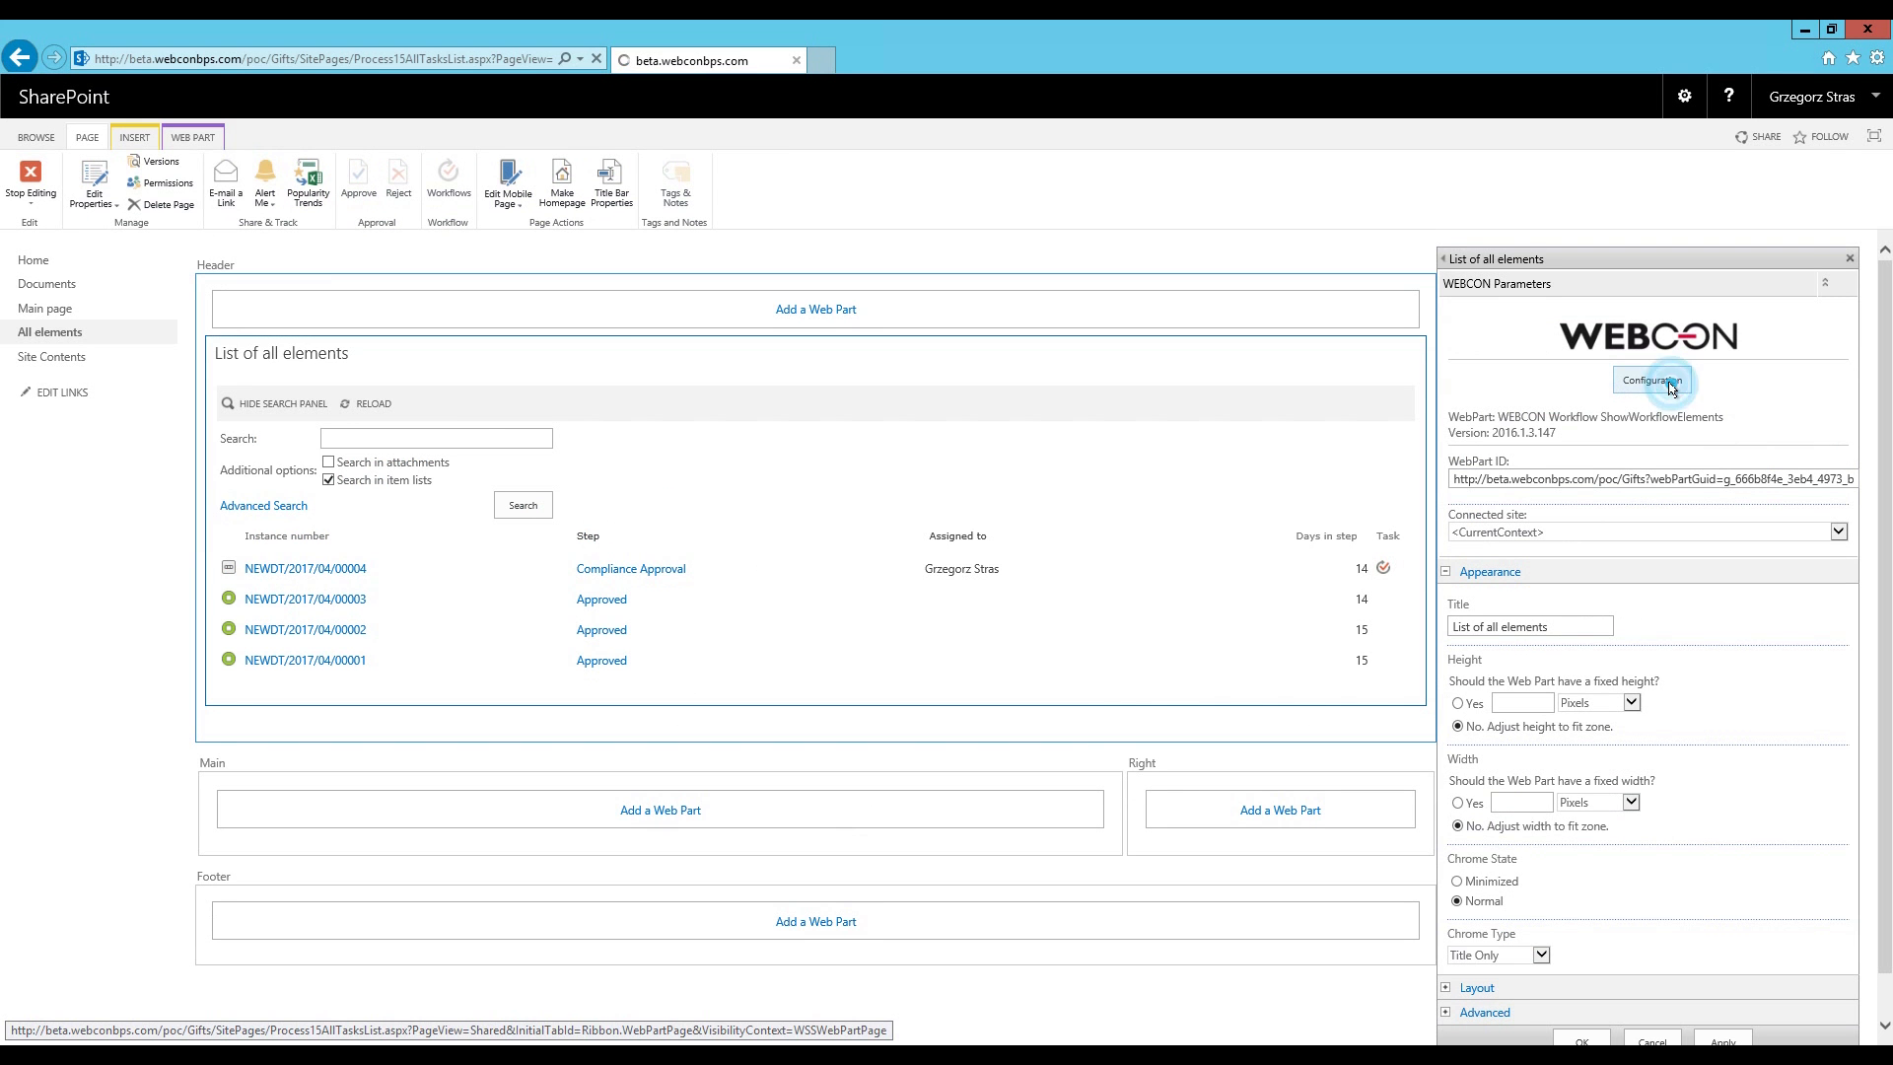
click(1653, 381)
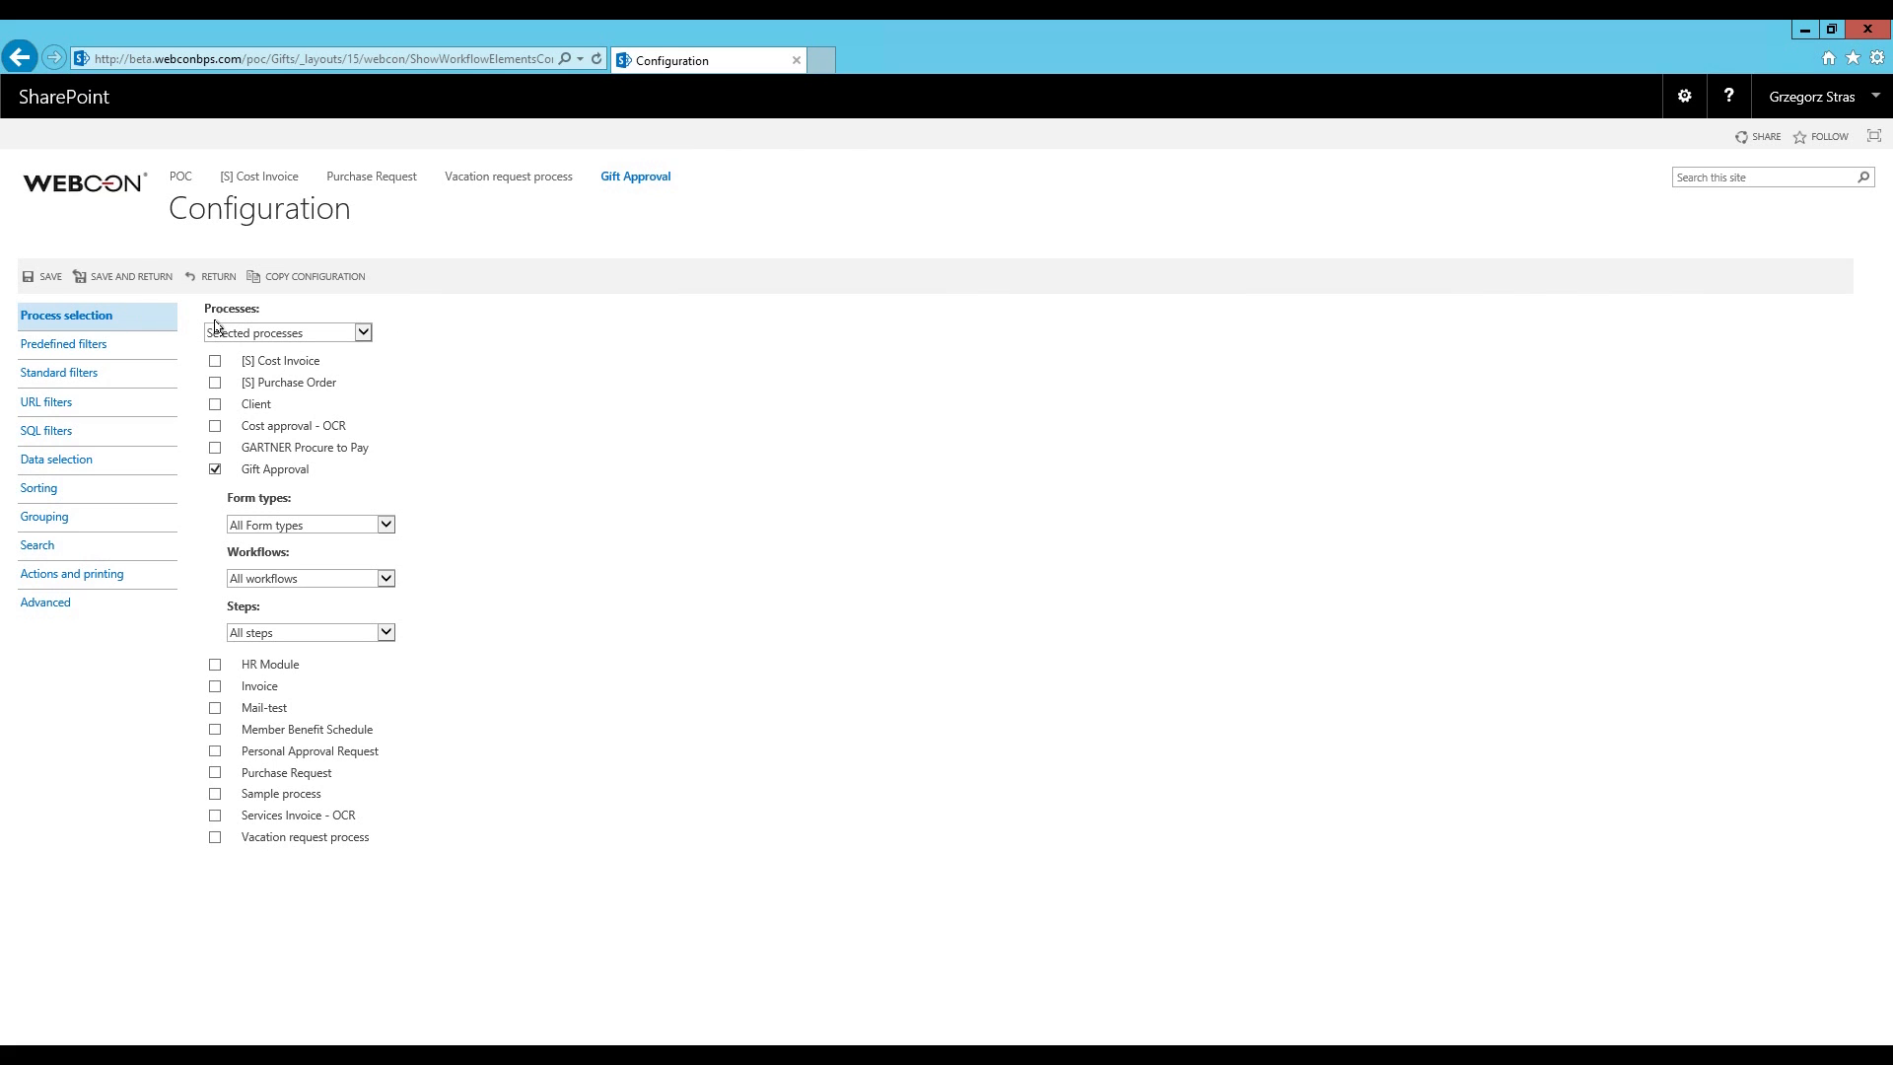
mouse_move(231, 560)
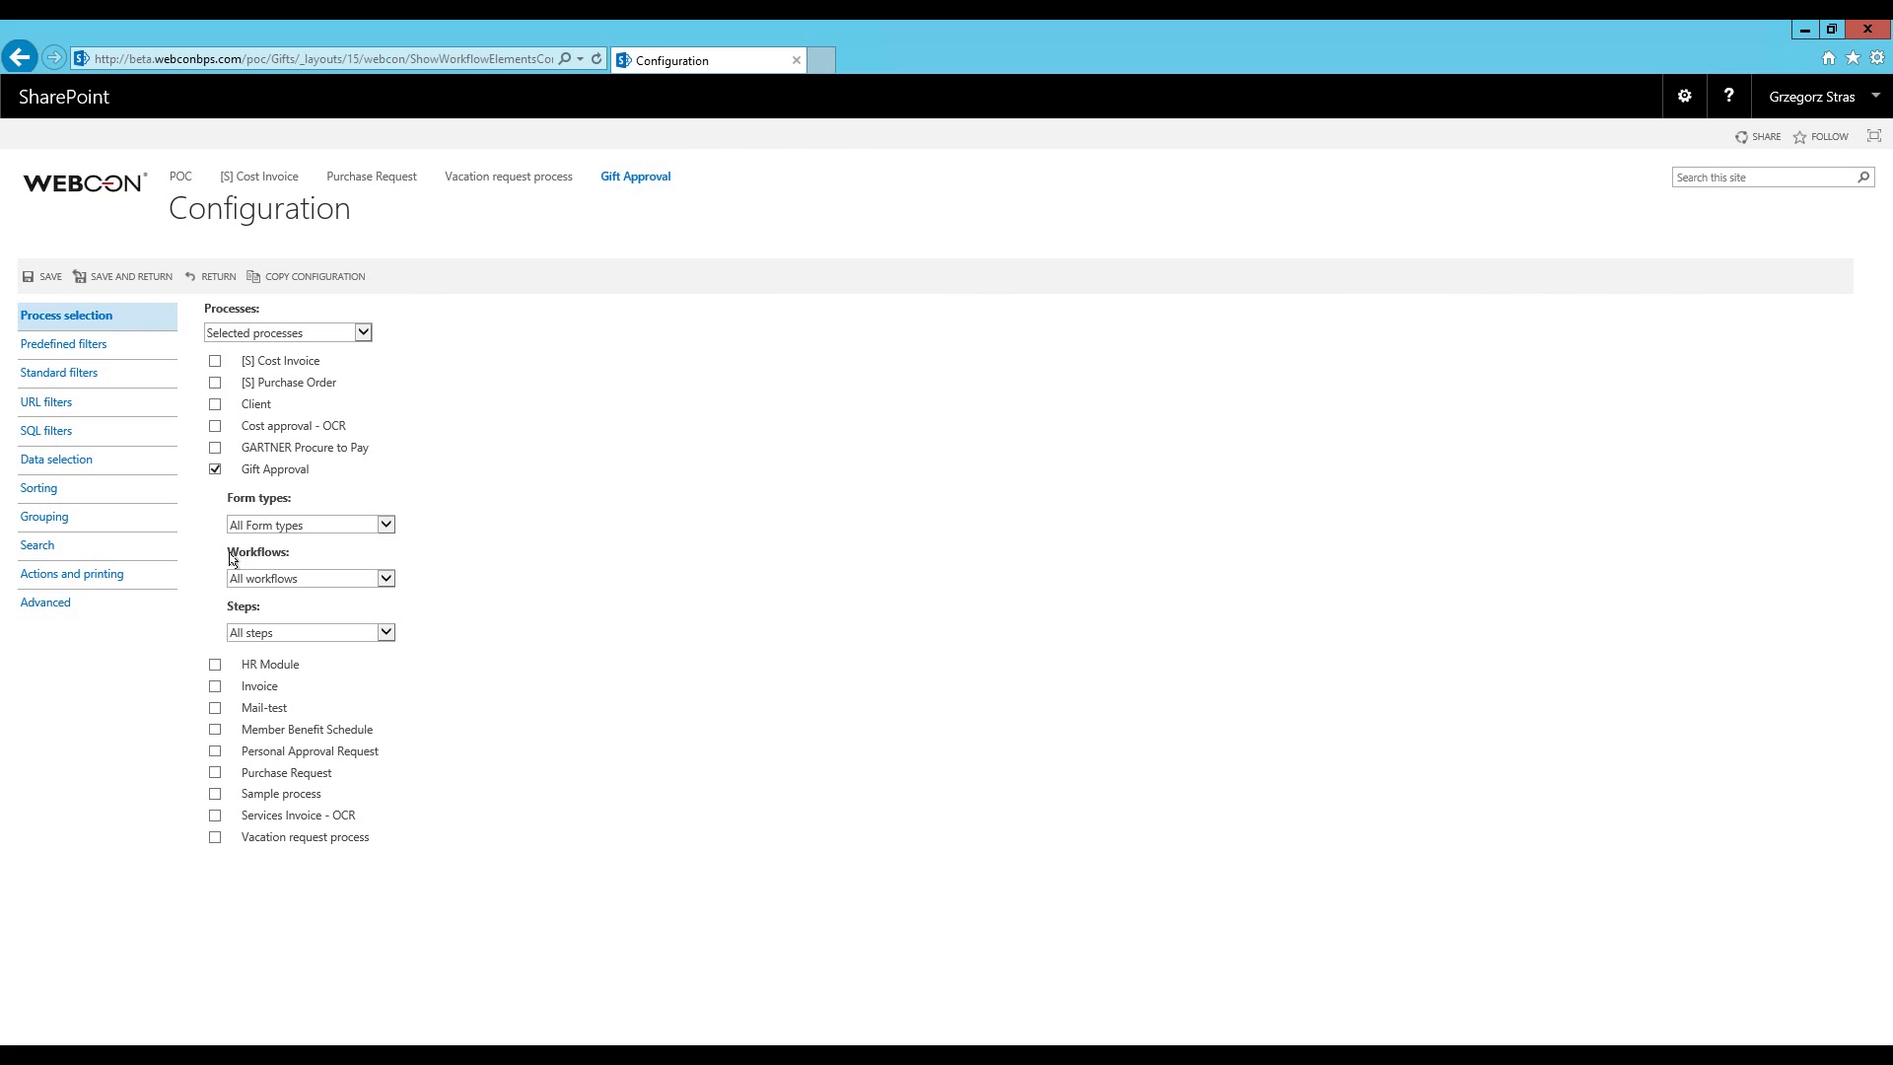
mouse_move(414, 614)
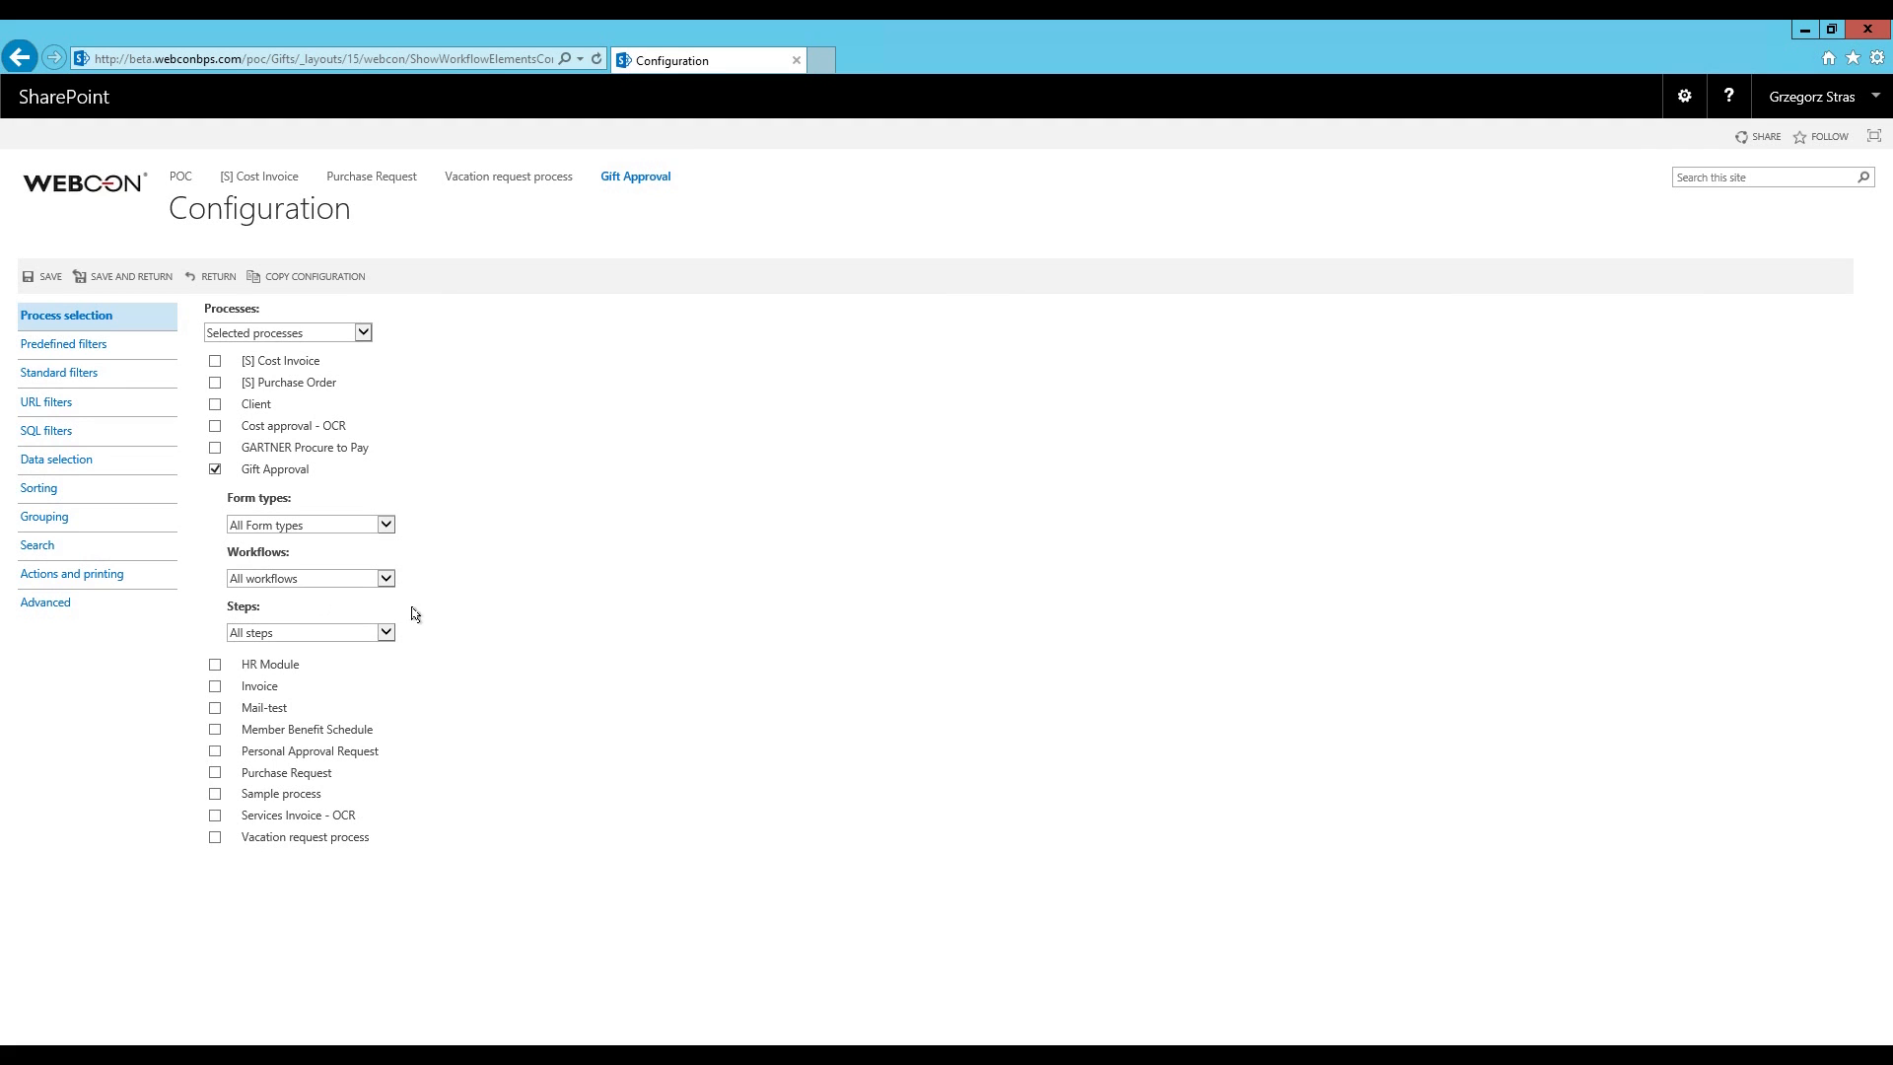
mouse_move(1036, 719)
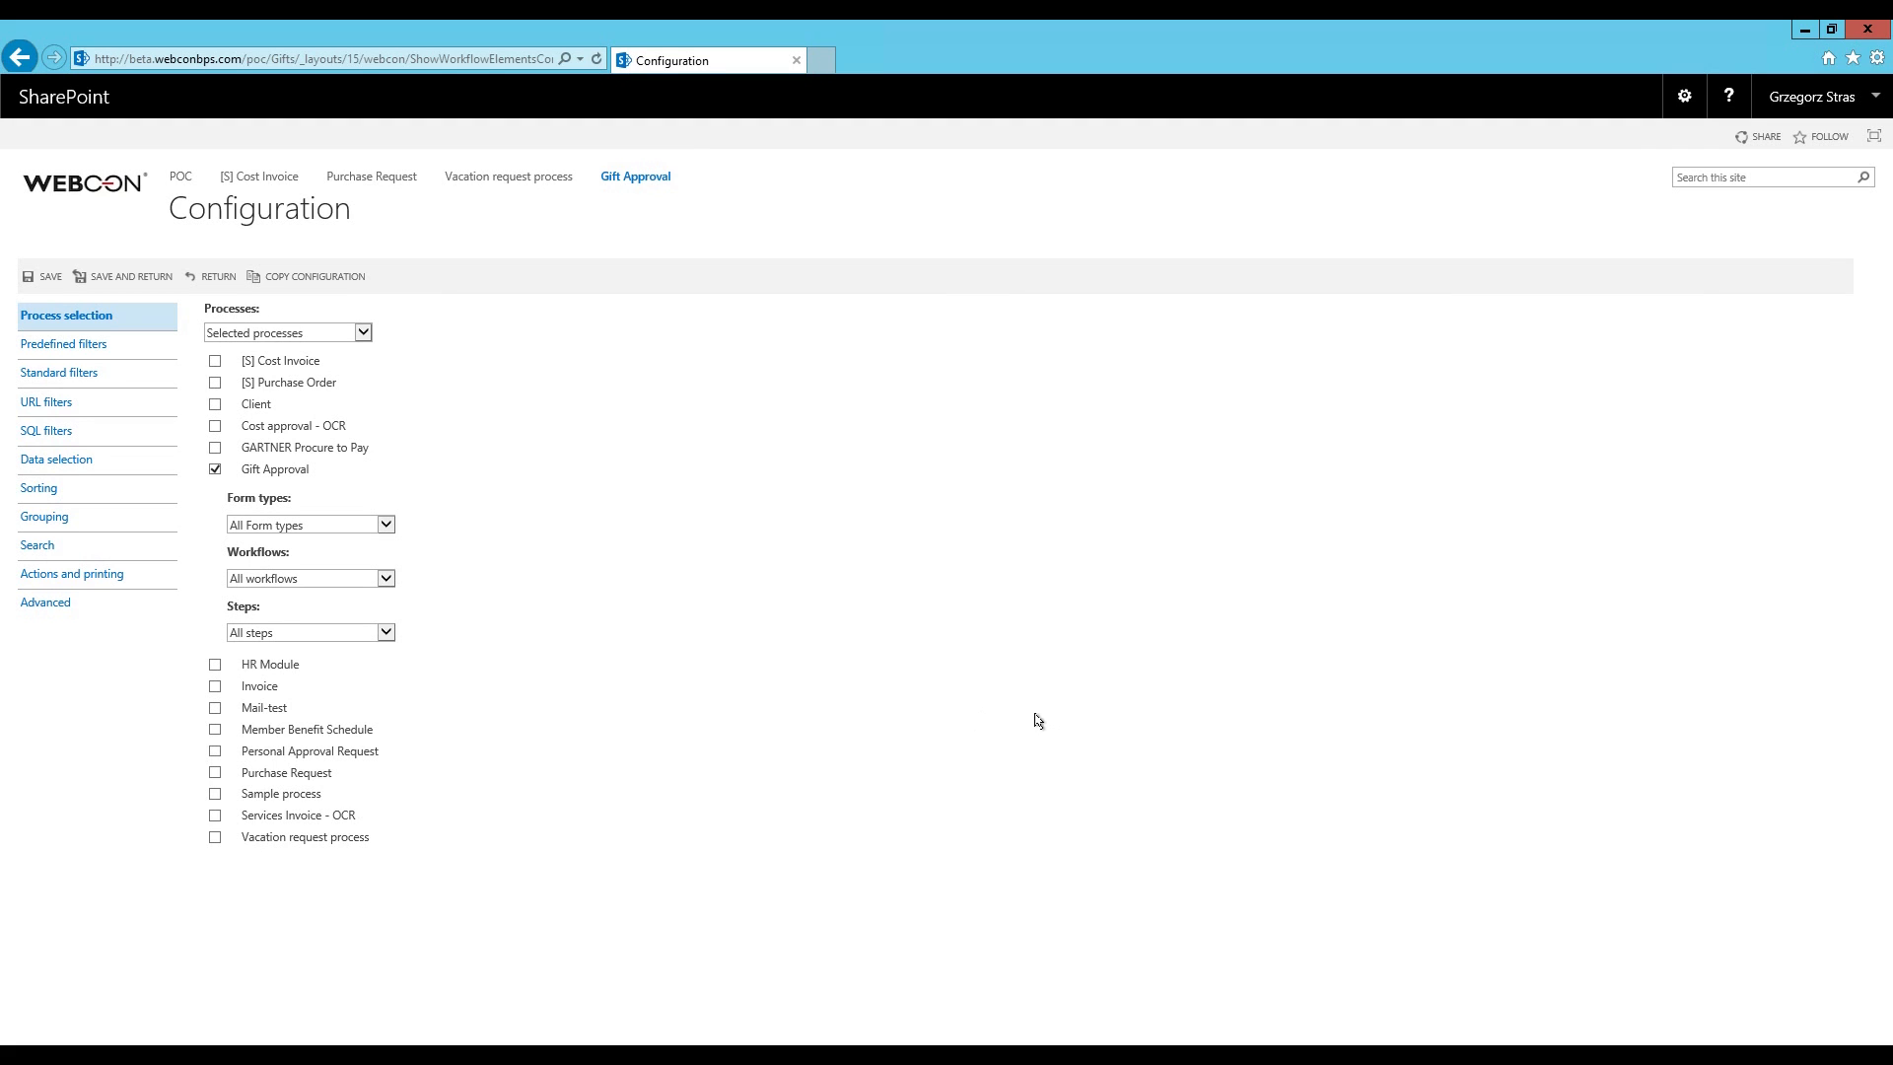
mouse_move(1031, 719)
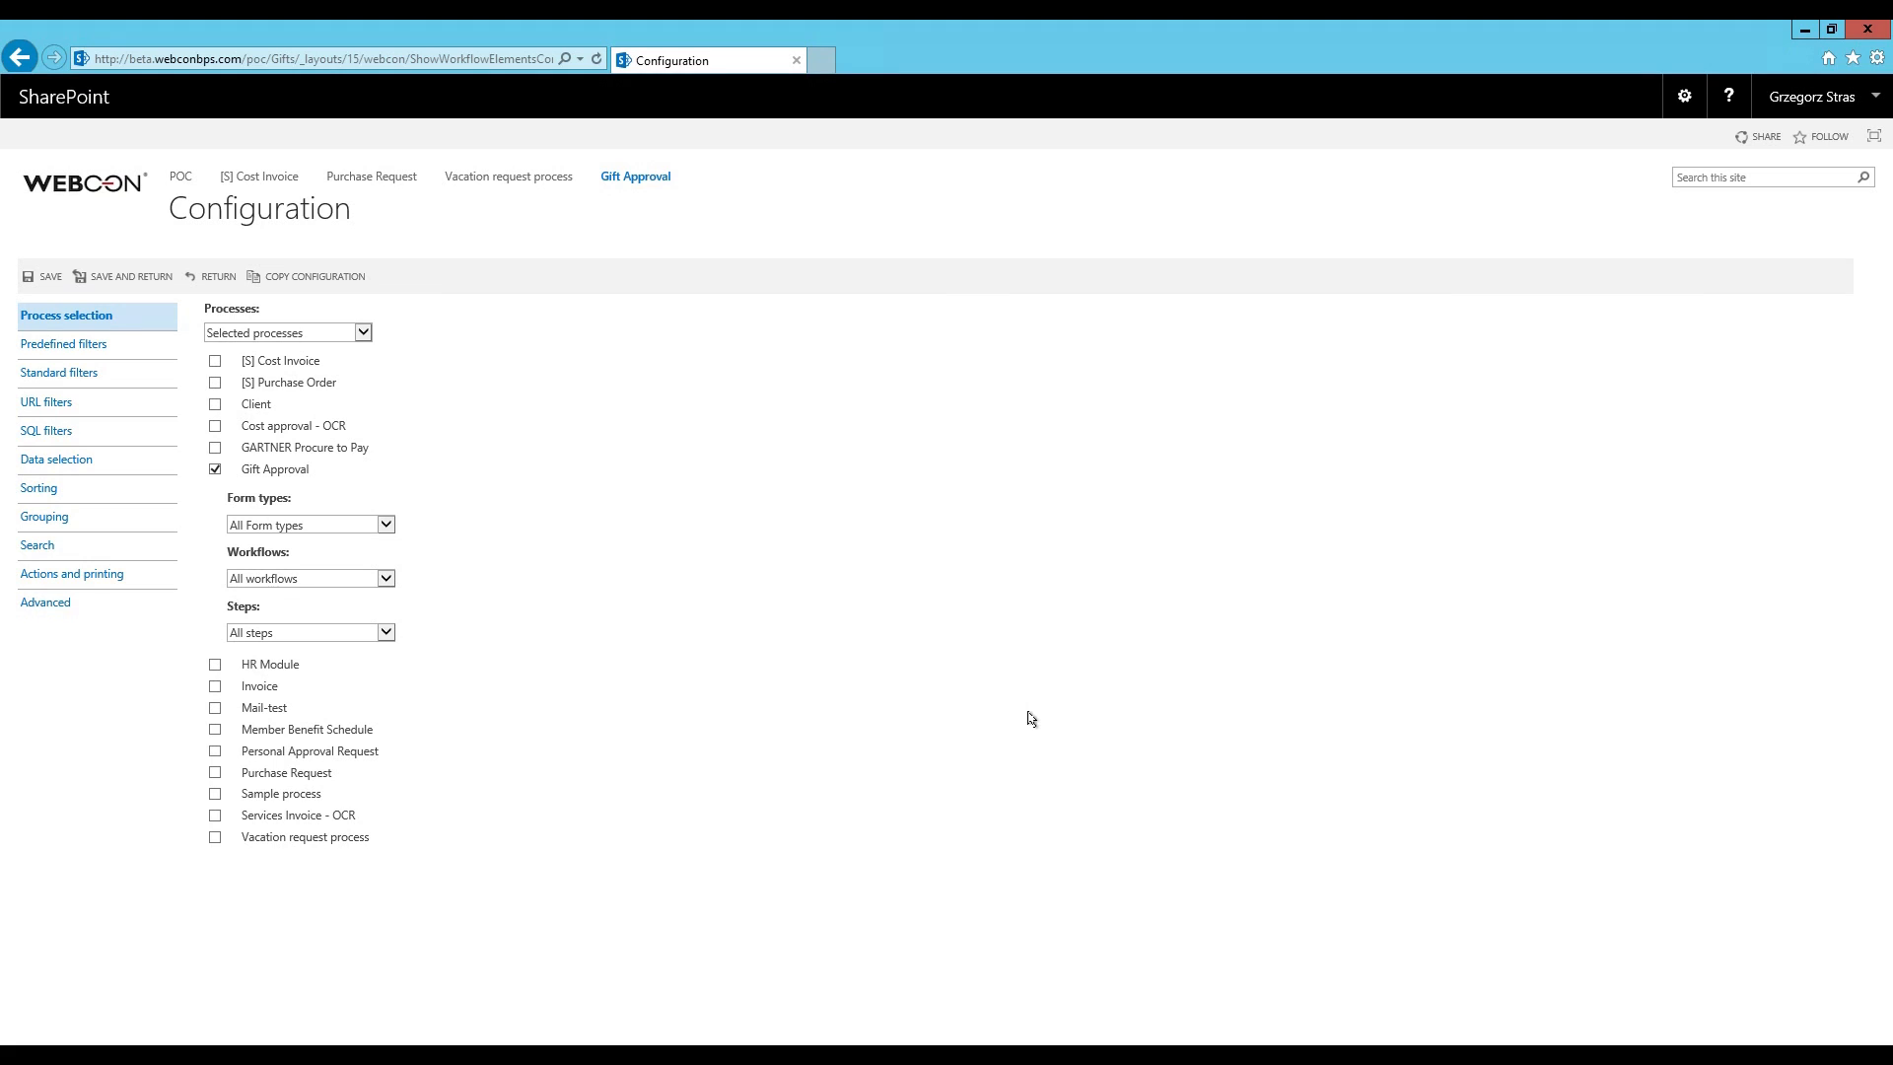
Review the predefined filters, keeping assignment on All, then view the data selection columns
click(69, 344)
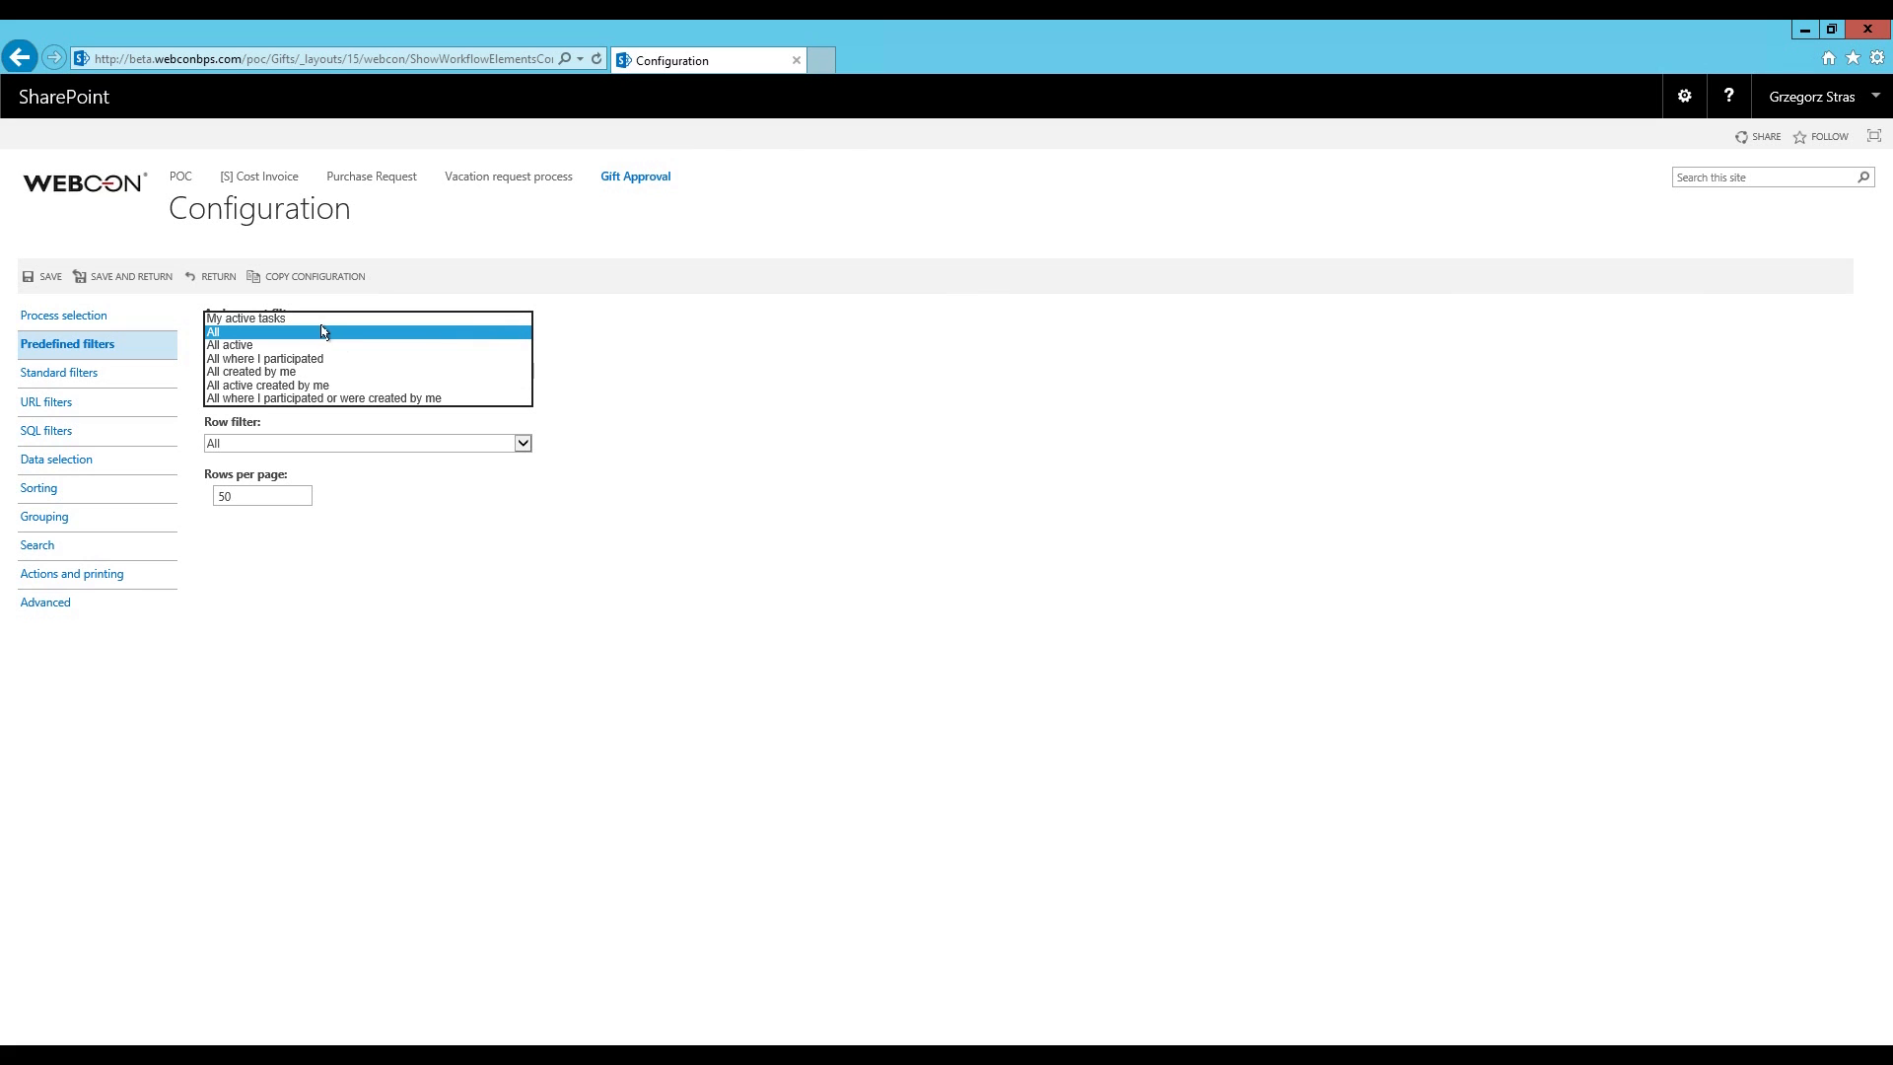
mouse_move(268, 334)
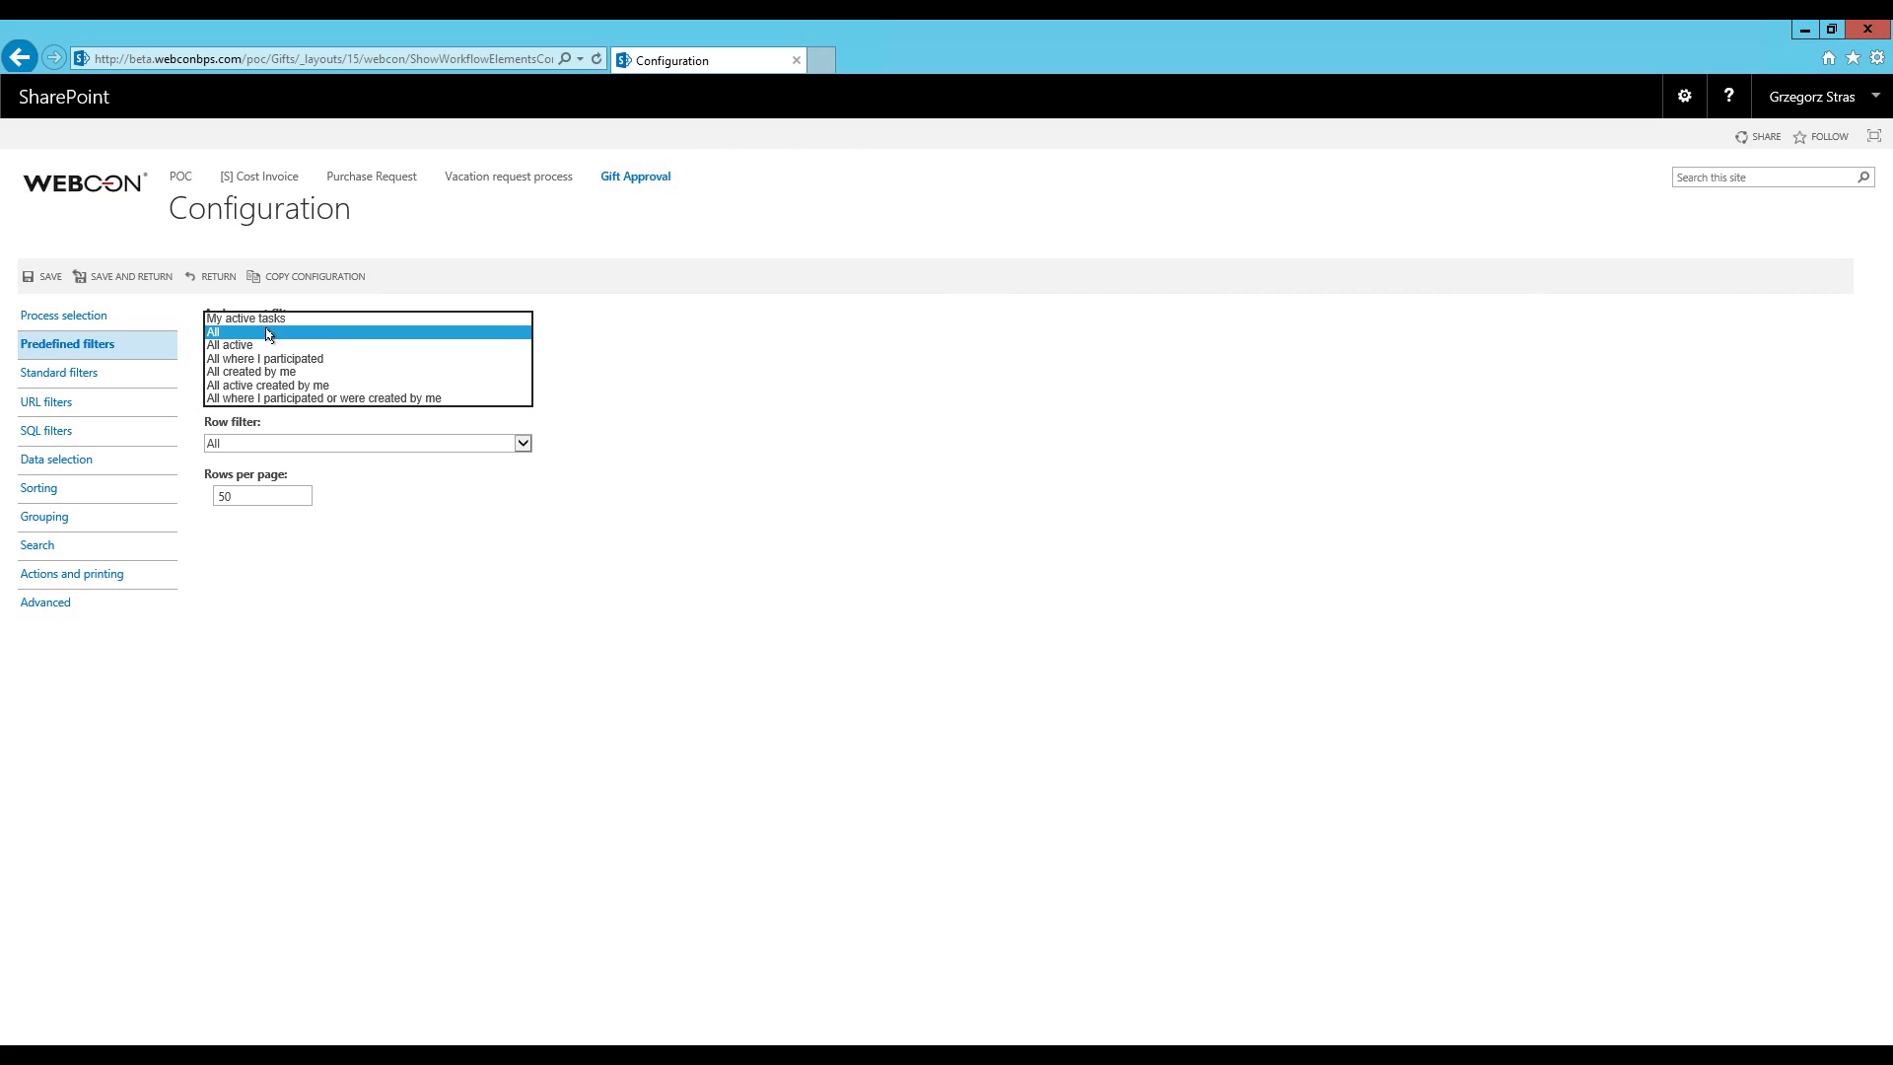
mouse_move(333, 340)
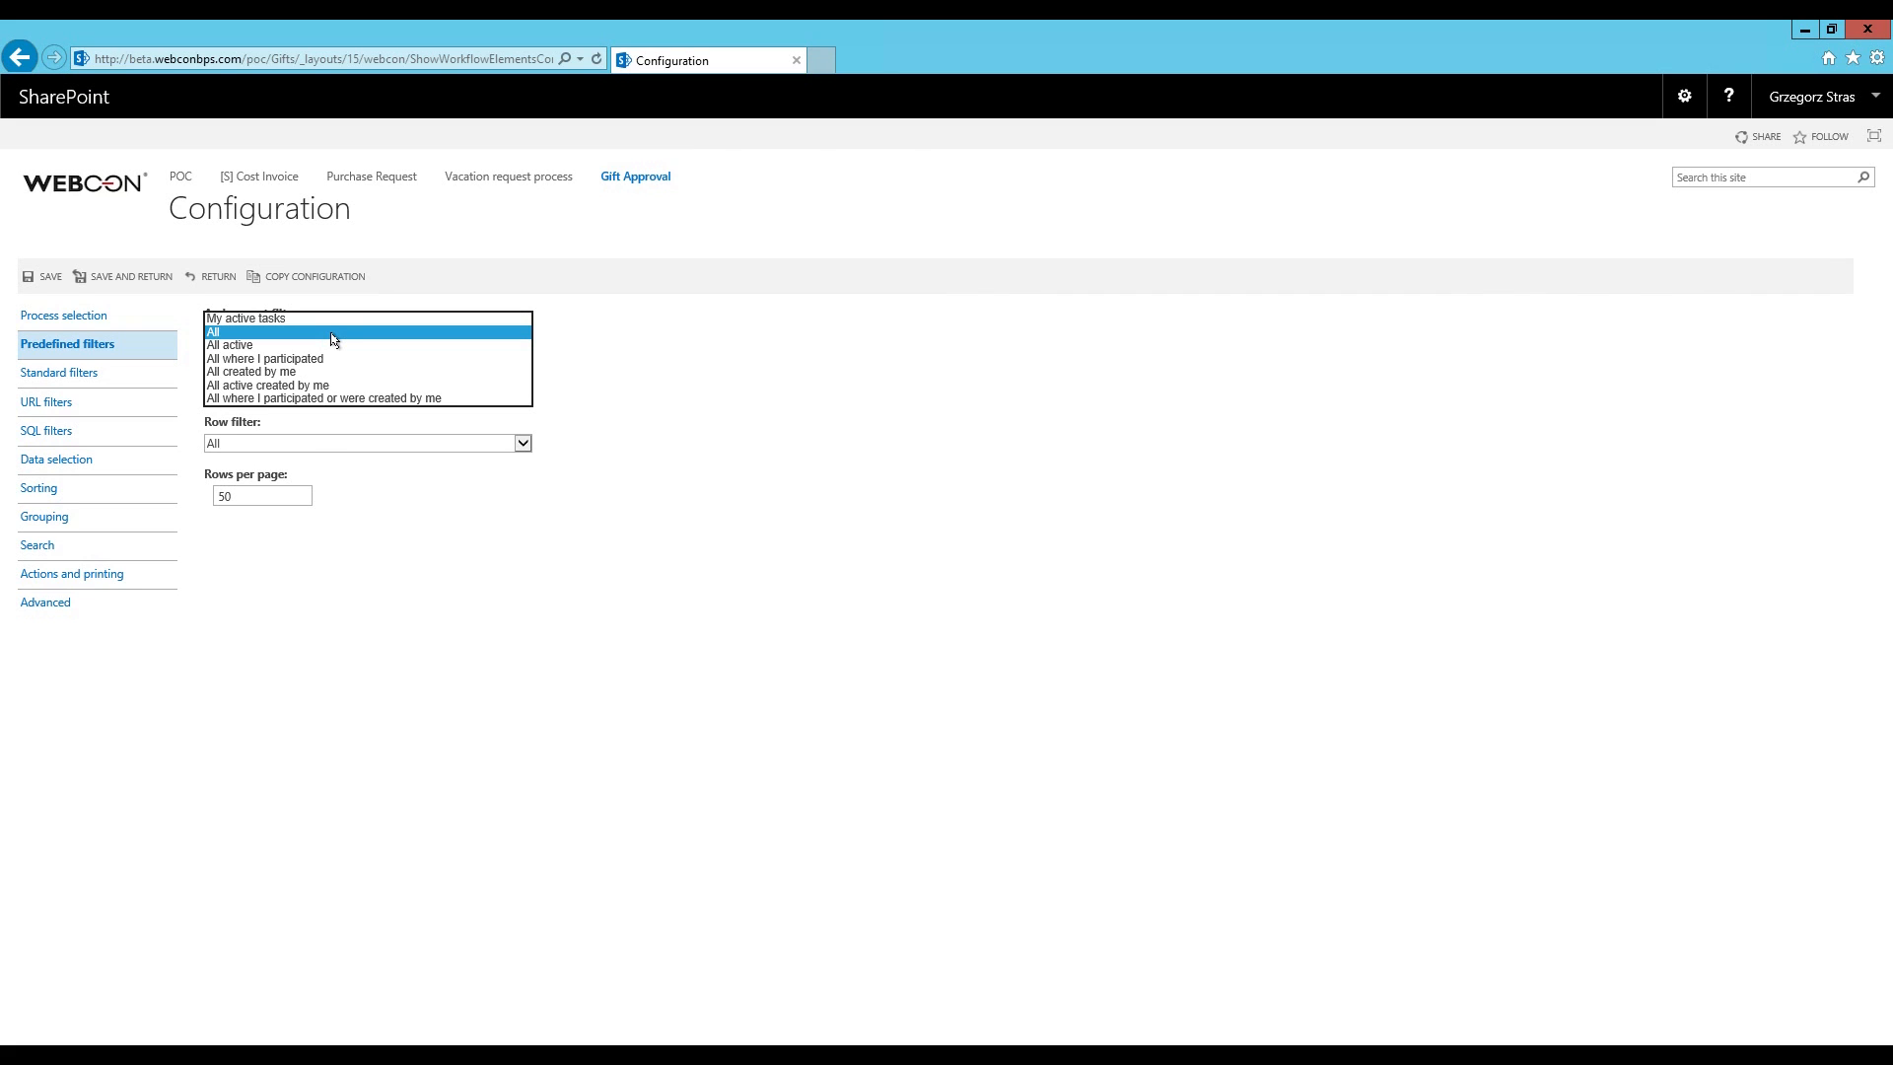
mouse_move(292, 335)
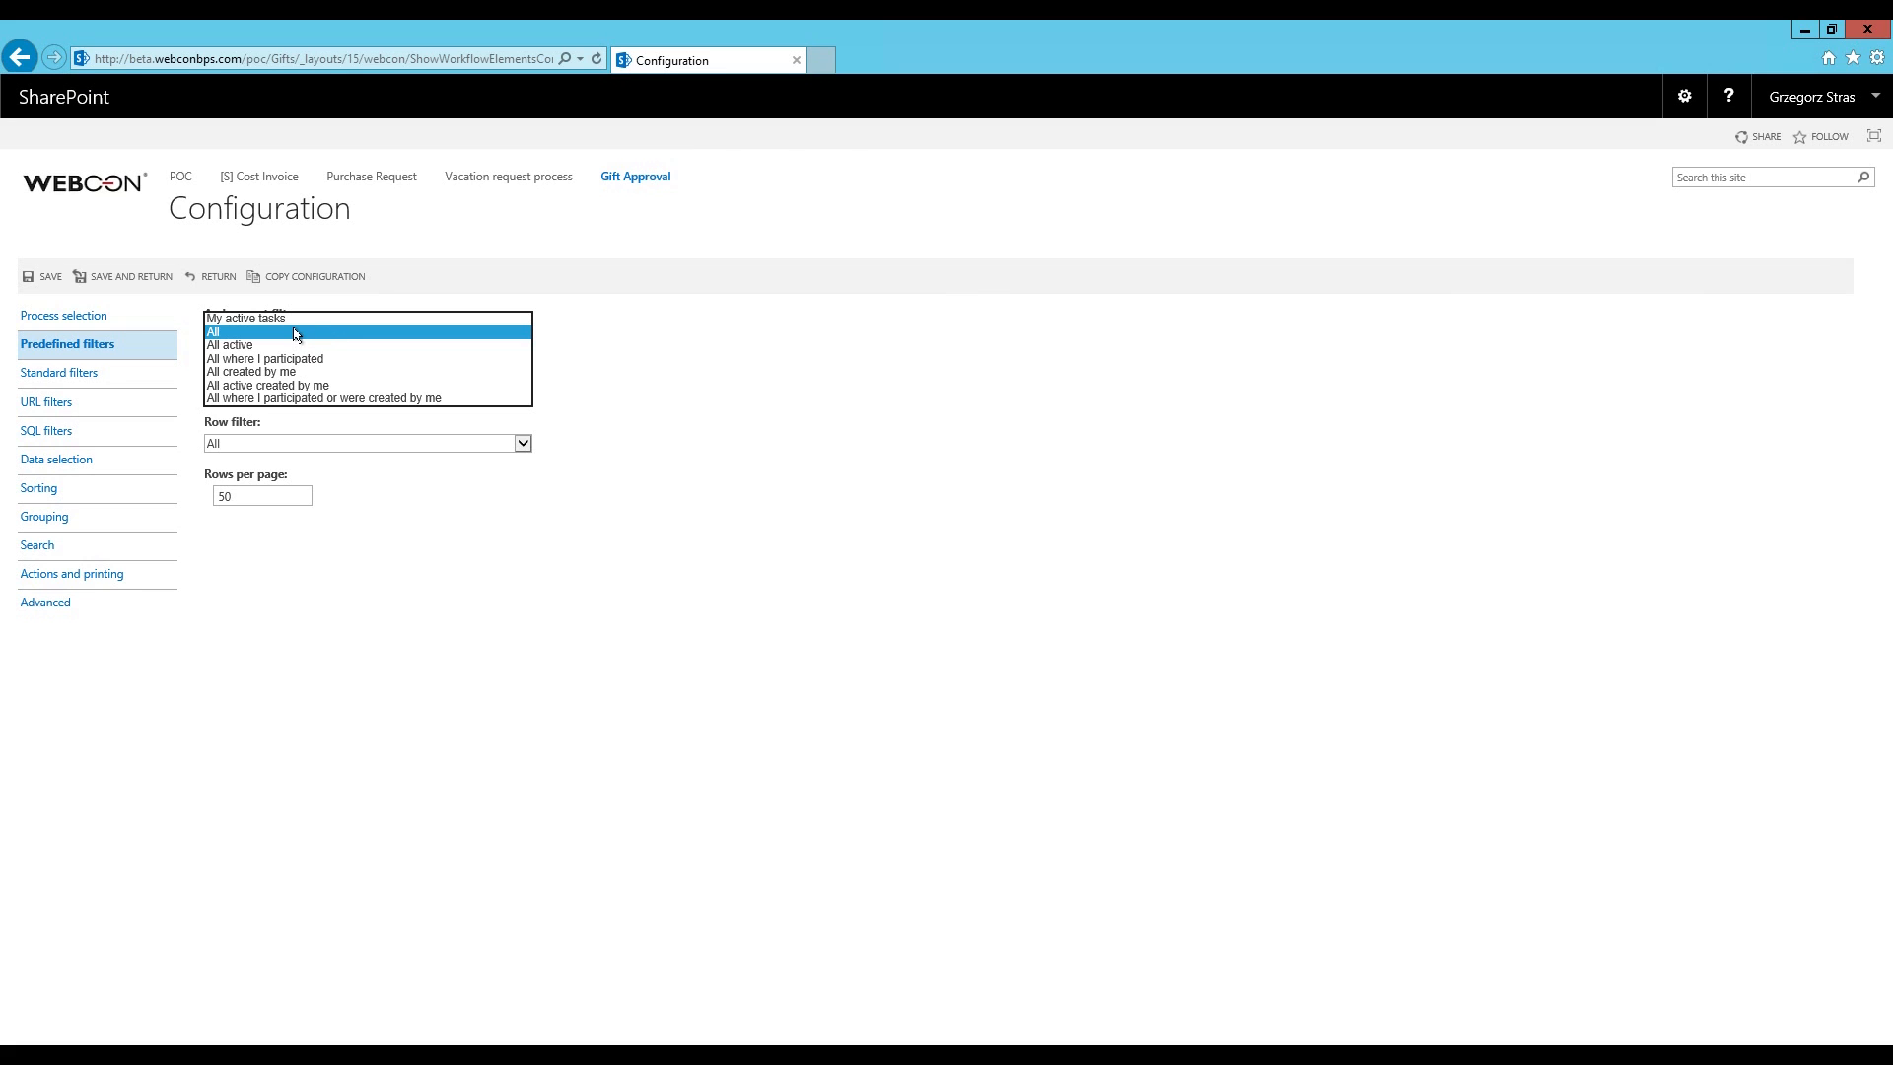
click(367, 334)
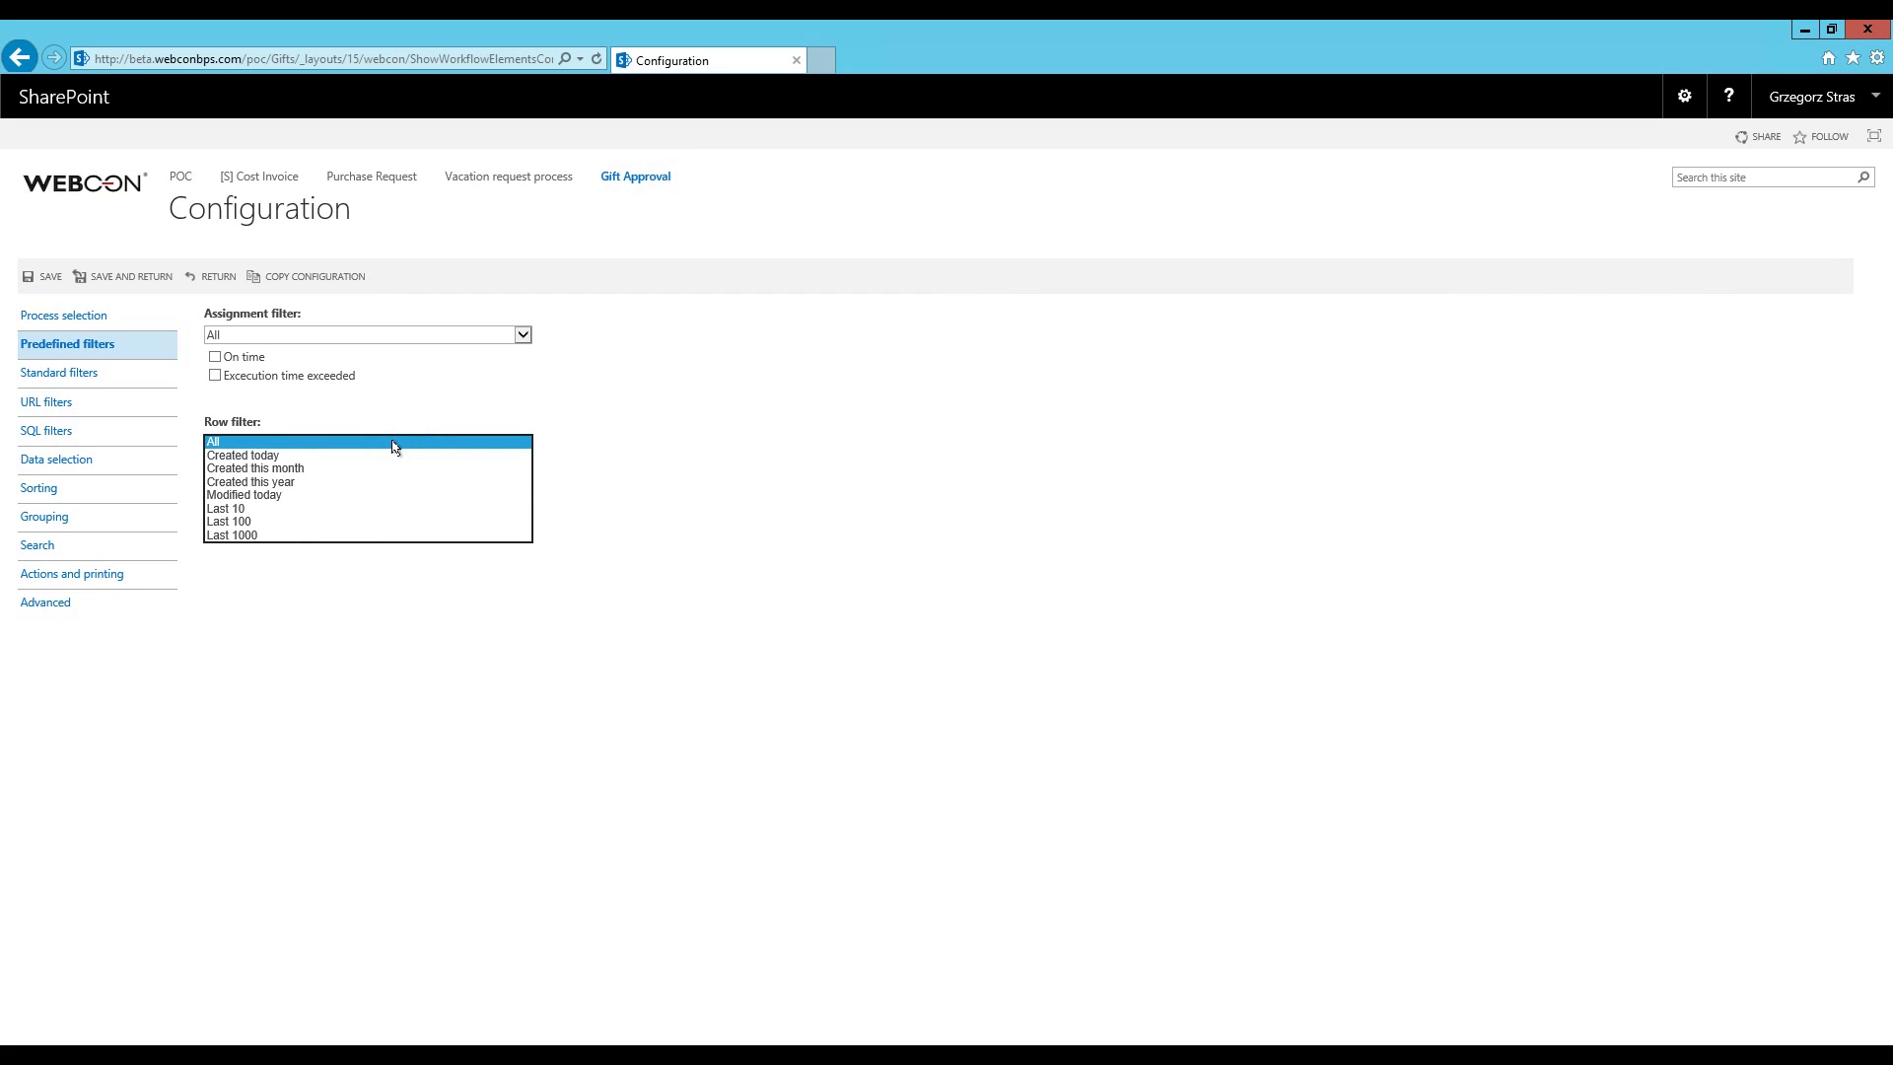
mouse_move(368, 444)
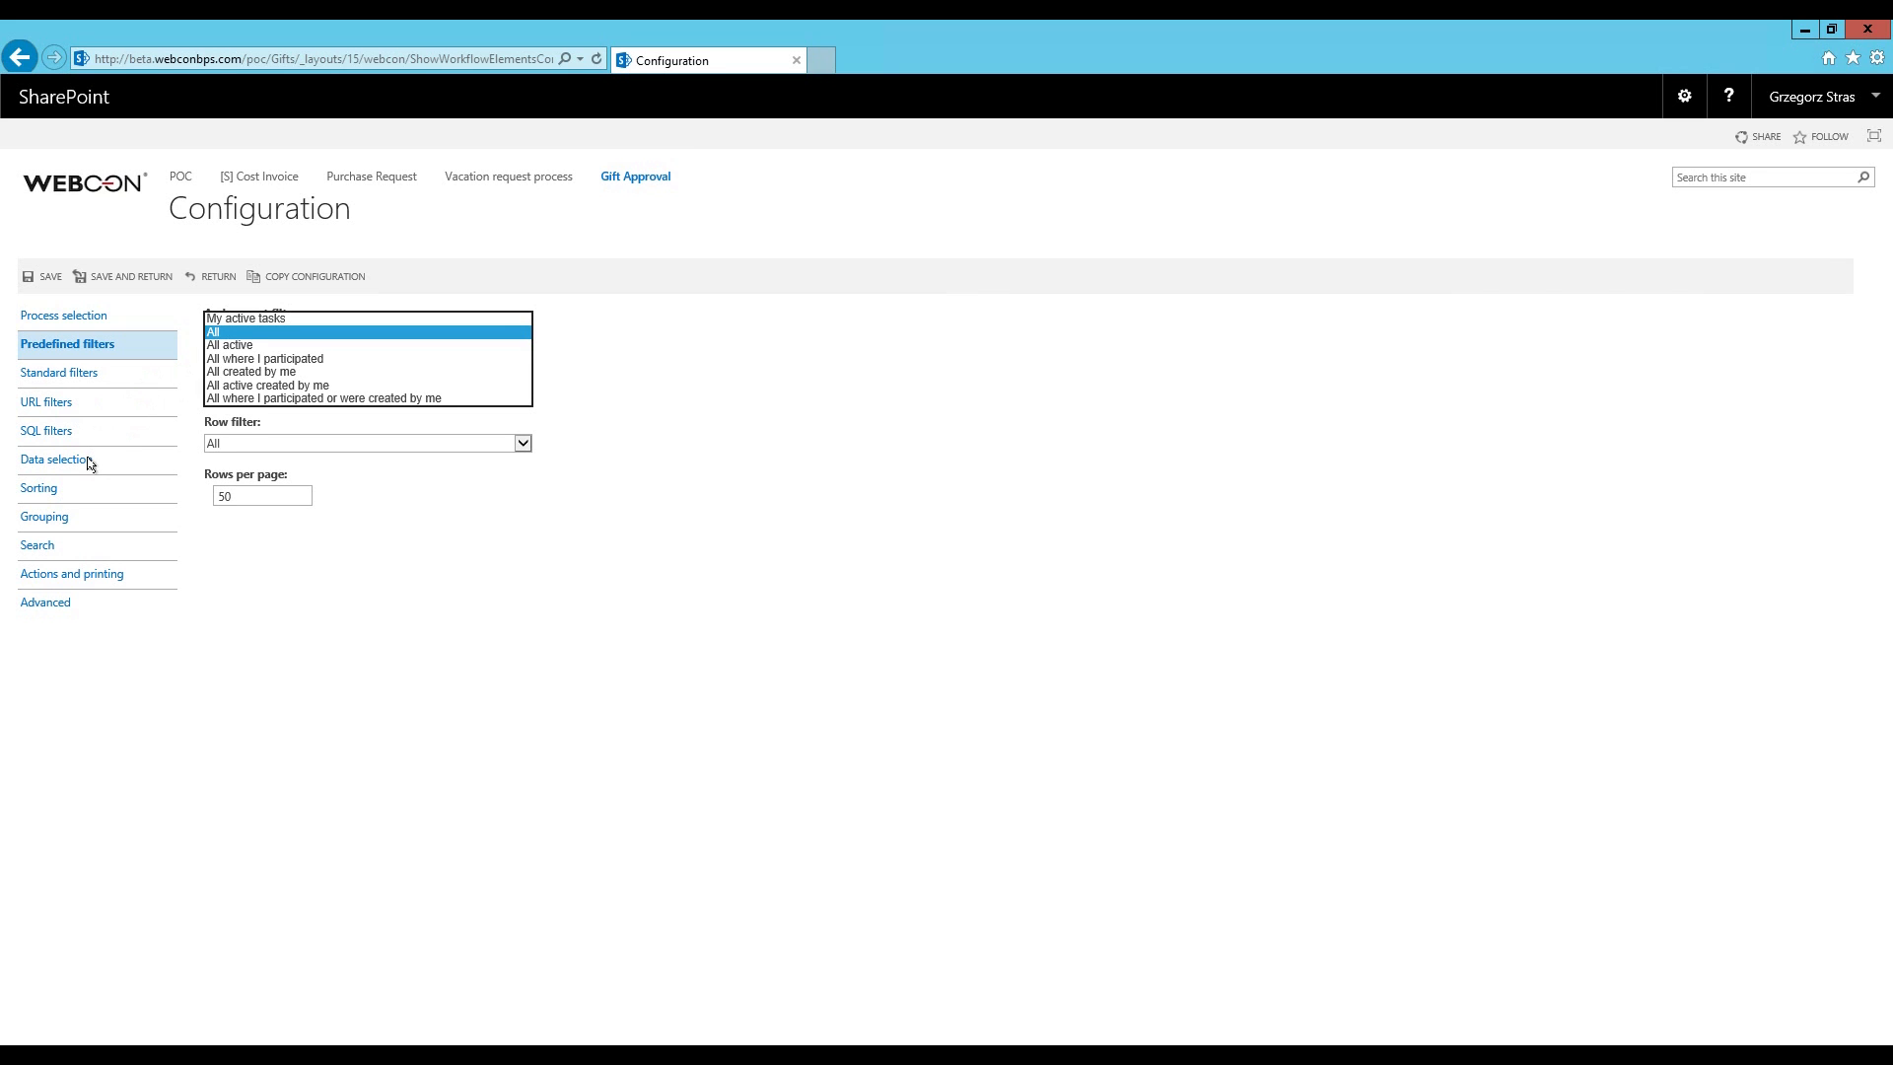
click(58, 459)
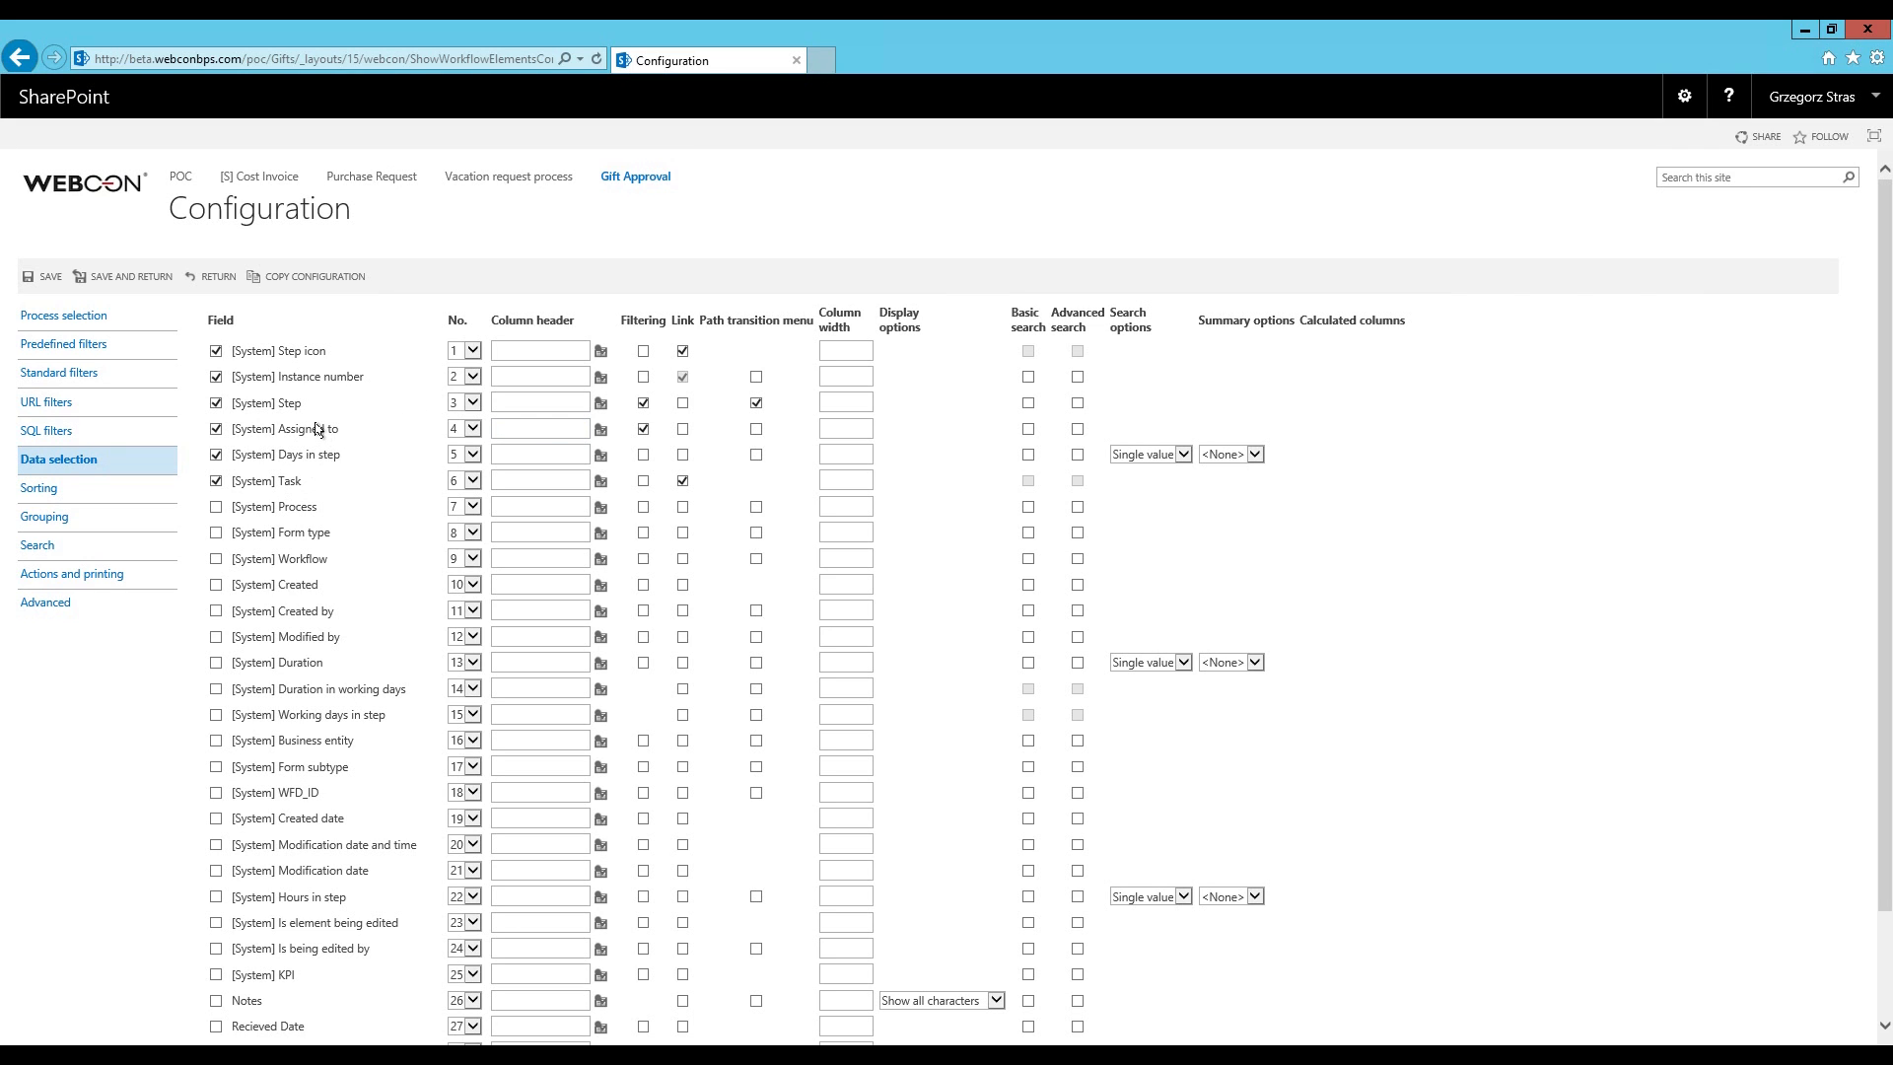
mouse_move(450, 346)
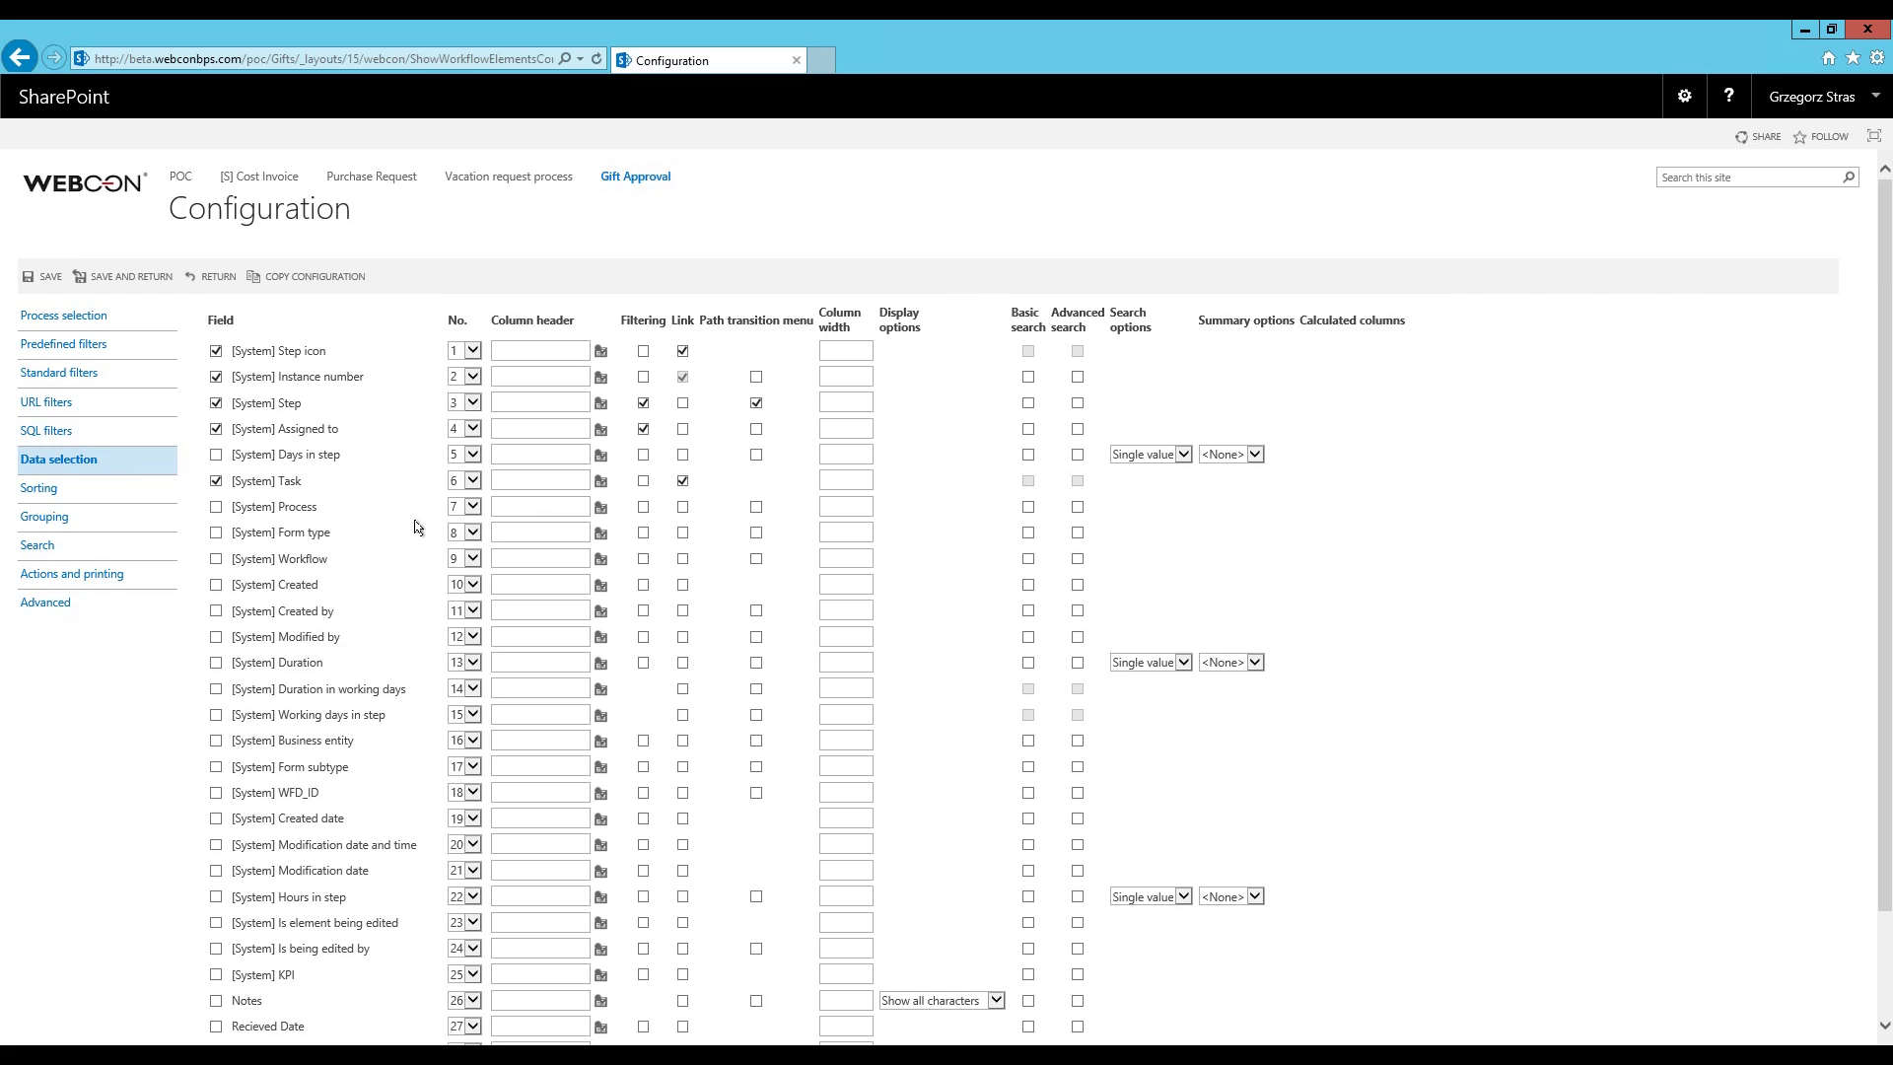
Add the Title and Total Value columns to the list and save back to the page
scroll(down, 3)
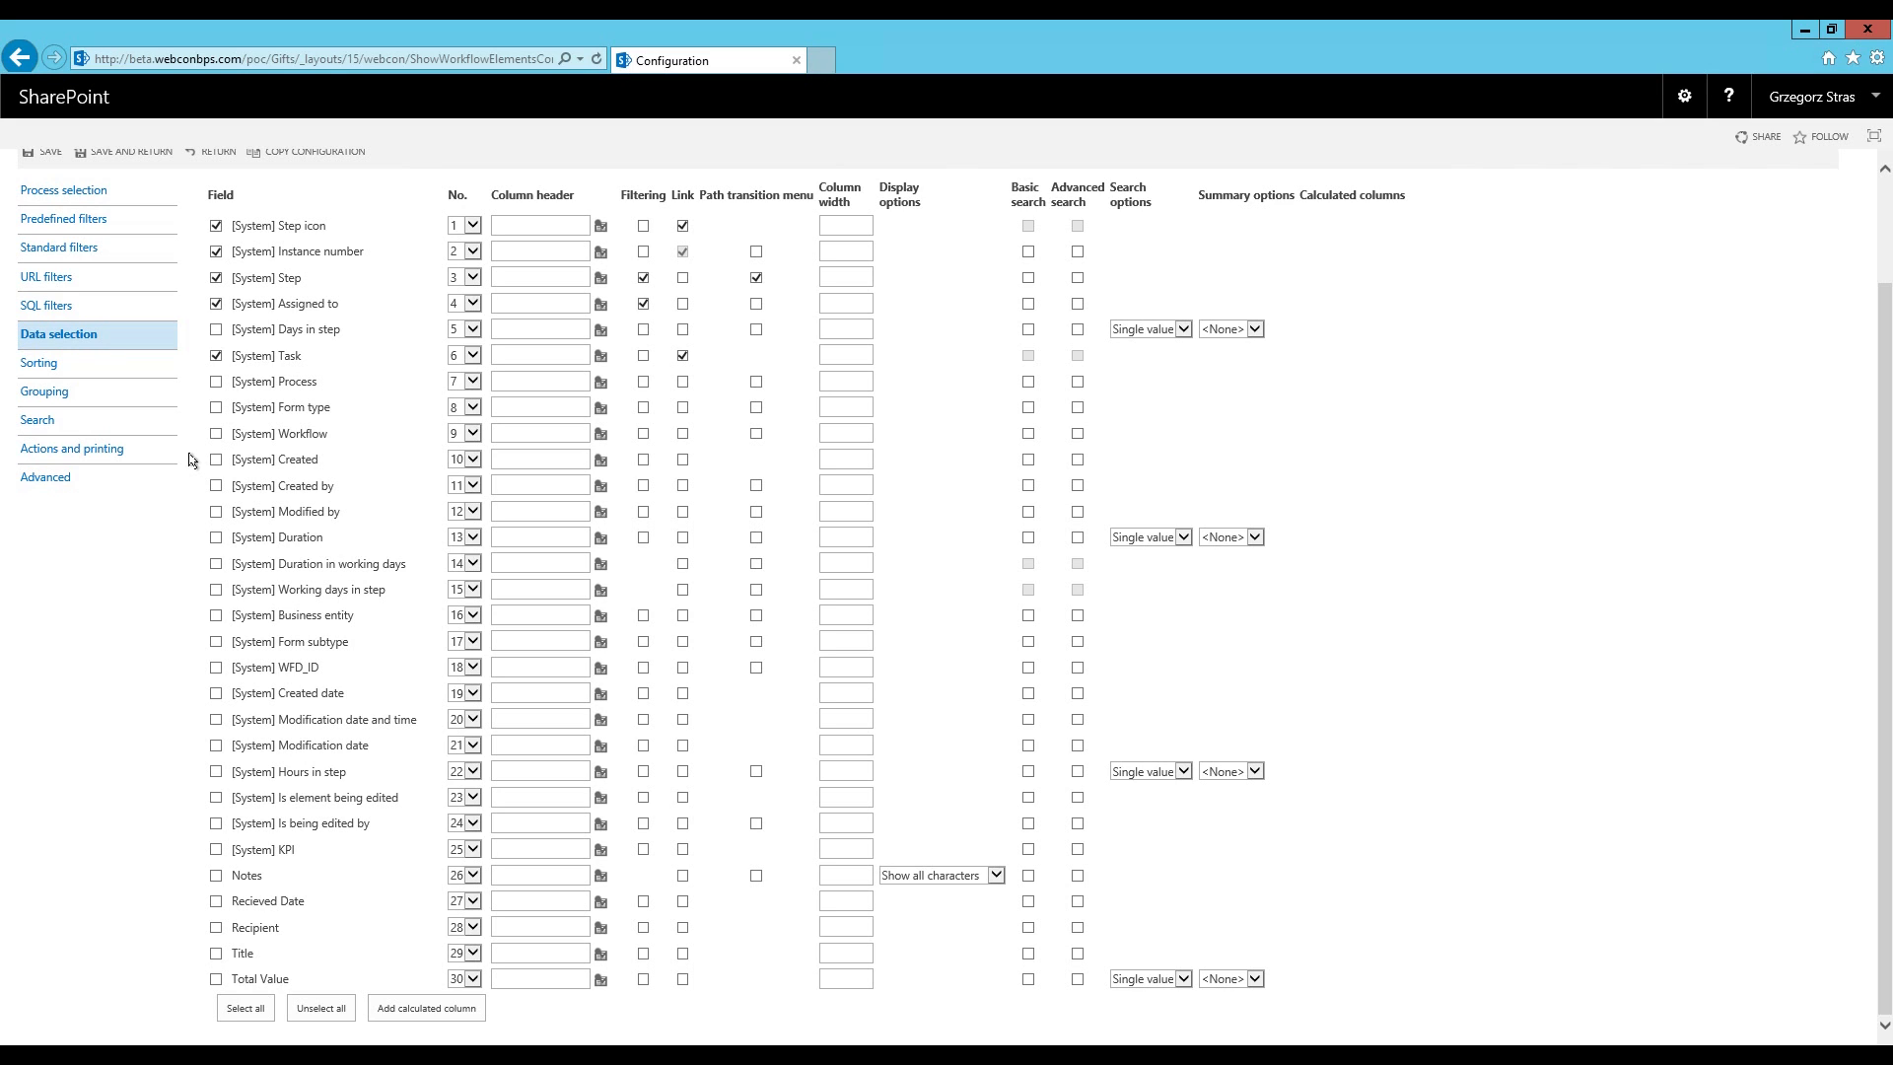
mouse_move(197, 964)
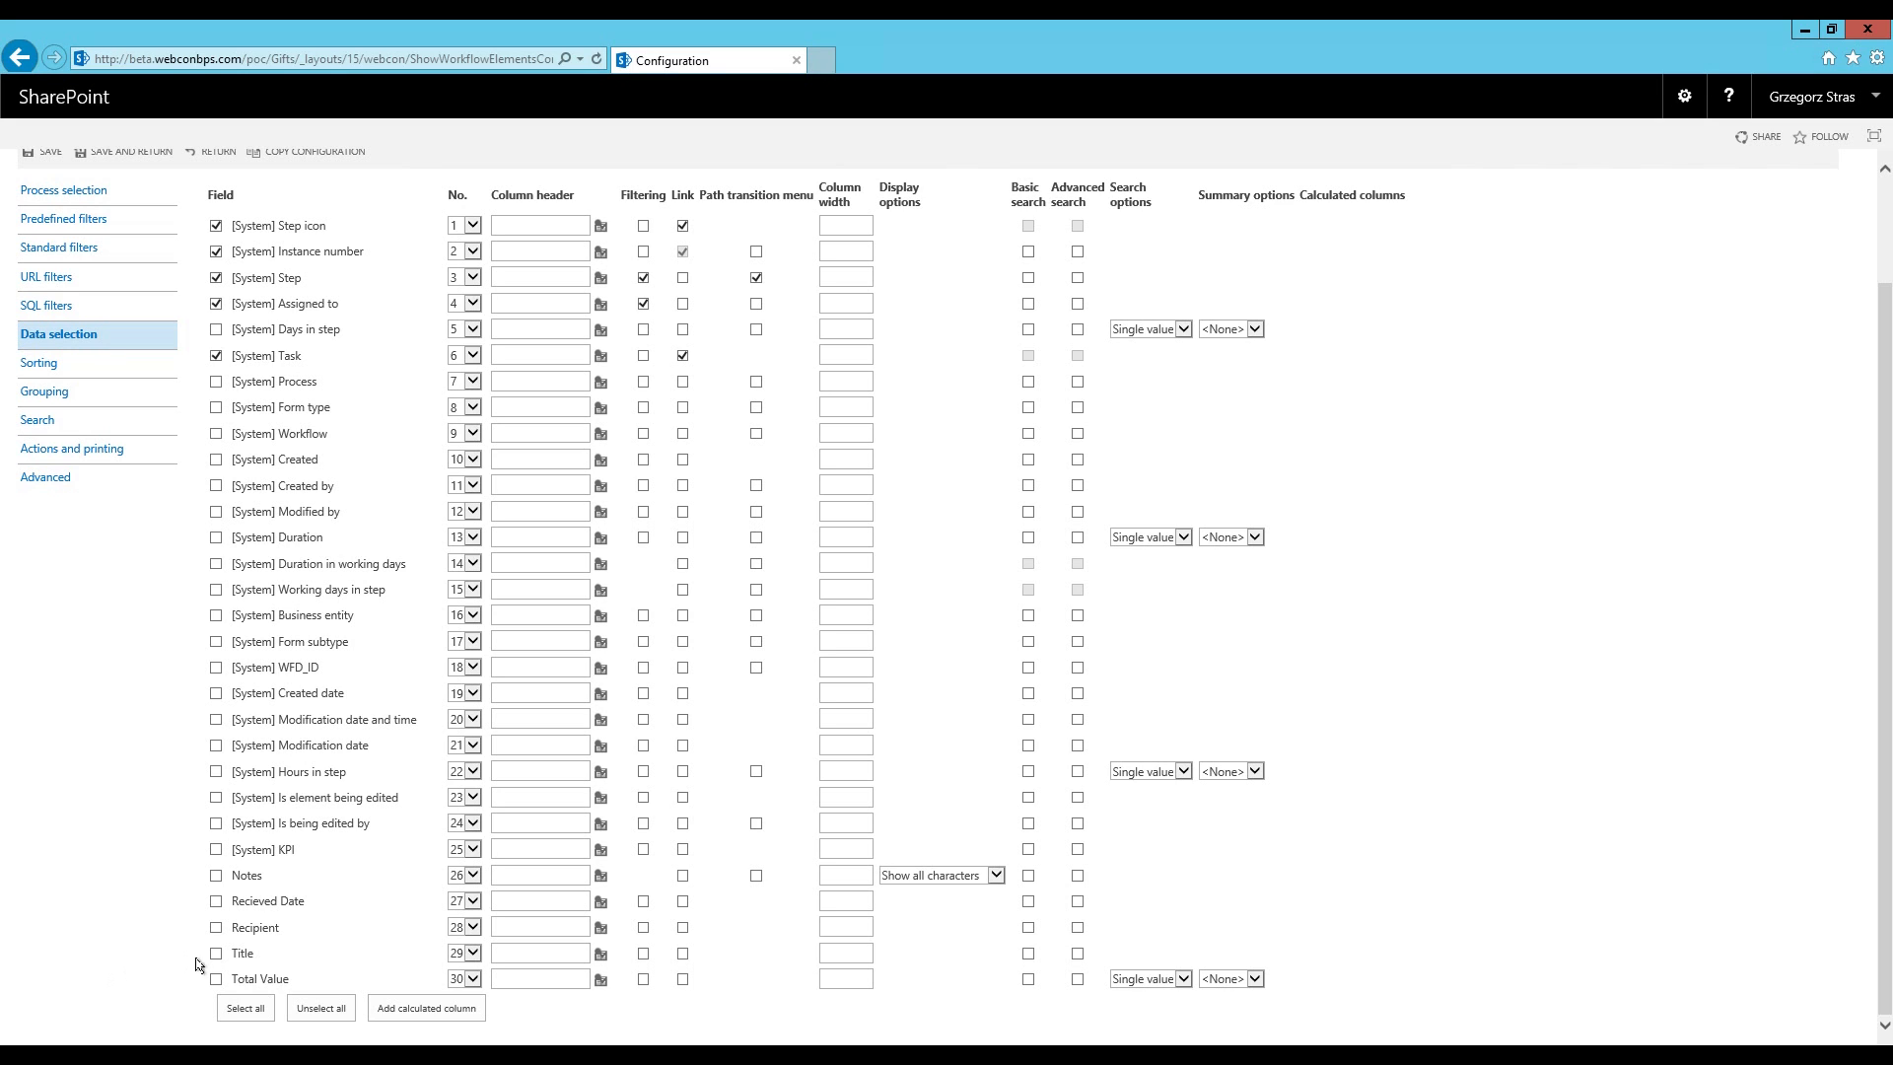
click(216, 978)
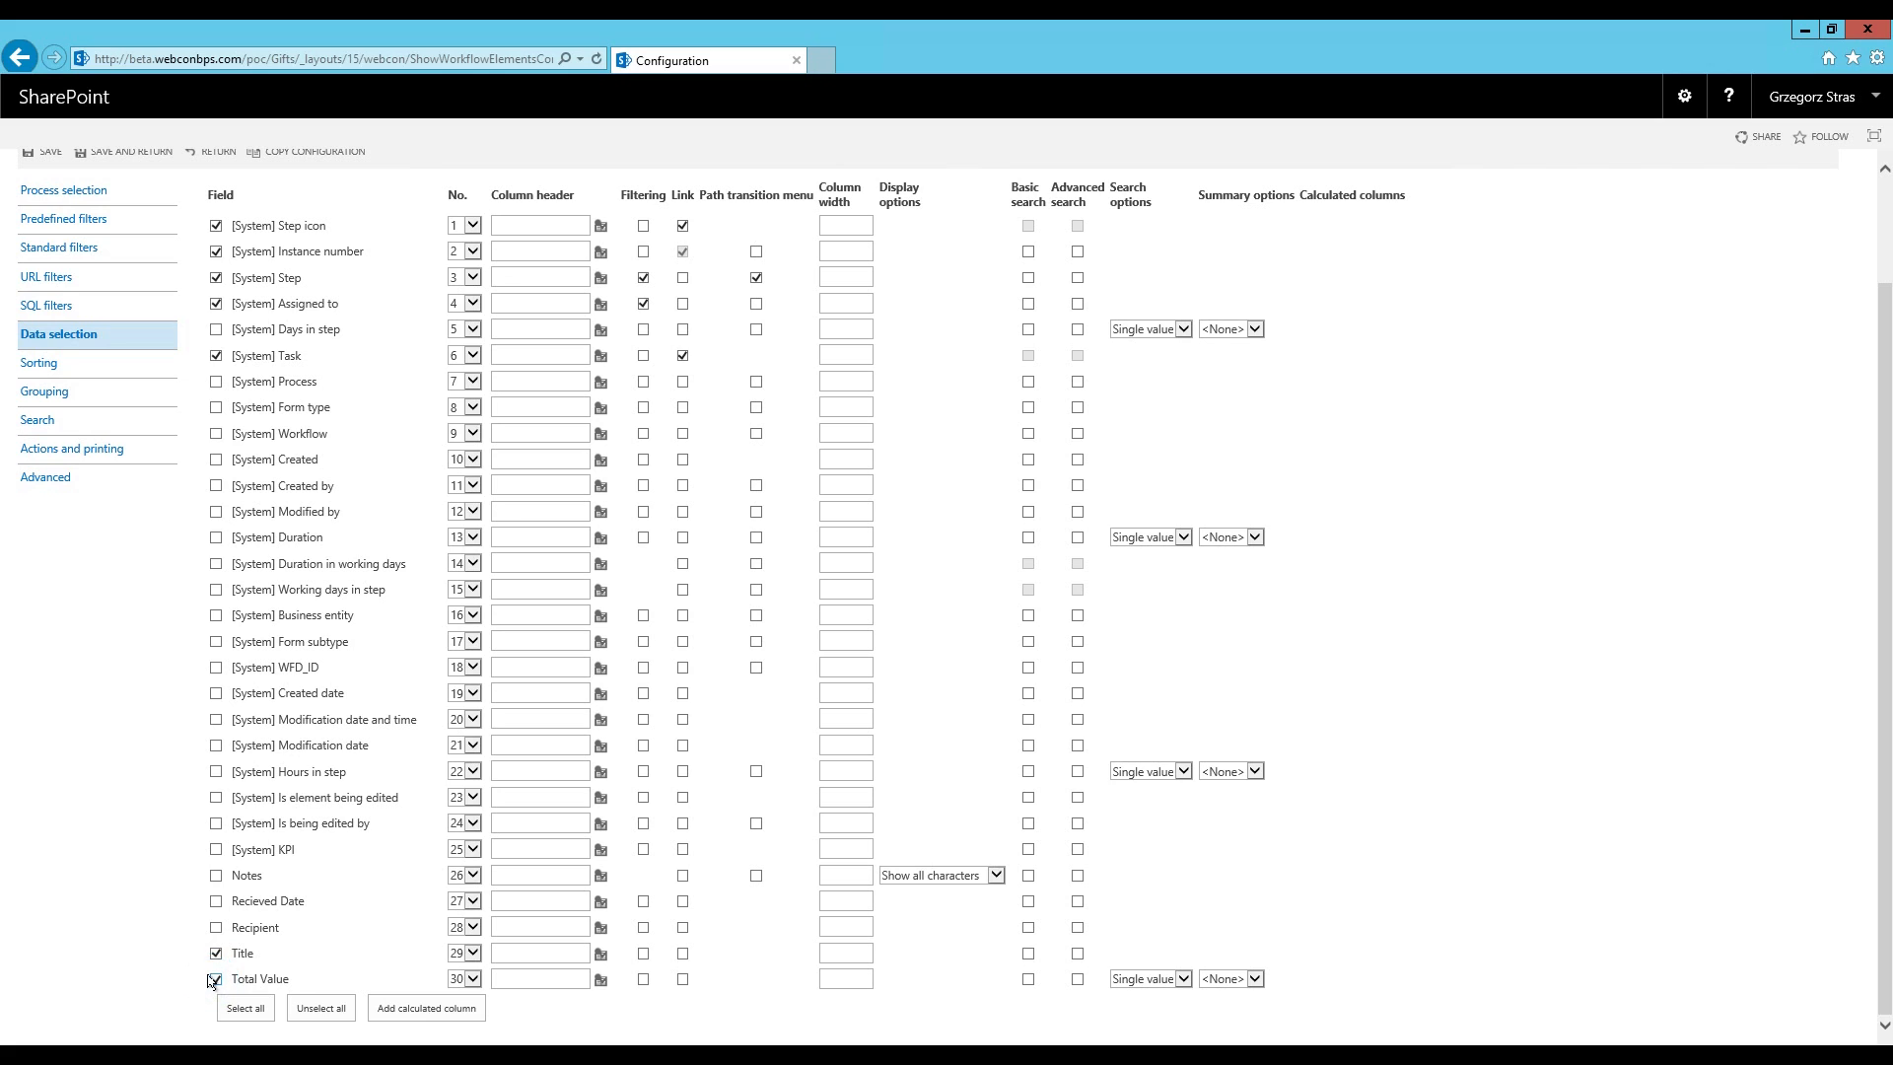
click(217, 979)
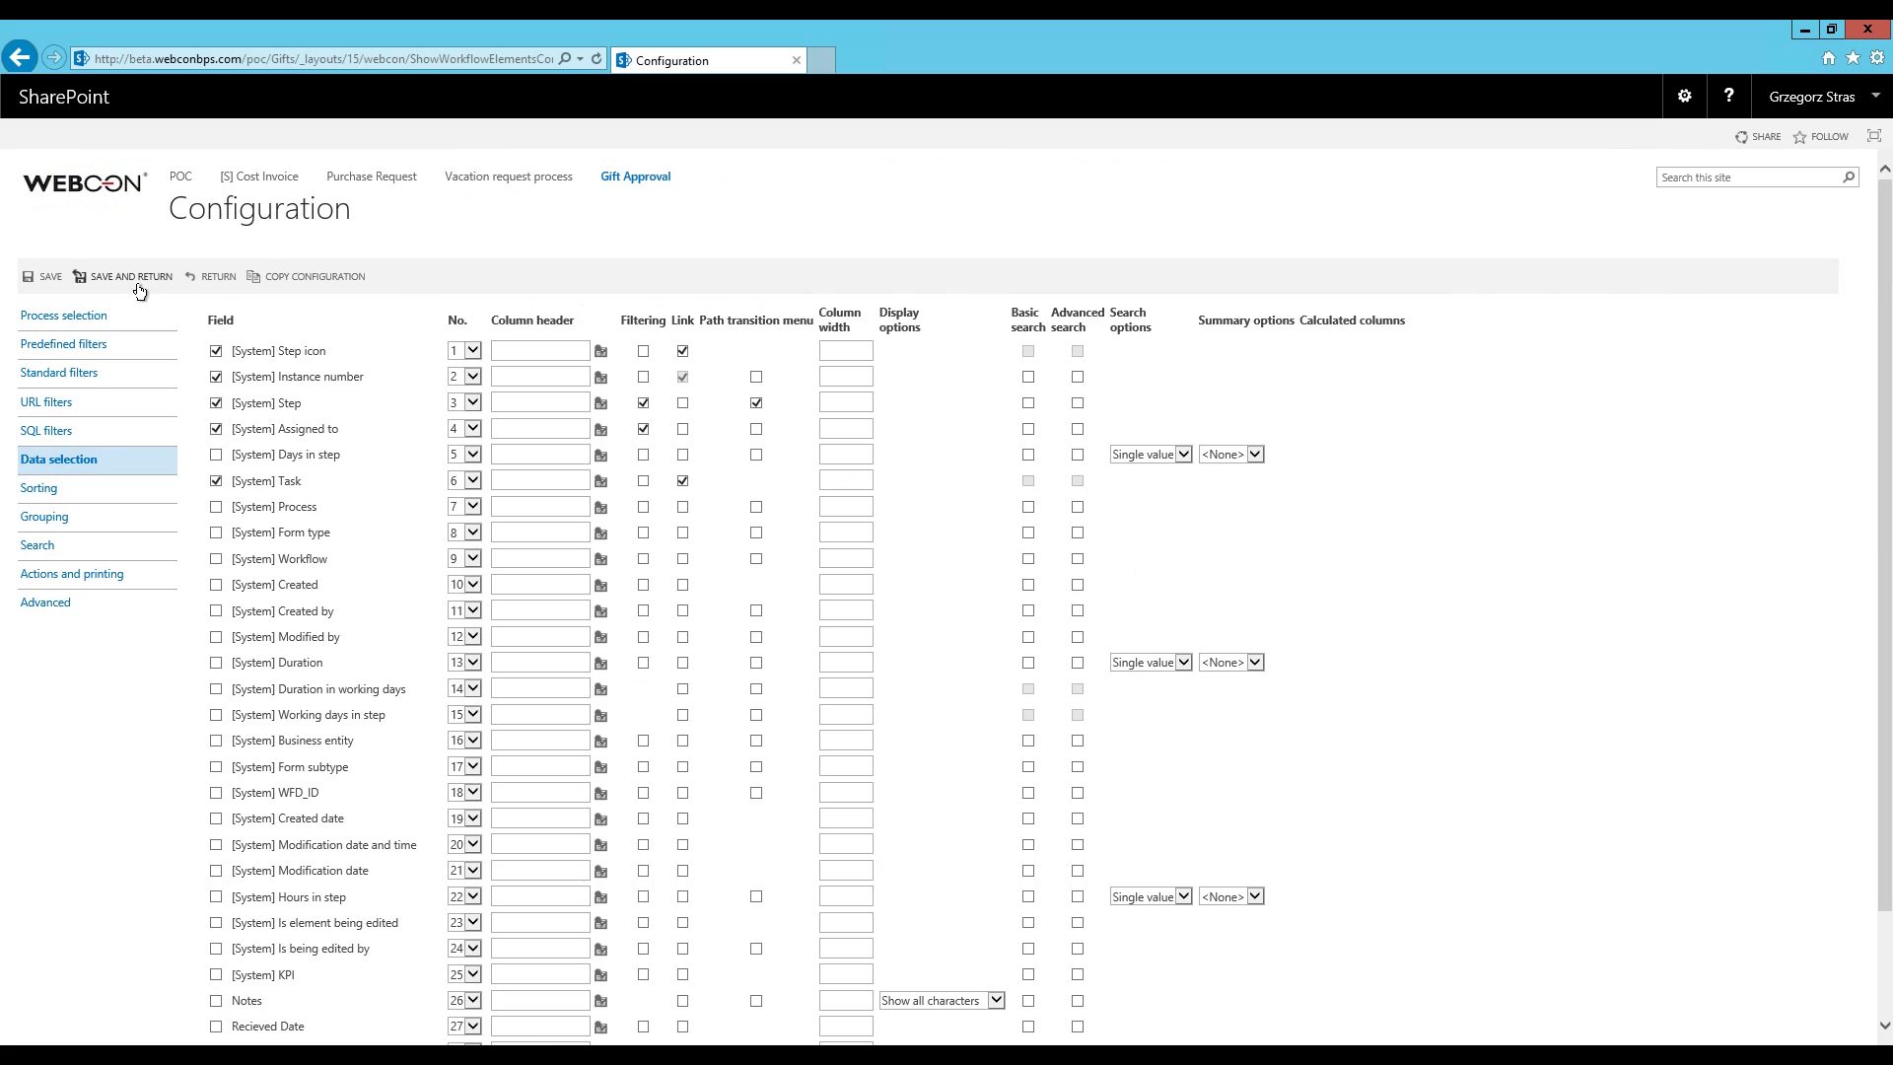
click(130, 276)
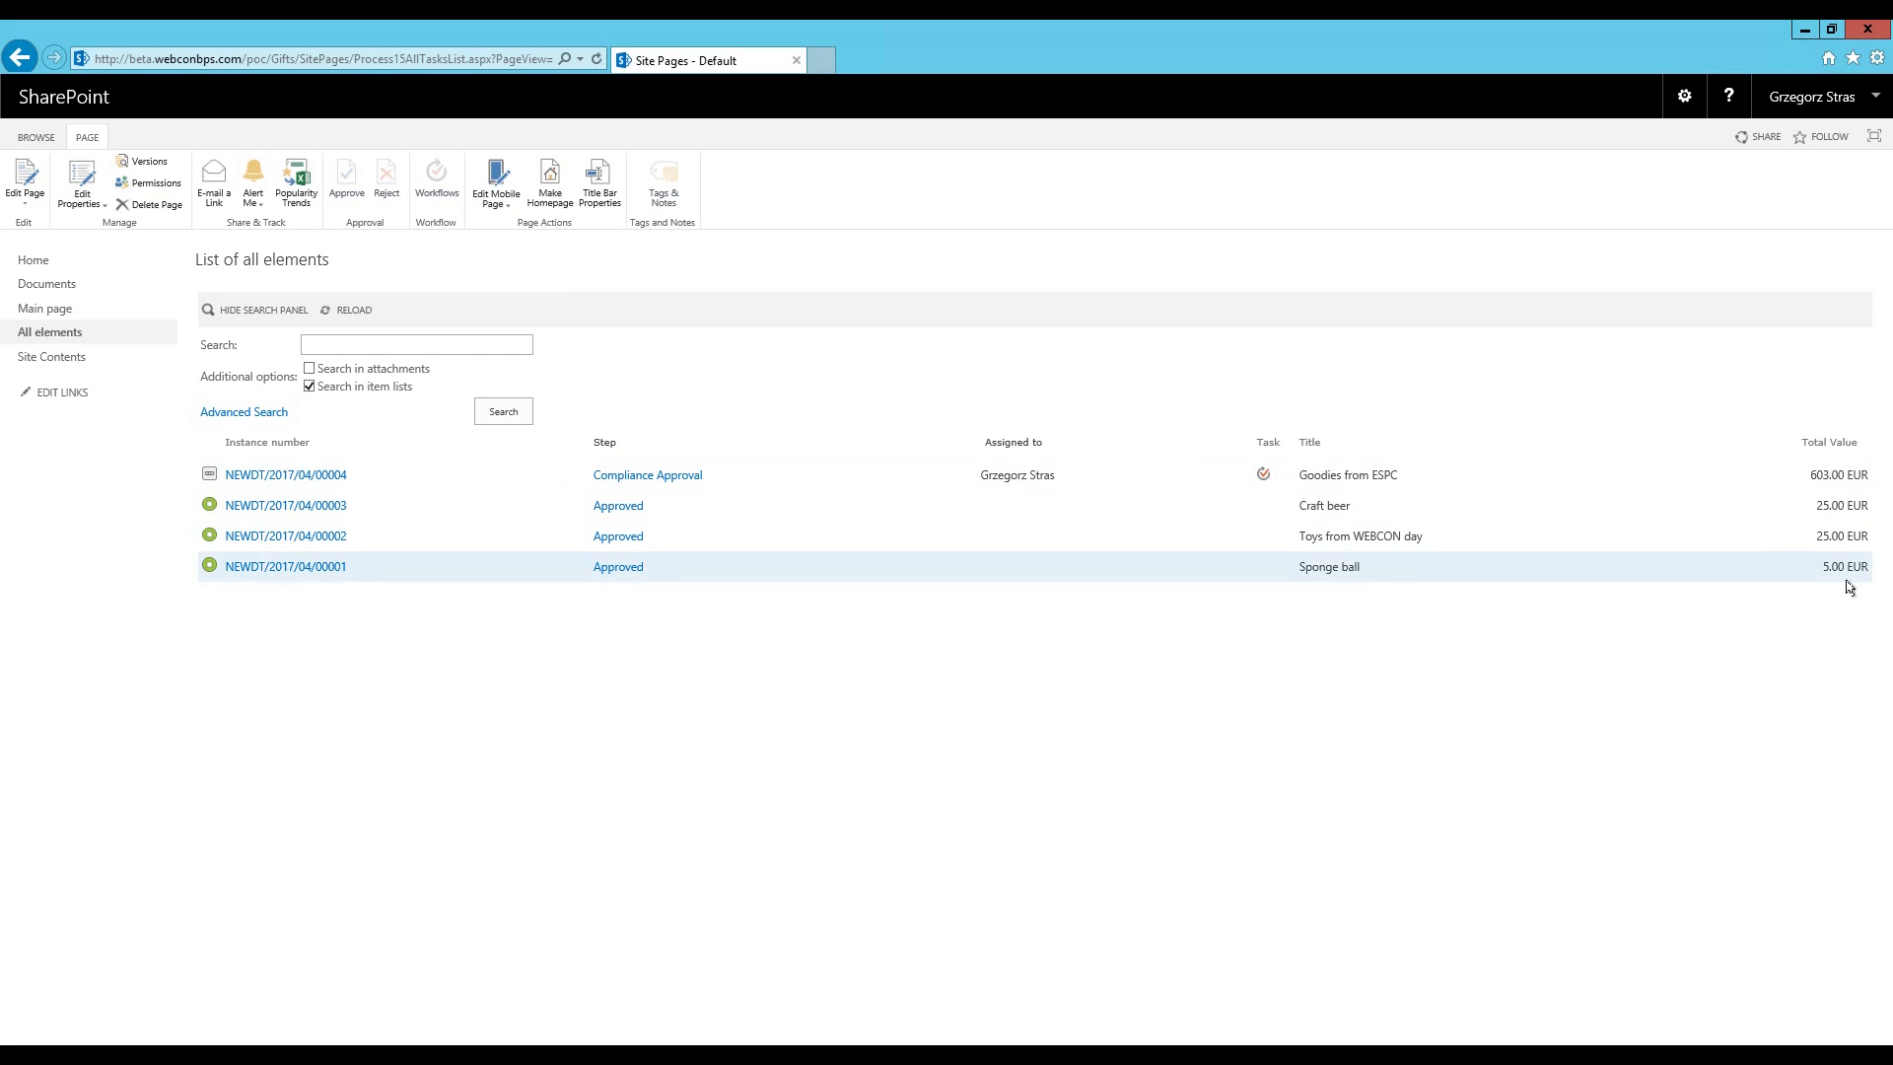
mouse_move(1188, 666)
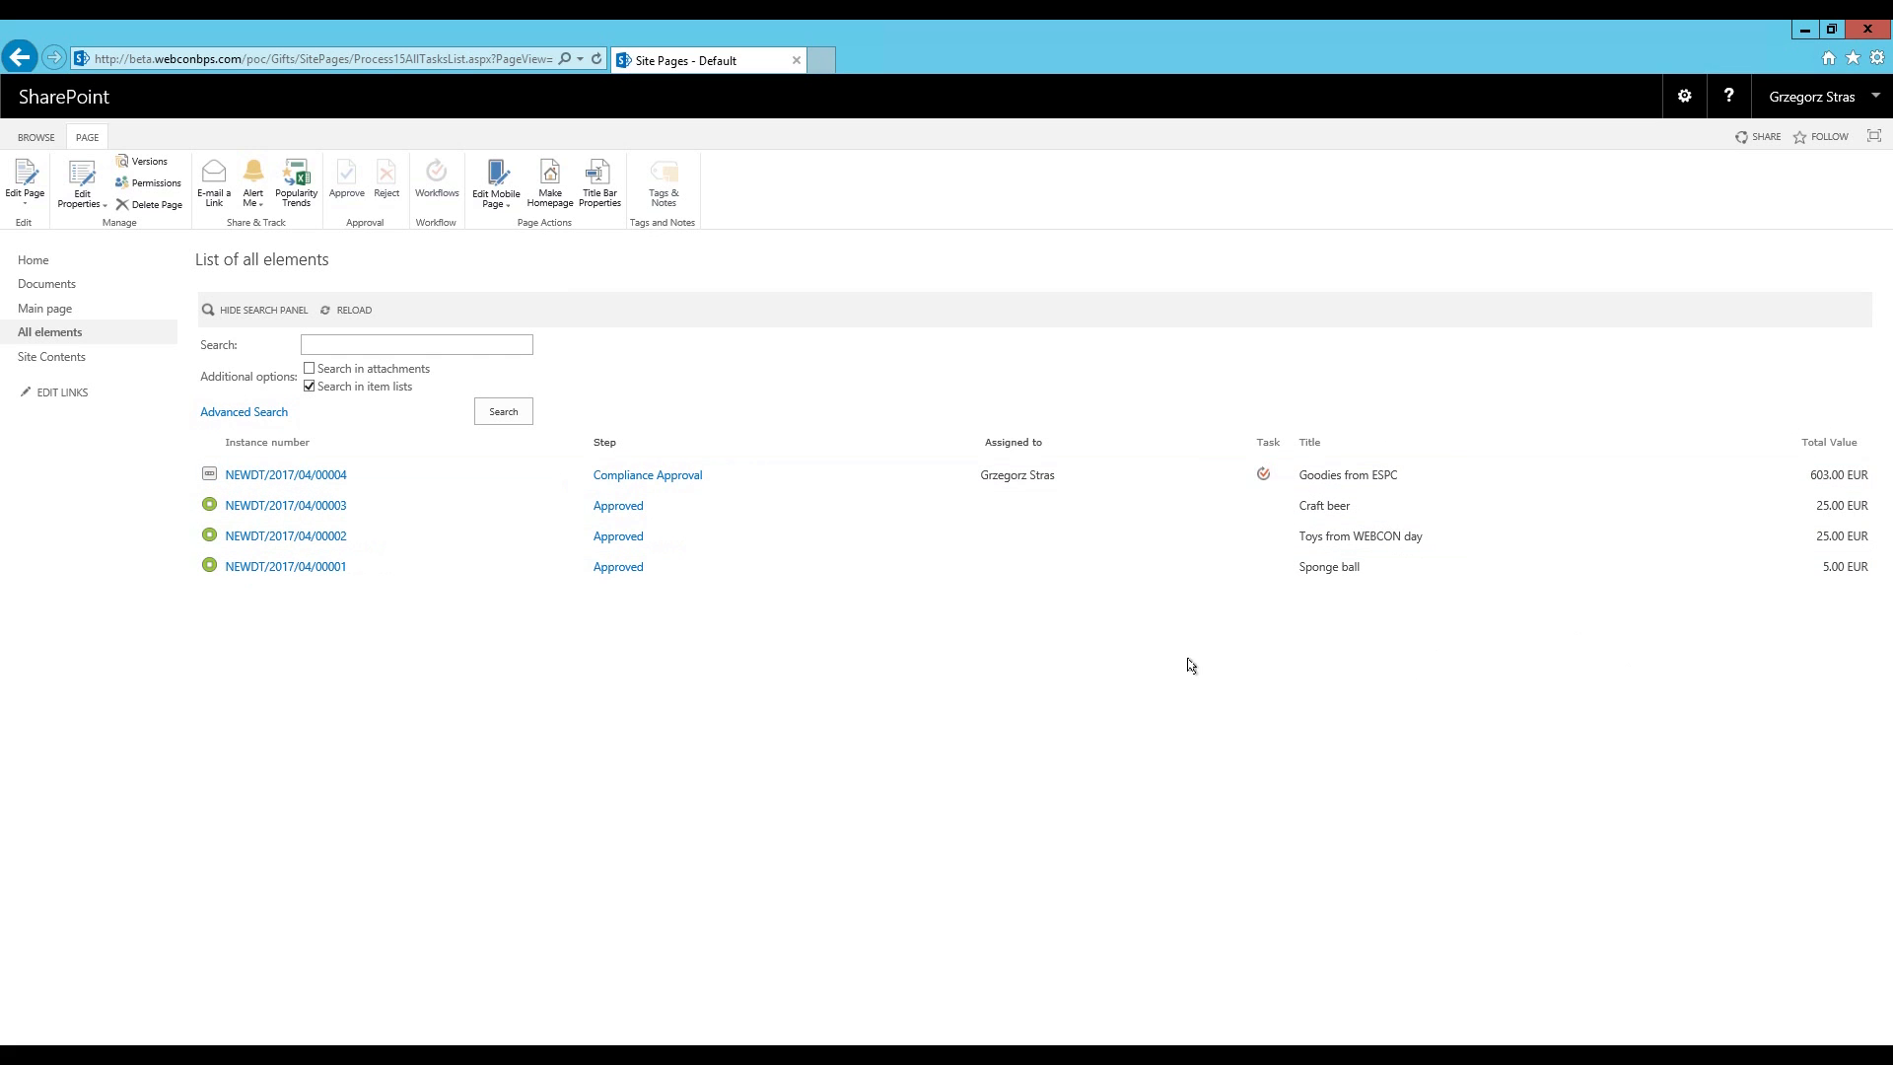
mouse_move(555, 809)
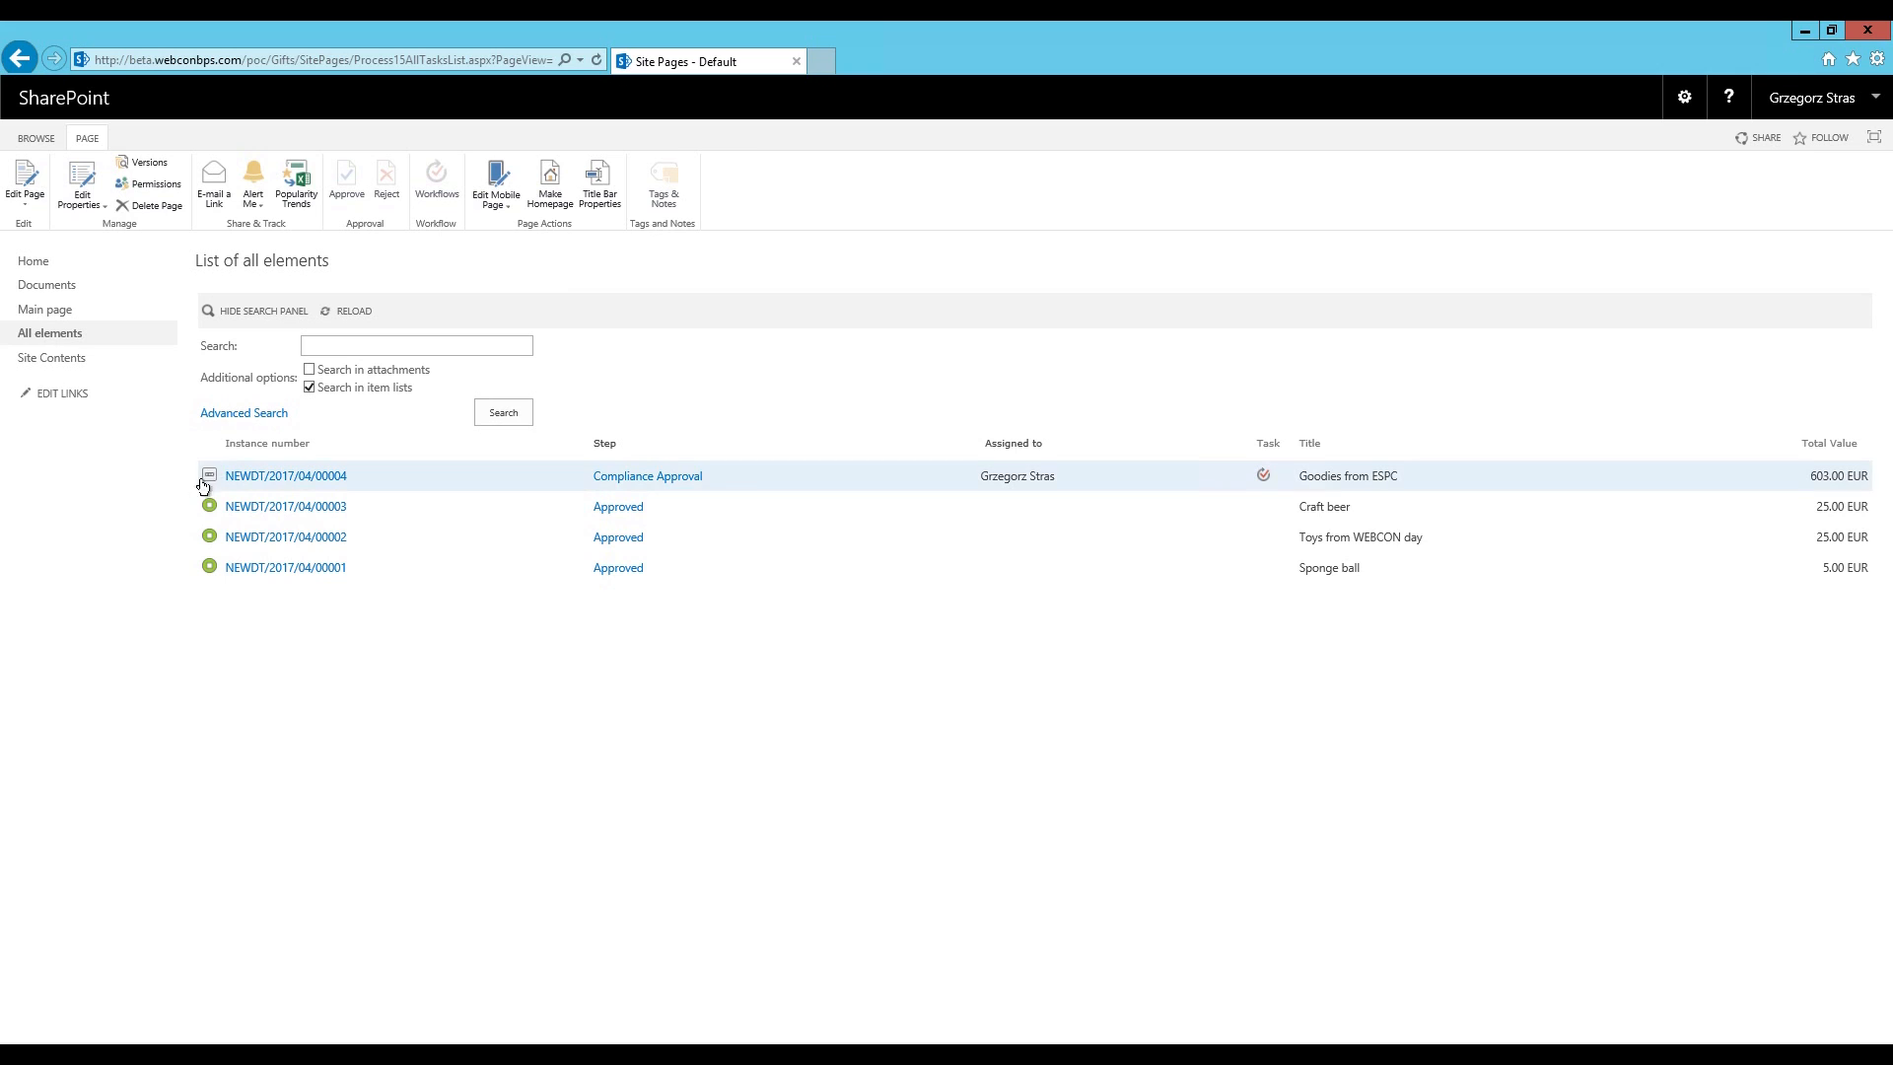
mouse_move(583, 473)
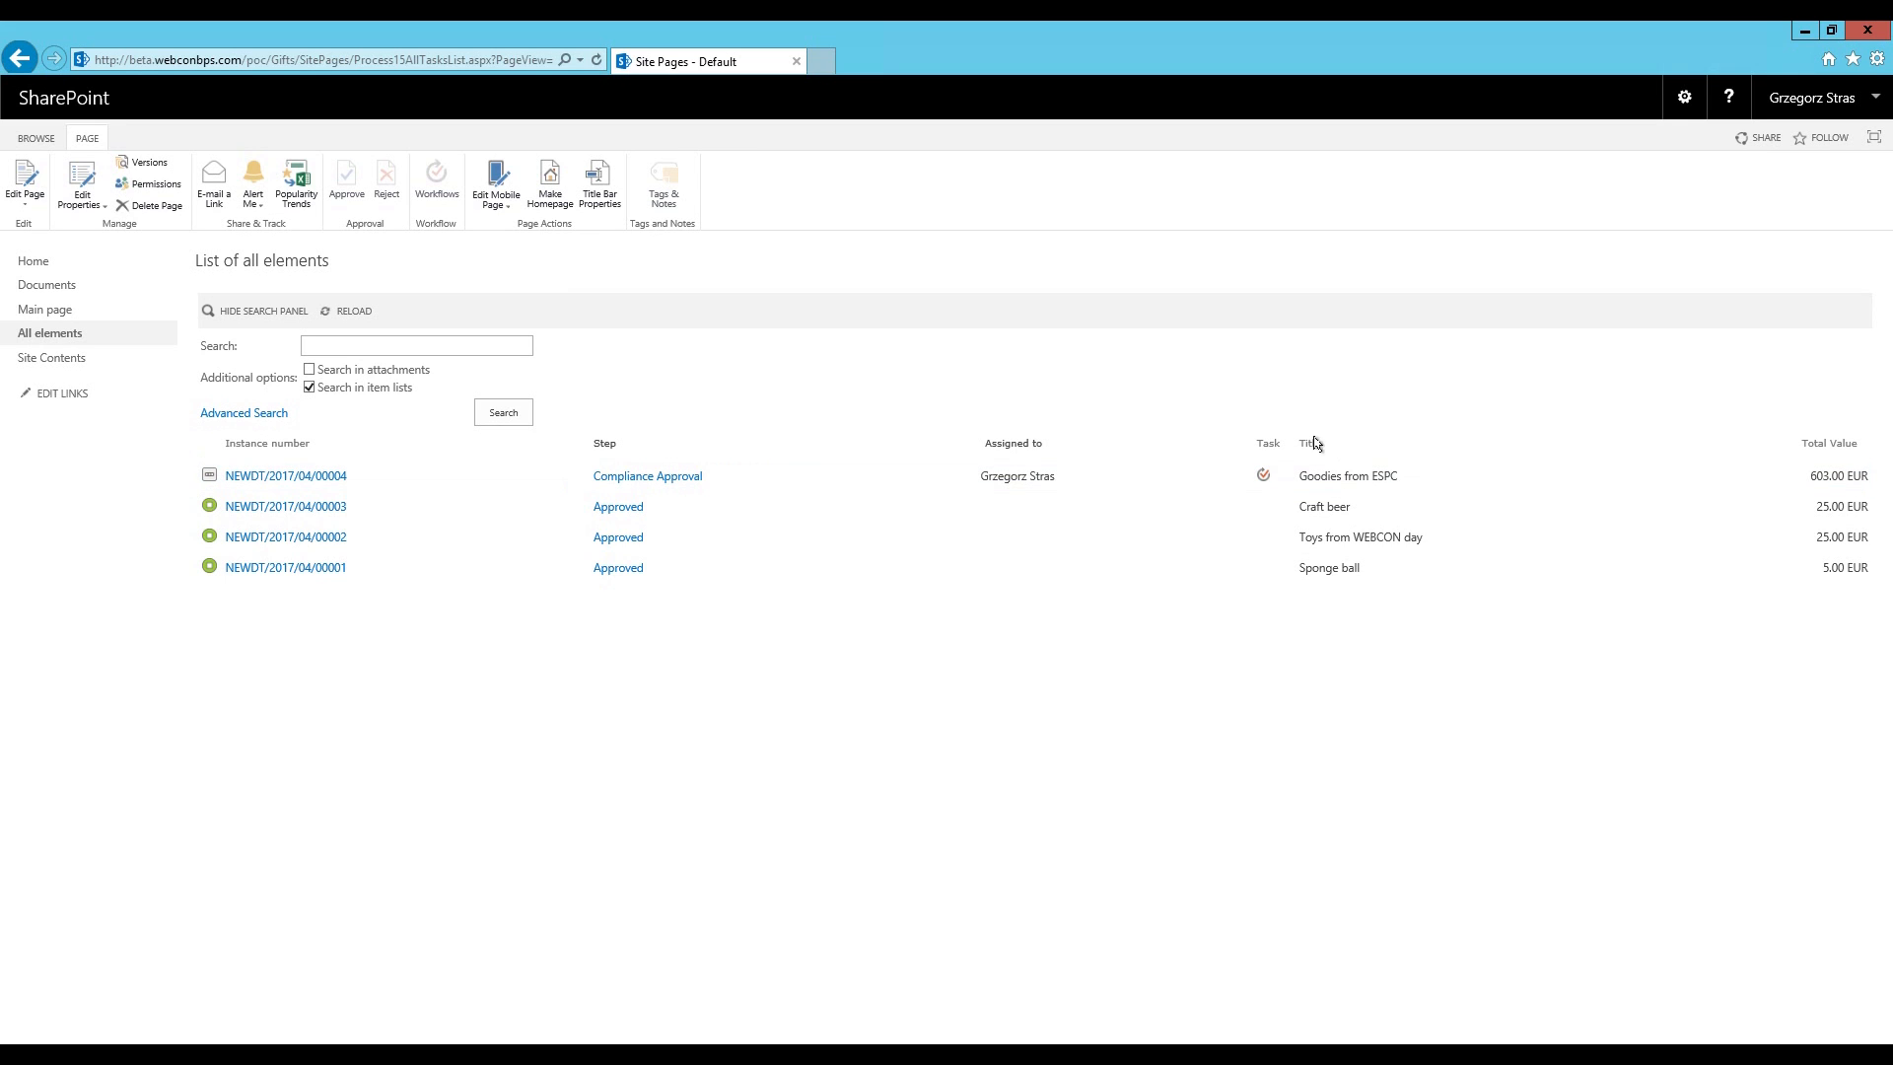
mouse_move(1082, 889)
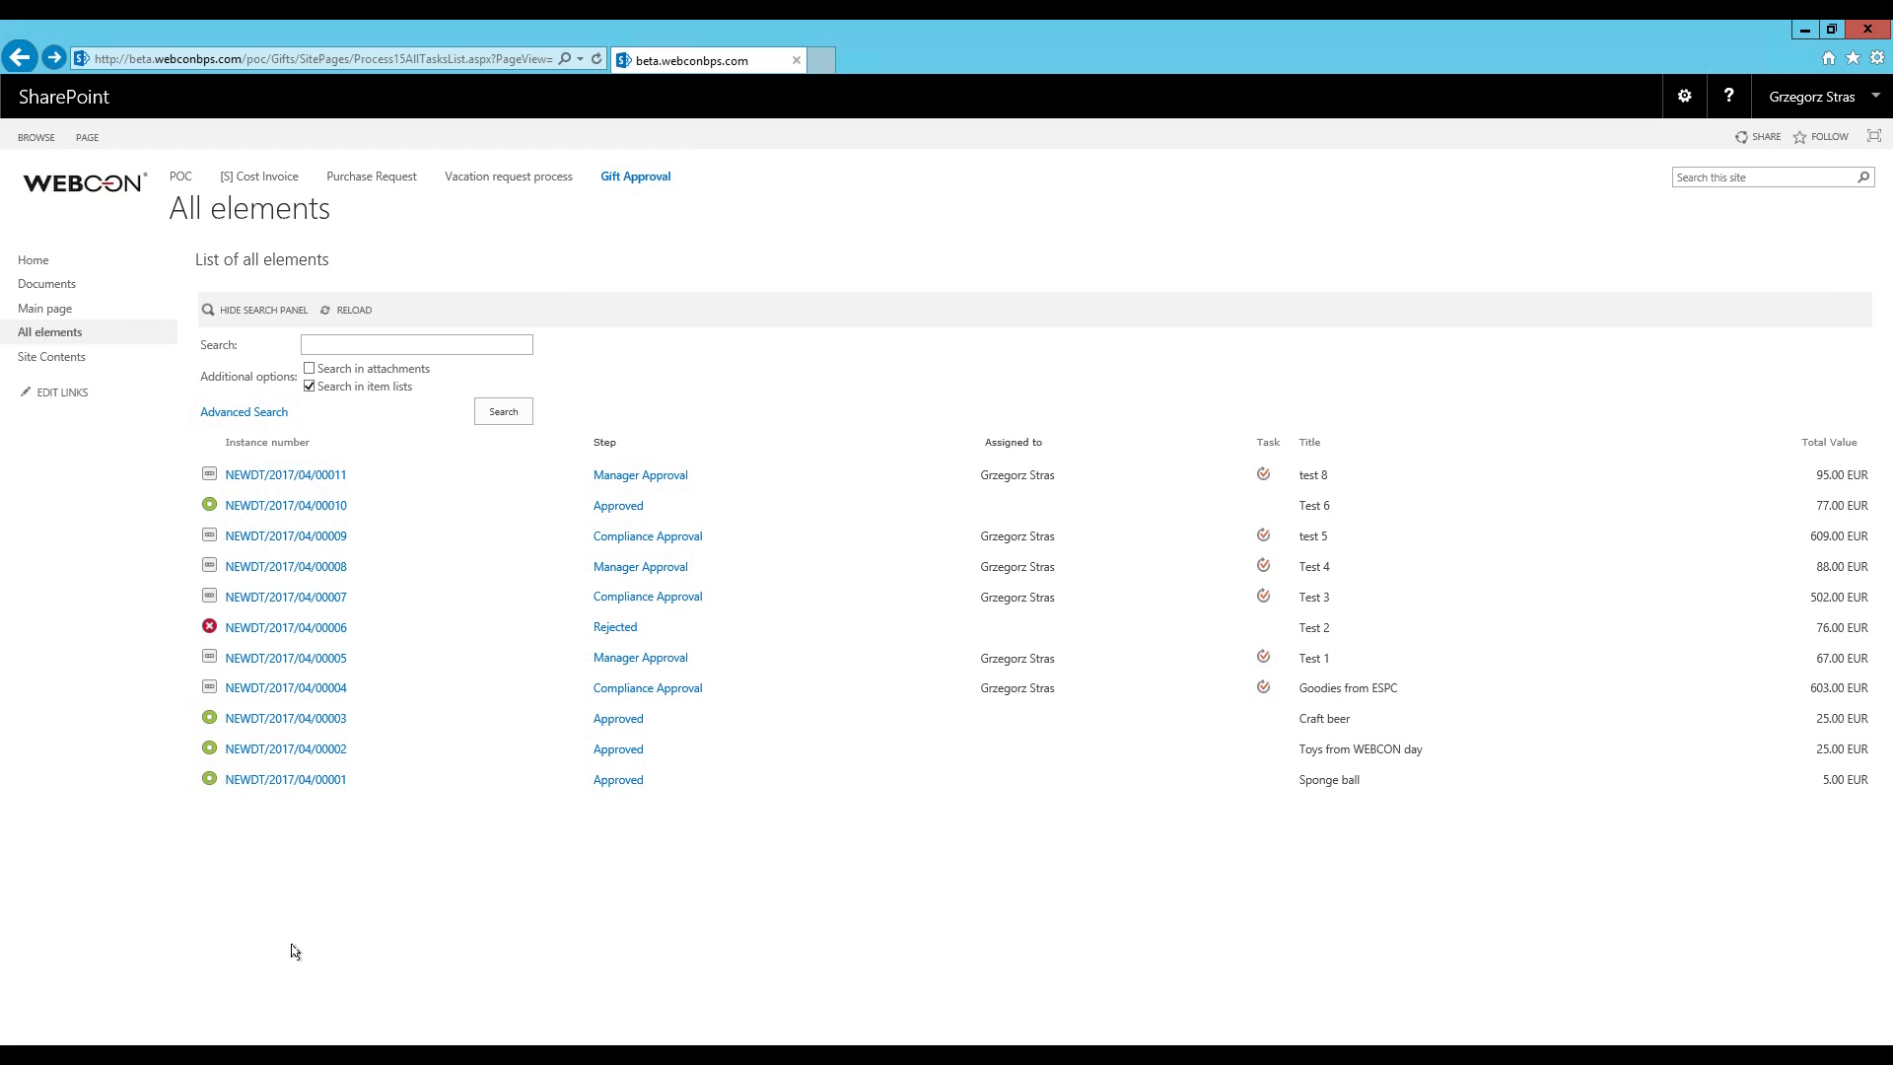
mouse_move(284, 951)
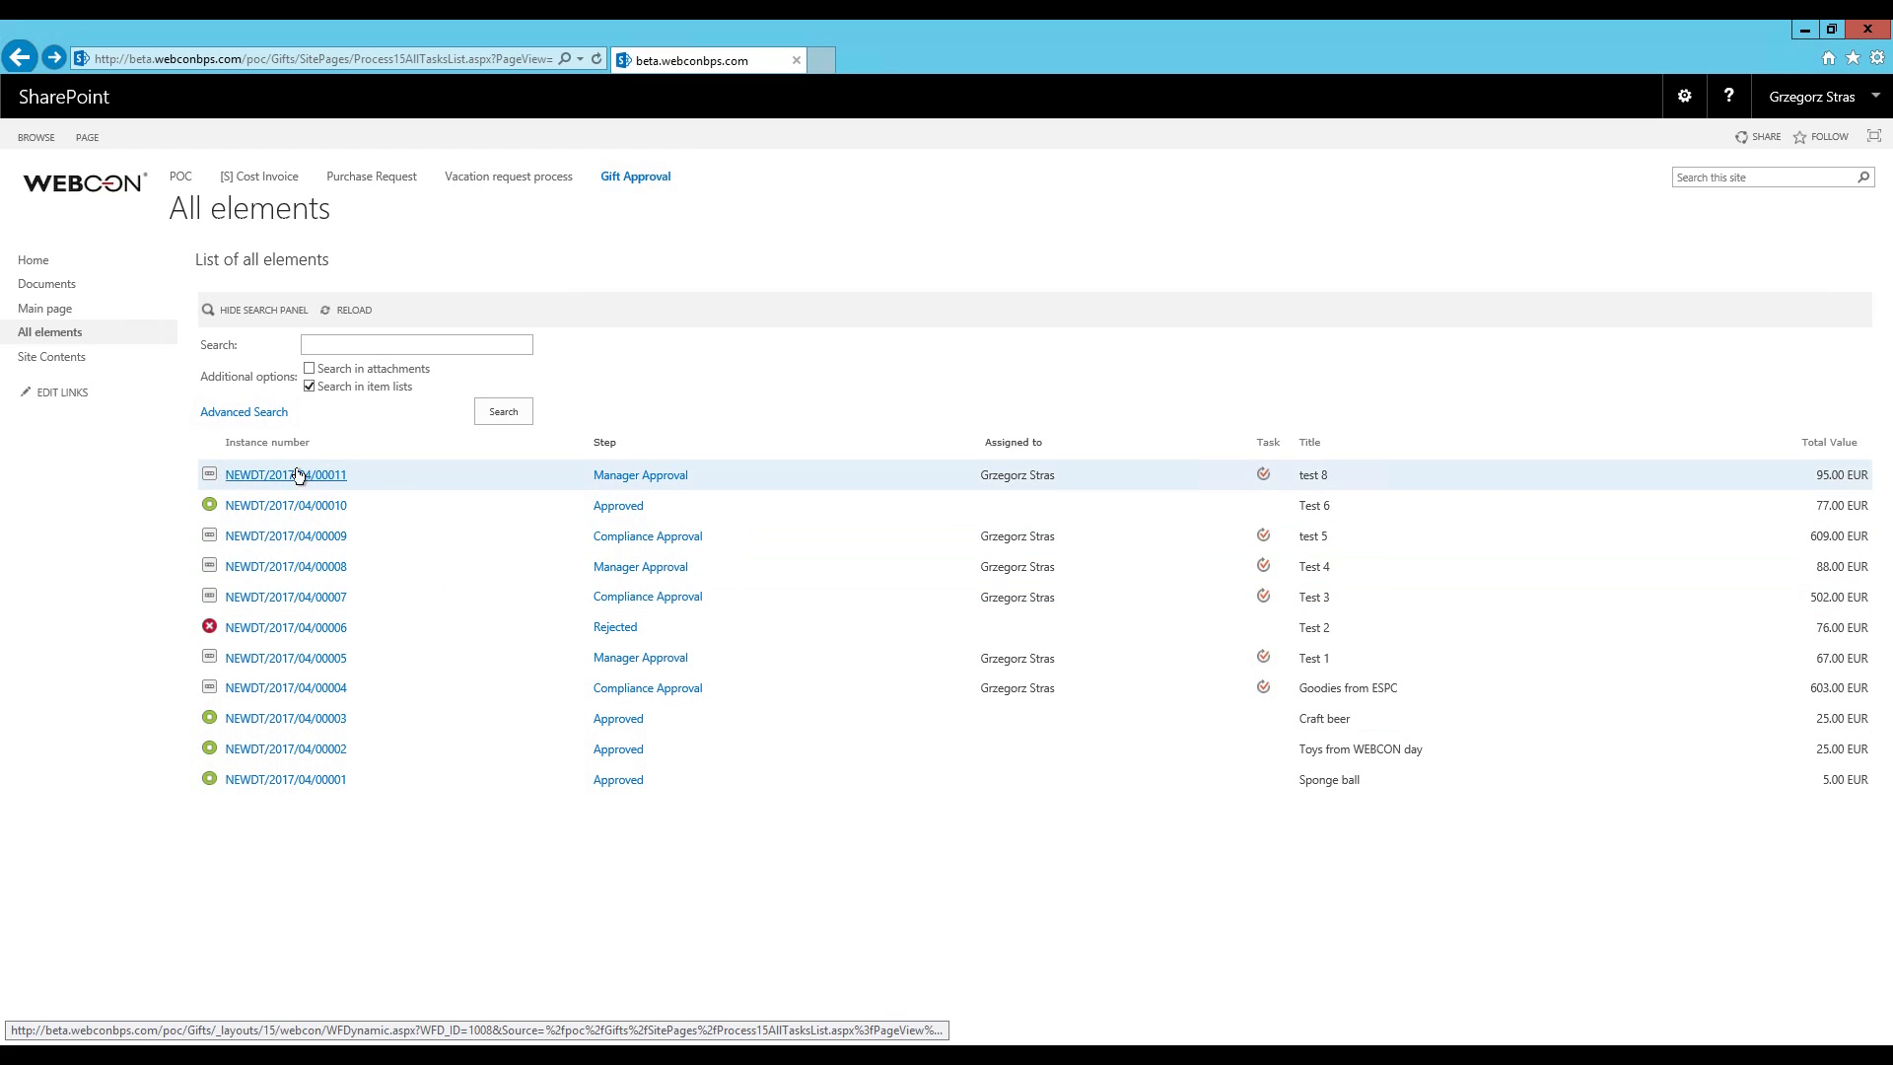
mouse_move(672, 228)
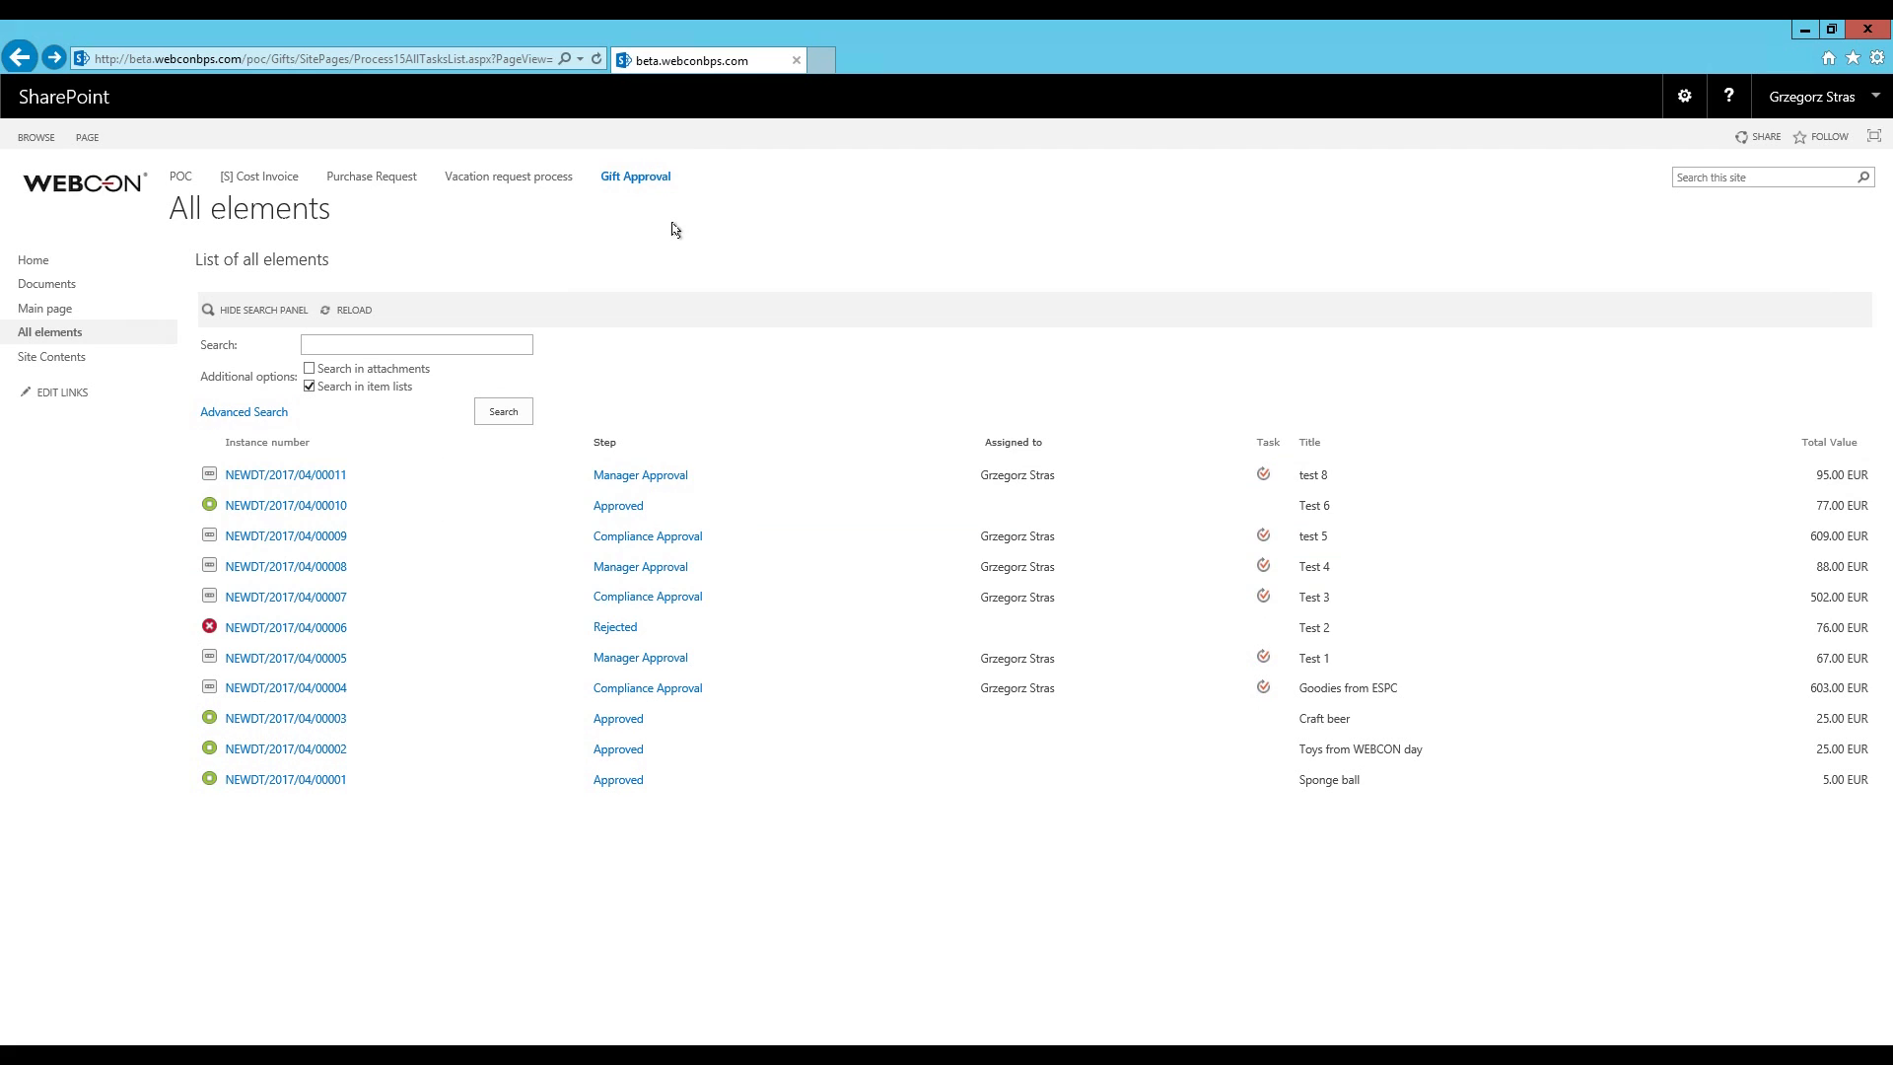
mouse_move(726, 413)
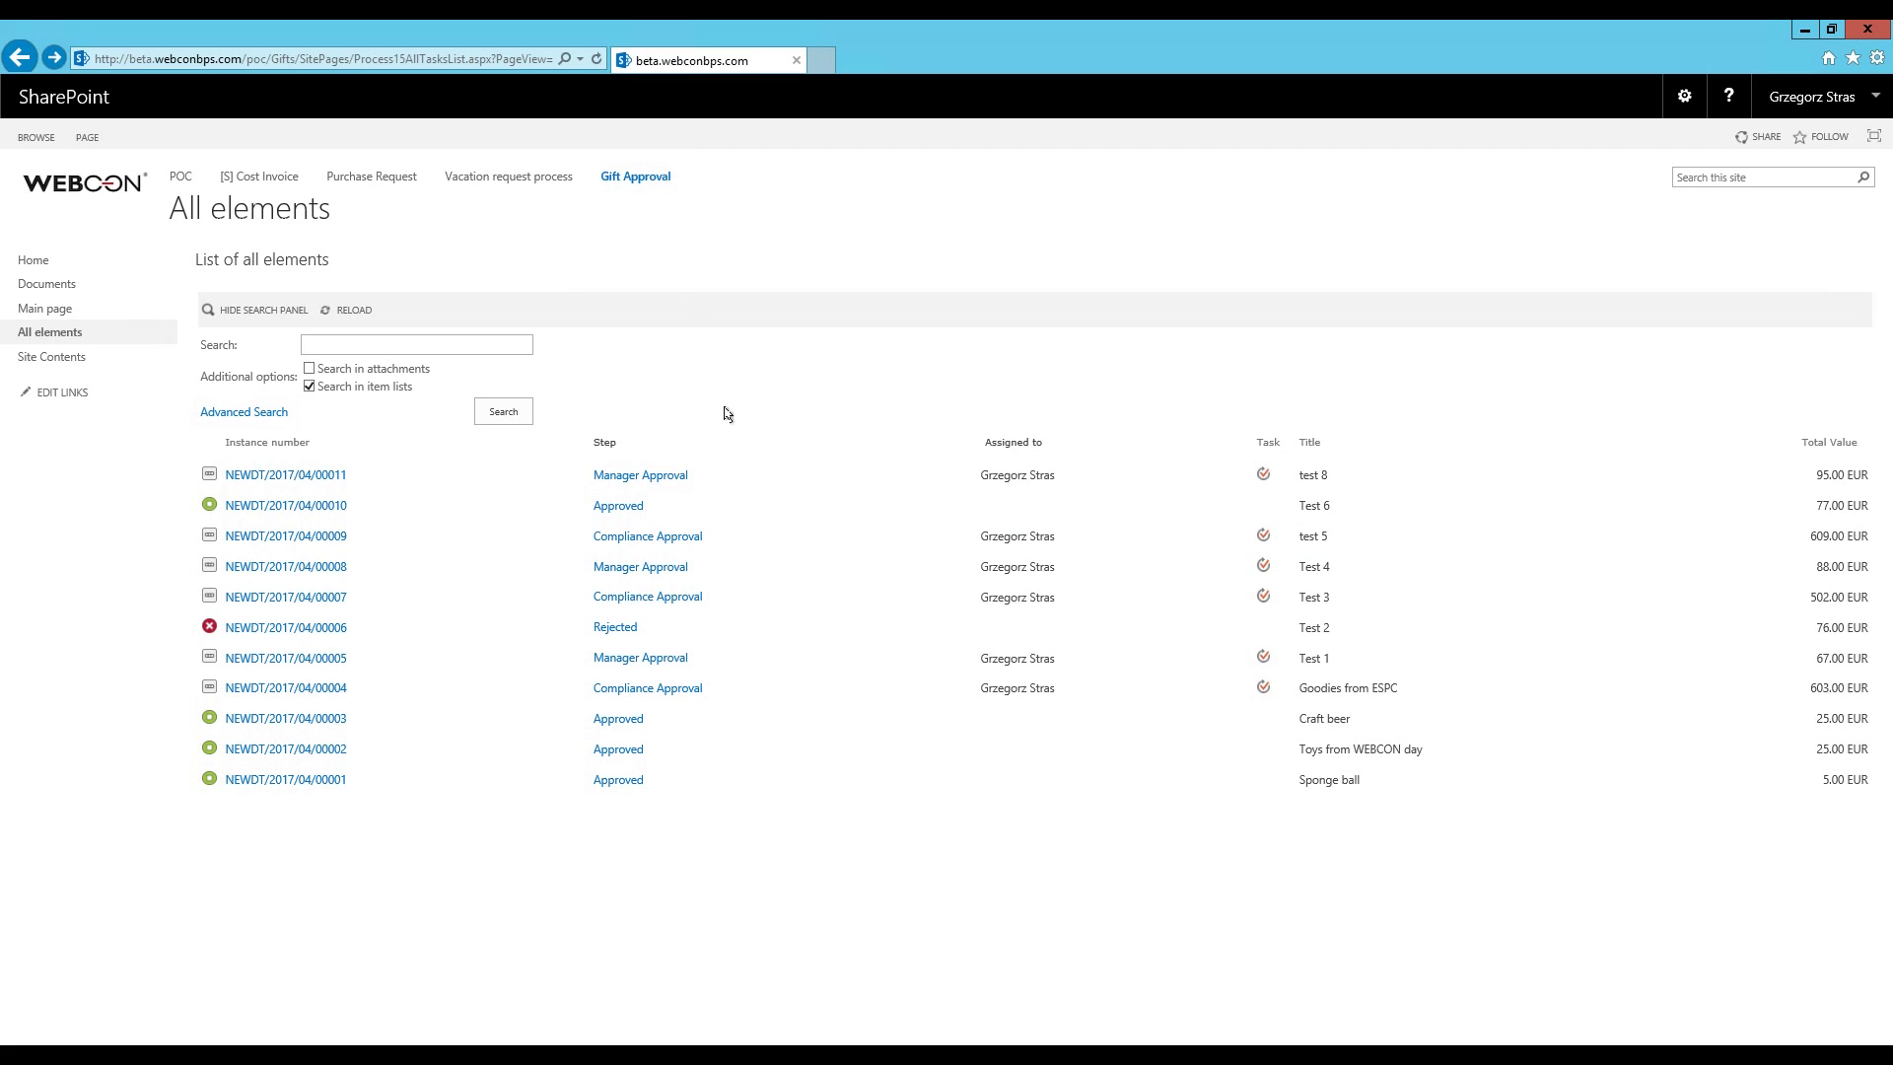
click(953, 443)
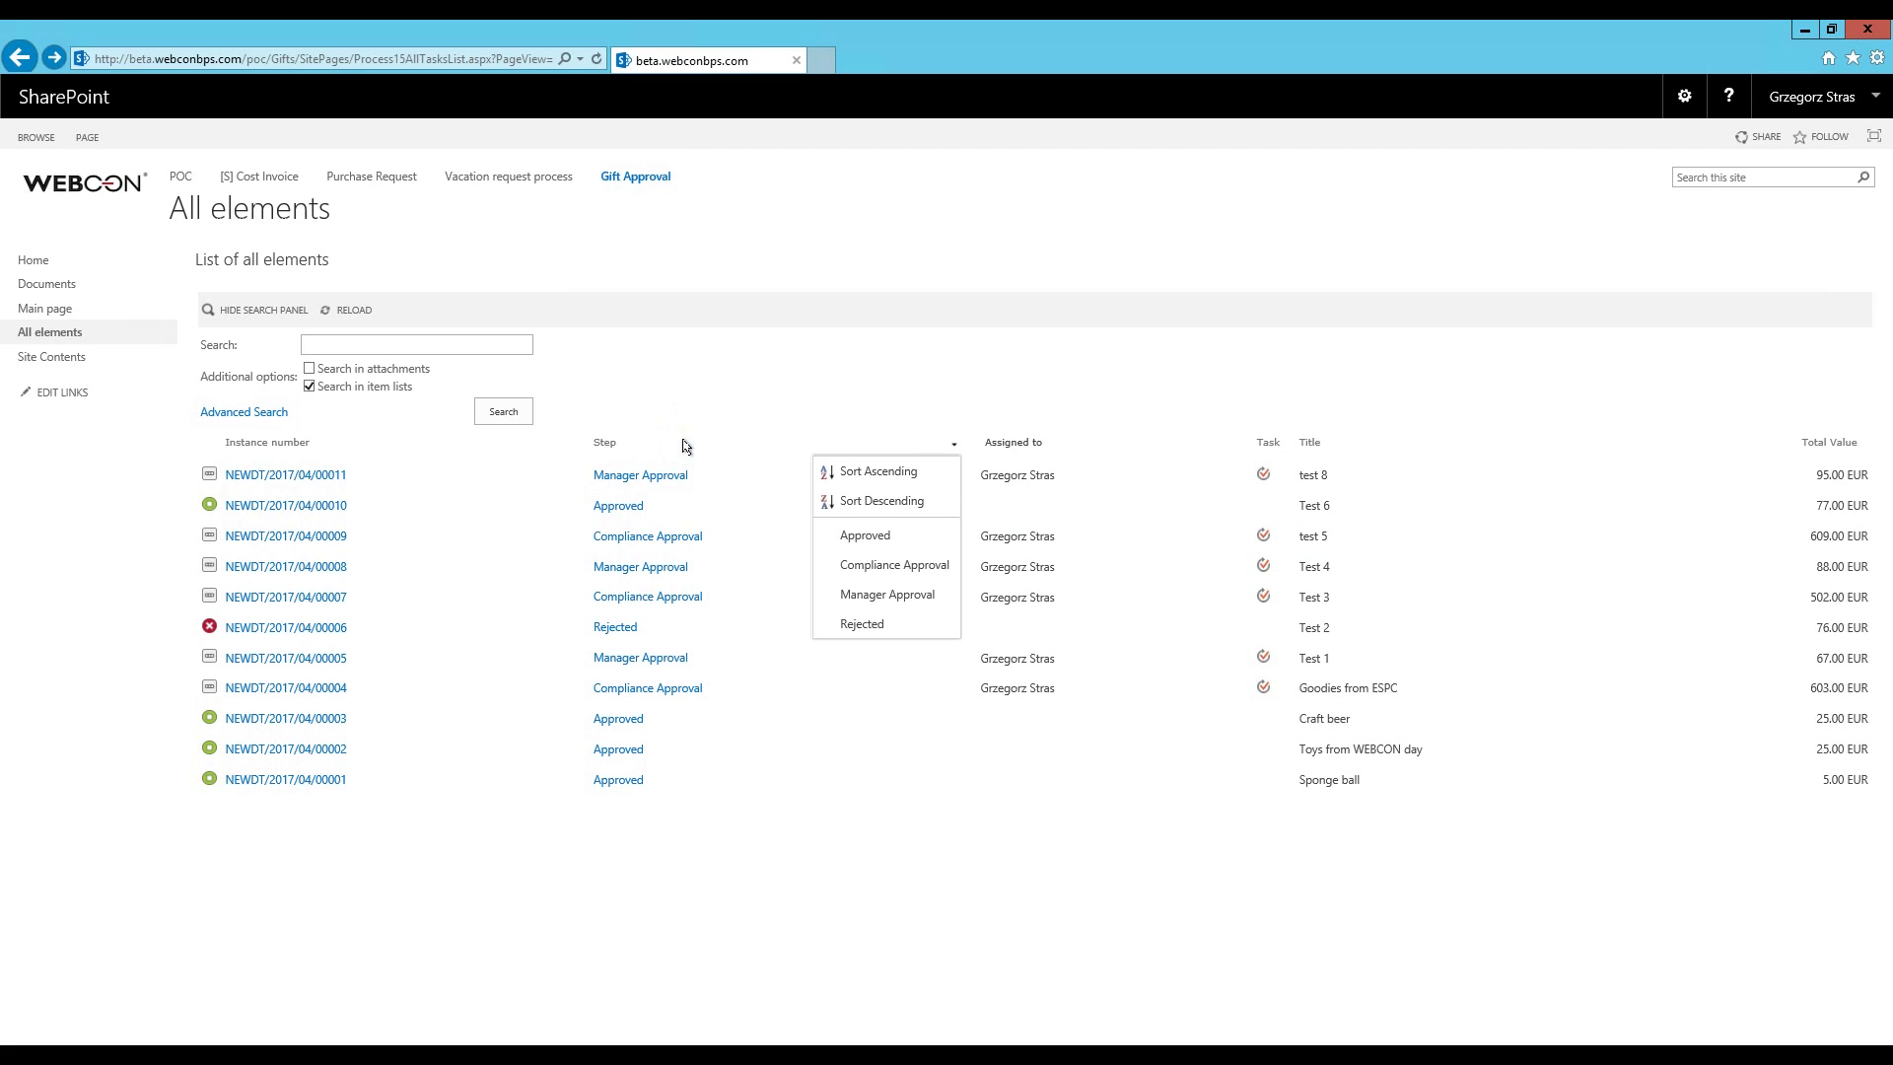
click(876, 472)
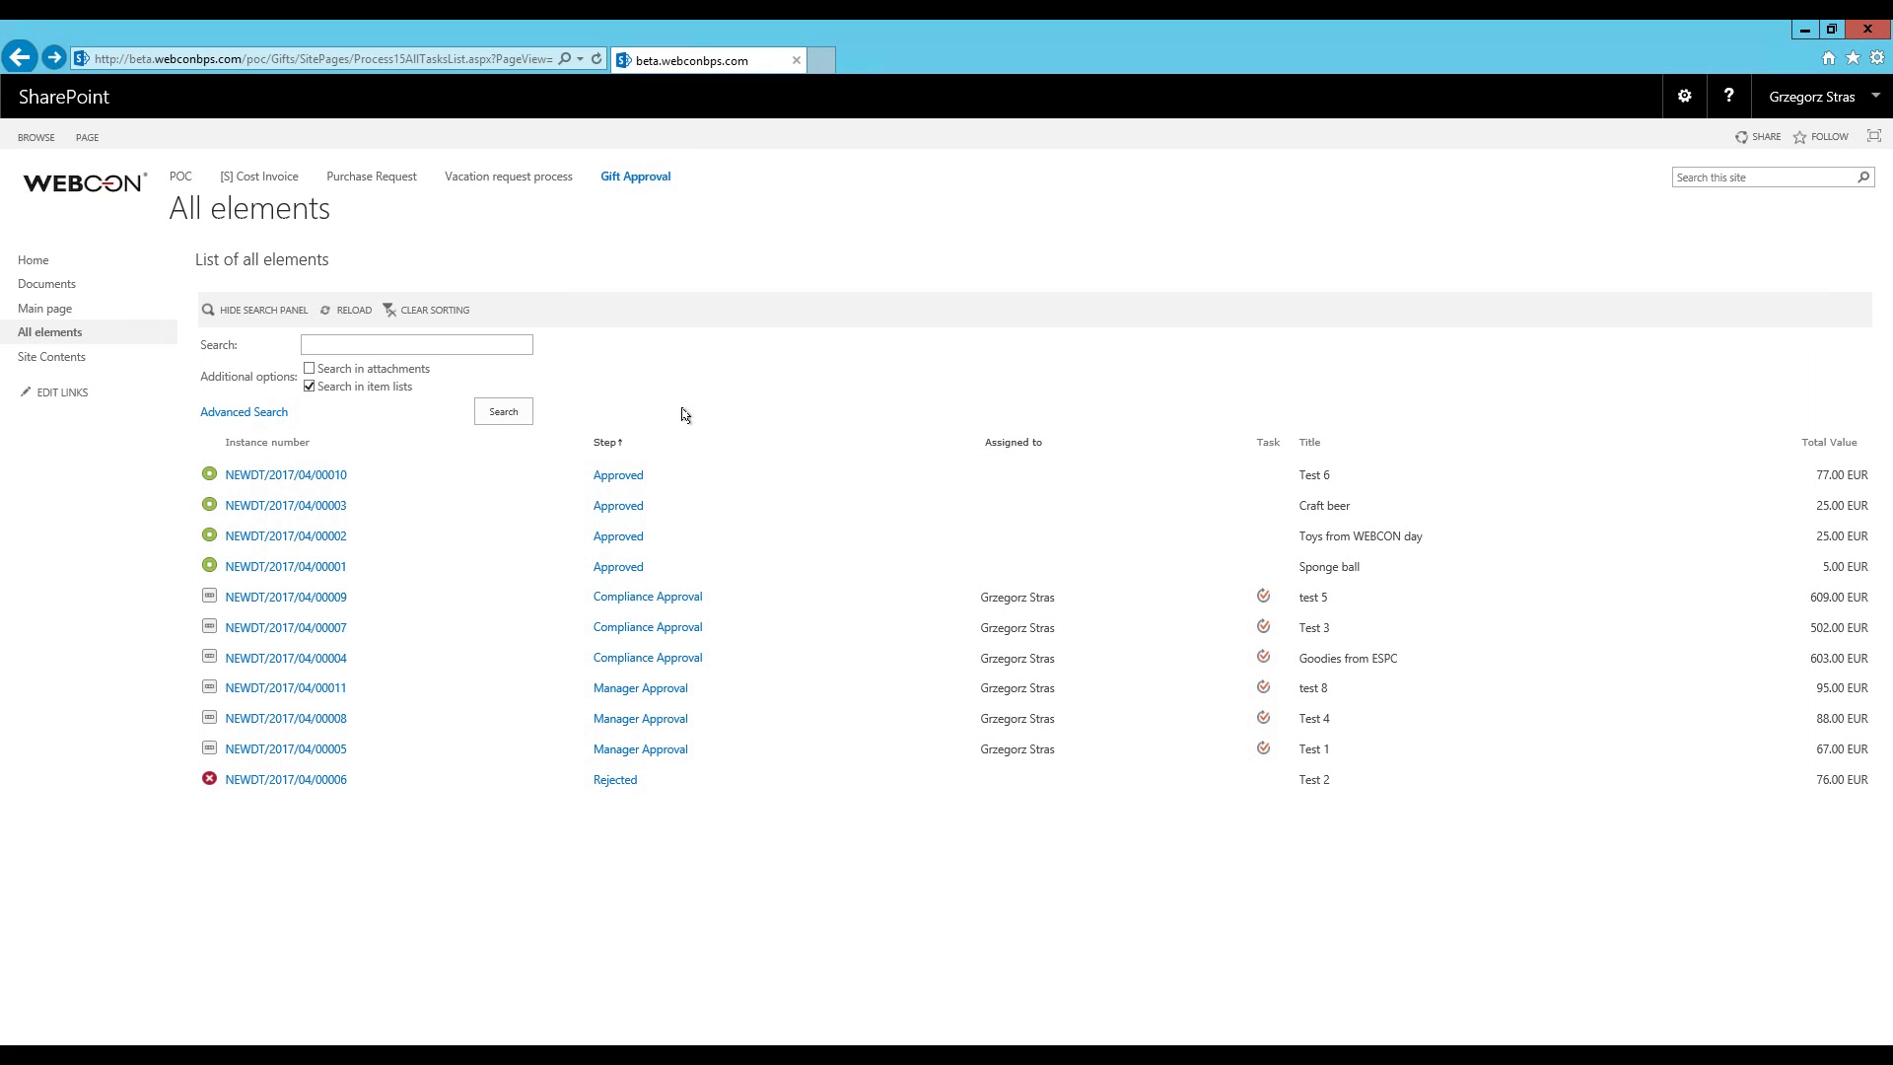
mouse_move(537, 474)
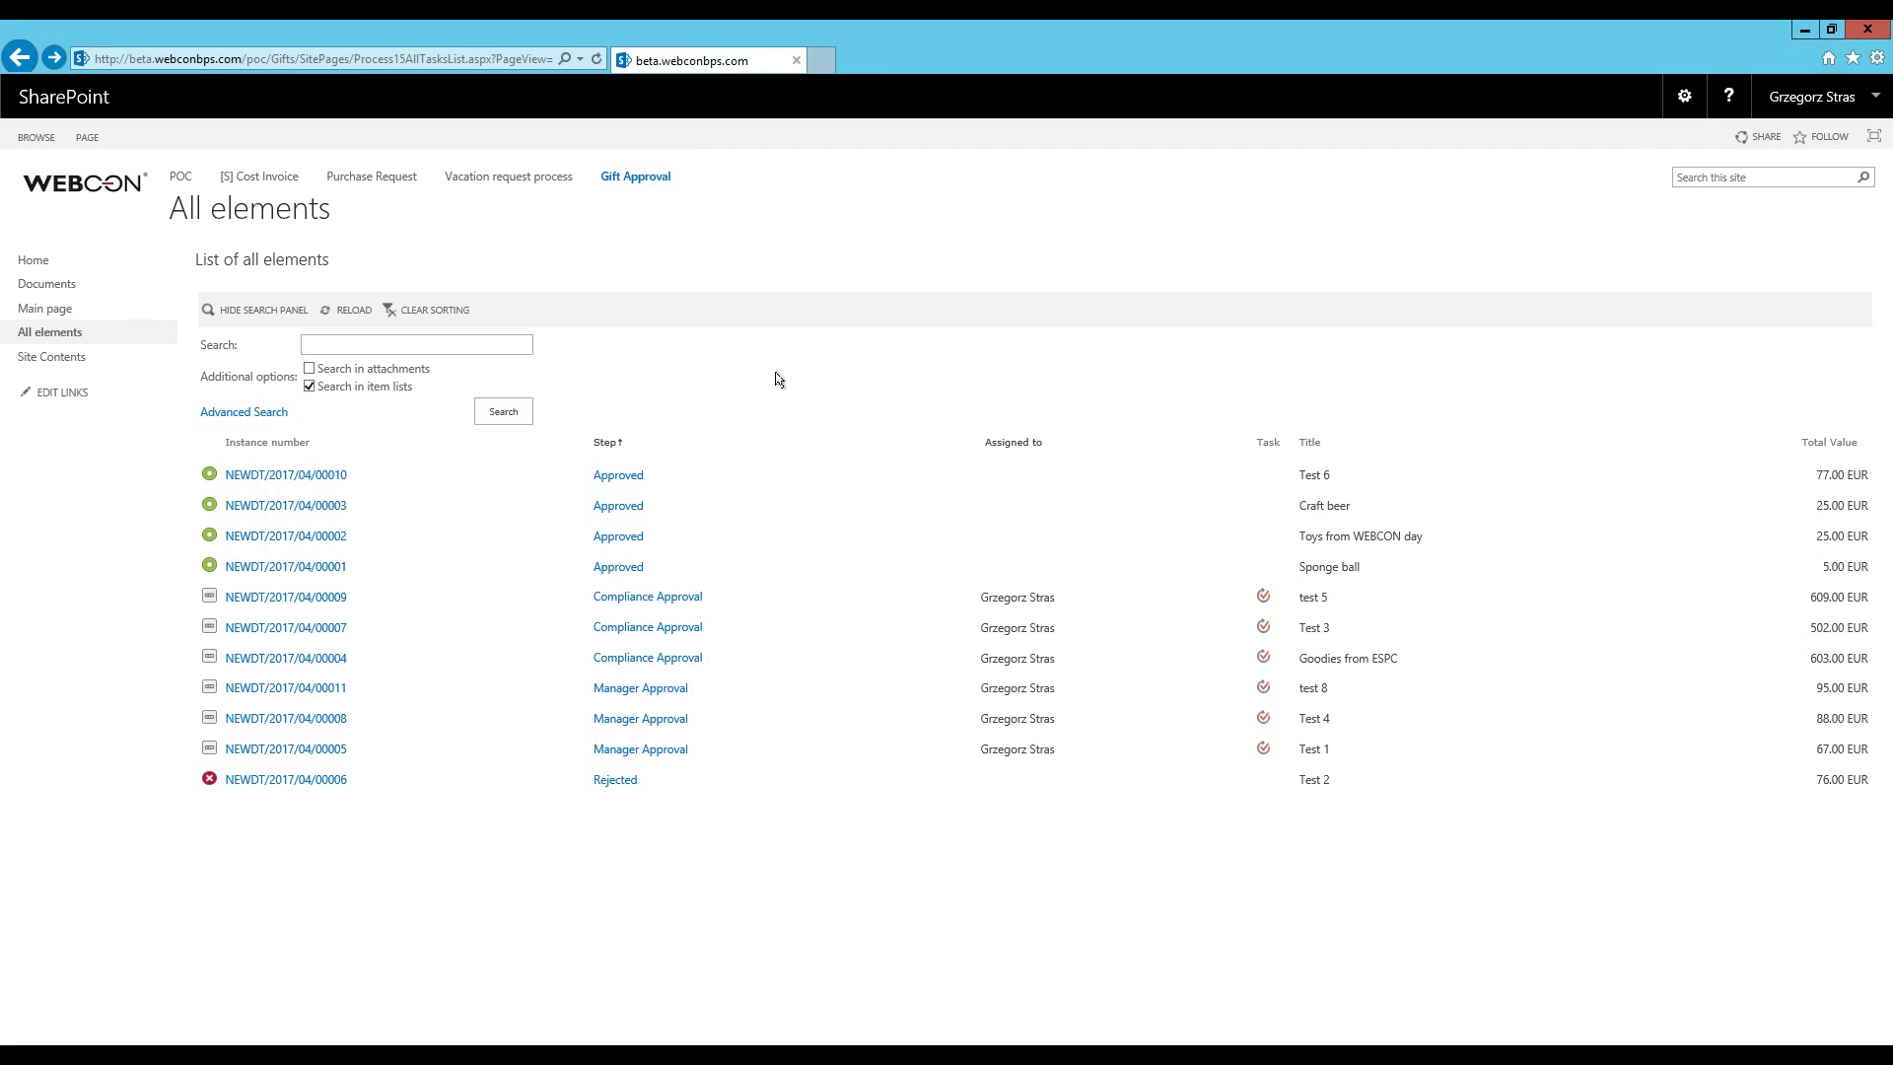
click(612, 442)
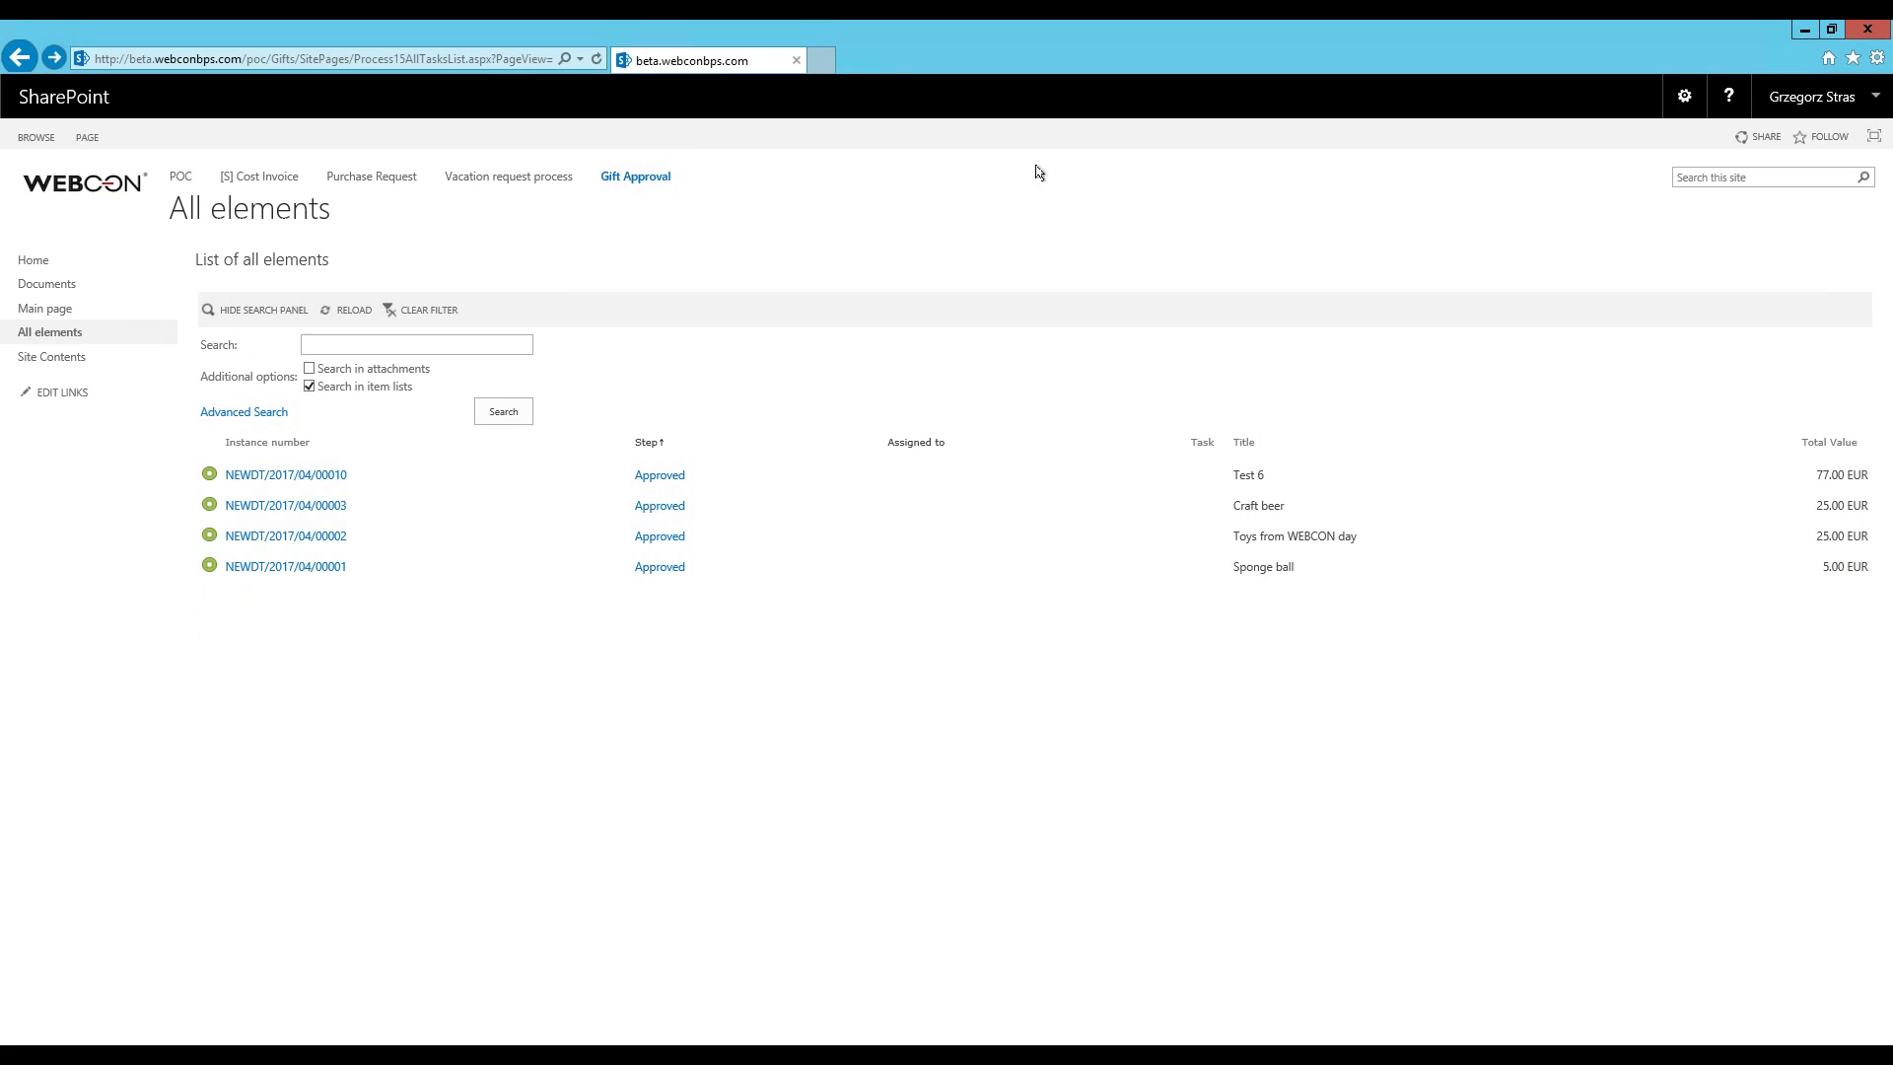
mouse_move(662, 374)
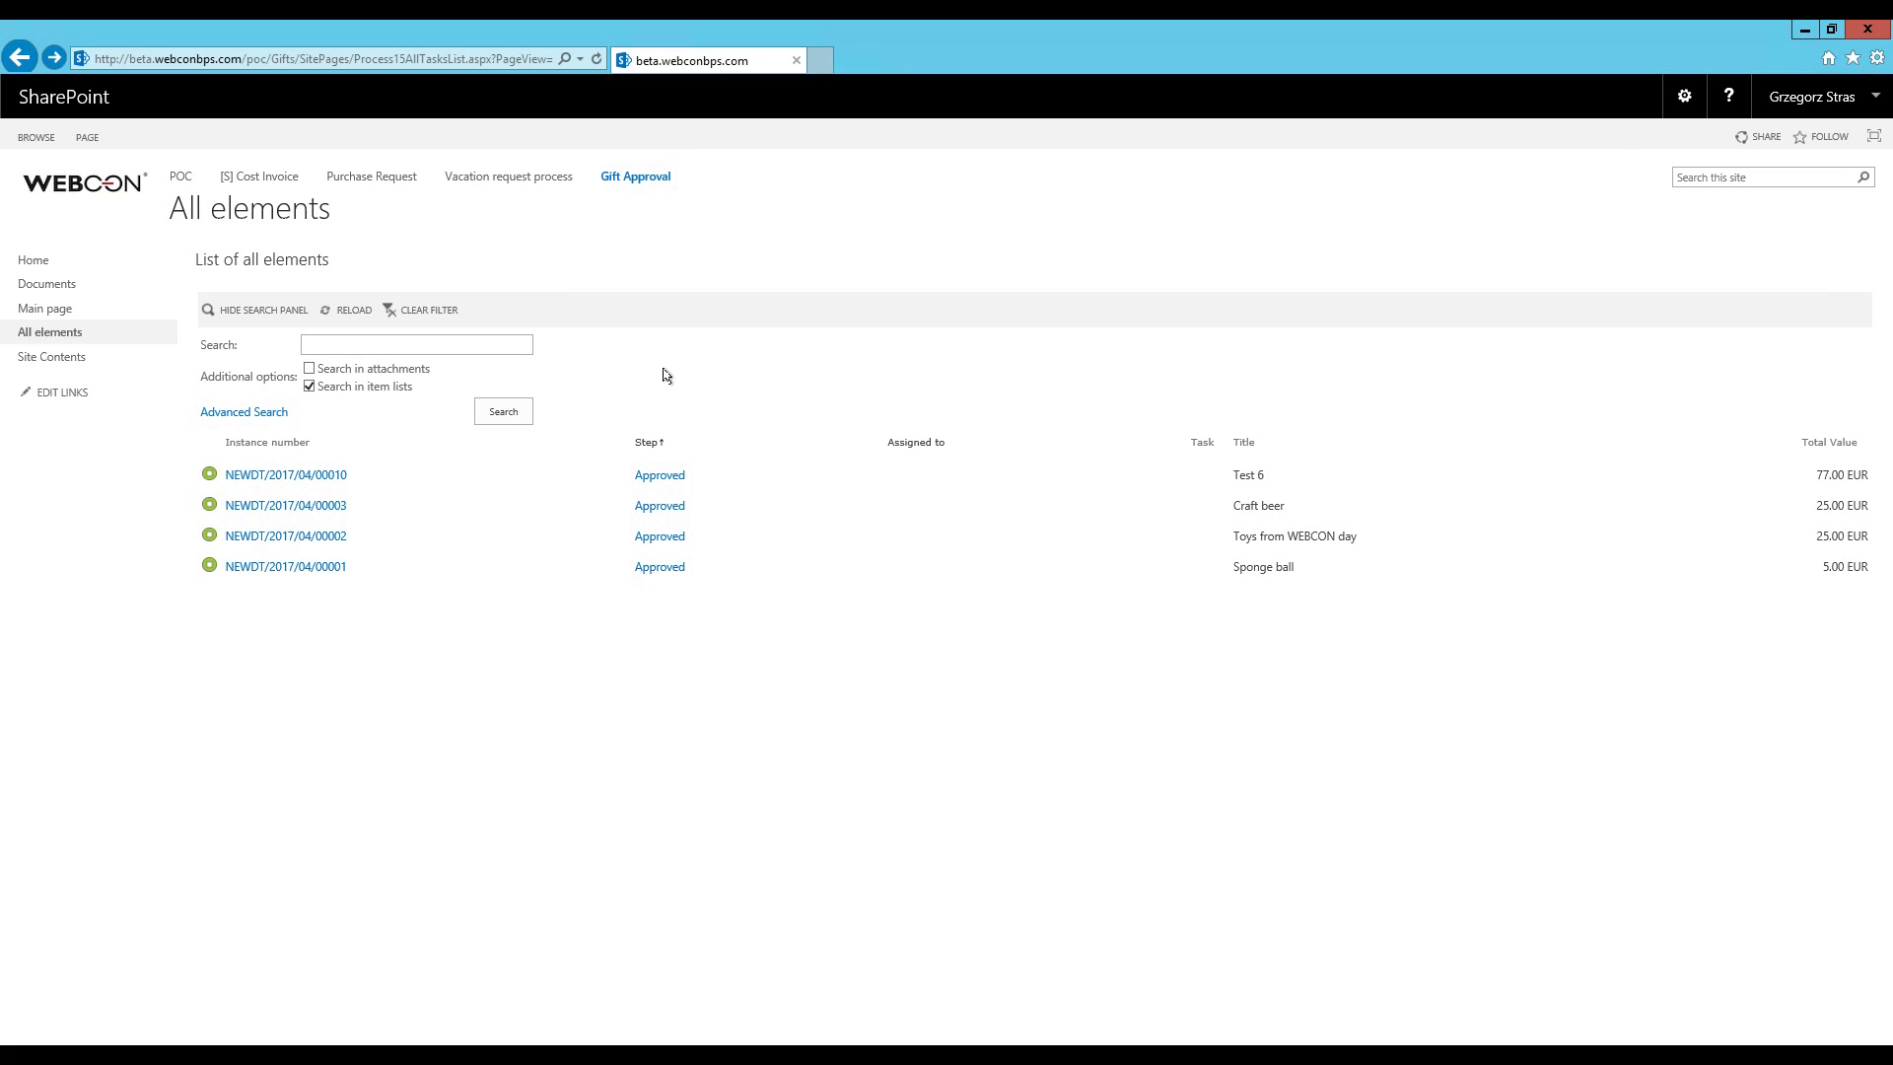
click(427, 308)
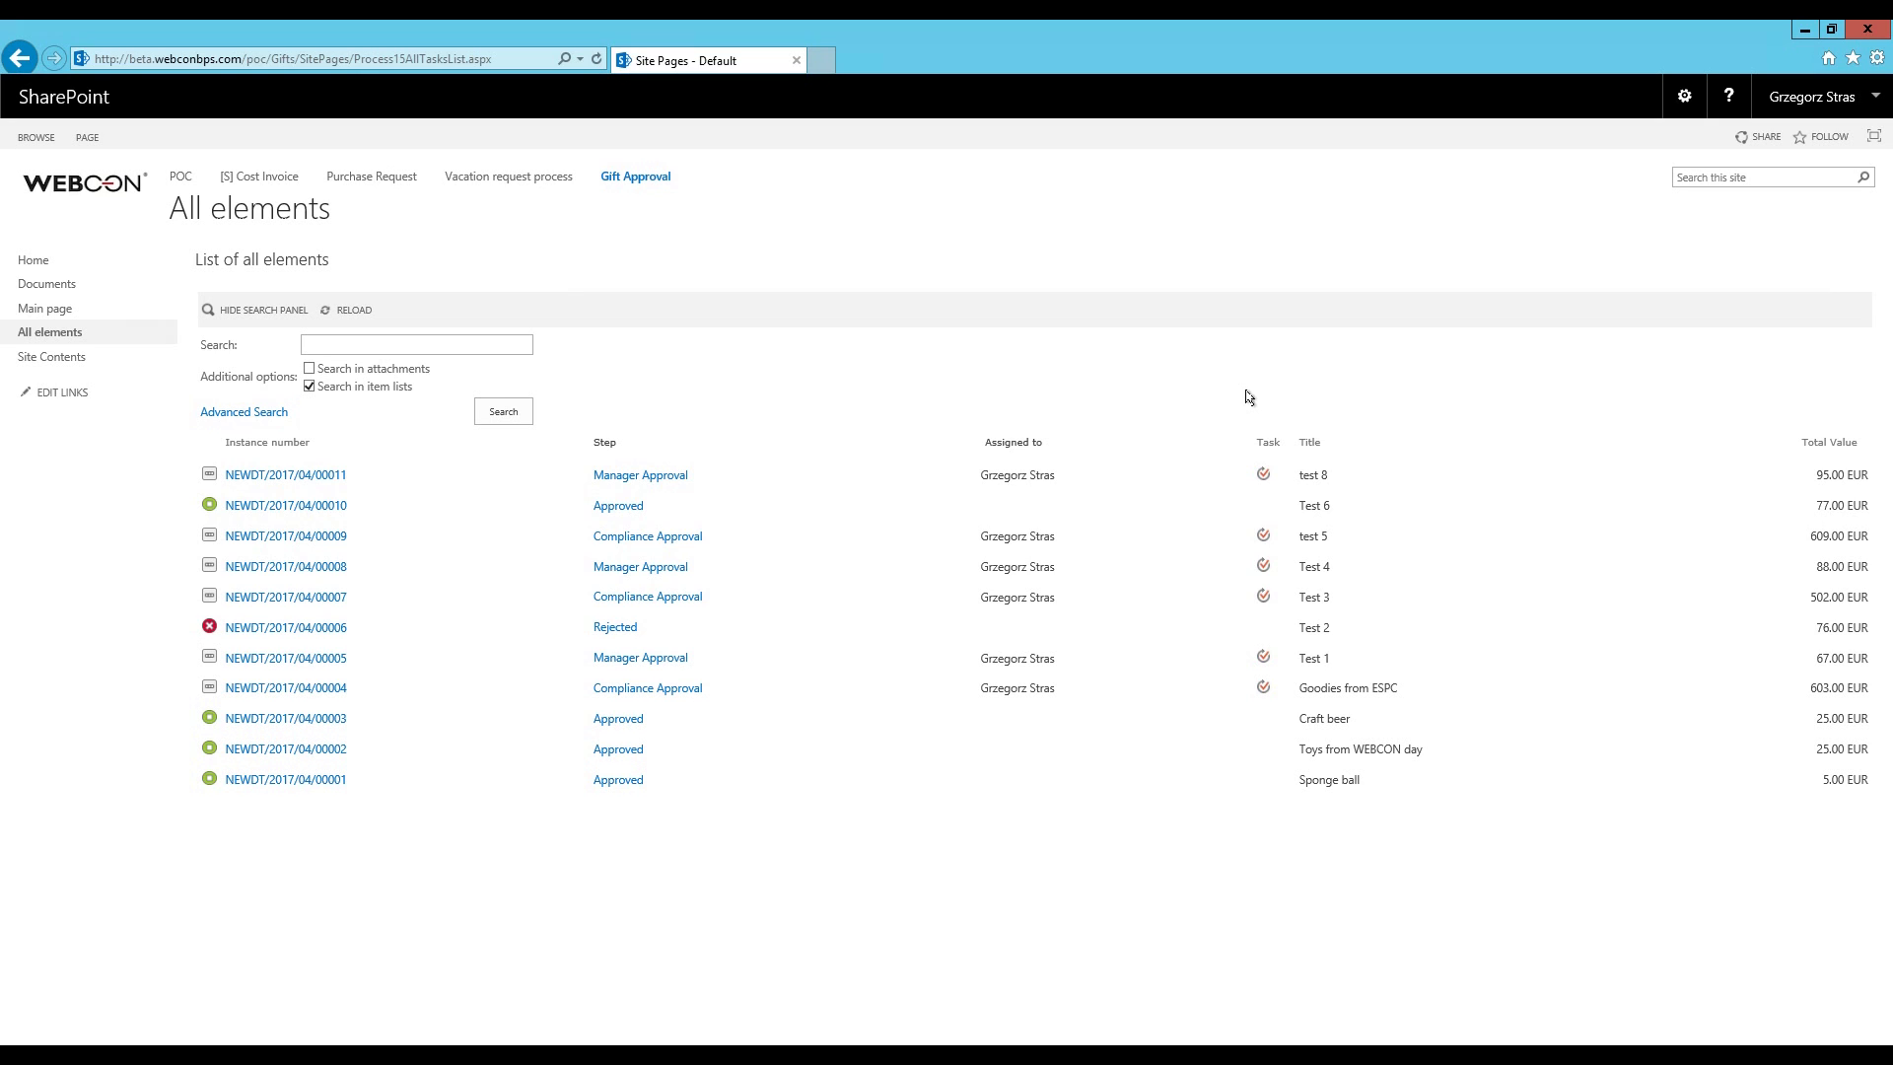
mouse_move(559, 919)
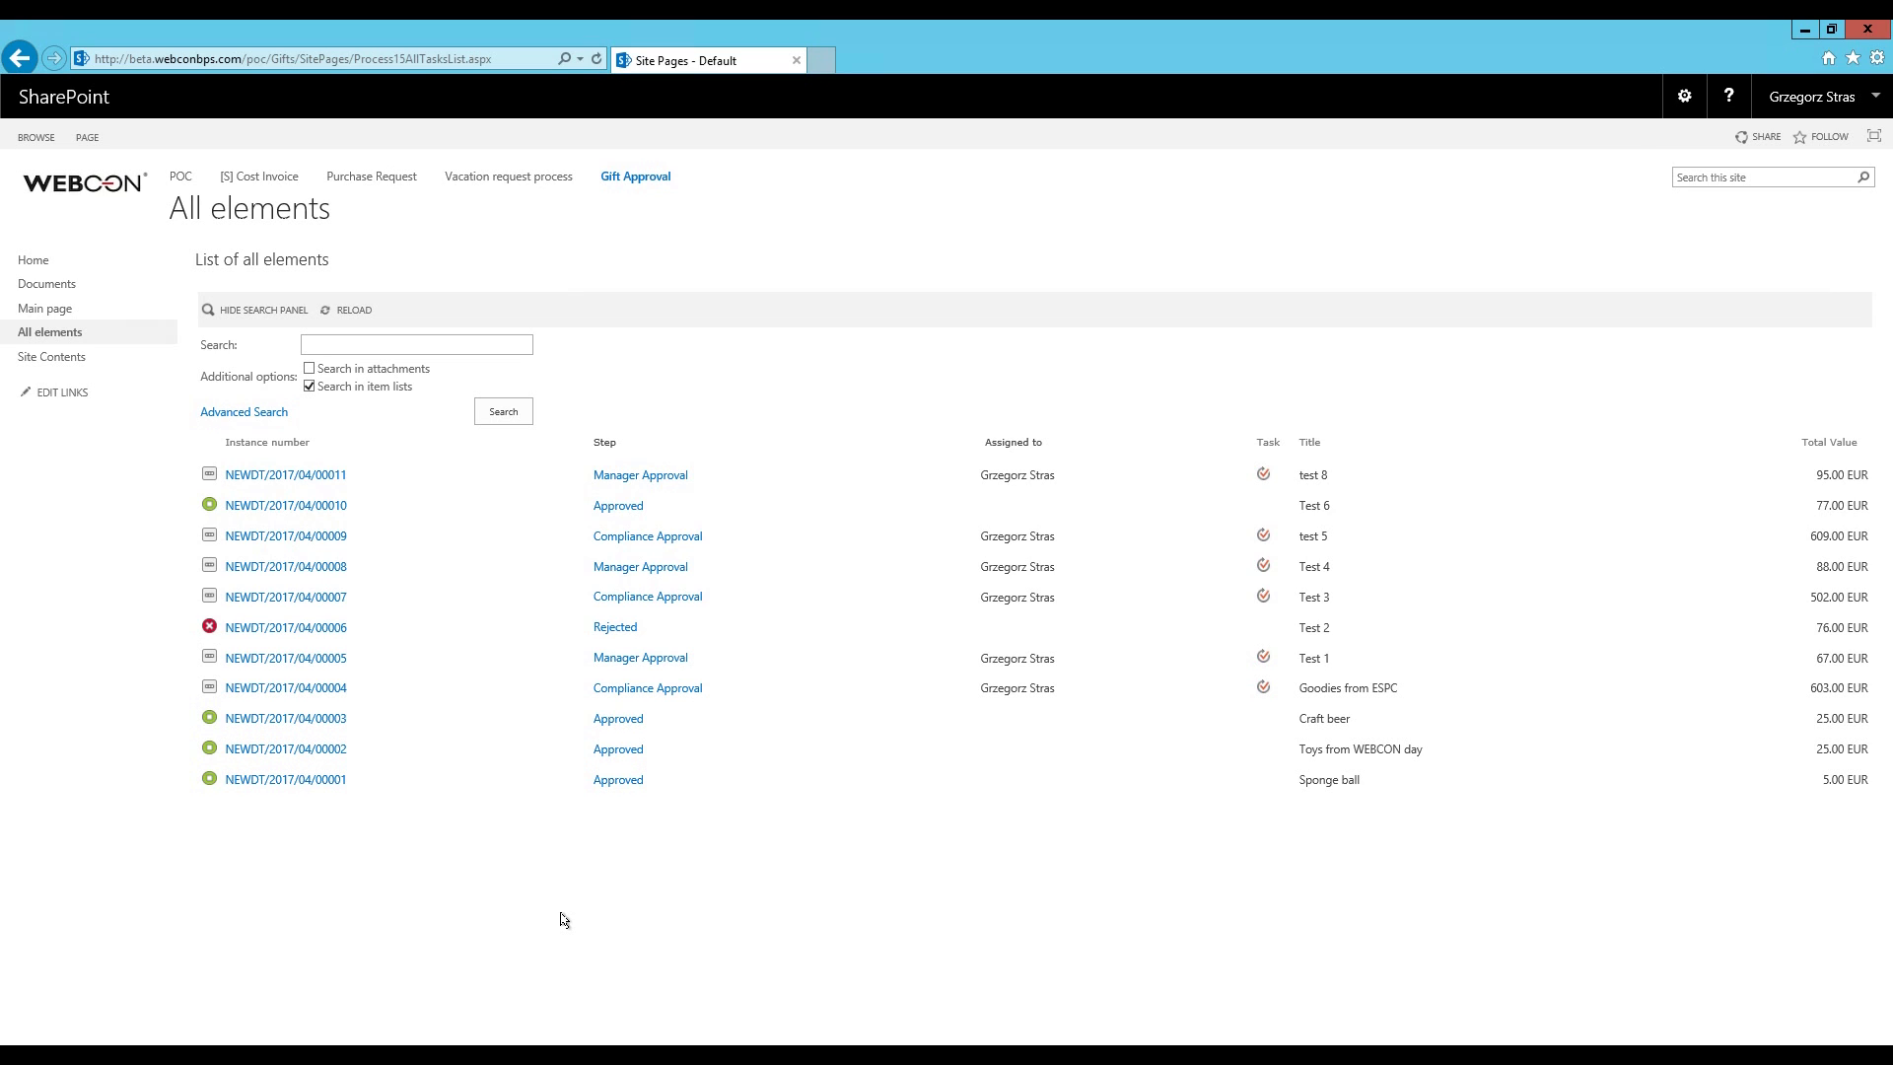
mouse_move(1107, 913)
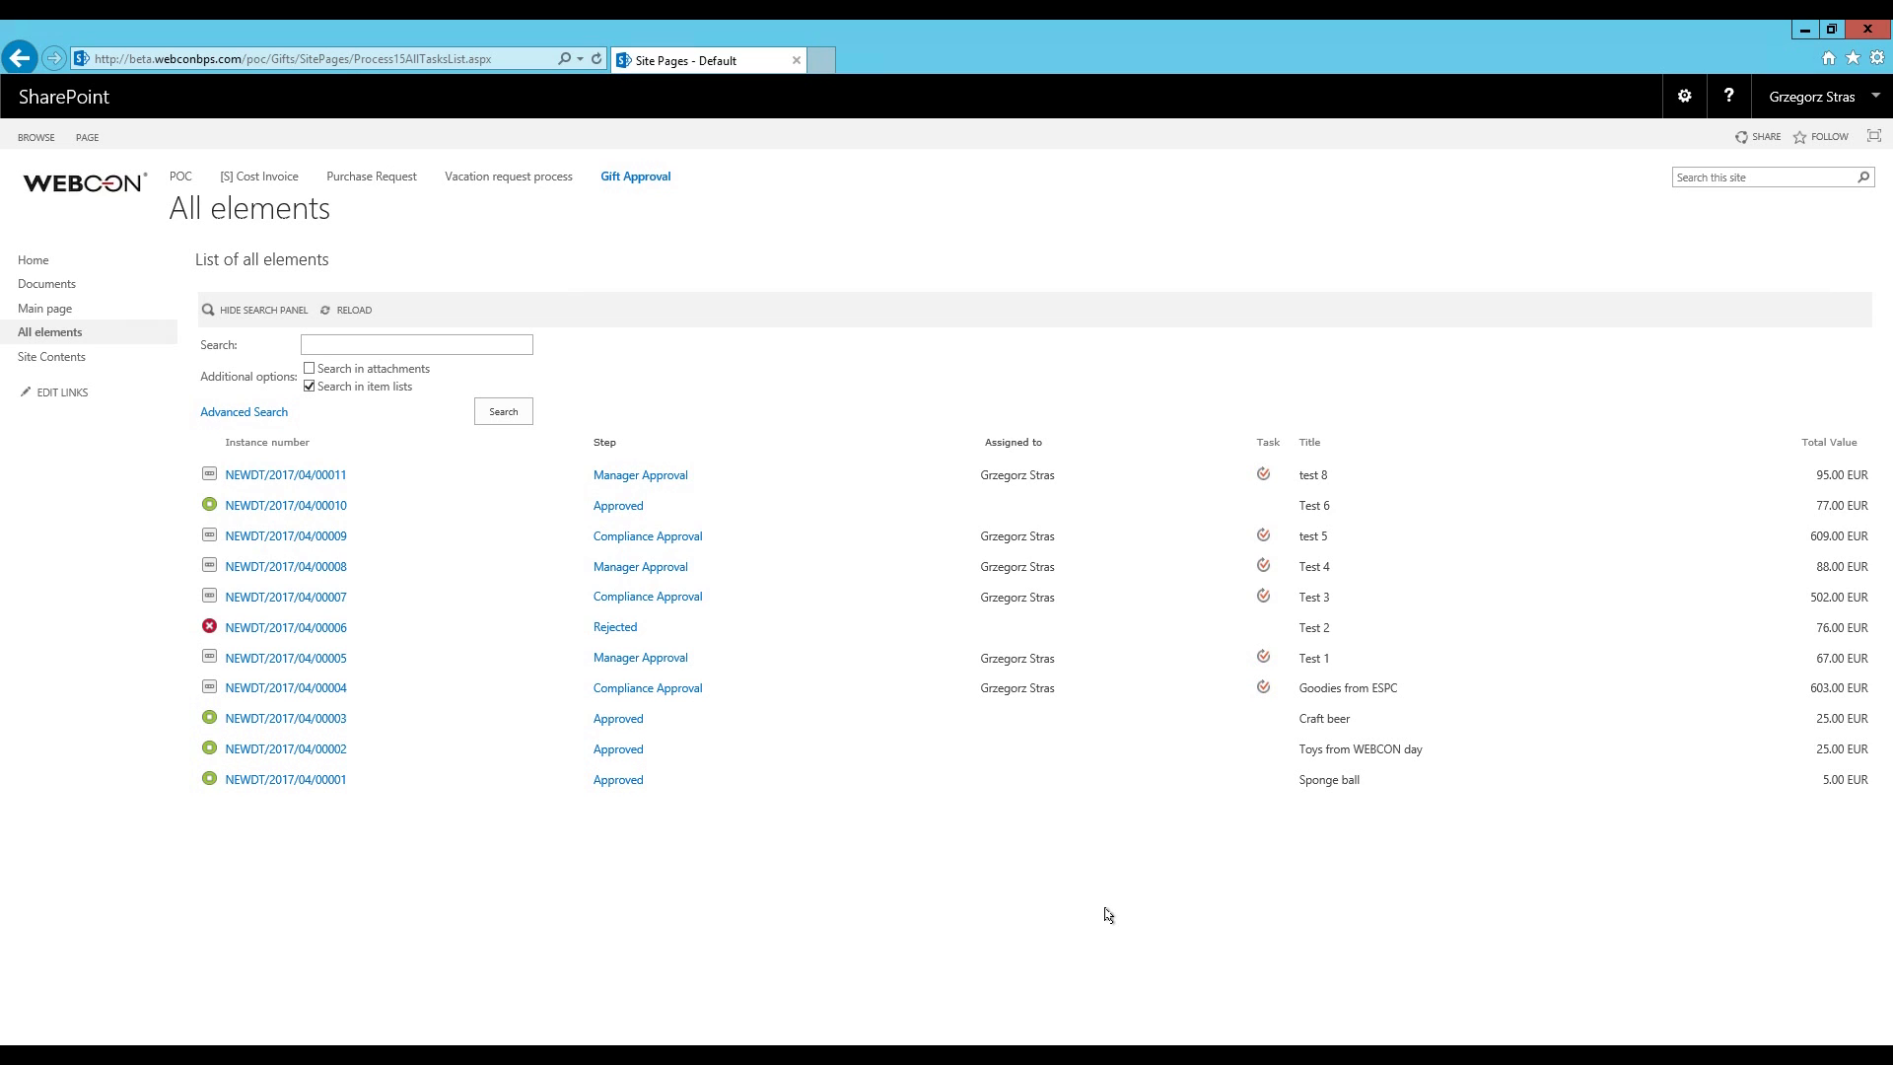
mouse_move(1100, 920)
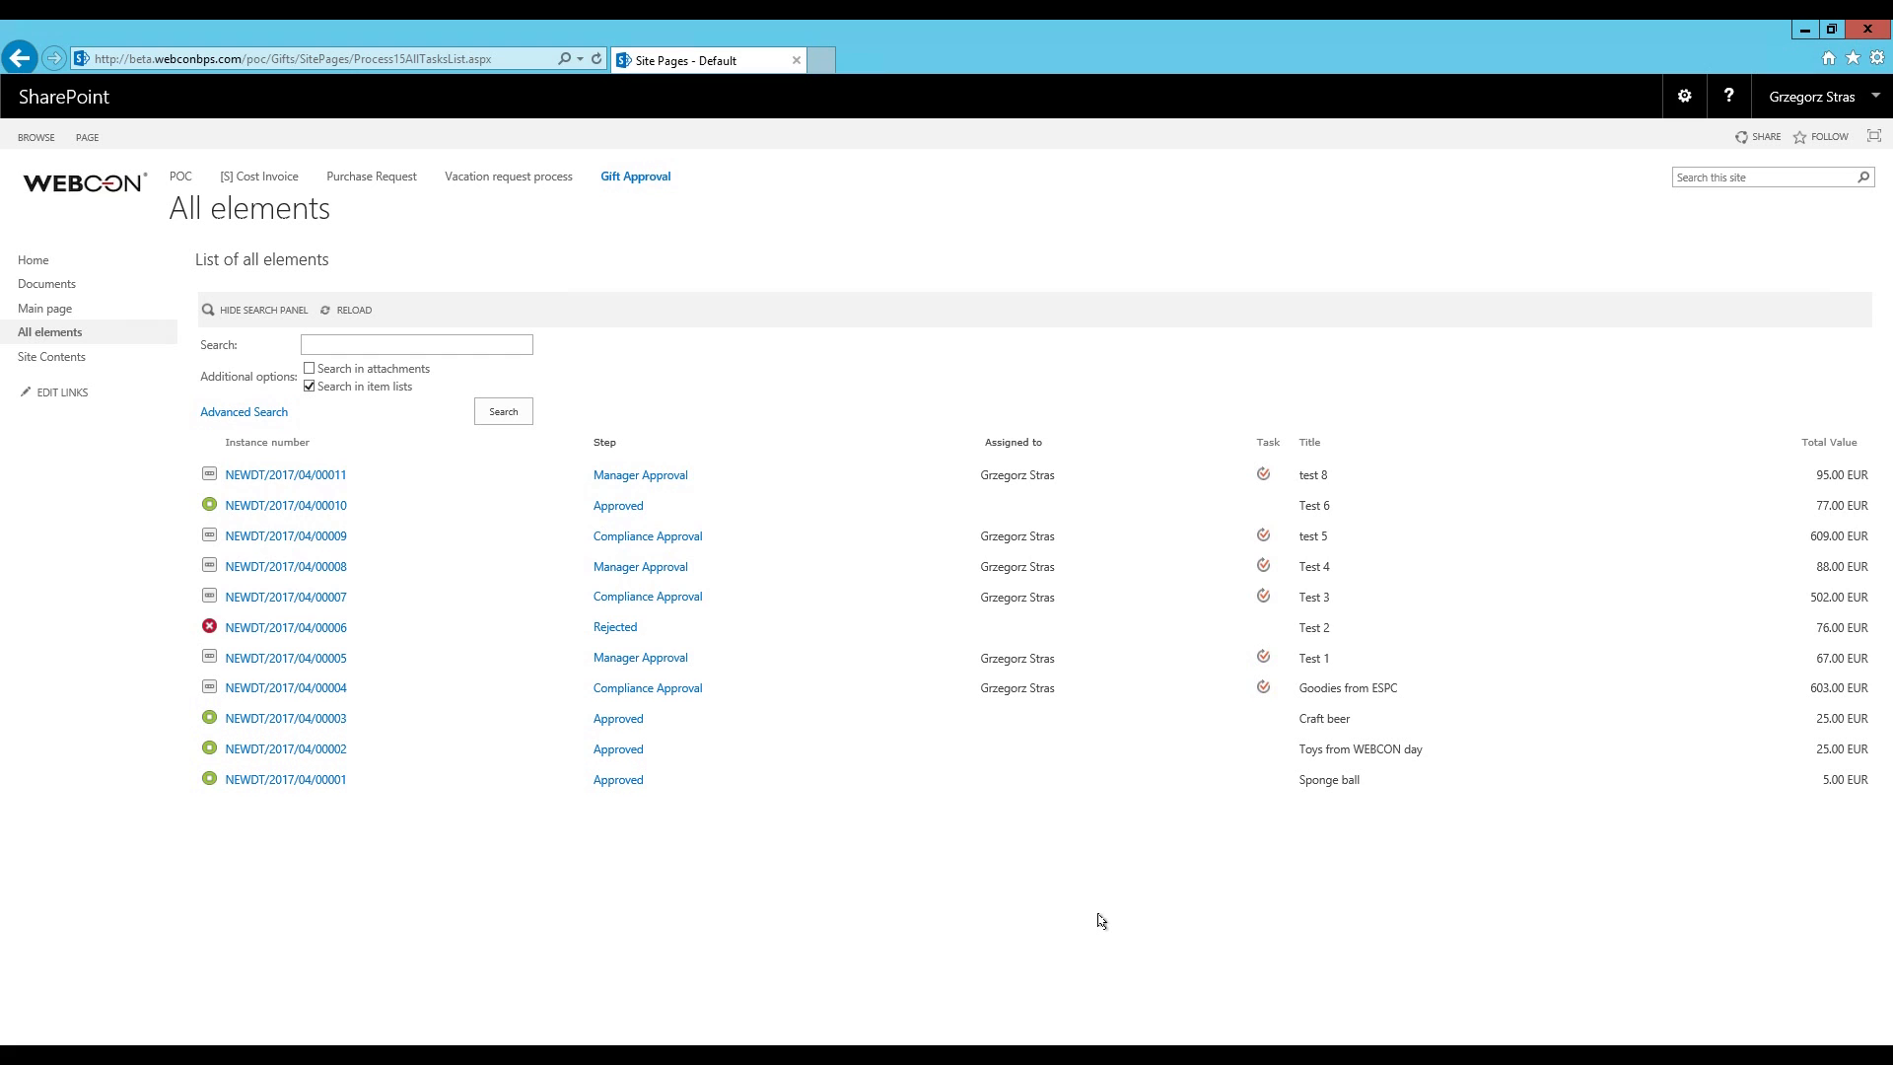
Edit the page and add a BPS Show Workflow Charts web part to the header zone
click(1684, 97)
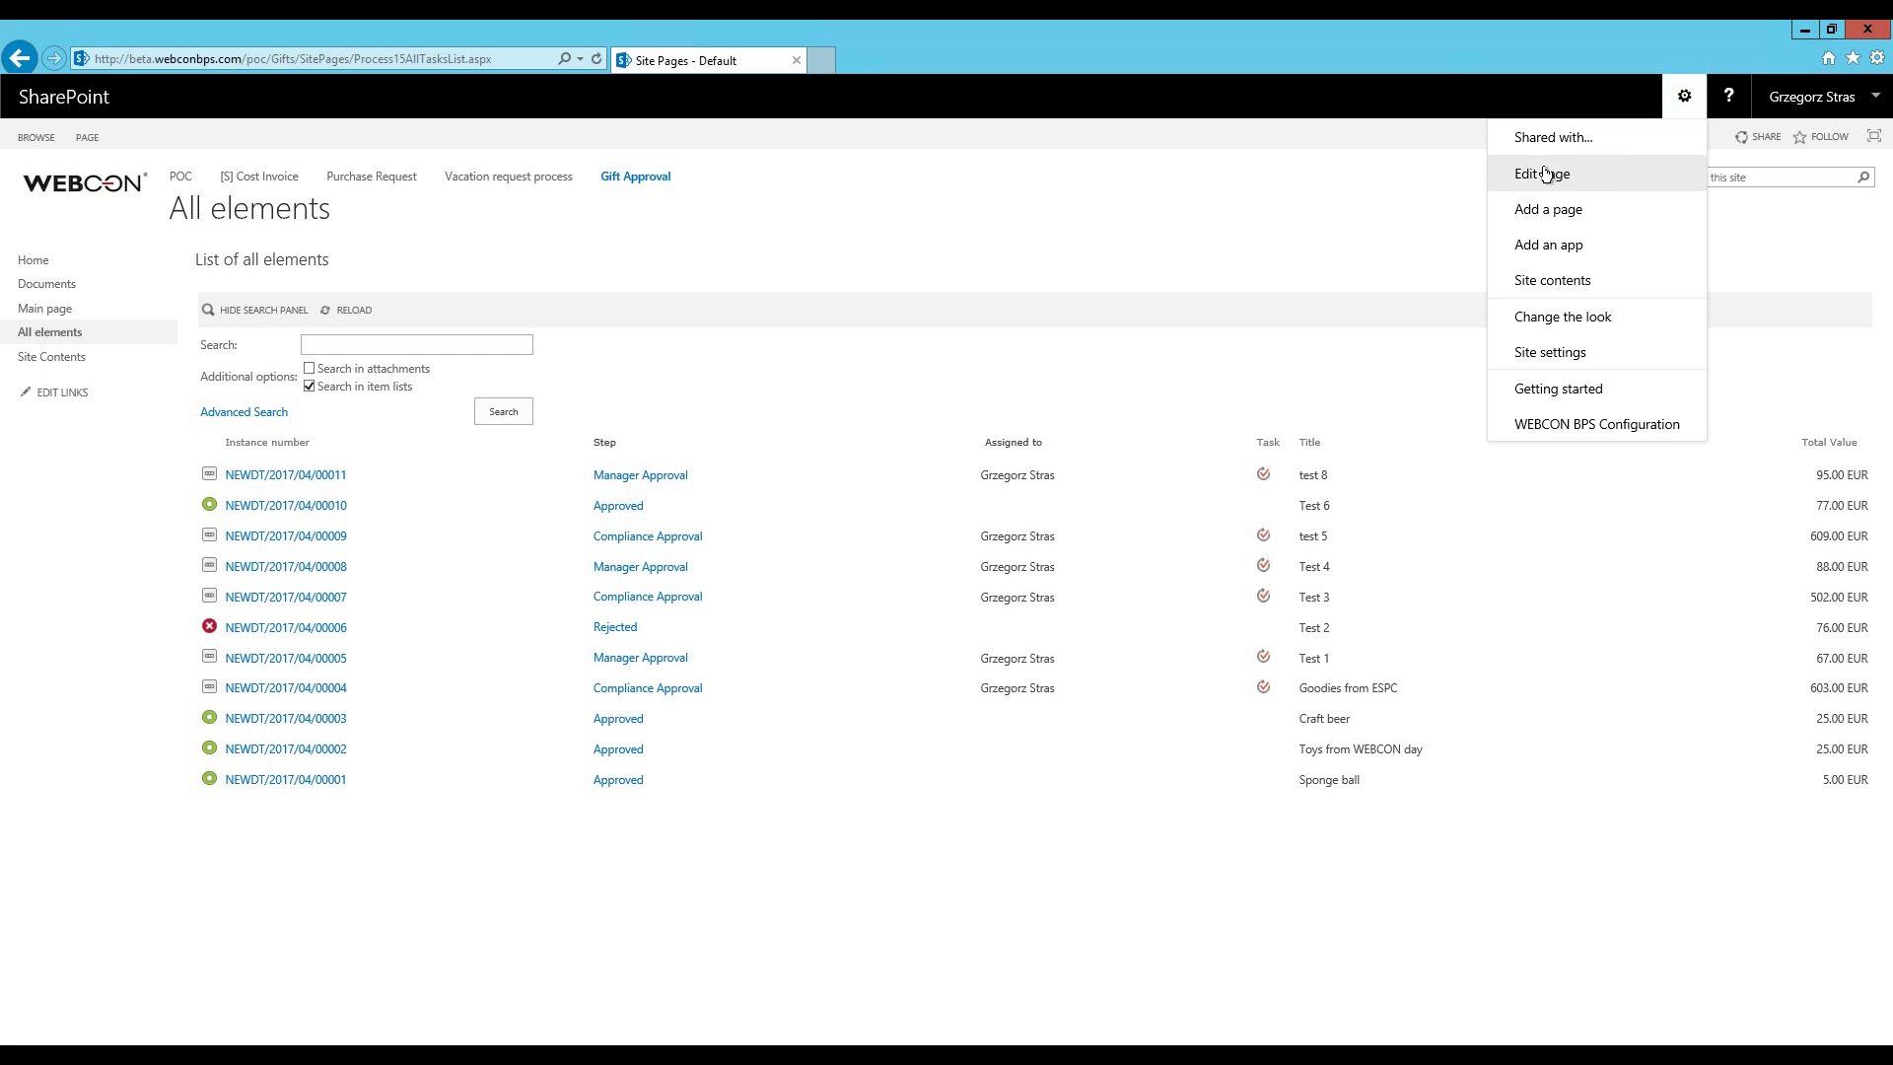
click(1542, 173)
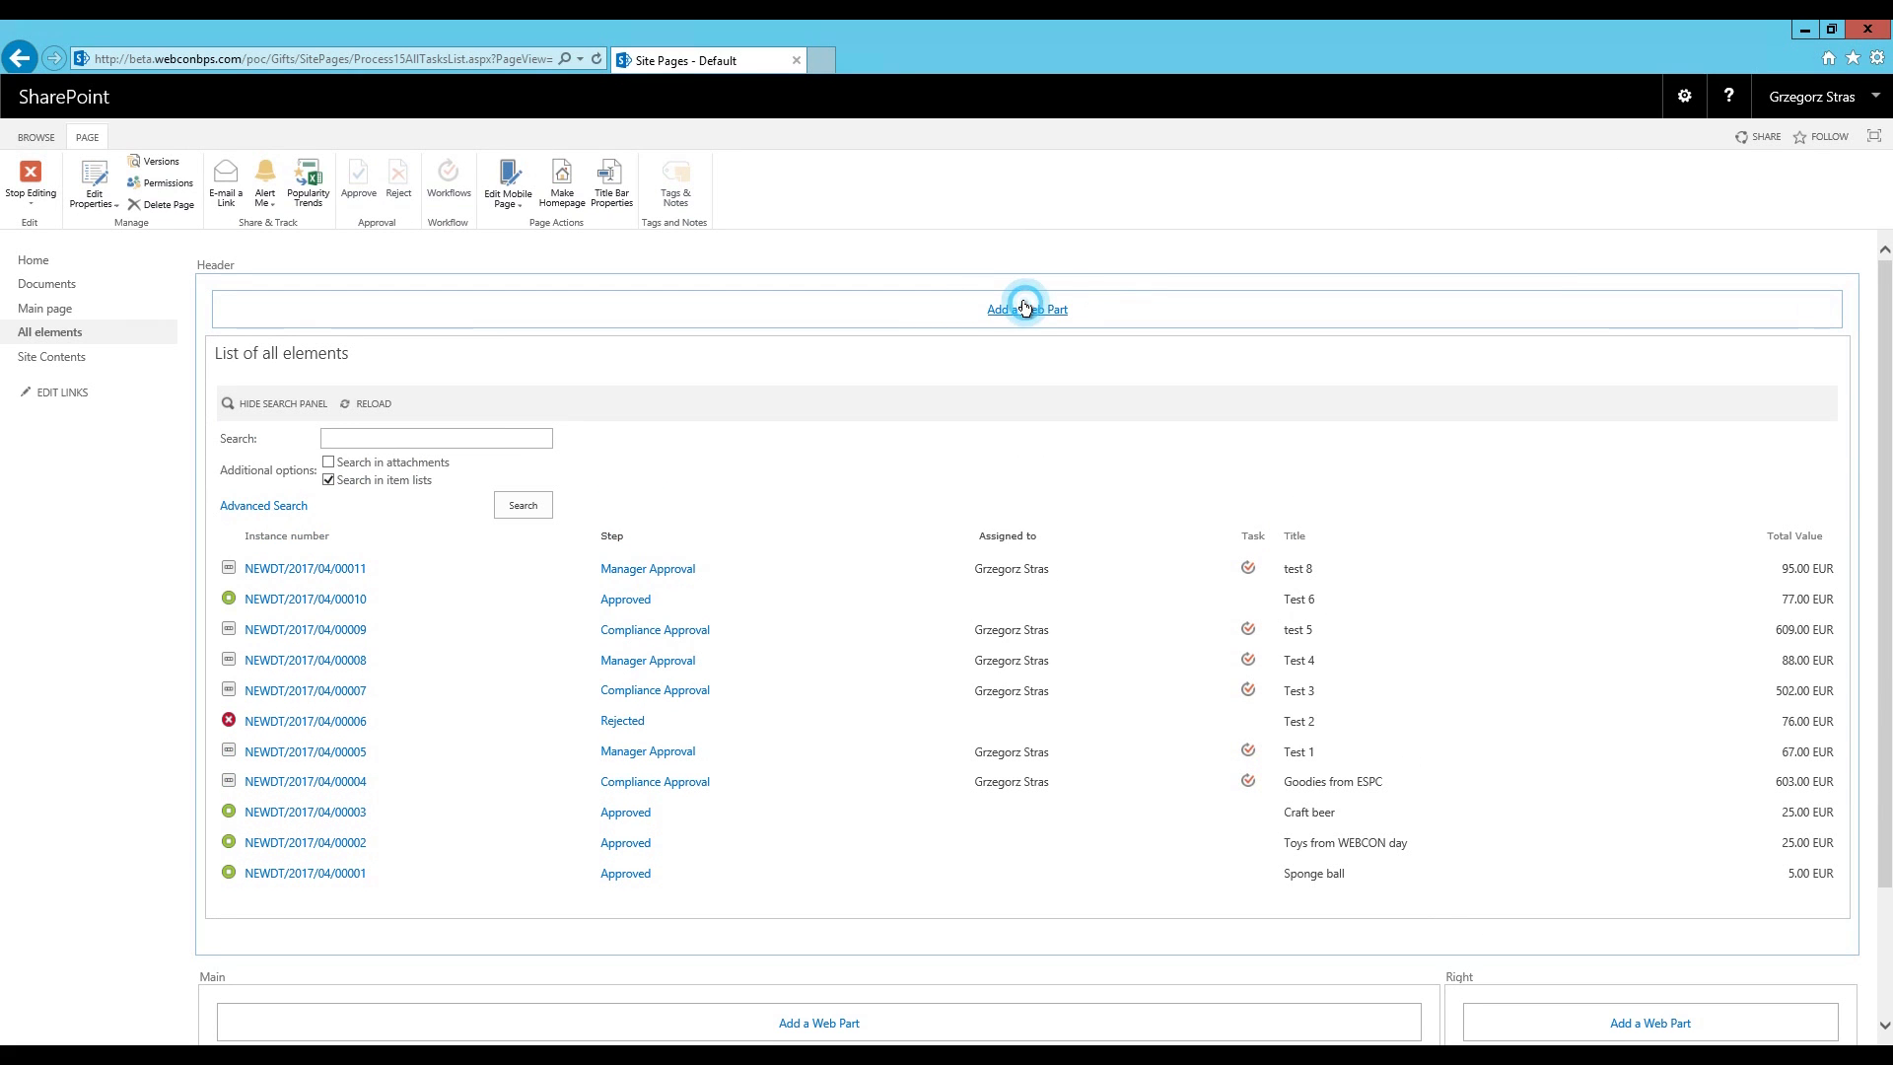
click(1026, 308)
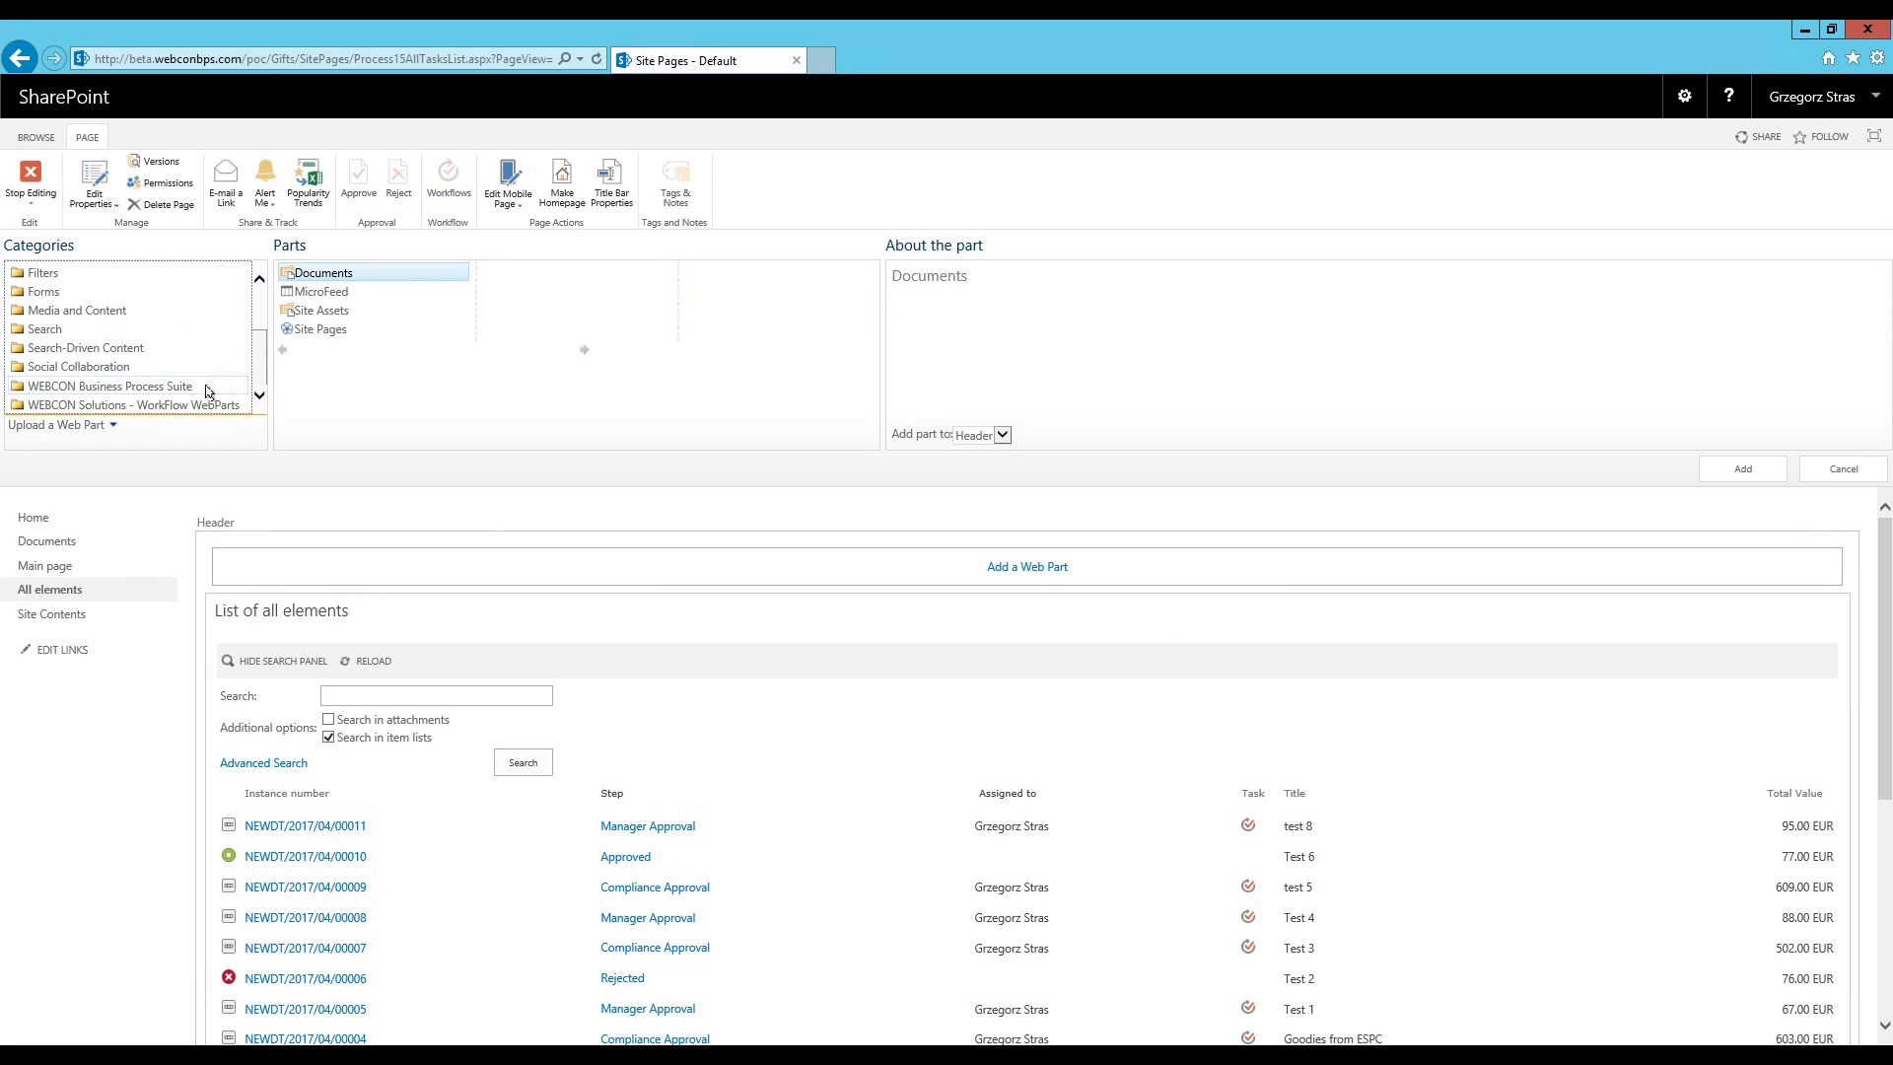
click(114, 387)
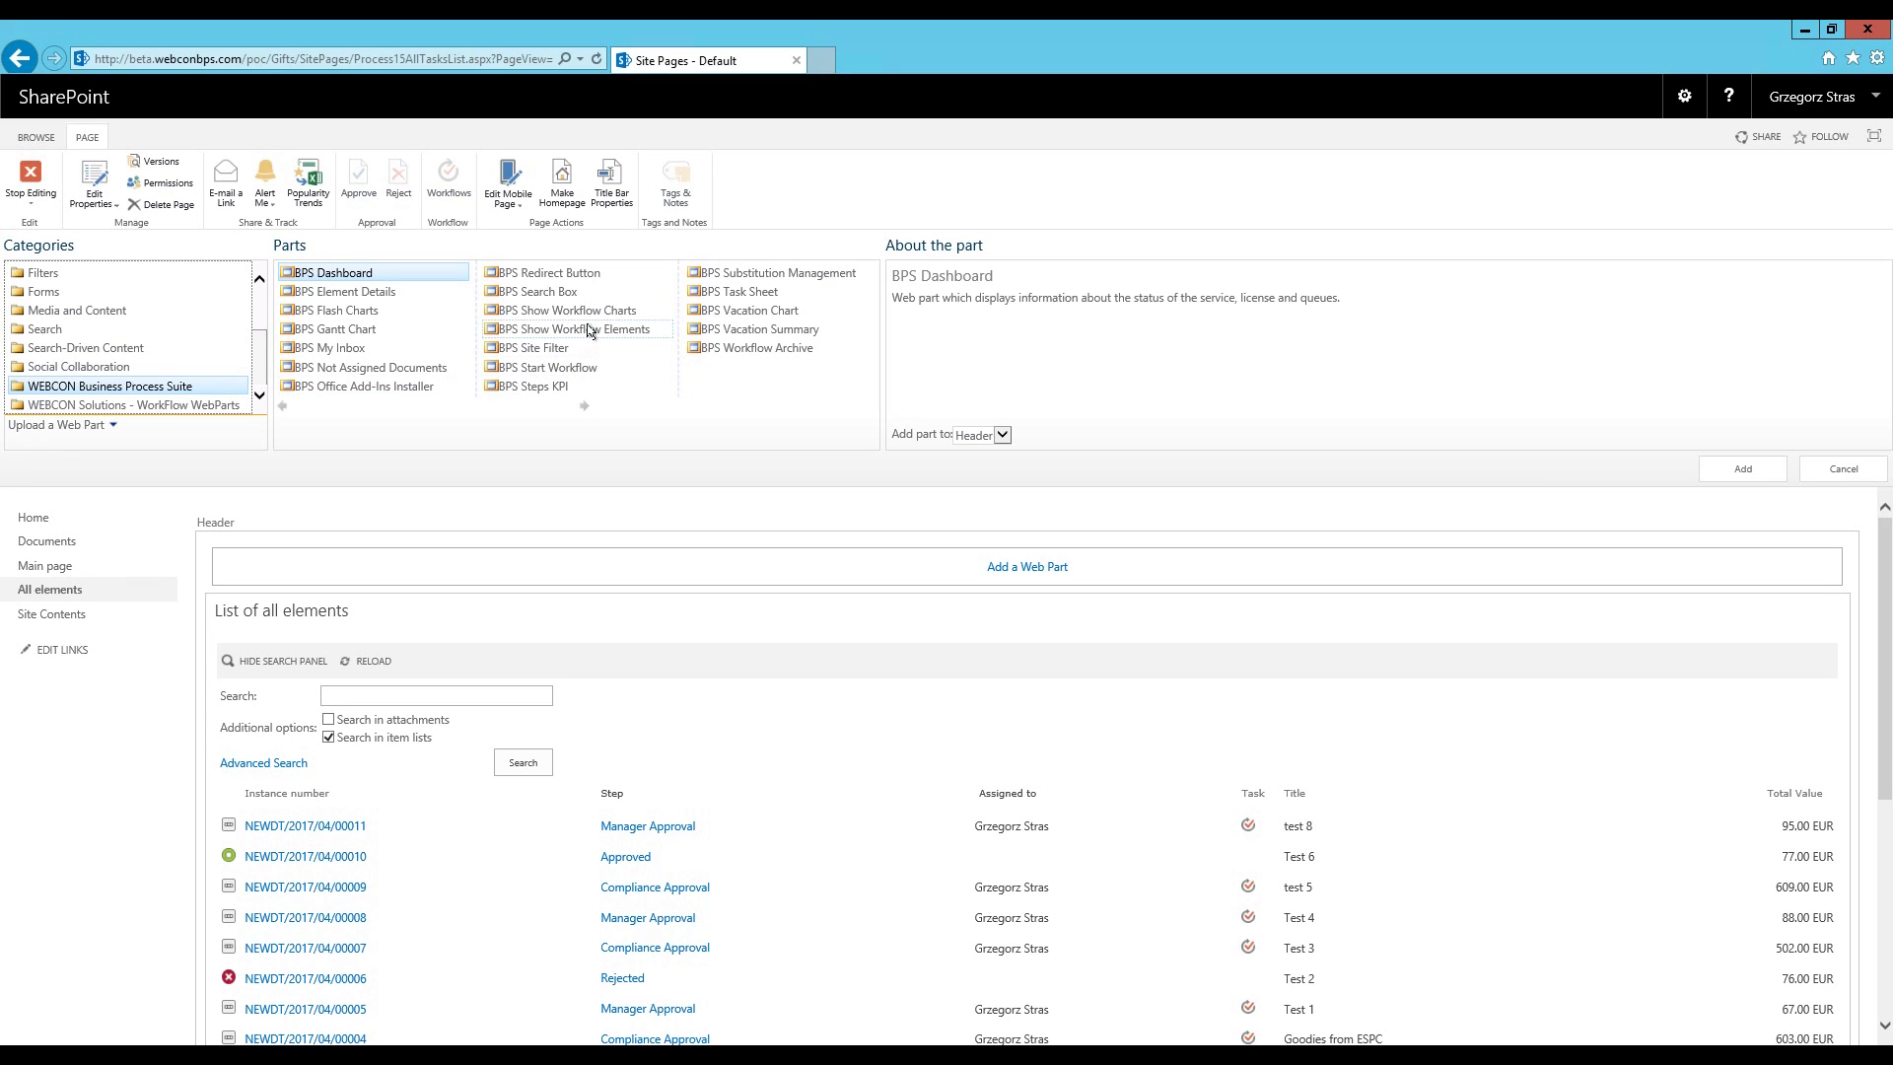
click(561, 311)
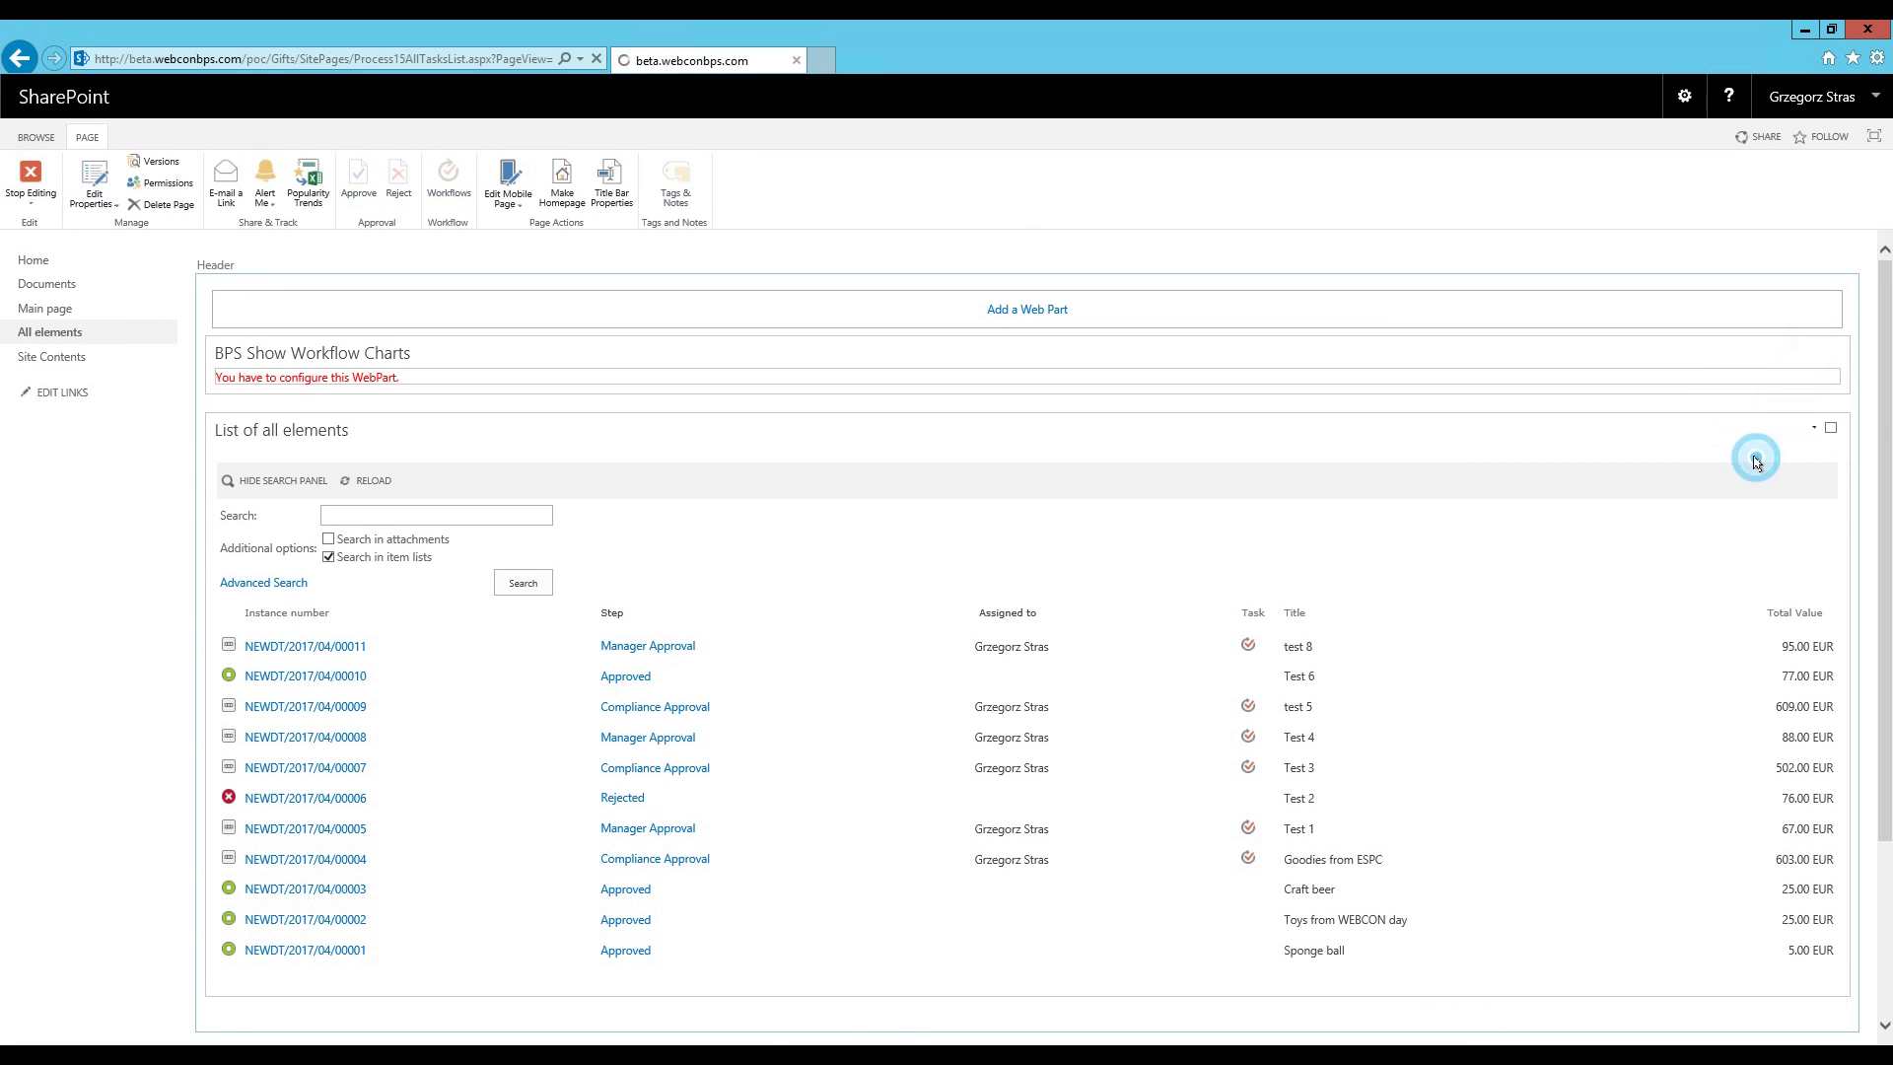
Bring up the new chart web part's WEBCON configuration page
click(1755, 462)
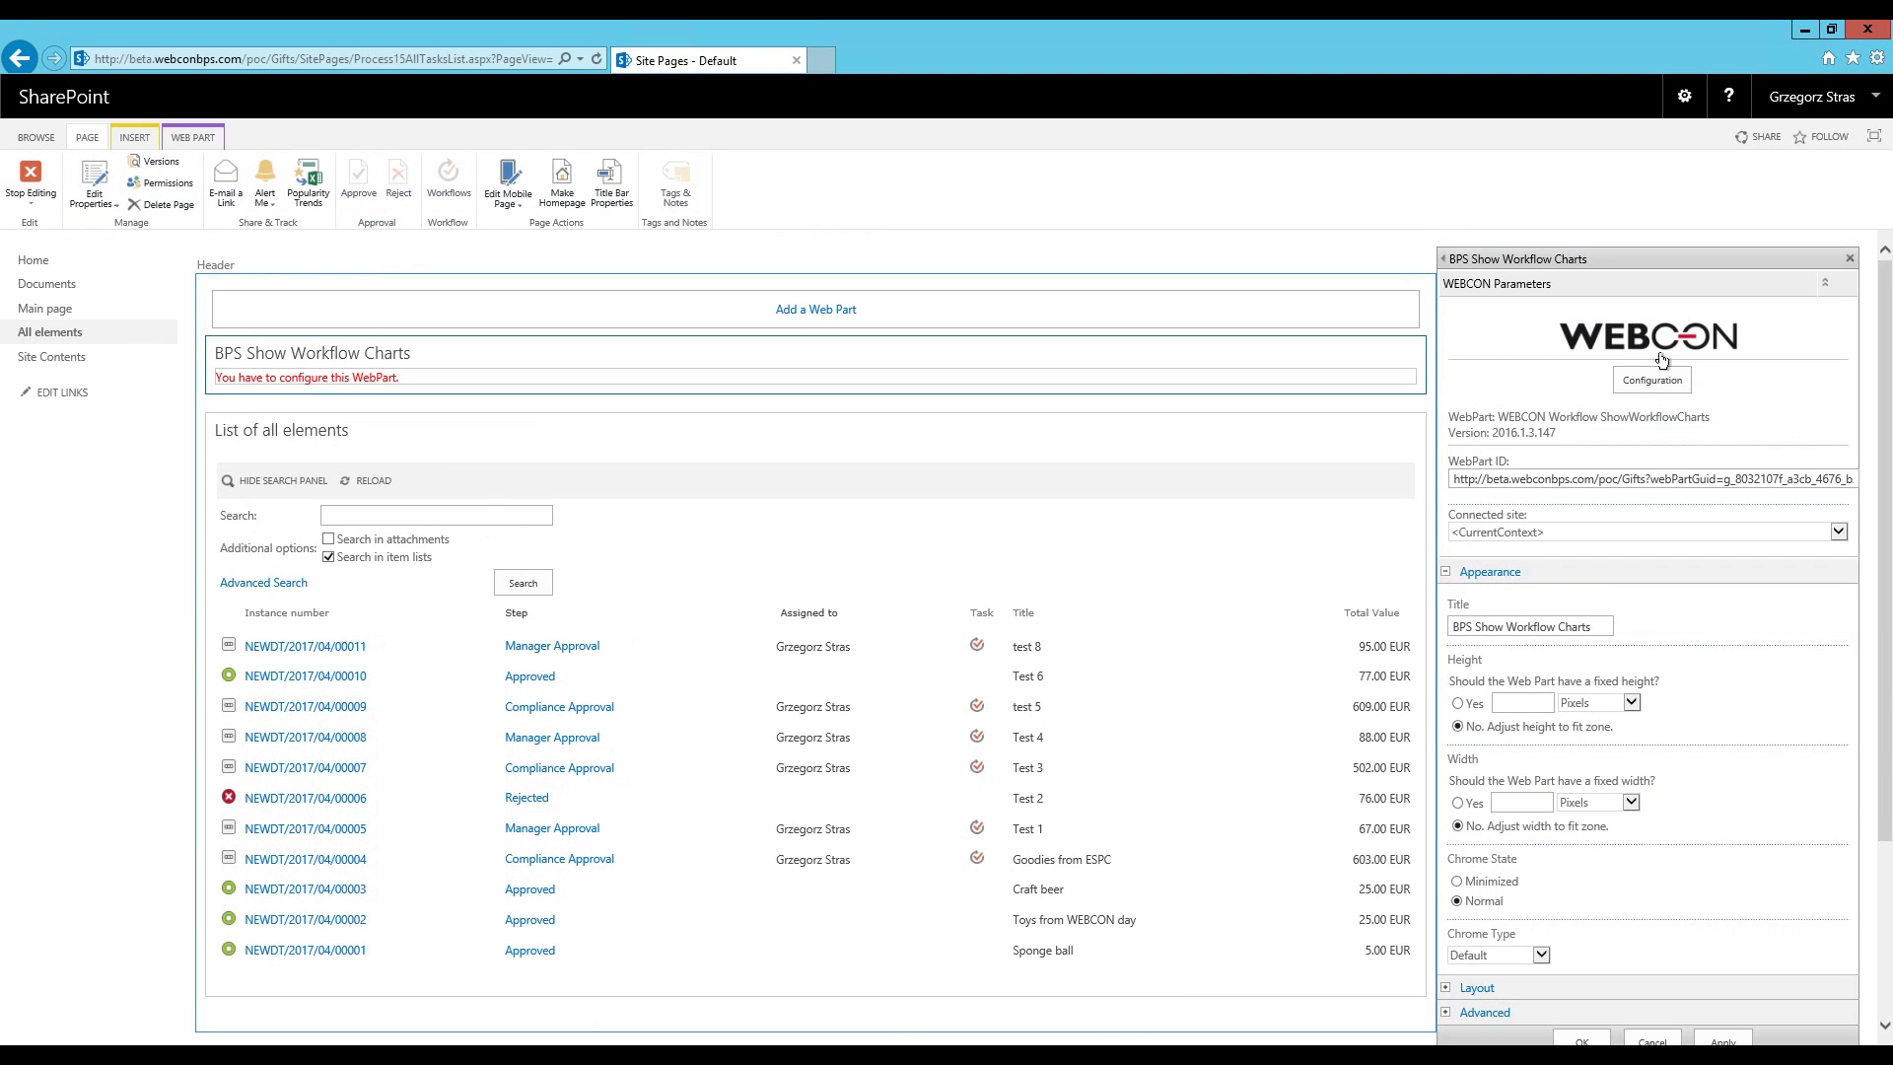
click(1651, 379)
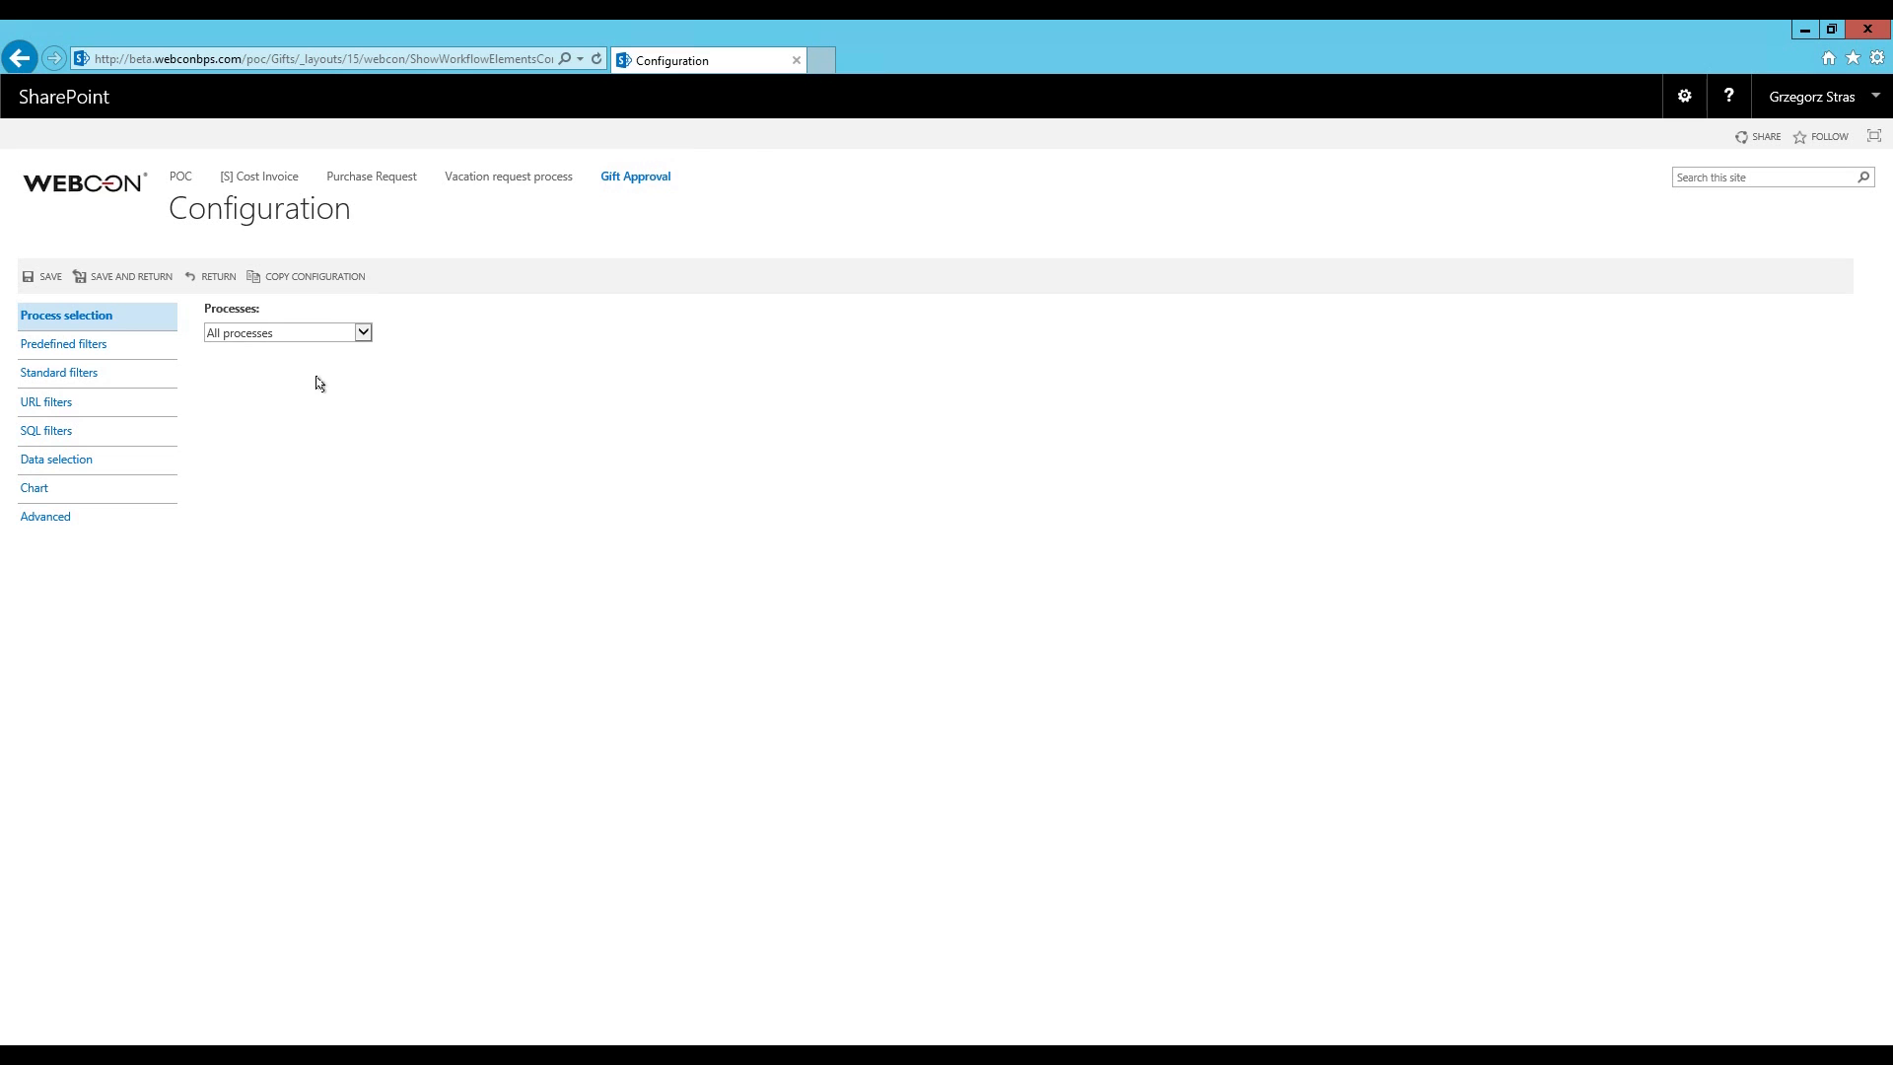
Limit the chart to selected processes and include Gift Approval
click(287, 332)
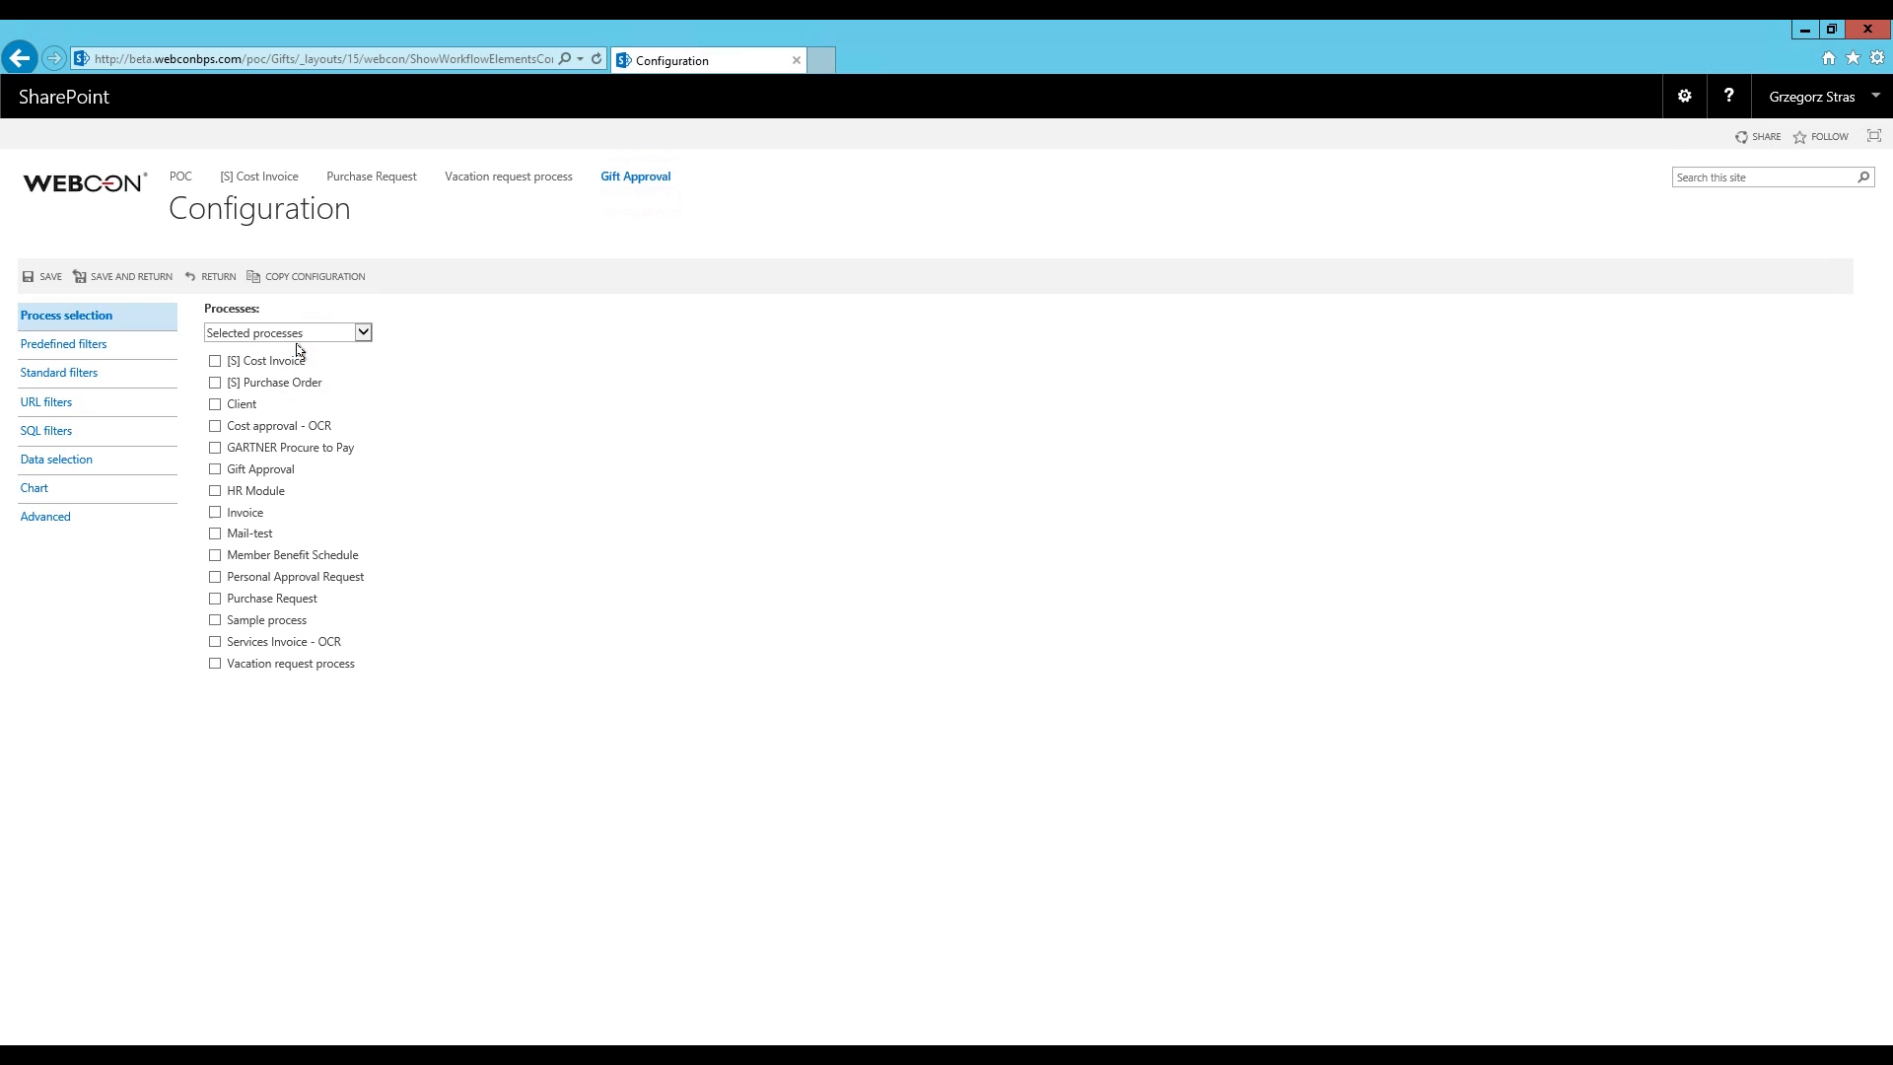
click(215, 469)
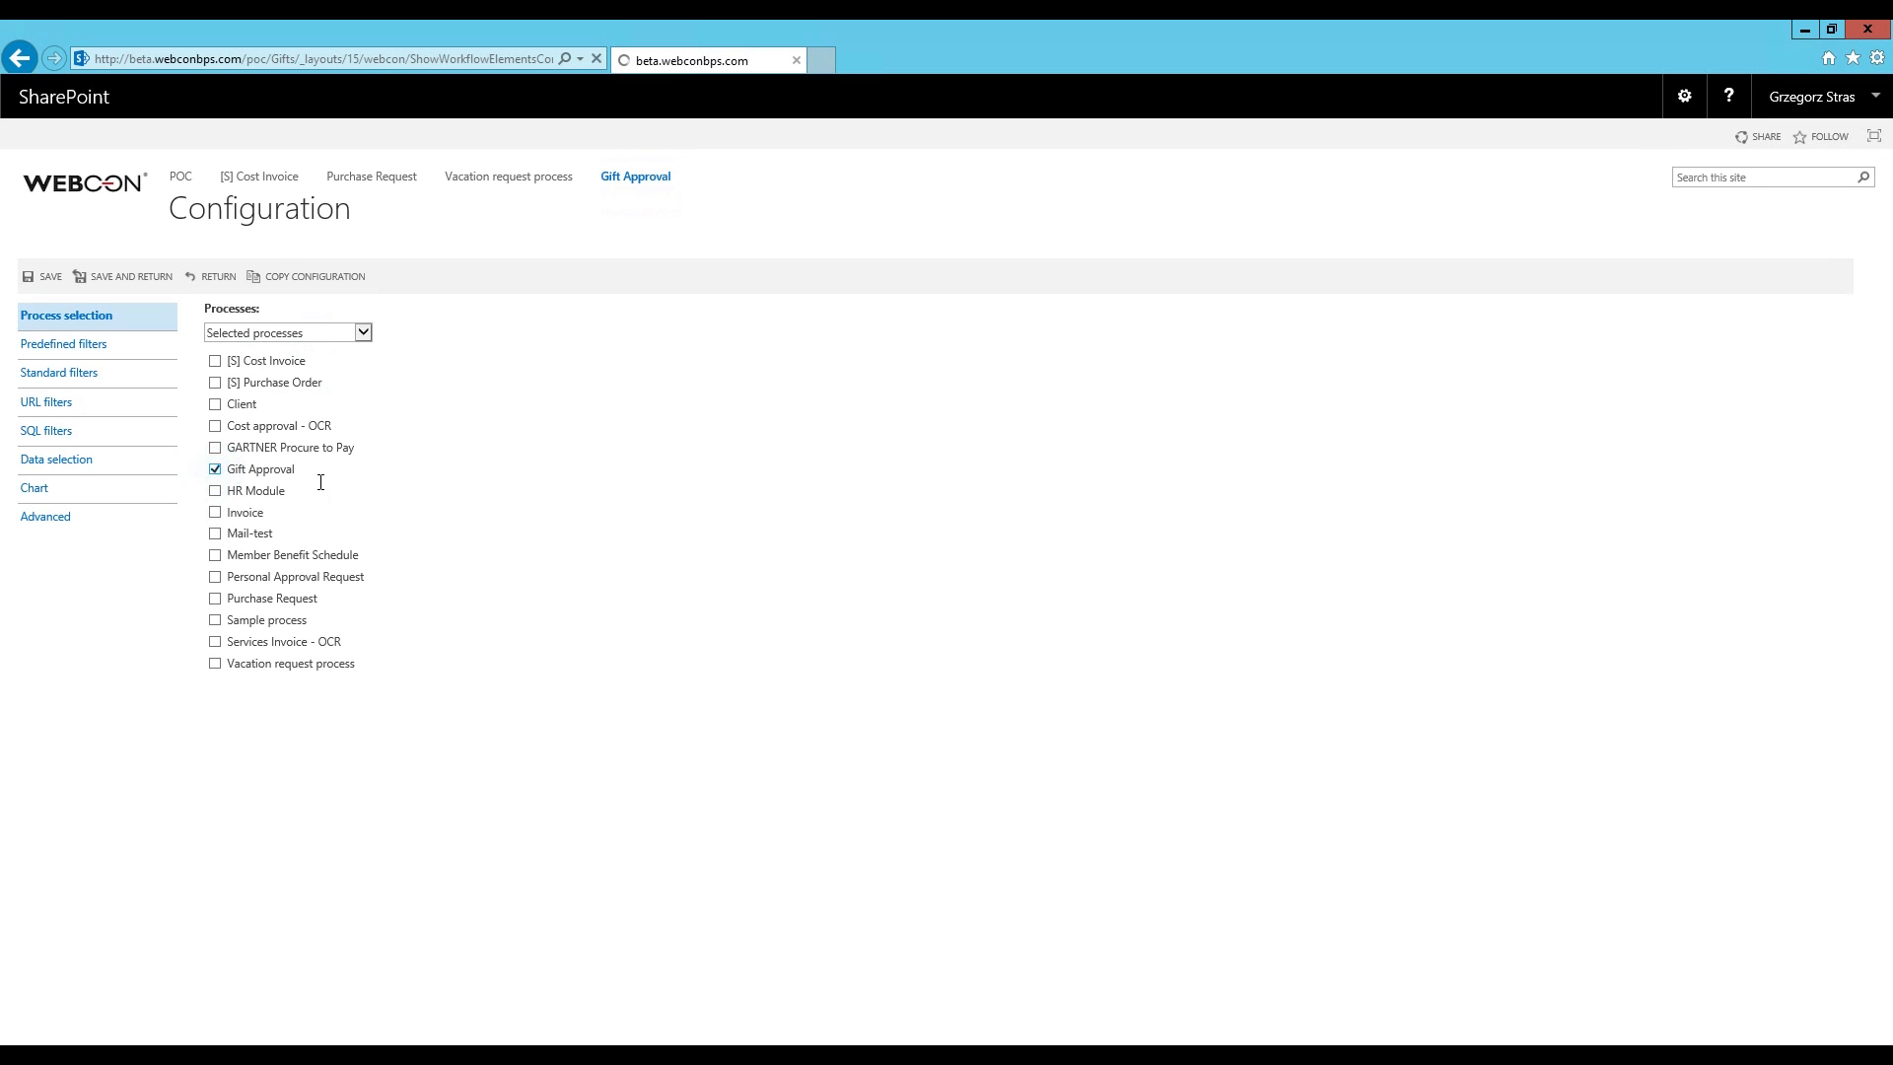
click(215, 469)
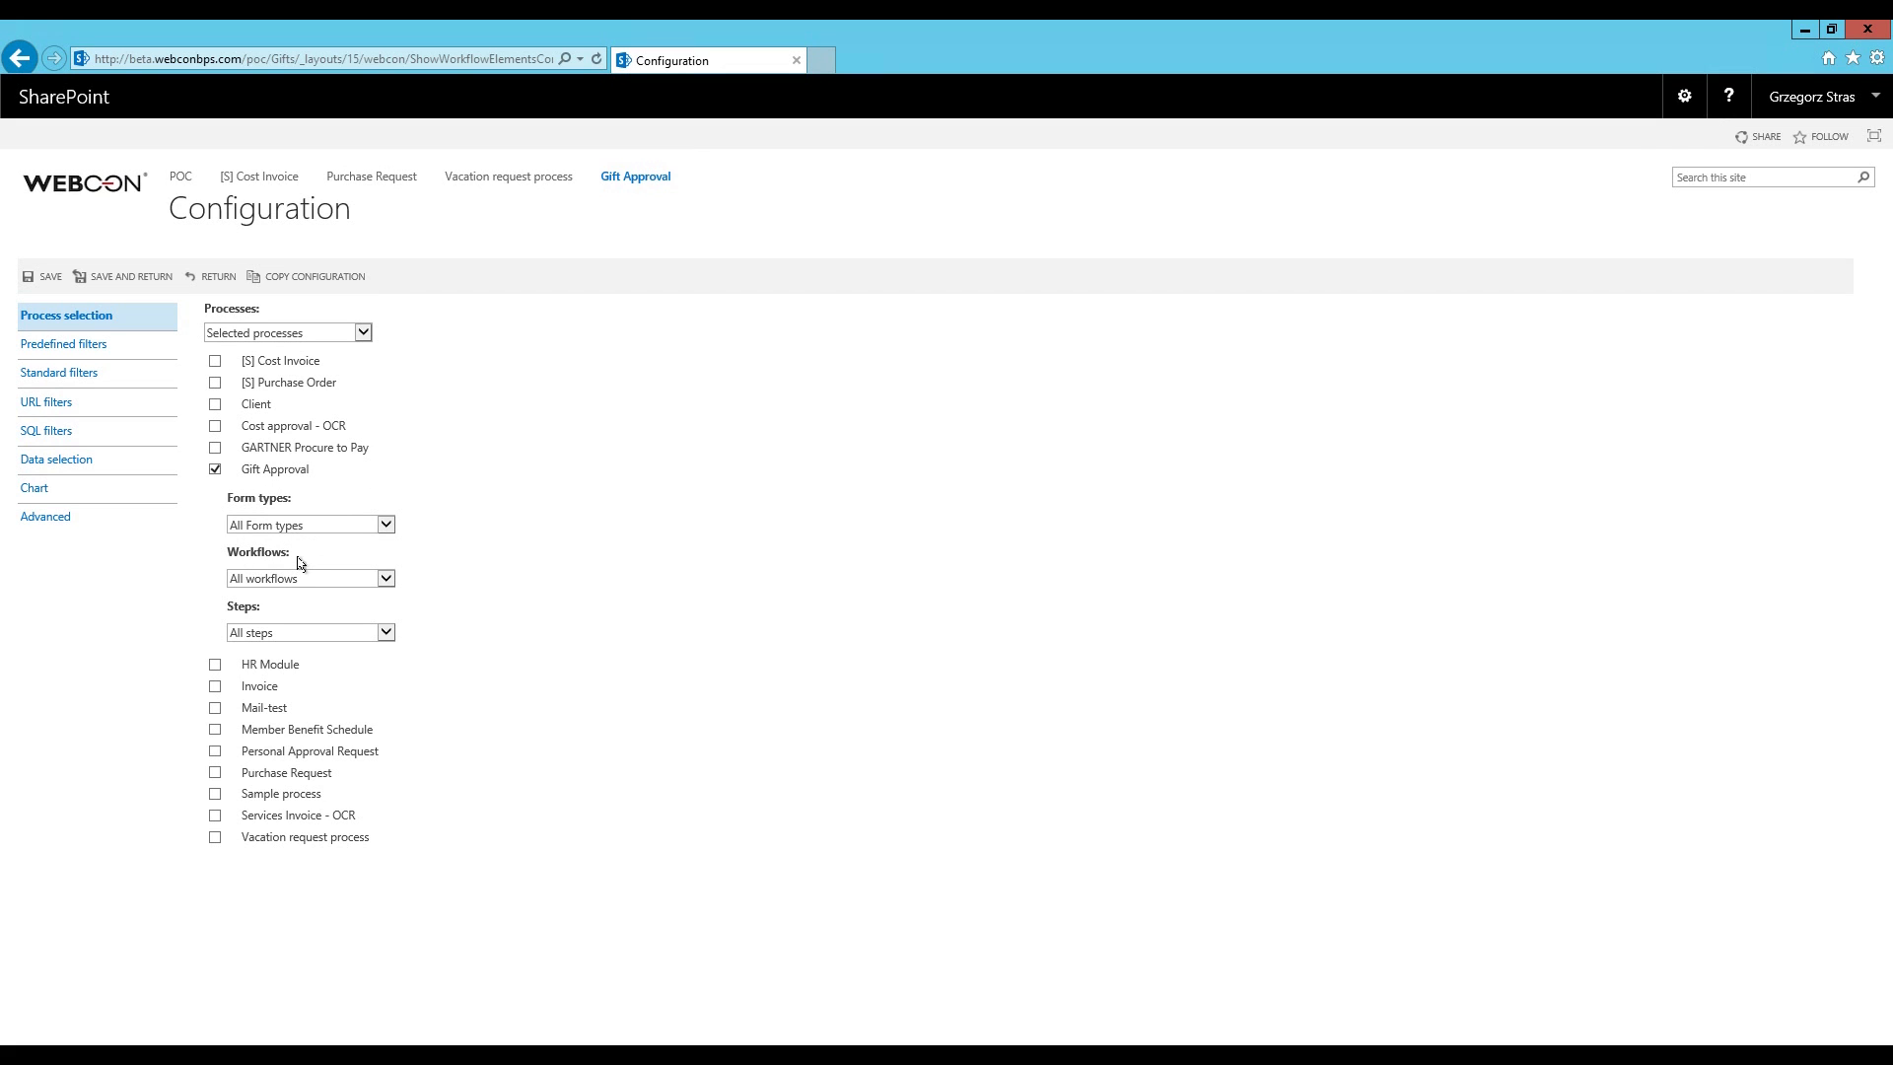
mouse_move(258, 641)
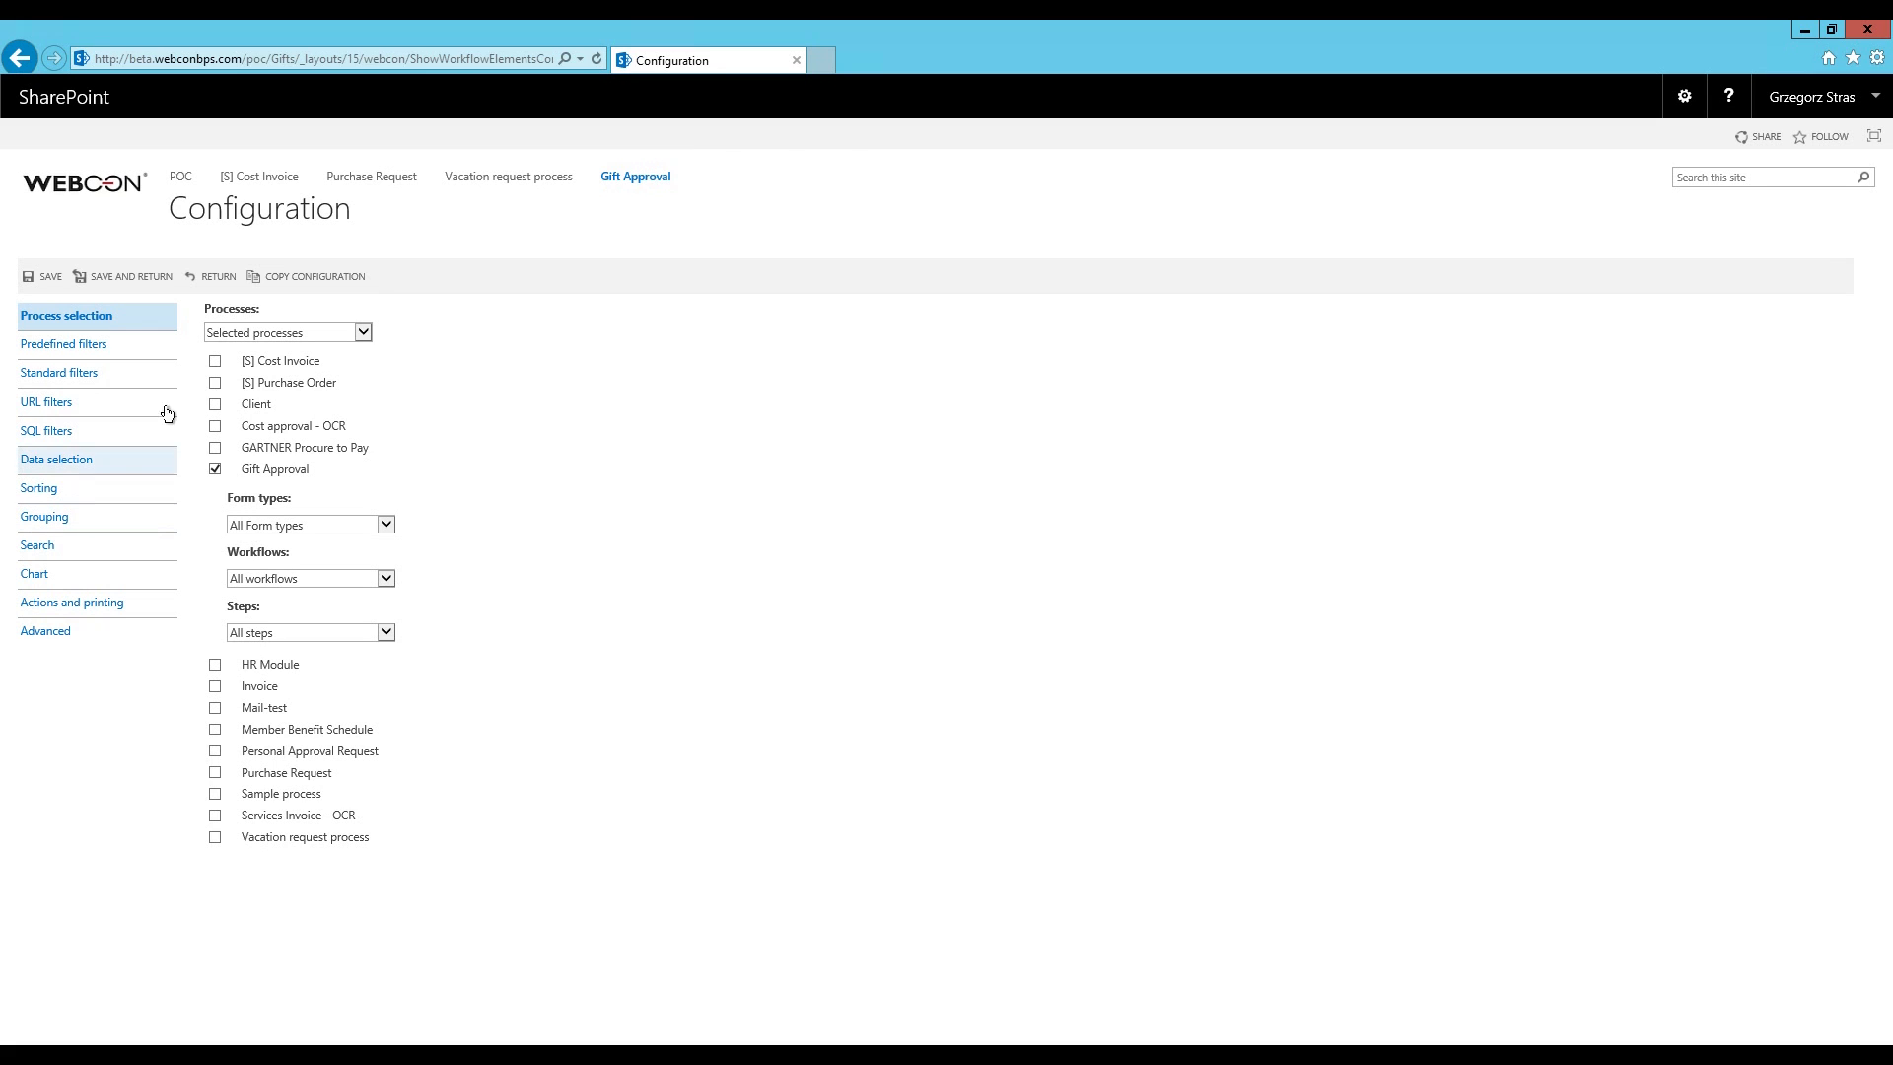
Set the predefined assignment filter to All instances instead of my active tasks
click(68, 344)
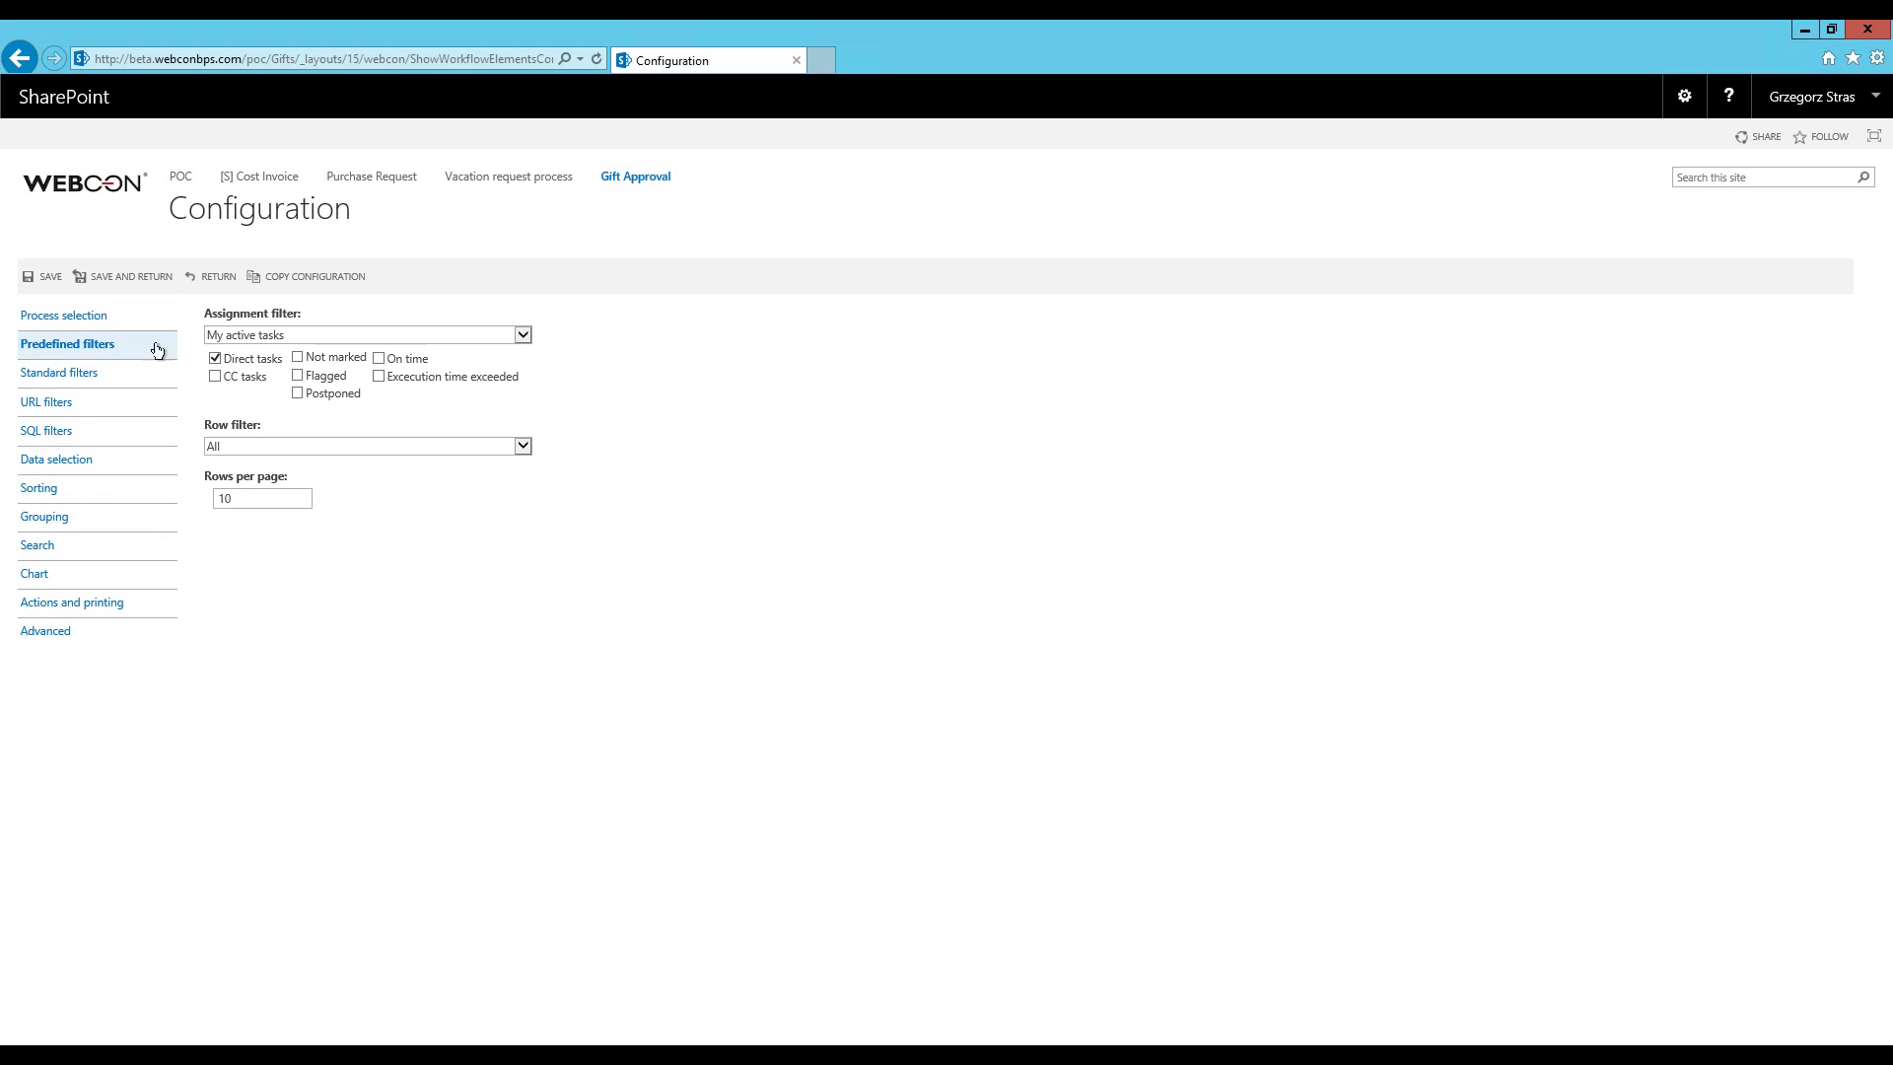
click(366, 335)
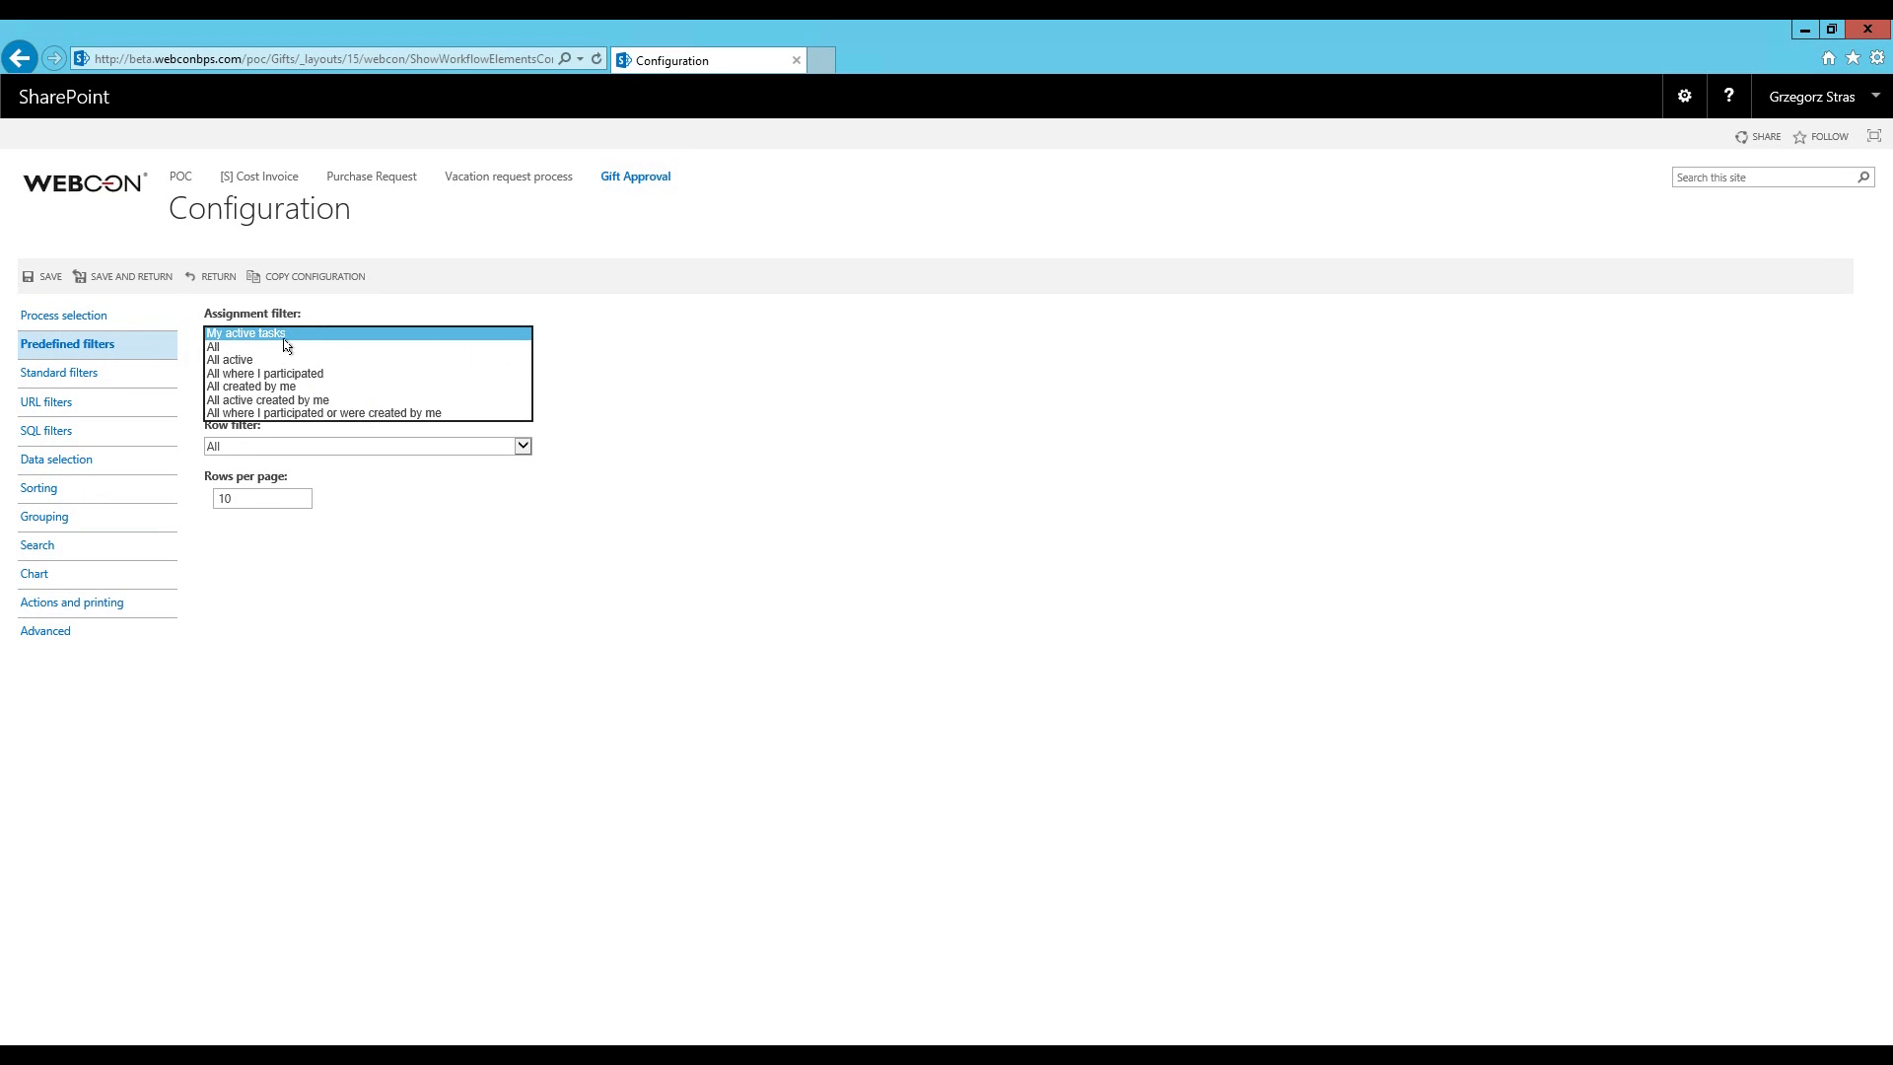
click(215, 346)
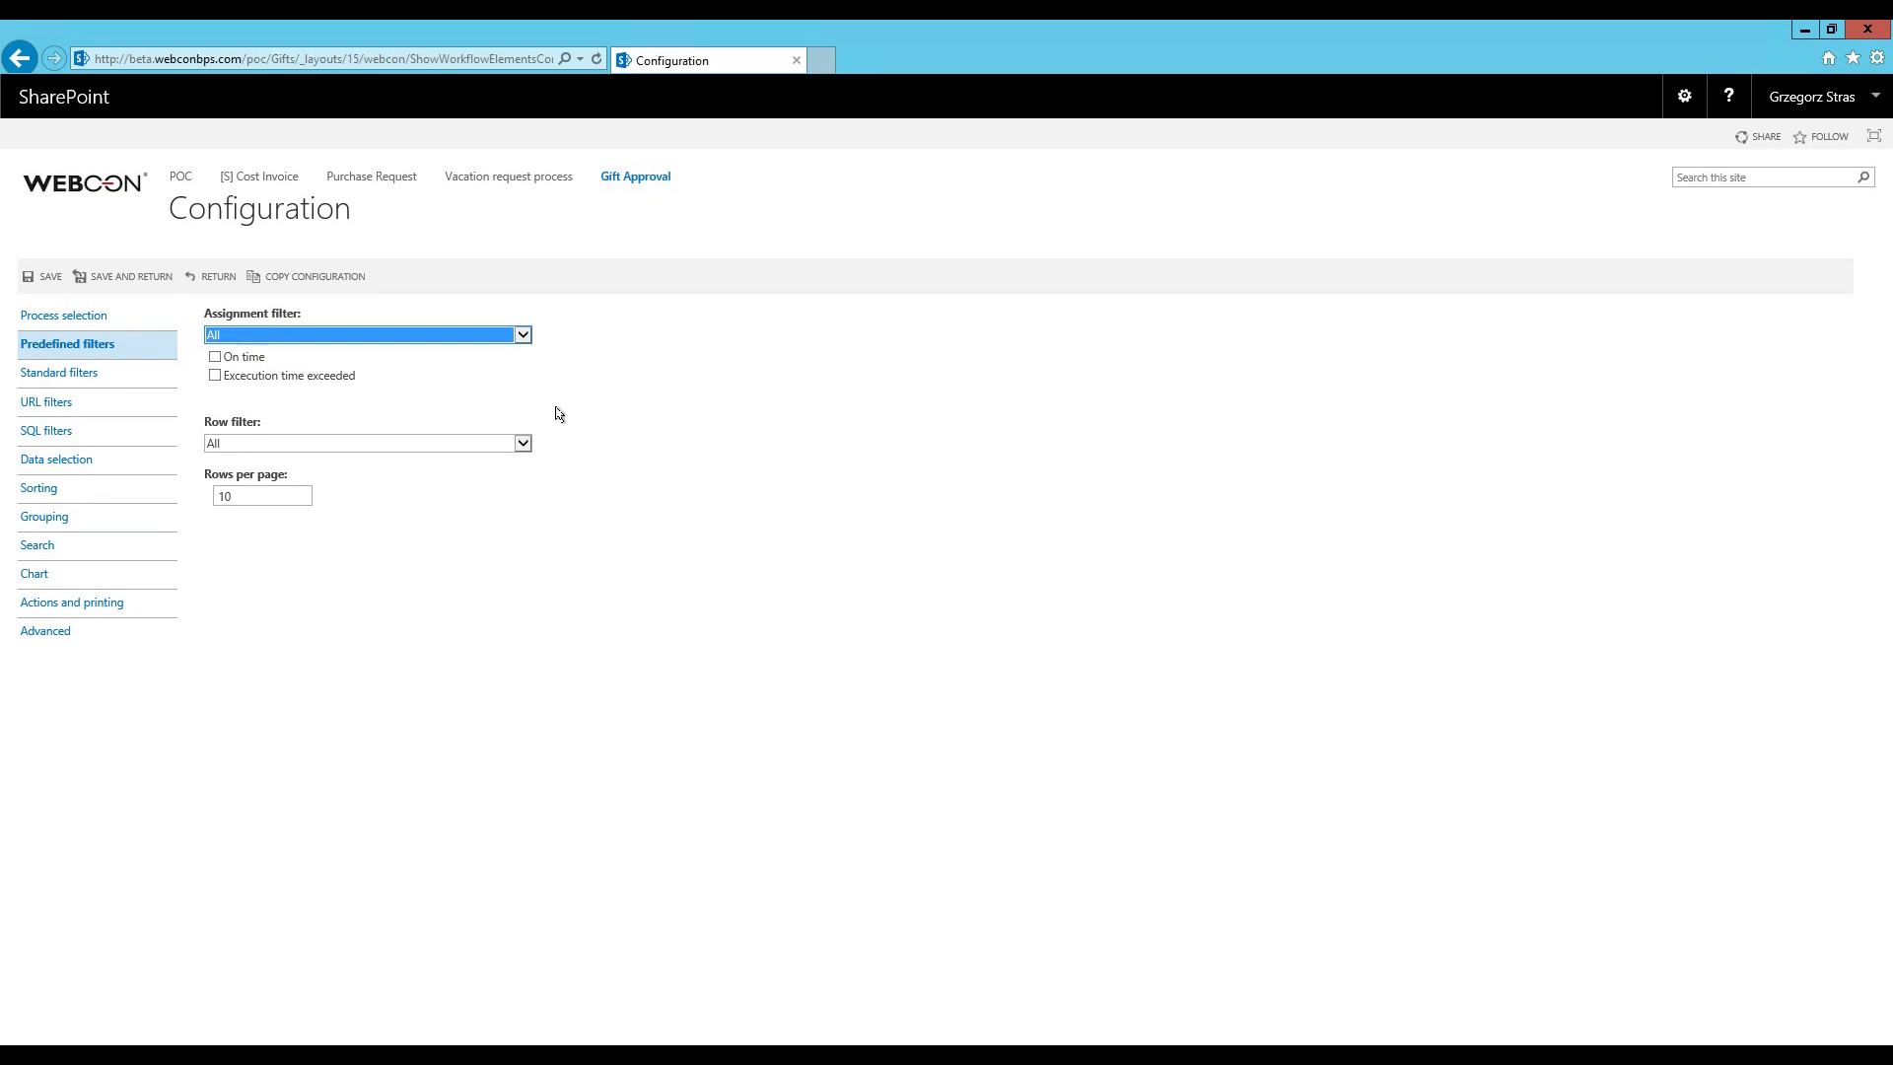
click(34, 574)
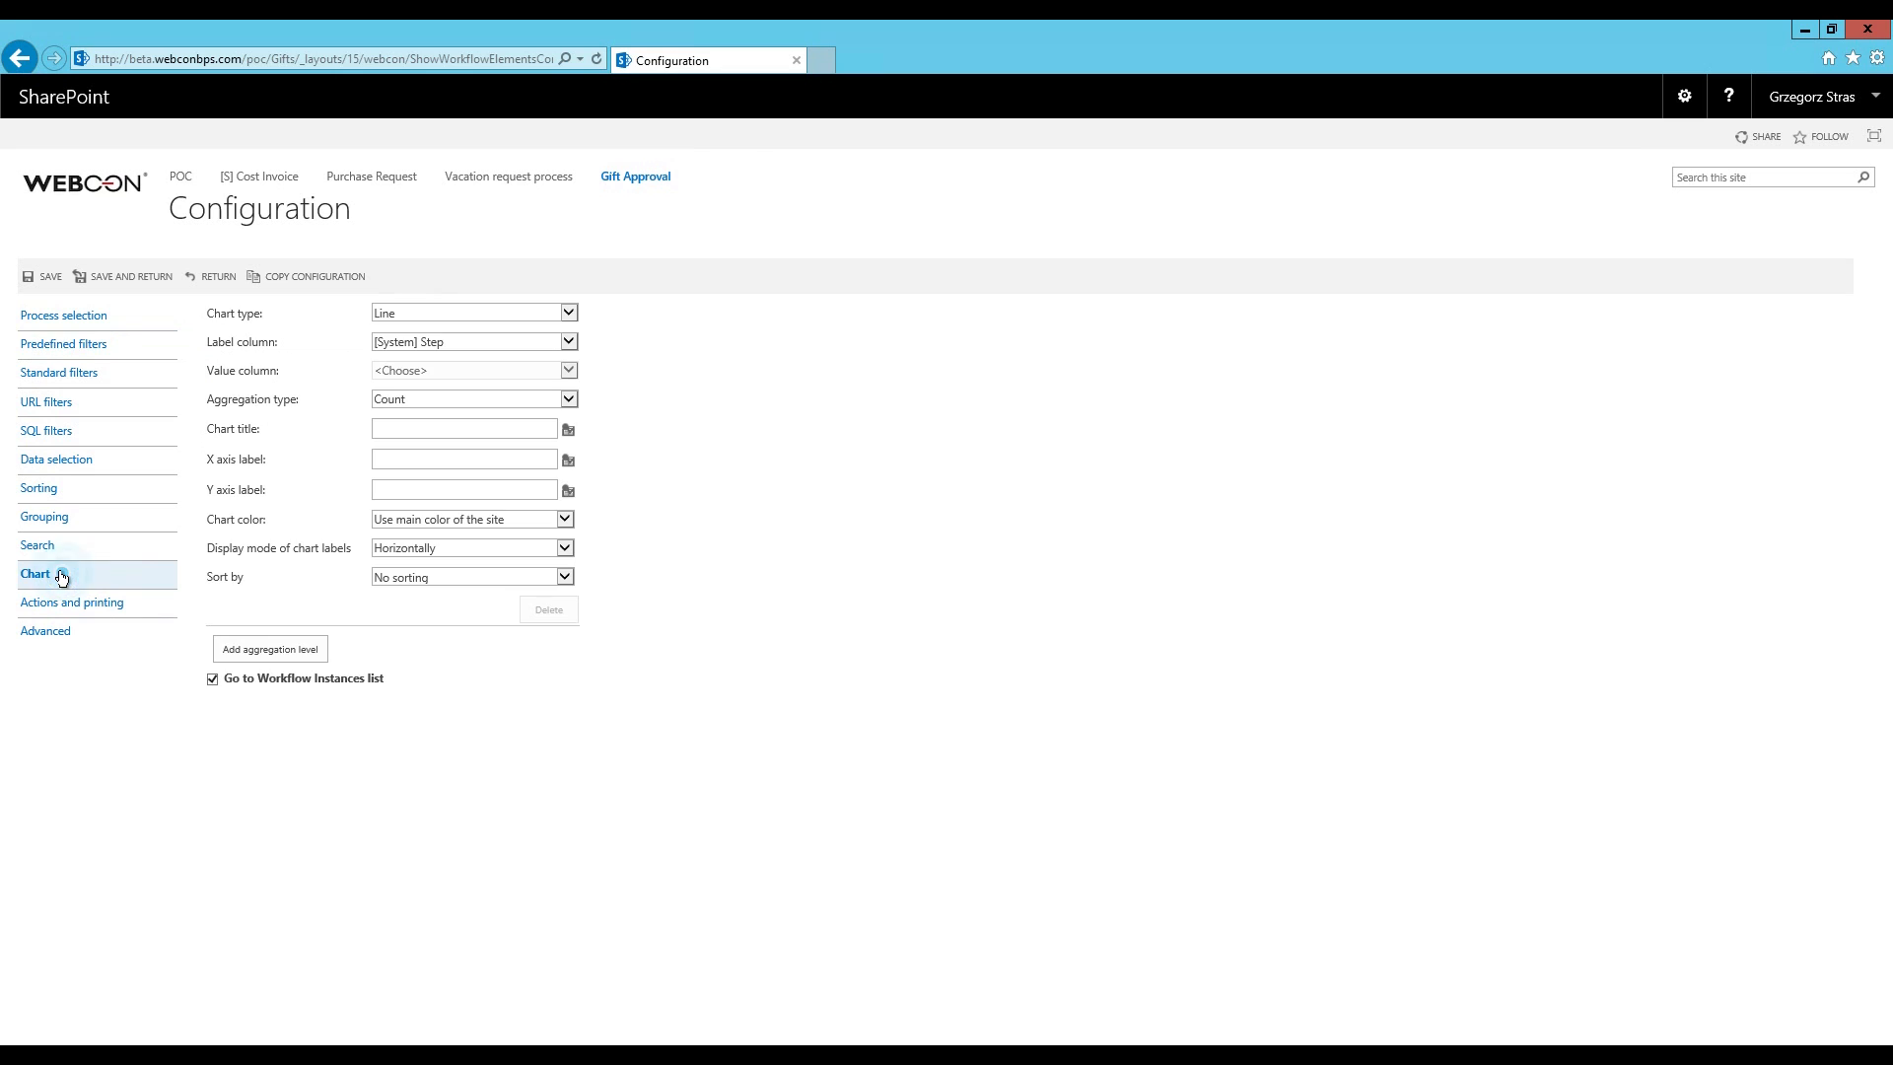
Make the chart a Pie and title it Statistics
click(473, 313)
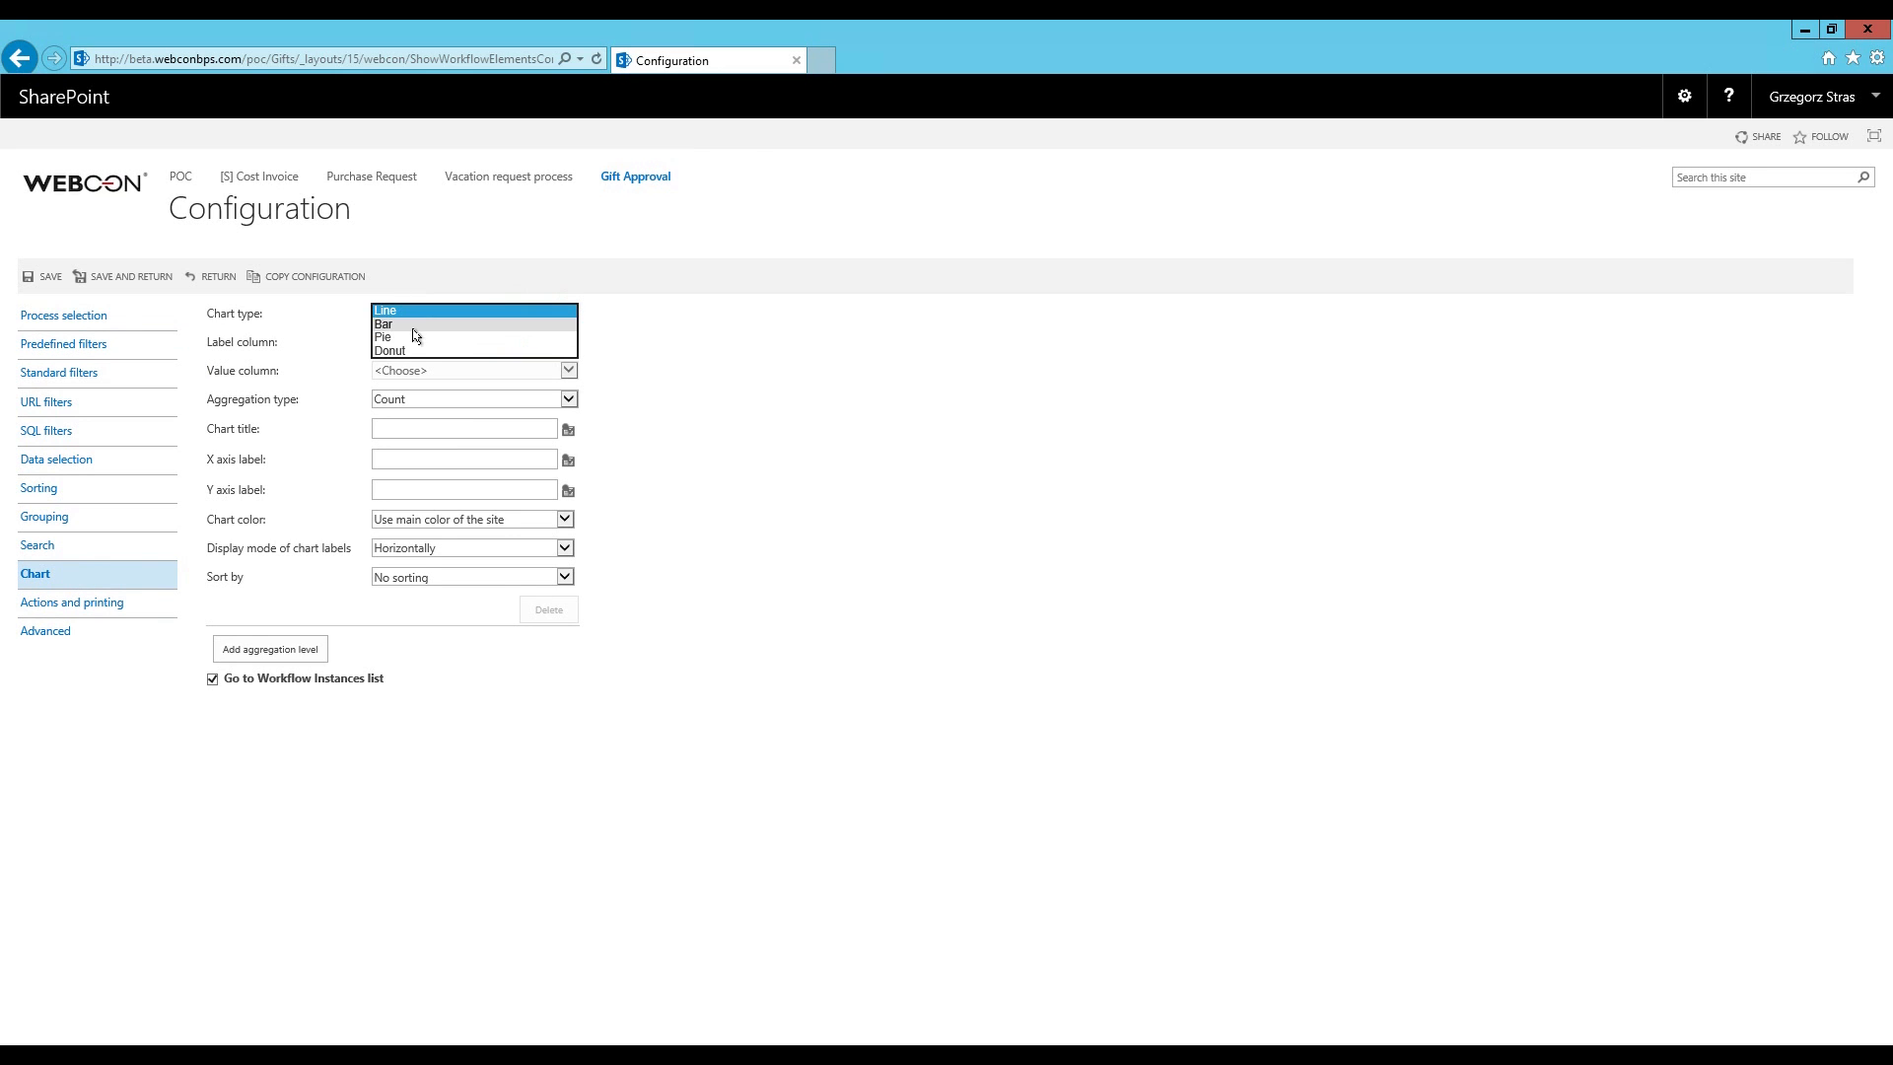
click(382, 337)
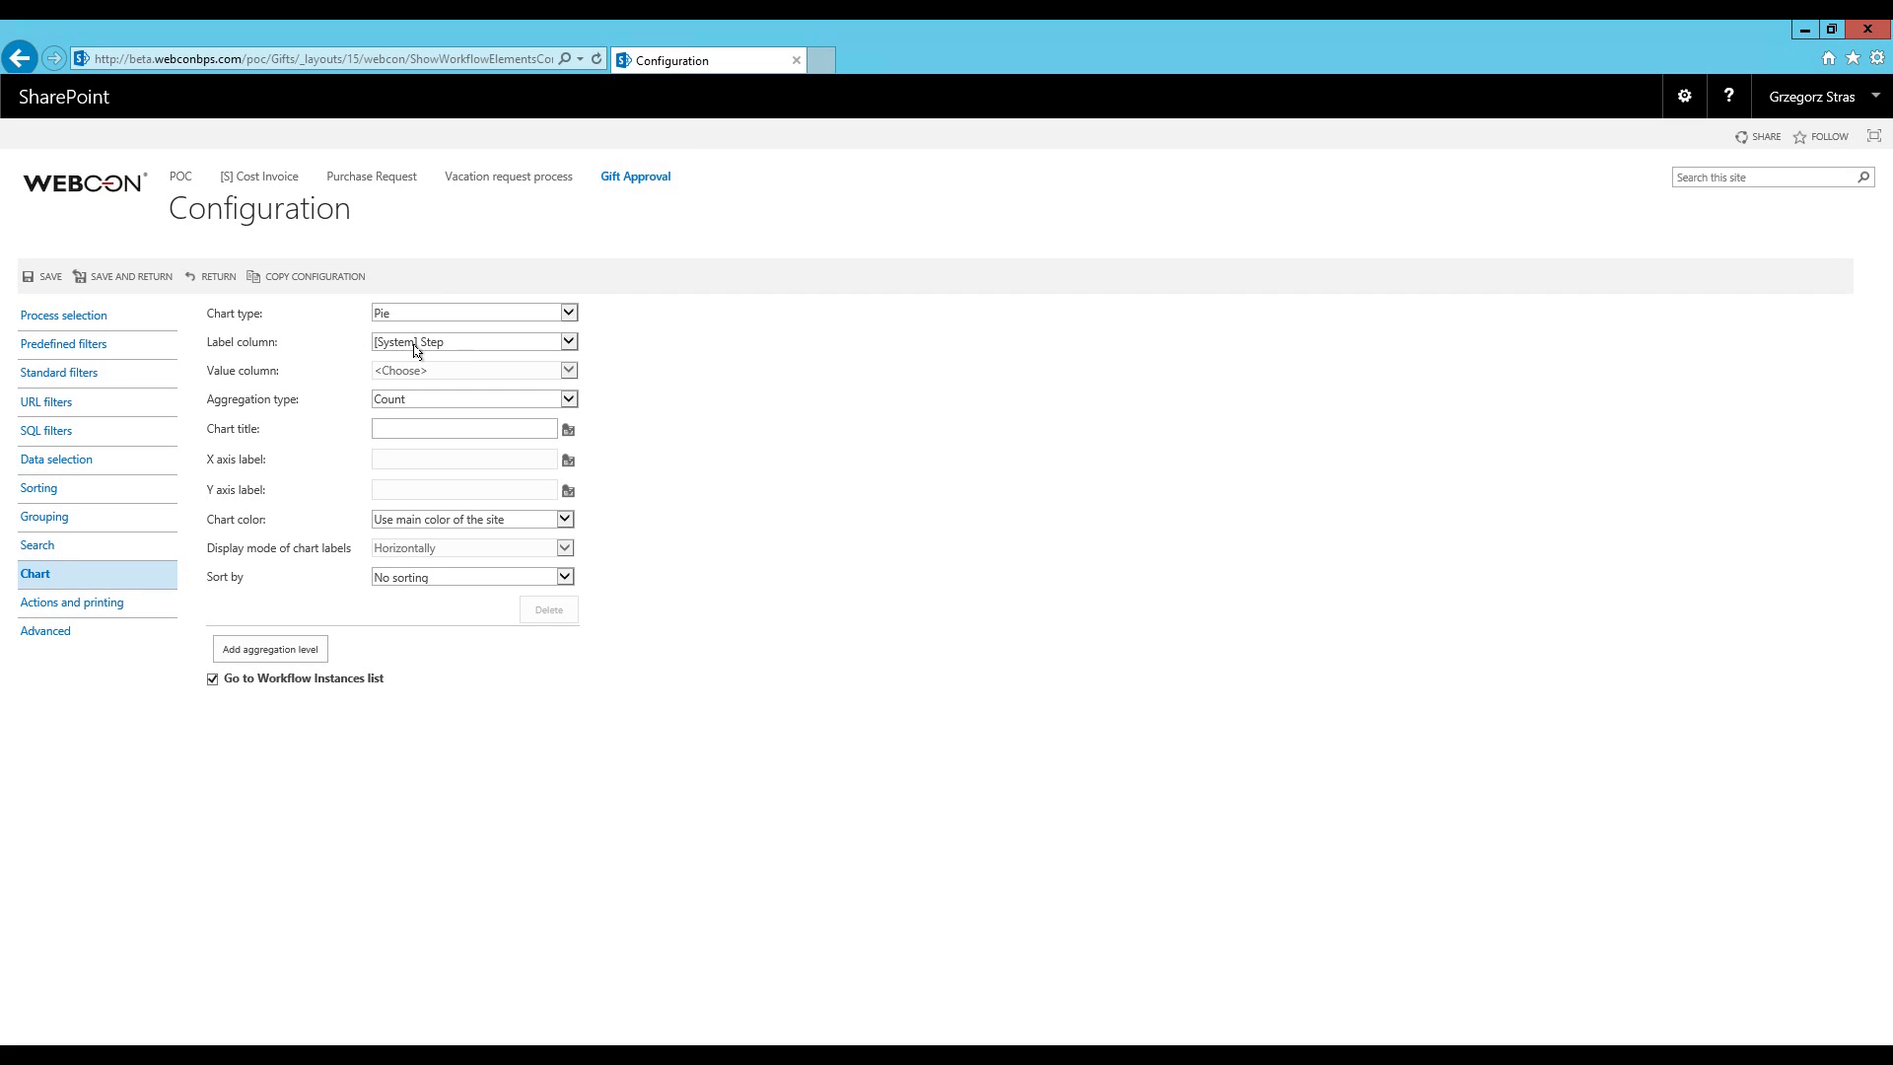
text(S)
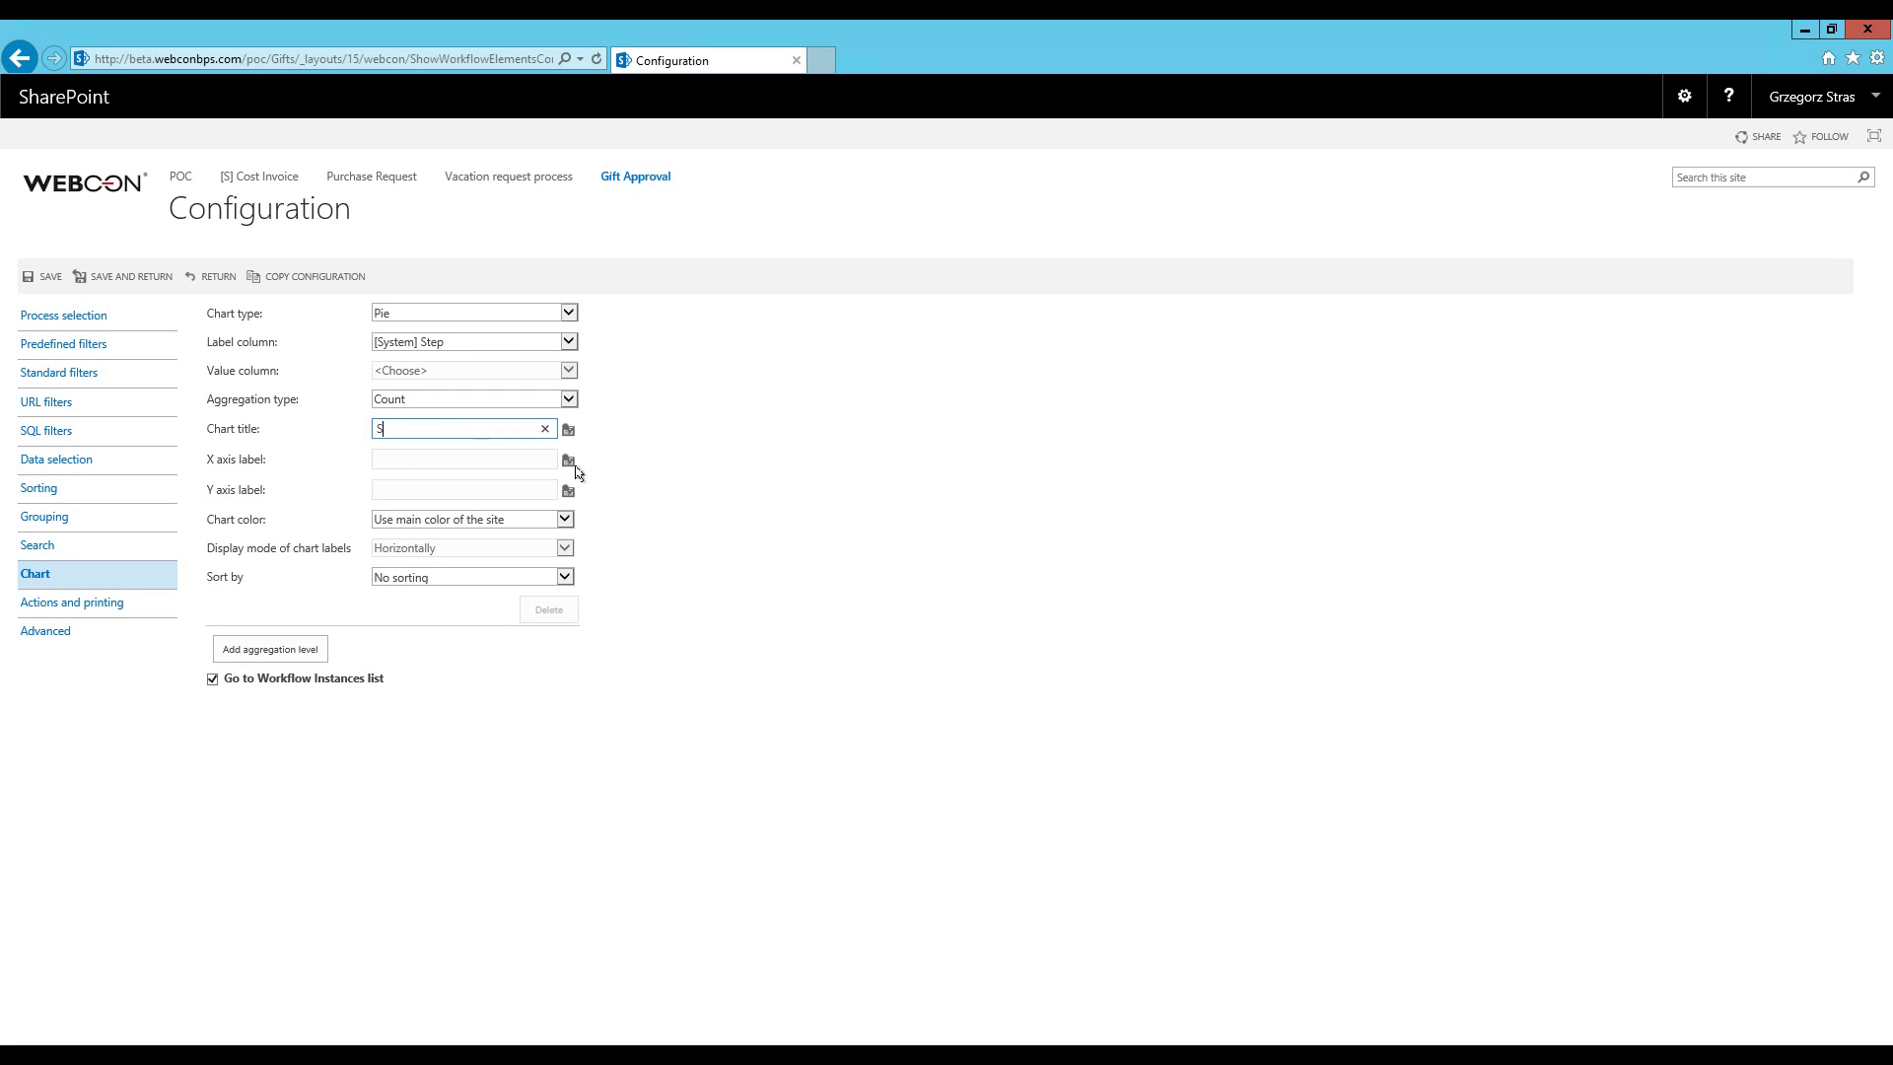
text(tatis)
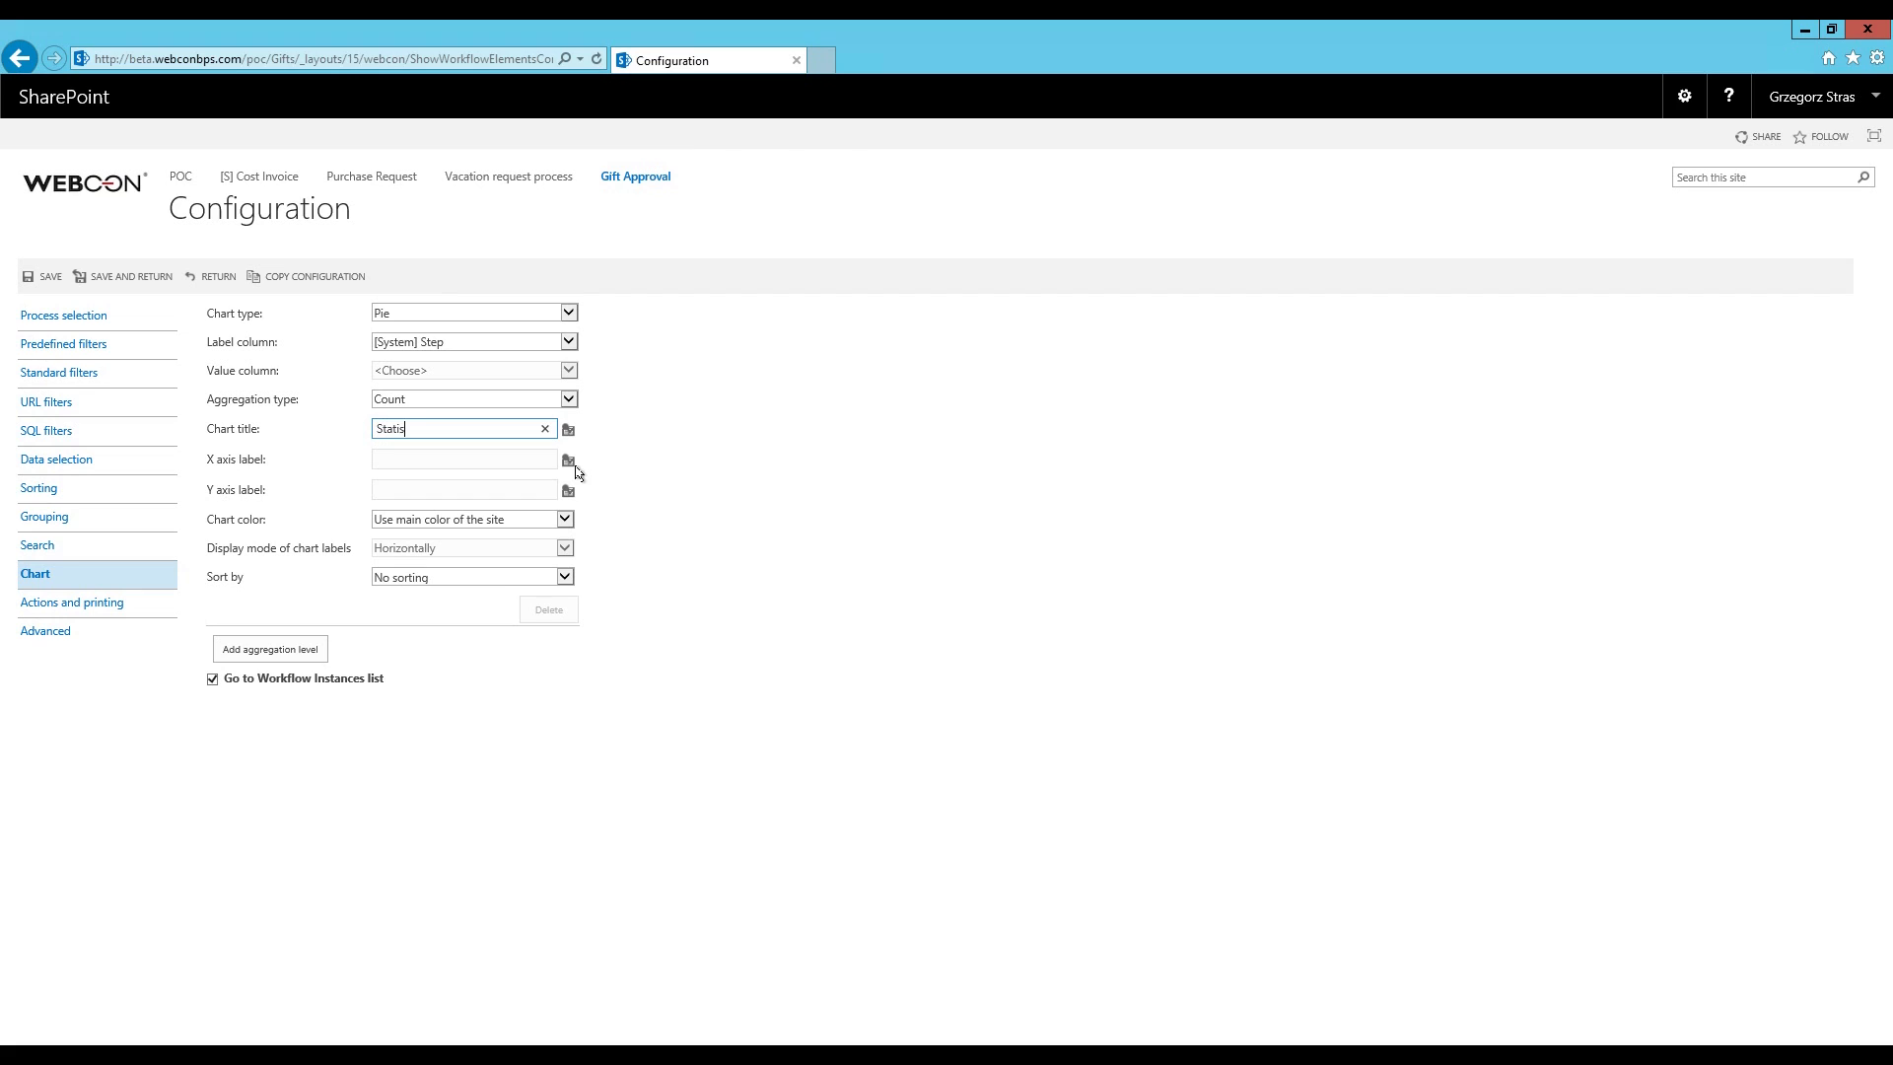
text(tics)
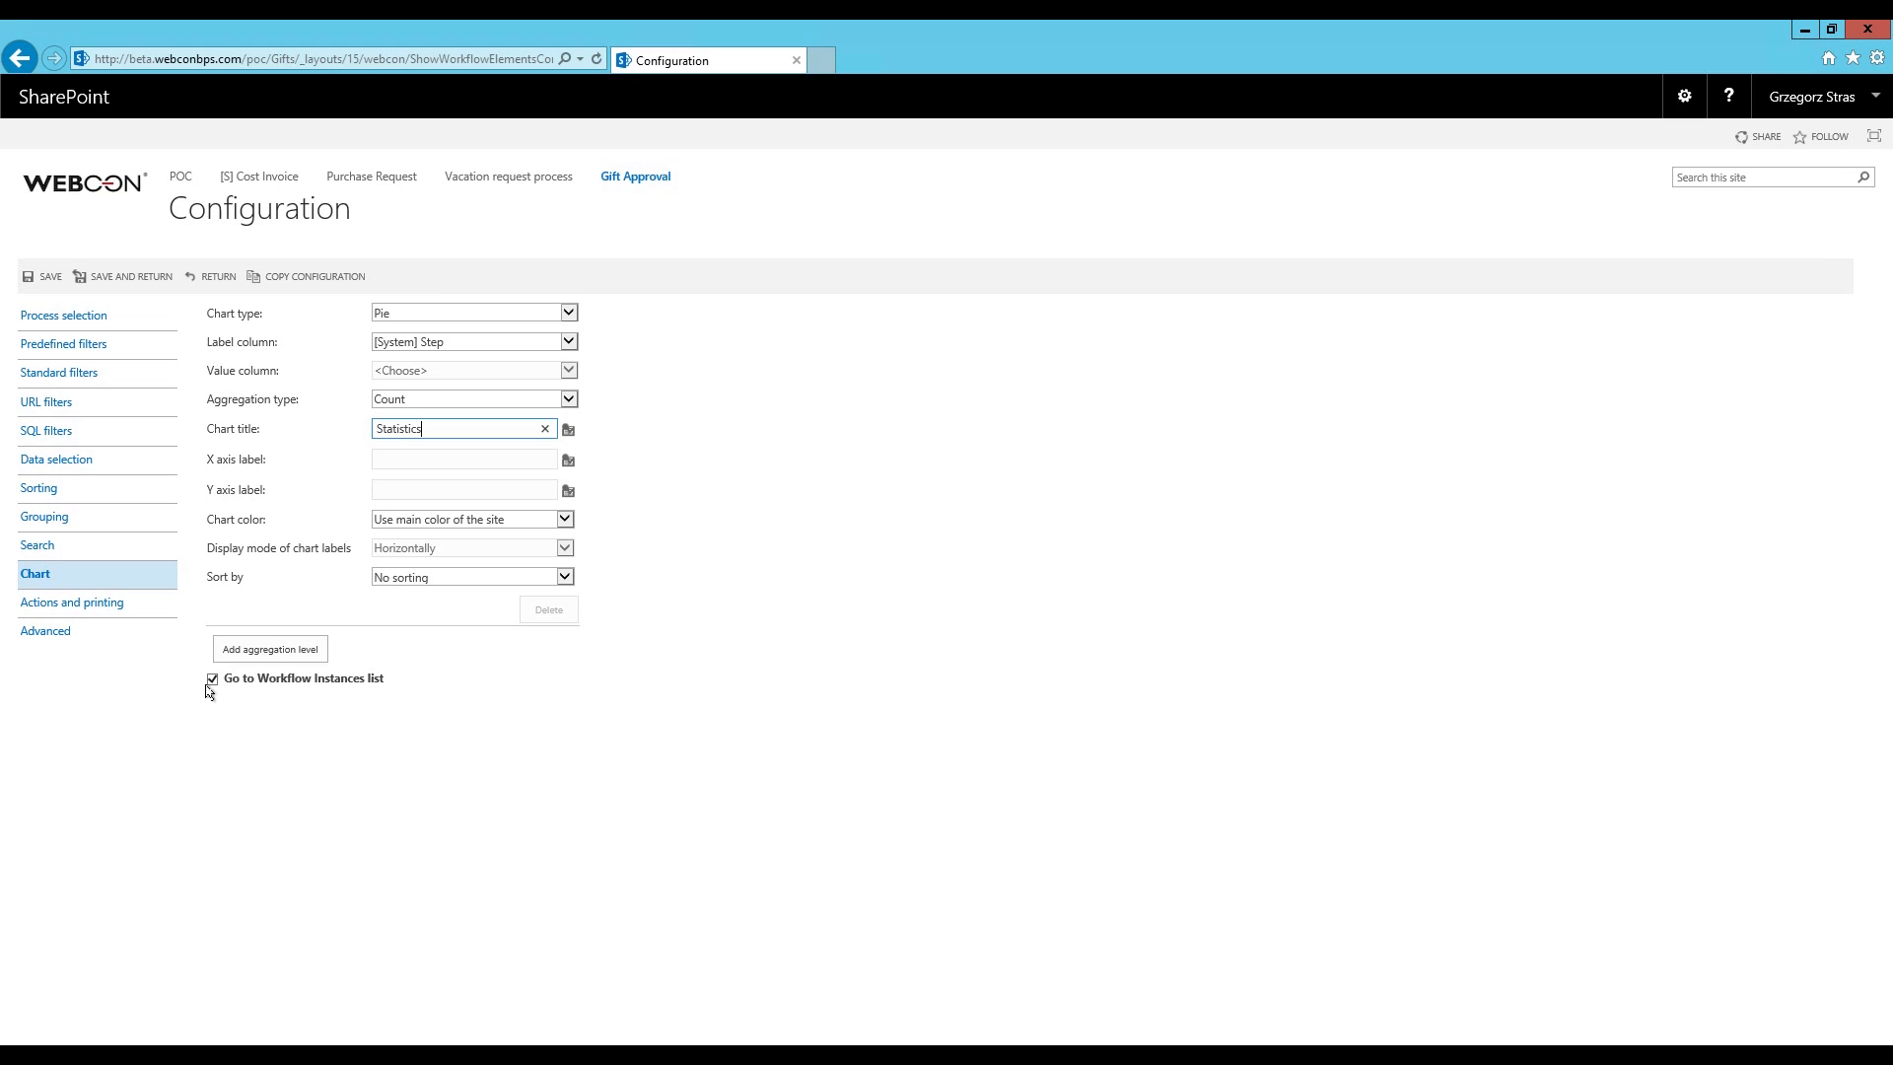
mouse_move(154, 289)
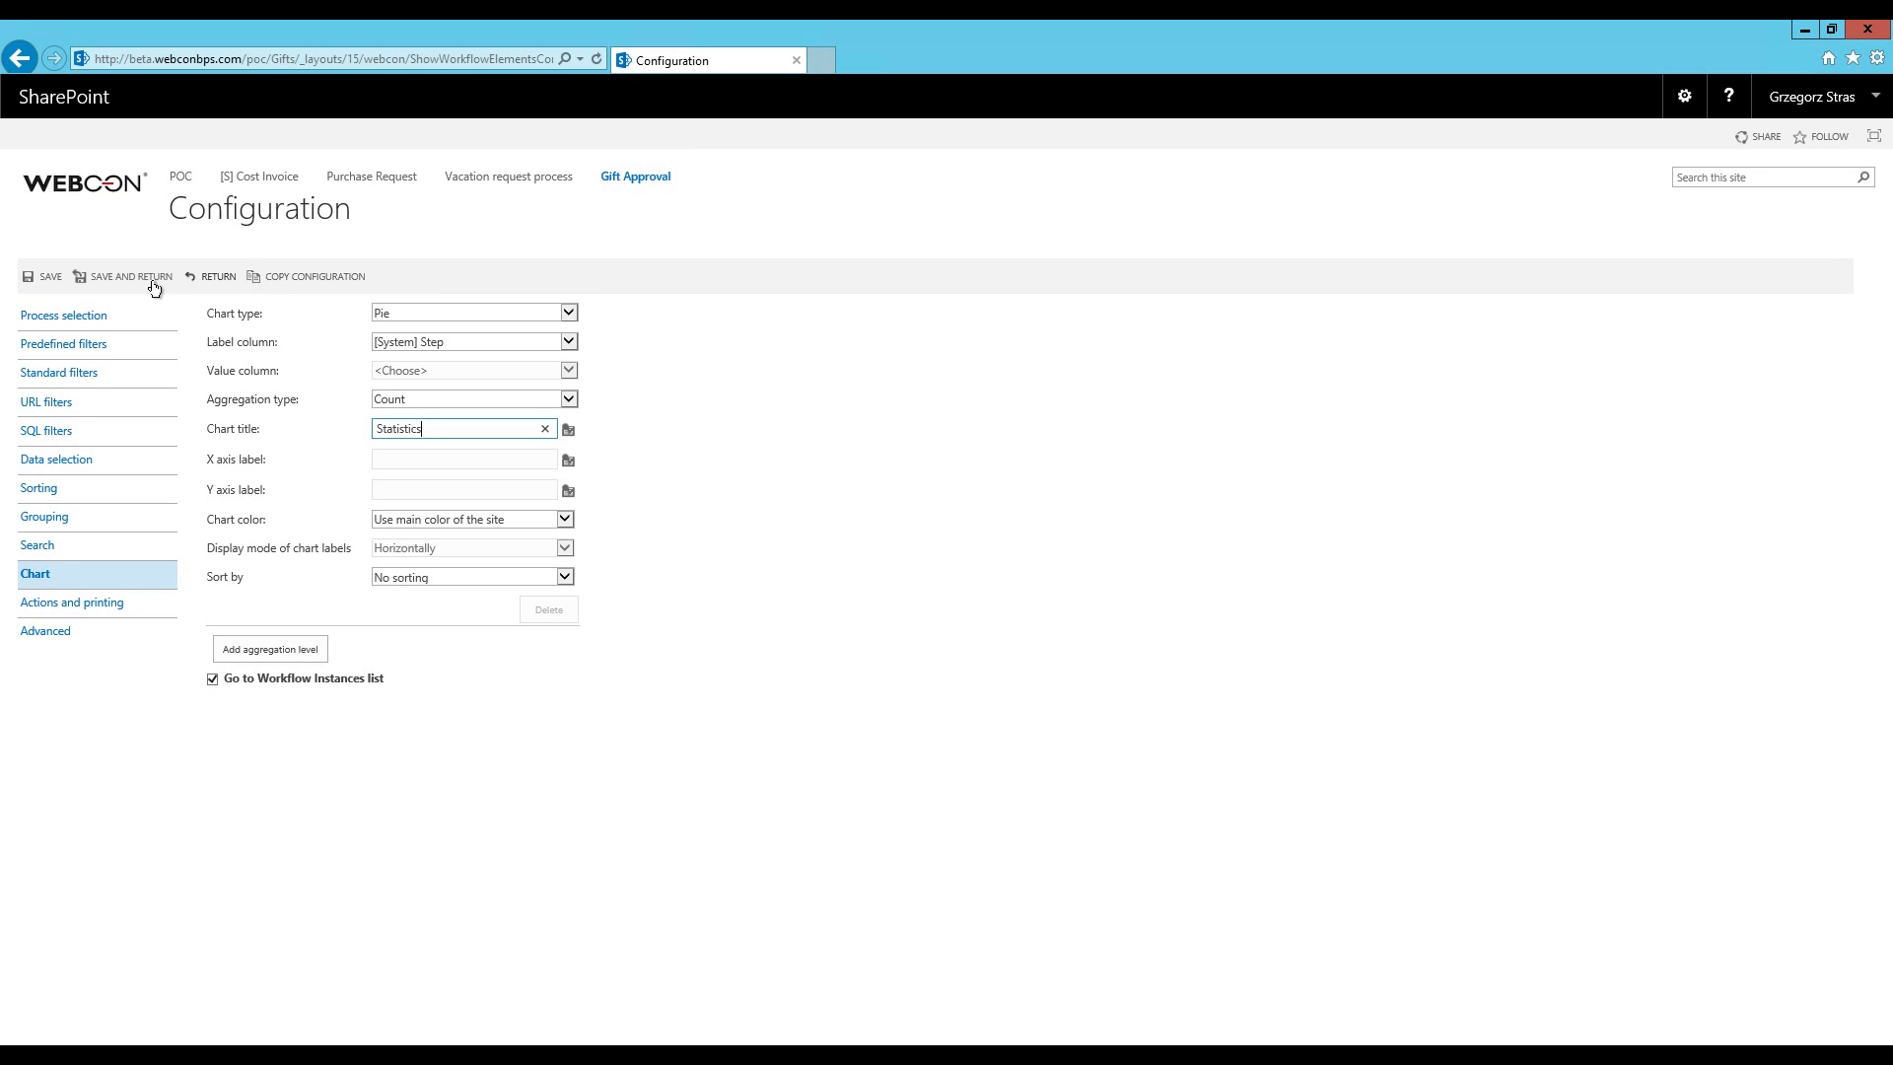
Save the chart configuration and return to the page showing the Statistics pie
click(129, 275)
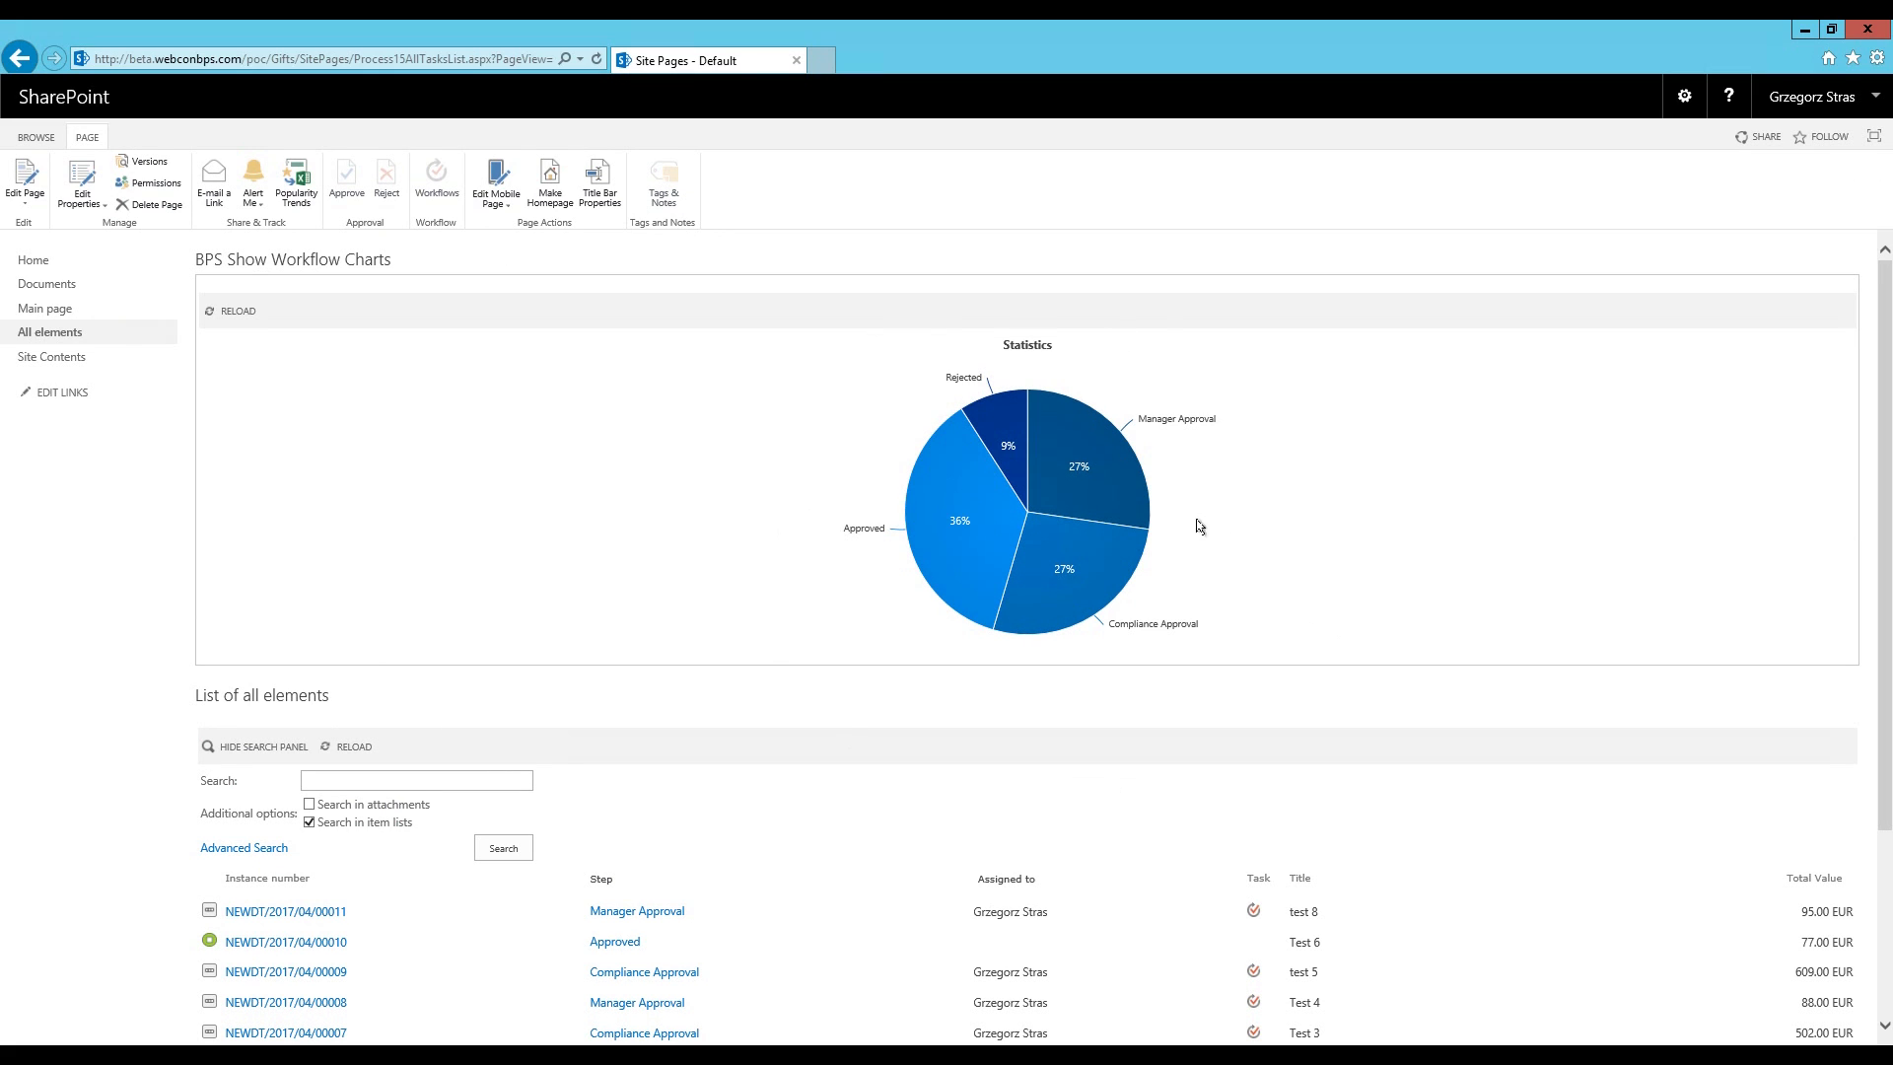
mouse_move(1181, 553)
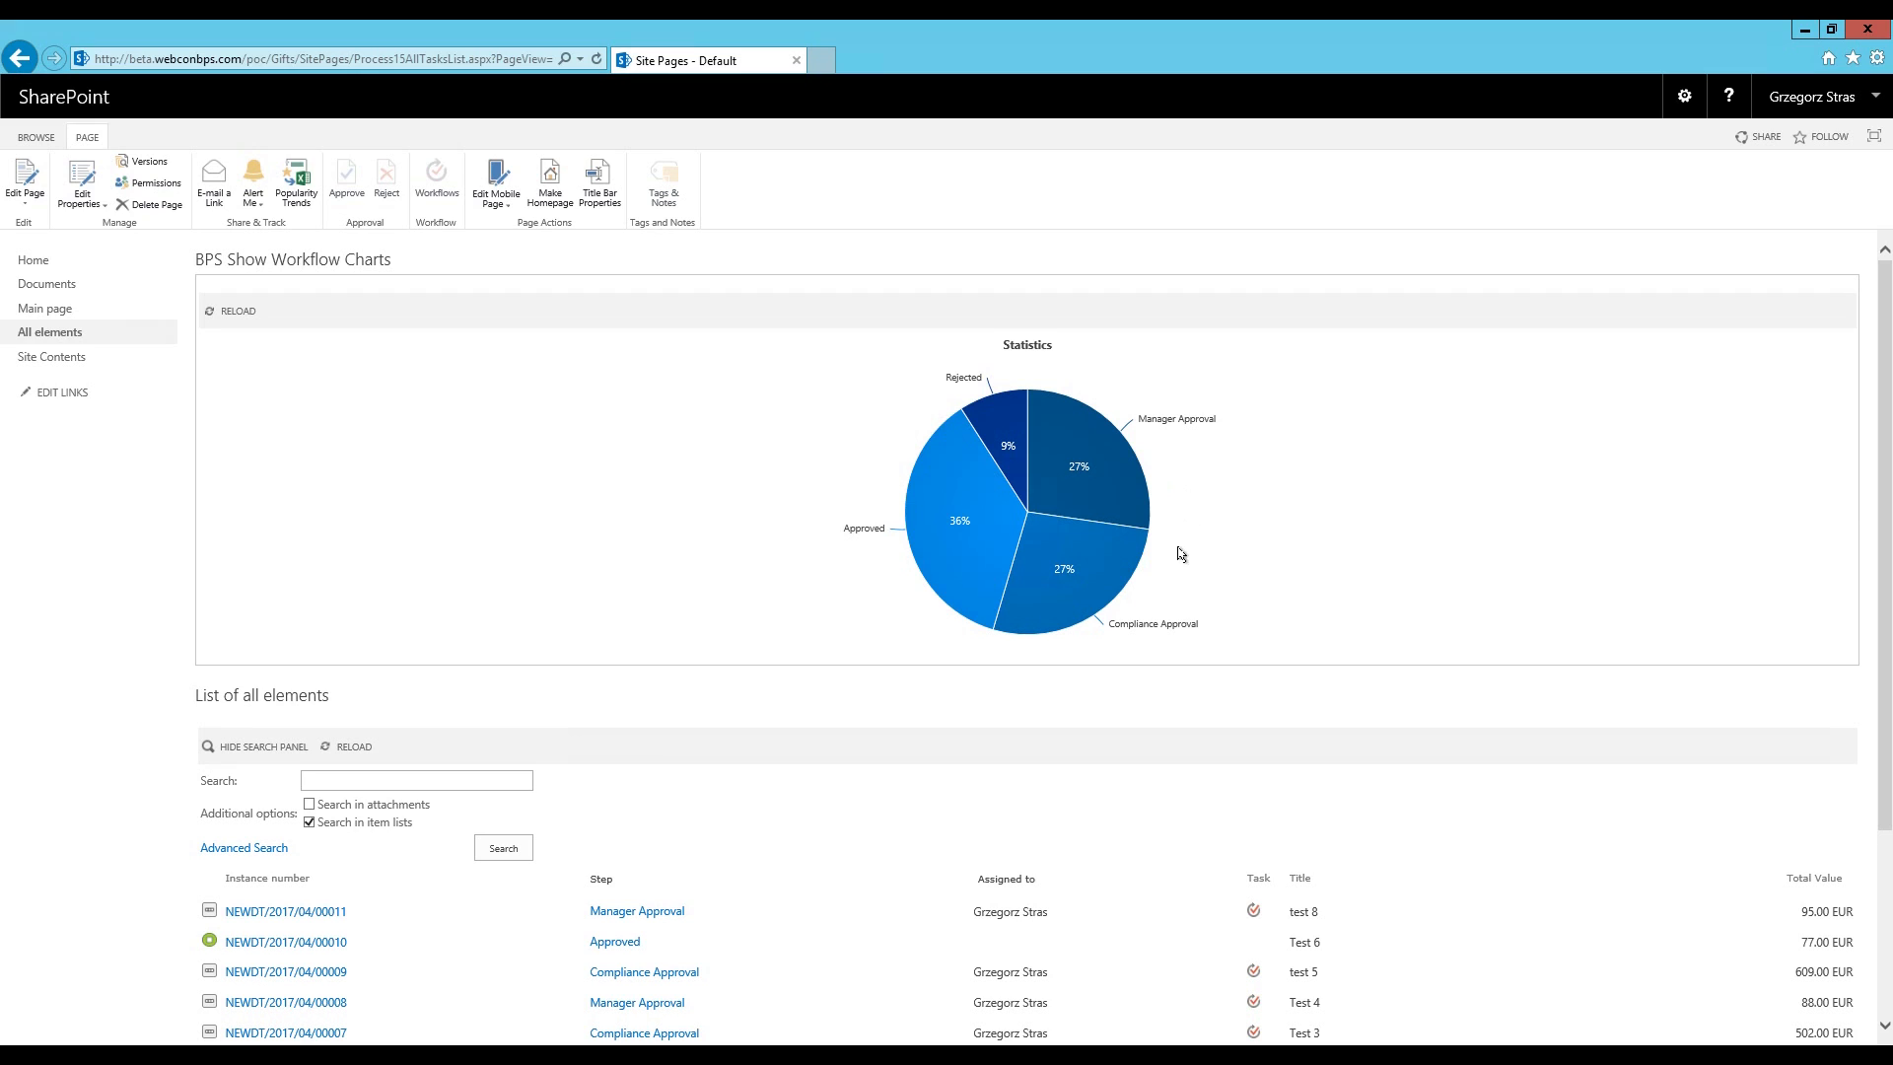
mouse_move(1093, 465)
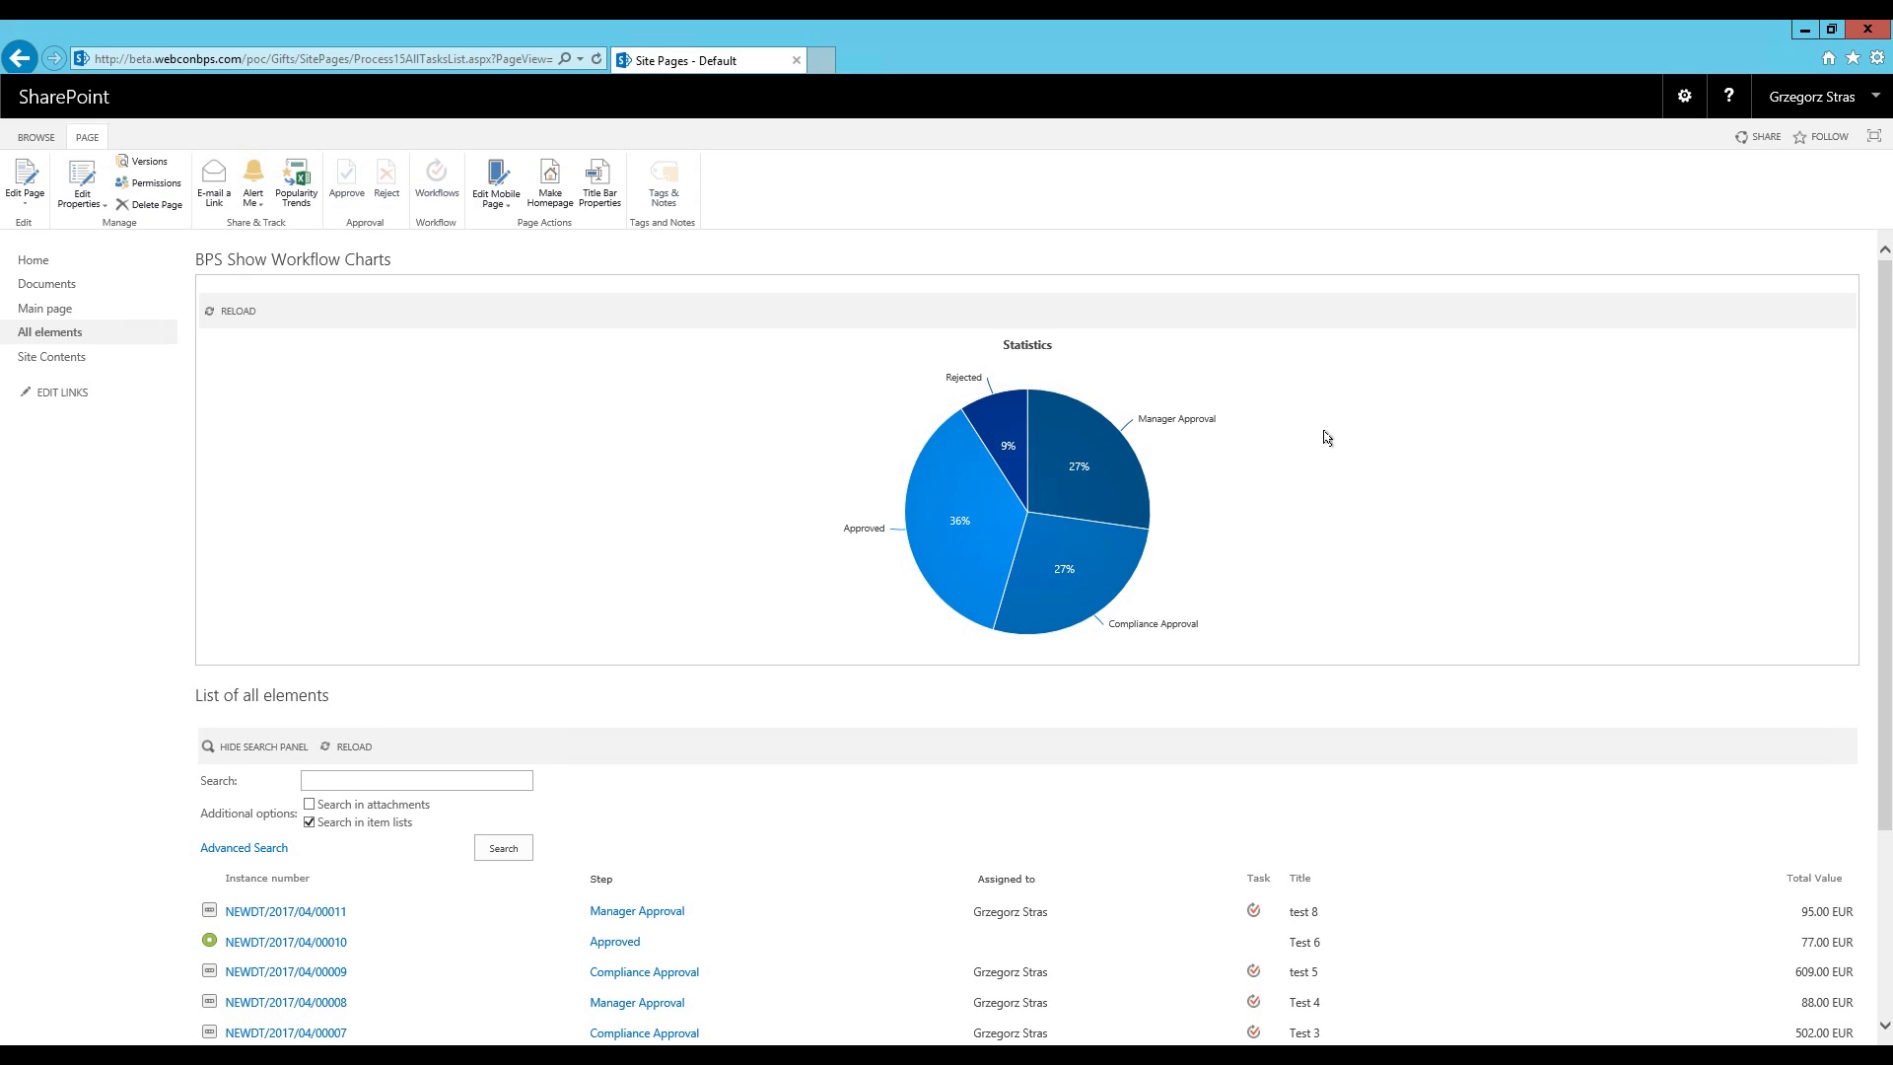
mouse_move(1387, 541)
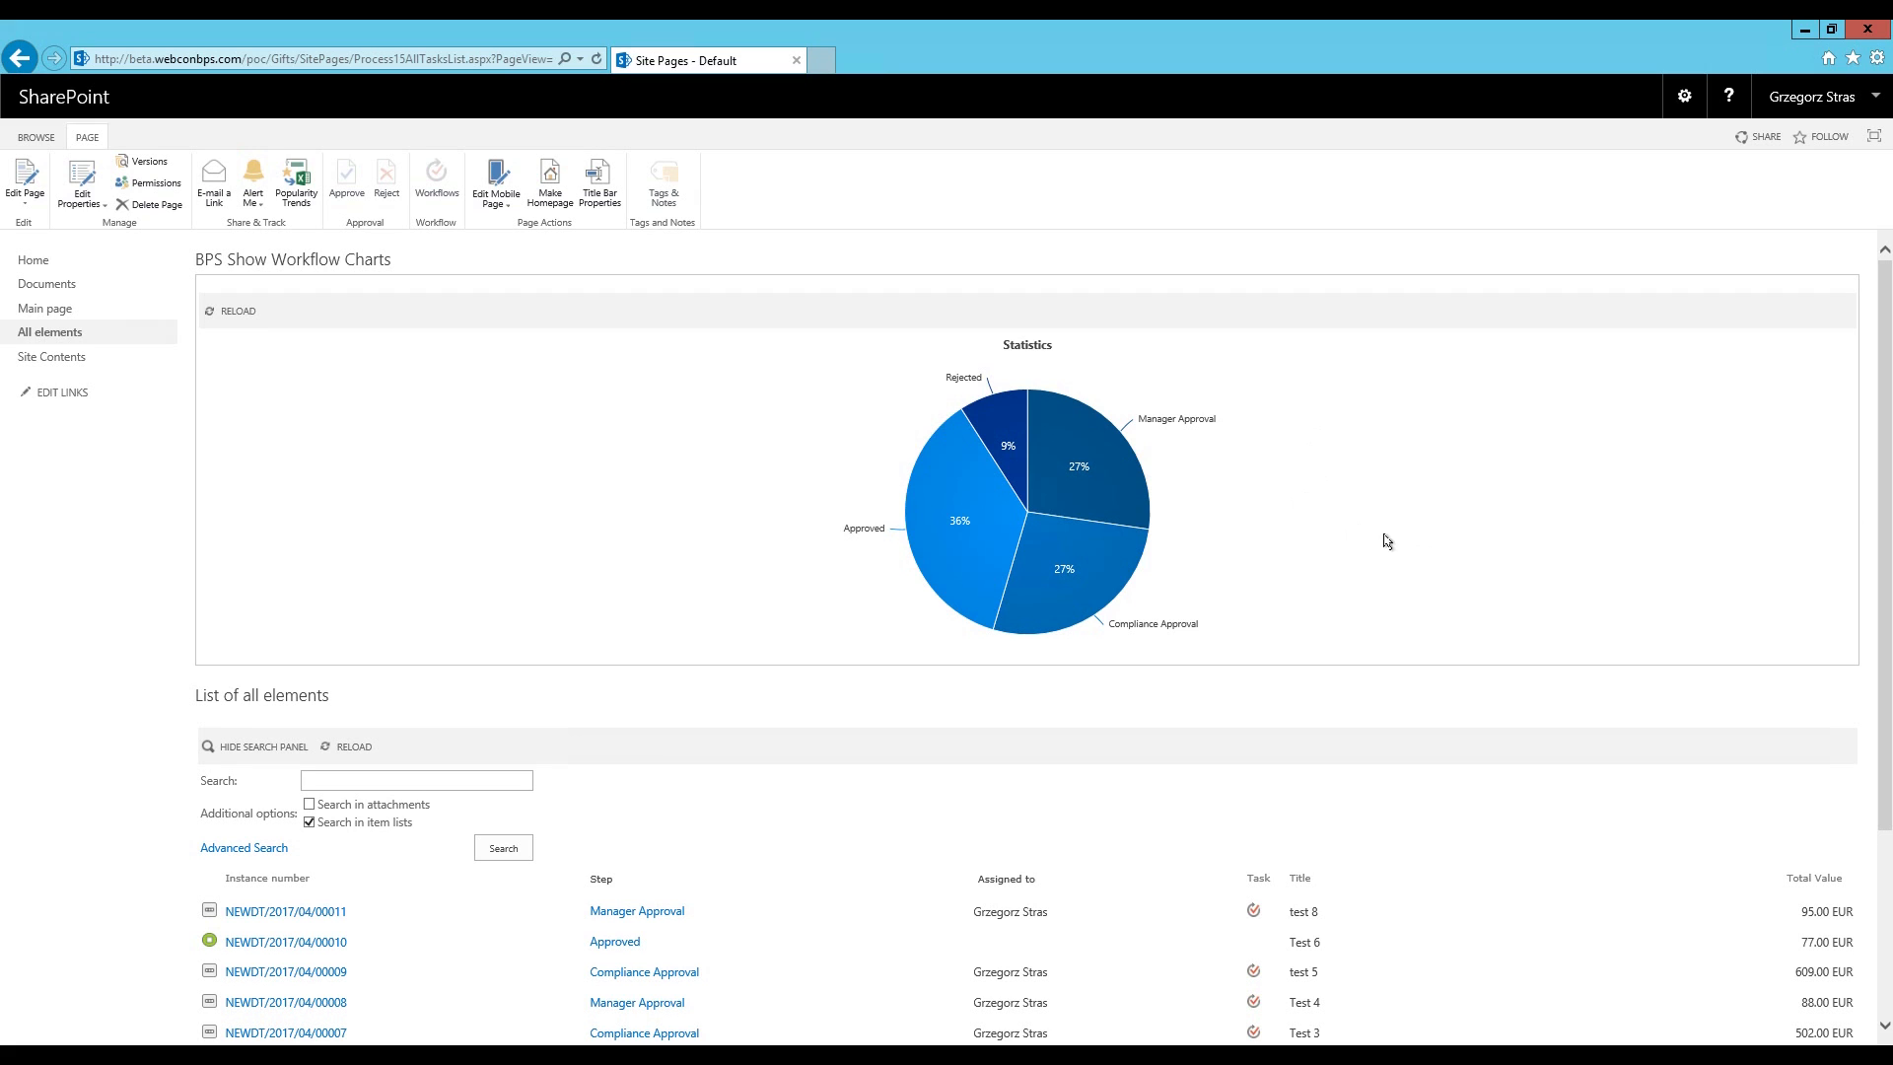
mouse_move(1082, 471)
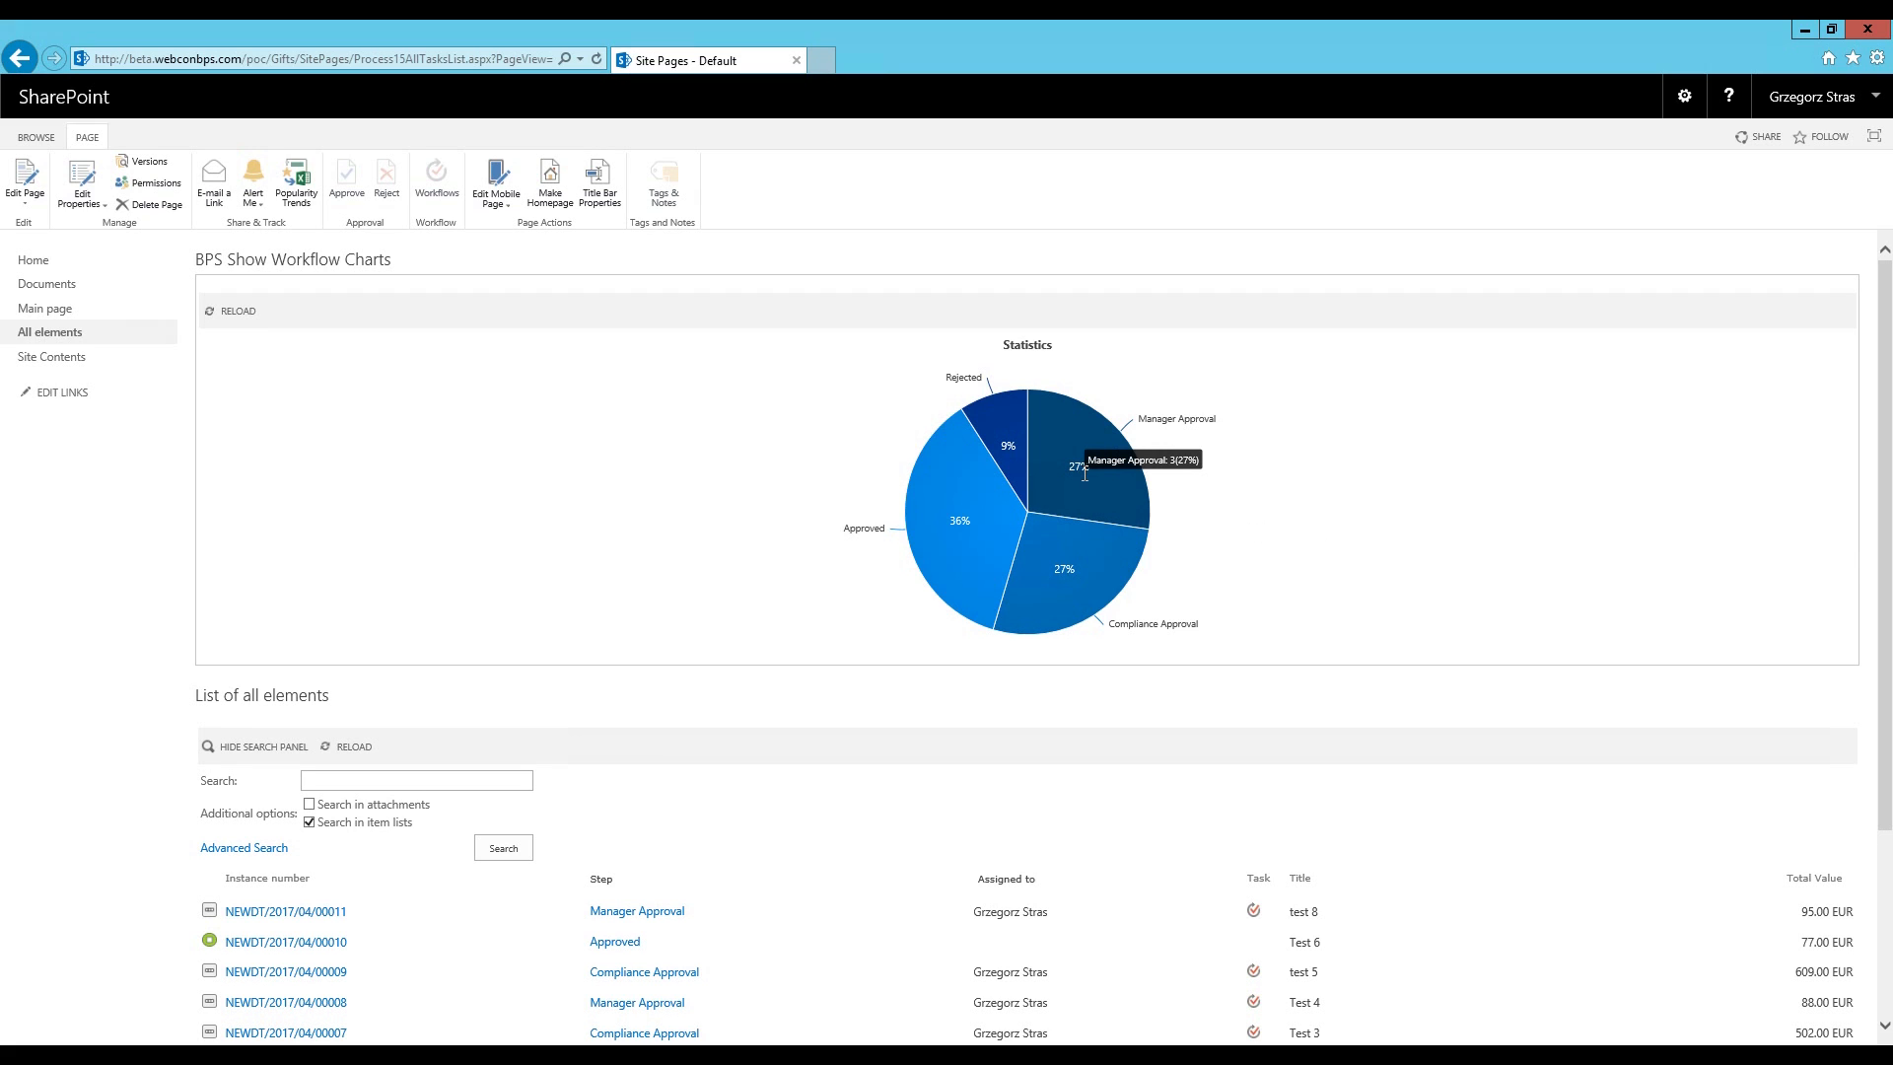
mouse_move(1077, 583)
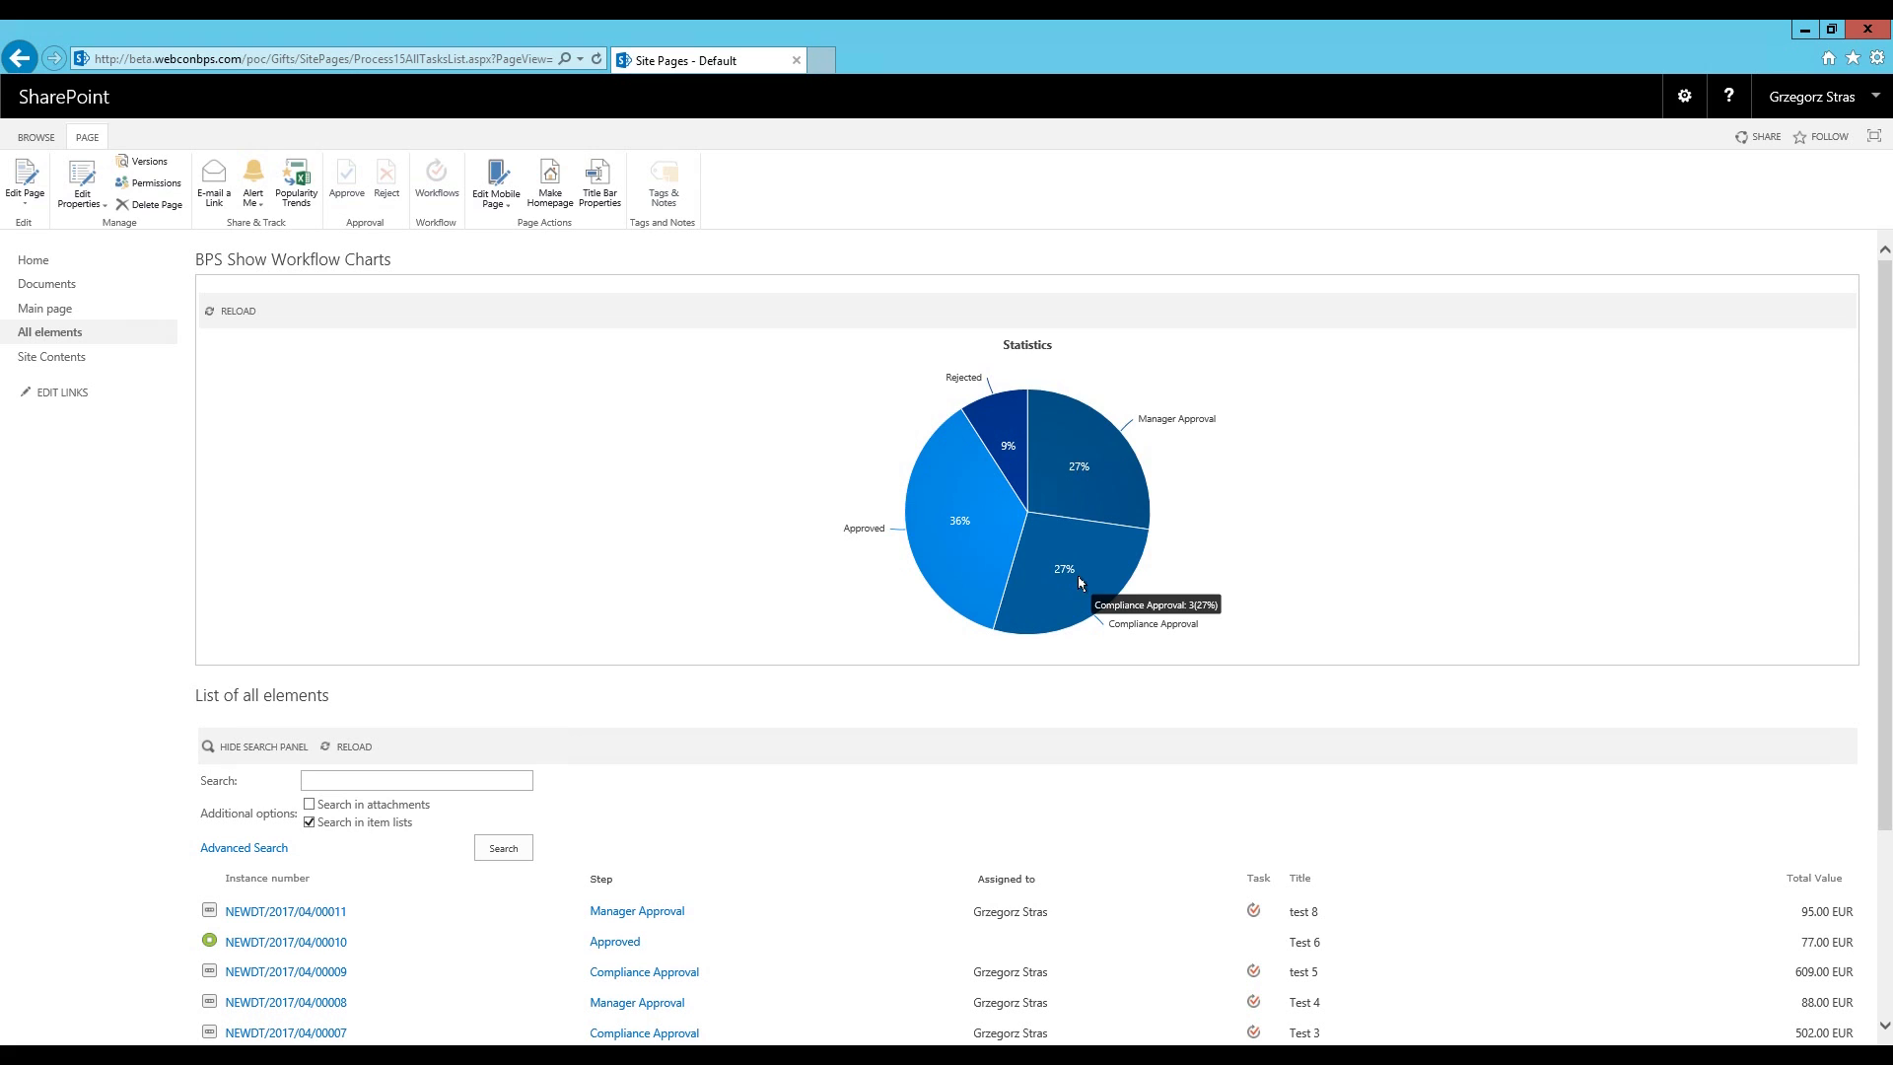
mouse_move(1194, 526)
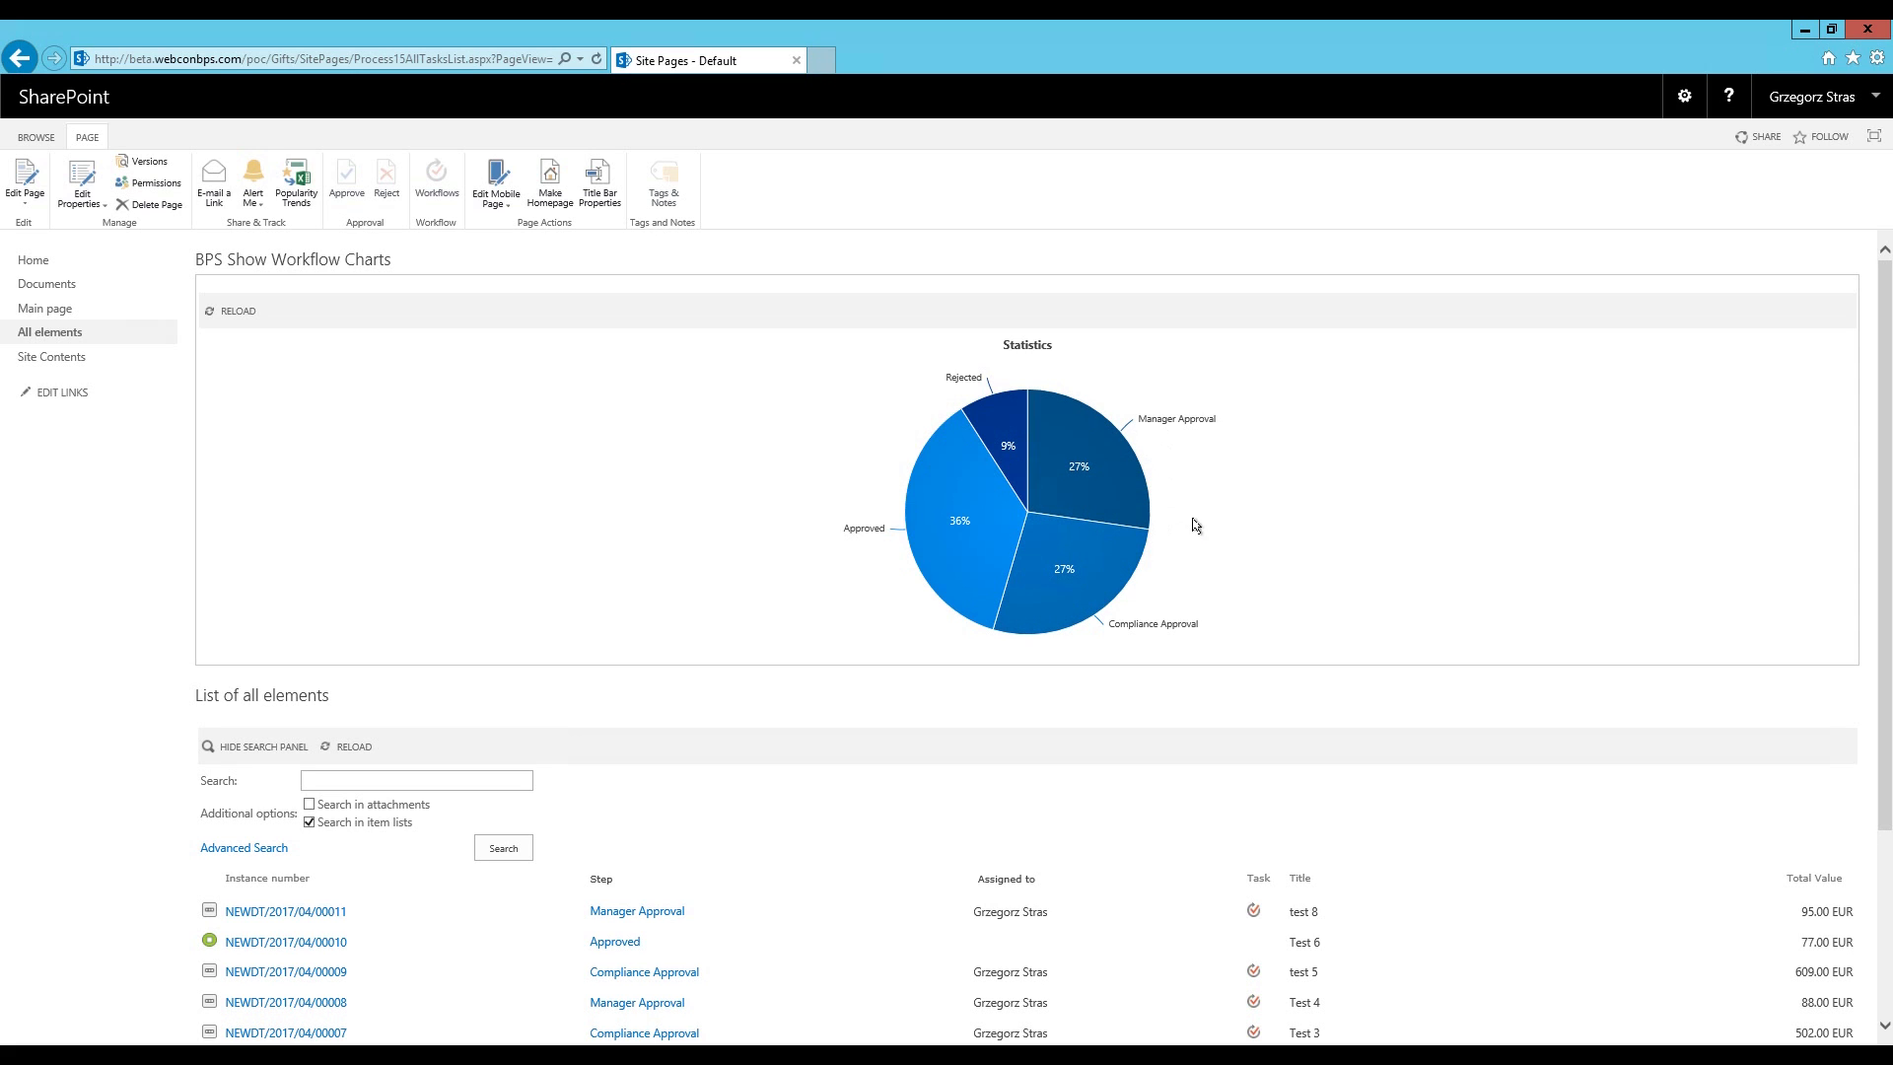
mouse_move(823, 520)
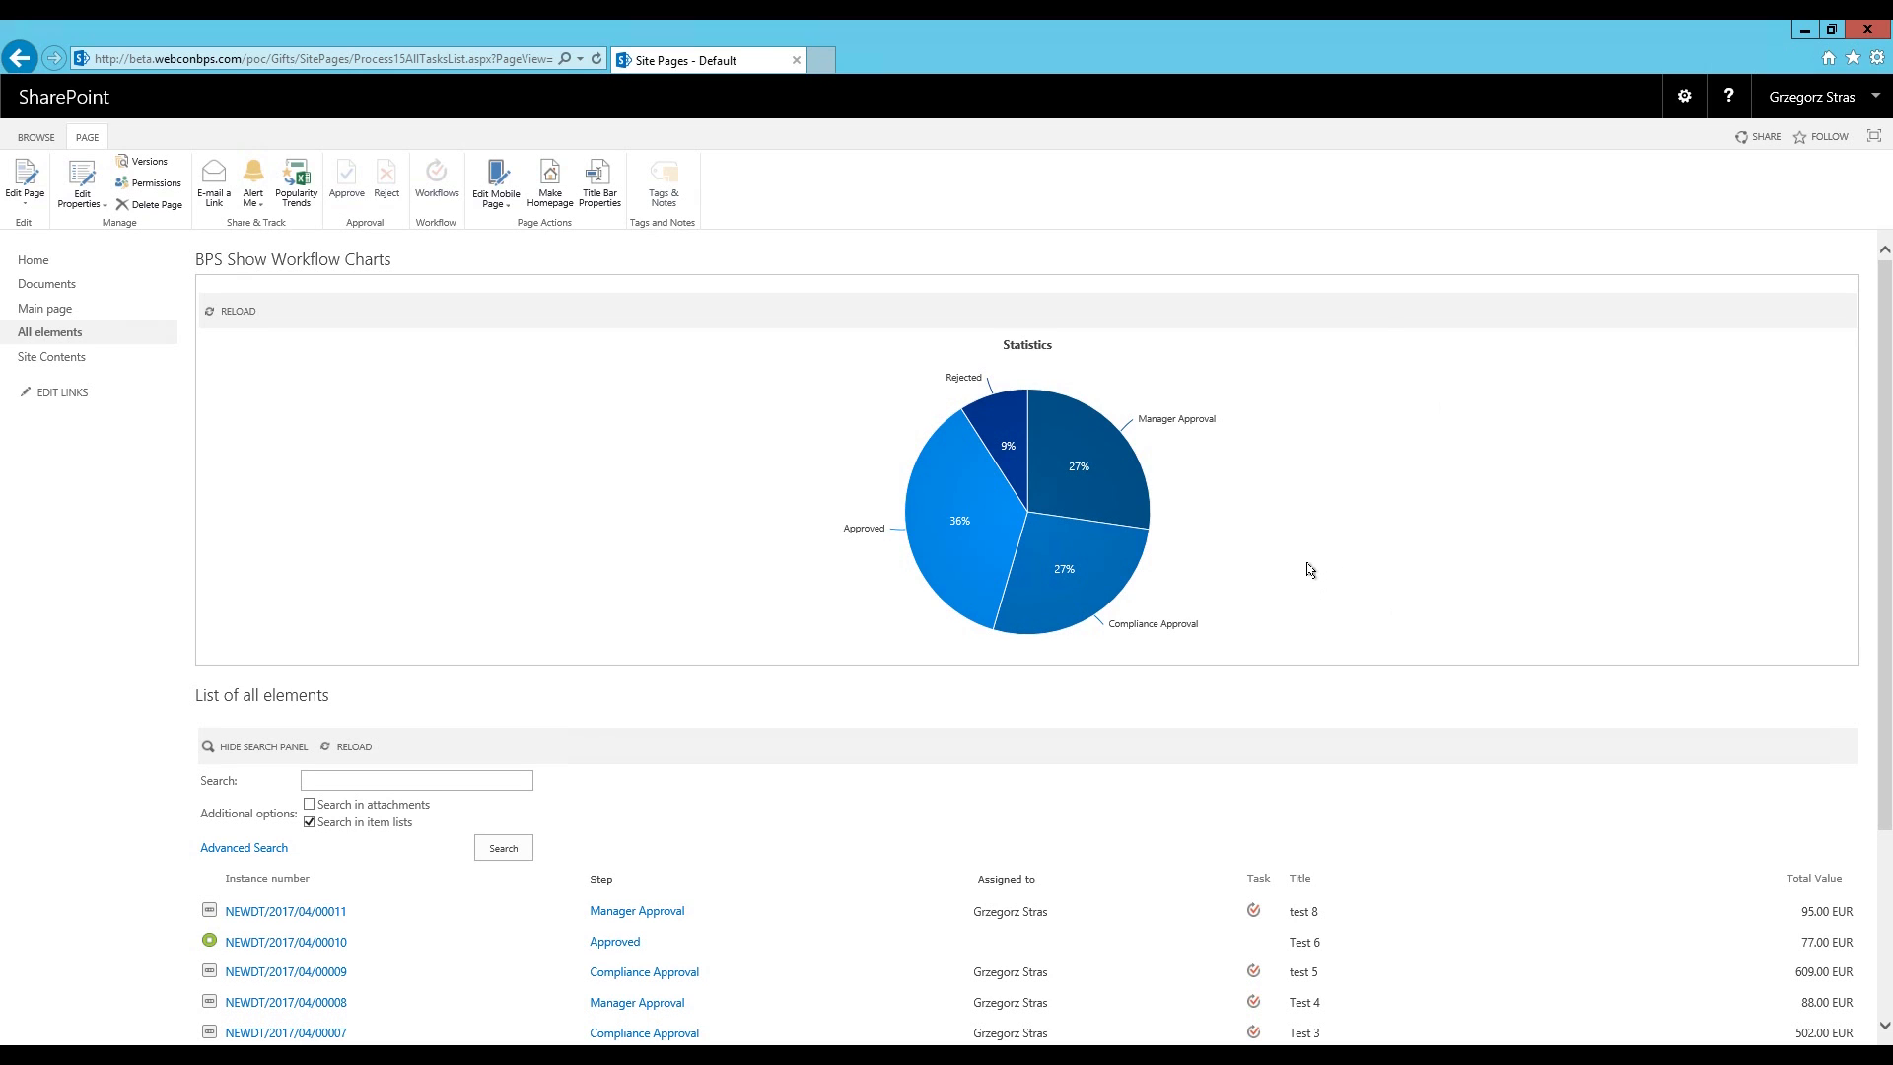
mouse_move(1298, 579)
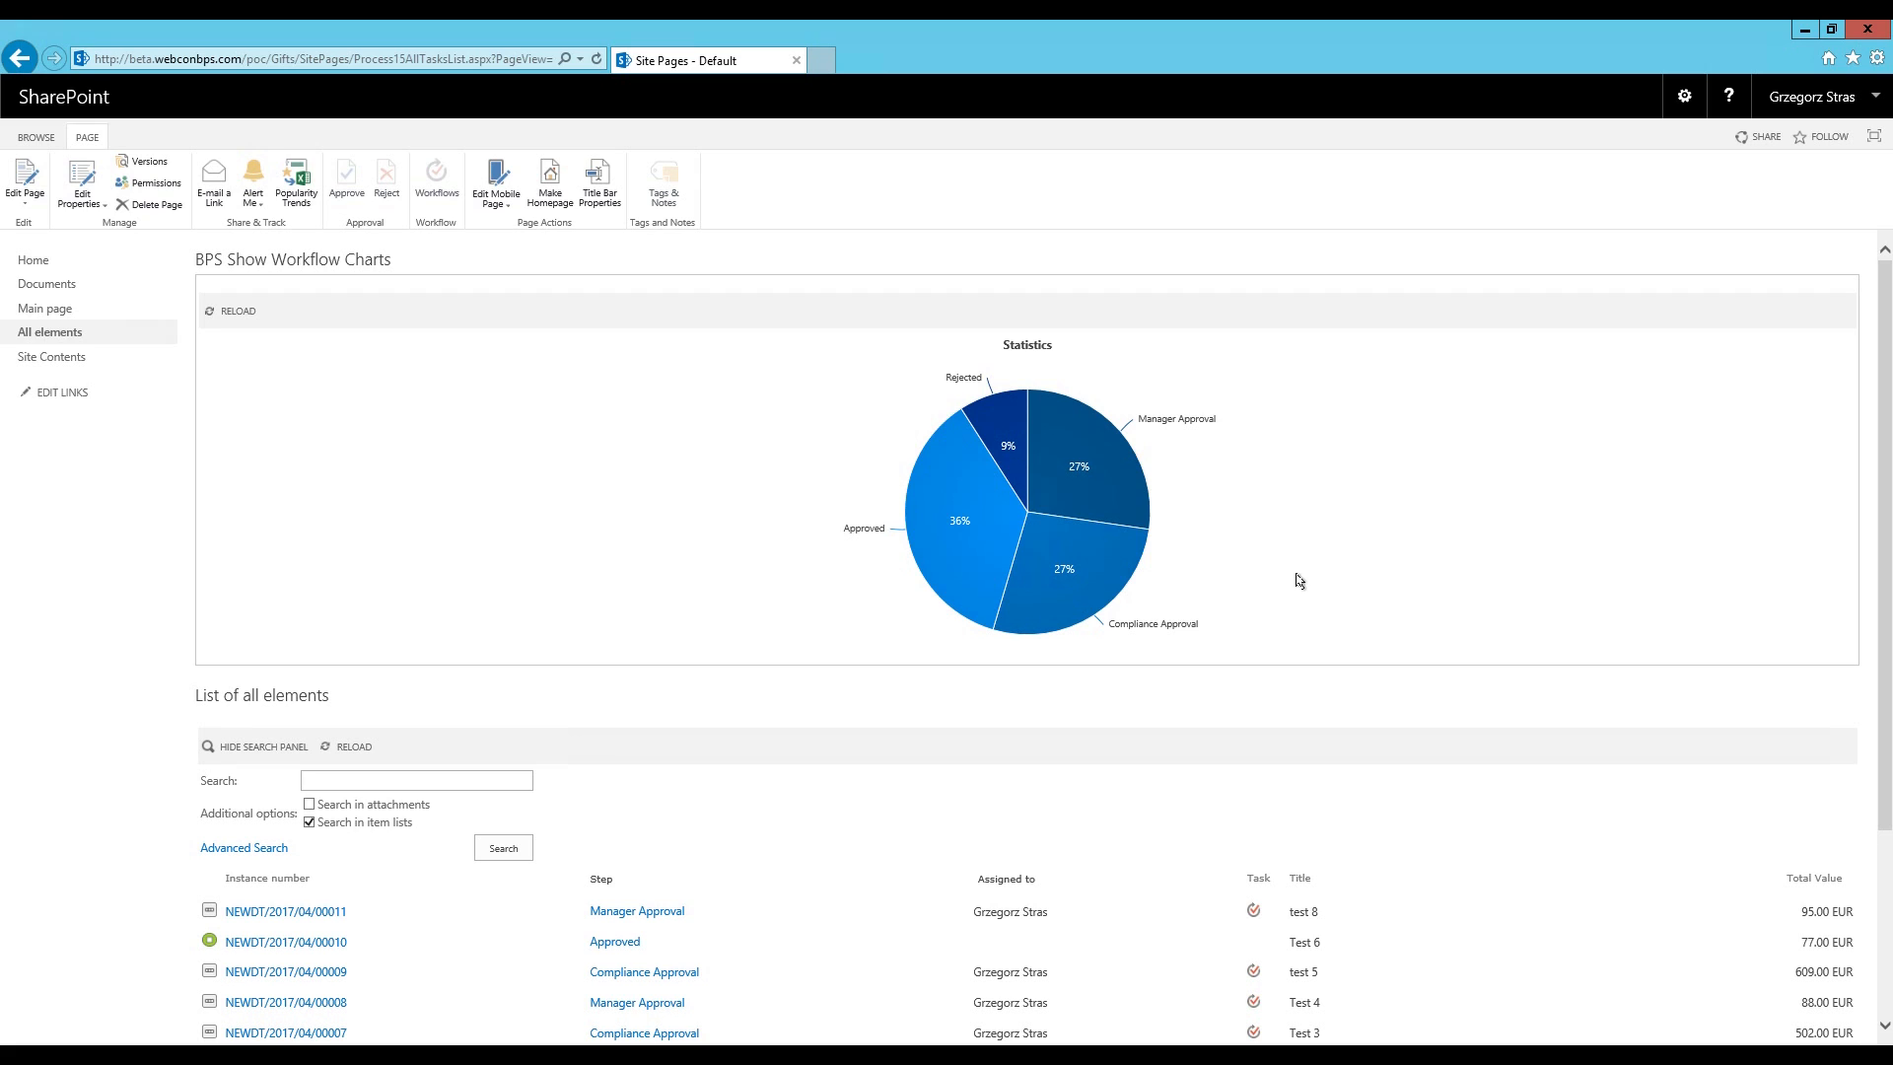
mouse_move(1078, 743)
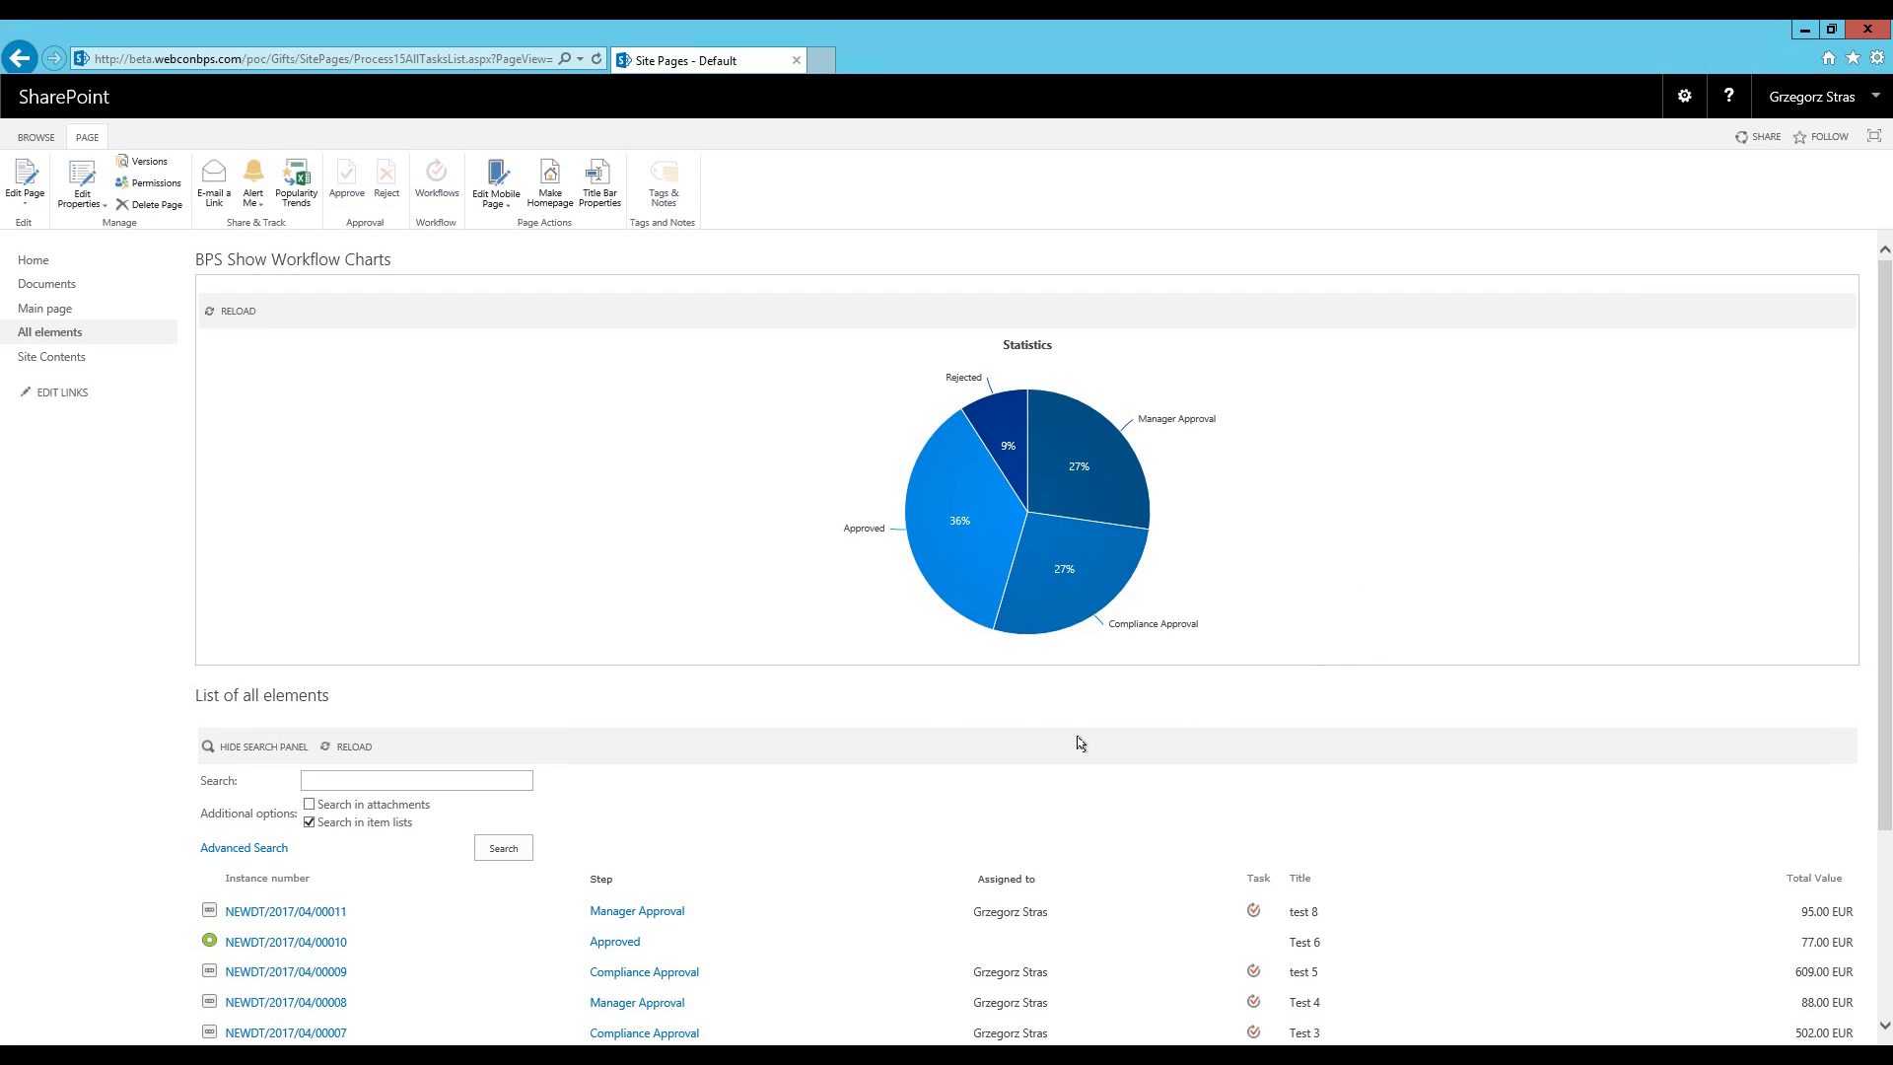
mouse_move(959, 524)
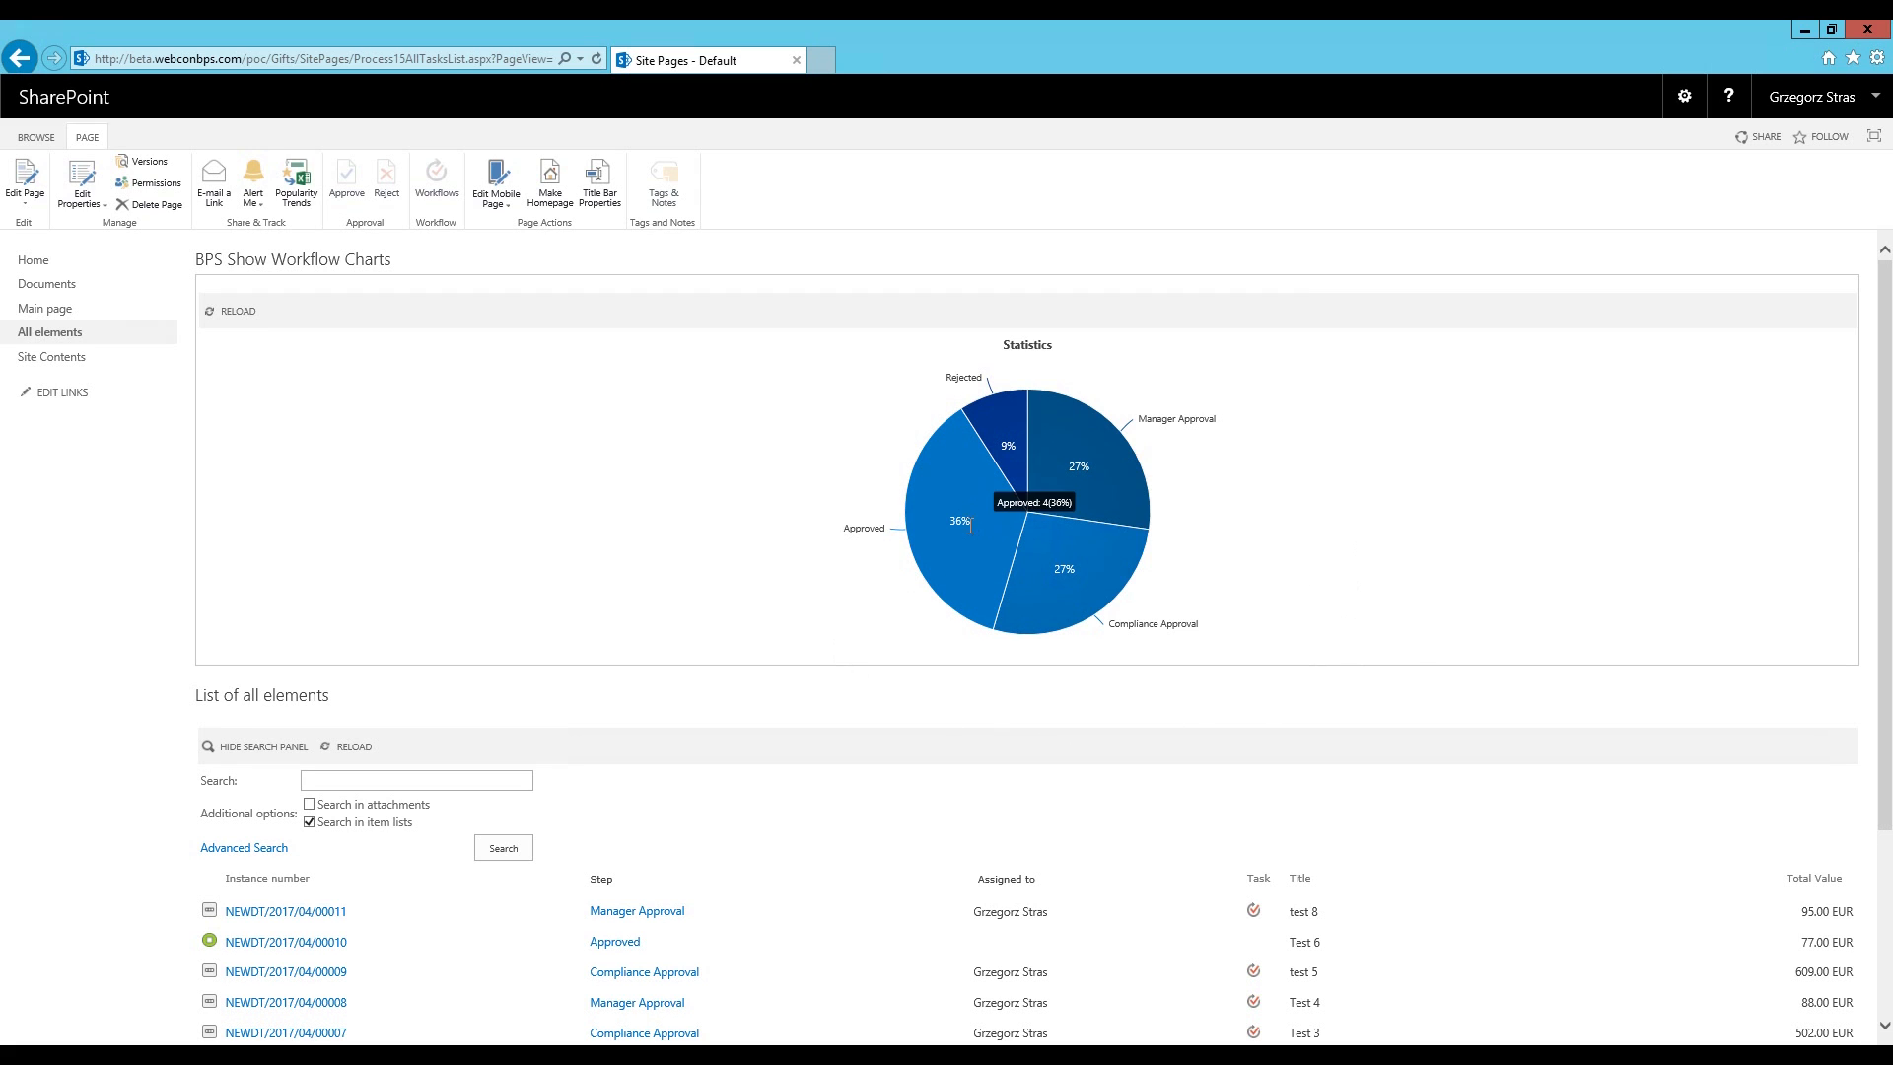
click(957, 523)
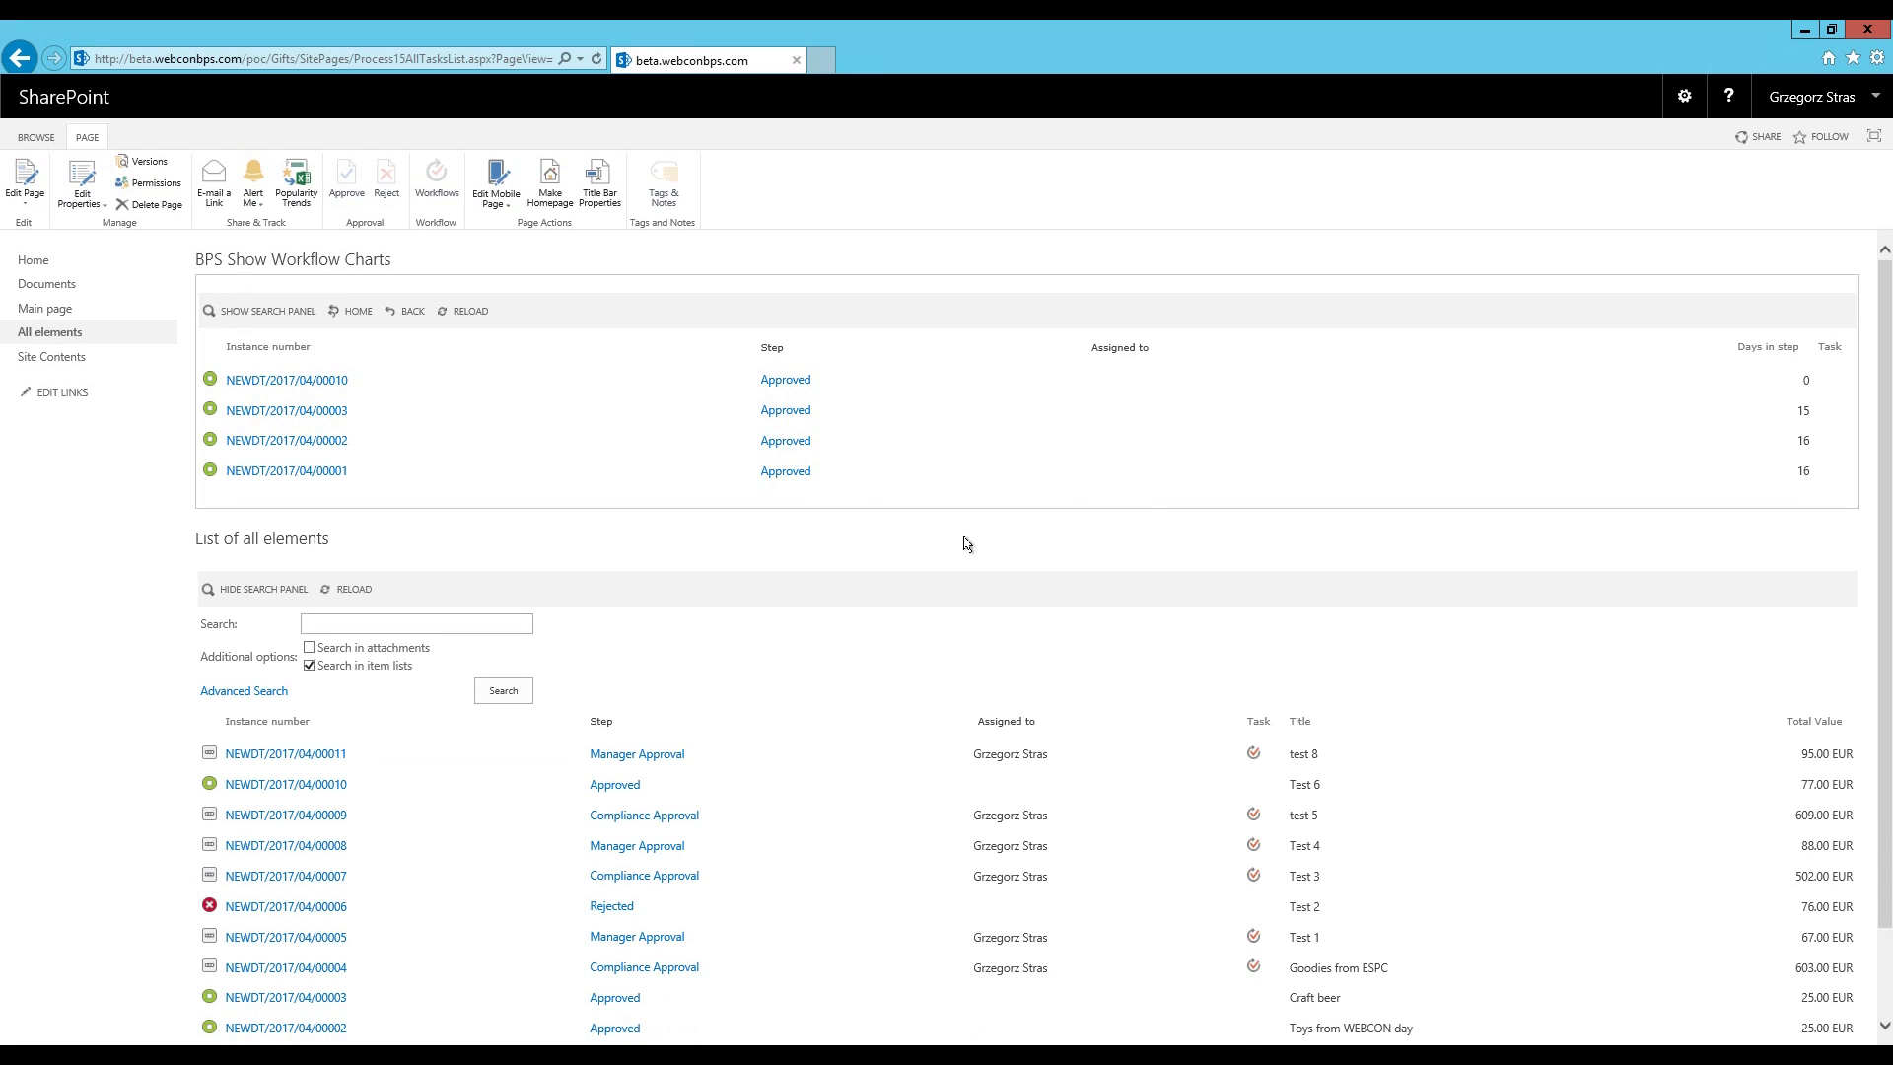
click(37, 136)
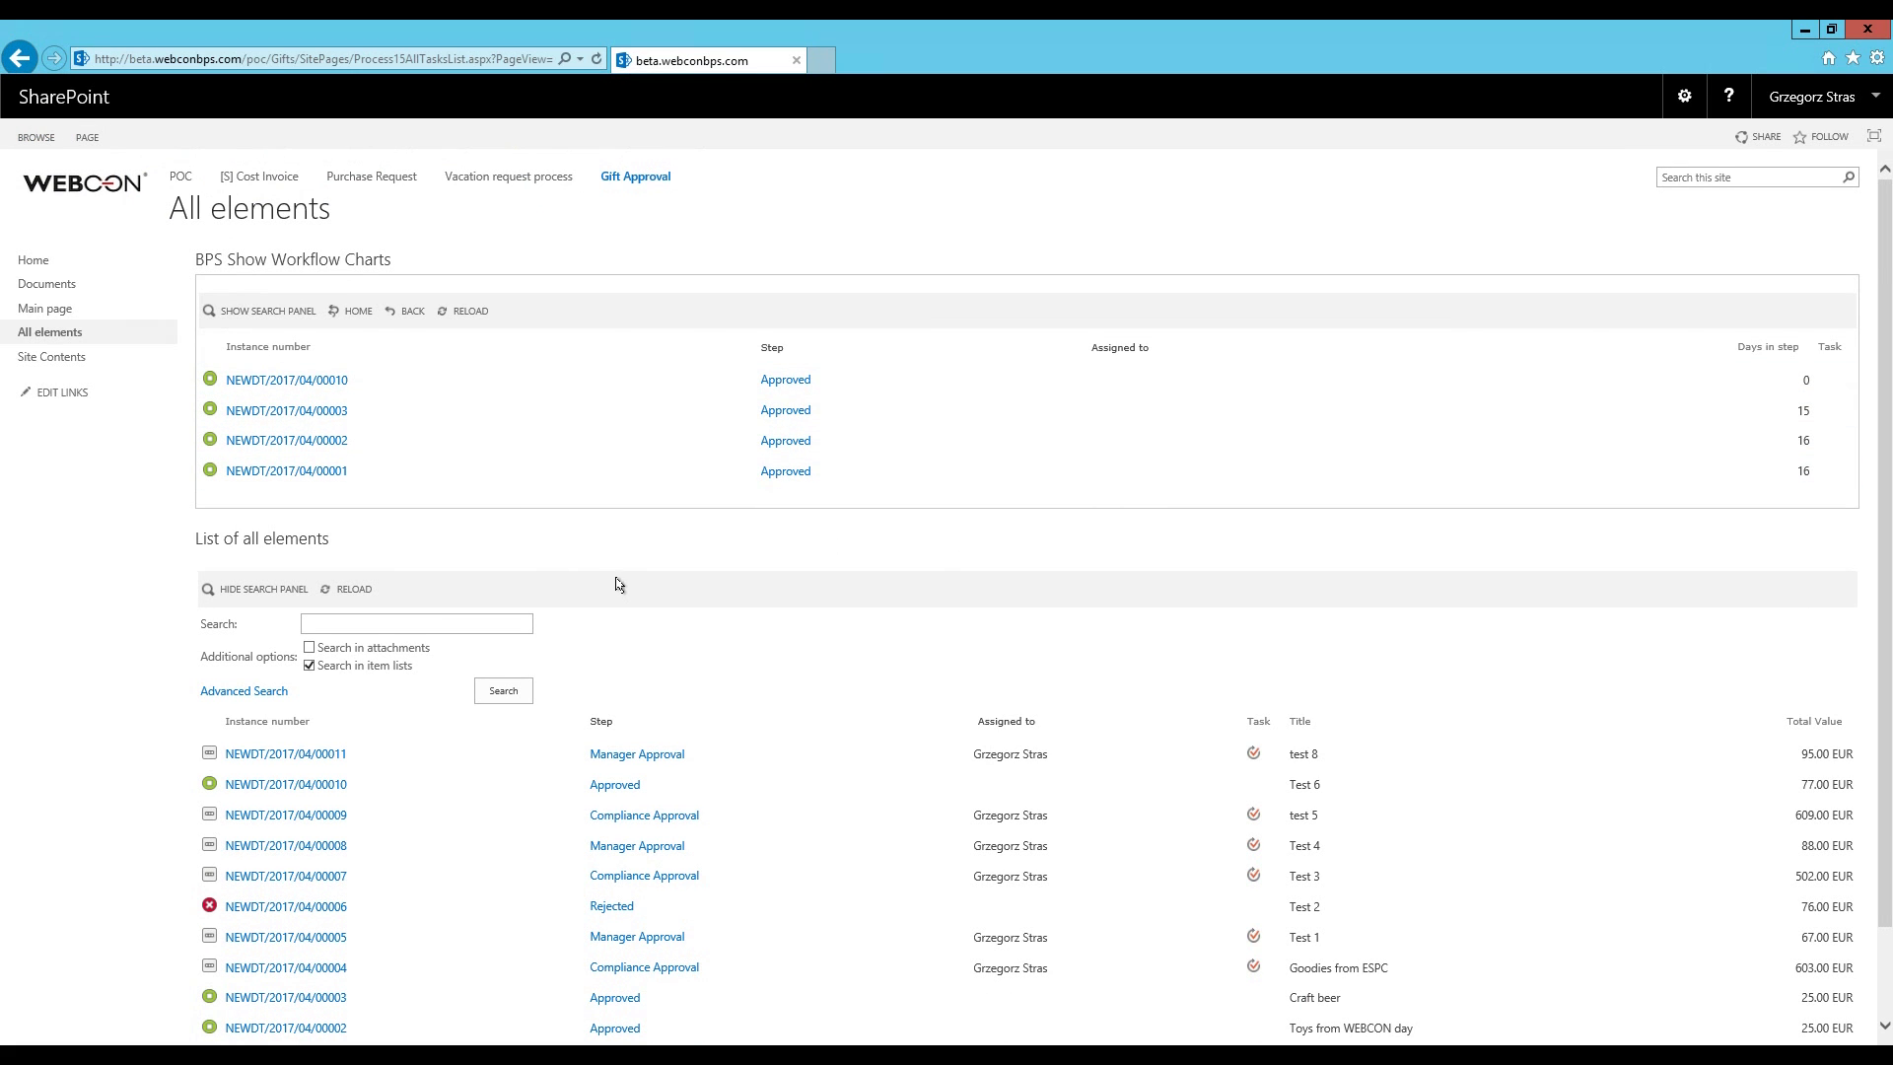
mouse_move(789, 242)
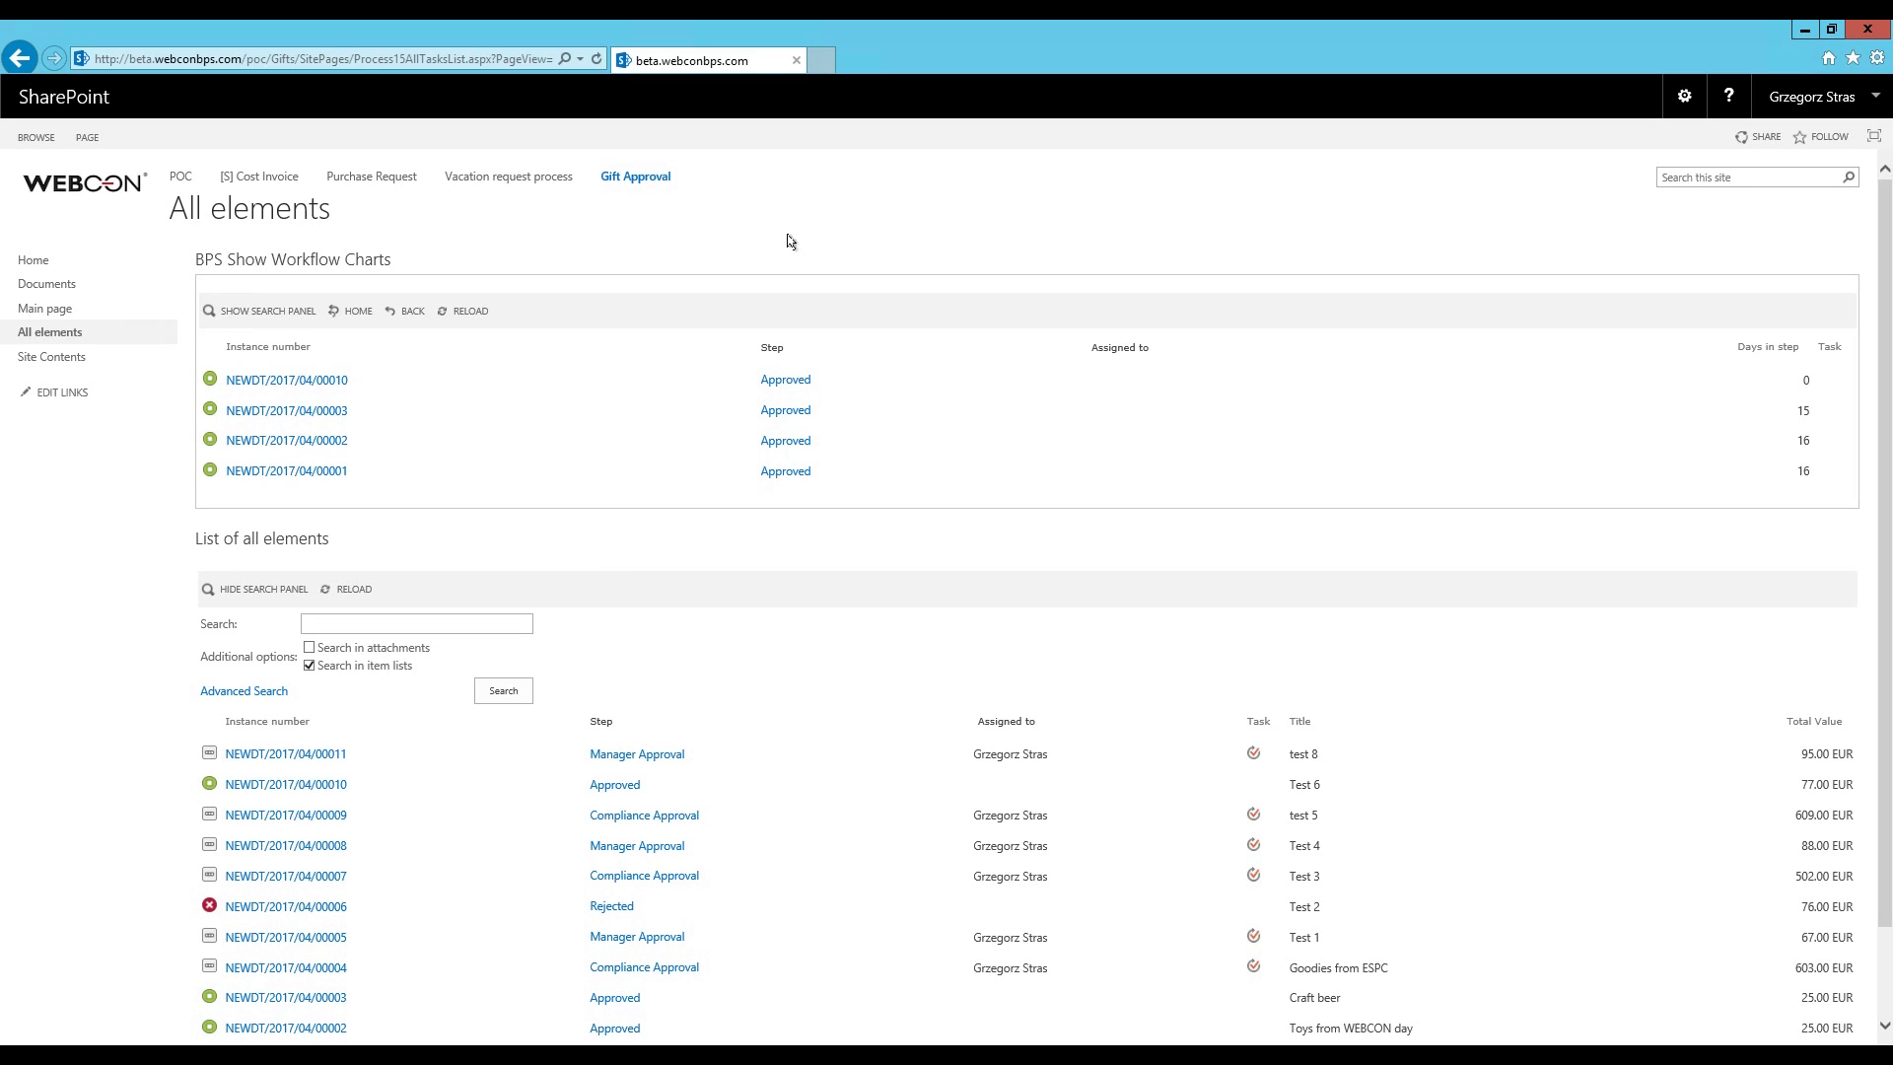
mouse_move(778, 241)
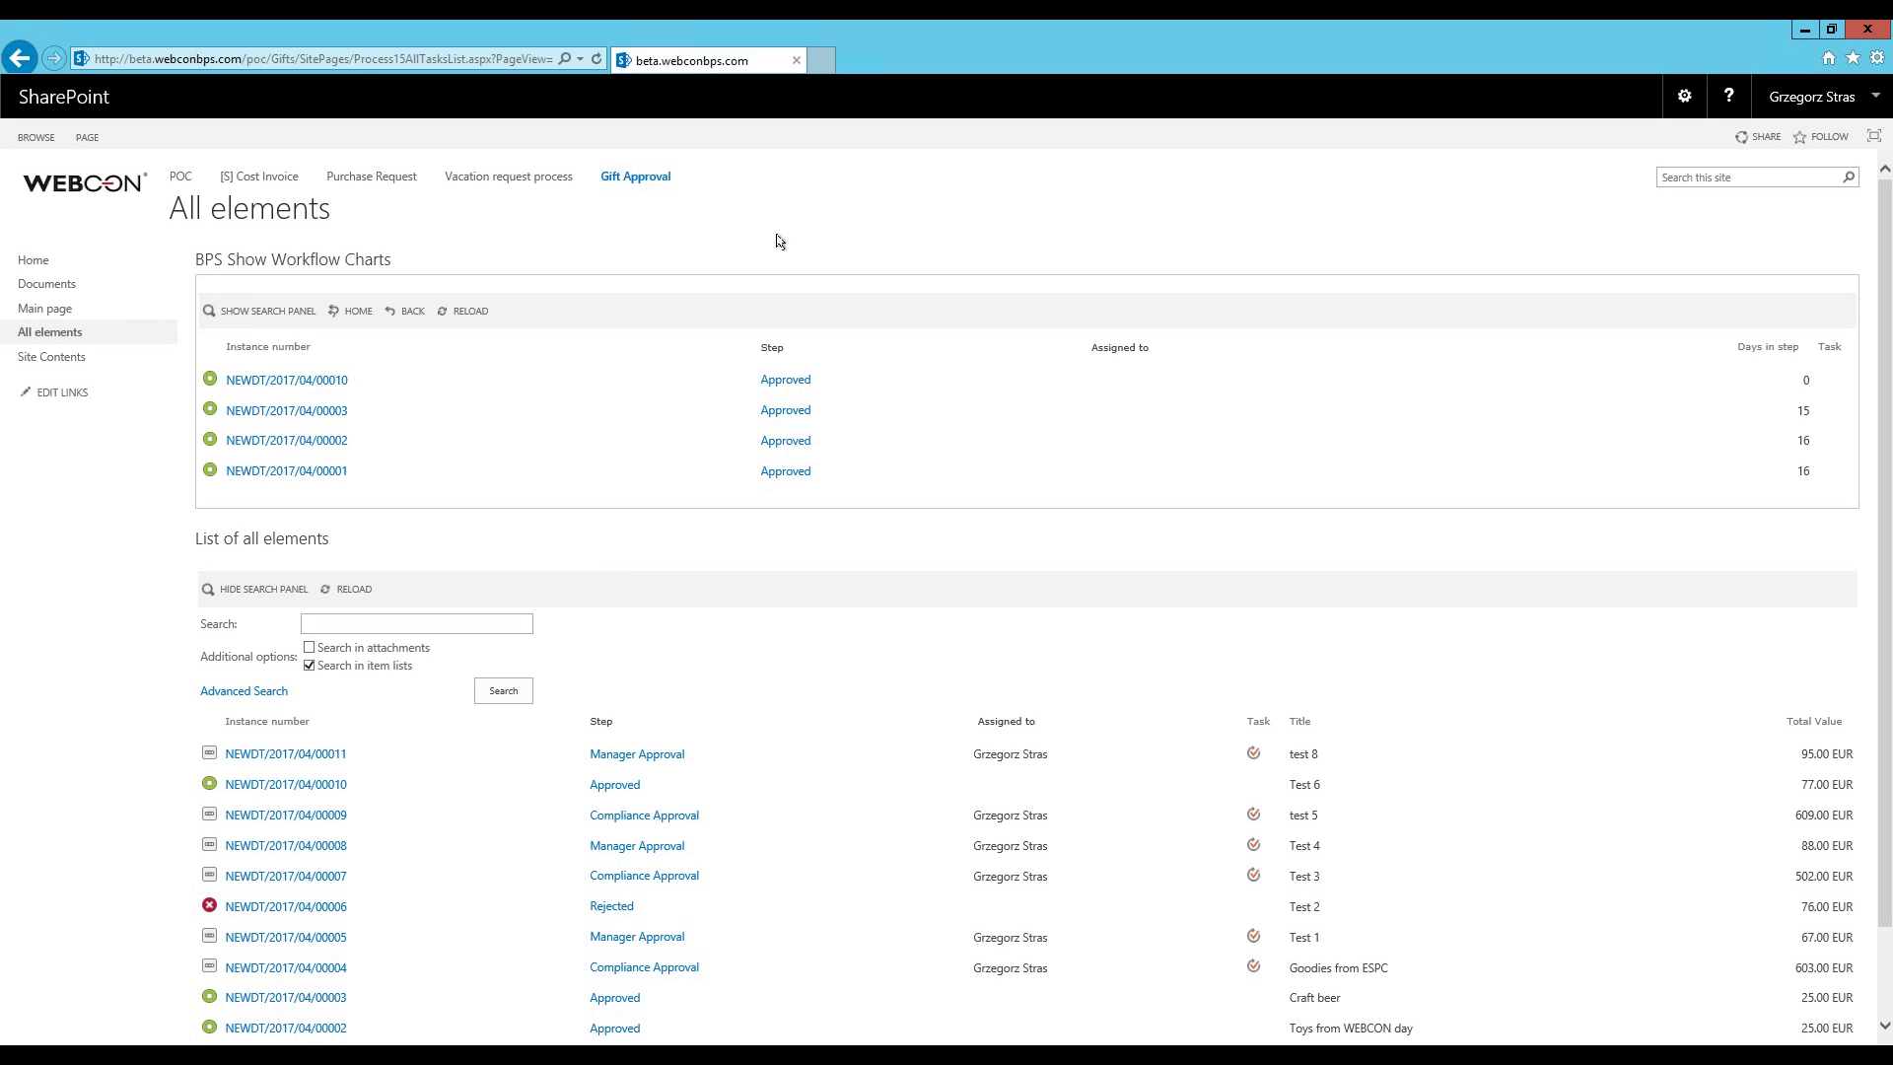
mouse_move(545, 298)
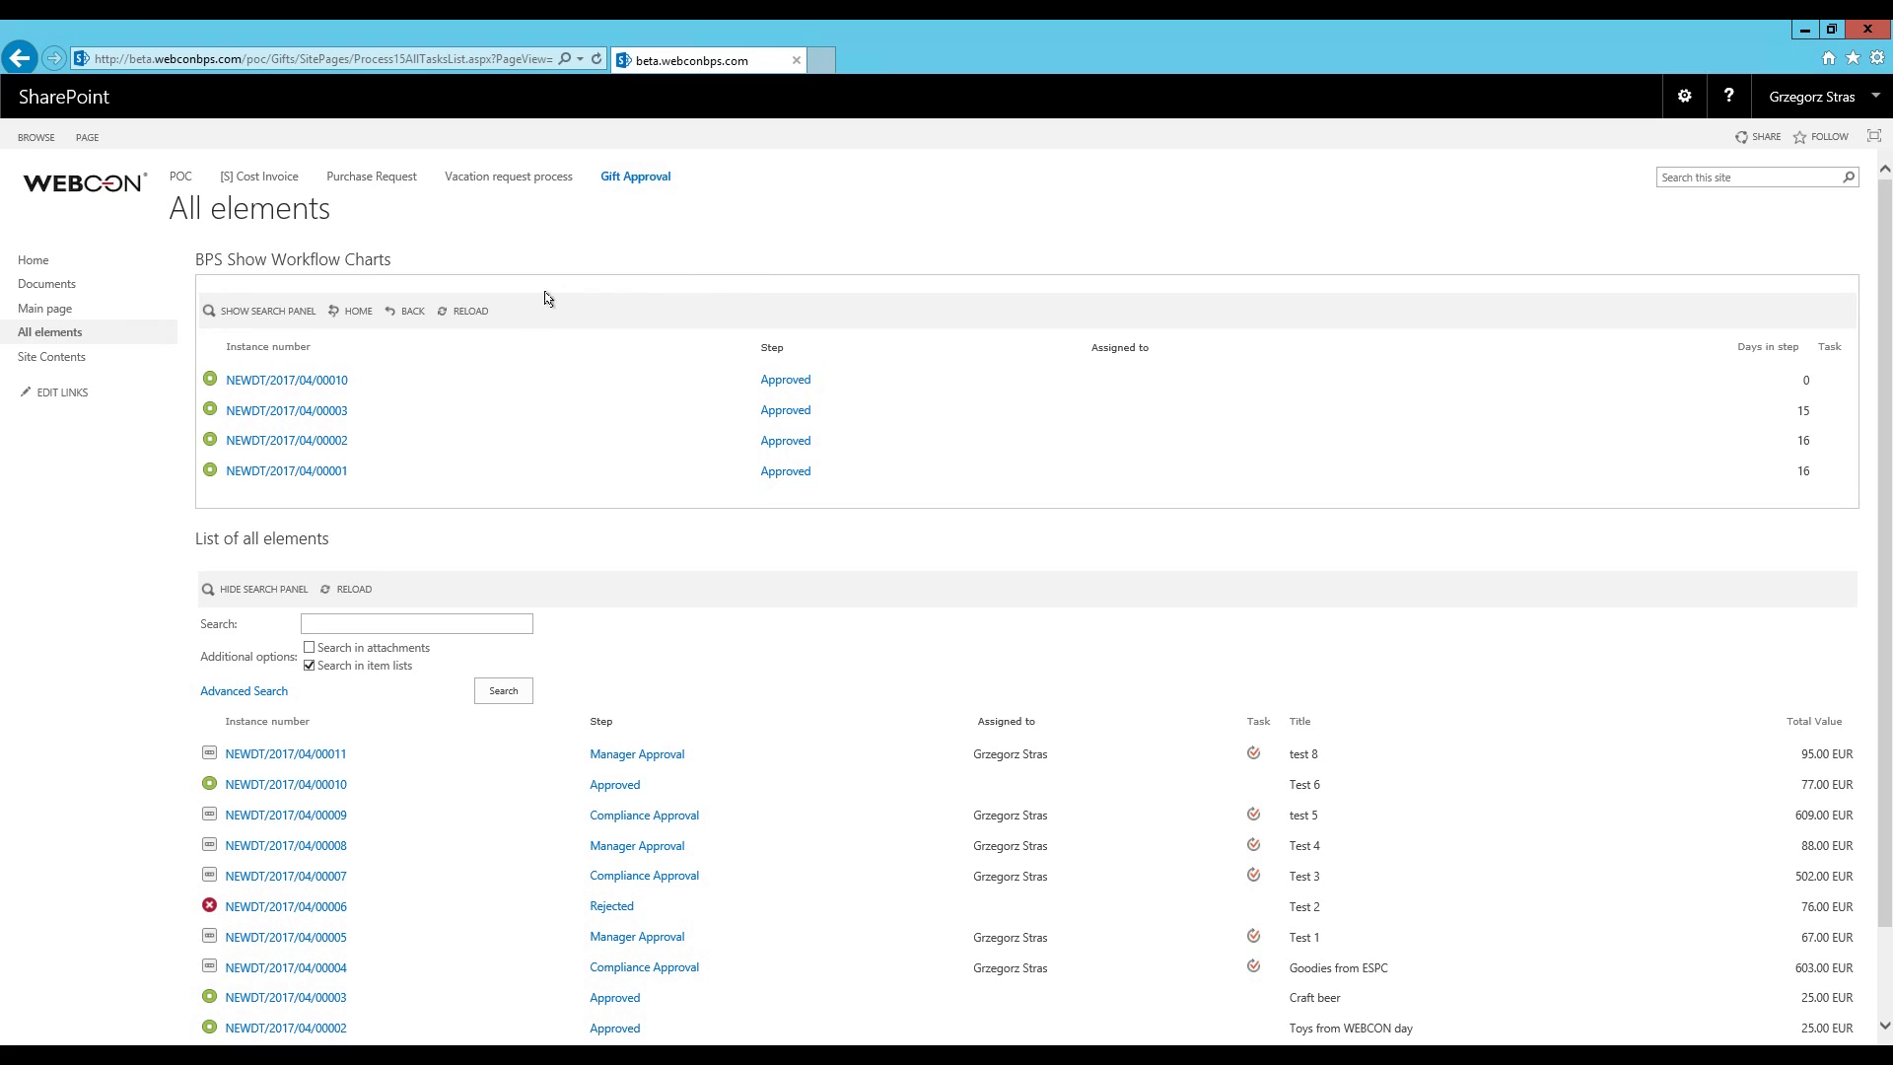
click(406, 315)
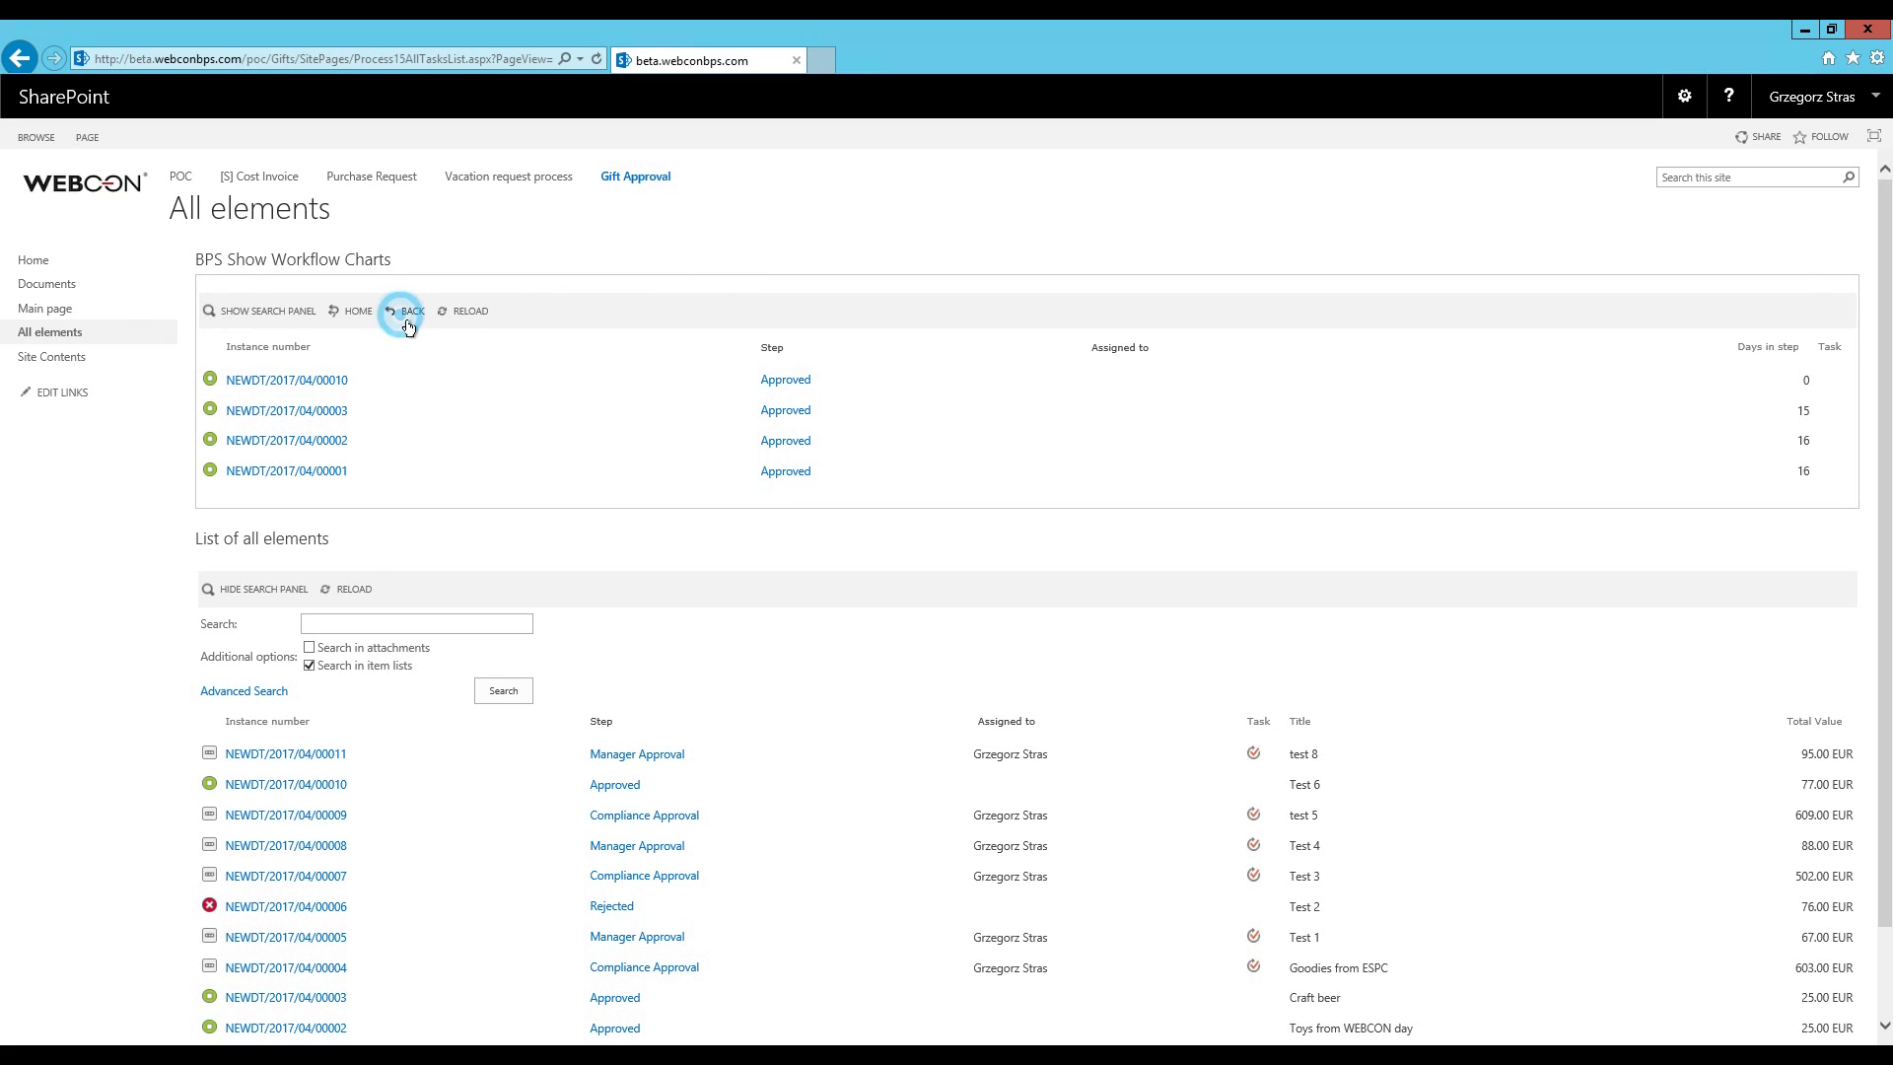
click(412, 311)
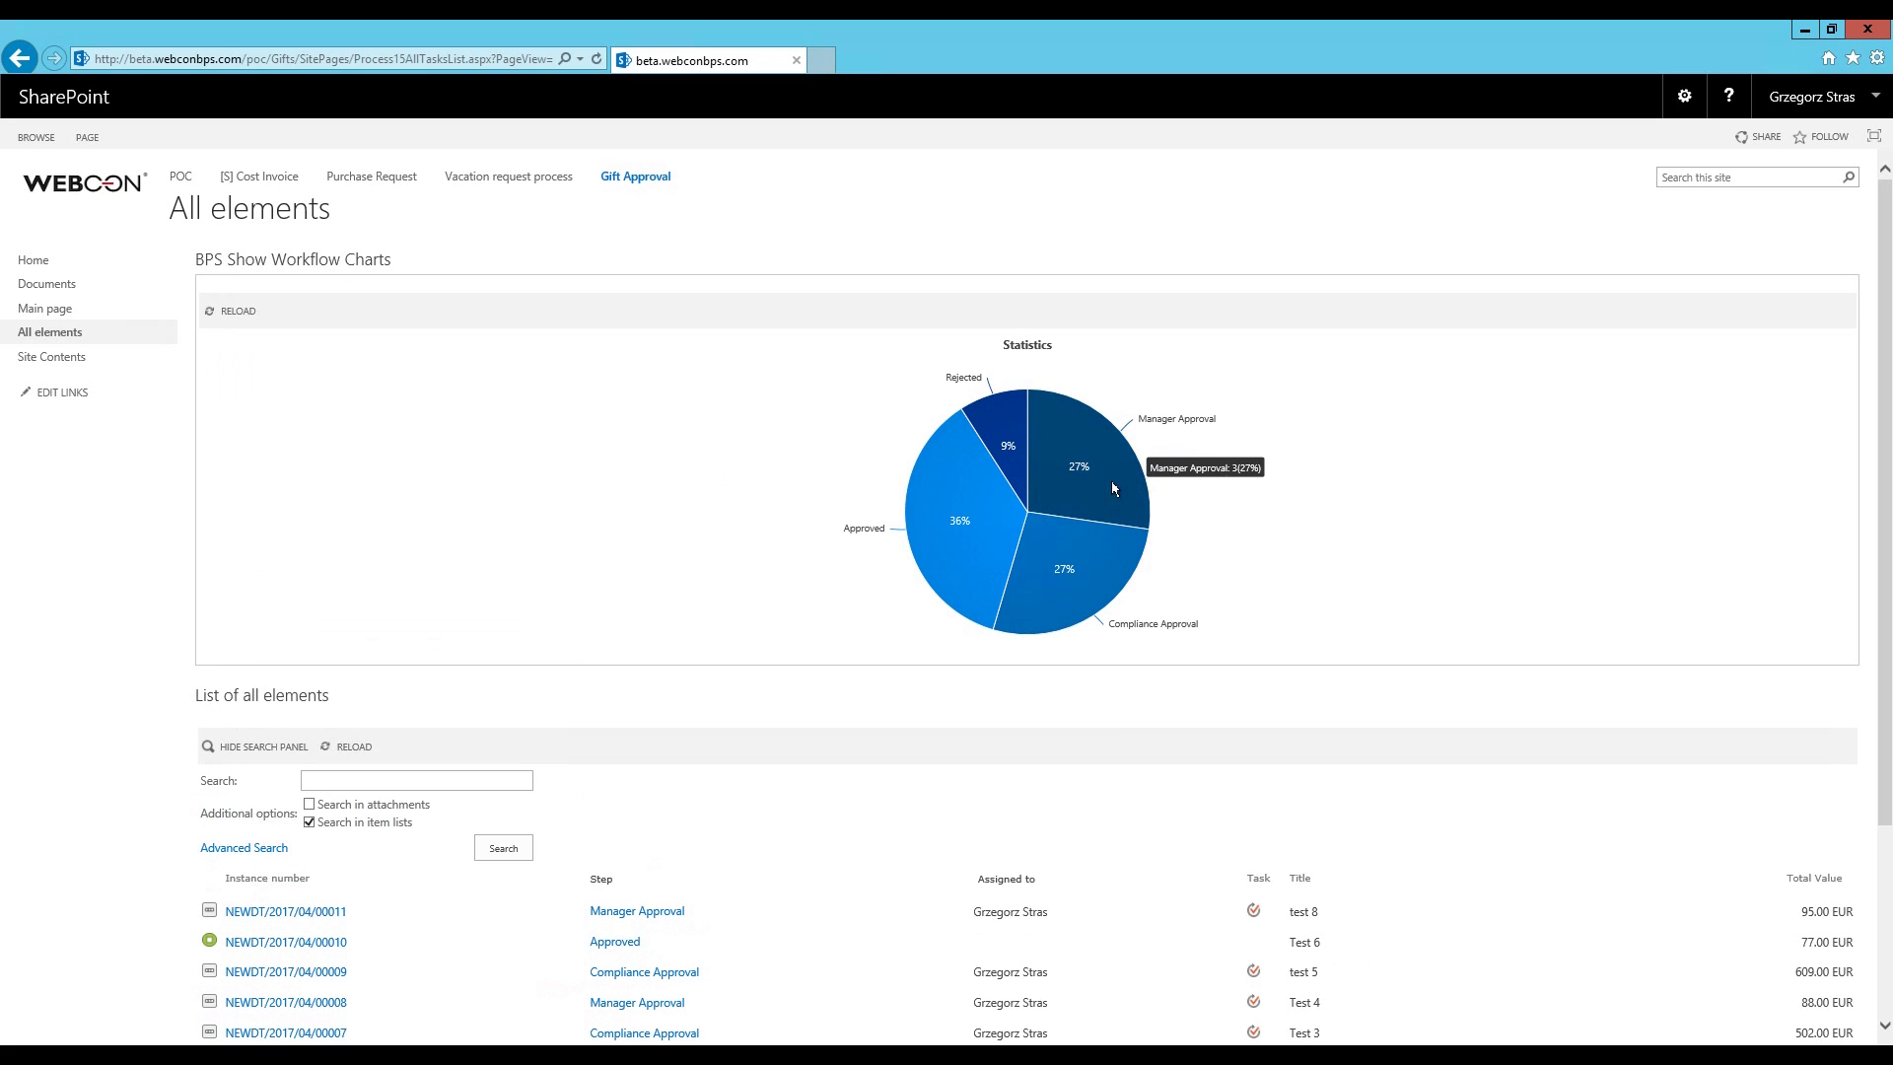
click(1075, 468)
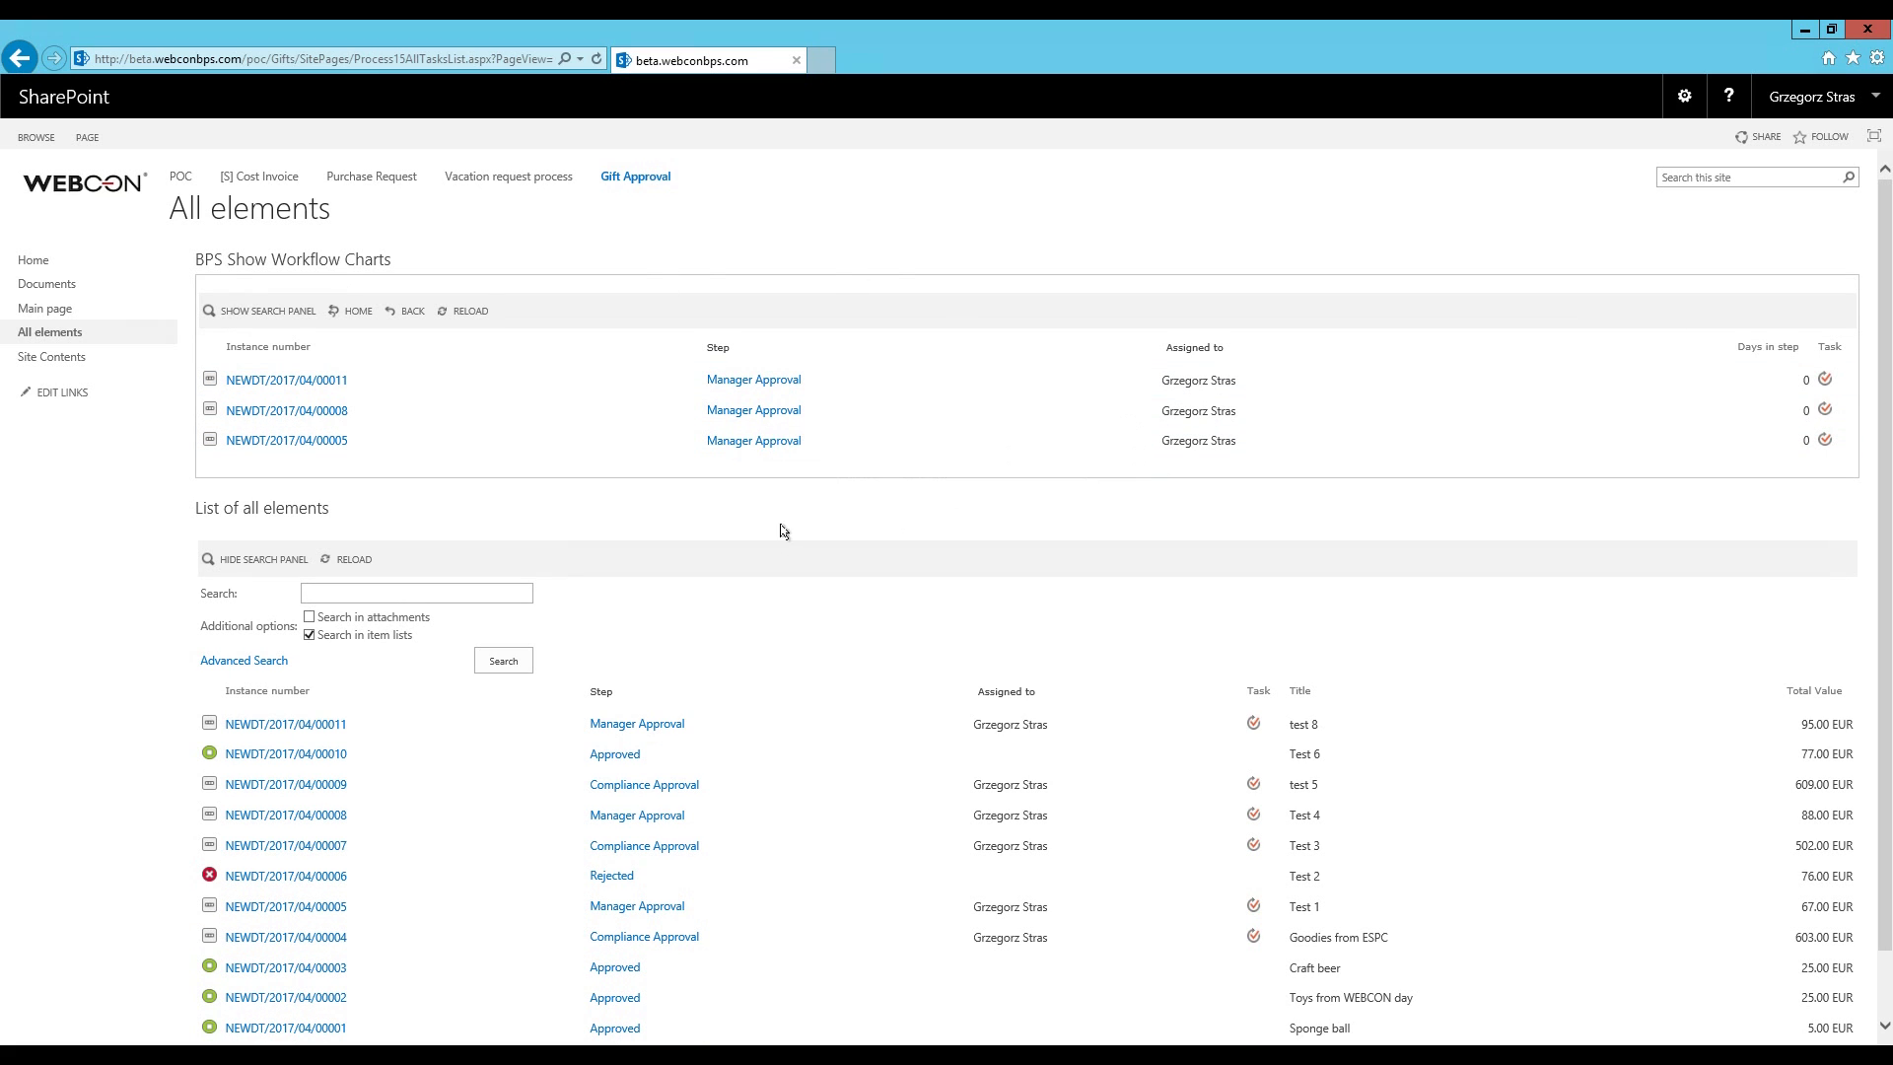
mouse_move(835, 507)
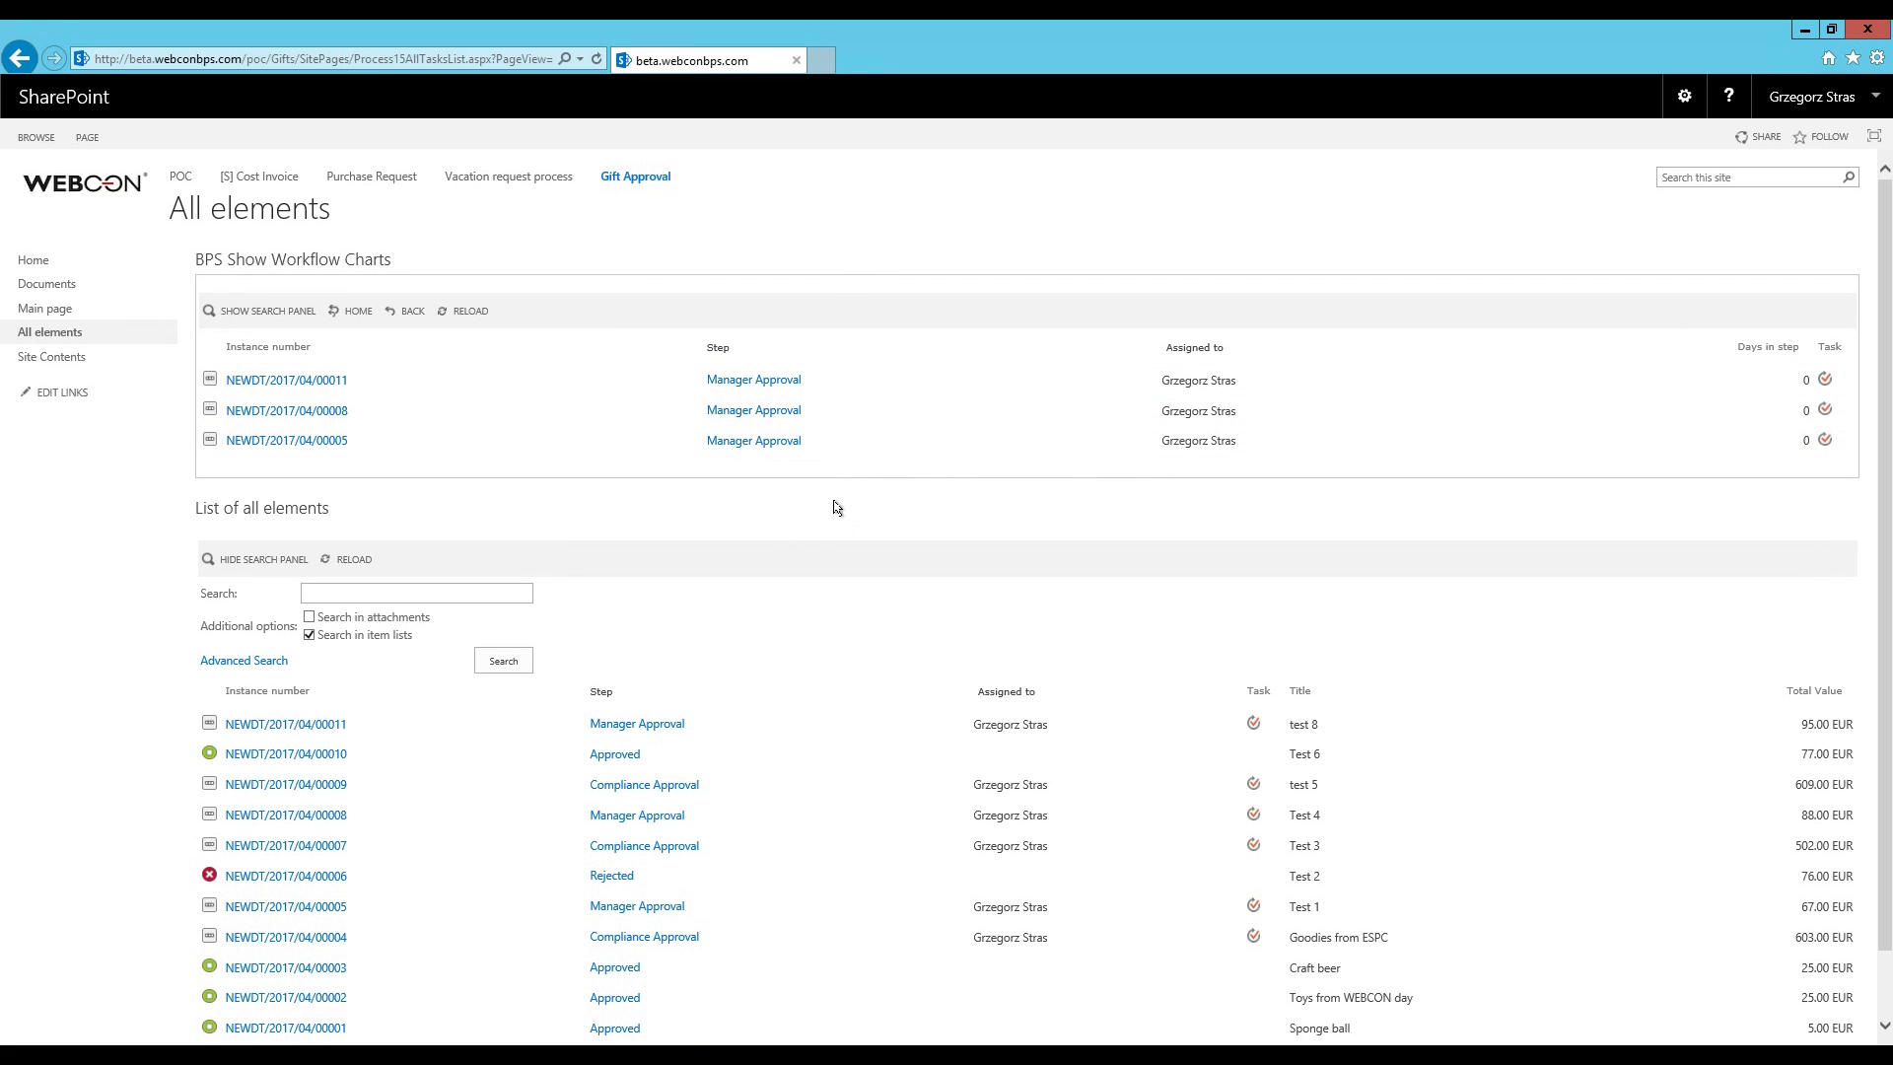
mouse_move(742, 550)
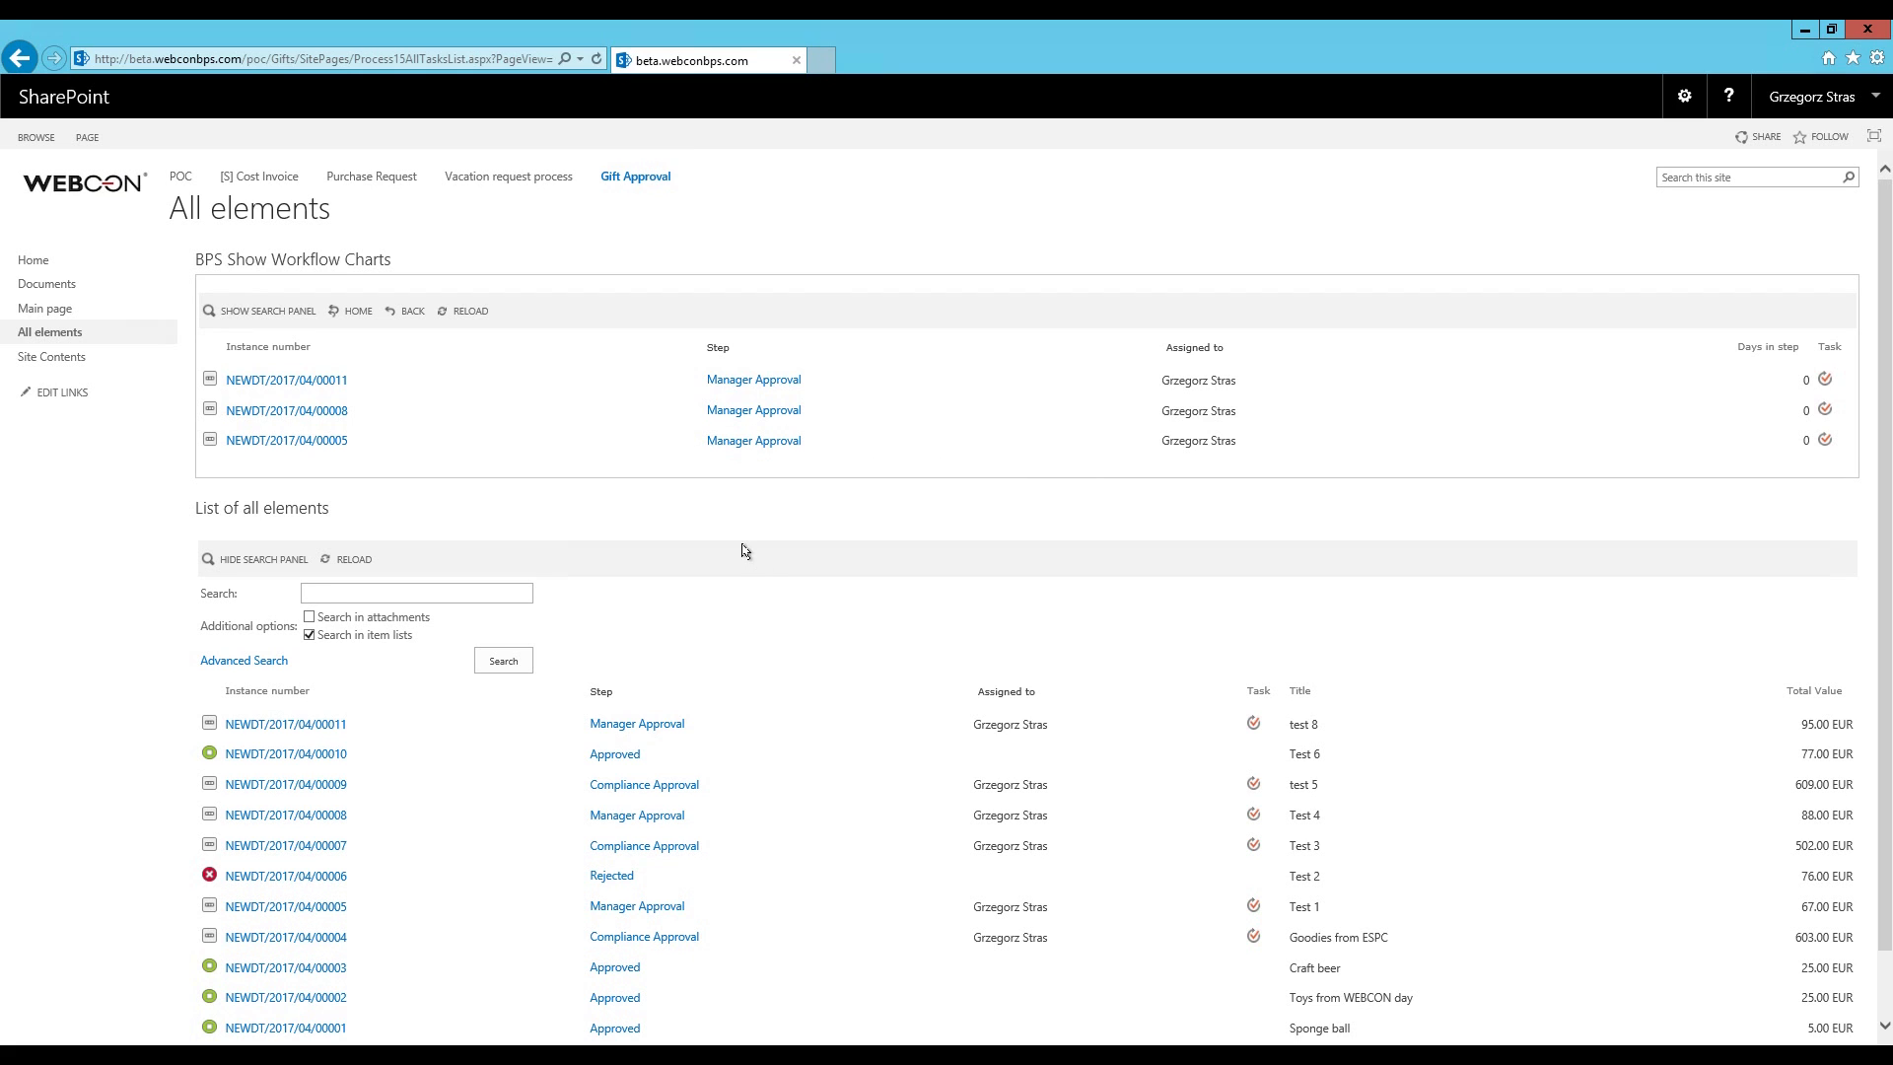
Filter the all-elements list by the Step column to show only Manager Approval items
scroll(down, 3)
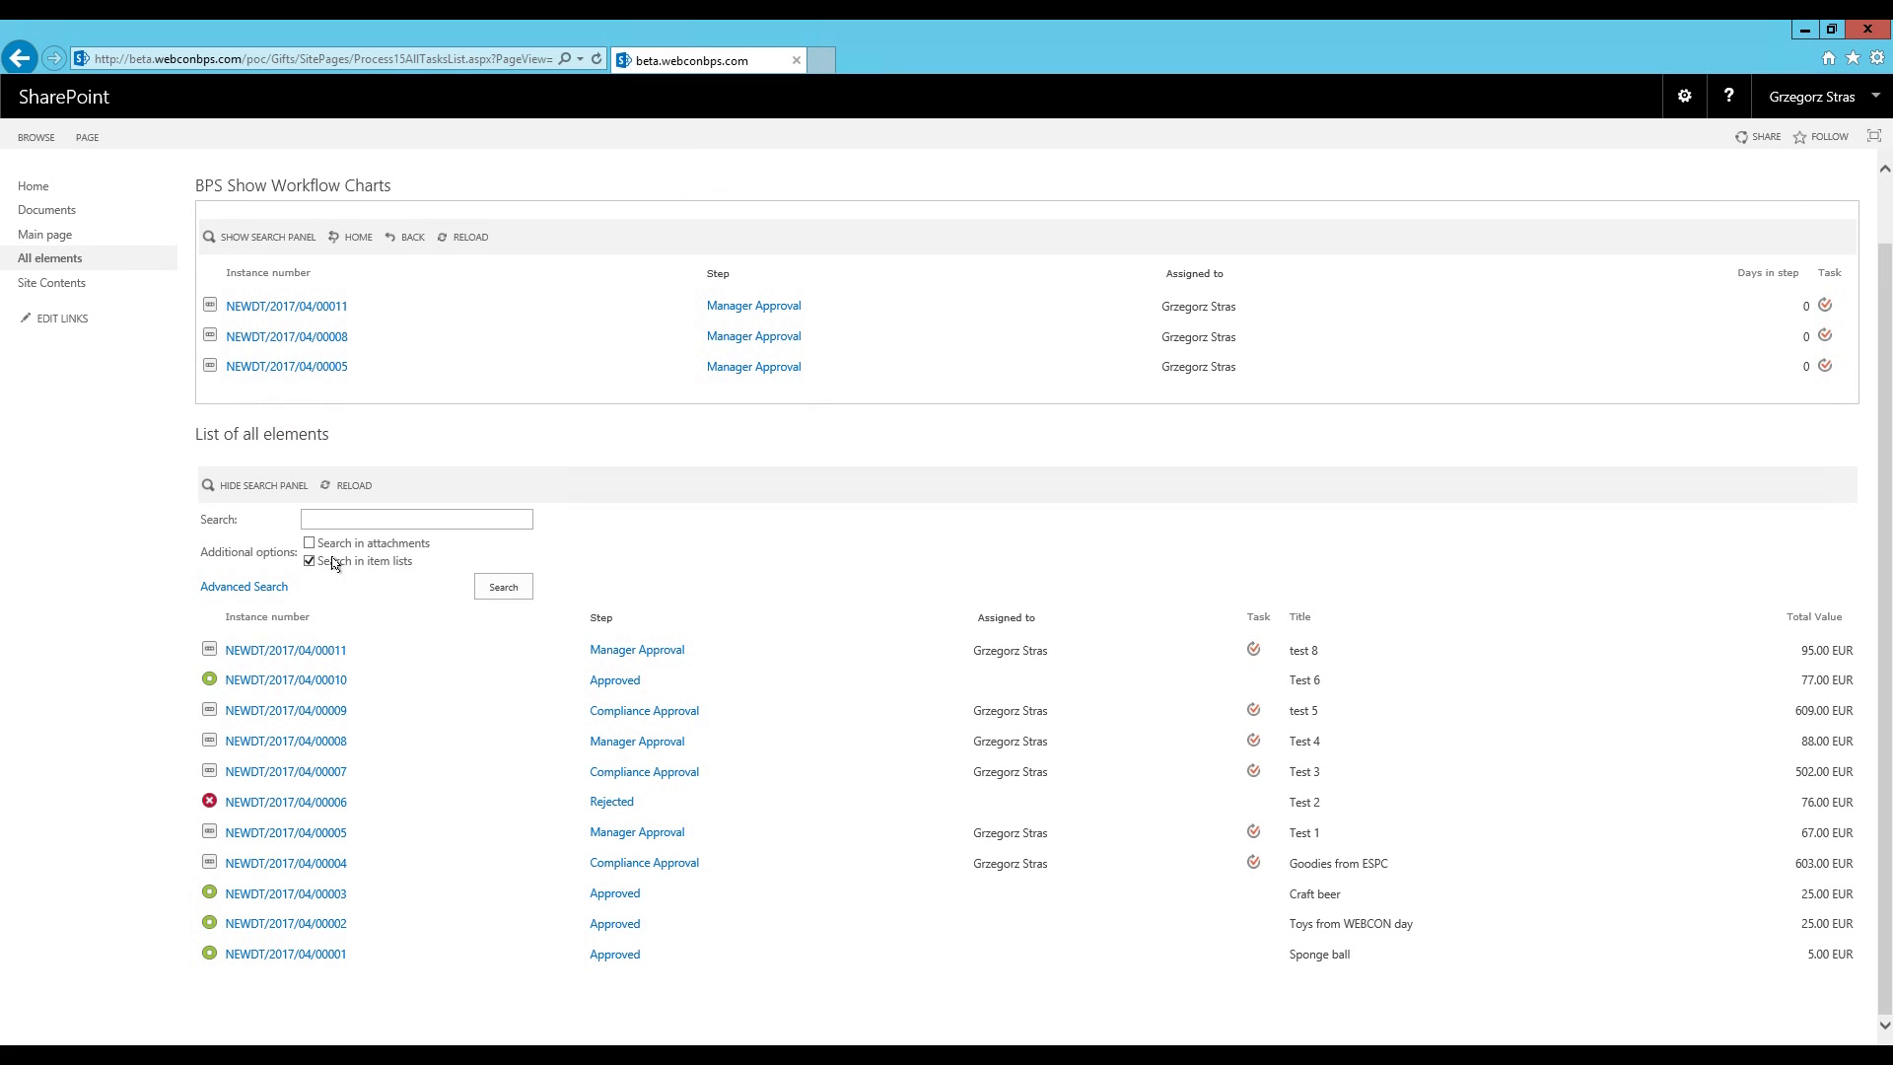
click(617, 618)
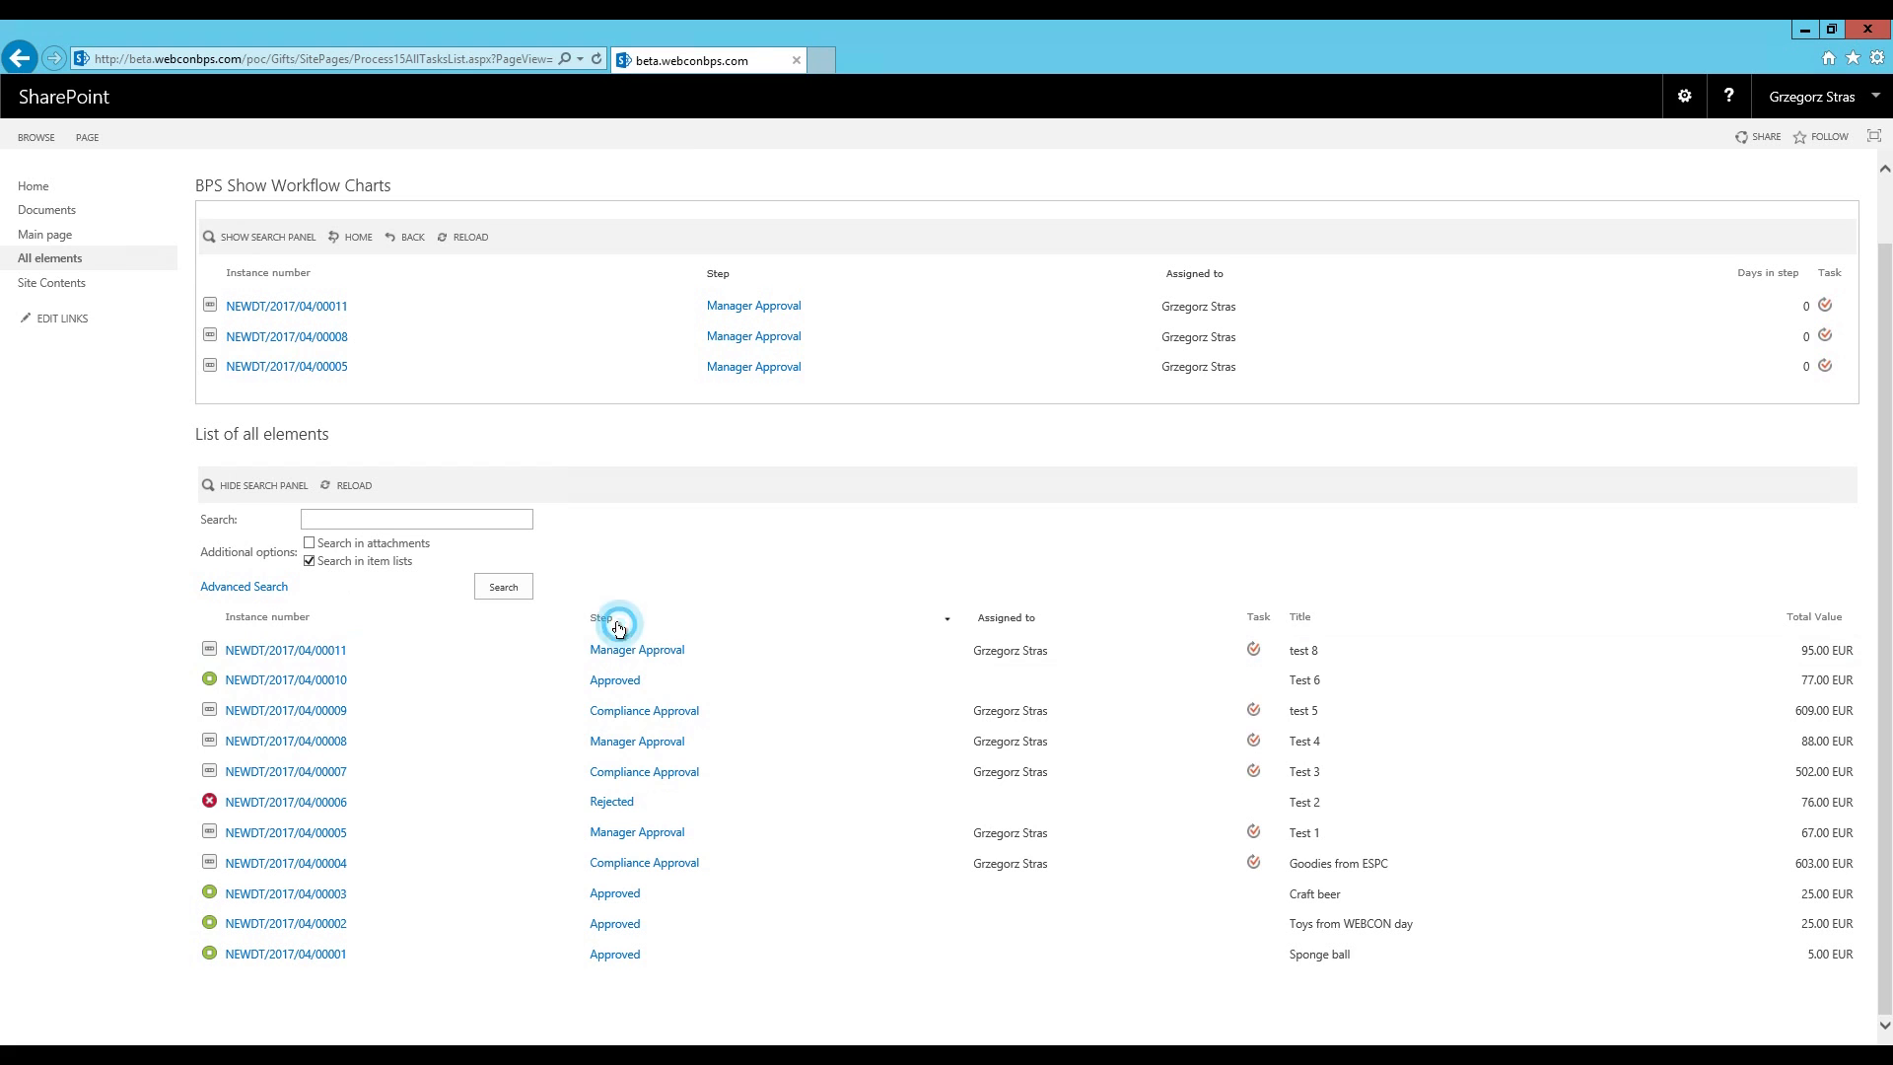
click(946, 619)
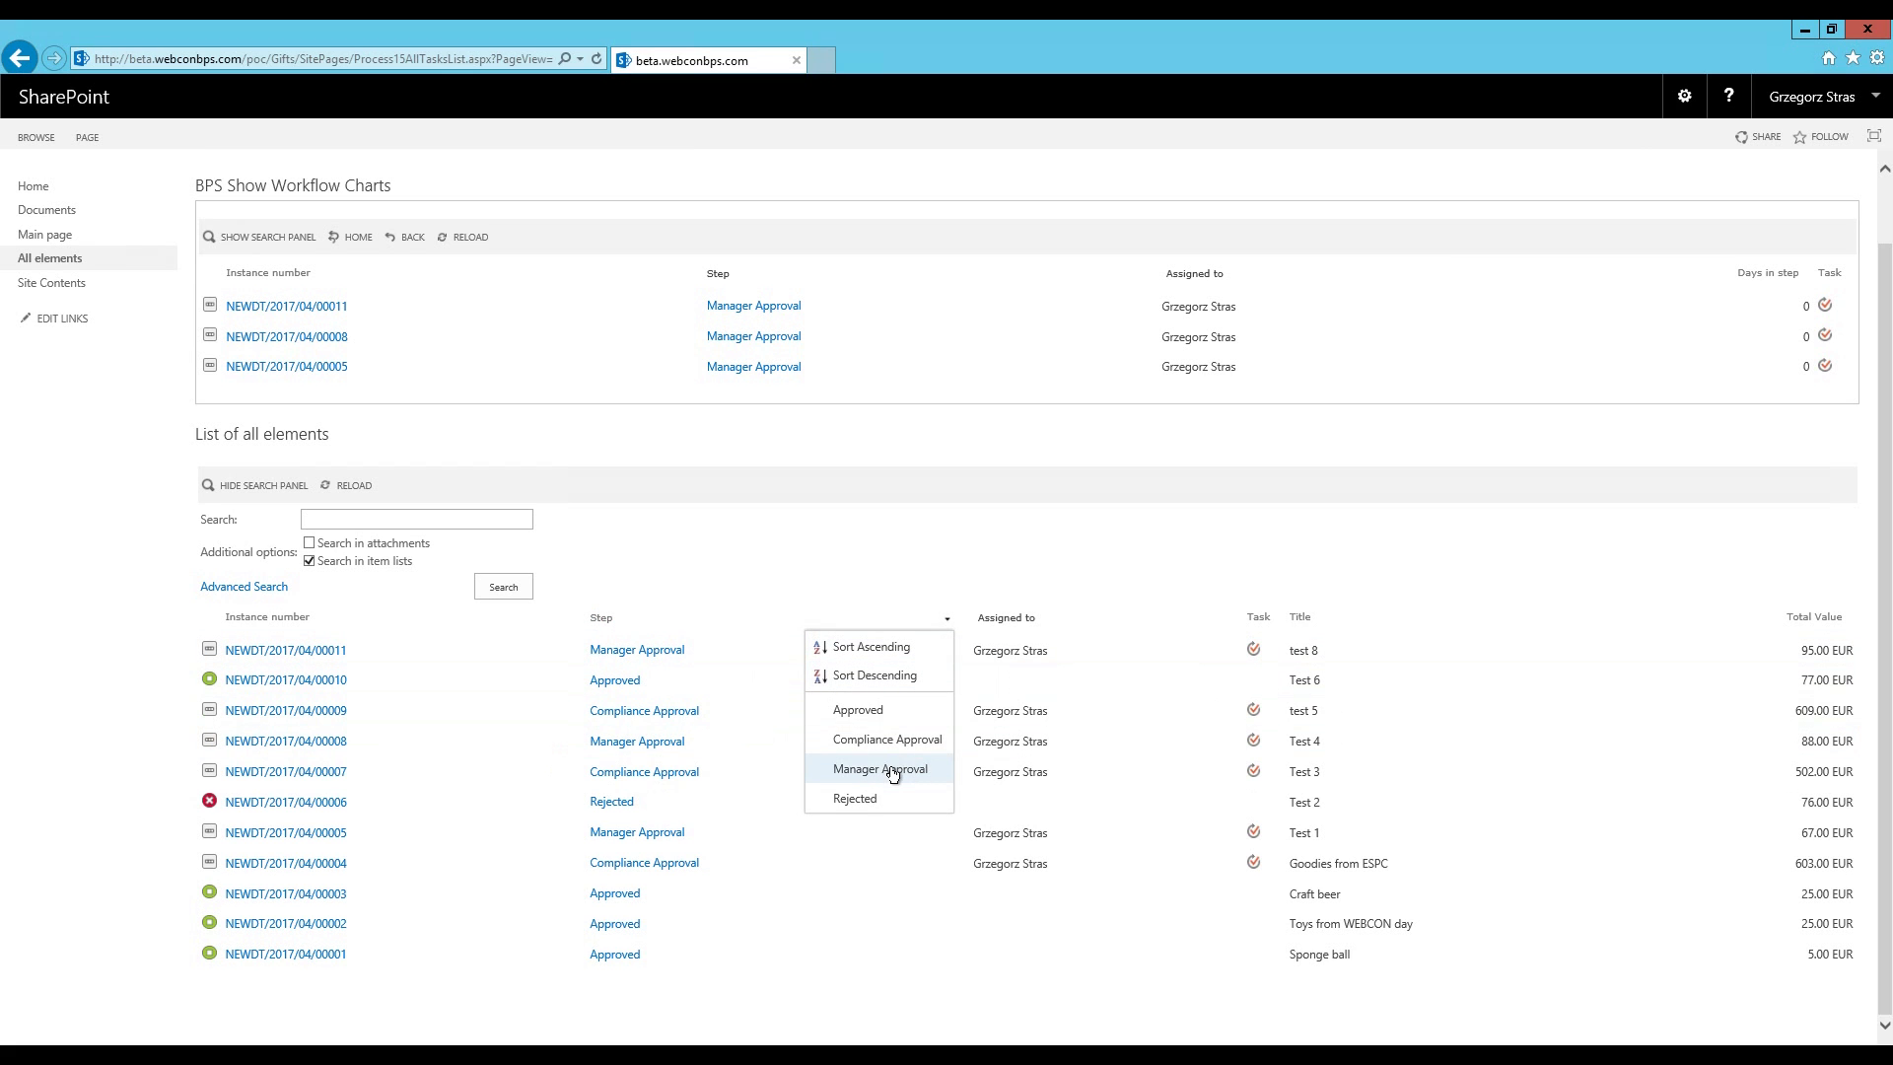
click(878, 769)
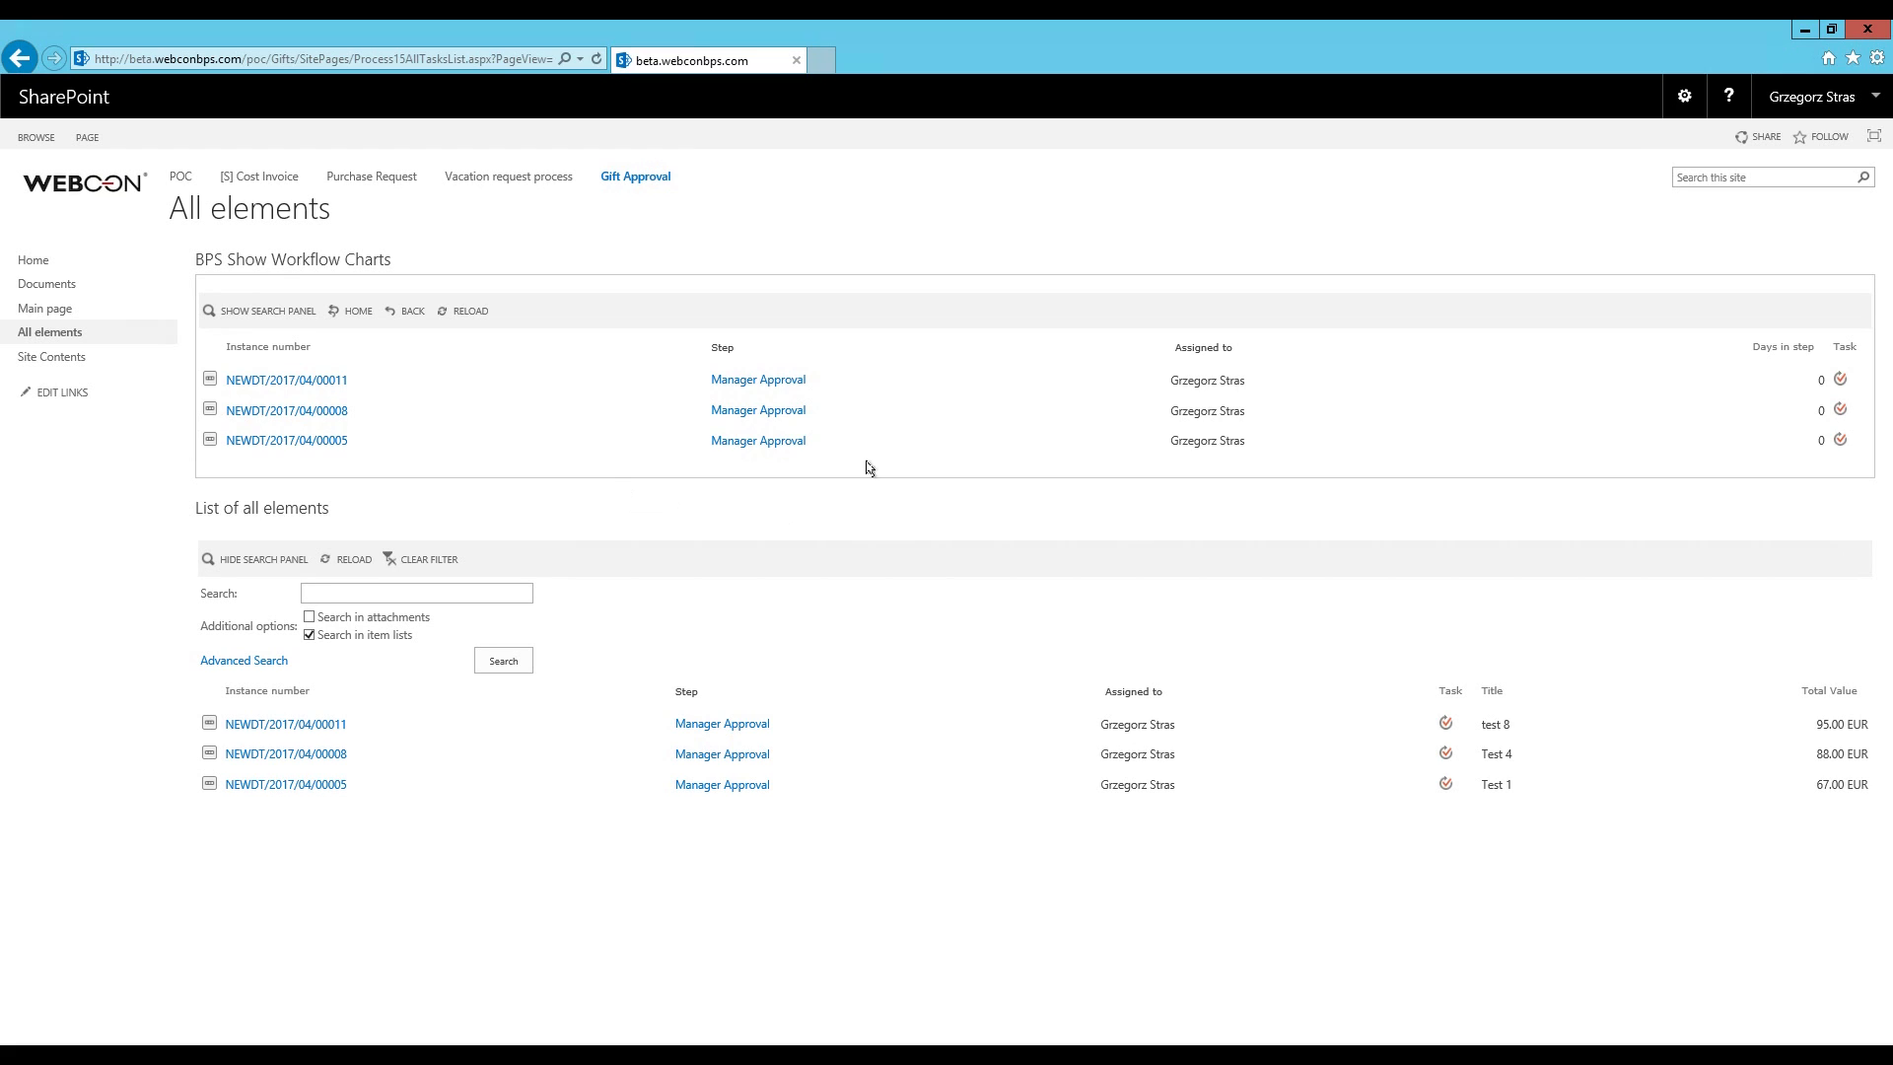
mouse_move(662, 346)
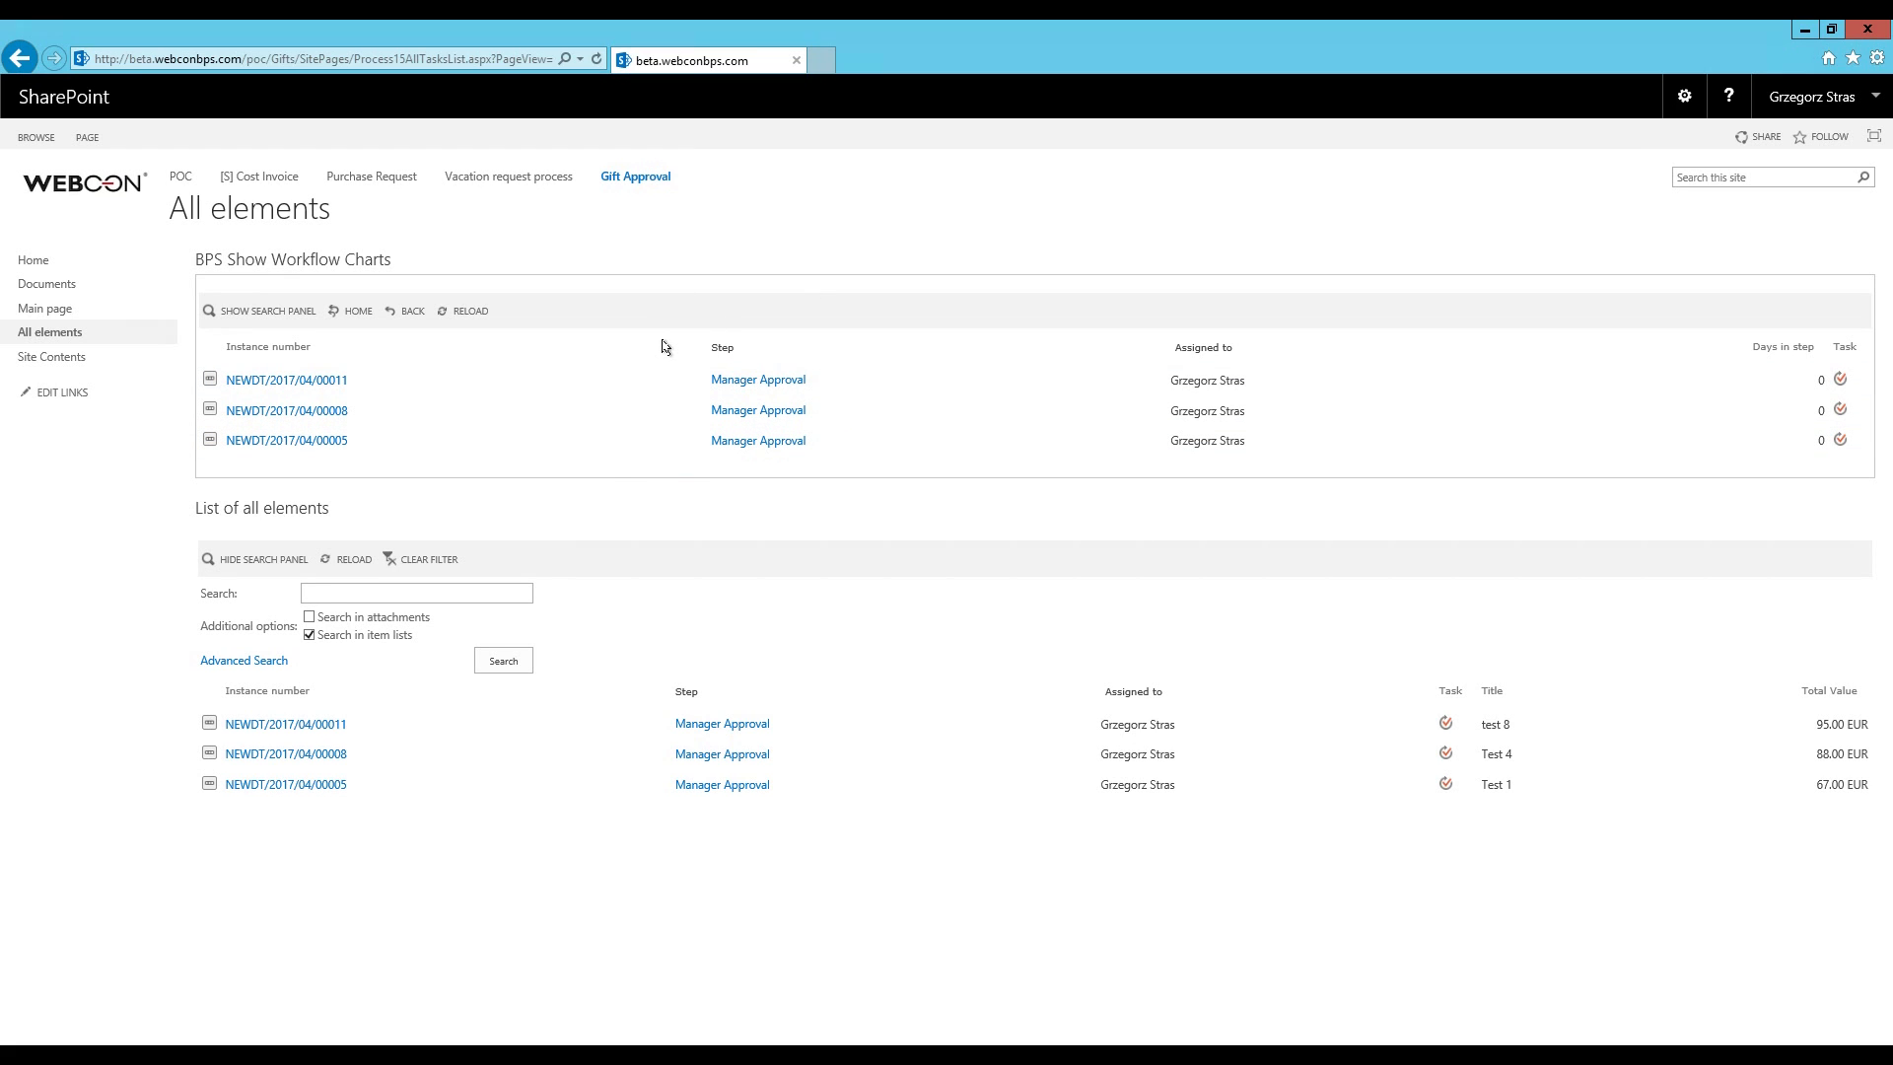
mouse_move(1252, 504)
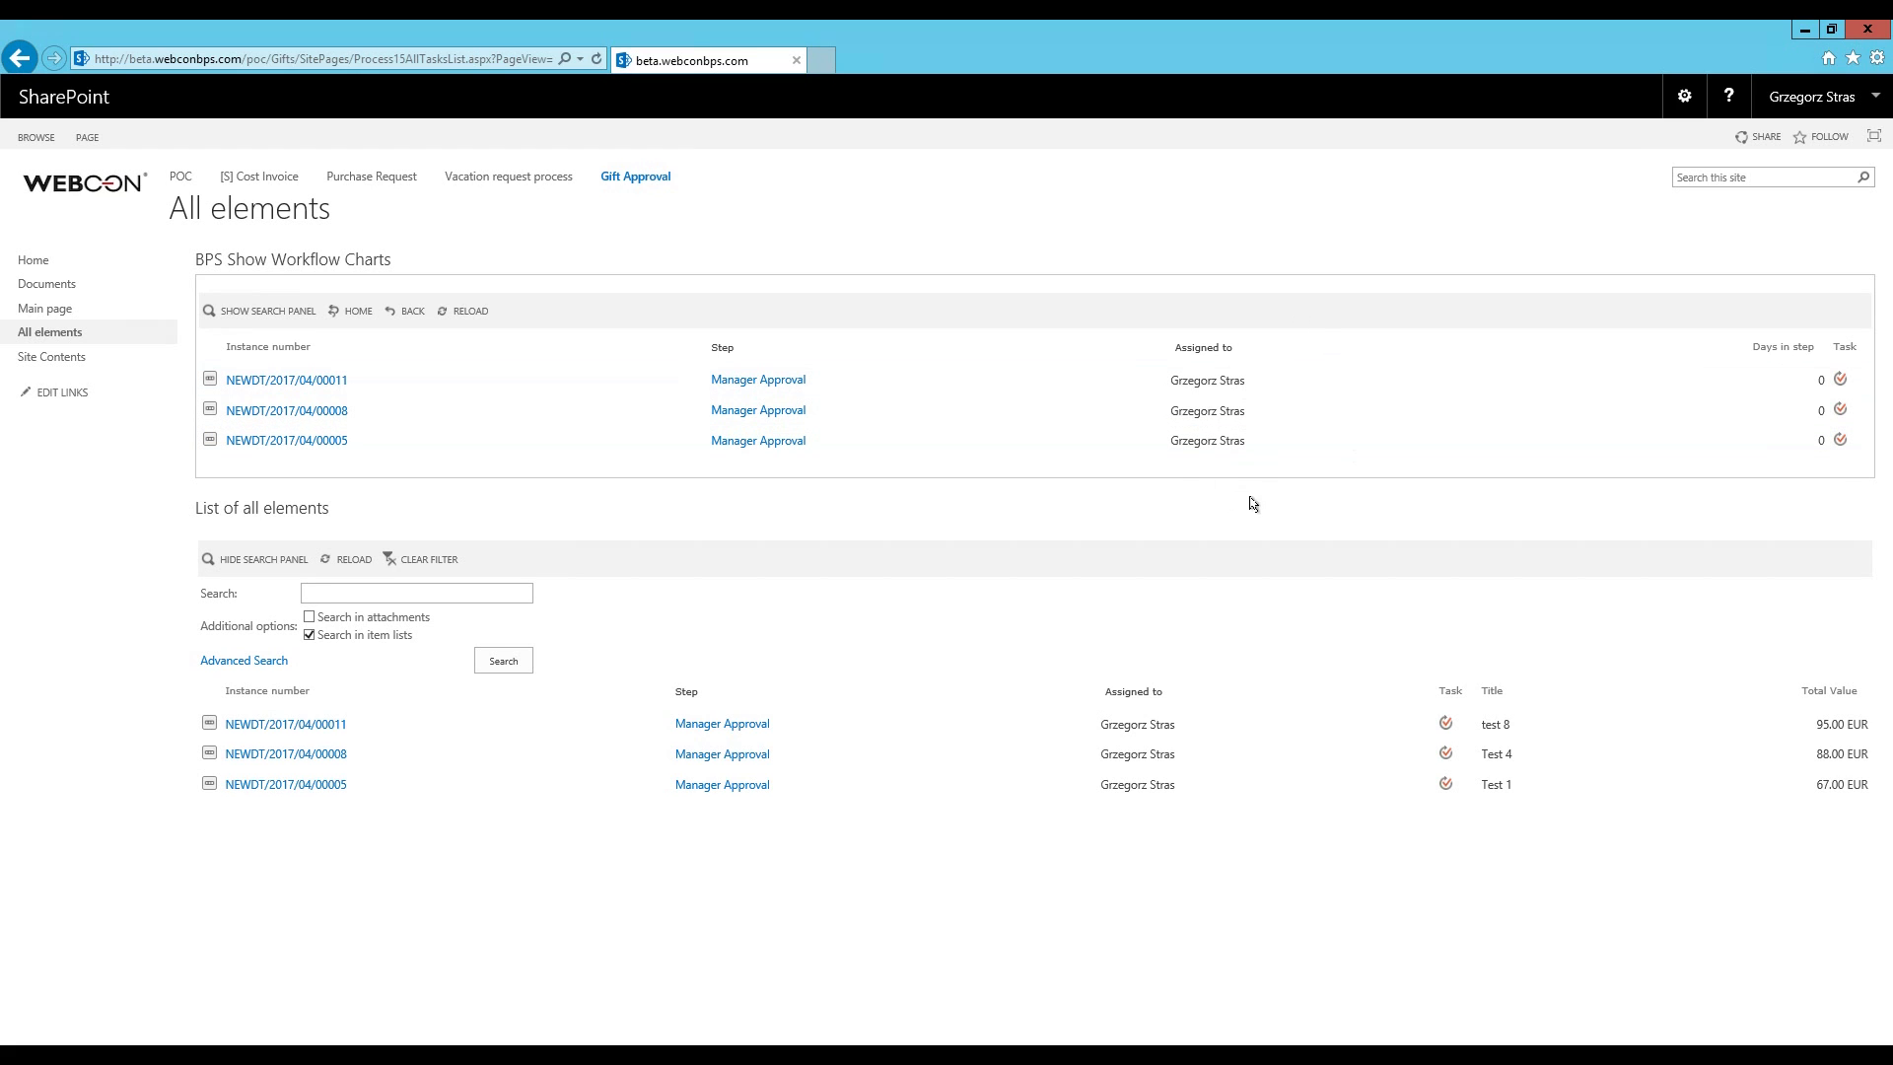
mouse_move(1029, 517)
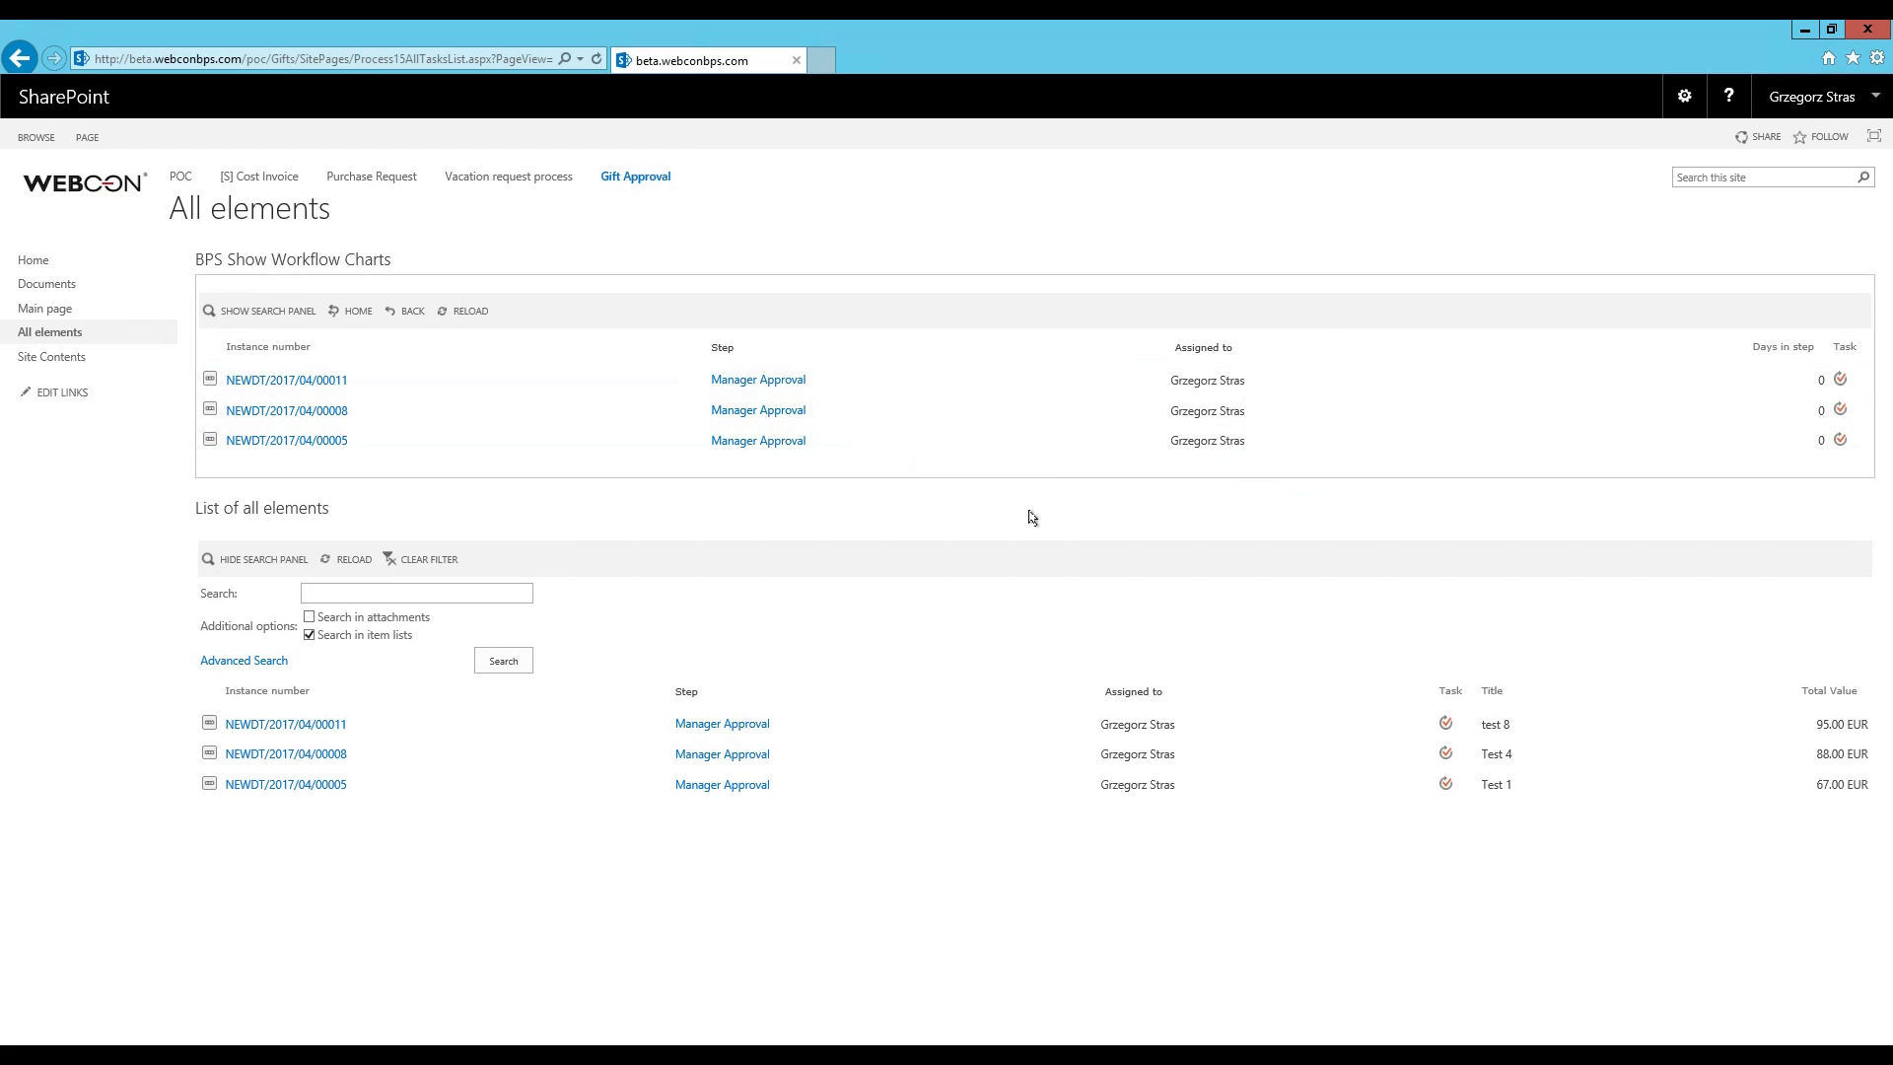
mouse_move(1092, 283)
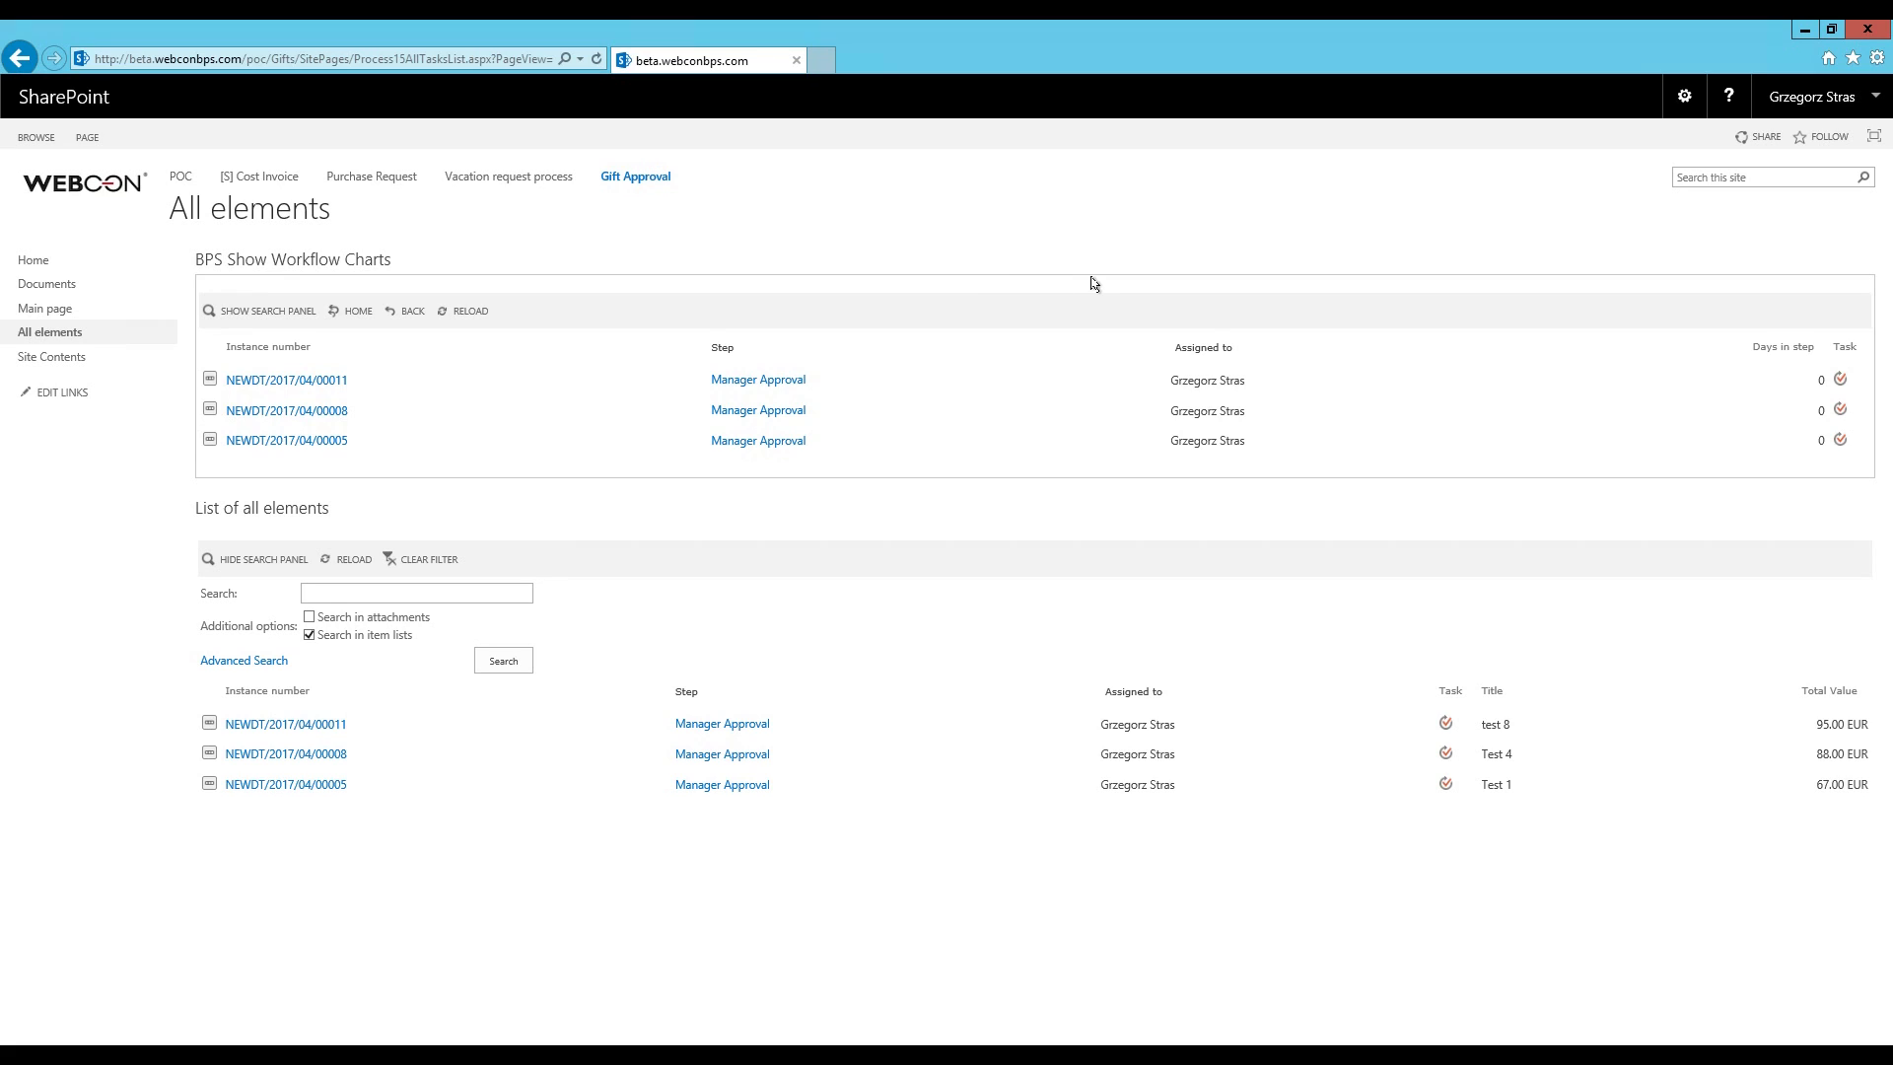
mouse_move(1054, 256)
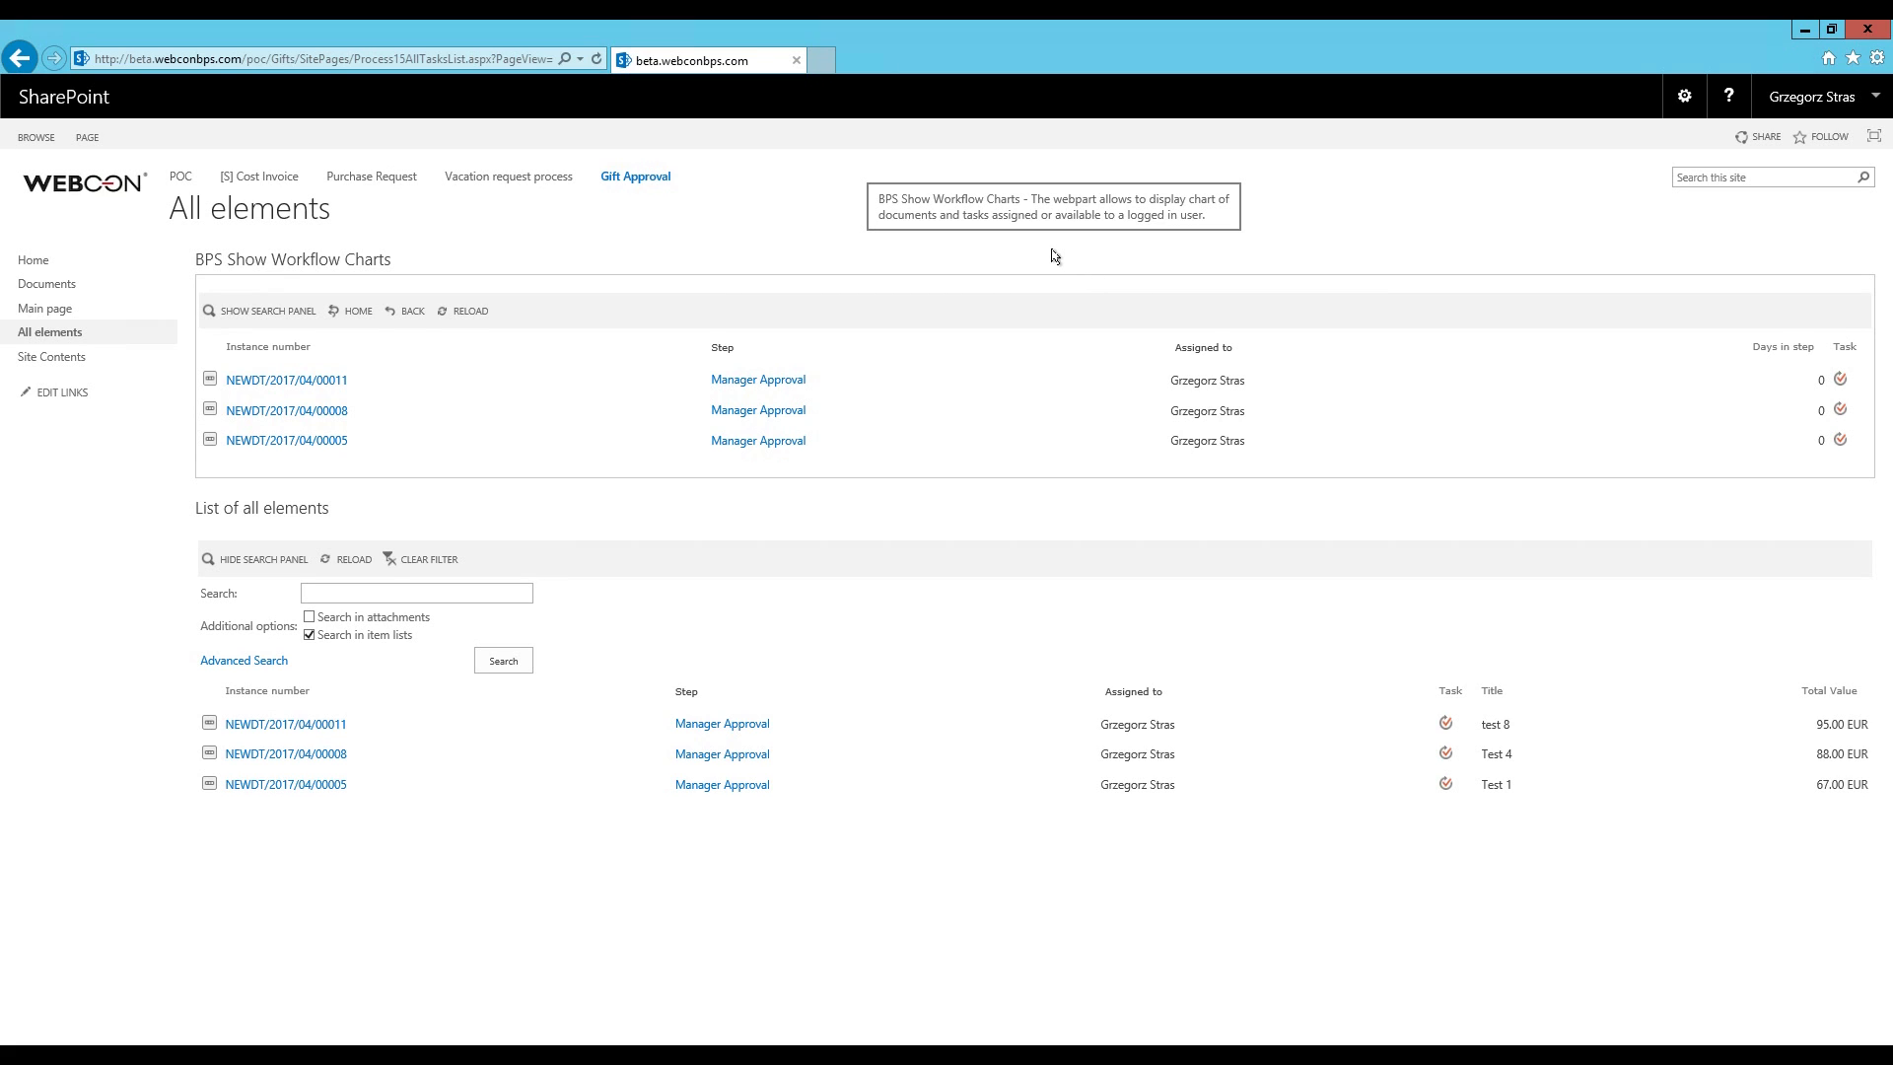
mouse_move(1050, 255)
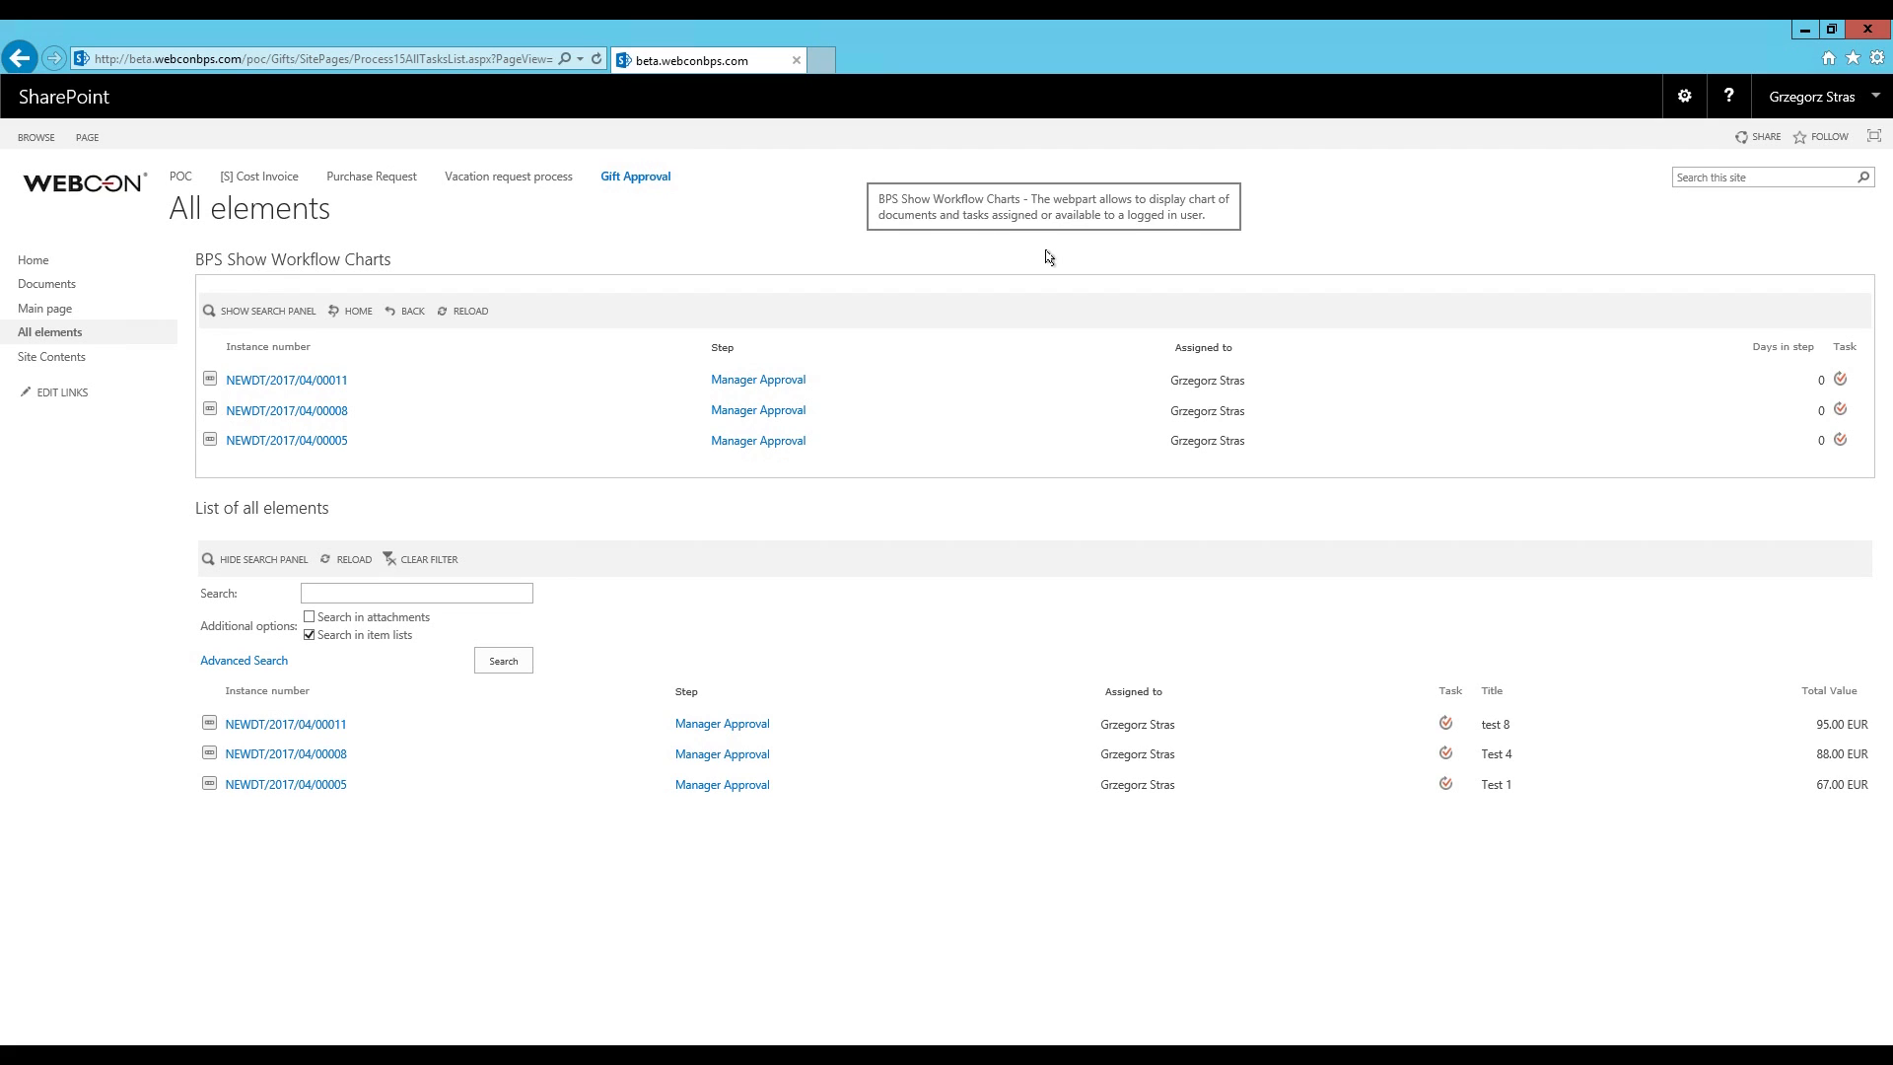
mouse_move(950, 262)
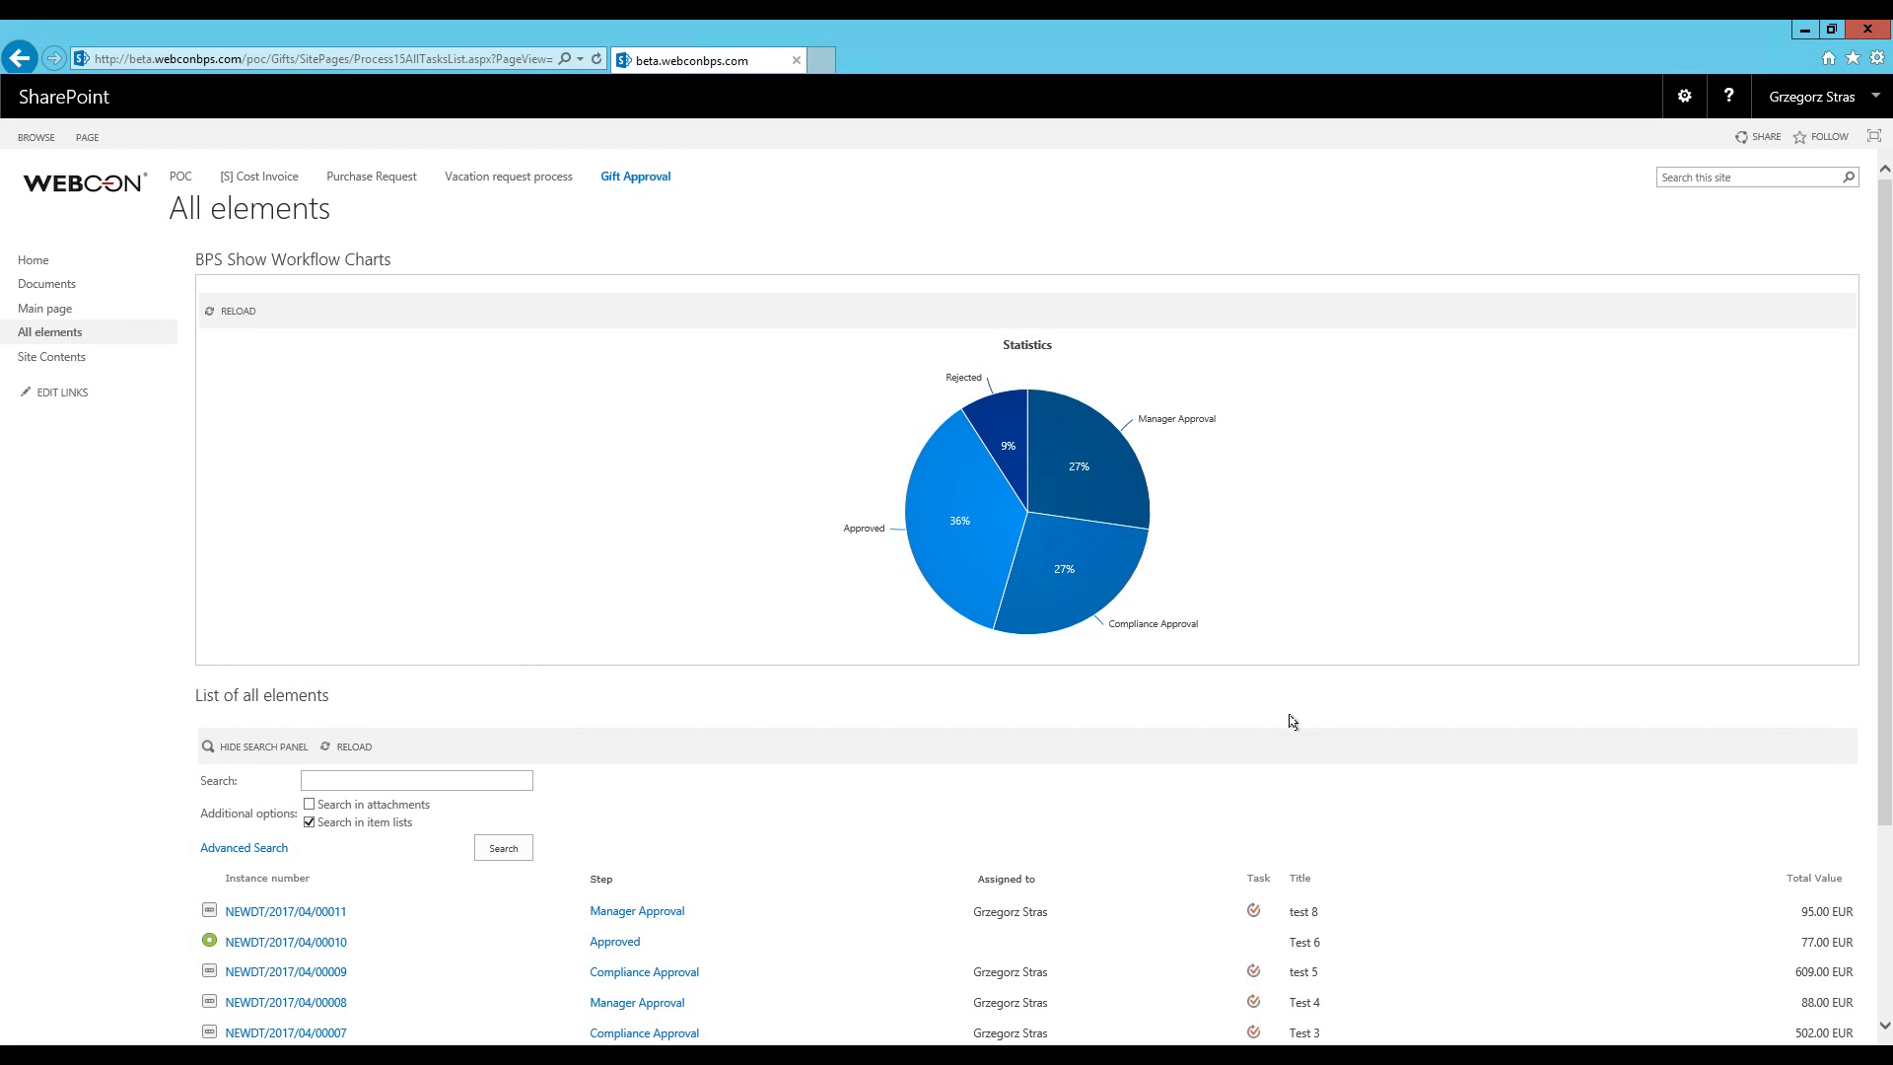
mouse_move(1295, 700)
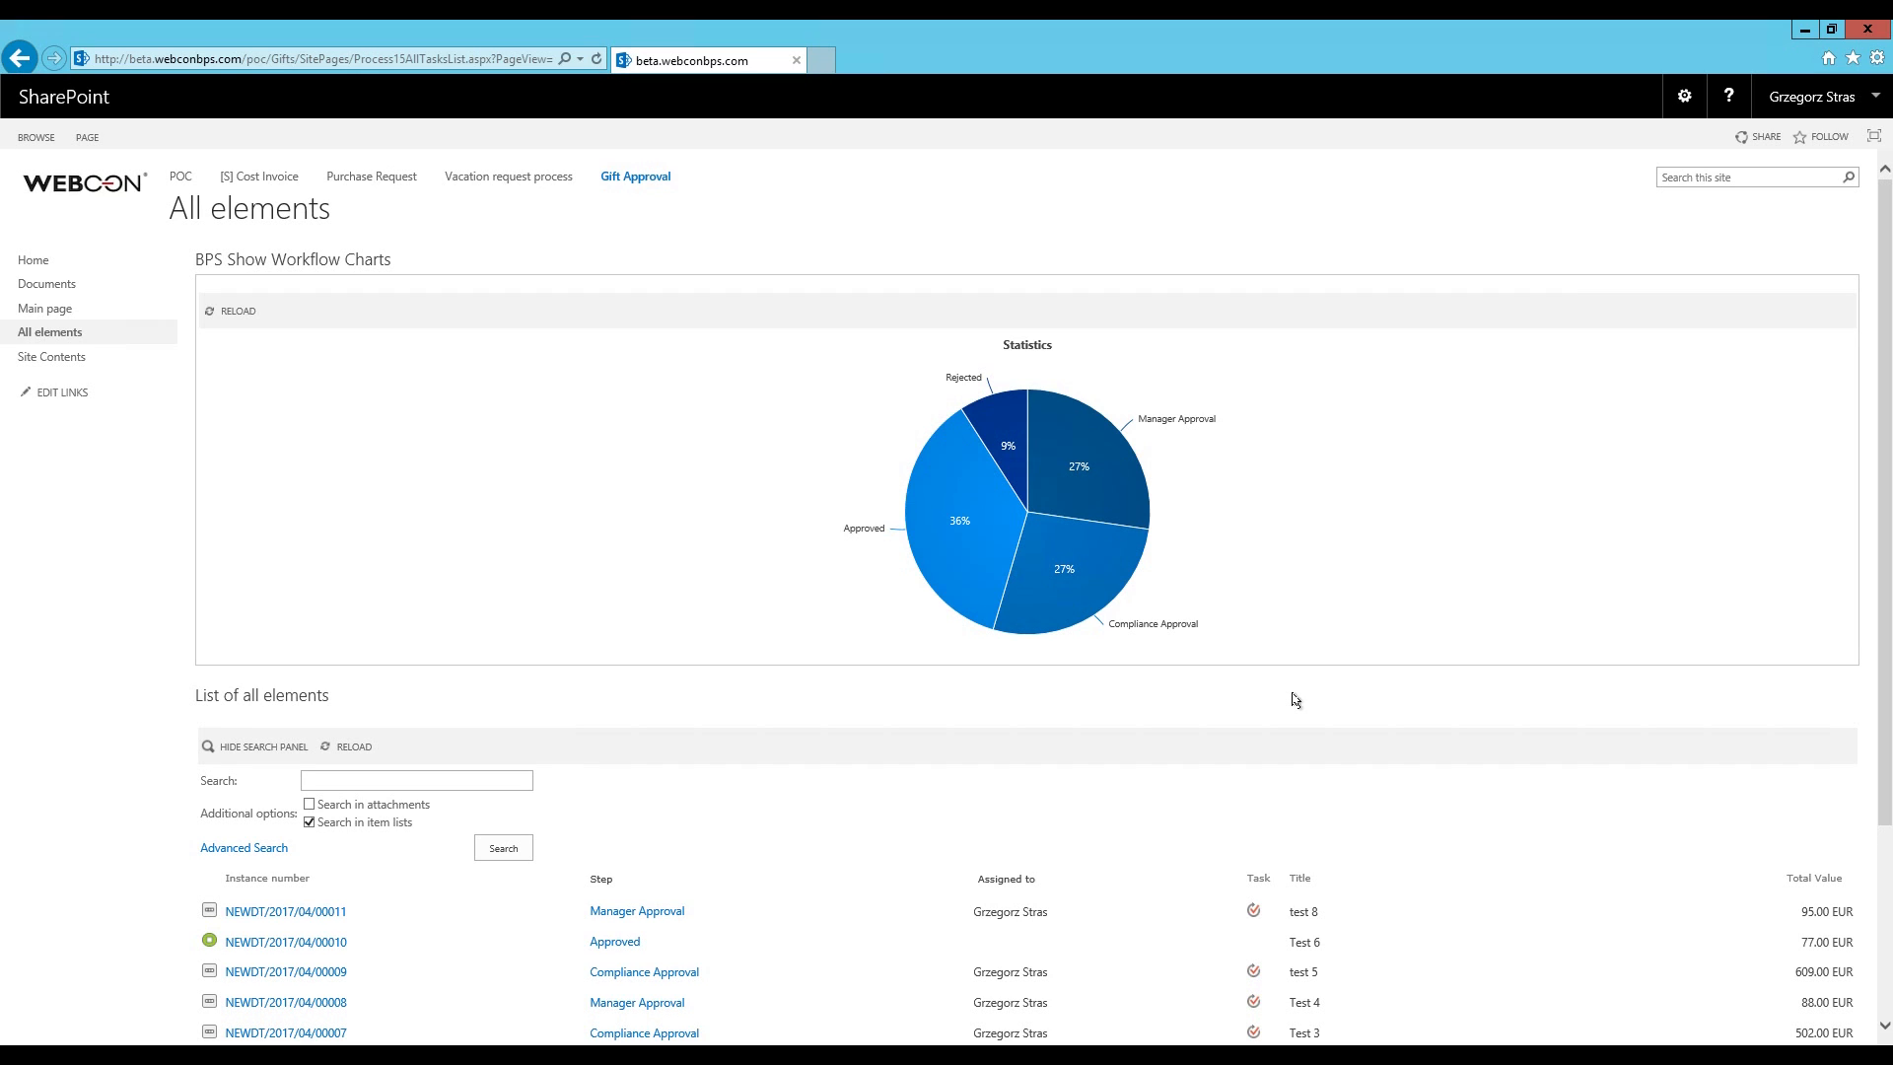
mouse_move(1413, 722)
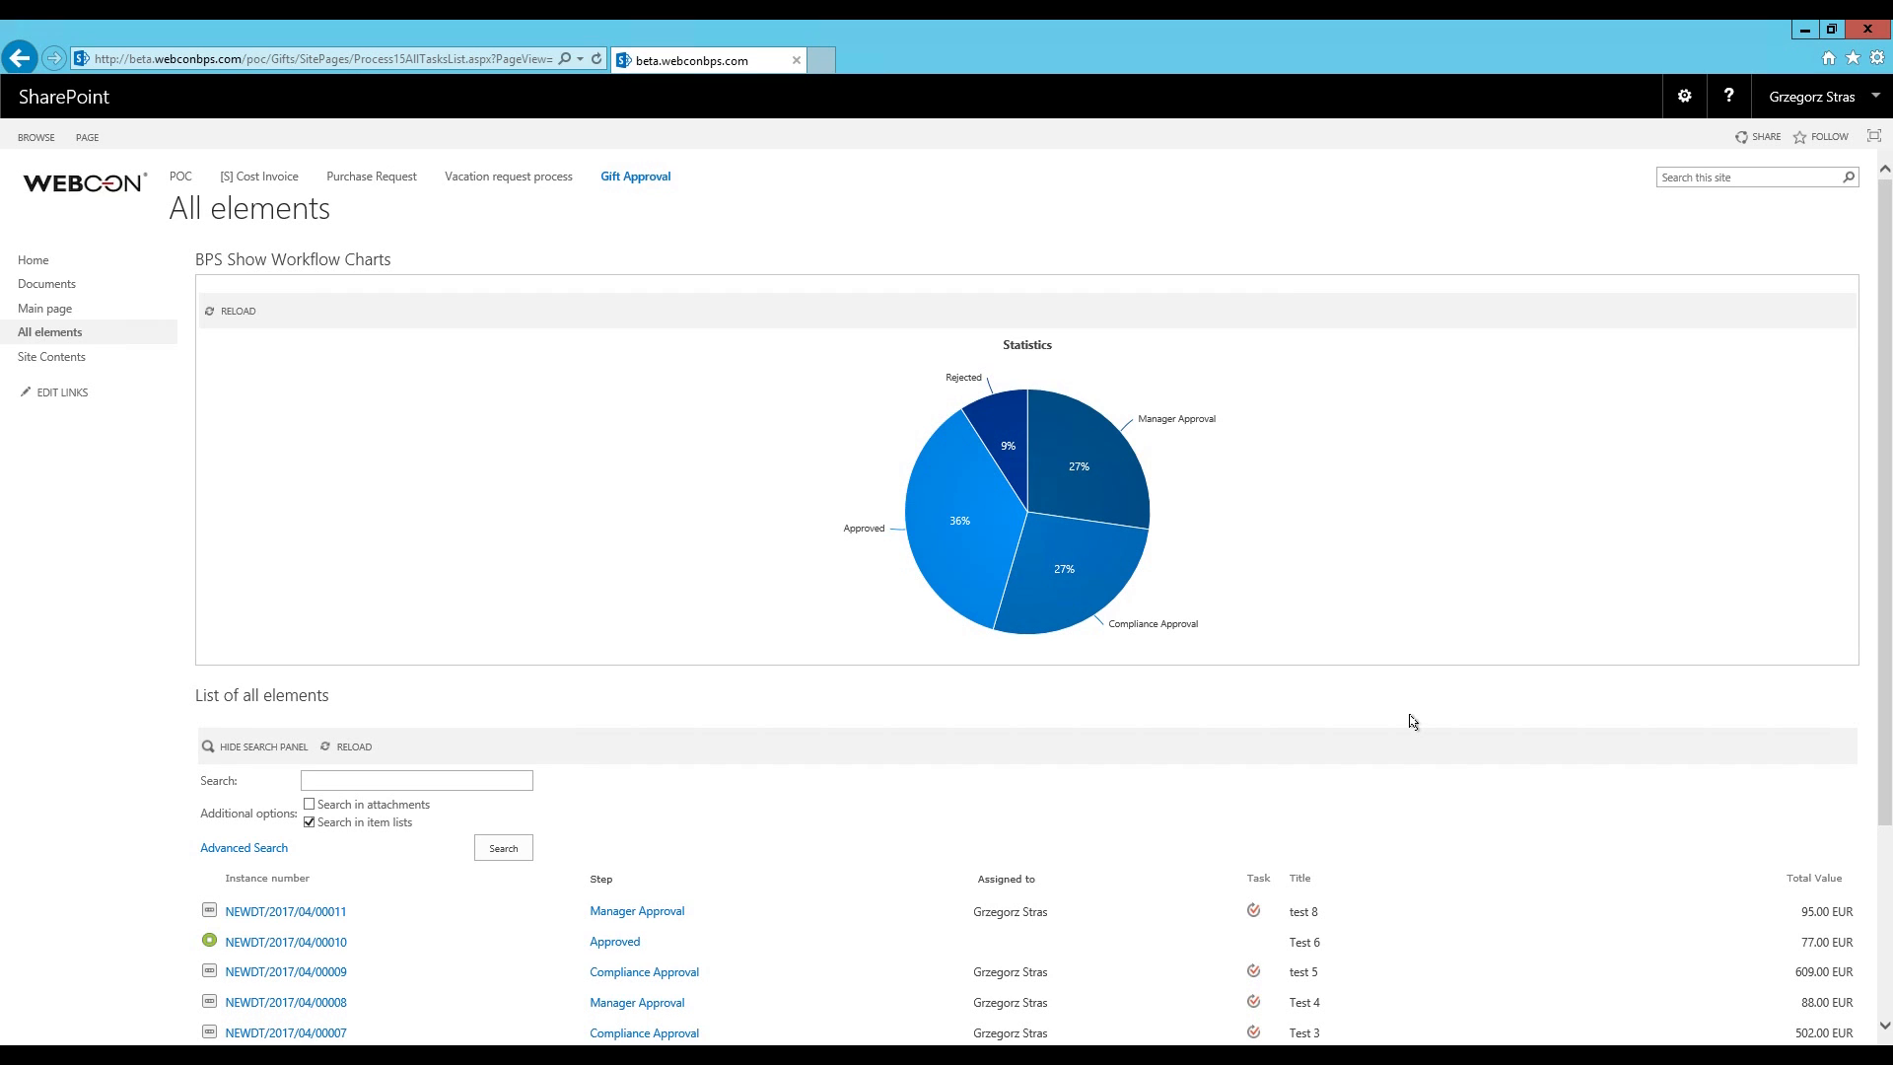
mouse_move(1067, 704)
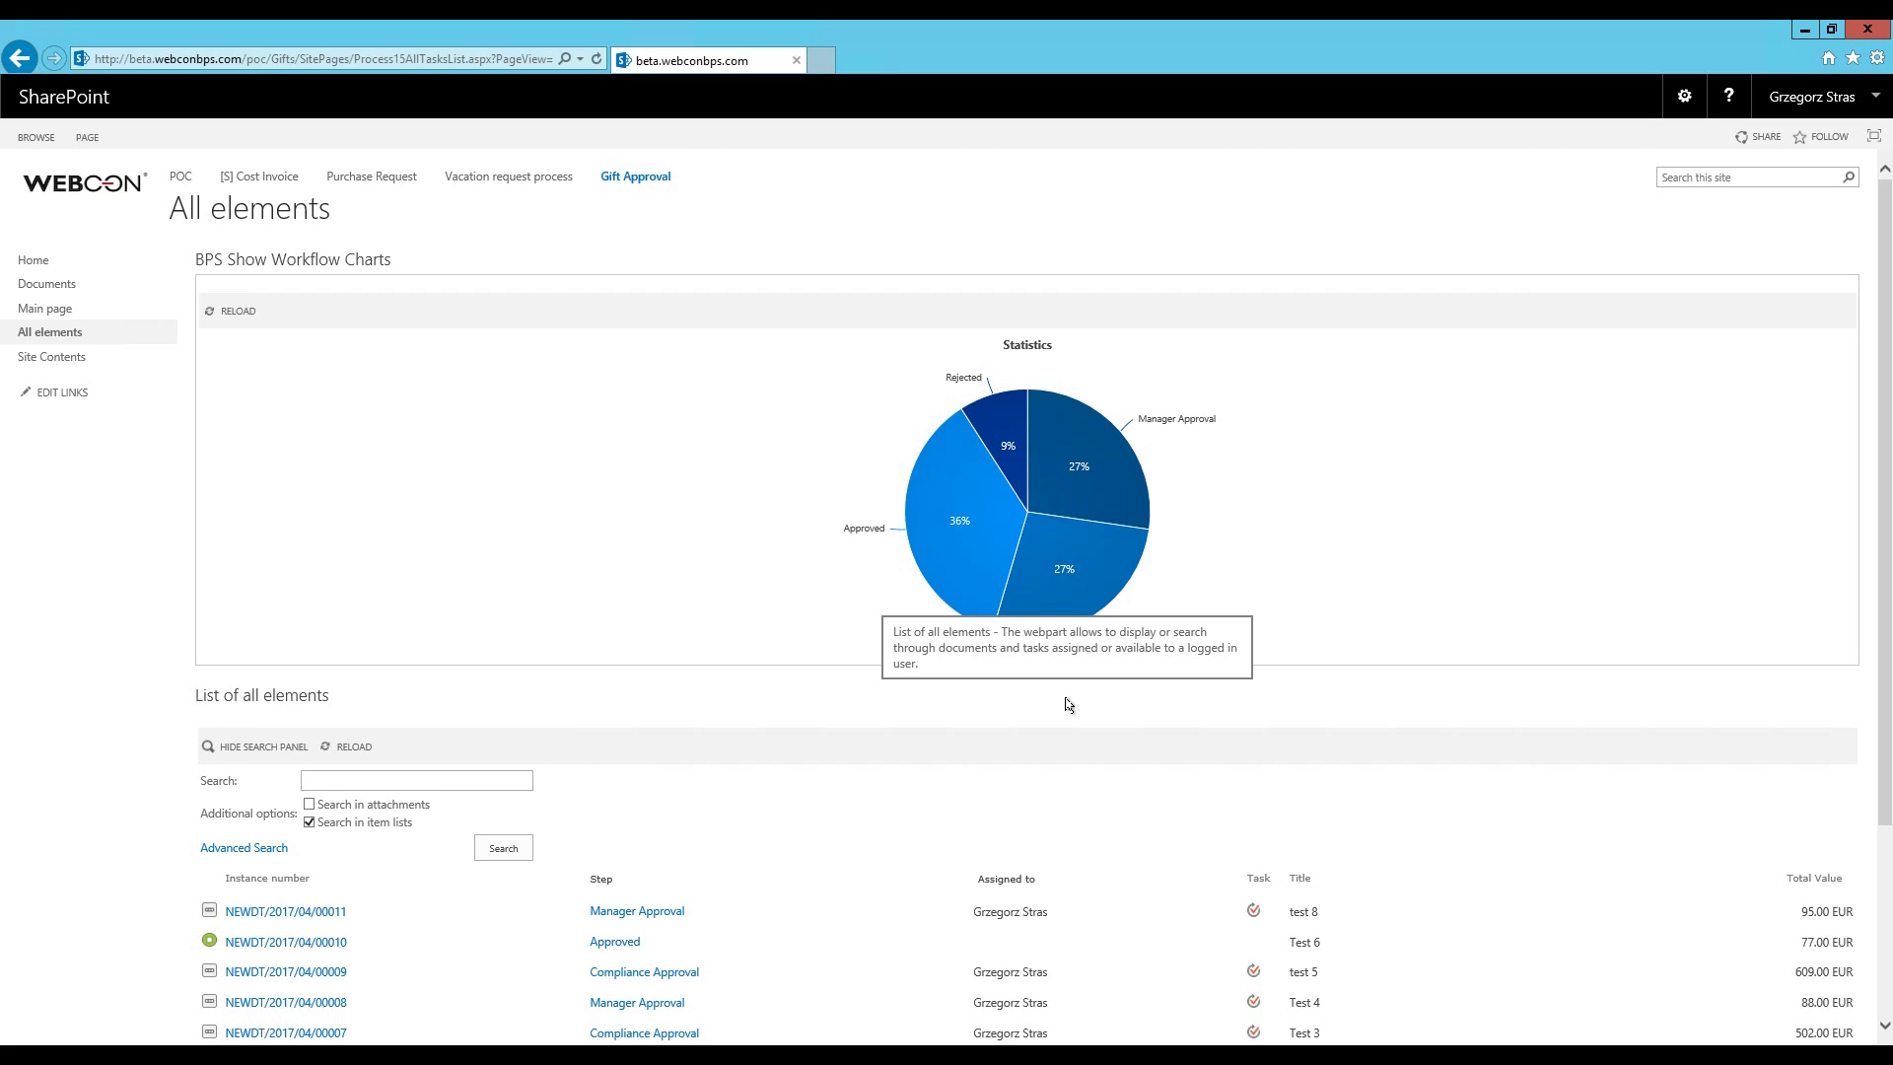
mouse_move(1296, 686)
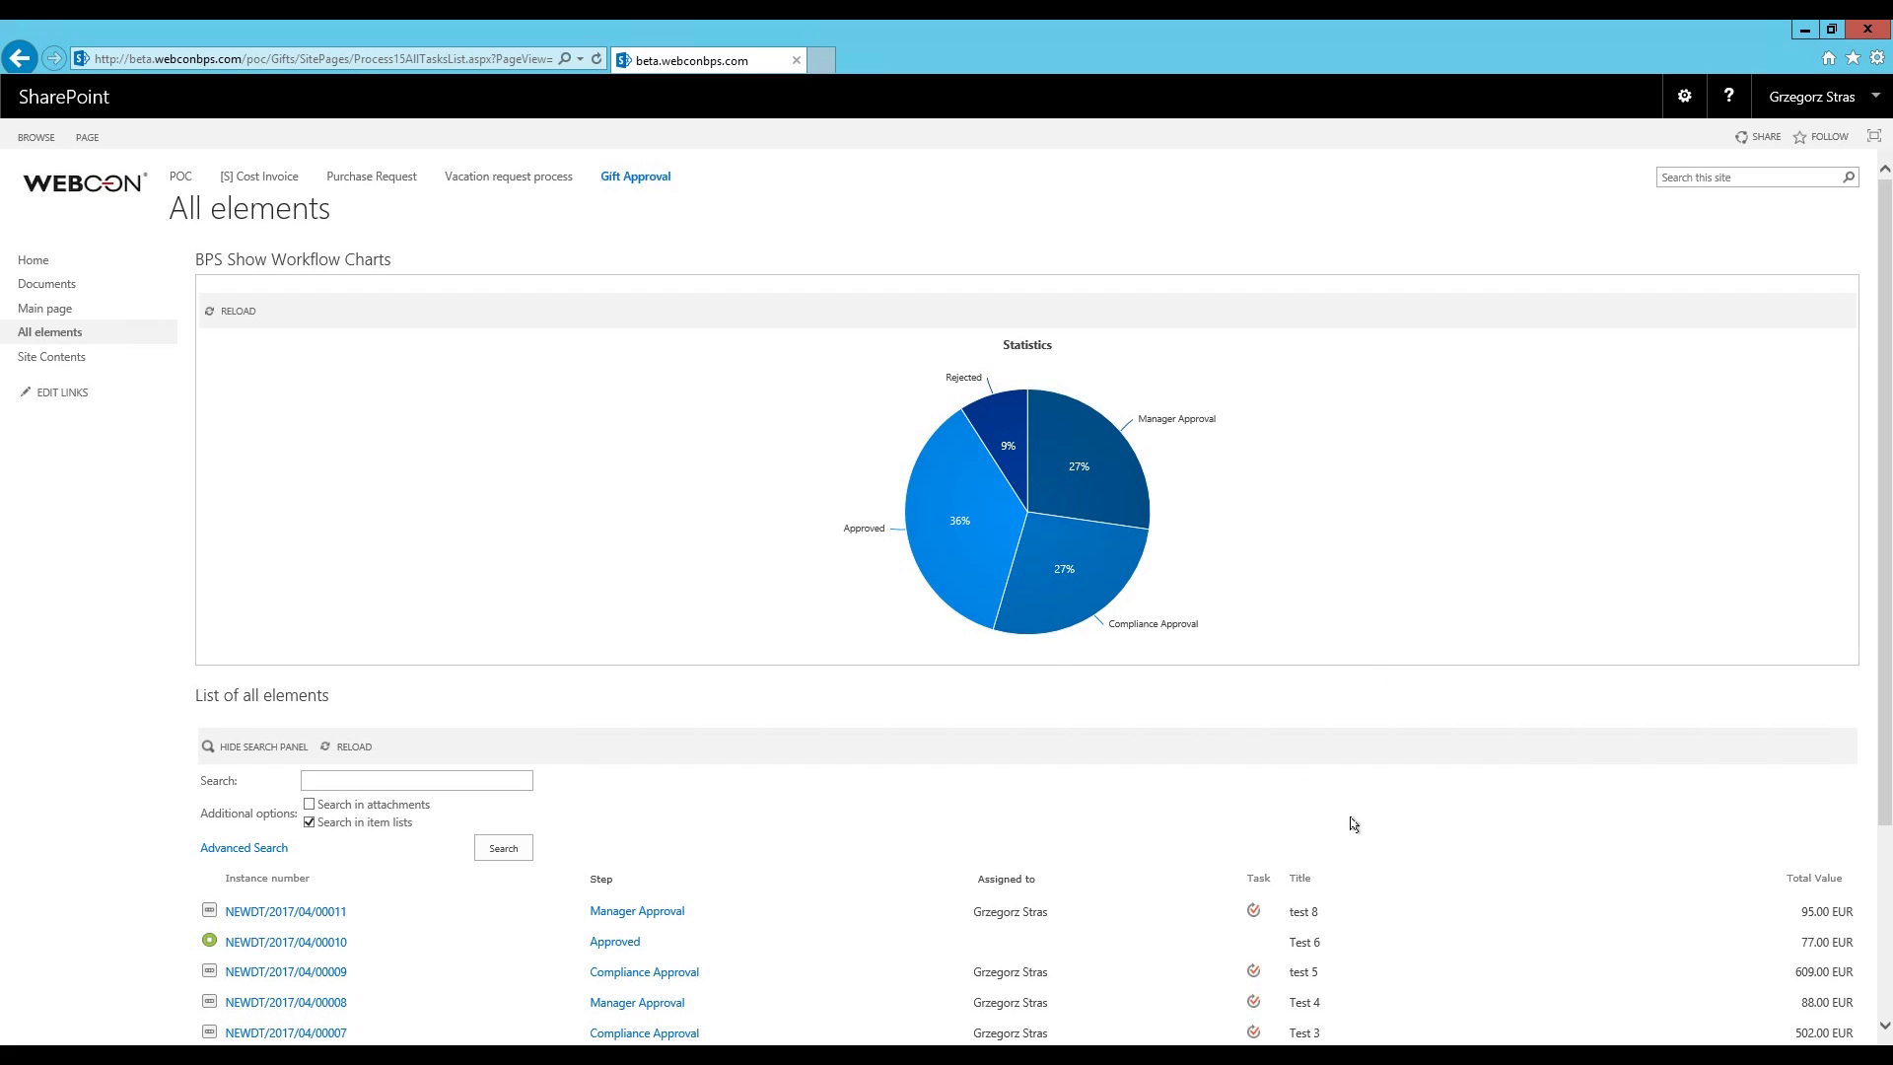
mouse_move(1341, 814)
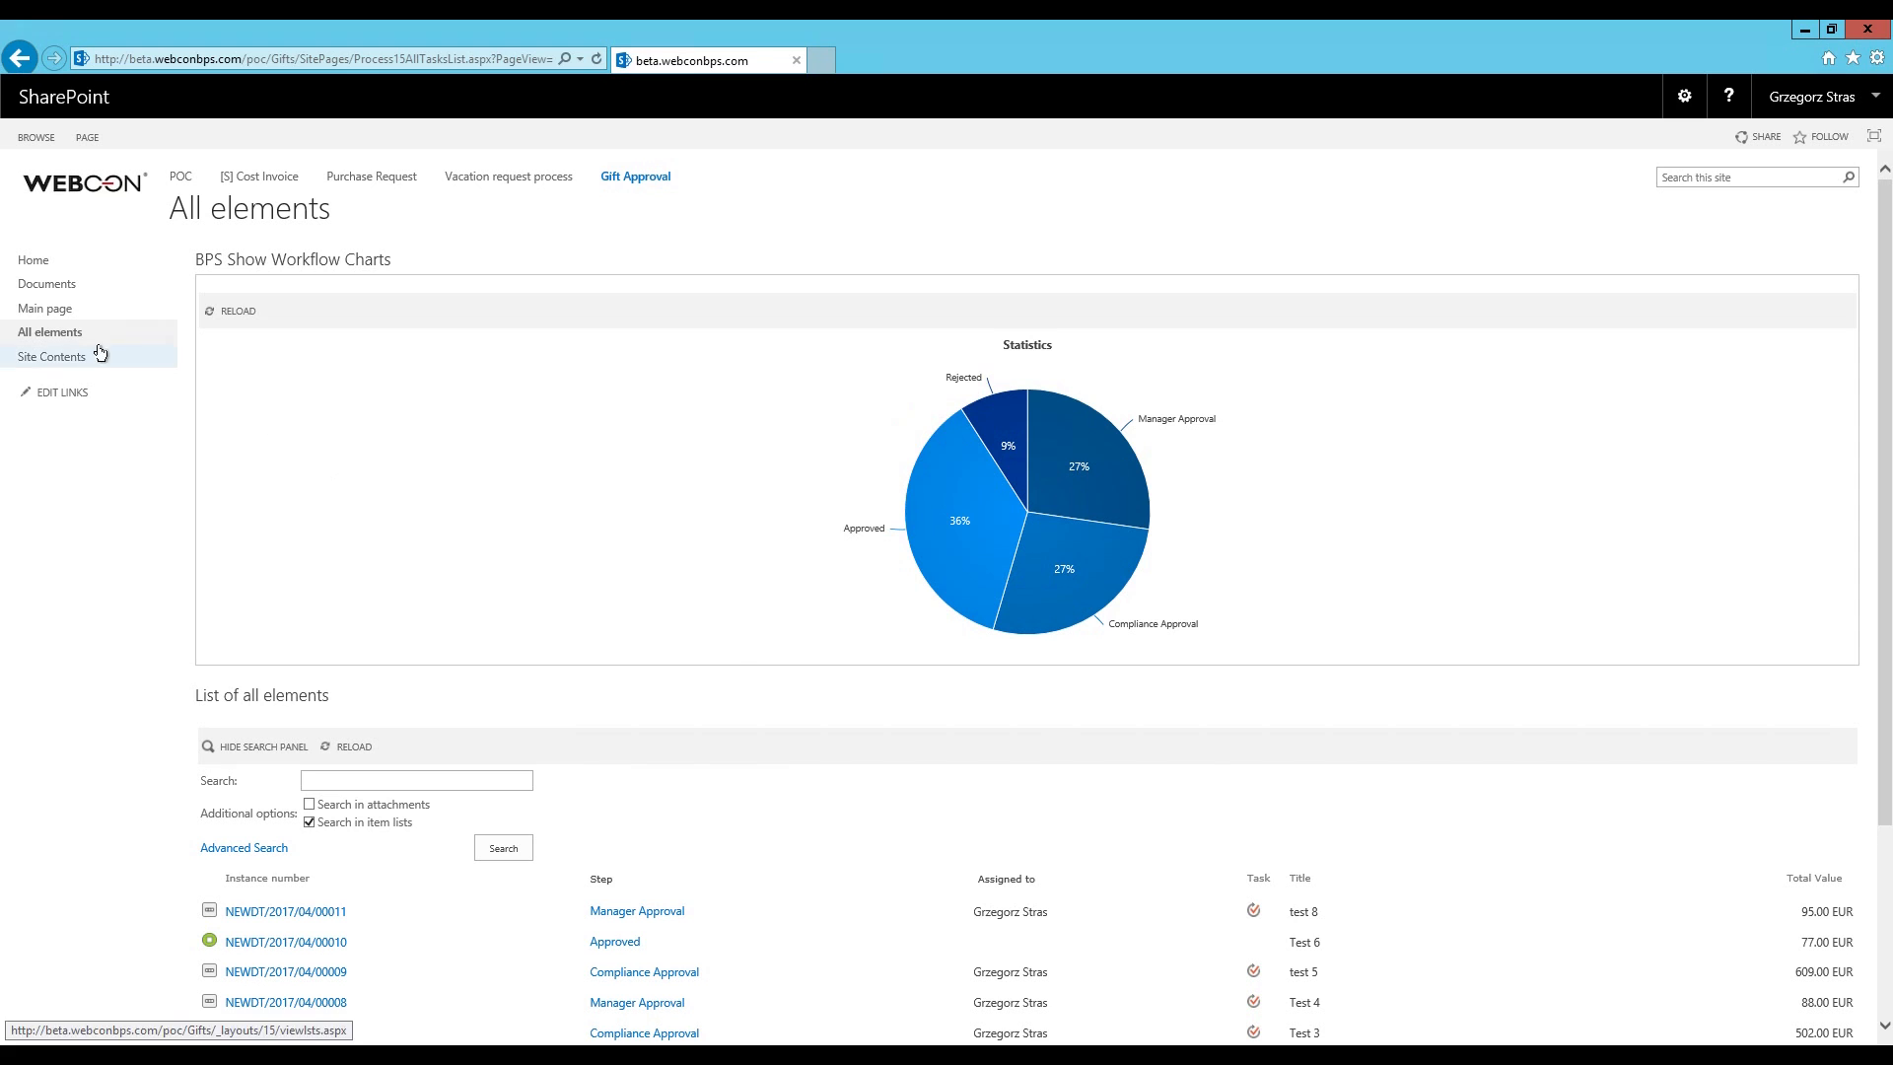
Navigate to the Gifts site's Main page via Quick Launch, showing process start and active tasks
click(45, 309)
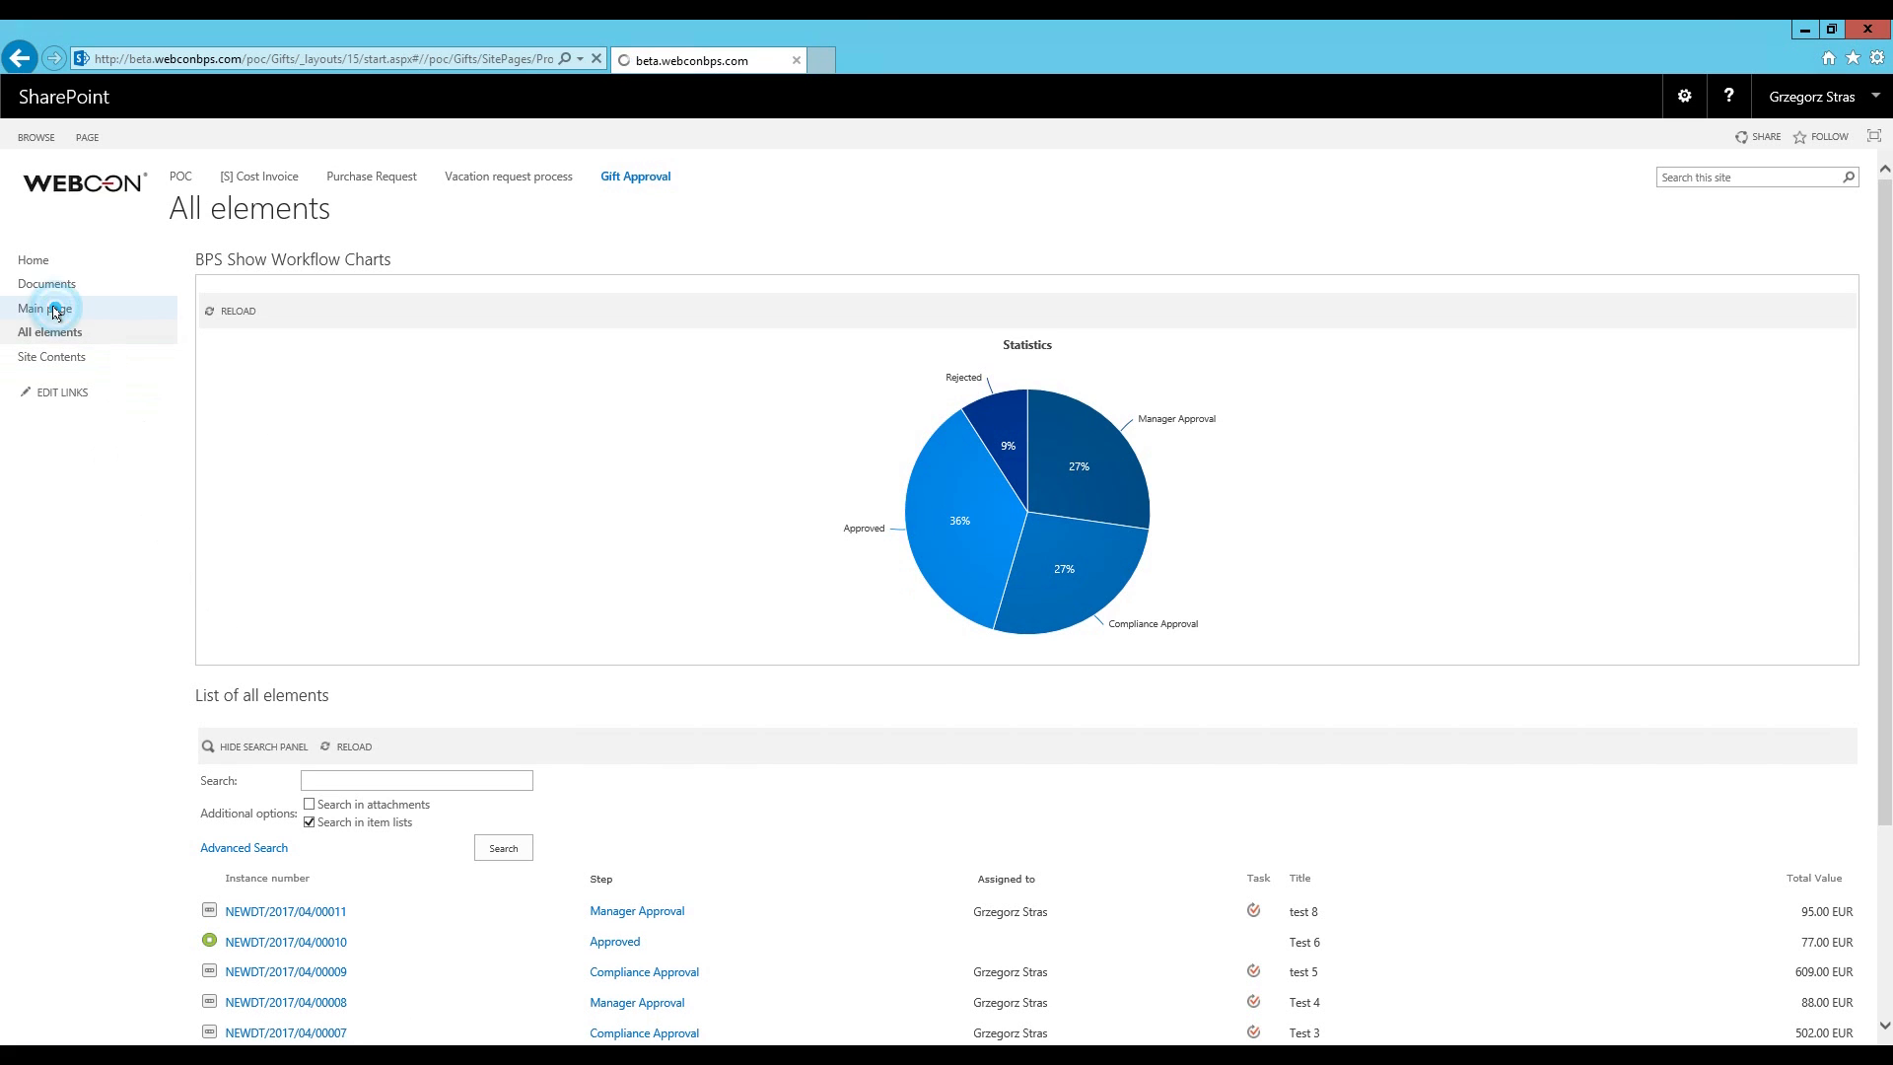
click(43, 308)
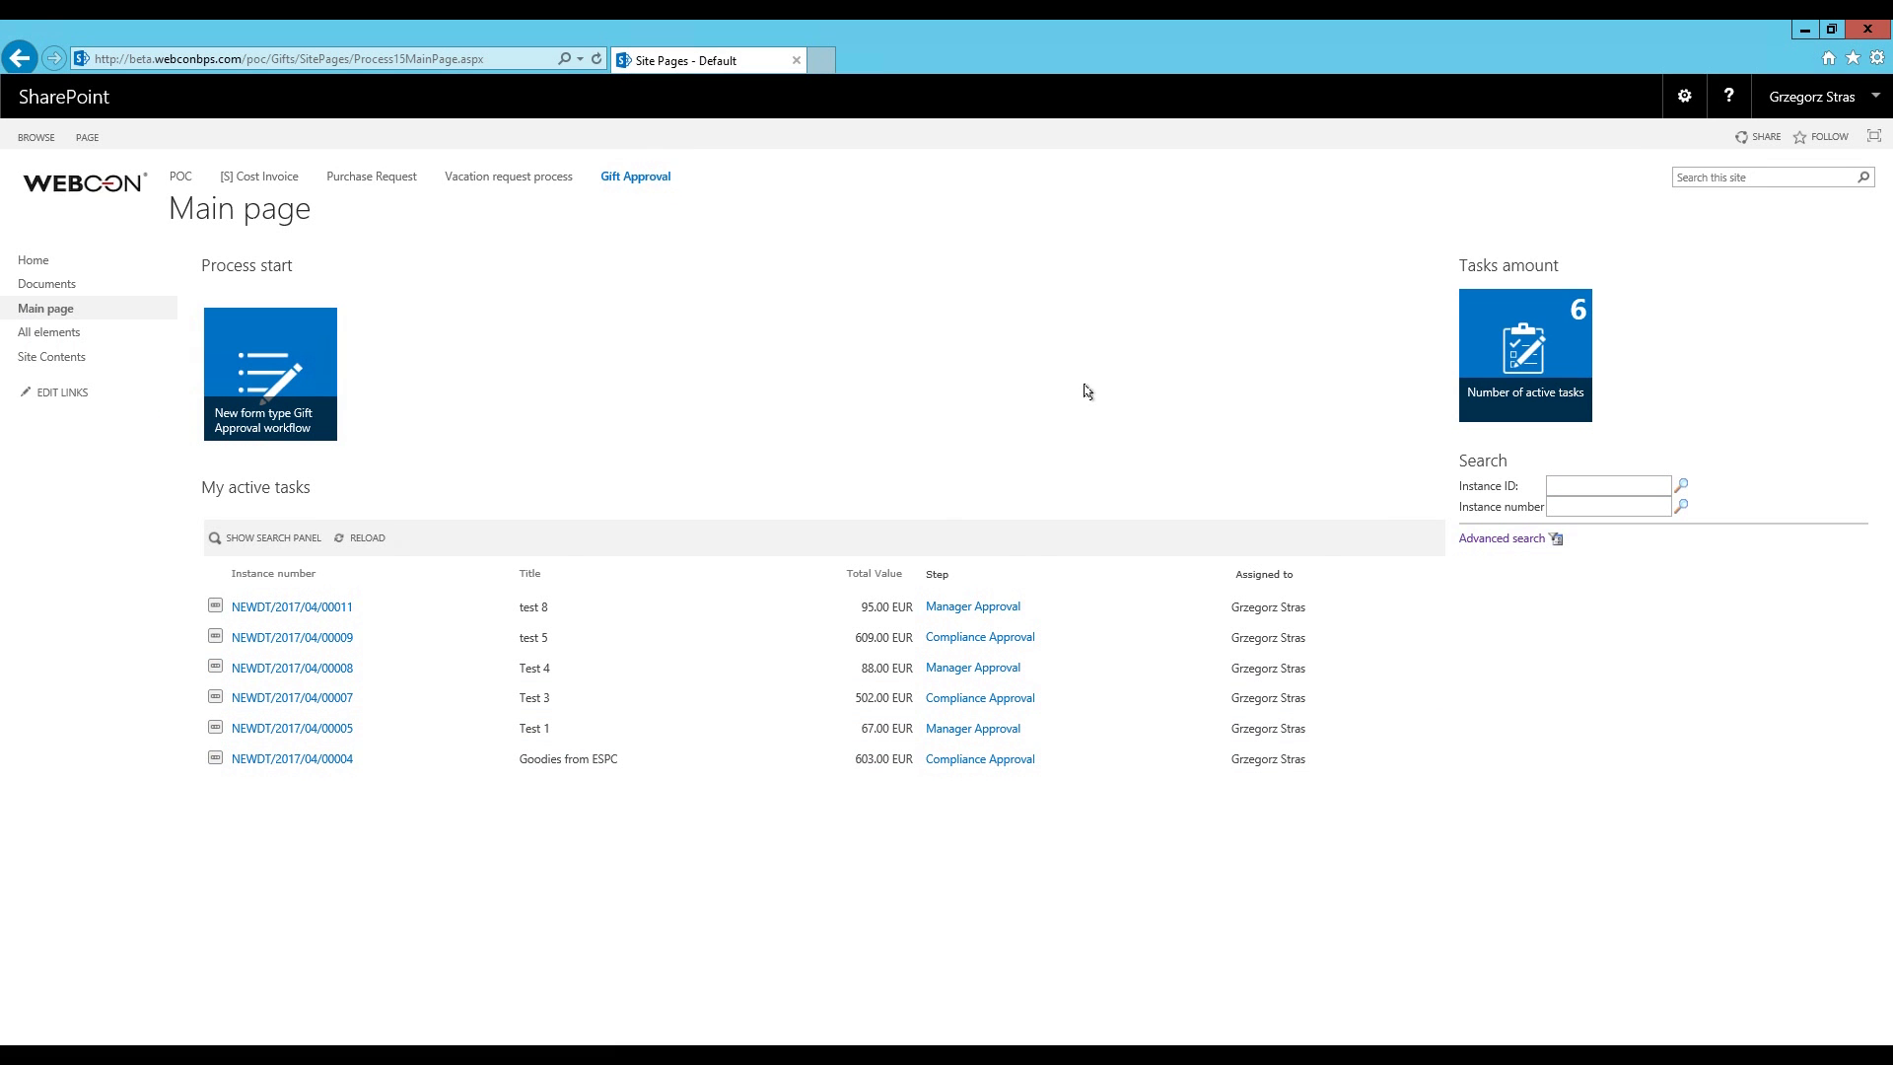
mouse_move(377, 331)
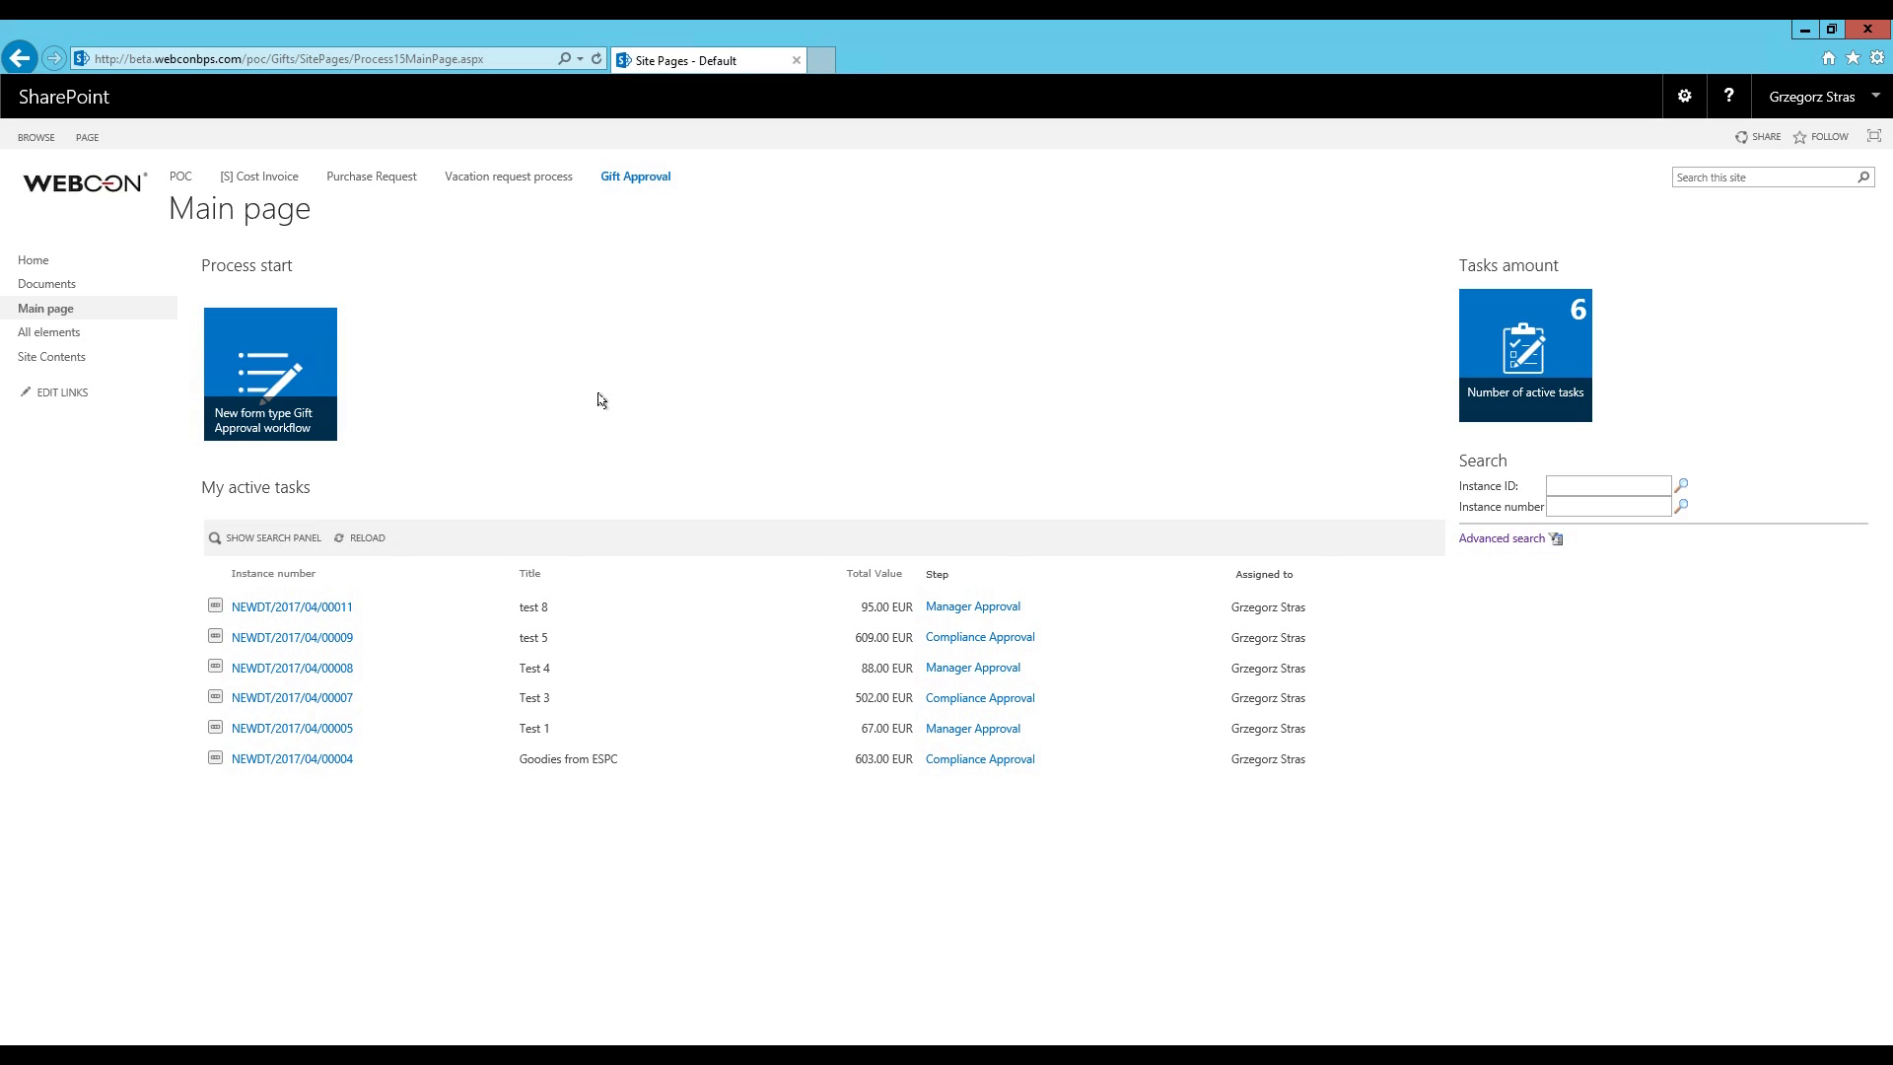
mouse_move(745, 462)
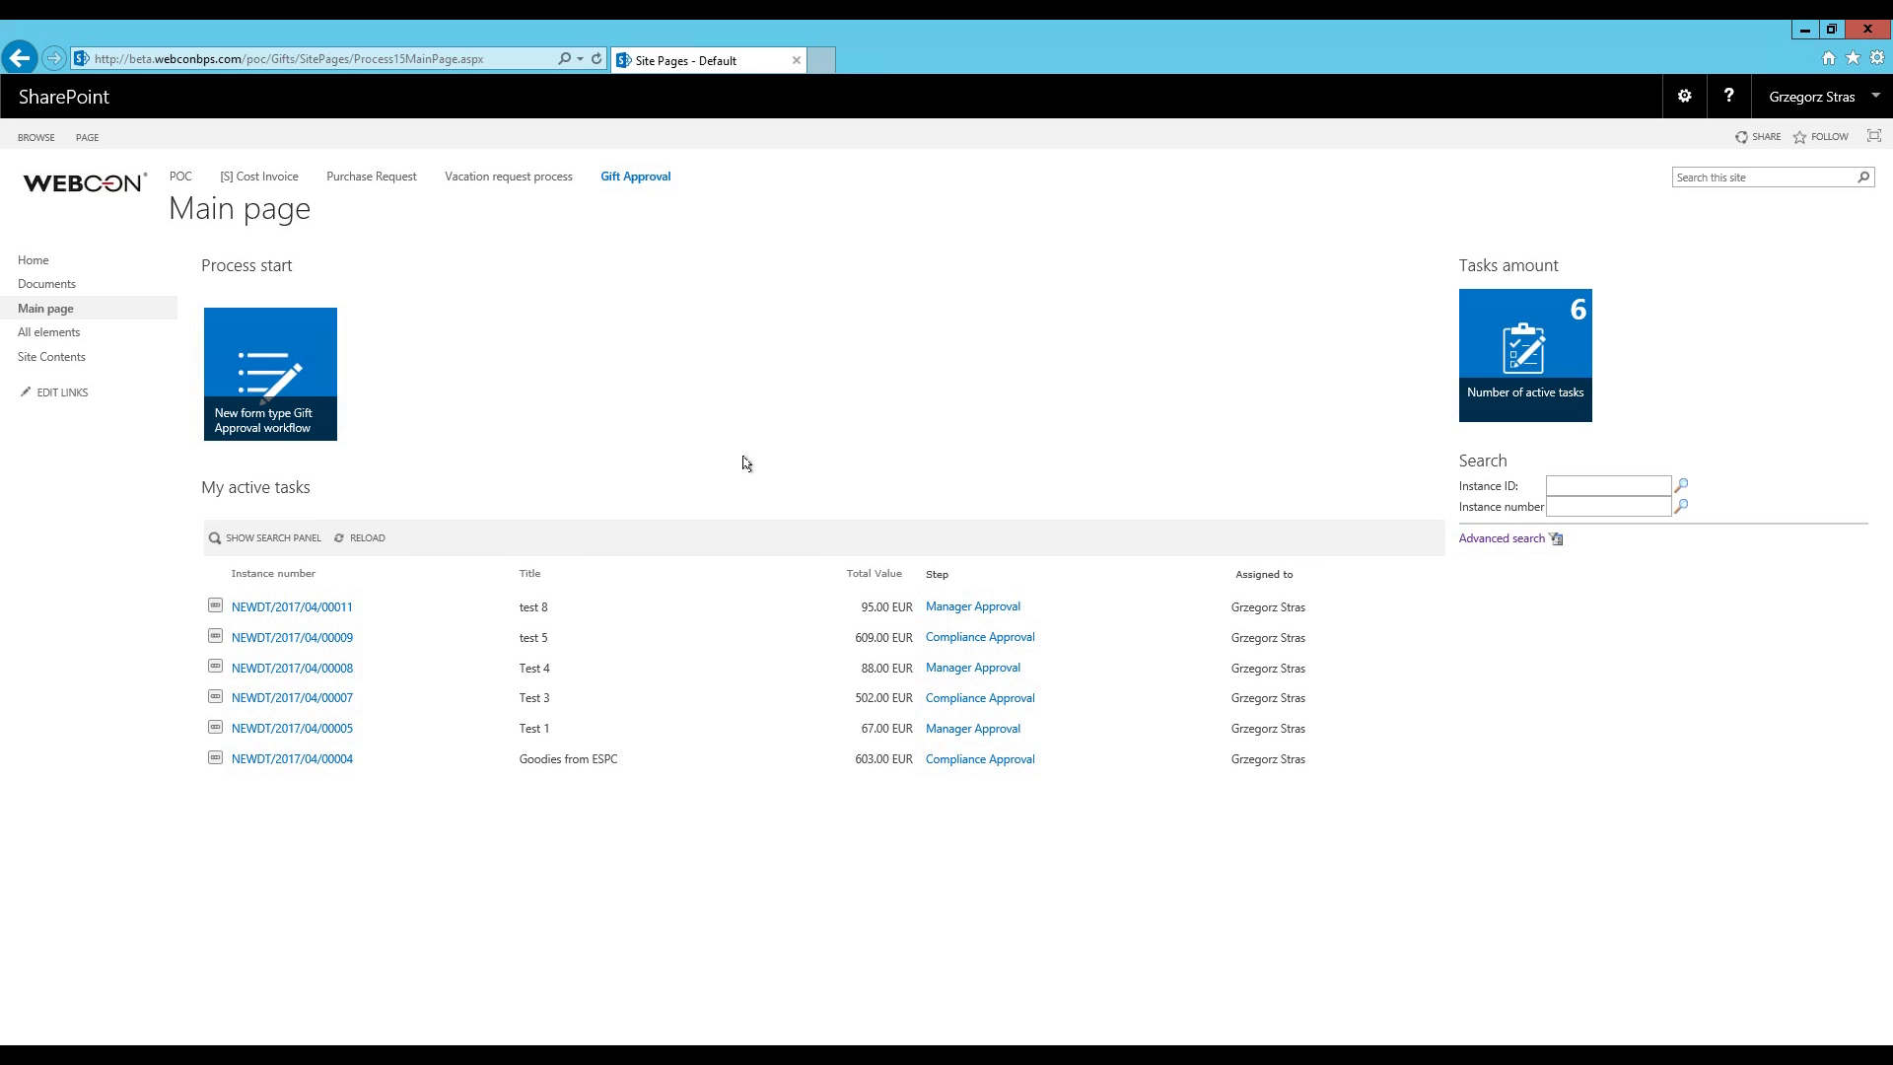
mouse_move(1030, 483)
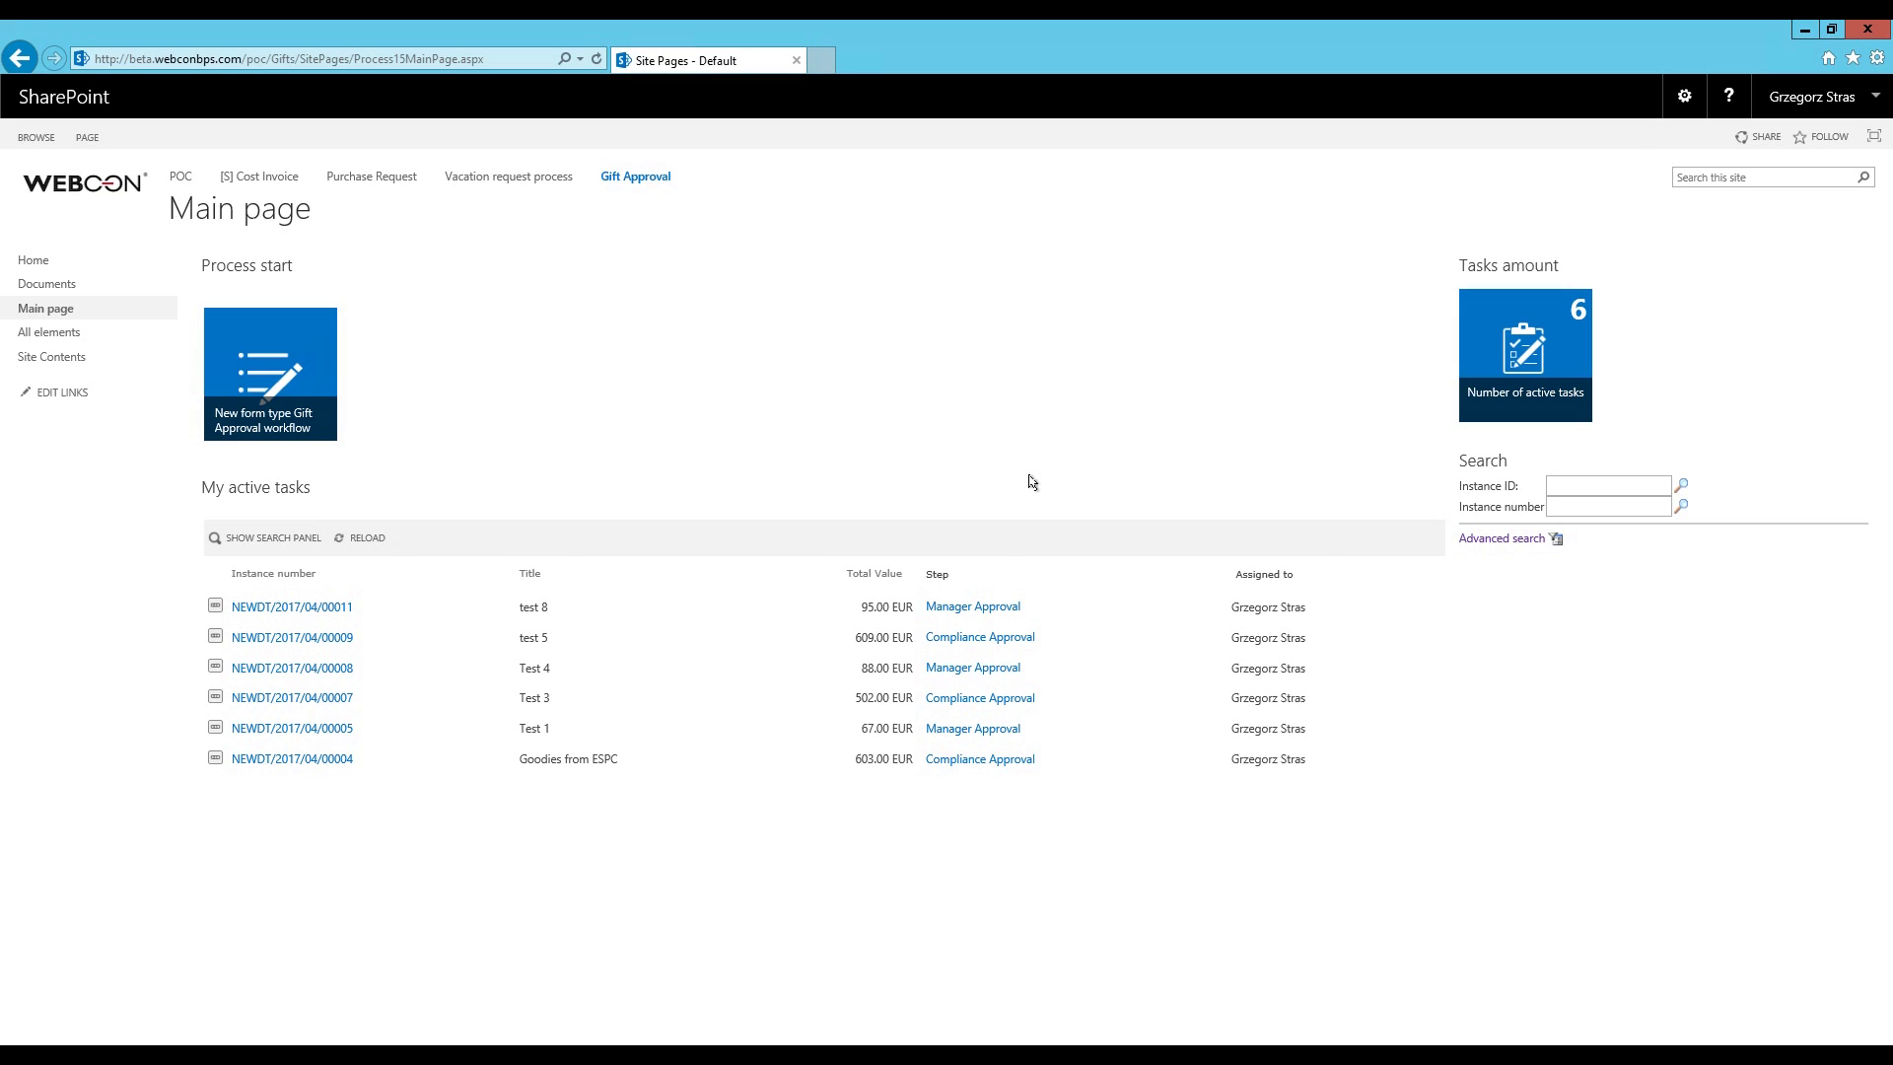
mouse_move(1141, 457)
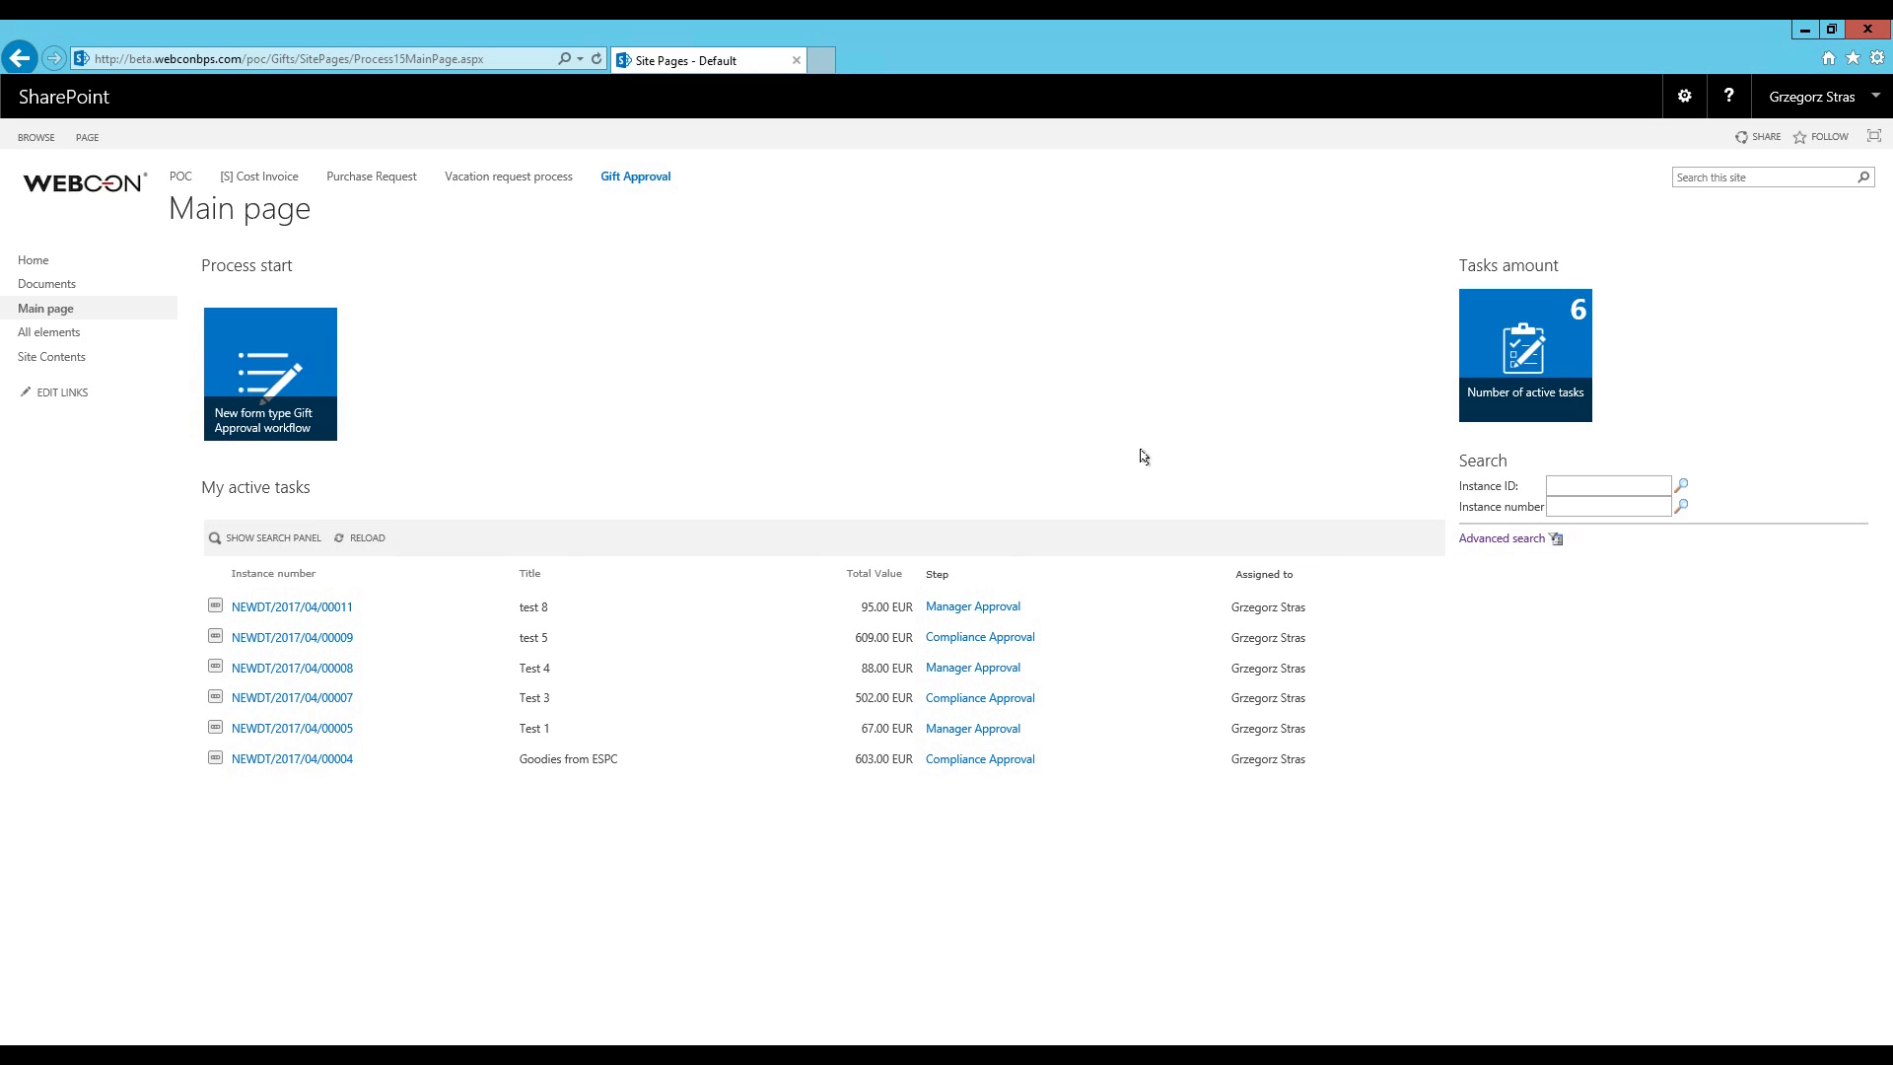
mouse_move(796, 432)
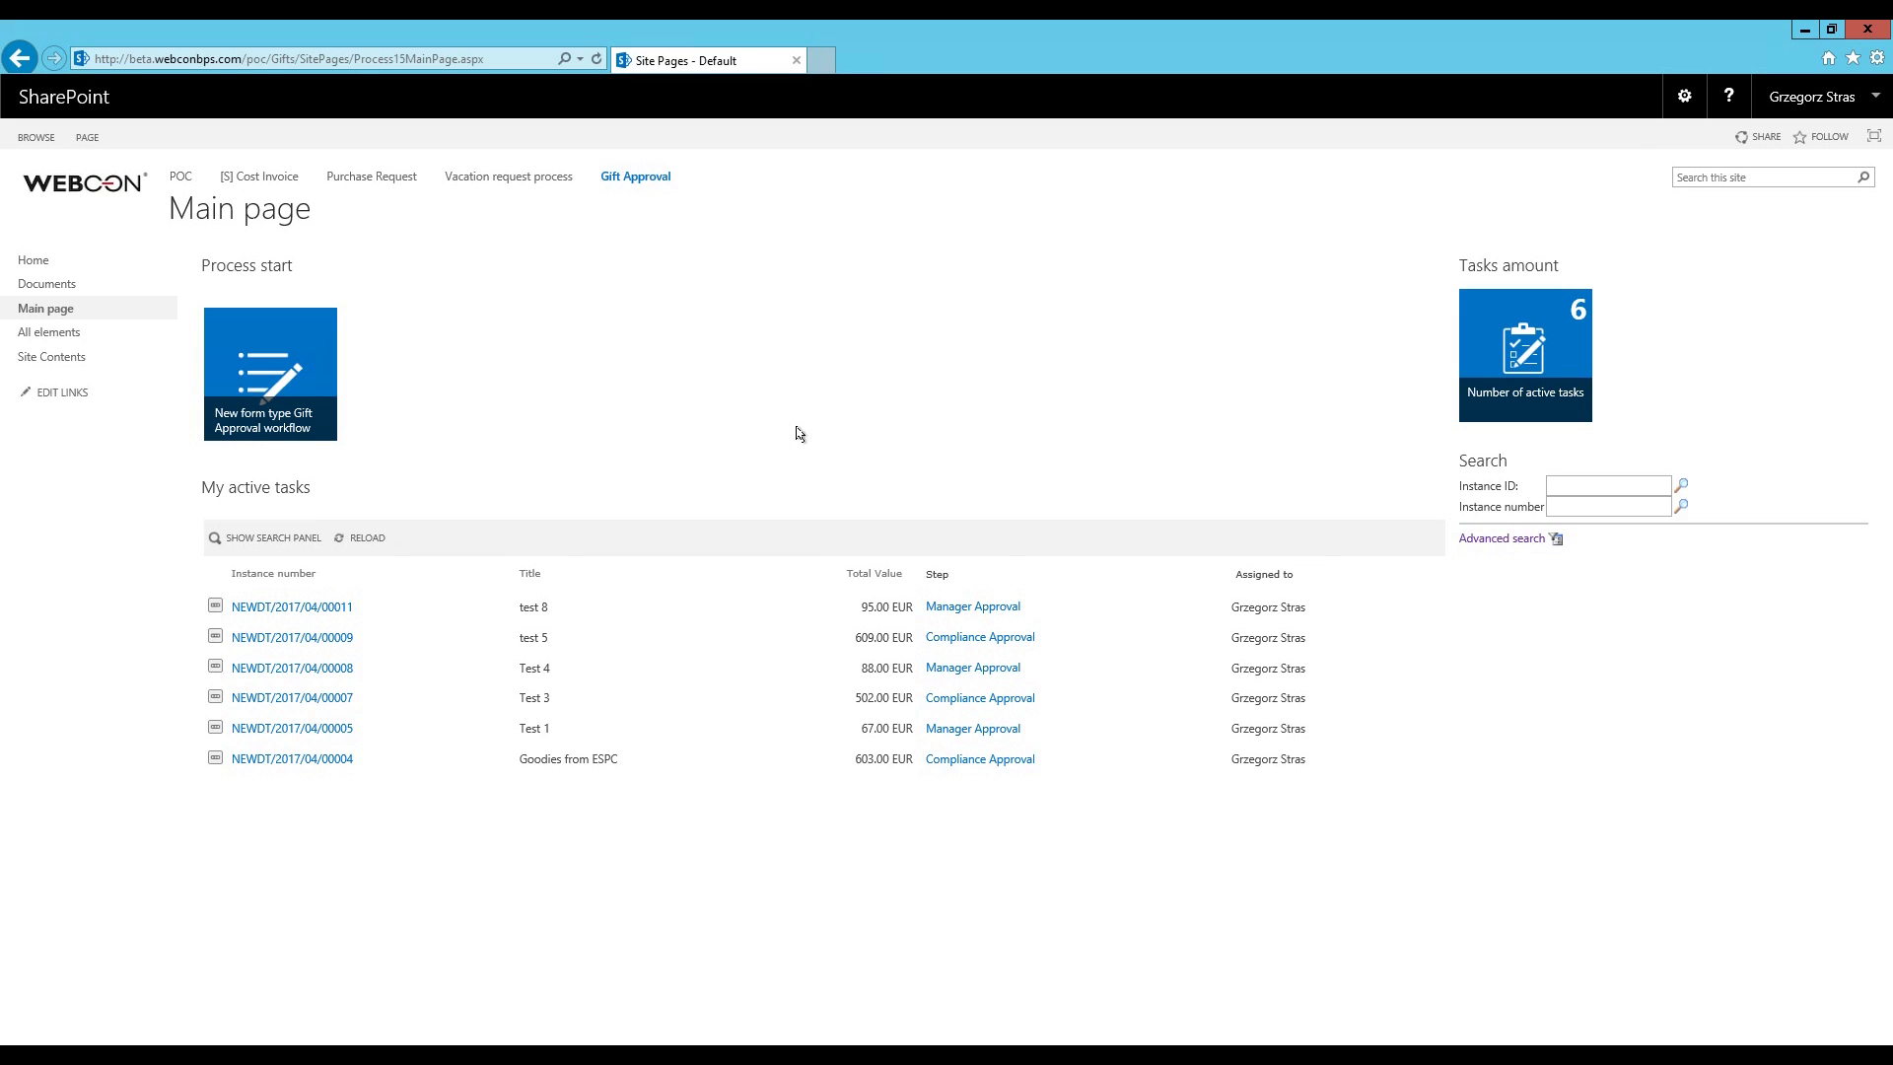
mouse_move(1334, 878)
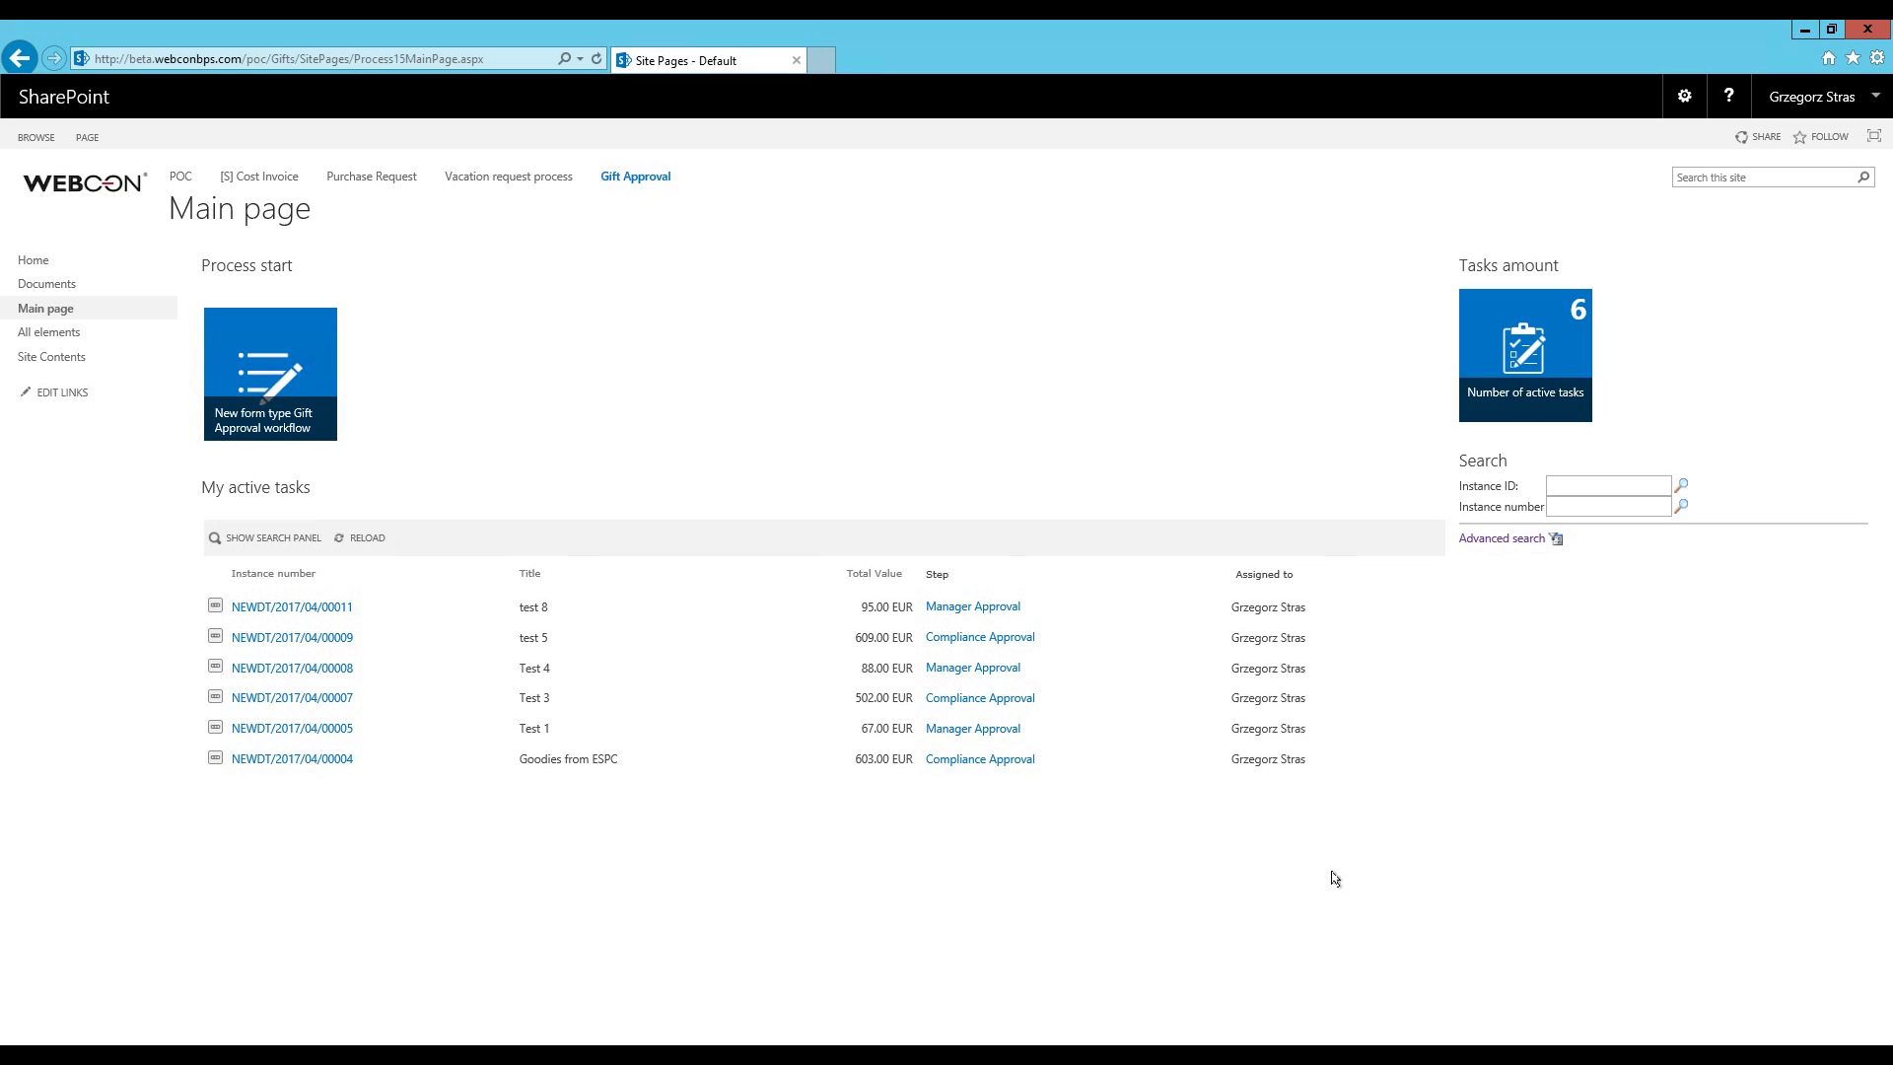
mouse_move(1123, 871)
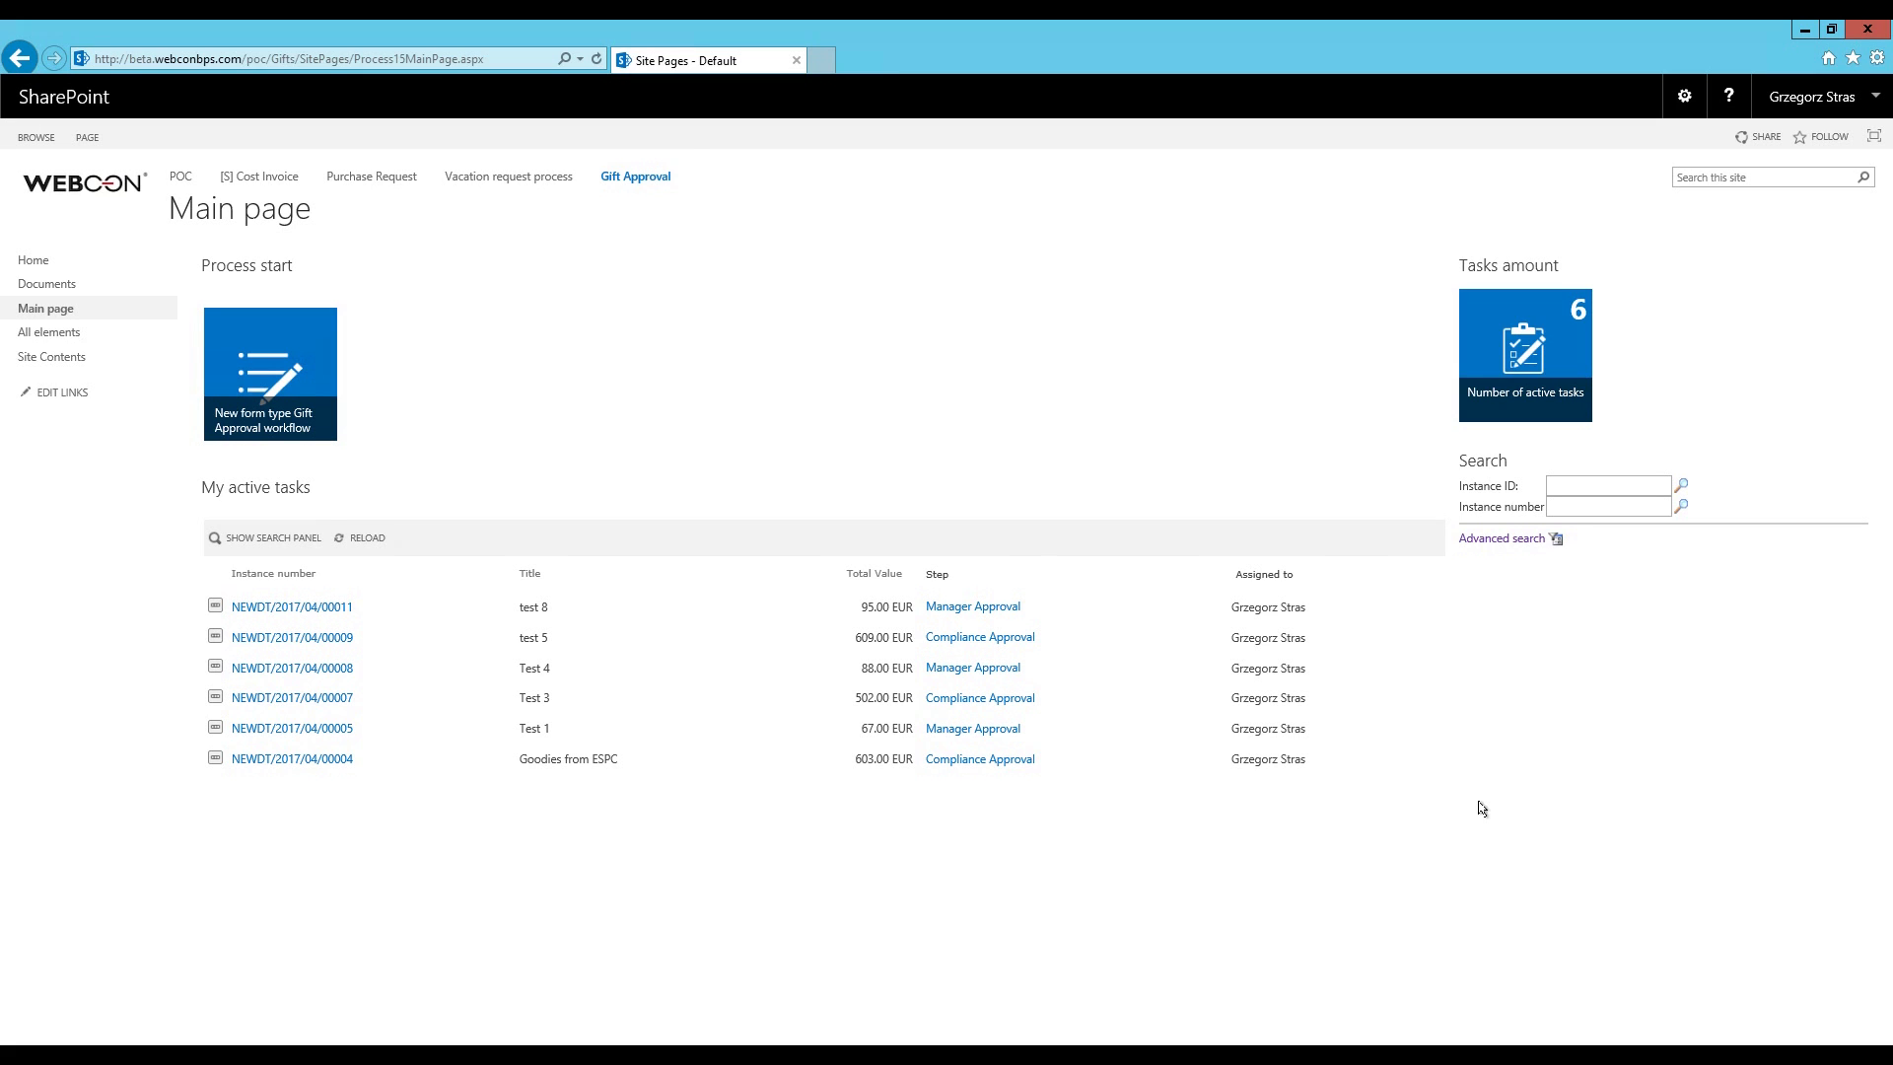
mouse_move(1373, 898)
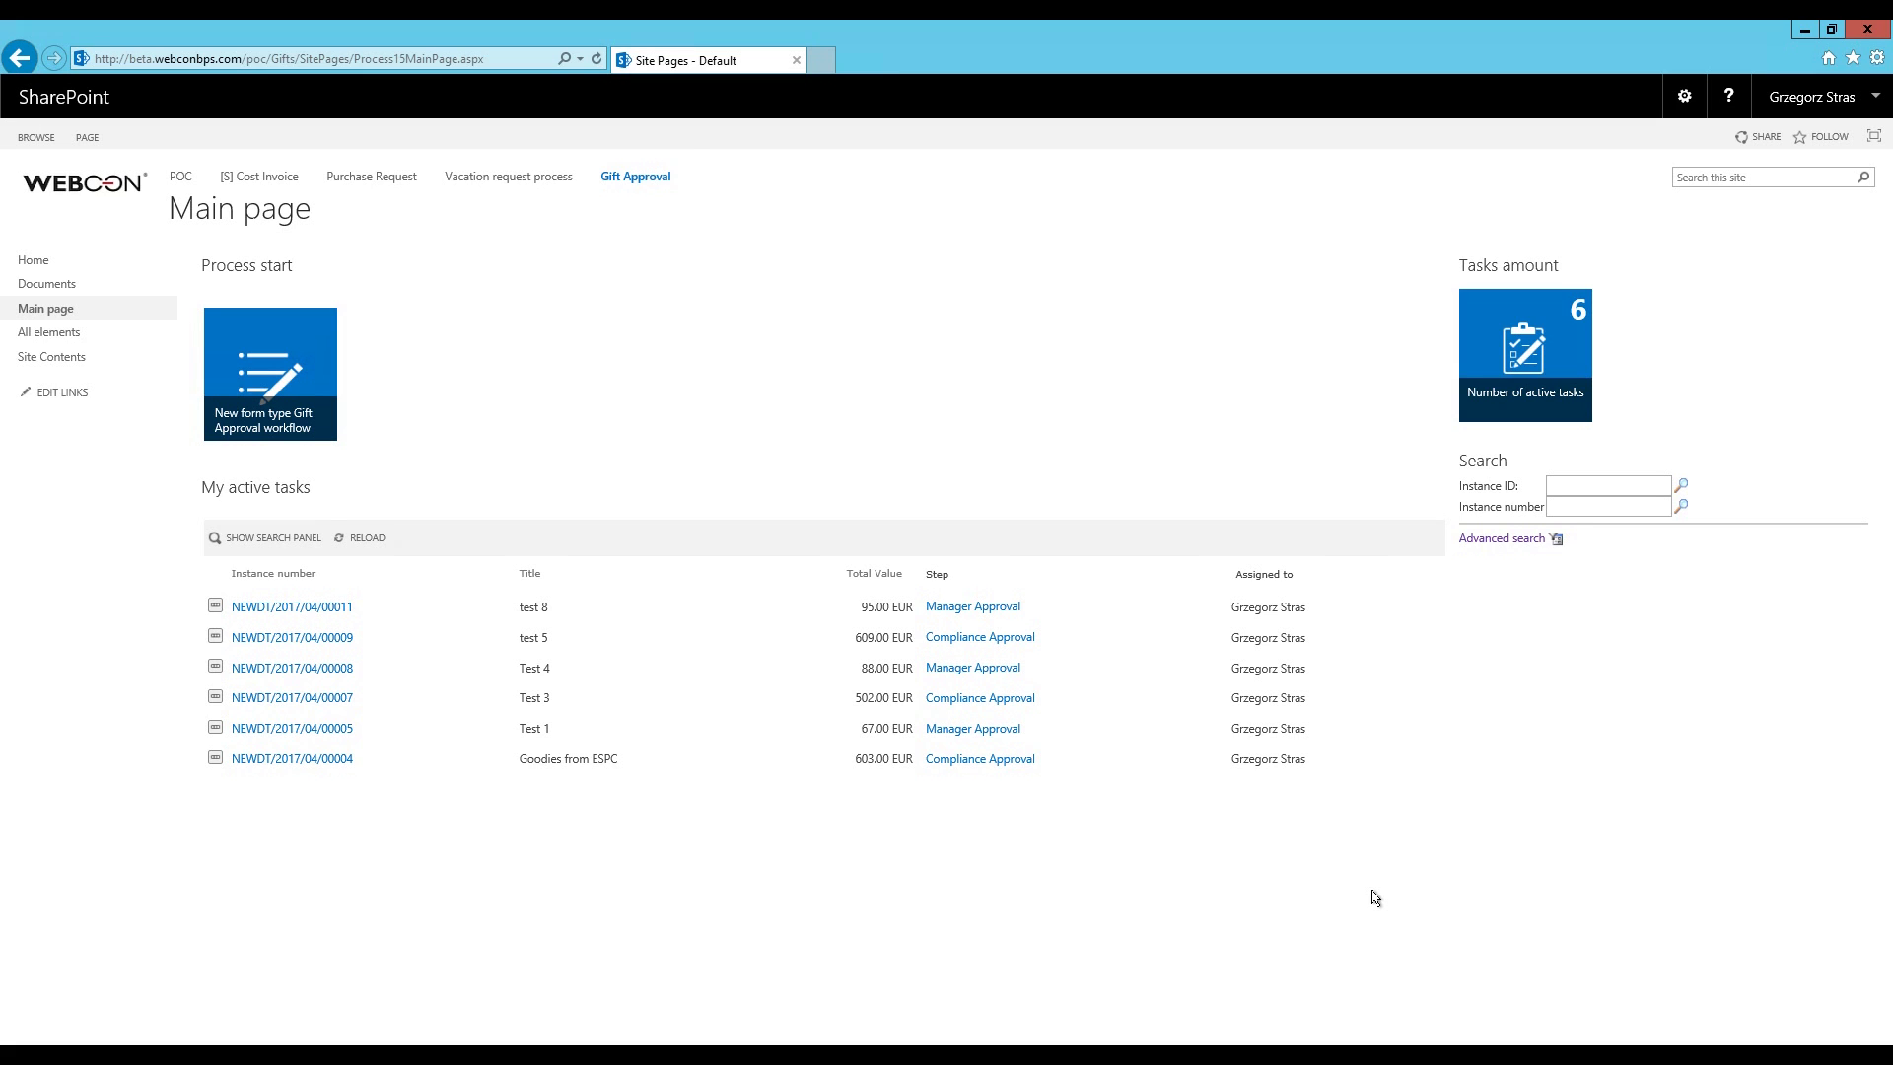